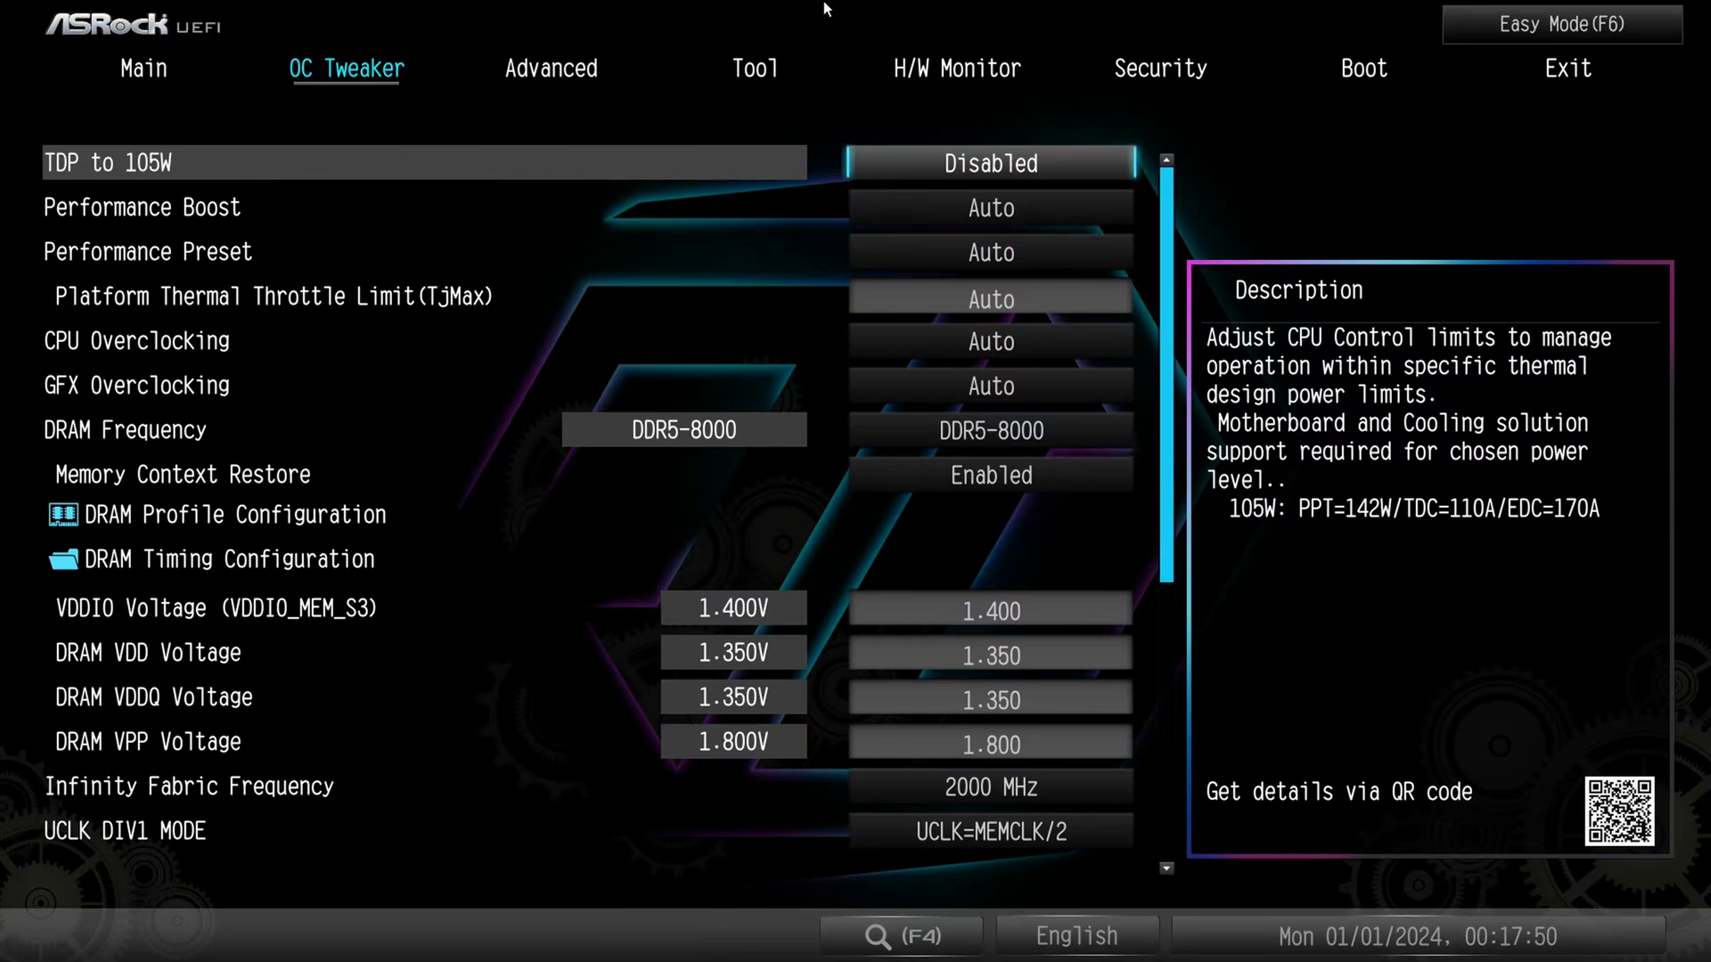
Show the Main tab summary with BIOS version, processor and 48GB memory details
{"action": "left_click", "coordinate": [143, 69]}
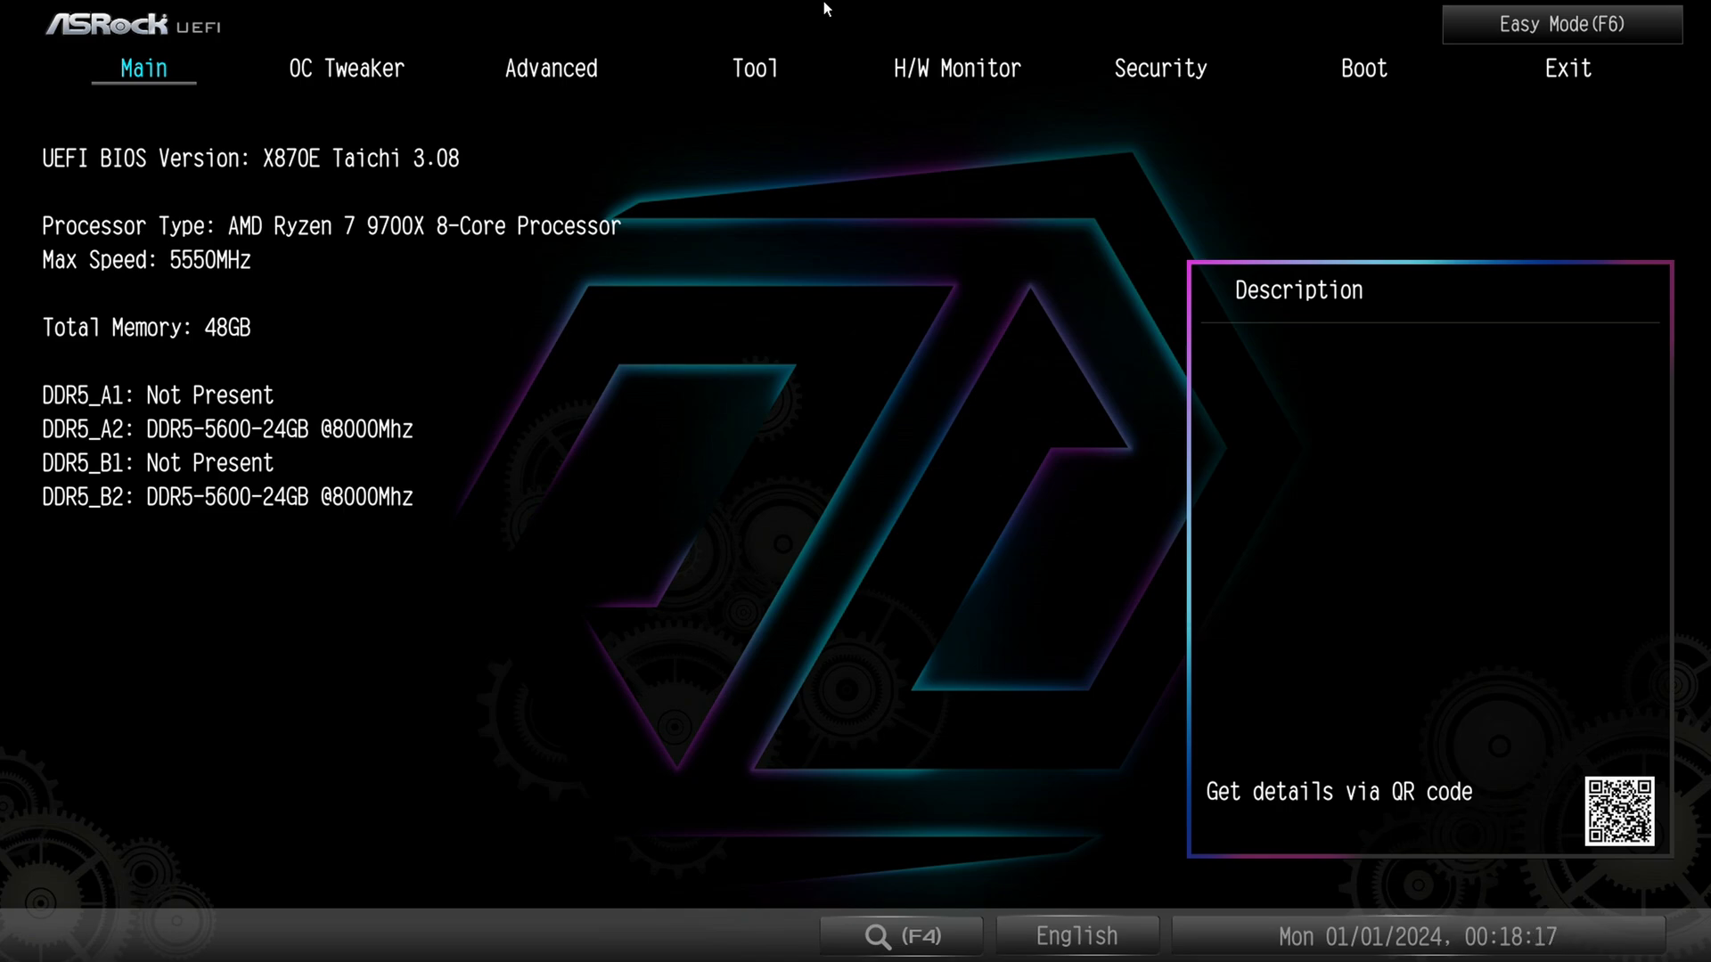
{"action": "mouse_move", "coordinate": [366, 550]}
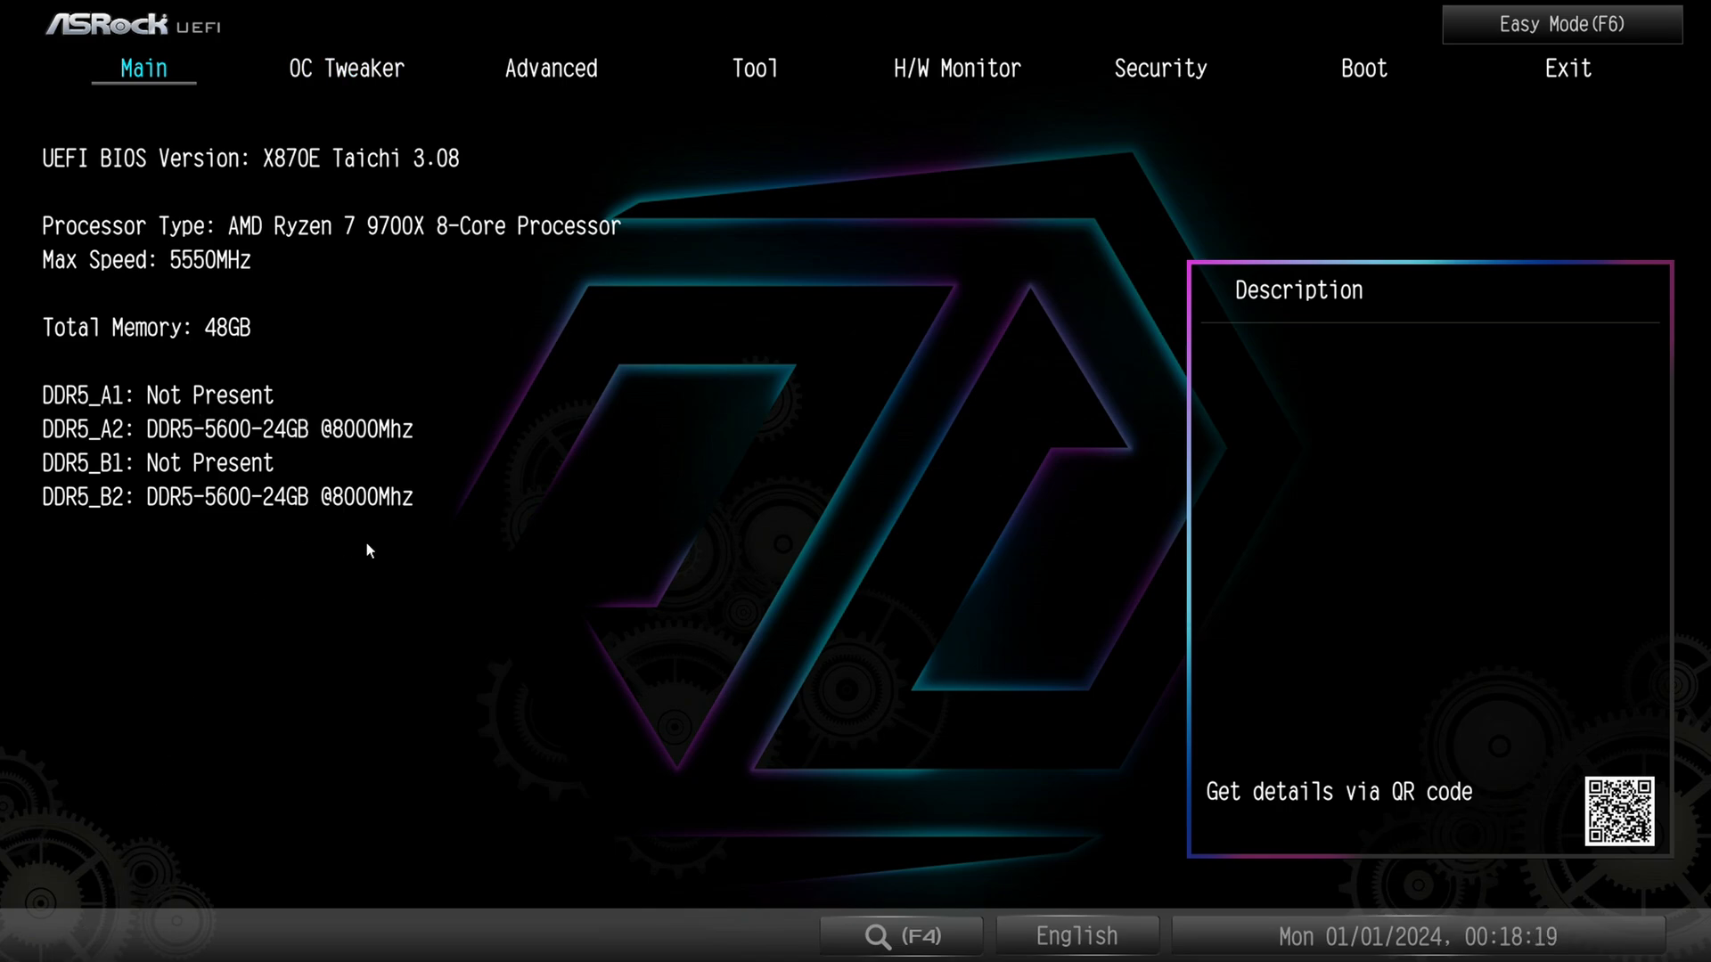
{"action": "mouse_move", "coordinate": [353, 464]}
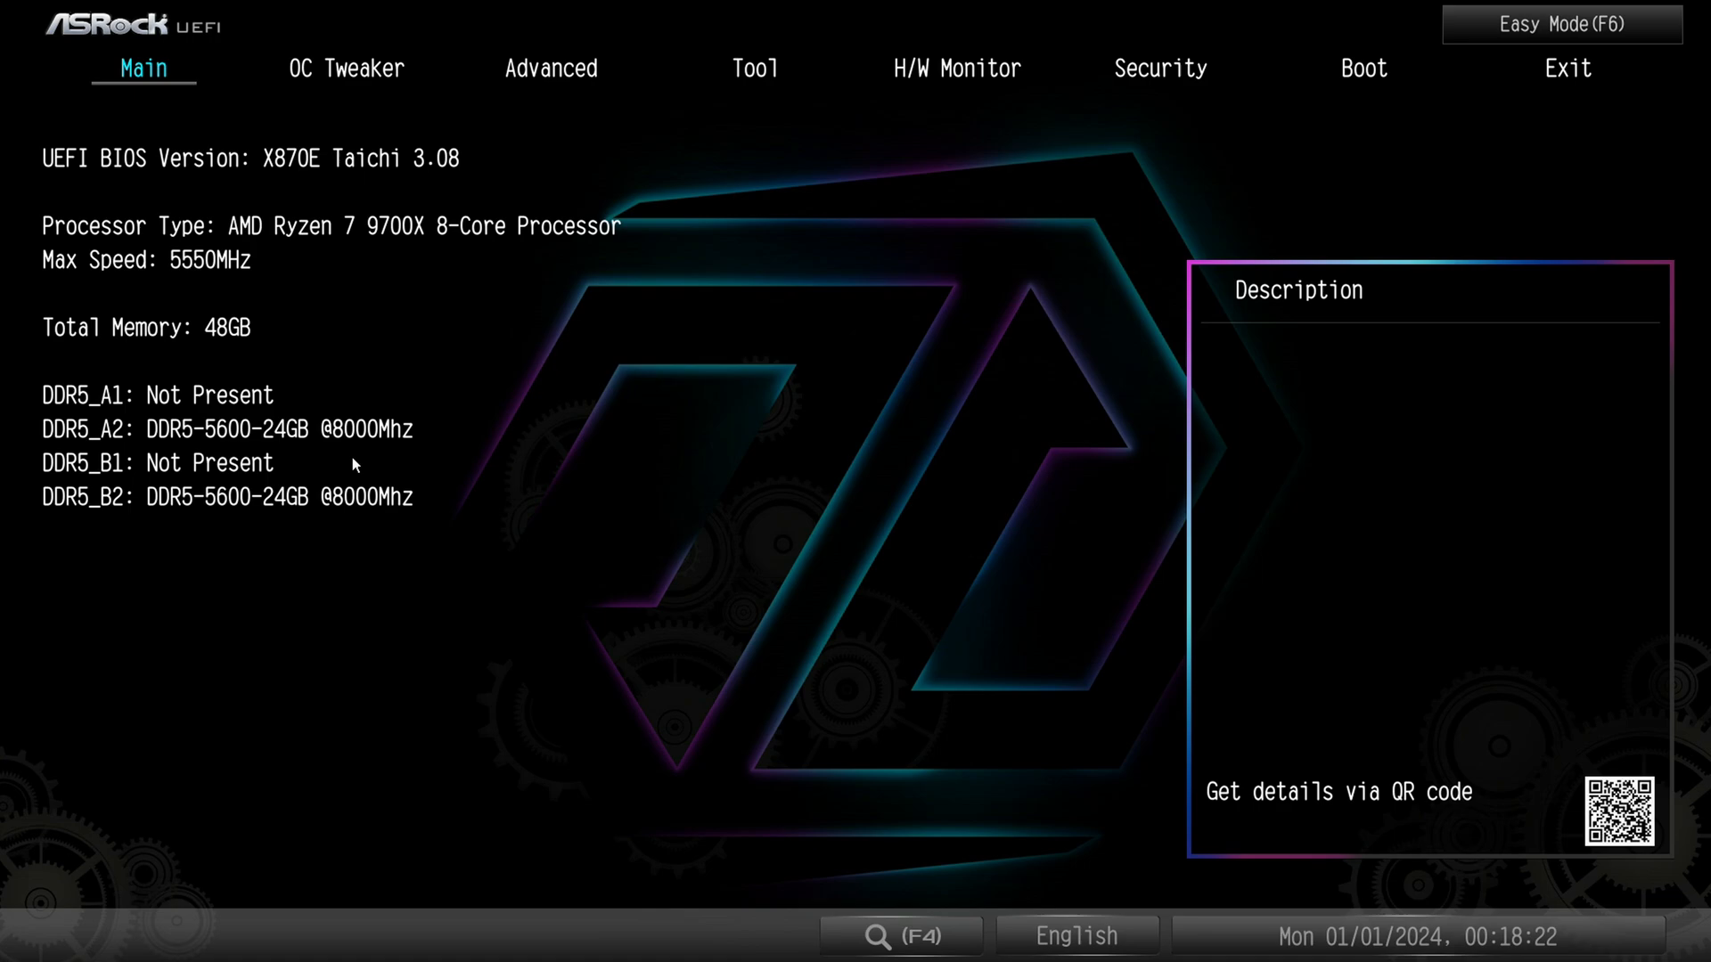
{"action": "mouse_move", "coordinate": [282, 402]}
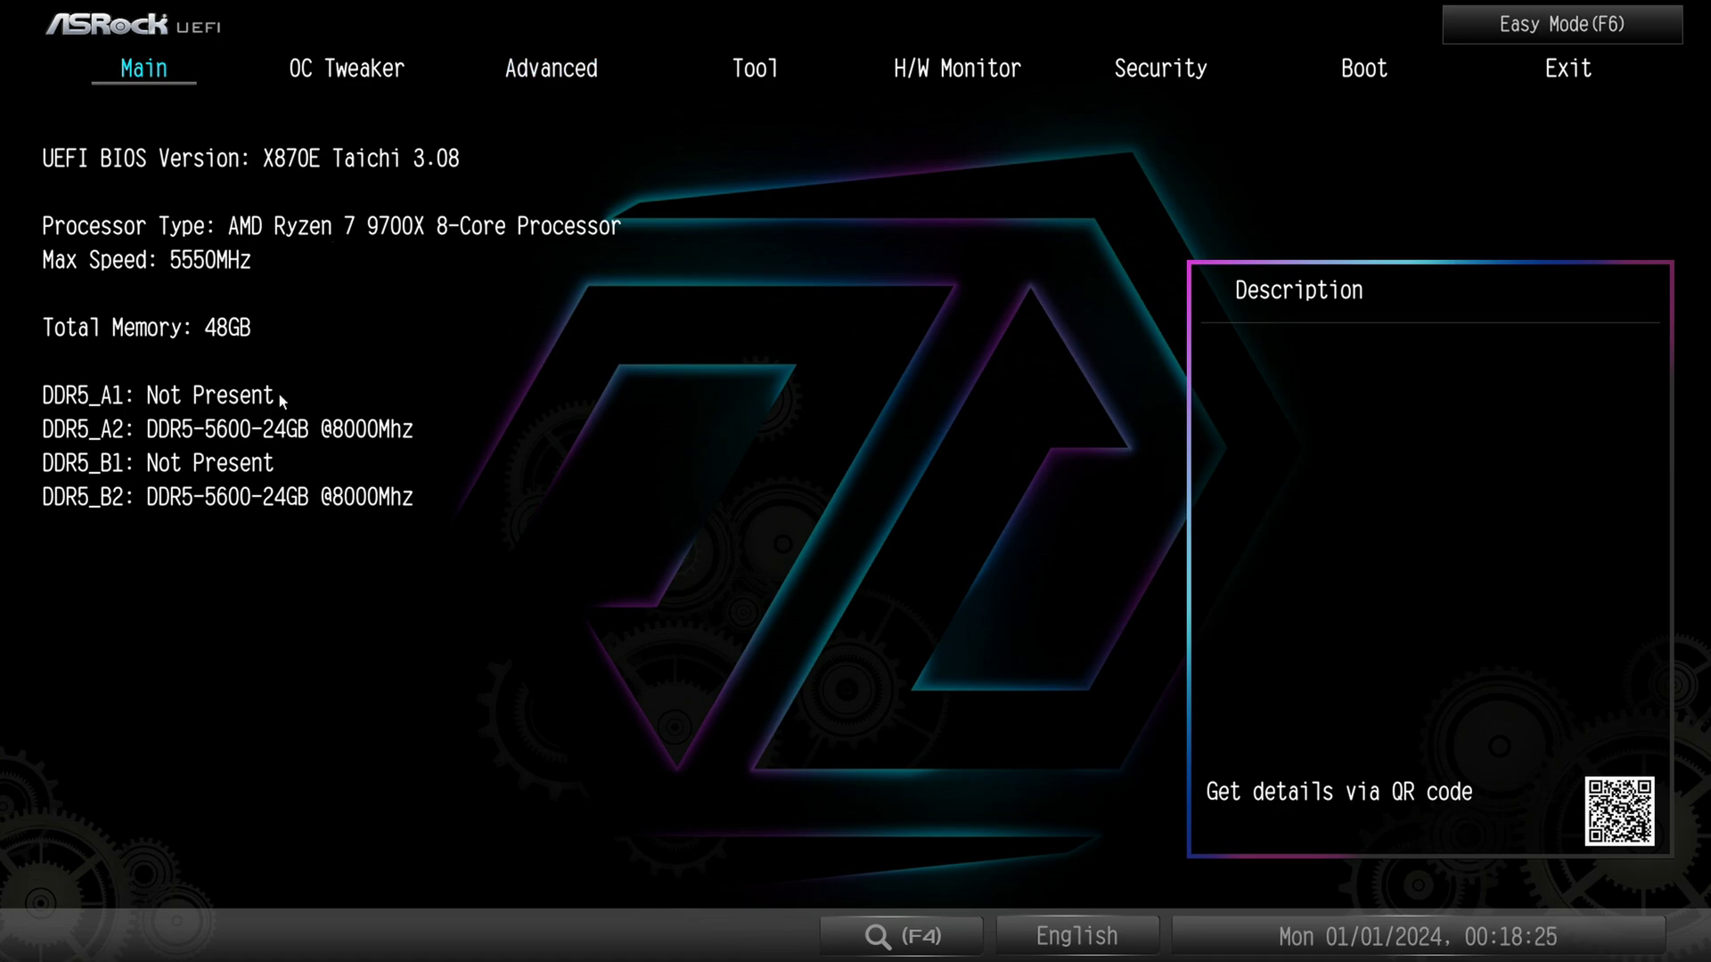
{"action": "mouse_move", "coordinate": [554, 347]}
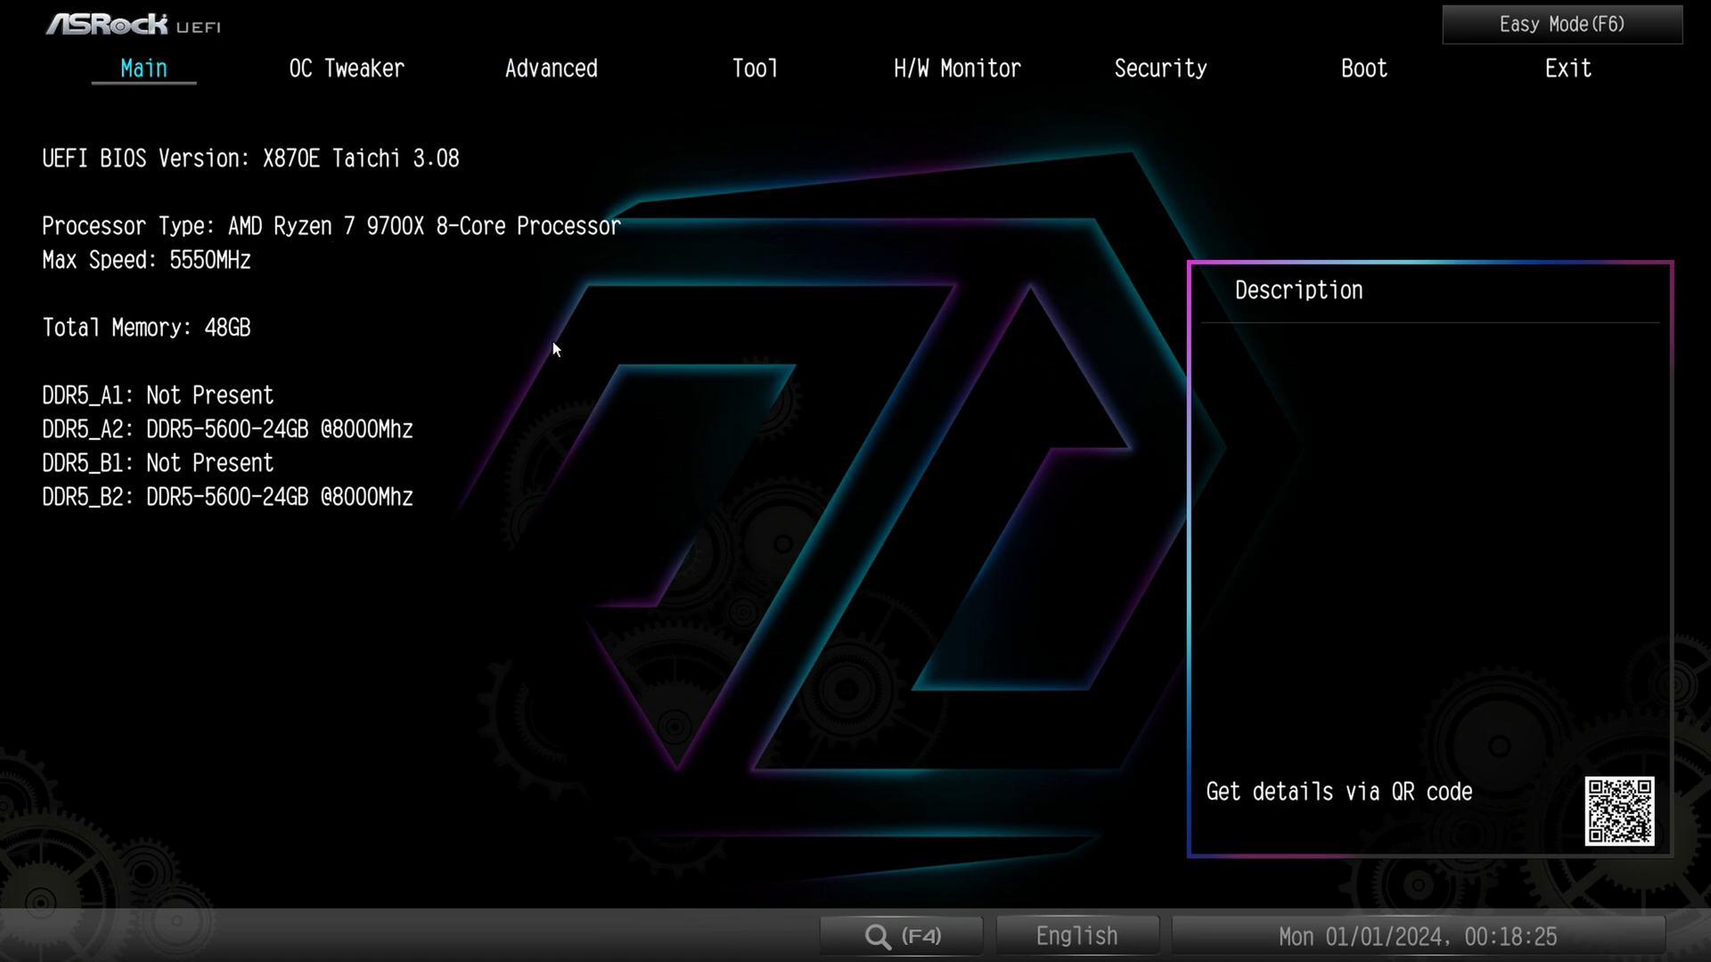
{"action": "mouse_move", "coordinate": [9, 11]}
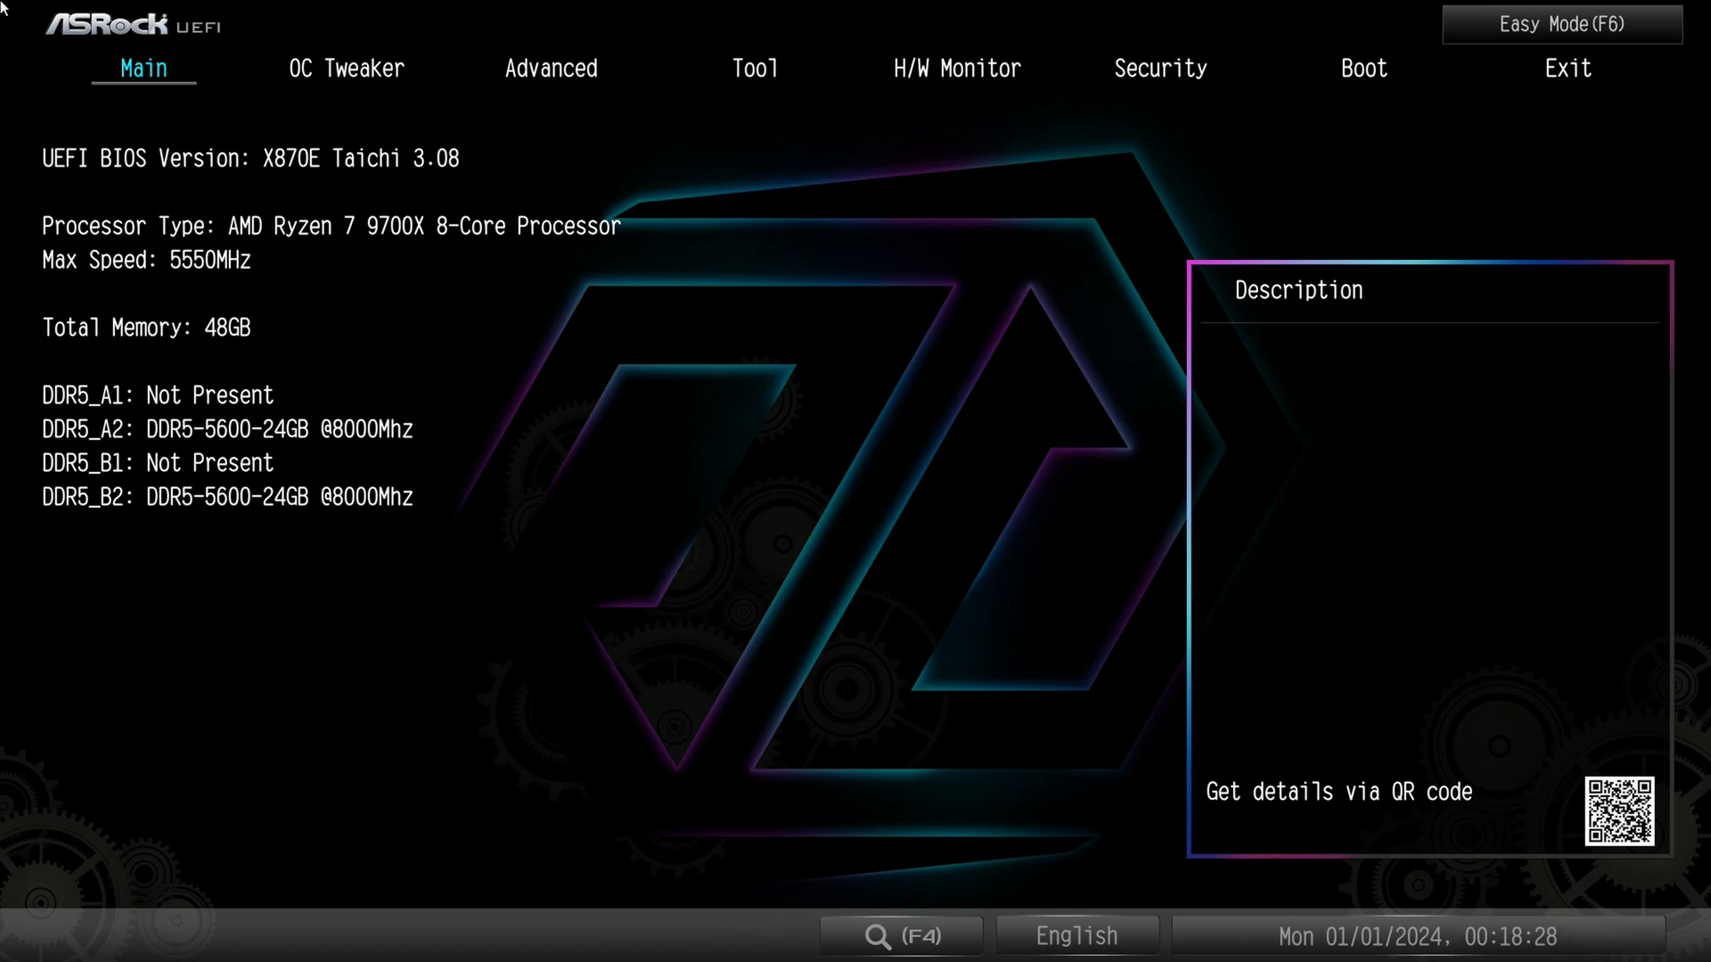
{"action": "mouse_move", "coordinate": [1224, 8]}
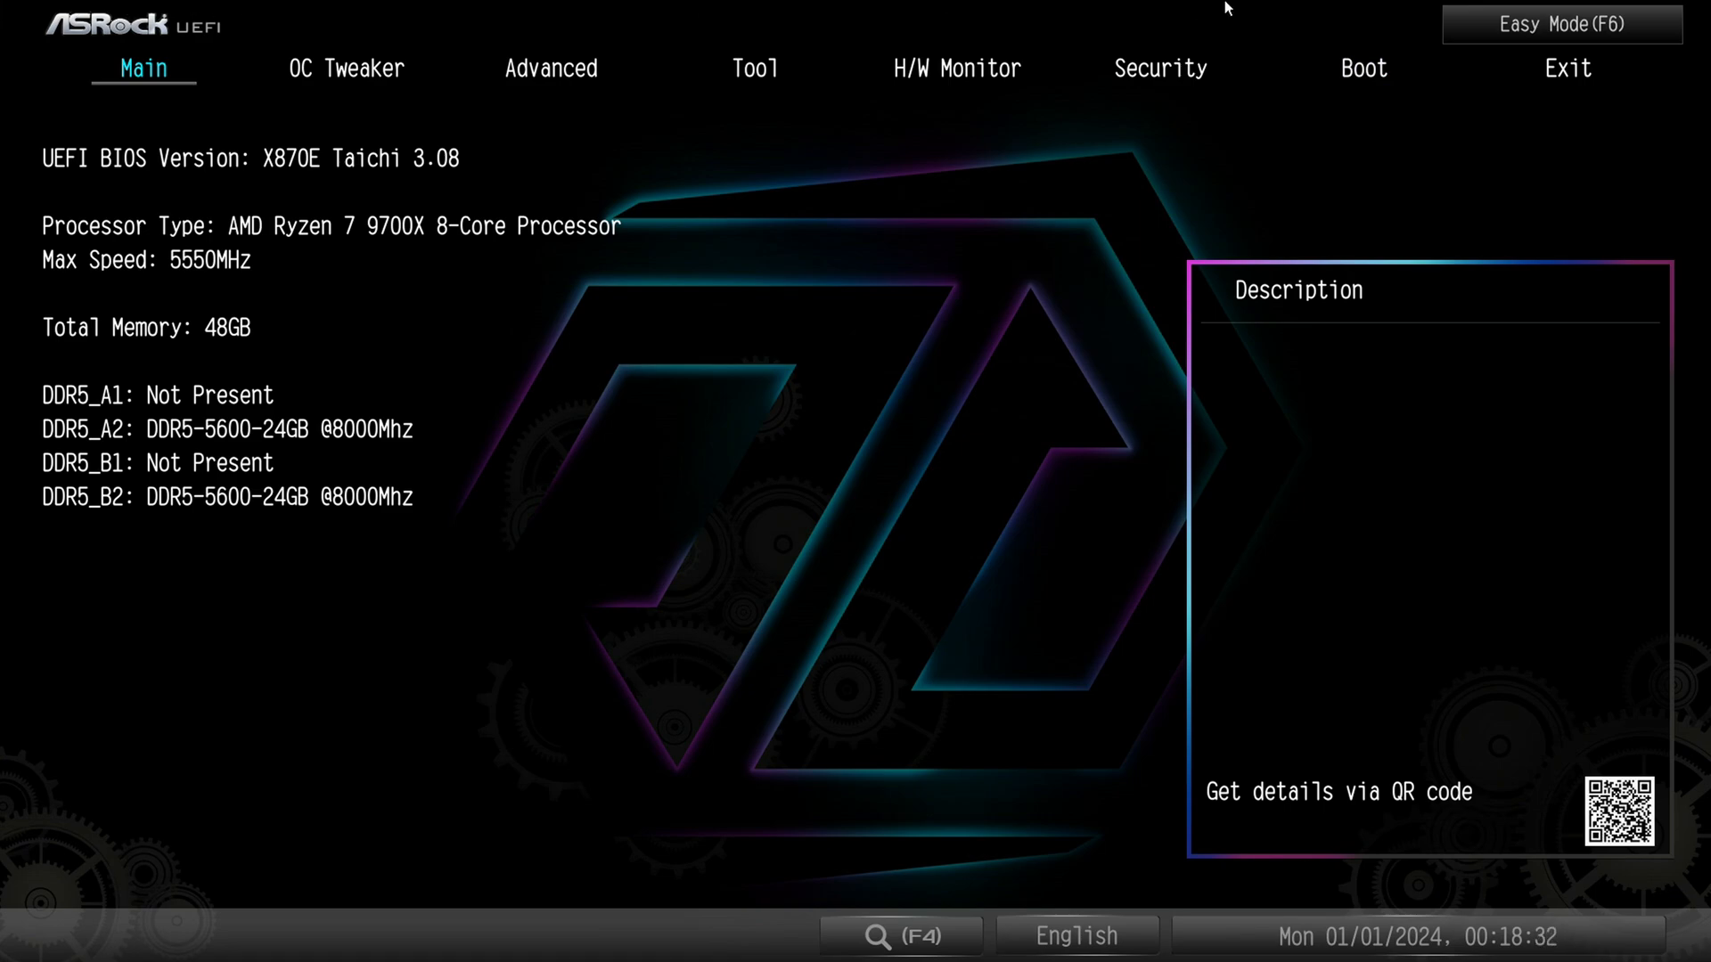
{"action": "mouse_move", "coordinate": [538, 641]}
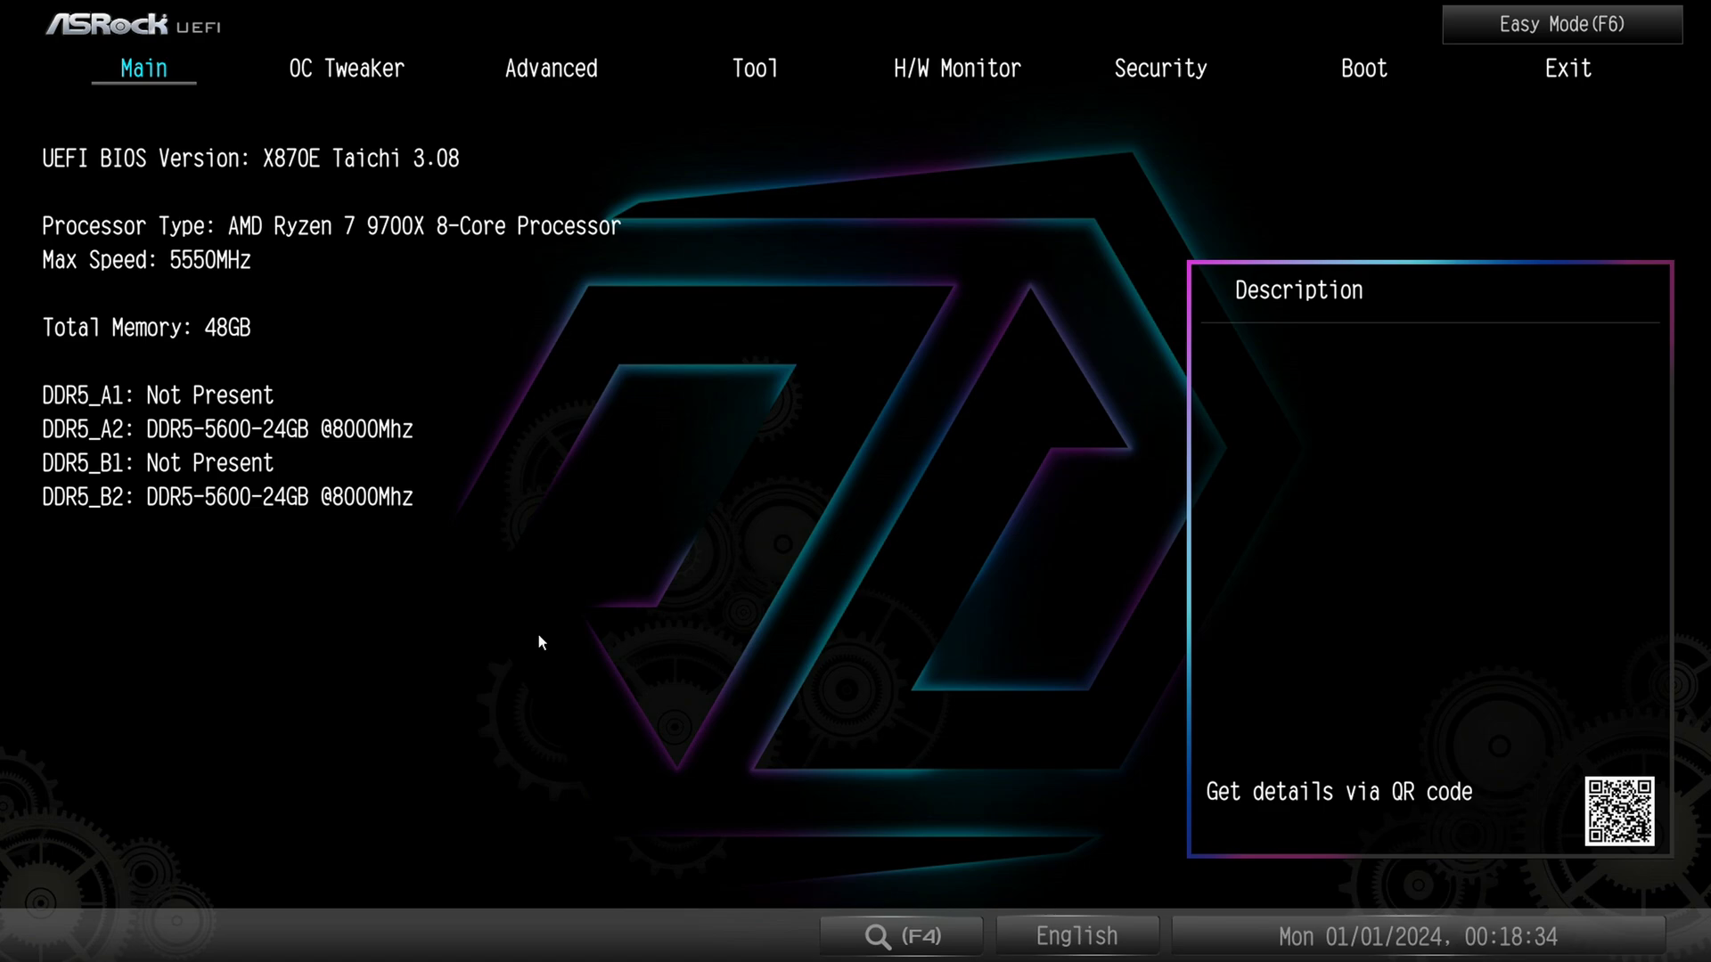
{"action": "left_click", "coordinate": [1559, 24]}
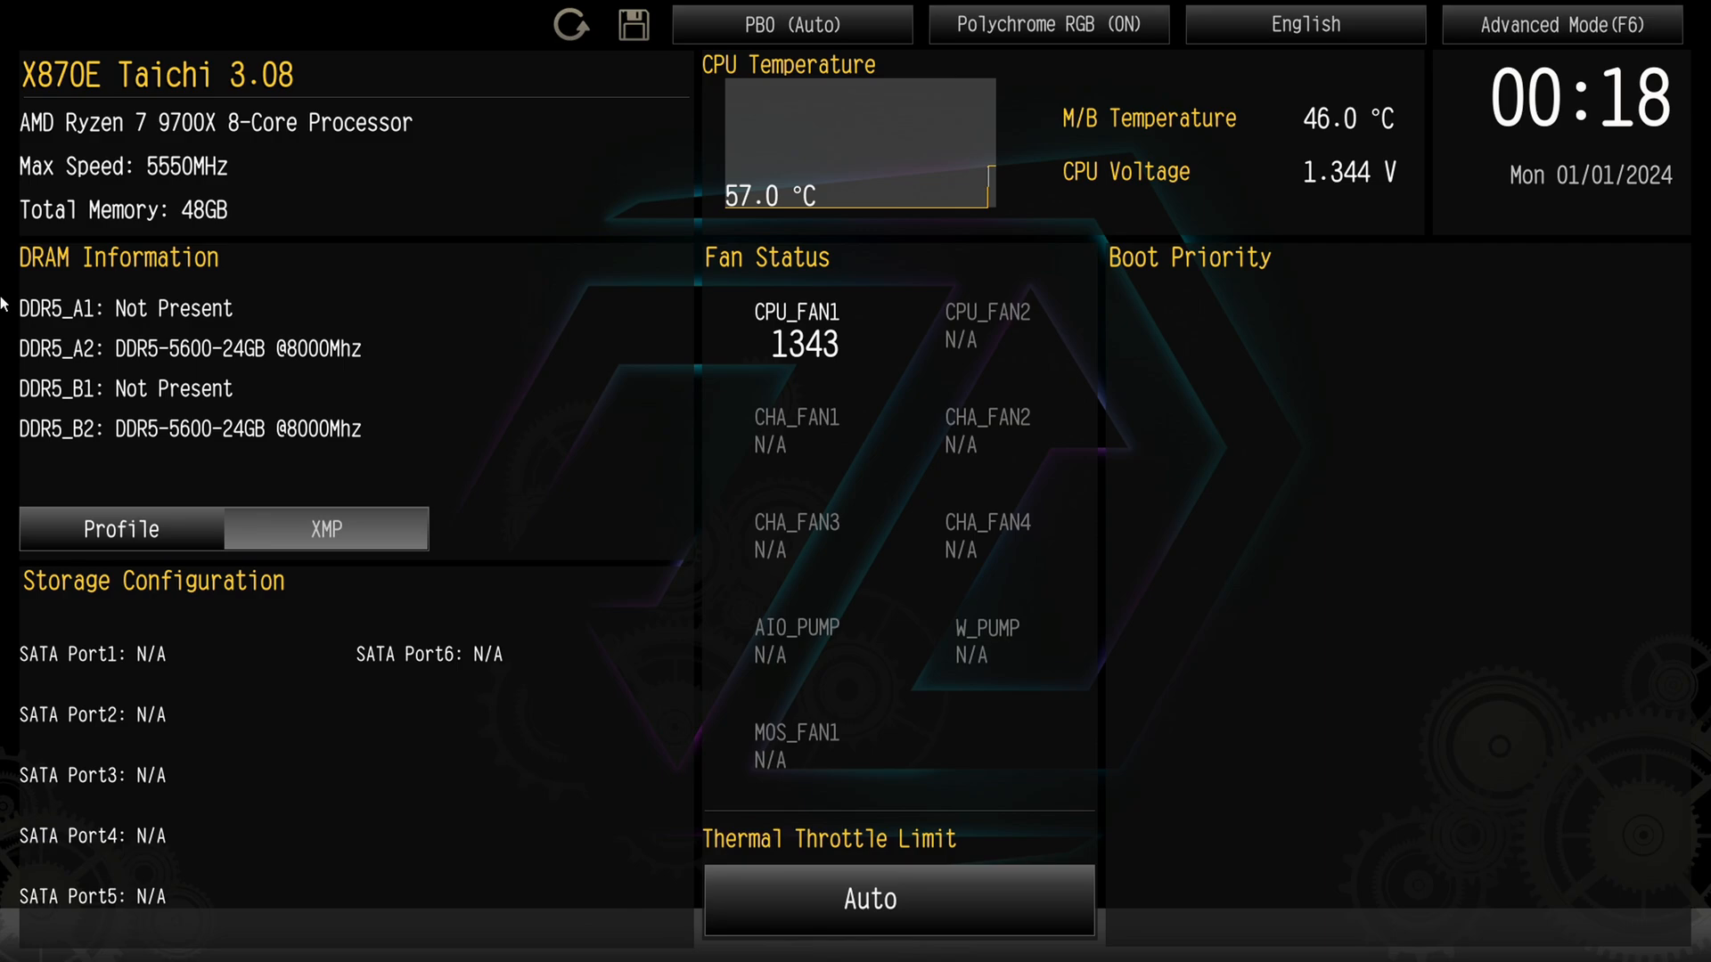
{"action": "mouse_move", "coordinate": [188, 374]}
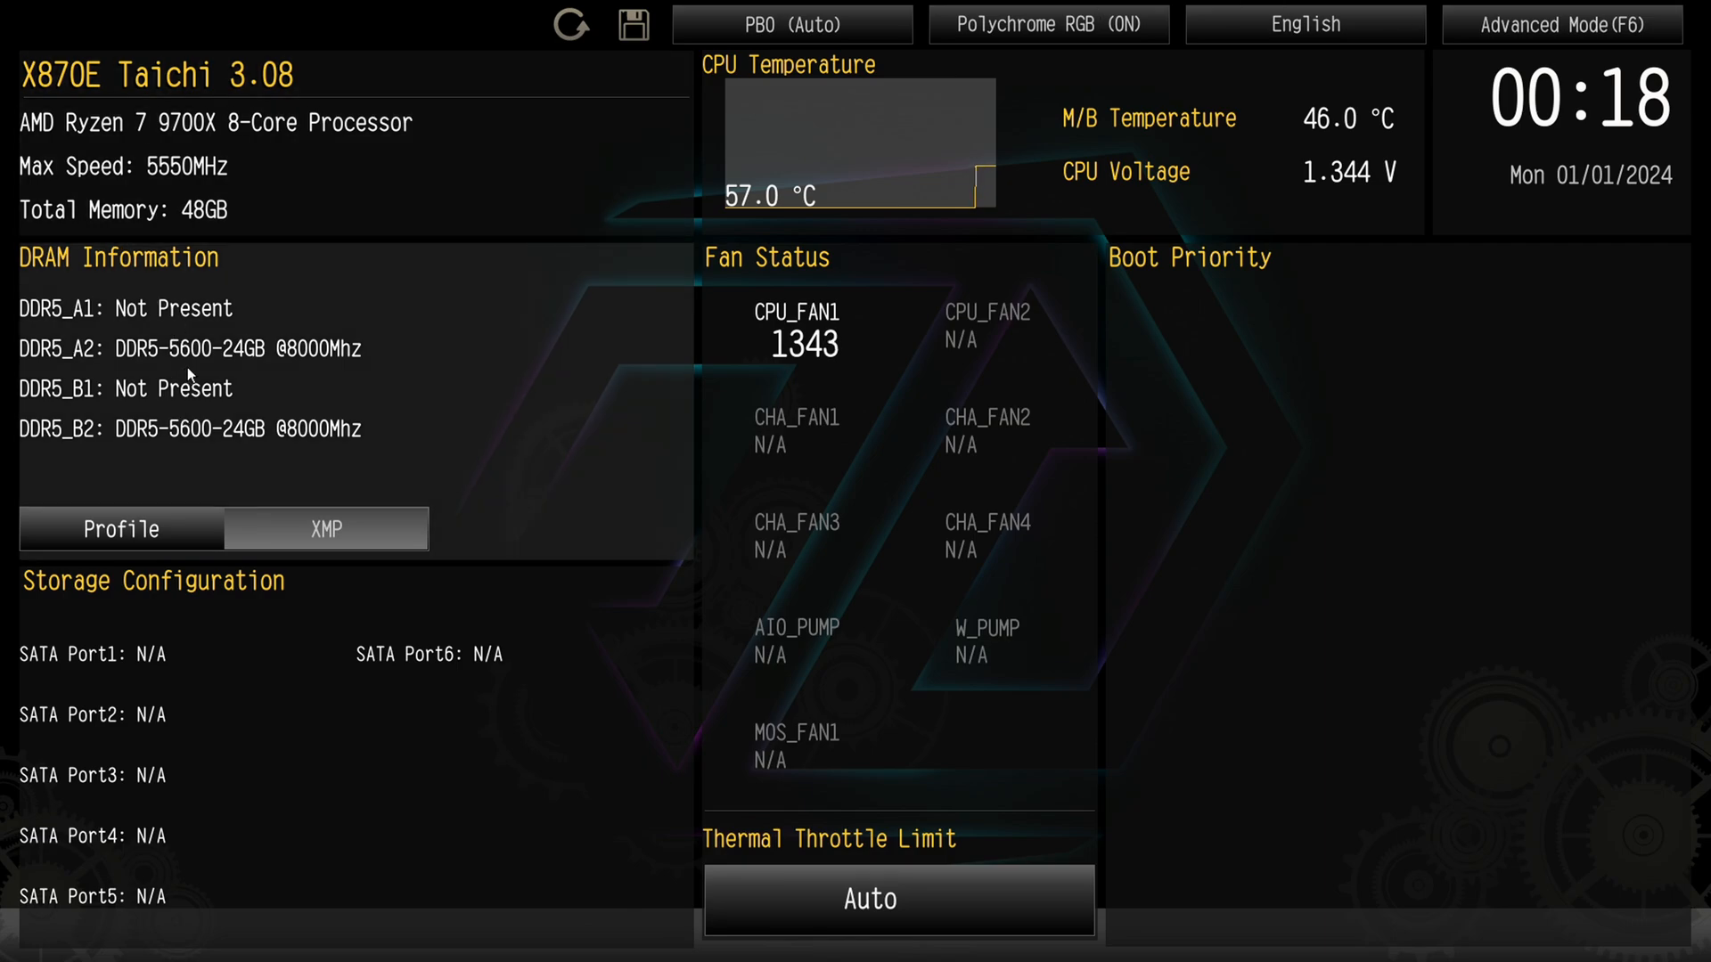
{"action": "mouse_move", "coordinate": [244, 666]}
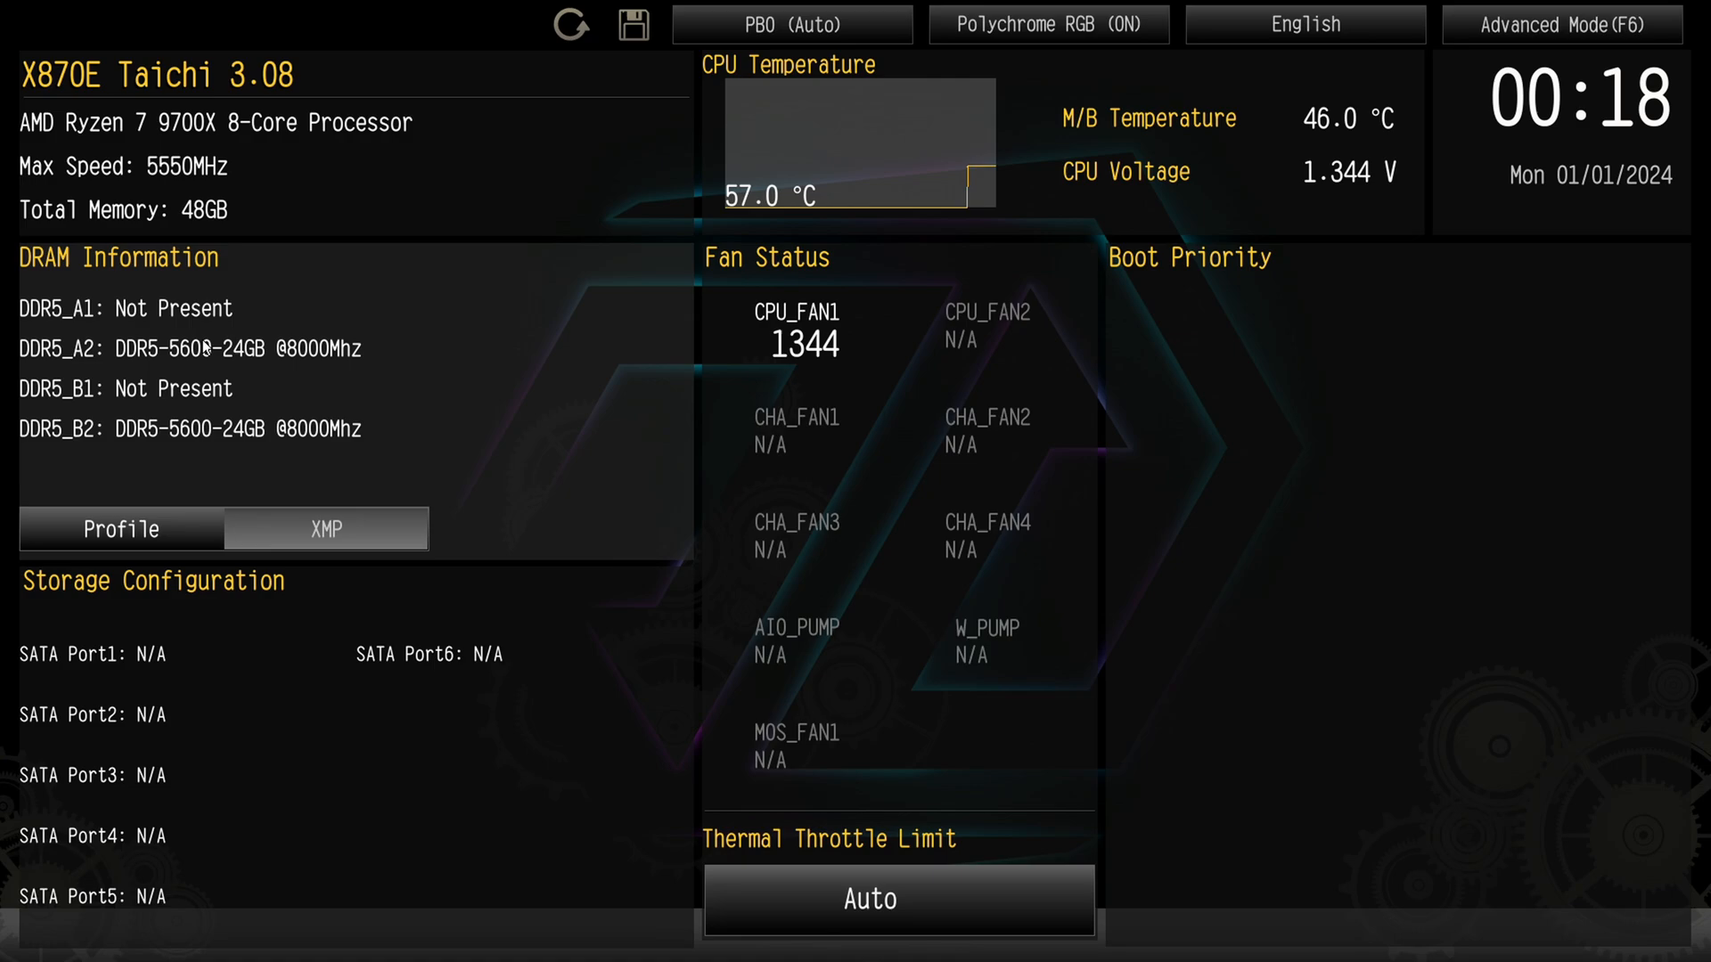
{"action": "mouse_move", "coordinate": [338, 347]}
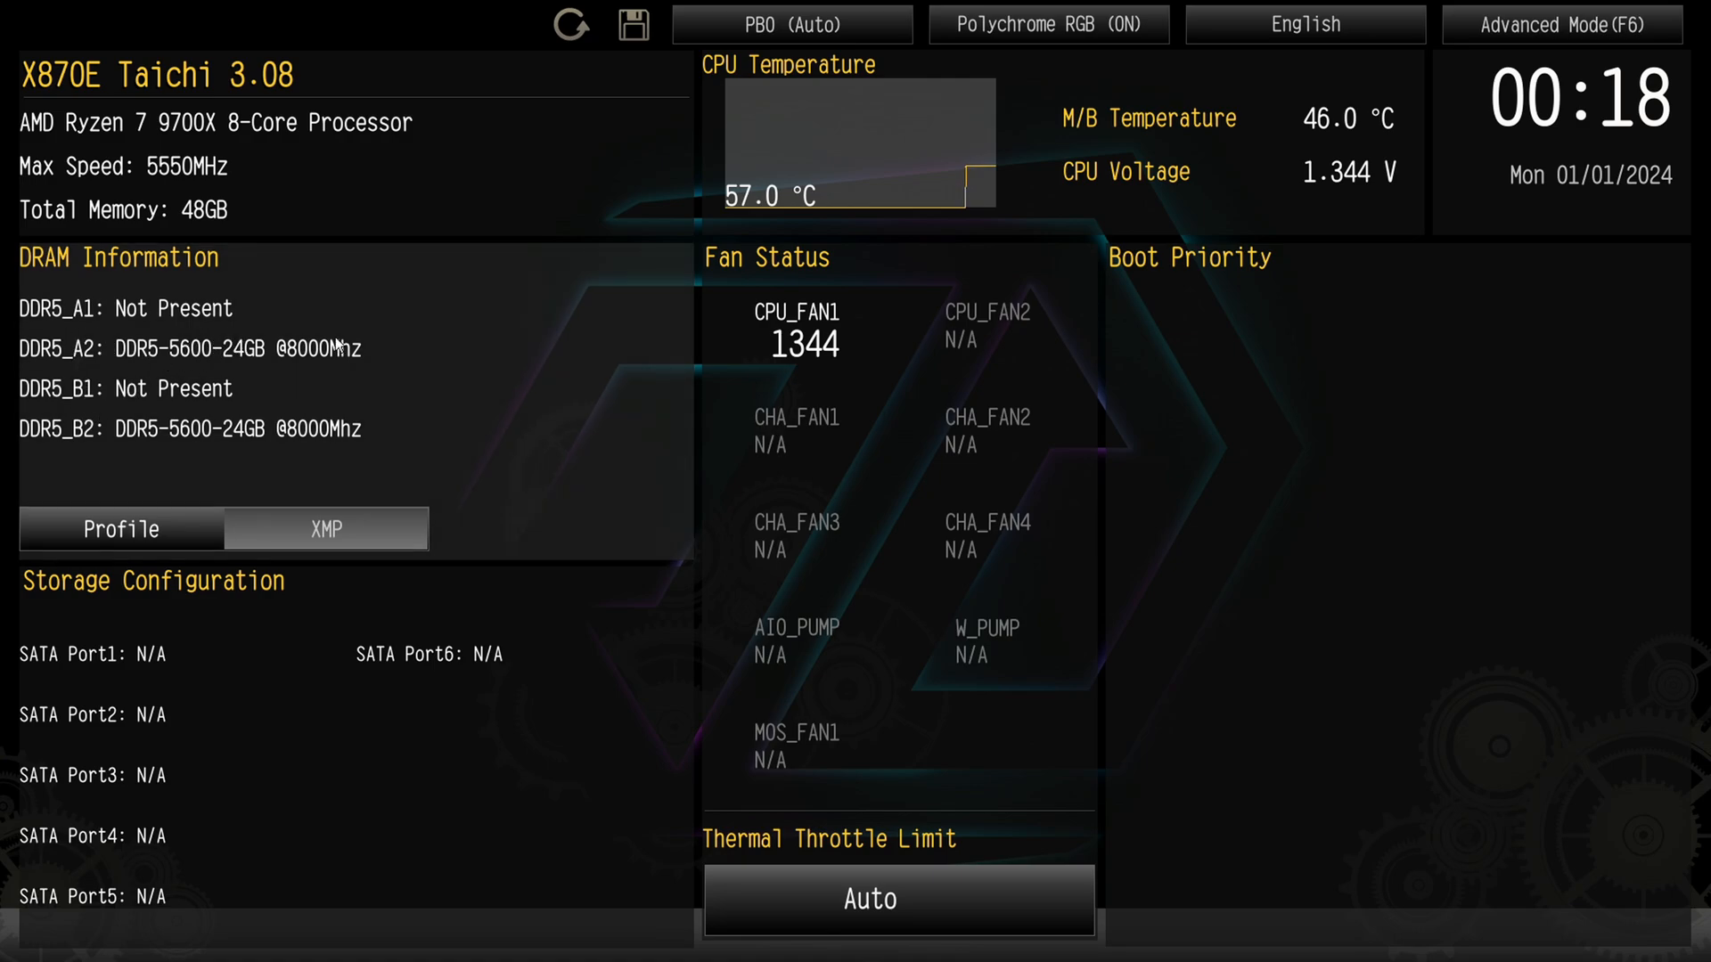
{"action": "mouse_move", "coordinate": [240, 478]}
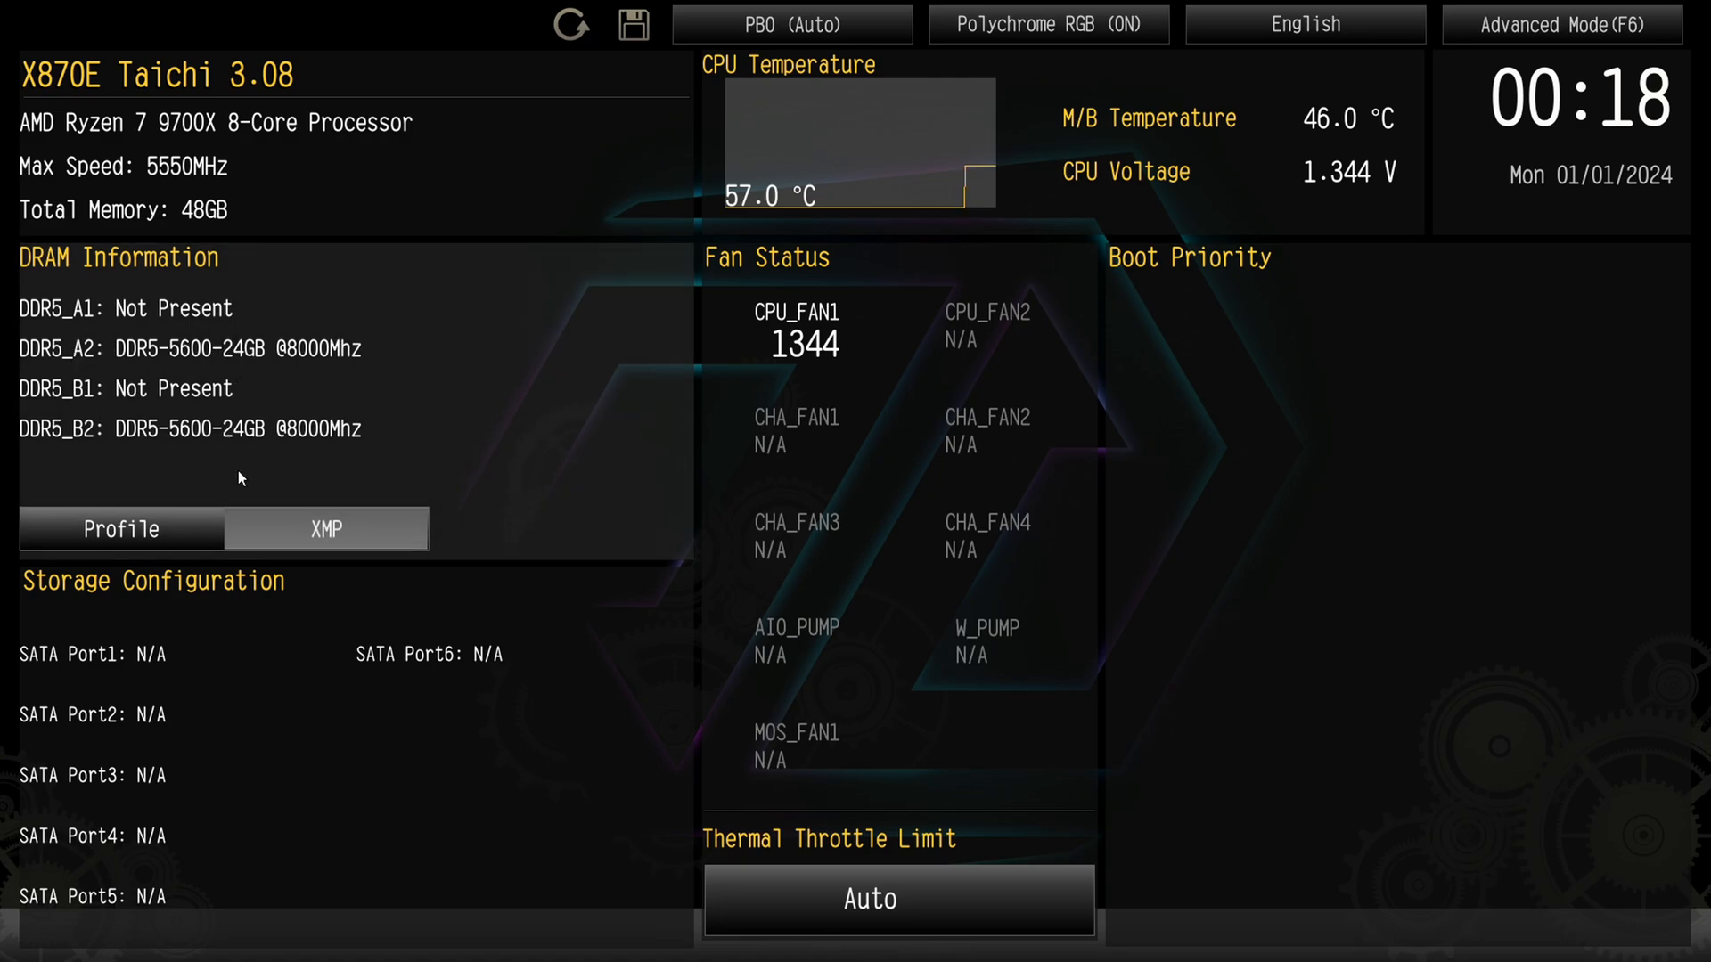
{"action": "mouse_move", "coordinate": [267, 389]}
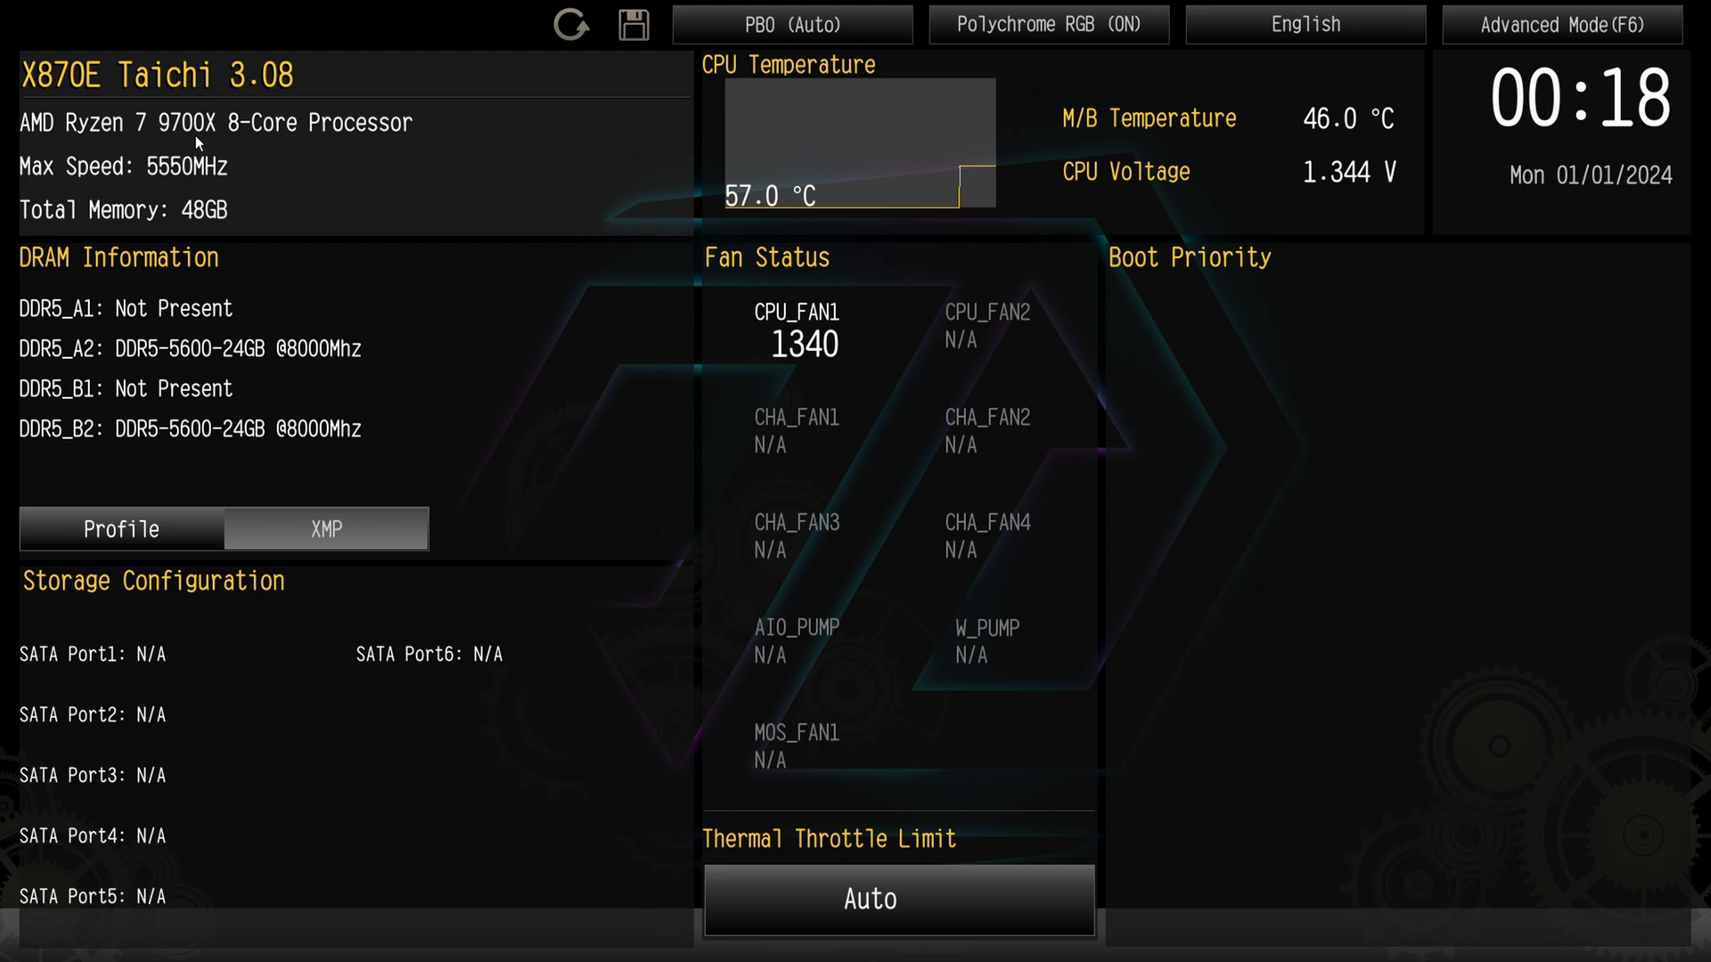
{"action": "mouse_move", "coordinate": [467, 258]}
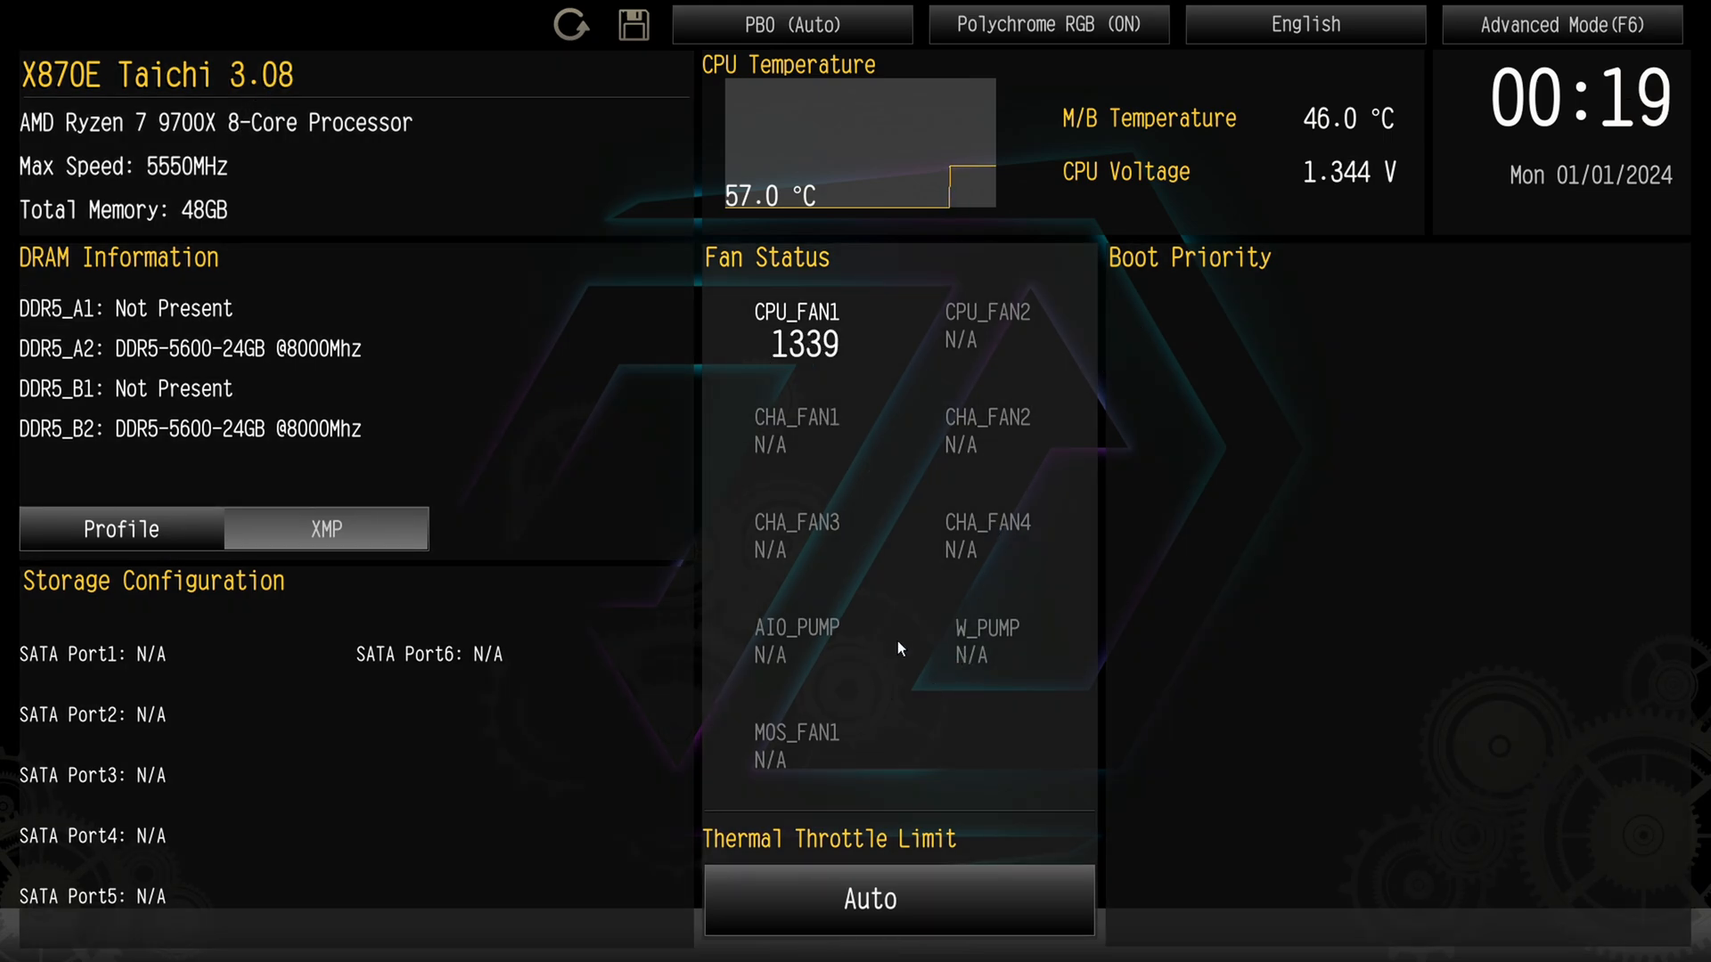
{"action": "mouse_move", "coordinate": [840, 365]}
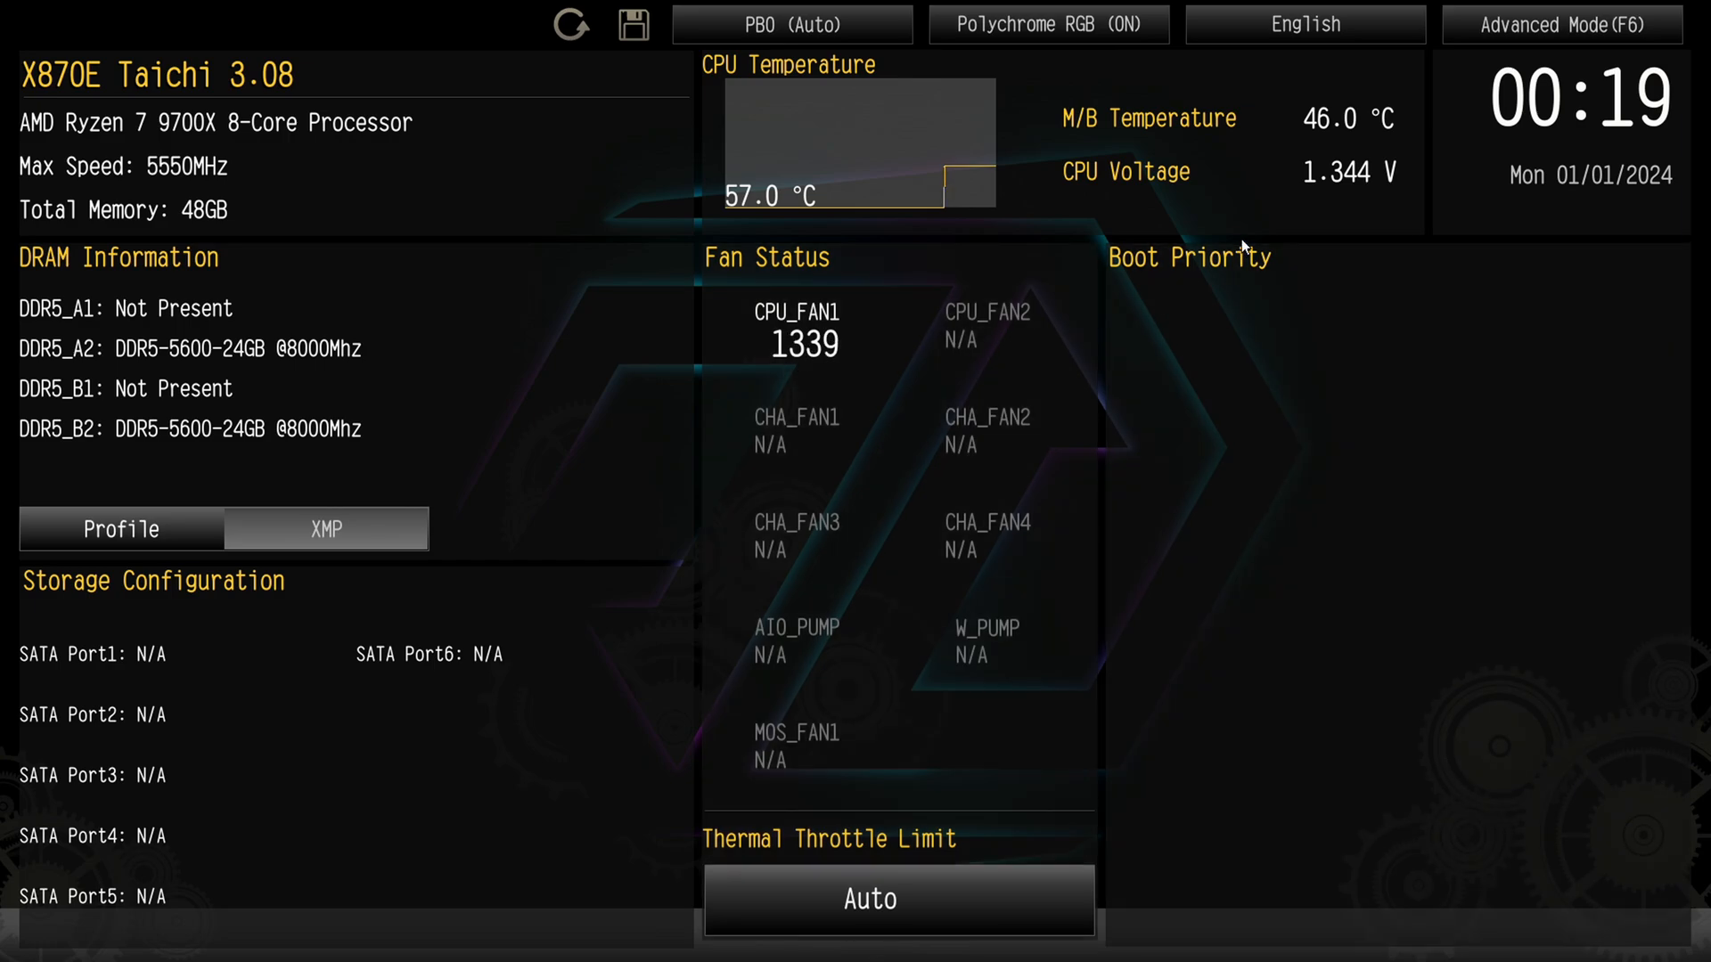
{"action": "mouse_move", "coordinate": [764, 202]}
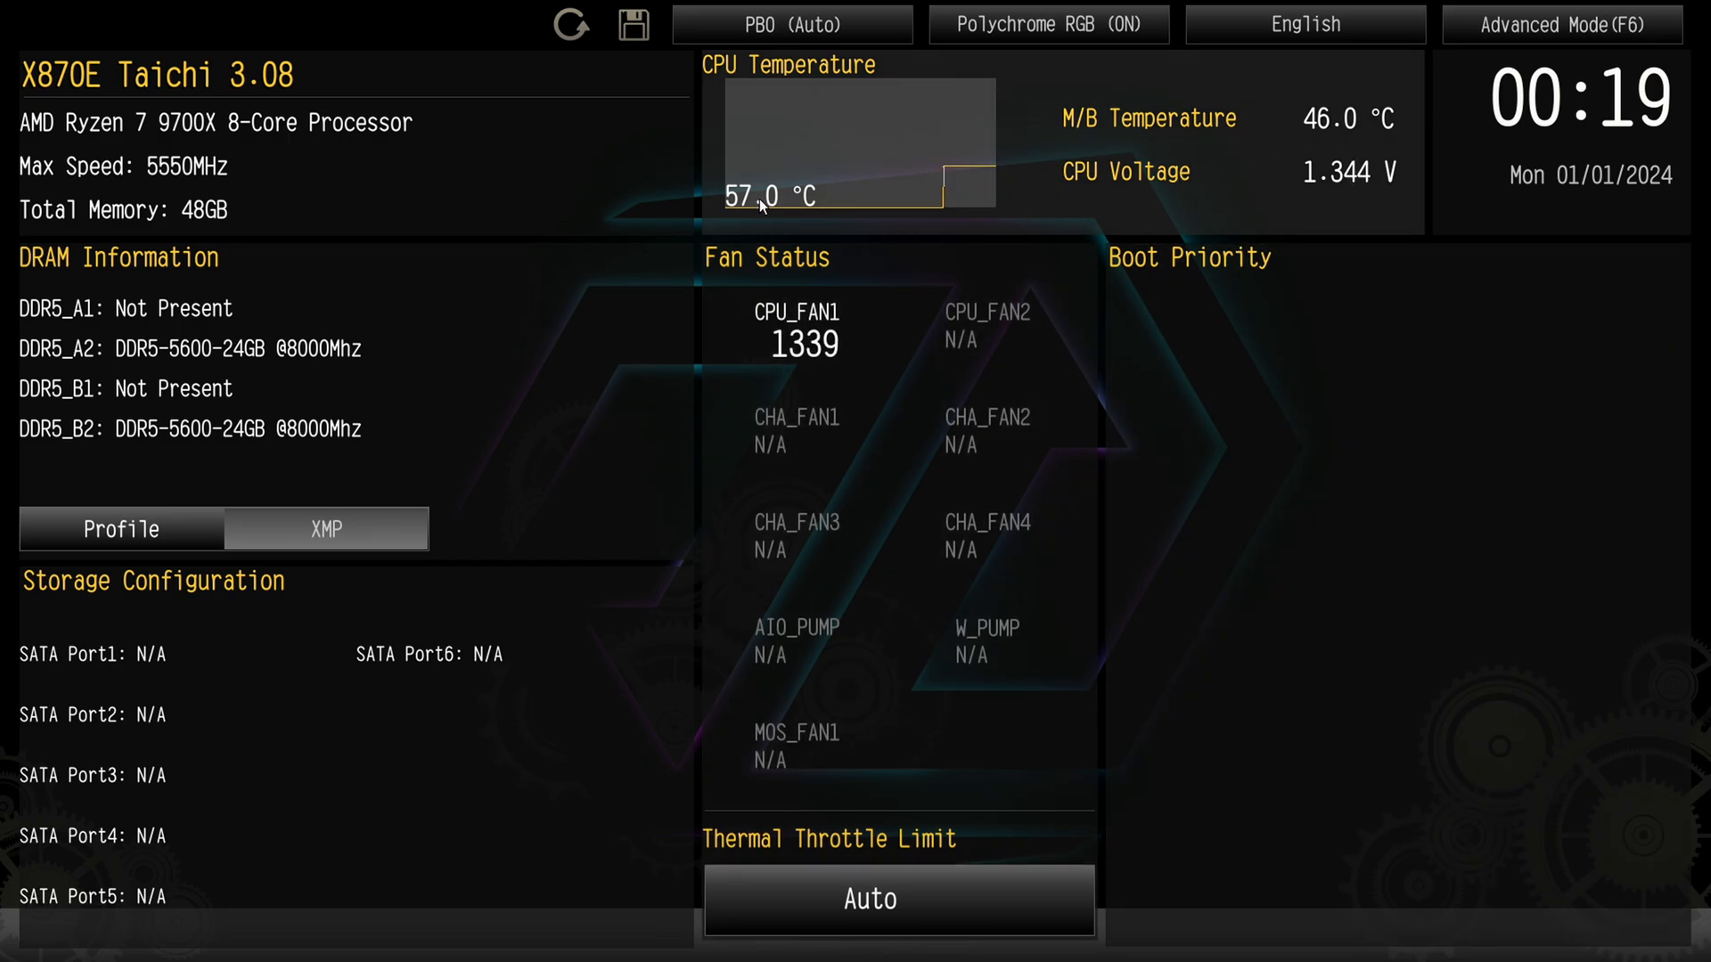
{"action": "mouse_move", "coordinate": [846, 463]}
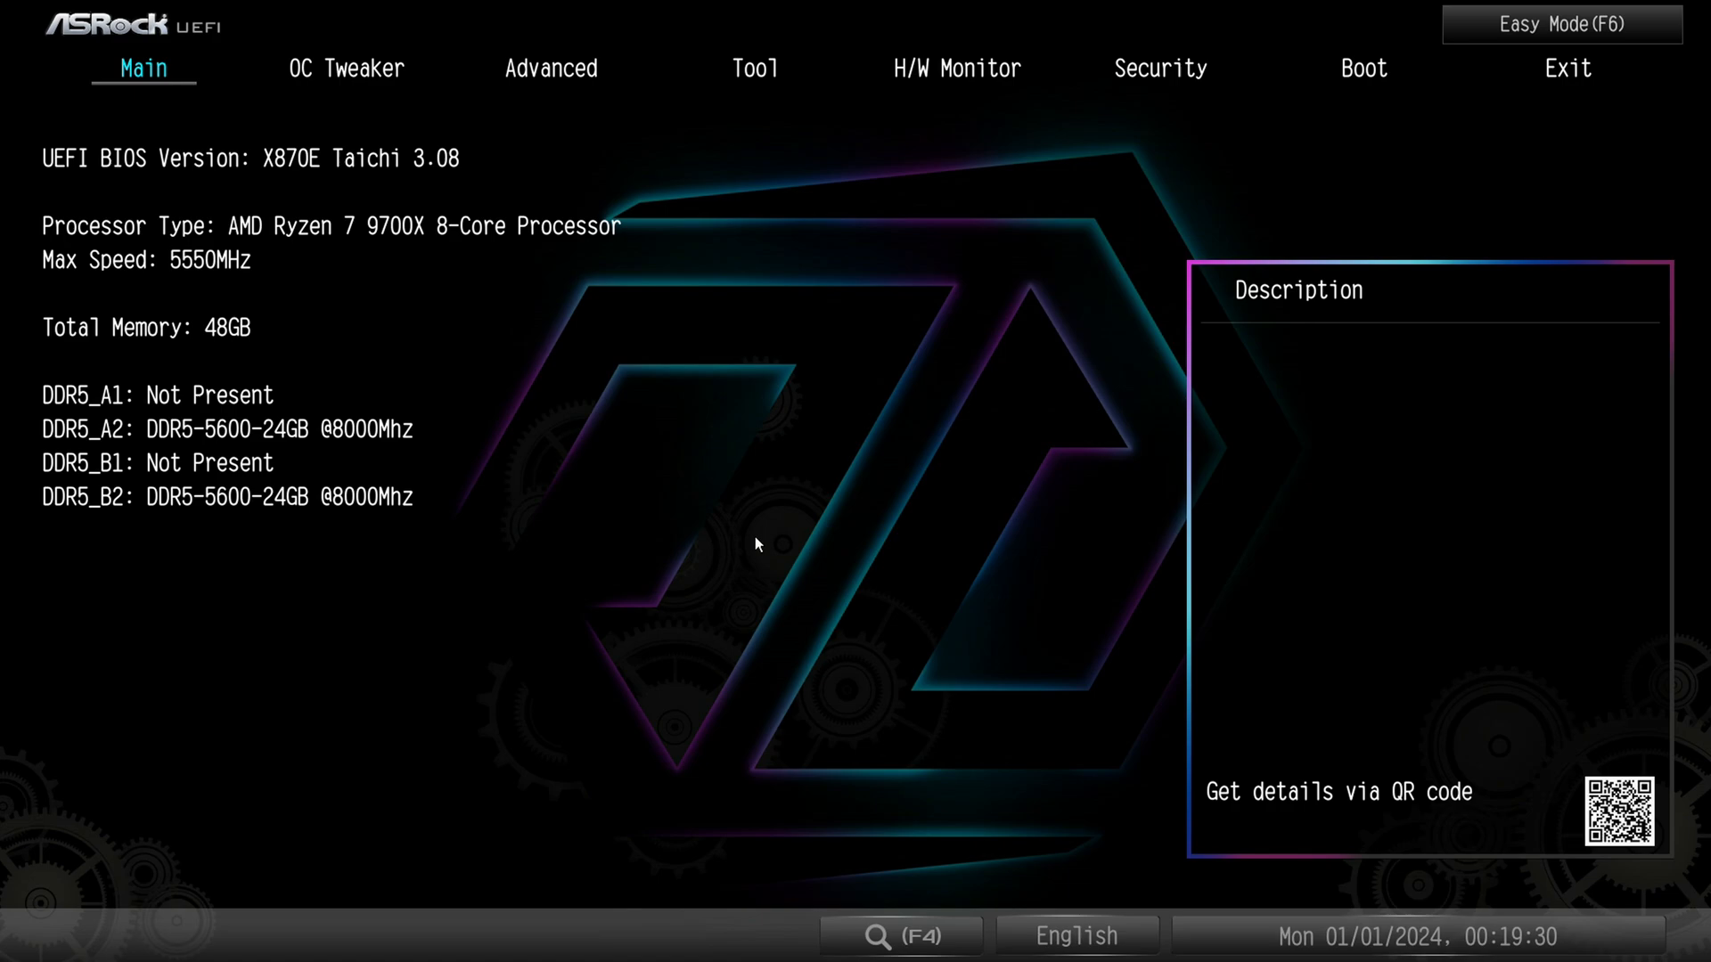
On OC Tweaker, step past Performance Boost and expand the Performance Preset PBO/Tjmax list
{"action": "left_click", "coordinate": [346, 68]}
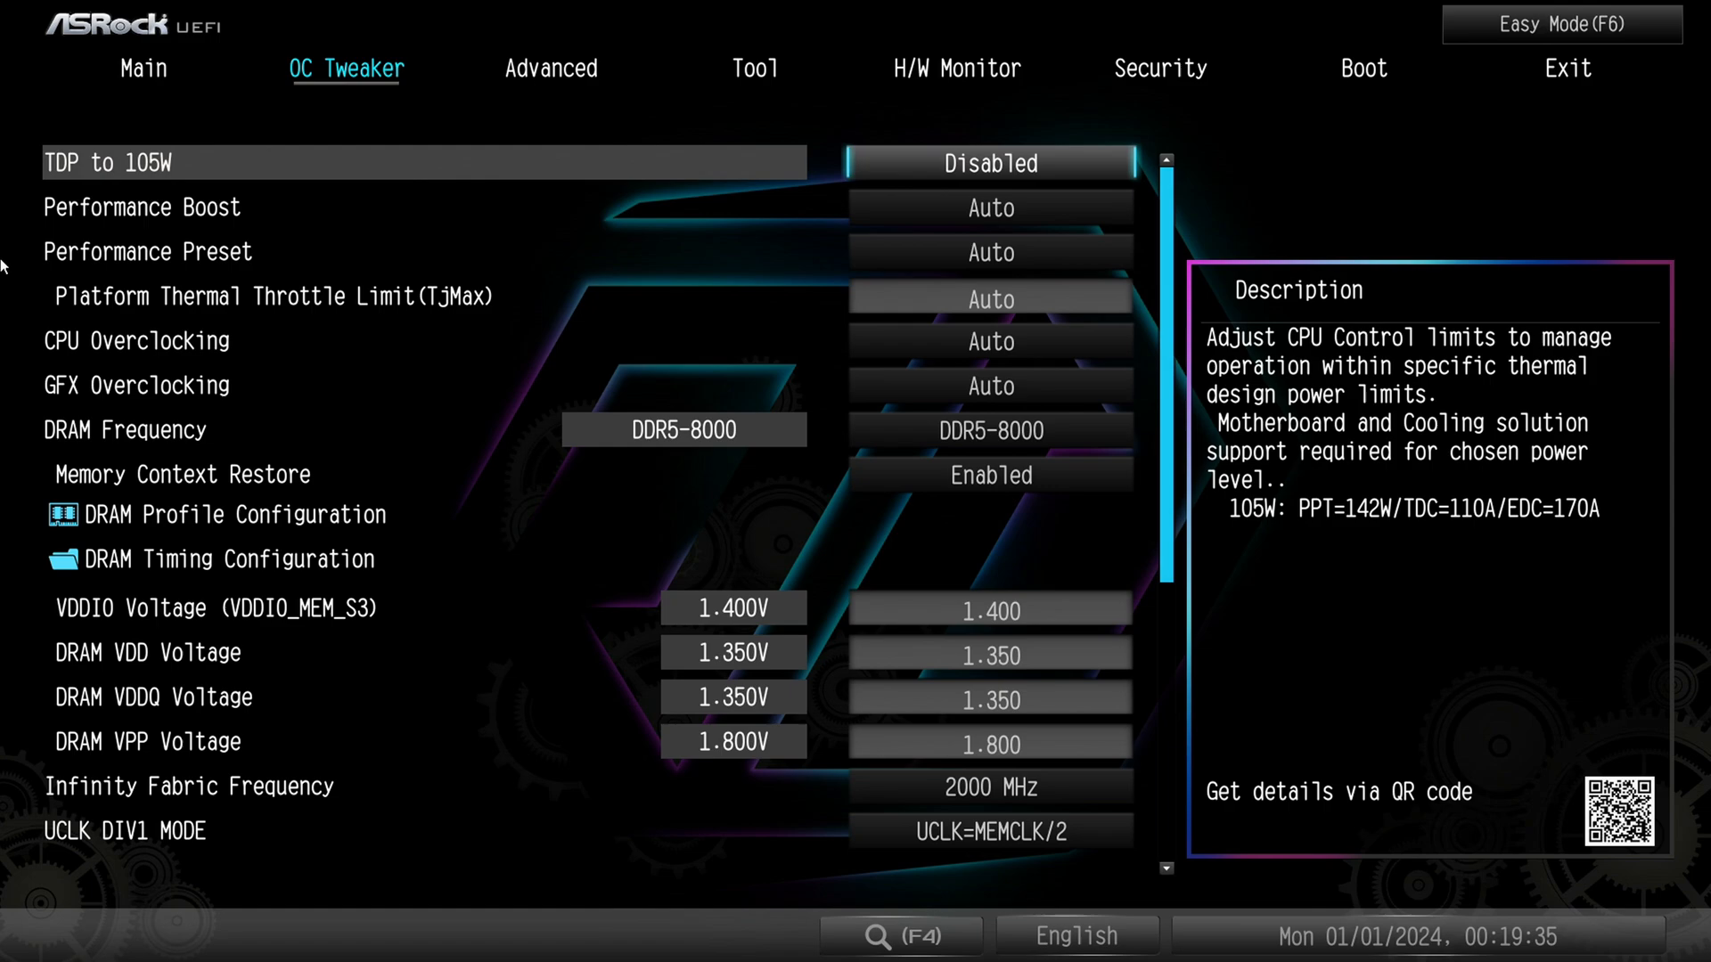
{"action": "left_click", "coordinate": [989, 162]}
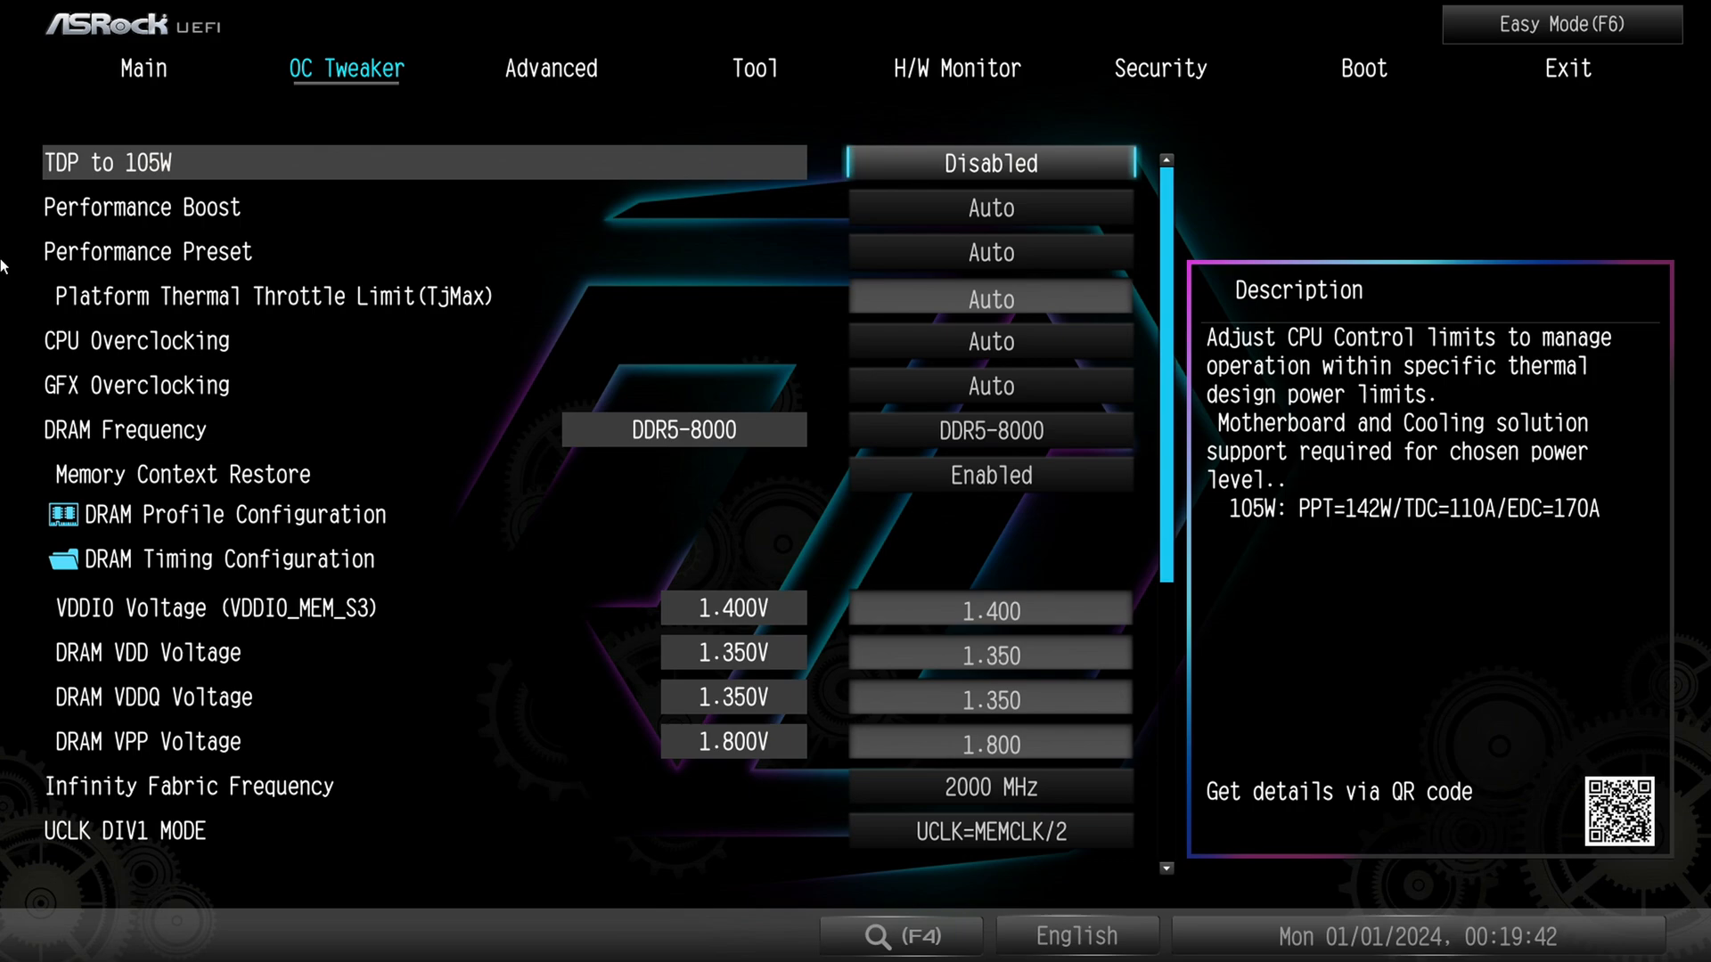
{"action": "key", "text": "Down"}
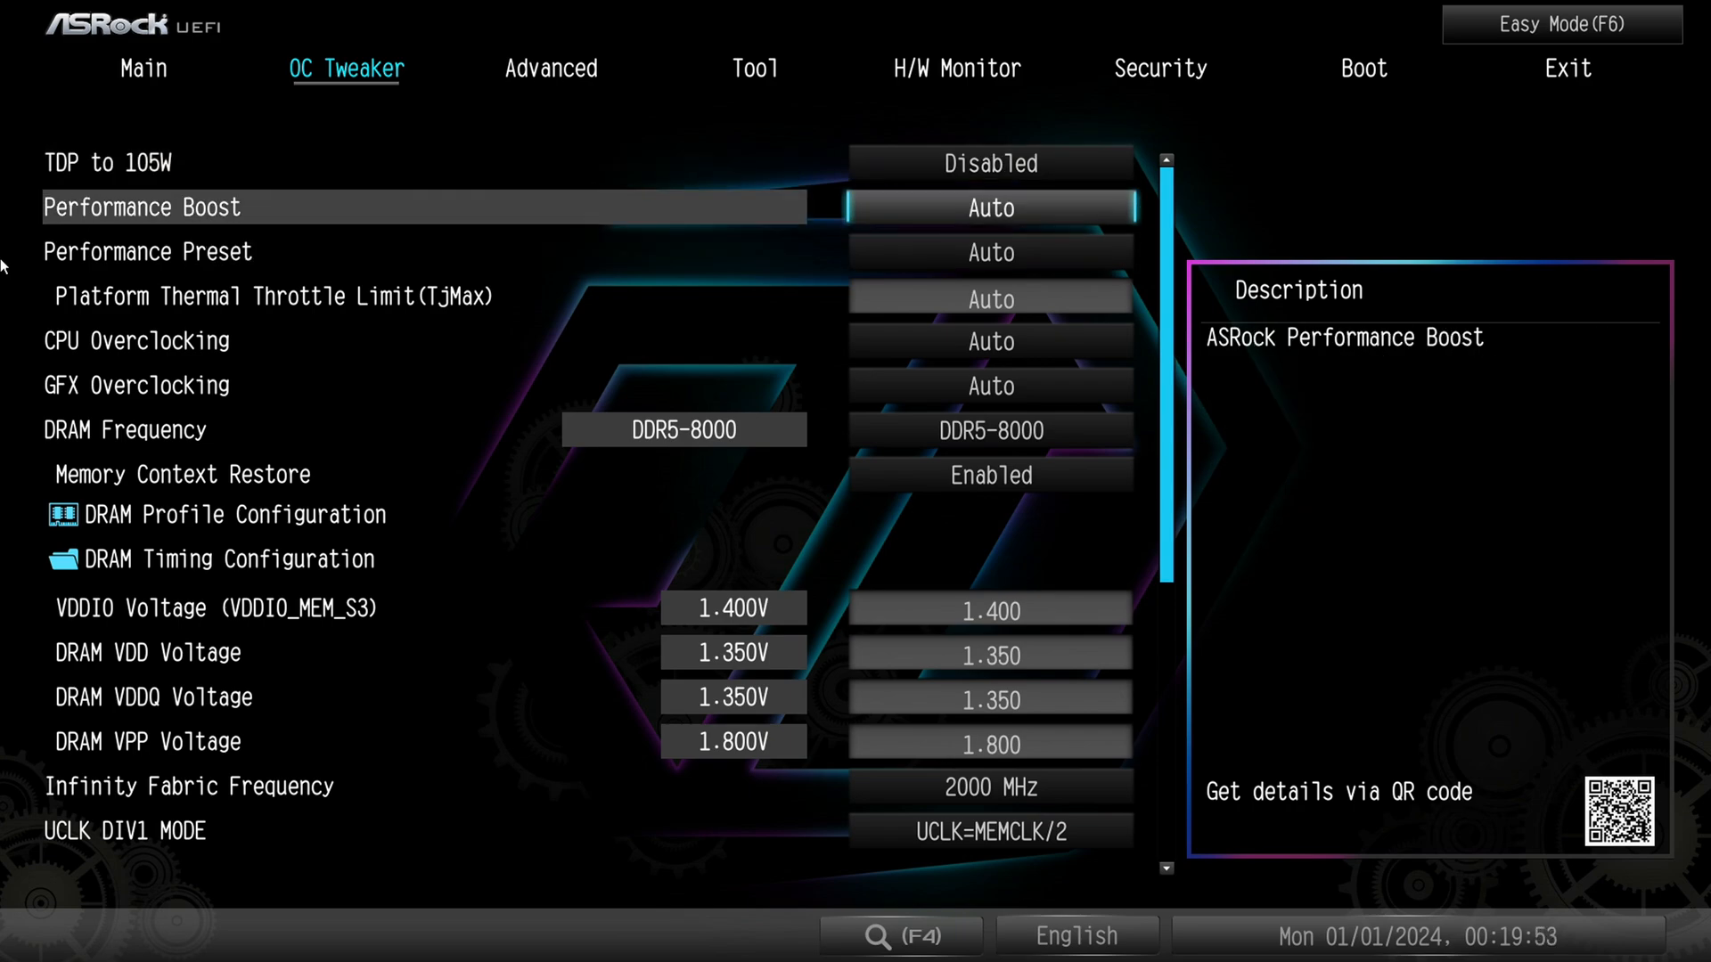
{"action": "left_click", "coordinate": [988, 208]}
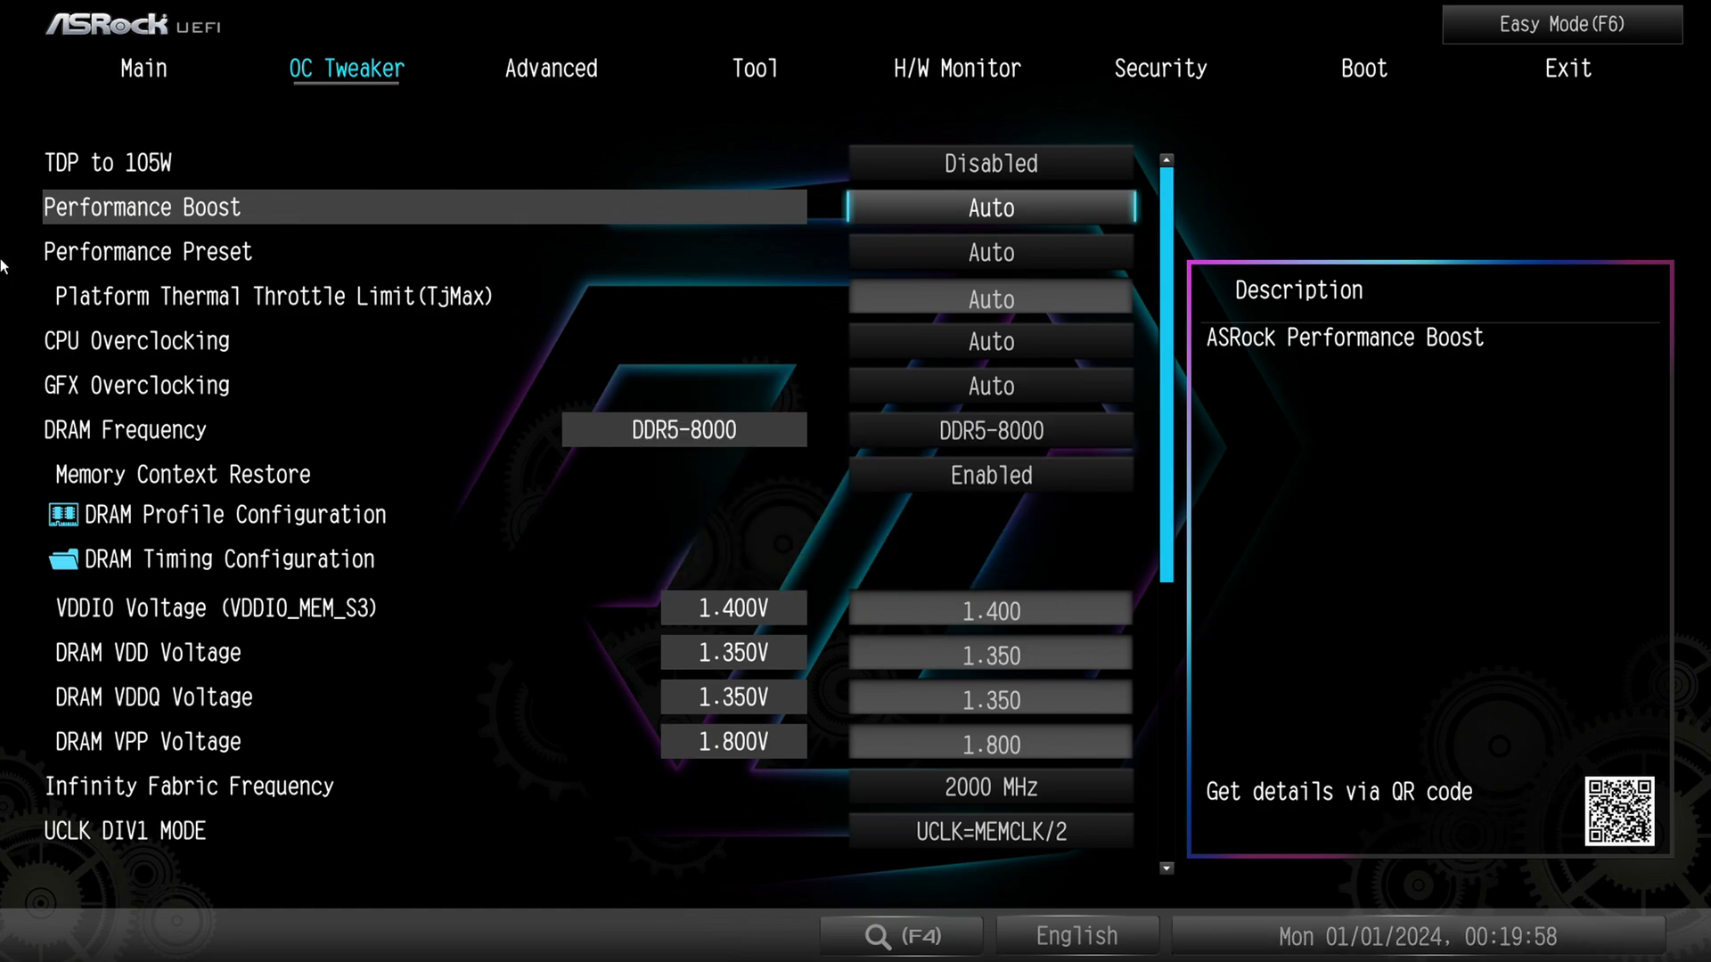
{"action": "left_click", "coordinate": [988, 252]}
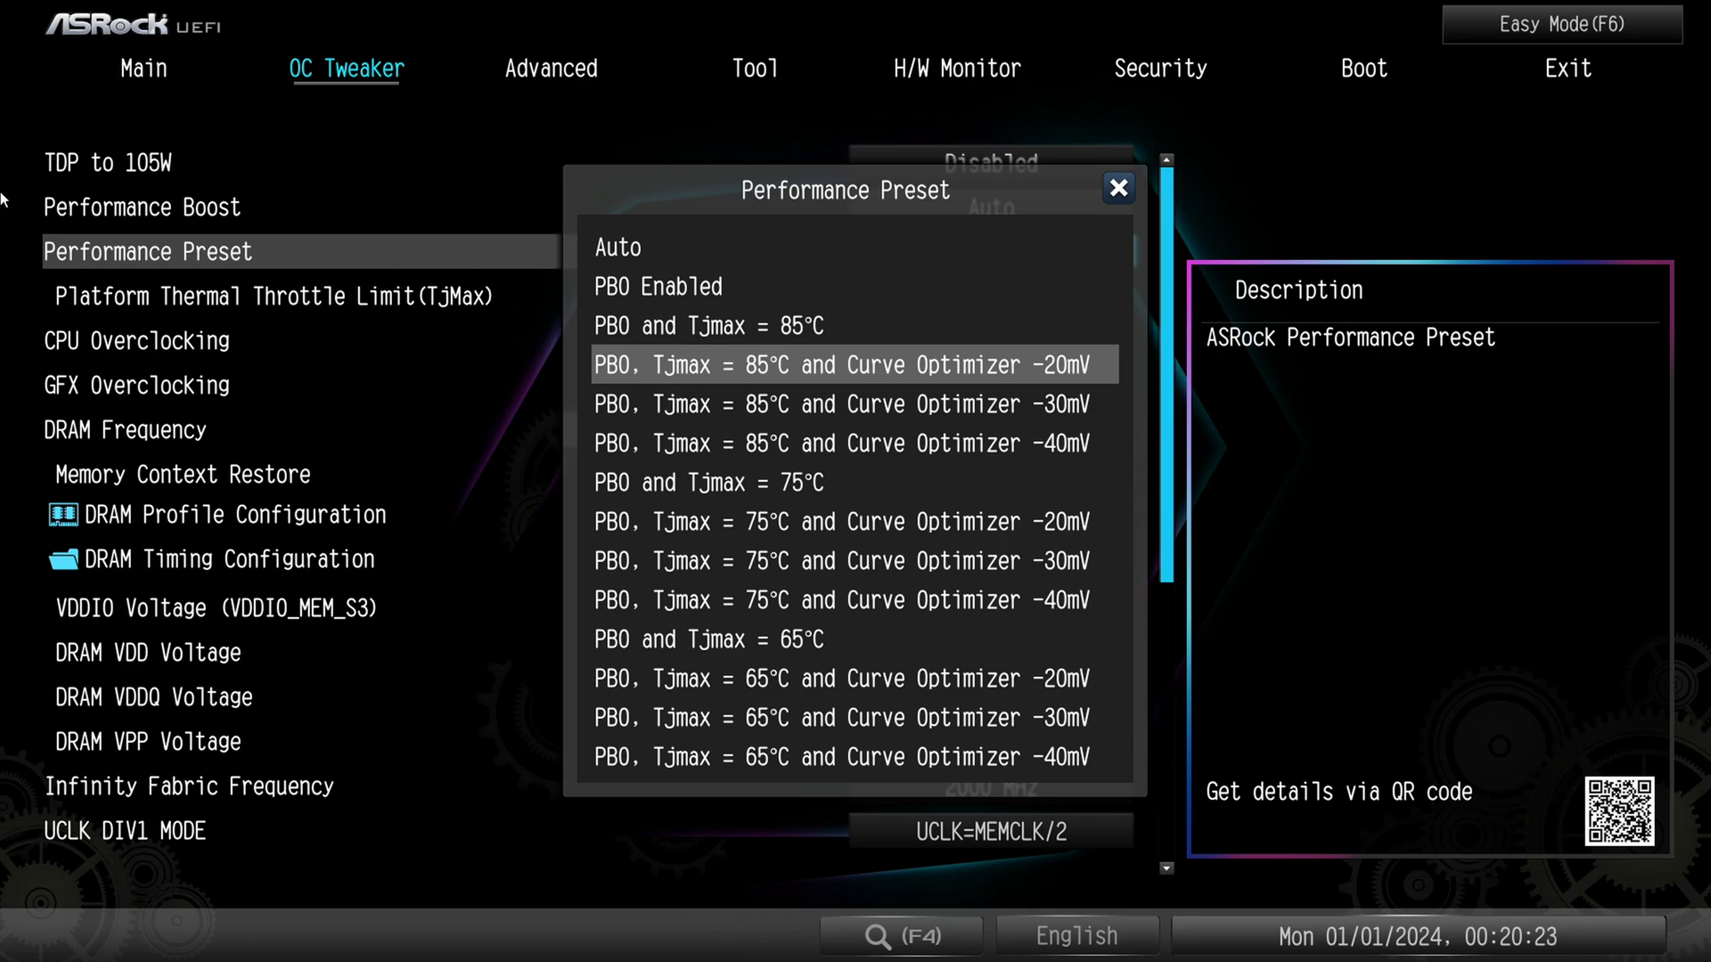
Apply the PBO 85°C, -20mV Curve Optimizer preset, then revert Performance Preset to Auto
{"action": "left_click", "coordinate": [846, 365]}
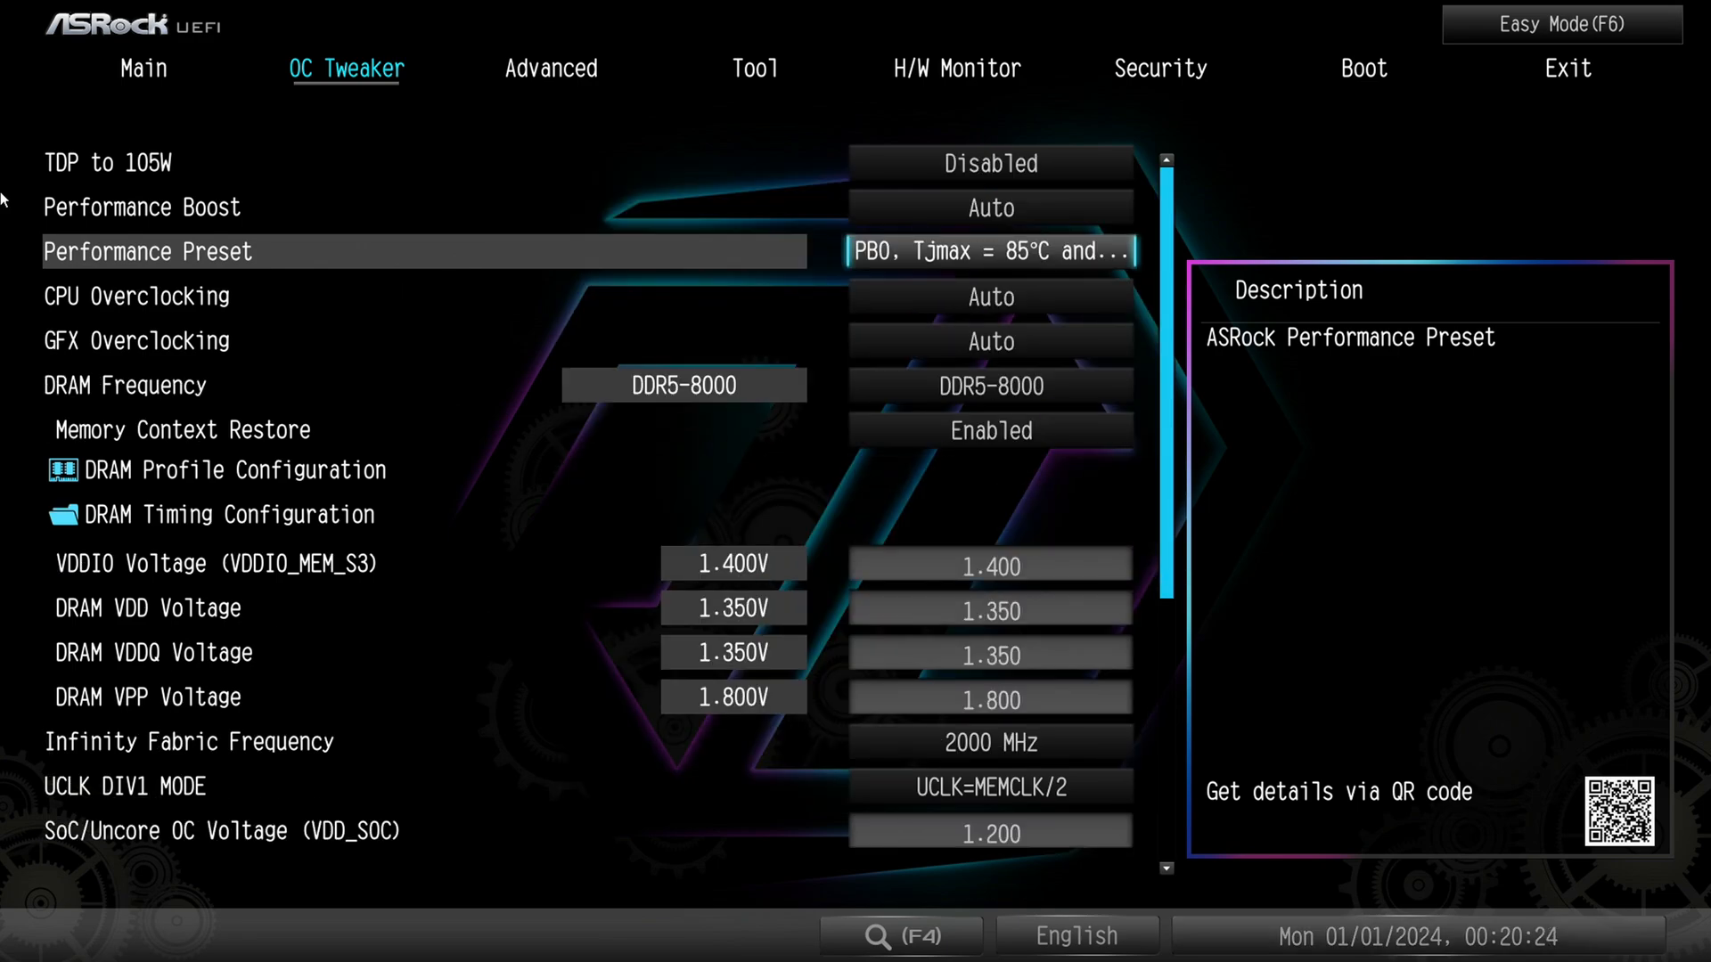
{"action": "left_click", "coordinate": [990, 252]}
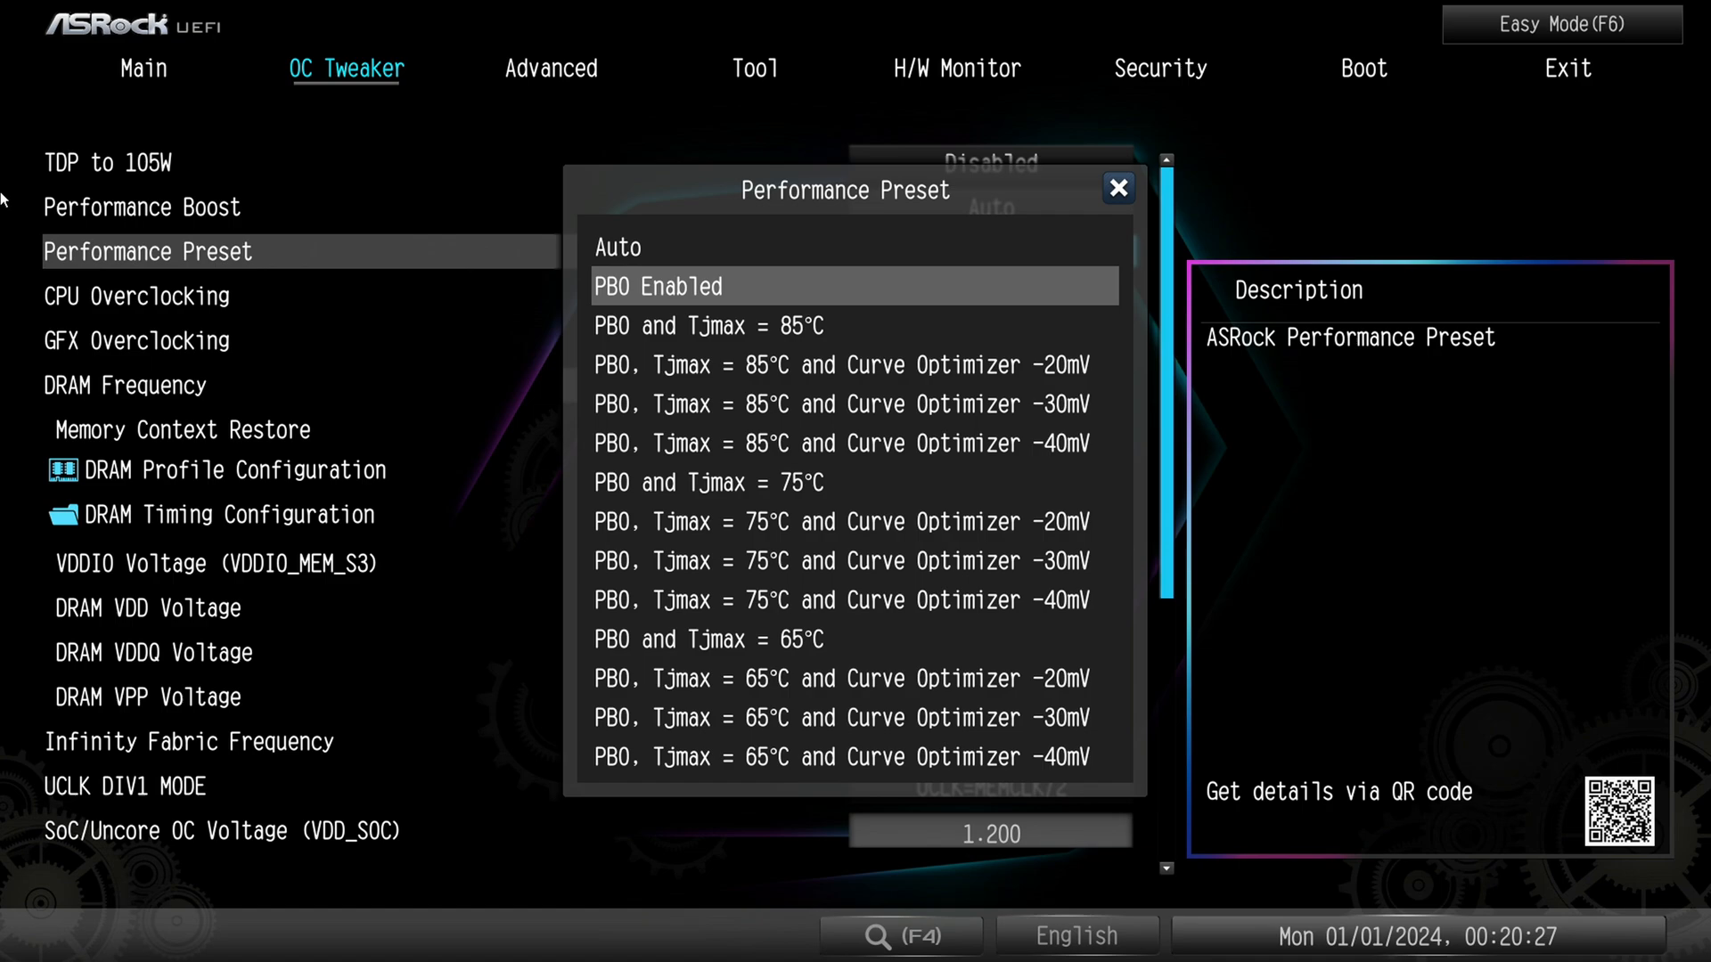
{"action": "left_click", "coordinate": [616, 247]}
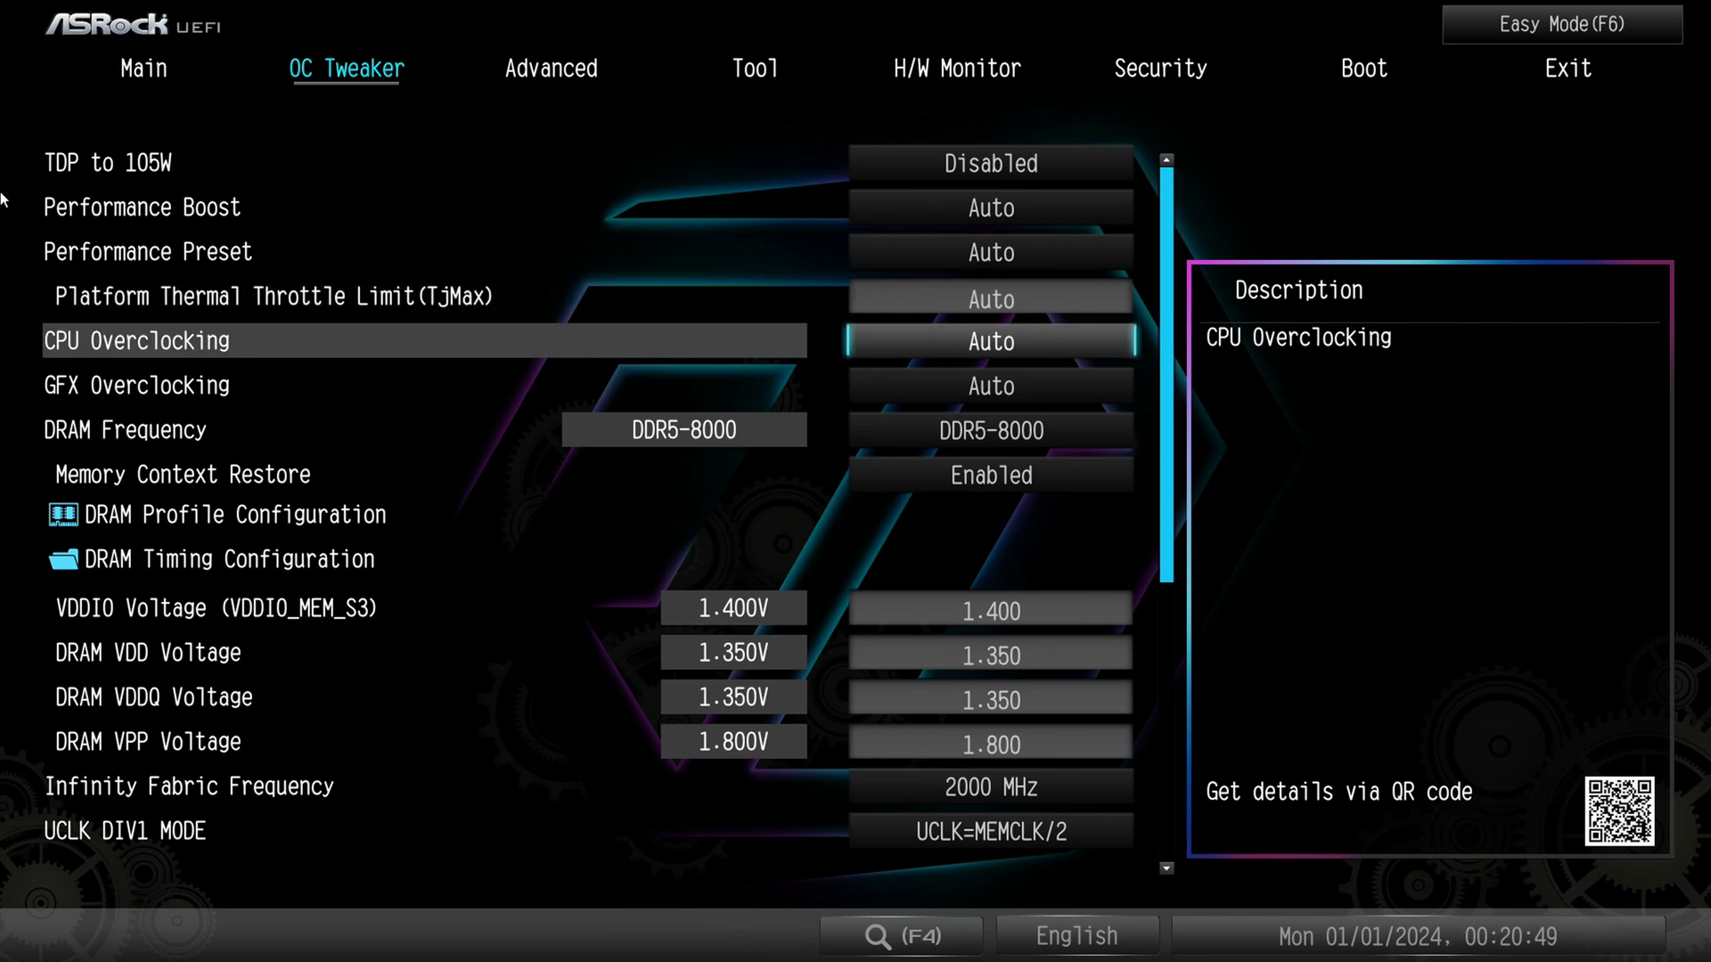
Switch CPU Overclocking to Customize, then return it to Auto
{"action": "left_click", "coordinate": [988, 341]}
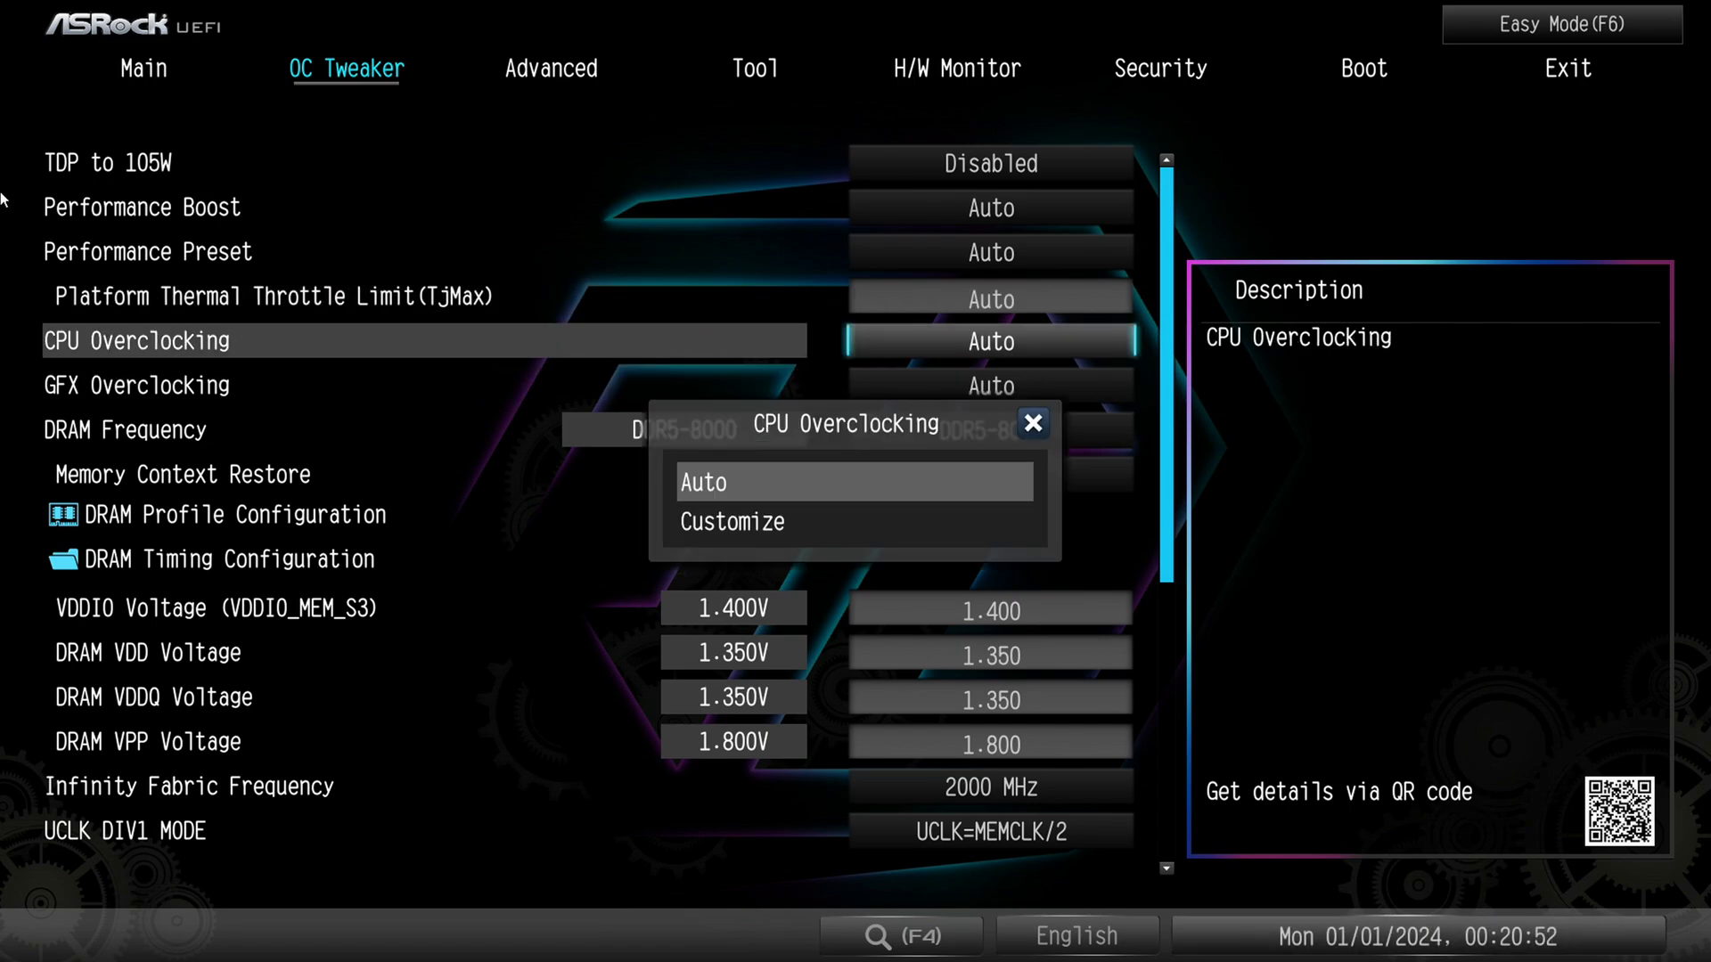
{"action": "left_click", "coordinate": [731, 521]}
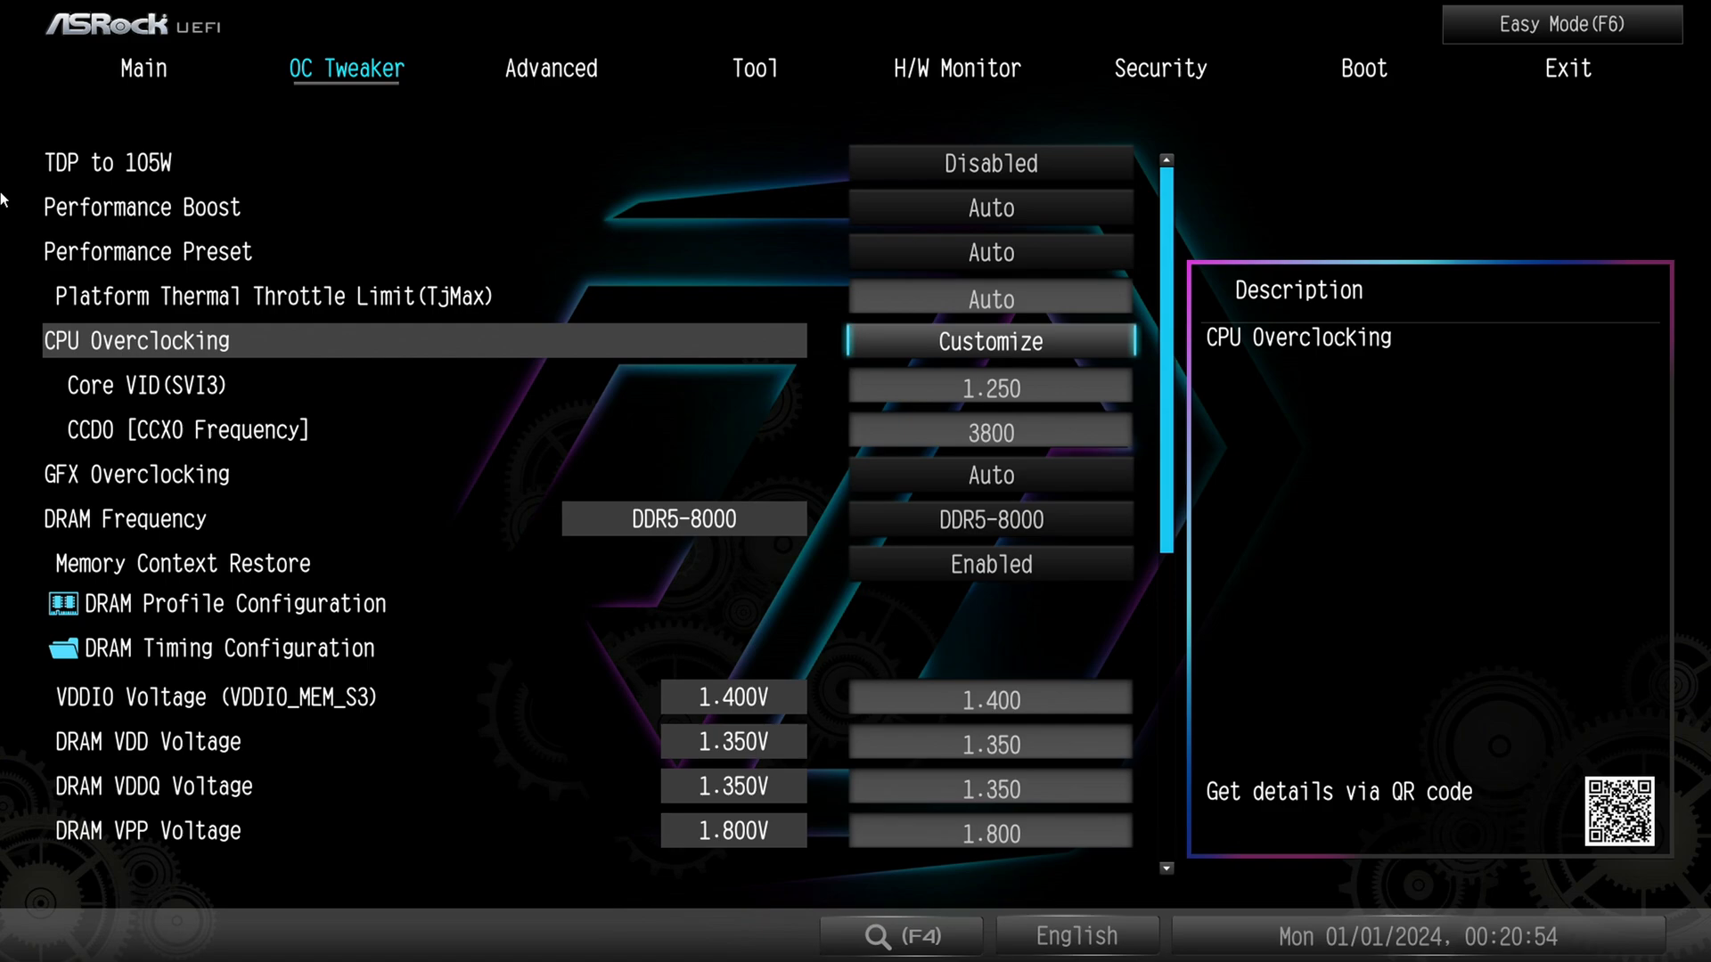
{"action": "key", "text": "Down"}
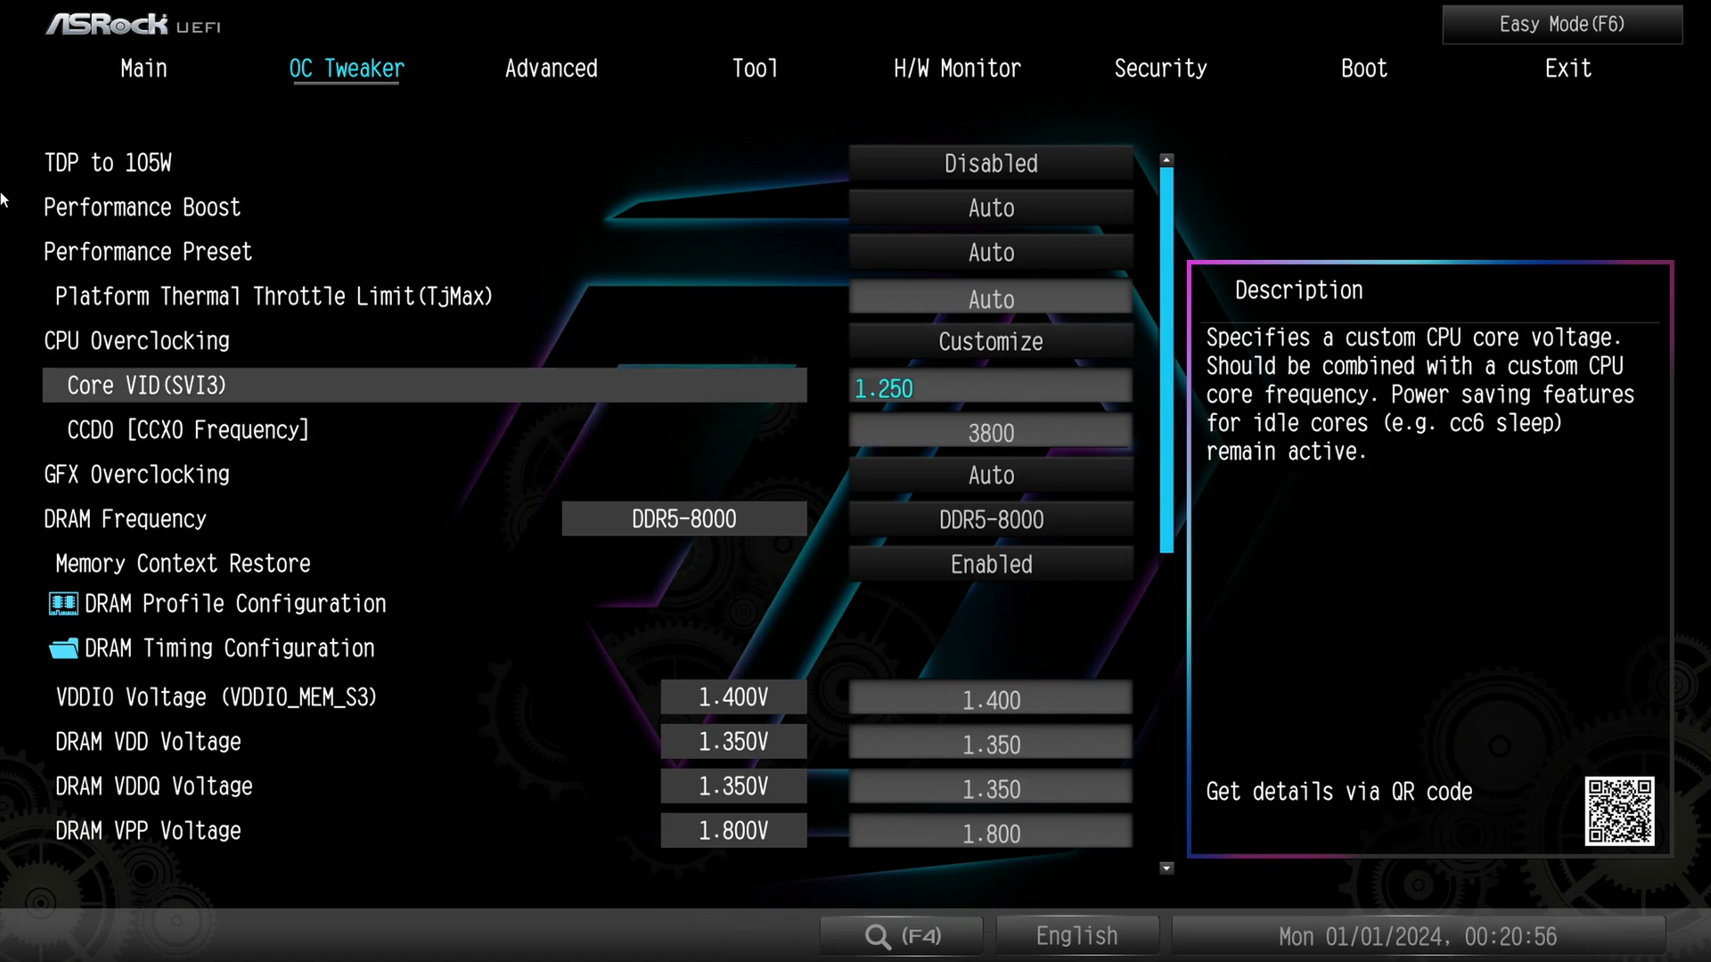
{"action": "key", "text": "up"}
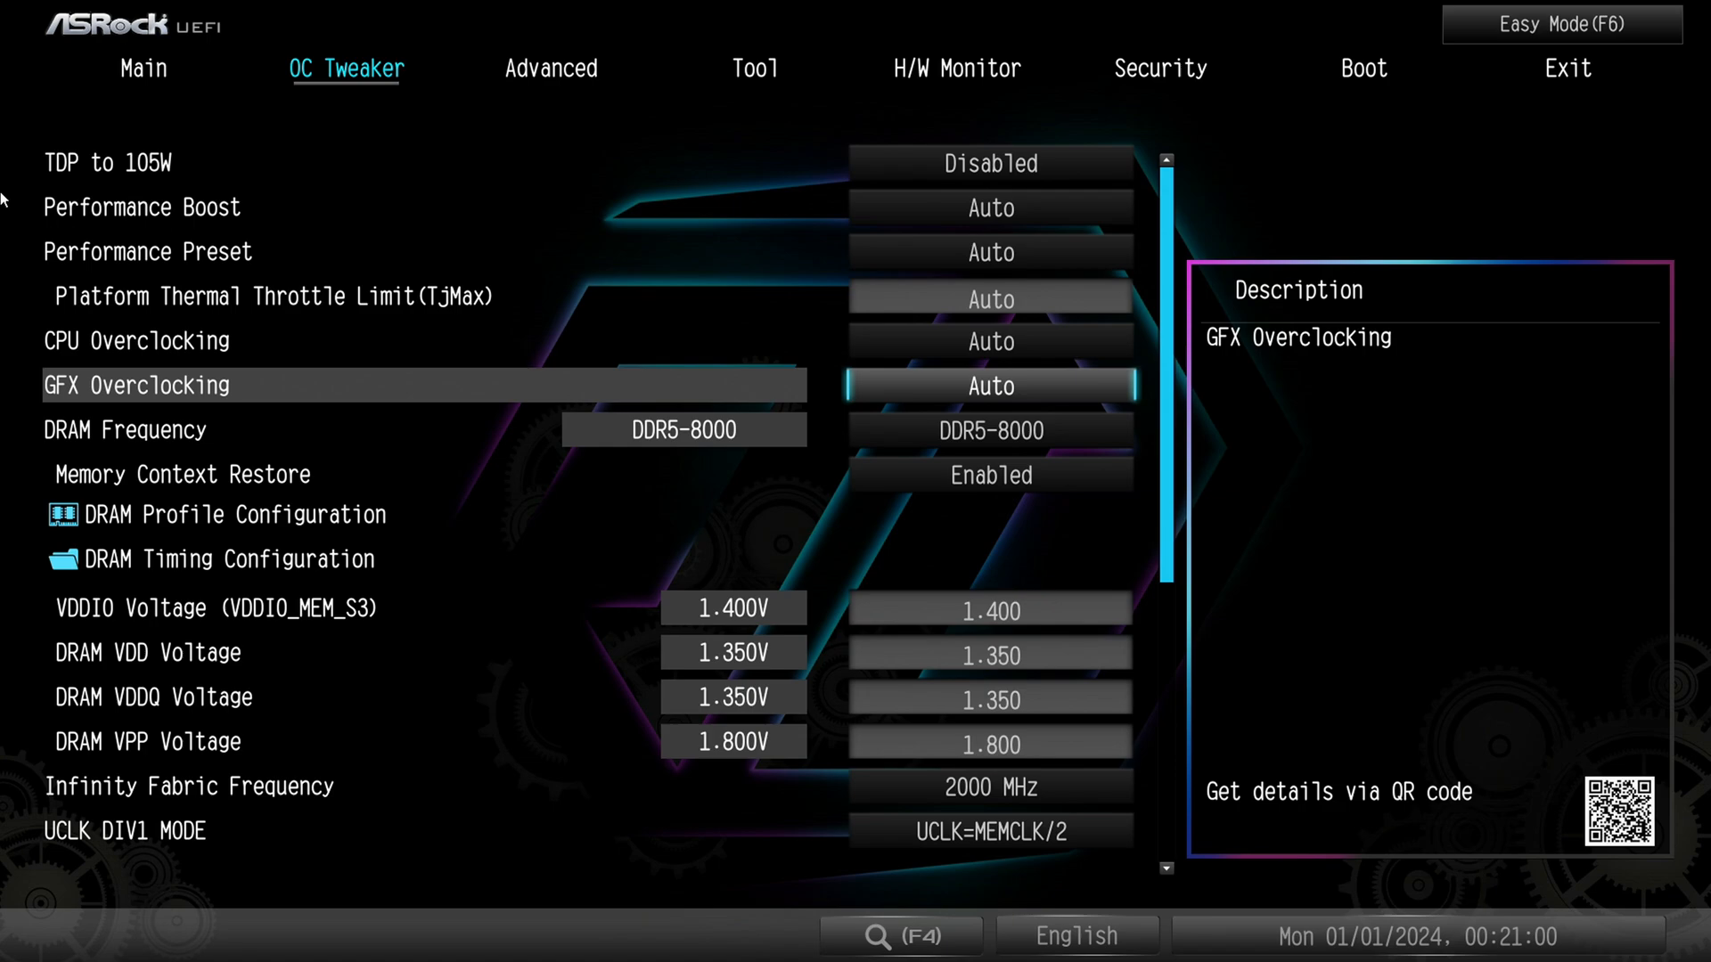
Set GFX Overclocking to Customize to reveal GFX Clock Frequency, then back to Auto
{"action": "left_click", "coordinate": [990, 385]}
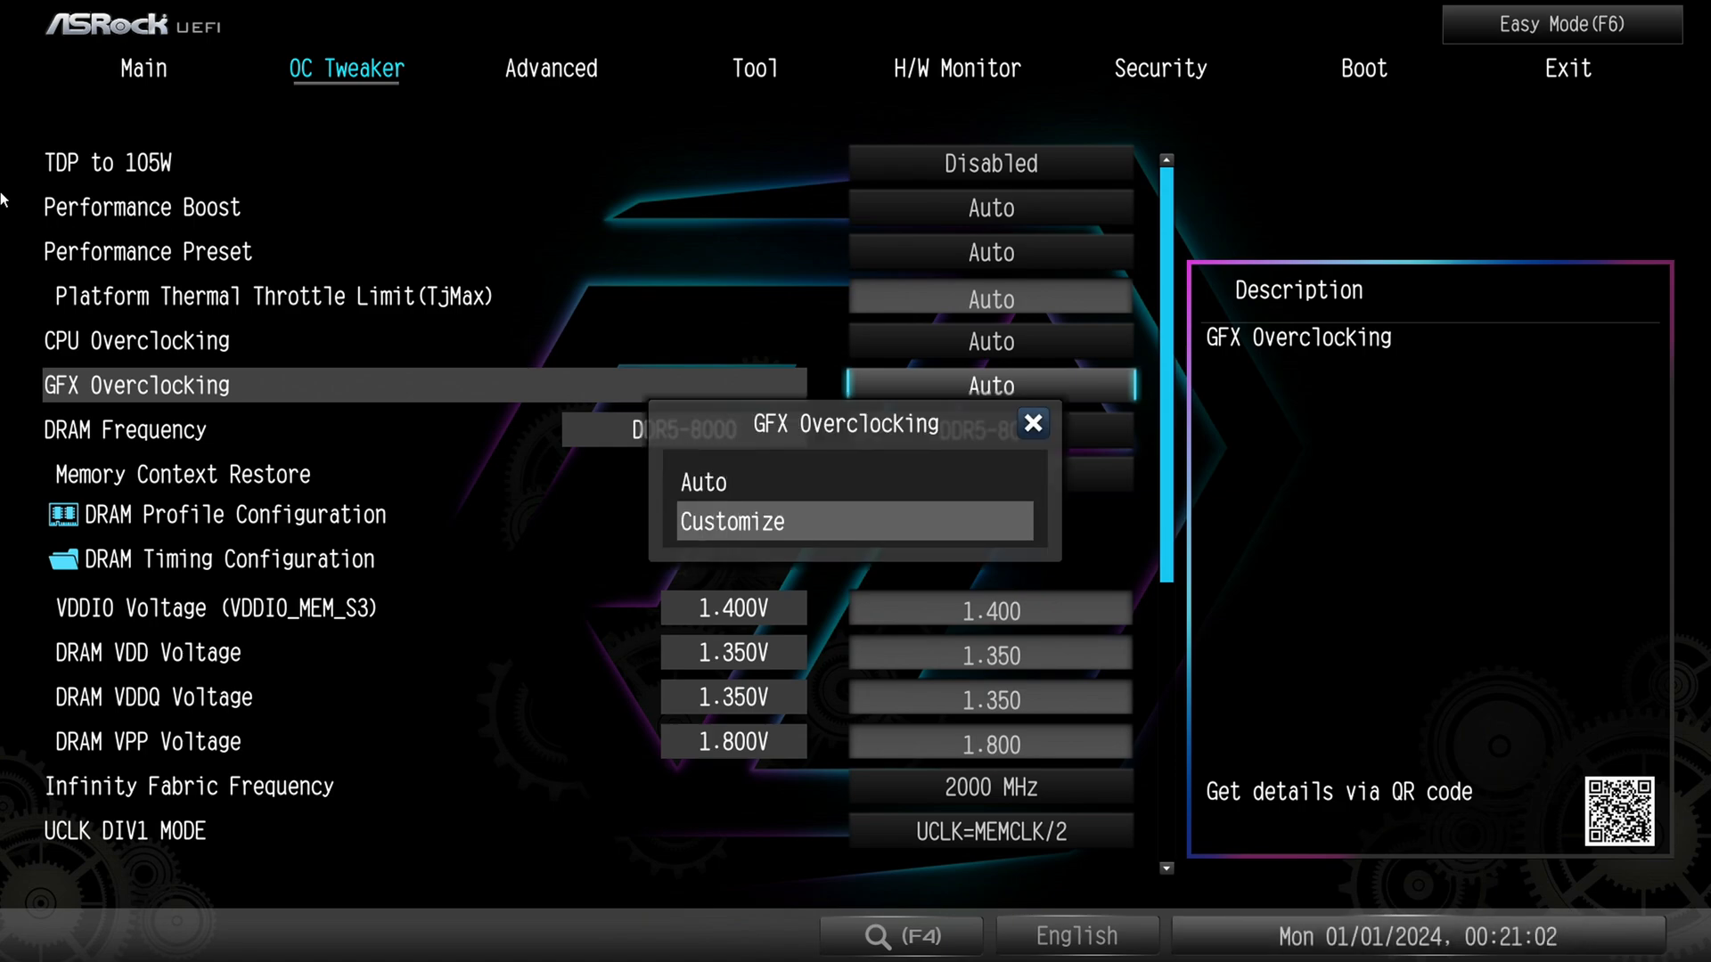
{"action": "left_click", "coordinate": [730, 521]}
{"action": "type", "text": "2200"}
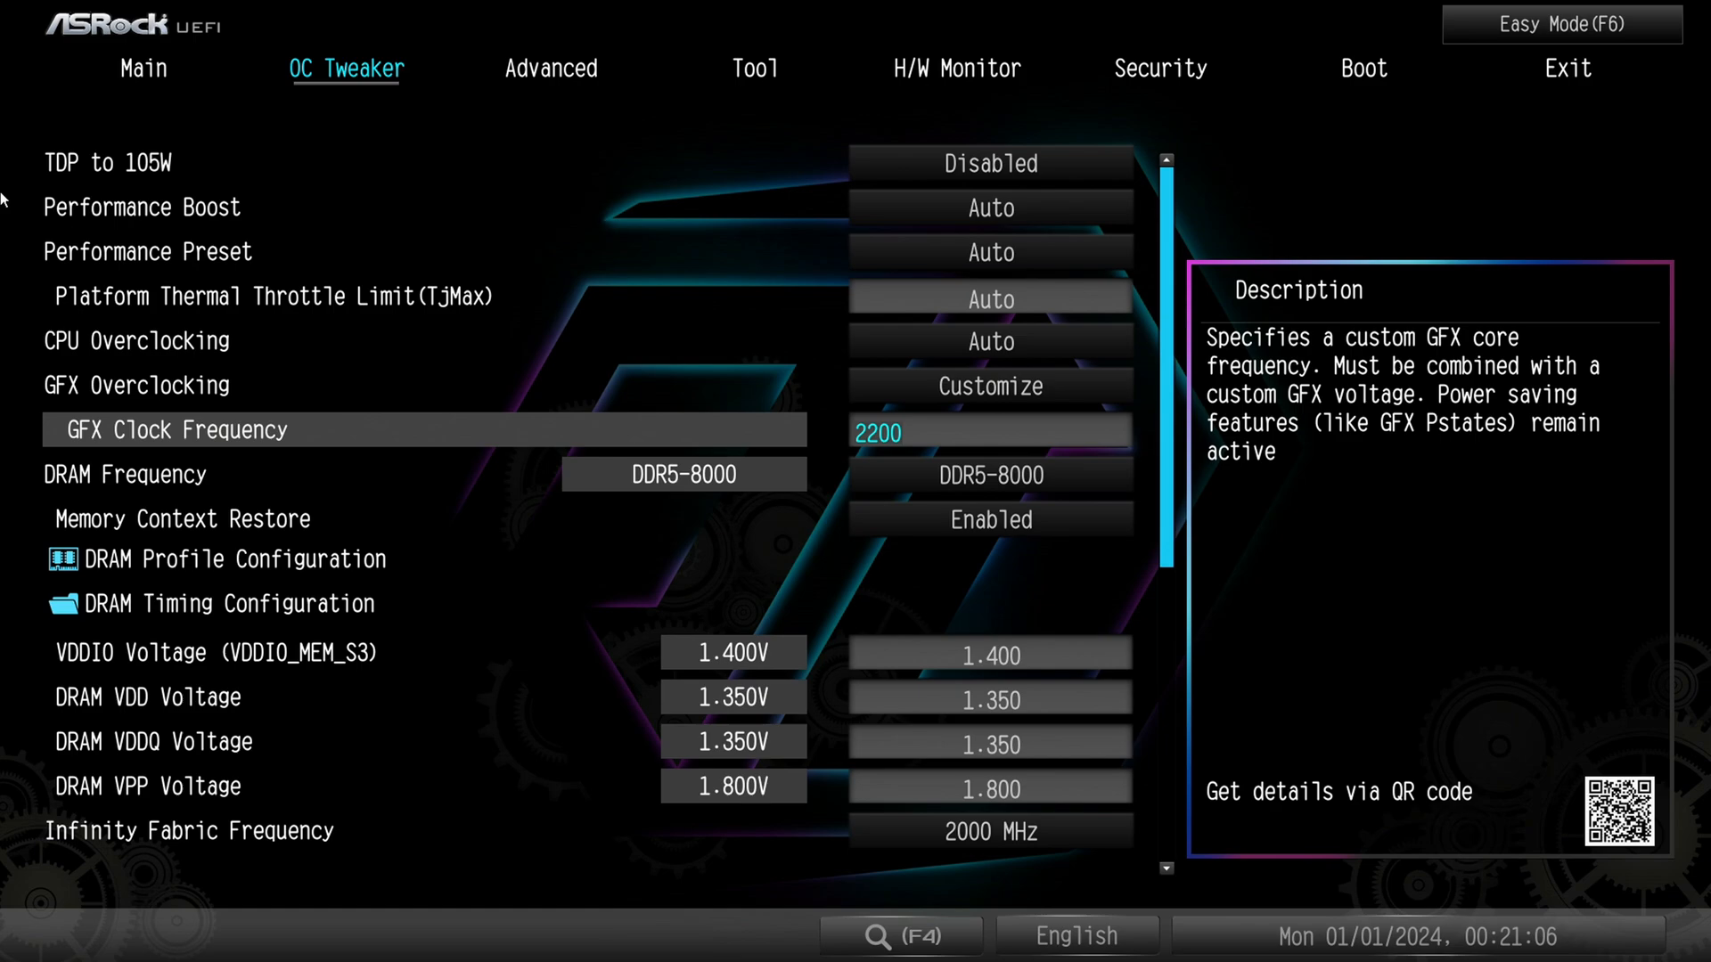
{"action": "key", "text": "up"}
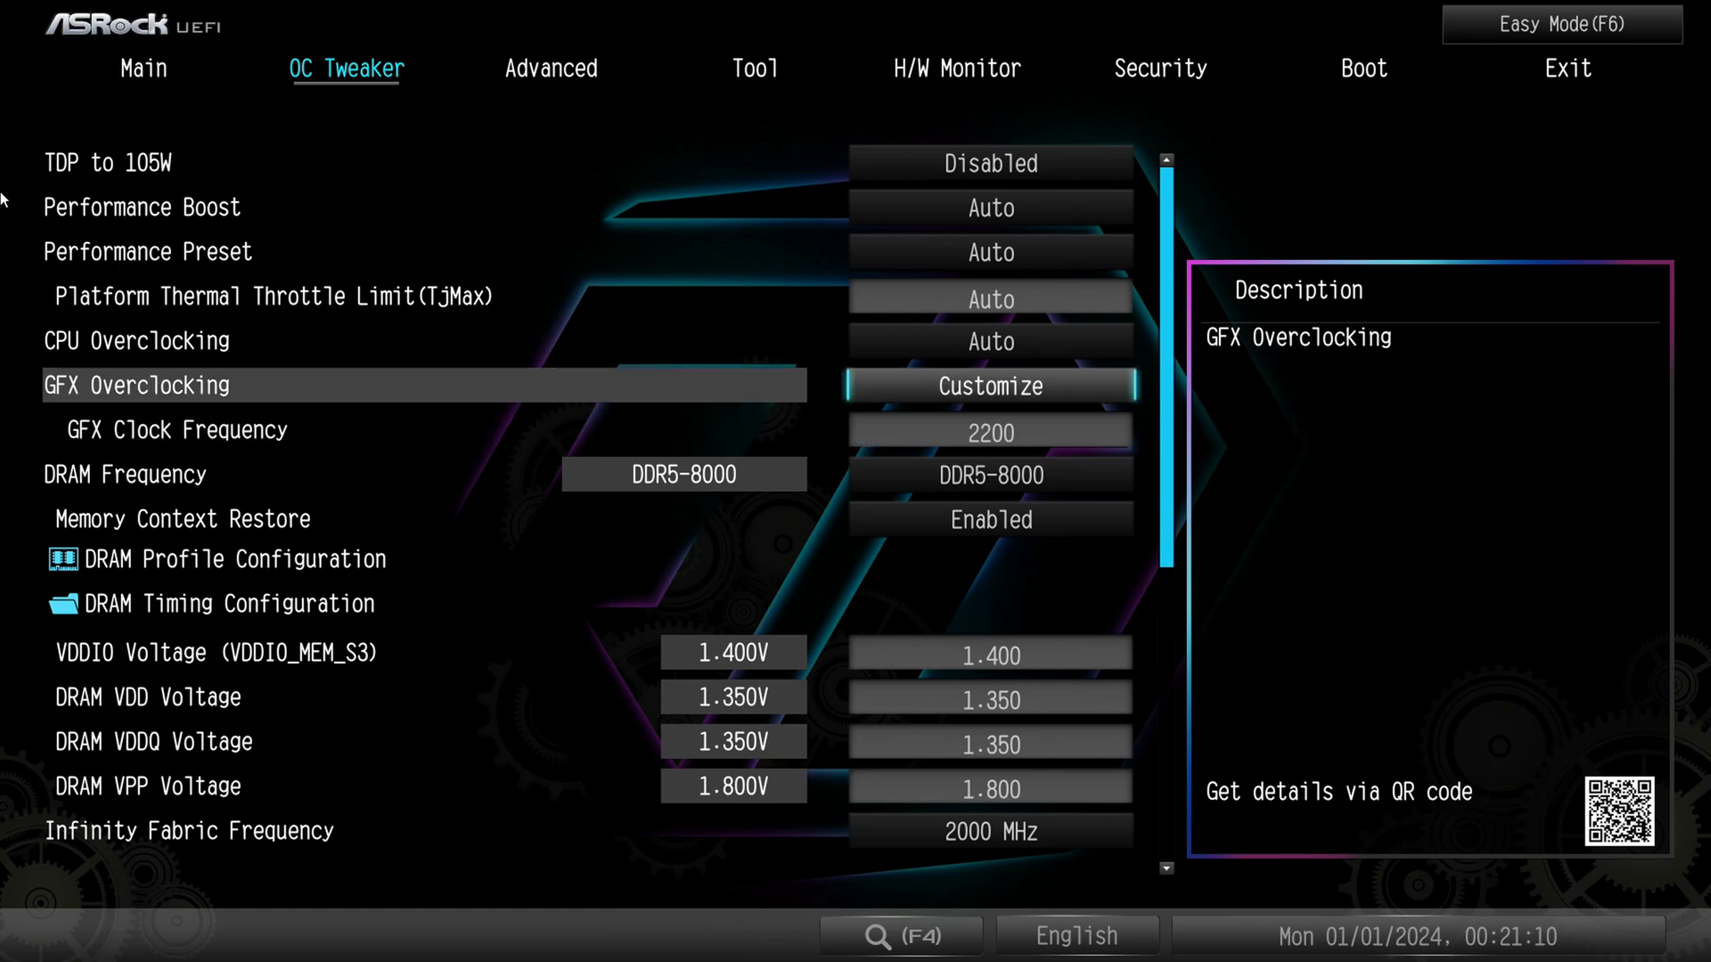
{"action": "key", "text": "Down"}
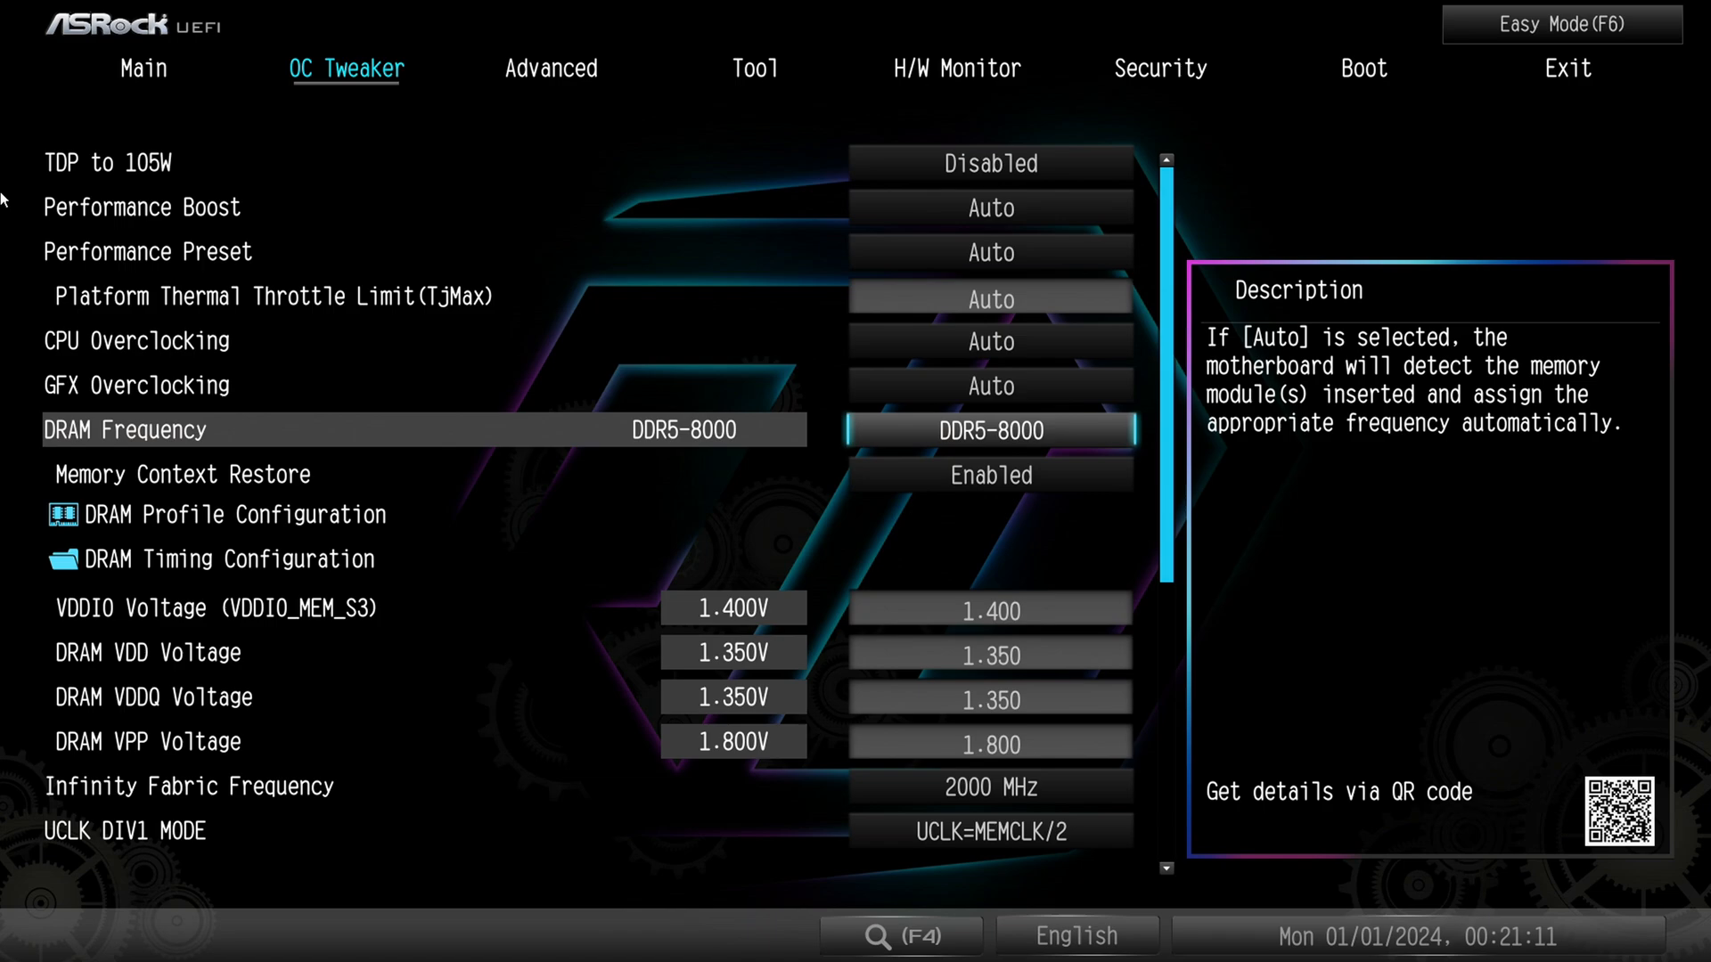
{"action": "left_click", "coordinate": [990, 429]}
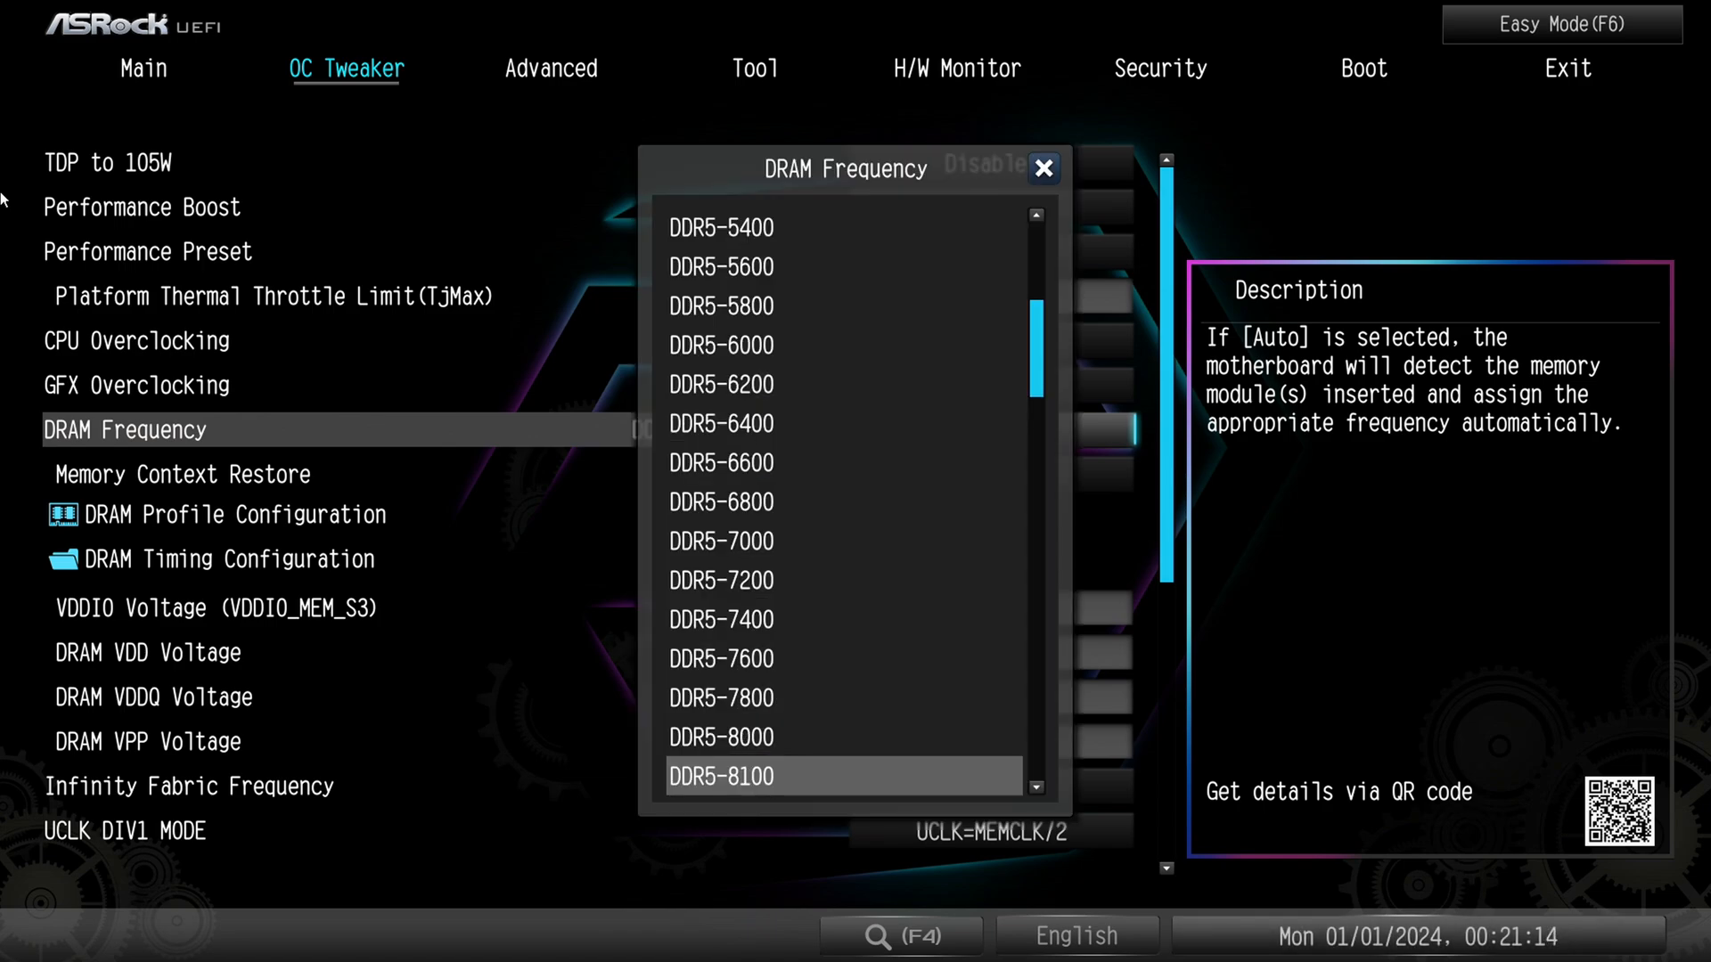
{"action": "scroll", "scroll_direction": "up", "scroll_amount": 3}
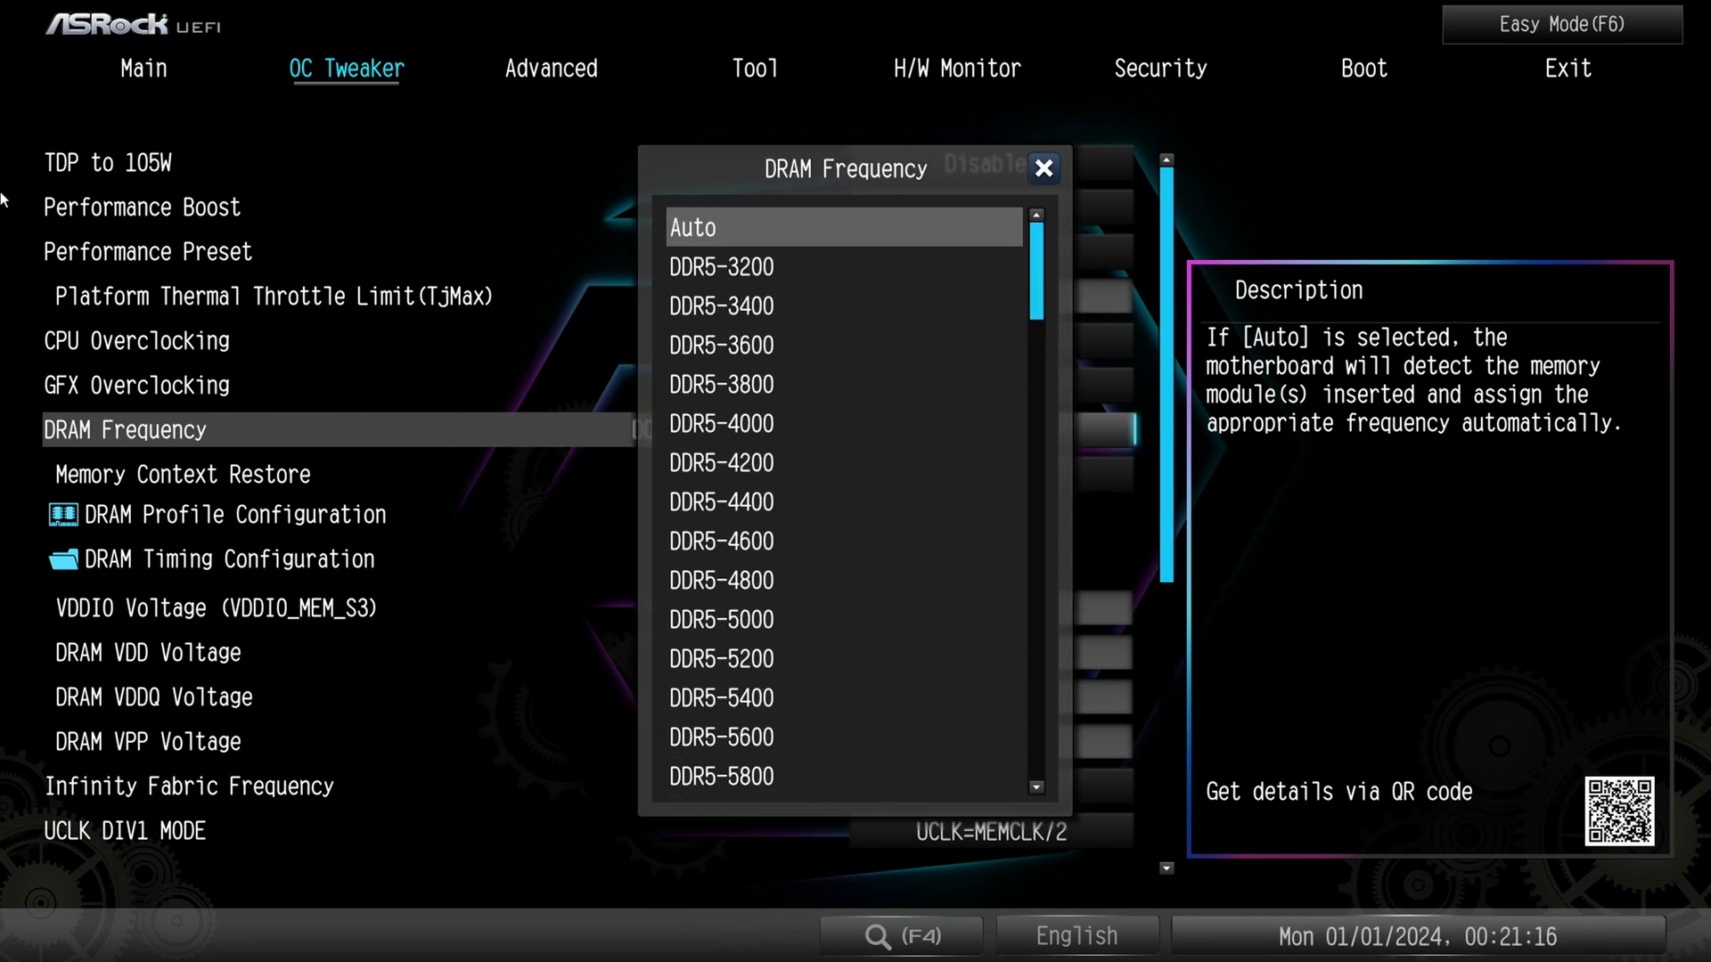
{"action": "scroll", "scroll_direction": "down", "scroll_amount": 3}
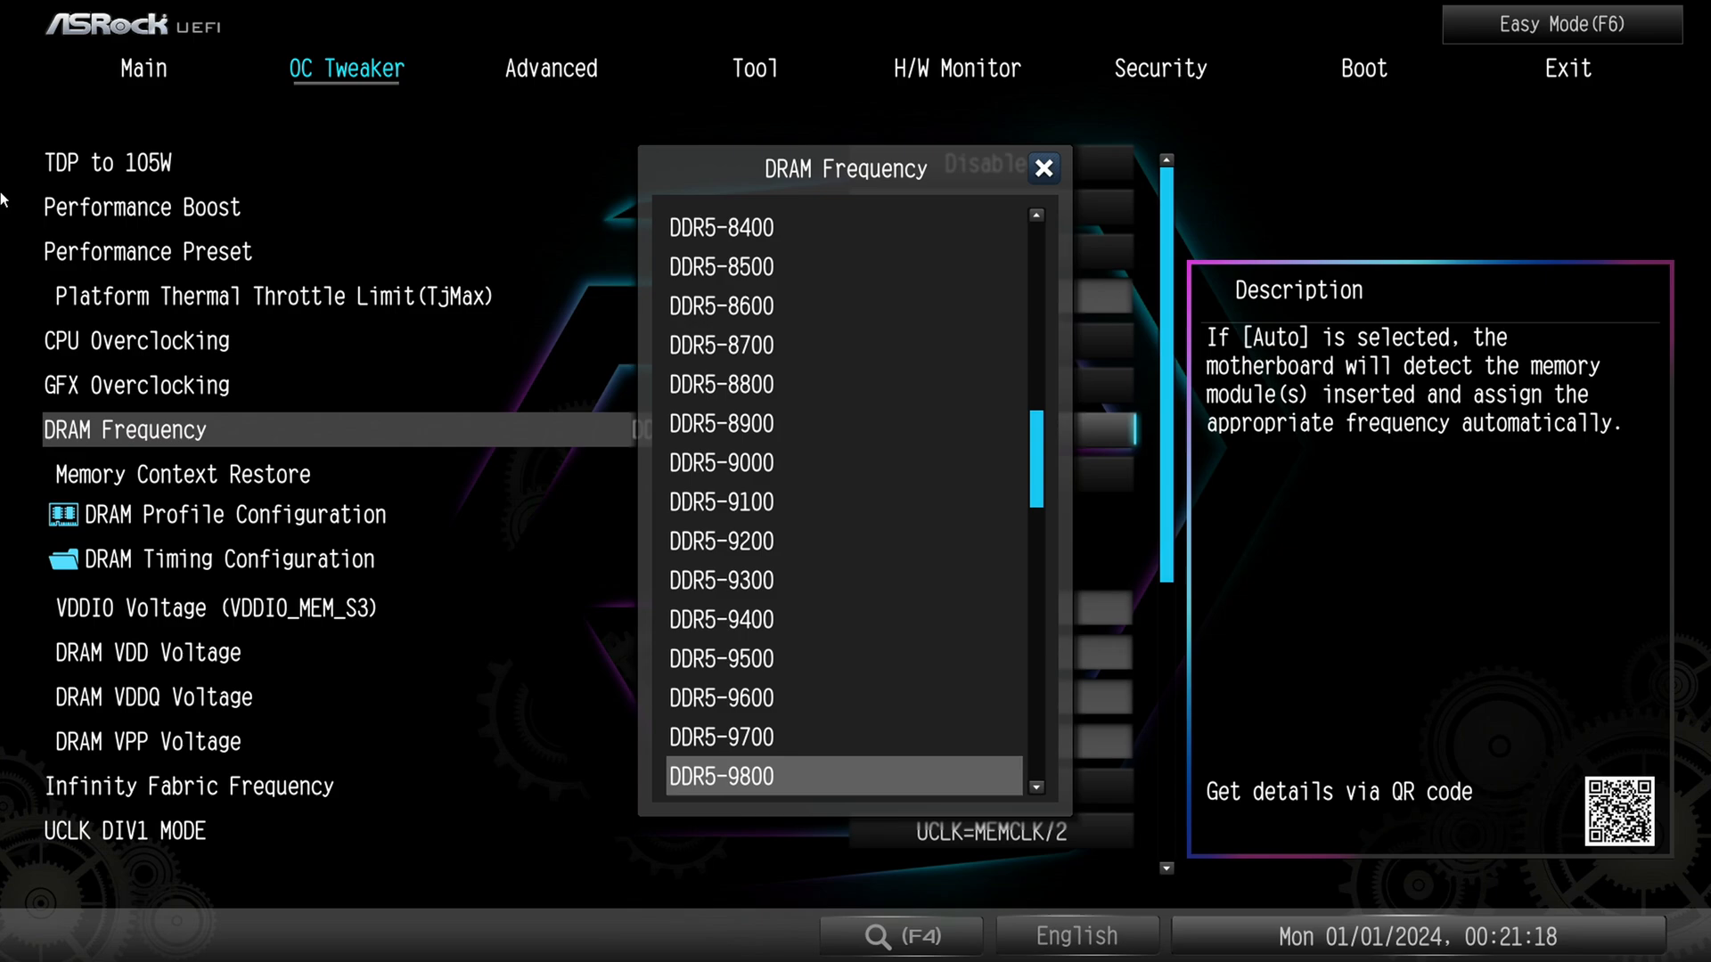
{"action": "left_click", "coordinate": [1042, 168]}
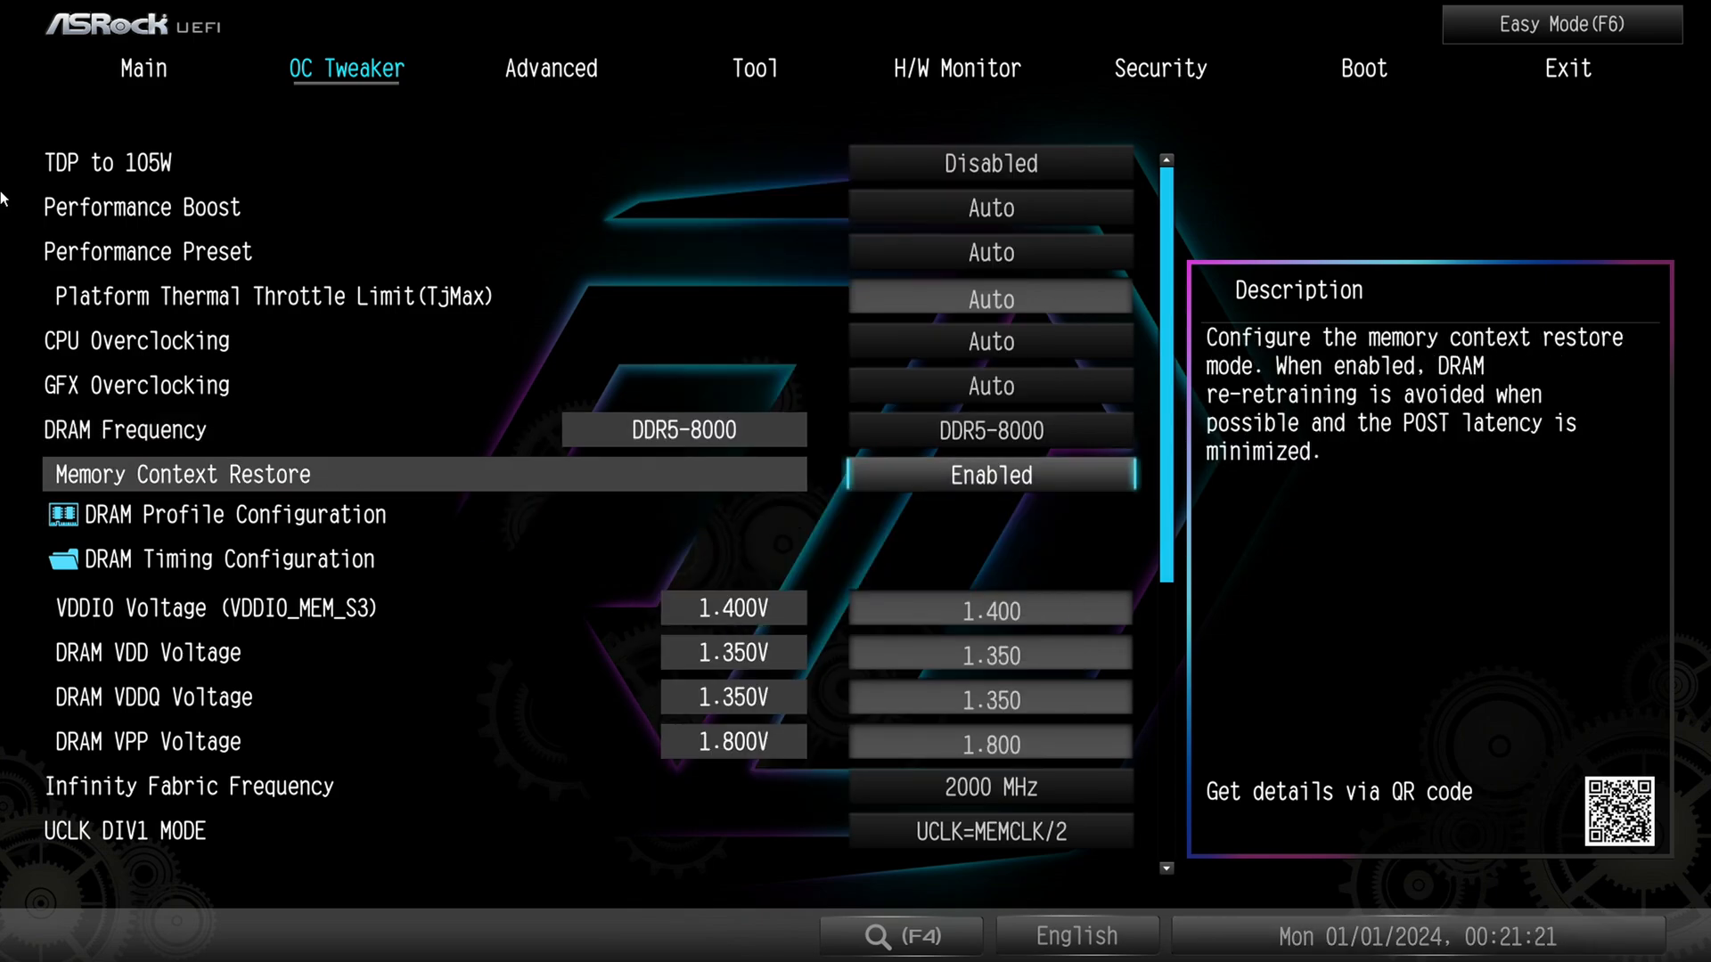
{"action": "key", "text": "Down"}
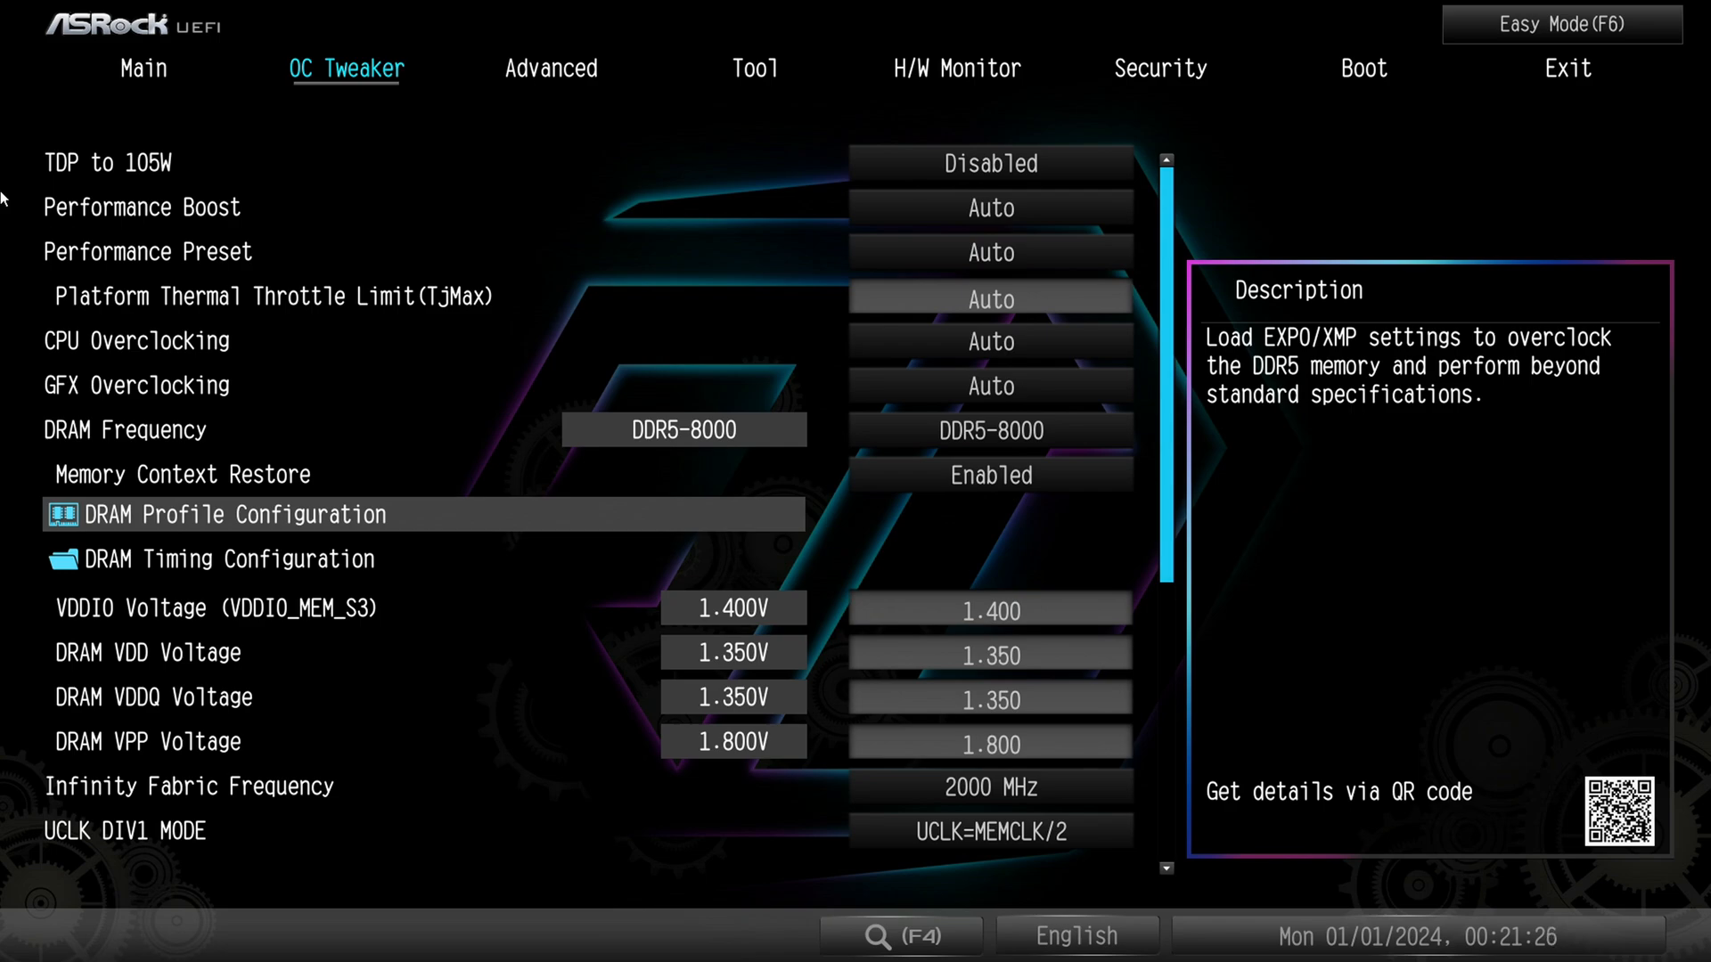
{"action": "left_click", "coordinate": [234, 515]}
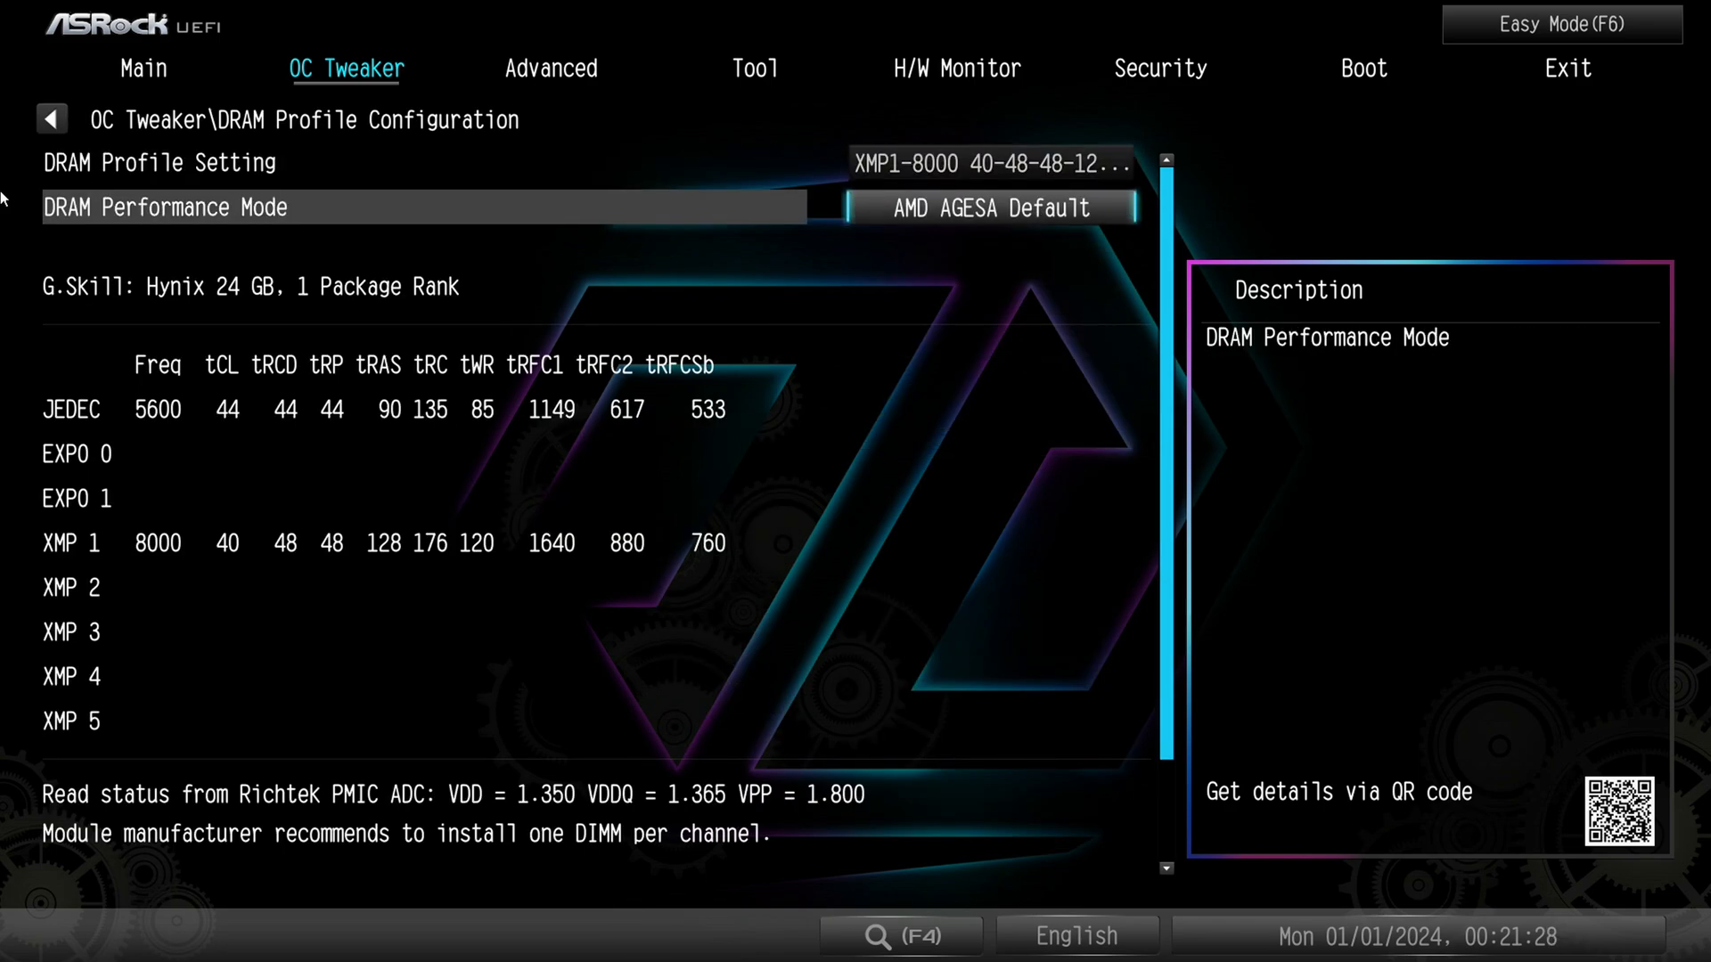
{"action": "left_click", "coordinate": [987, 164]}
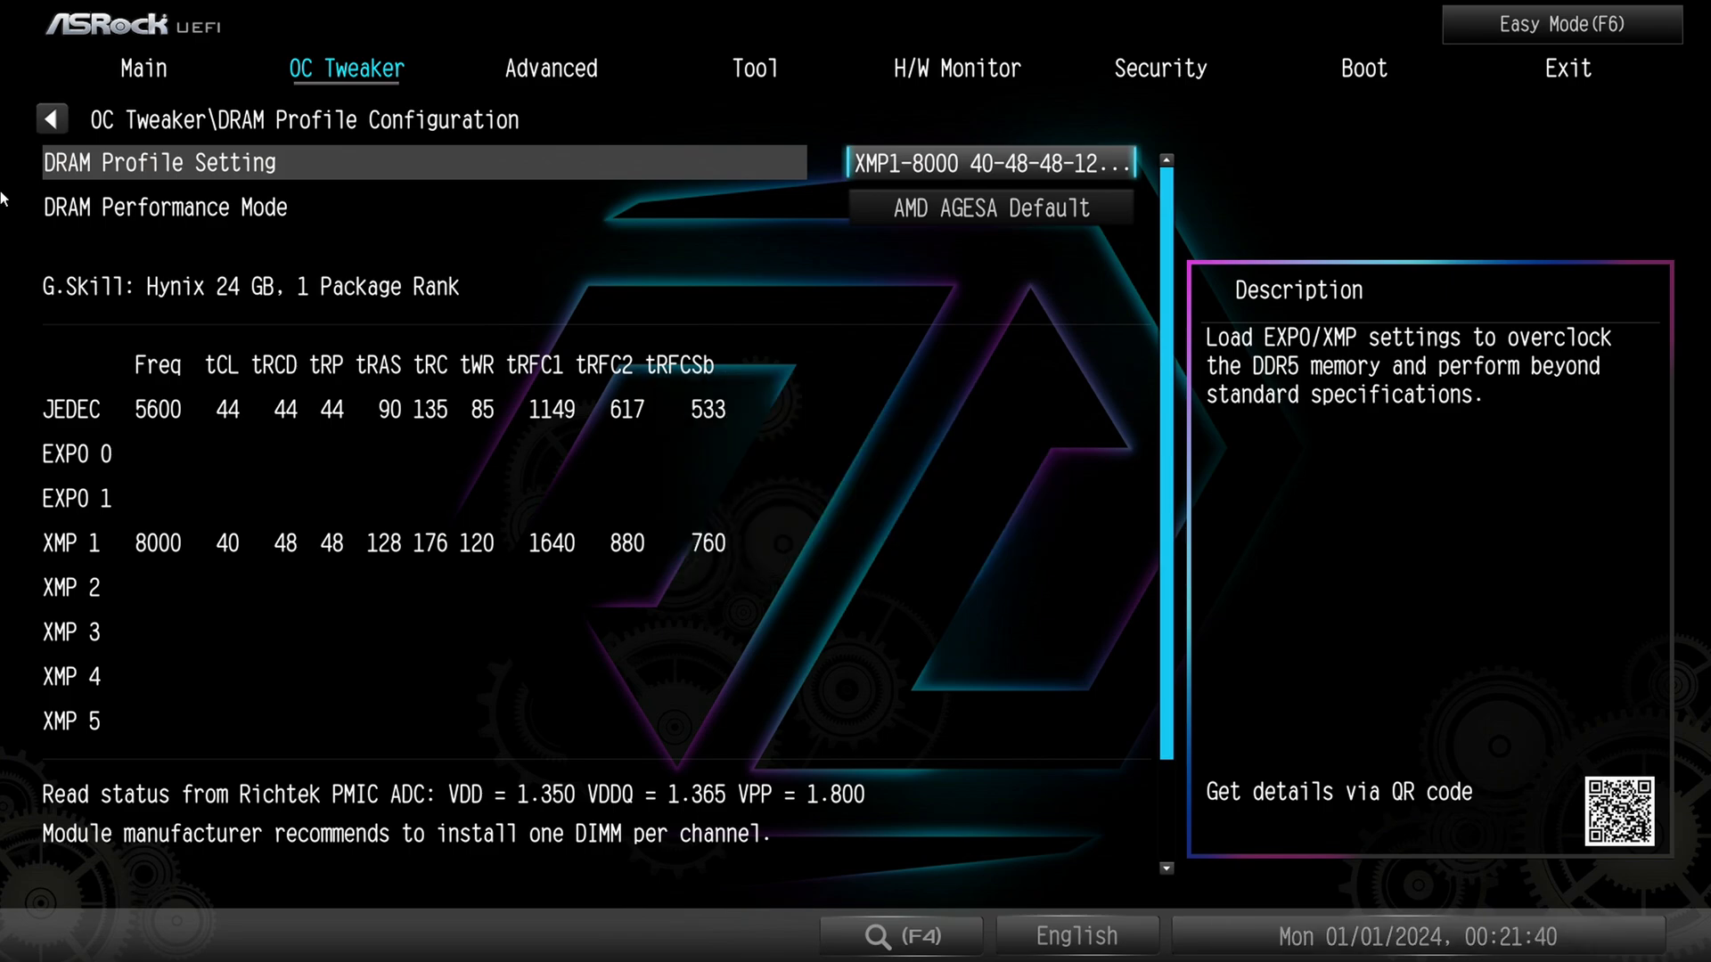
{"action": "left_click", "coordinate": [987, 162]}
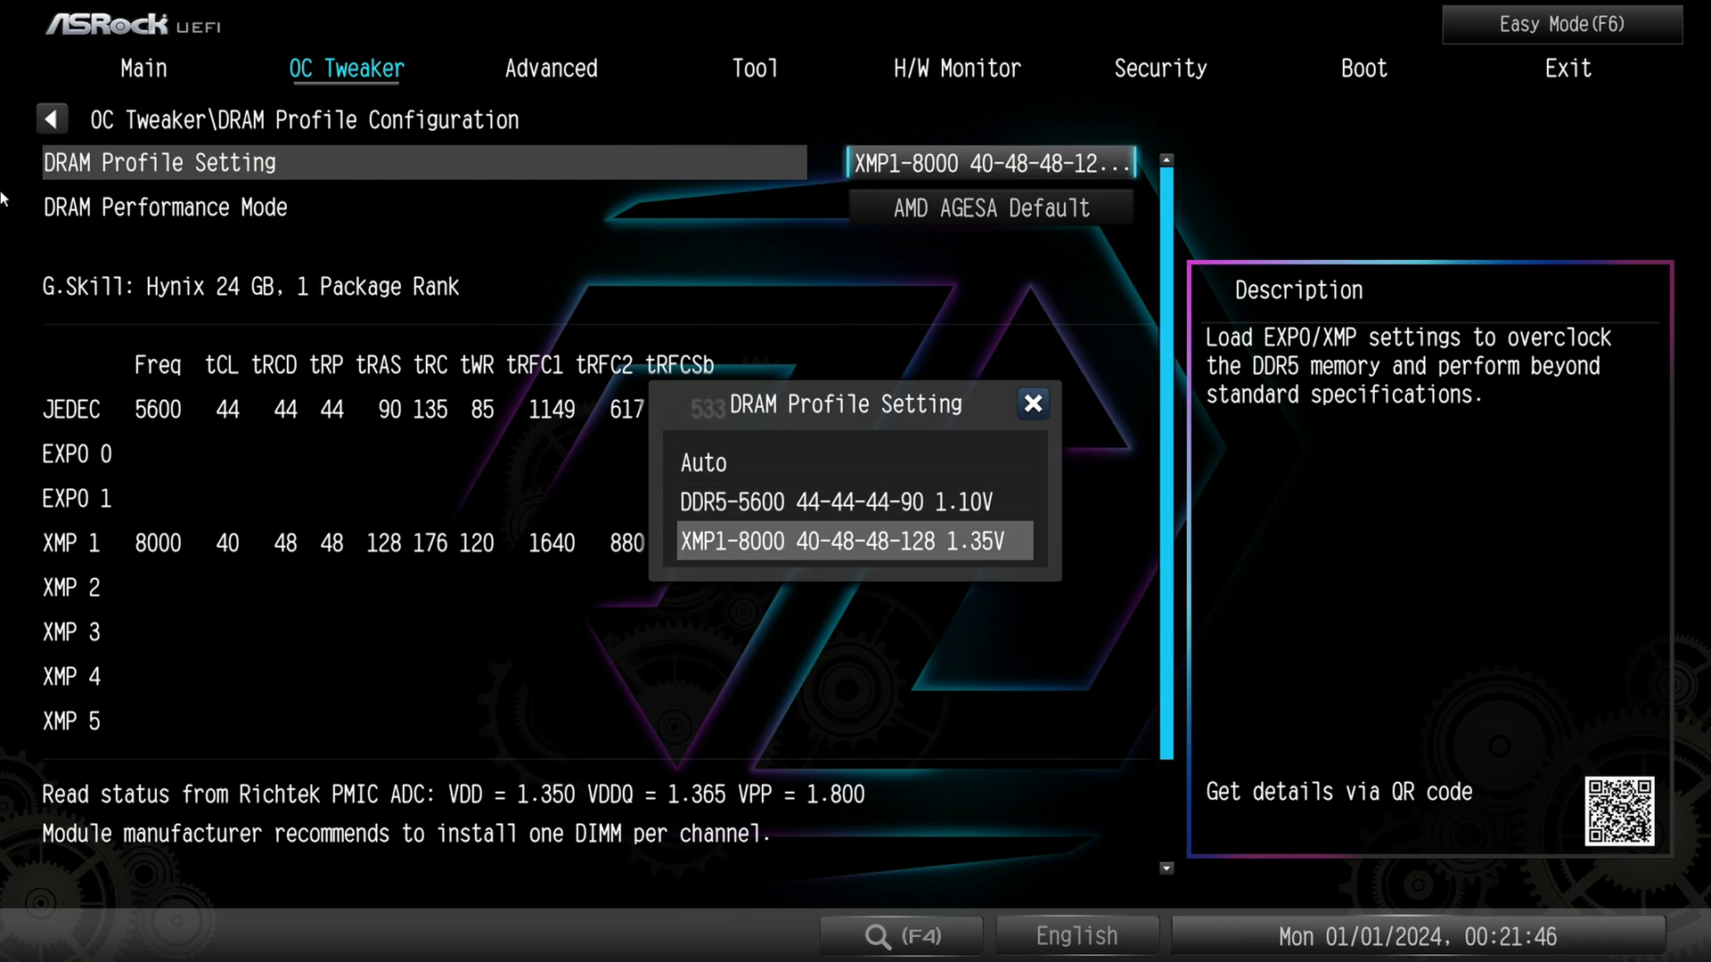
{"action": "left_click", "coordinate": [851, 541]}
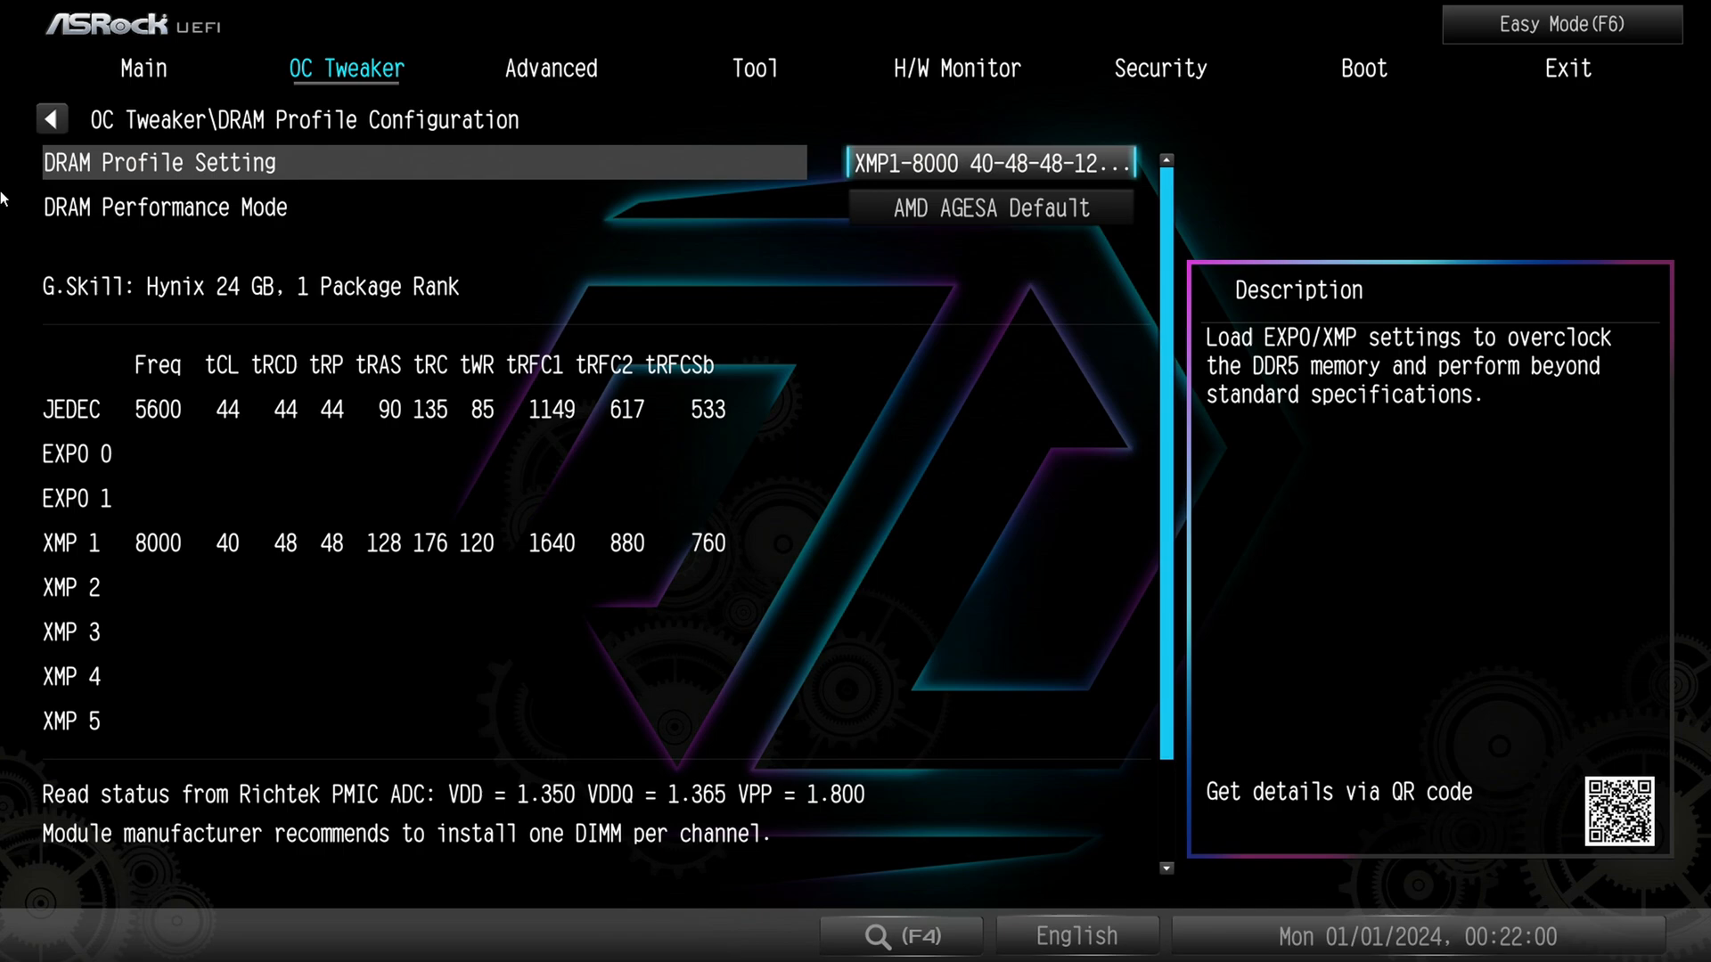
{"action": "left_click", "coordinate": [991, 162]}
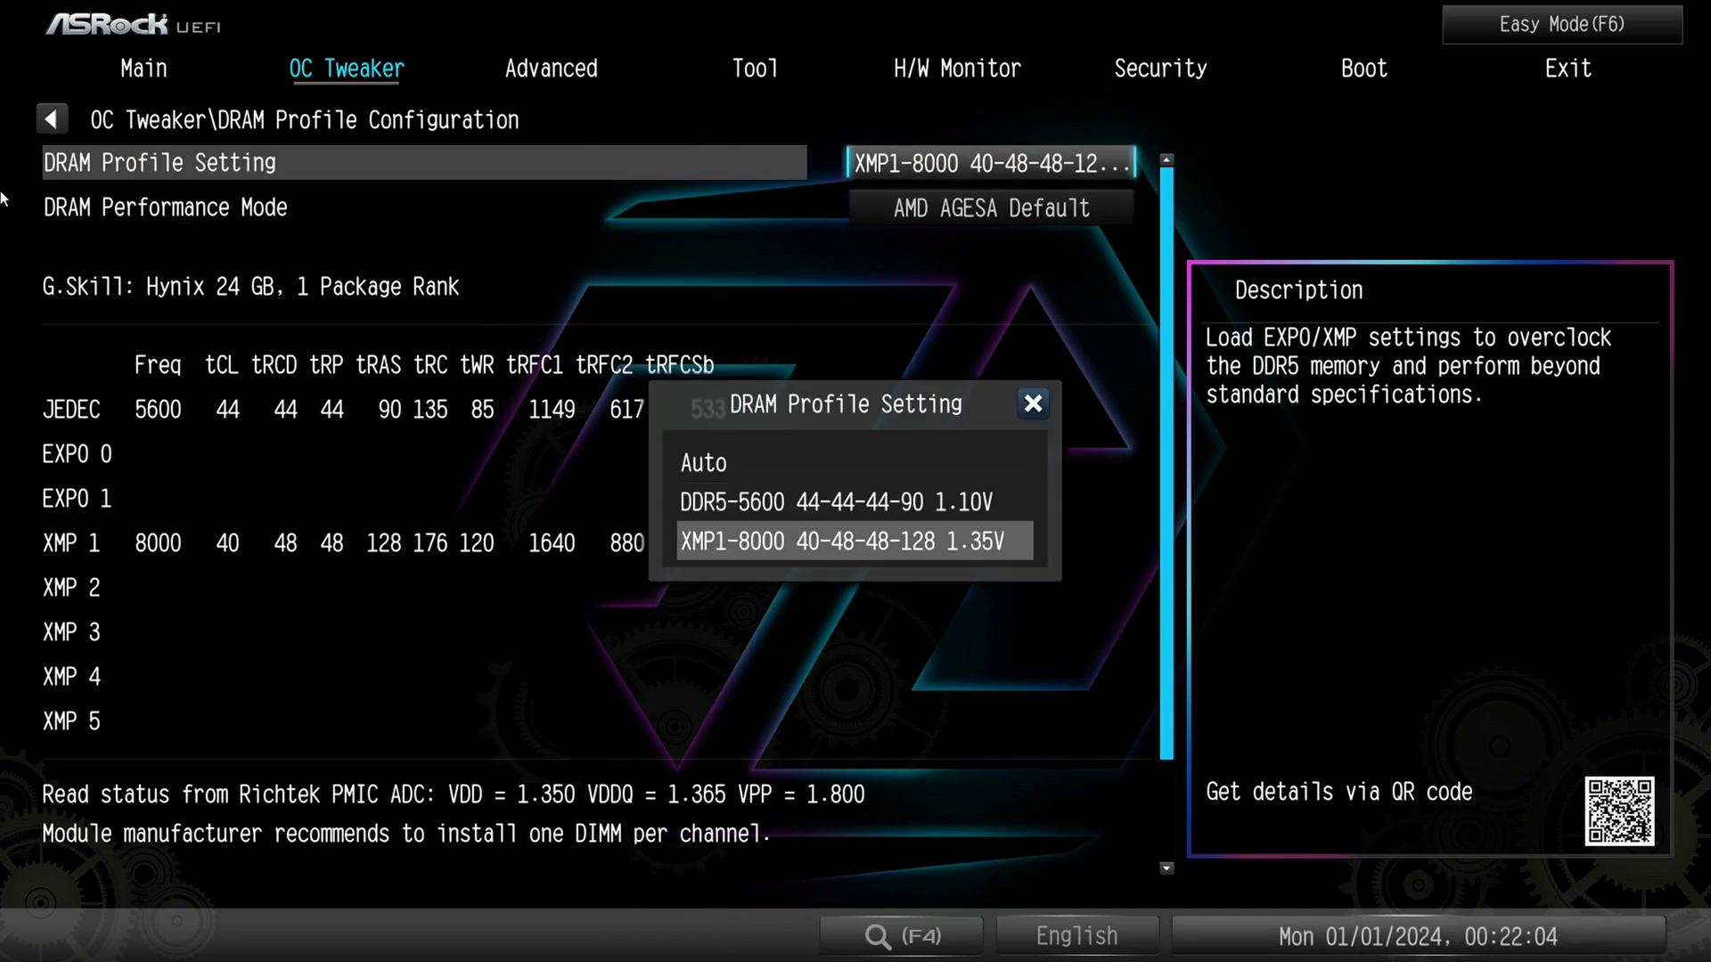
{"action": "left_click", "coordinate": [836, 502]}
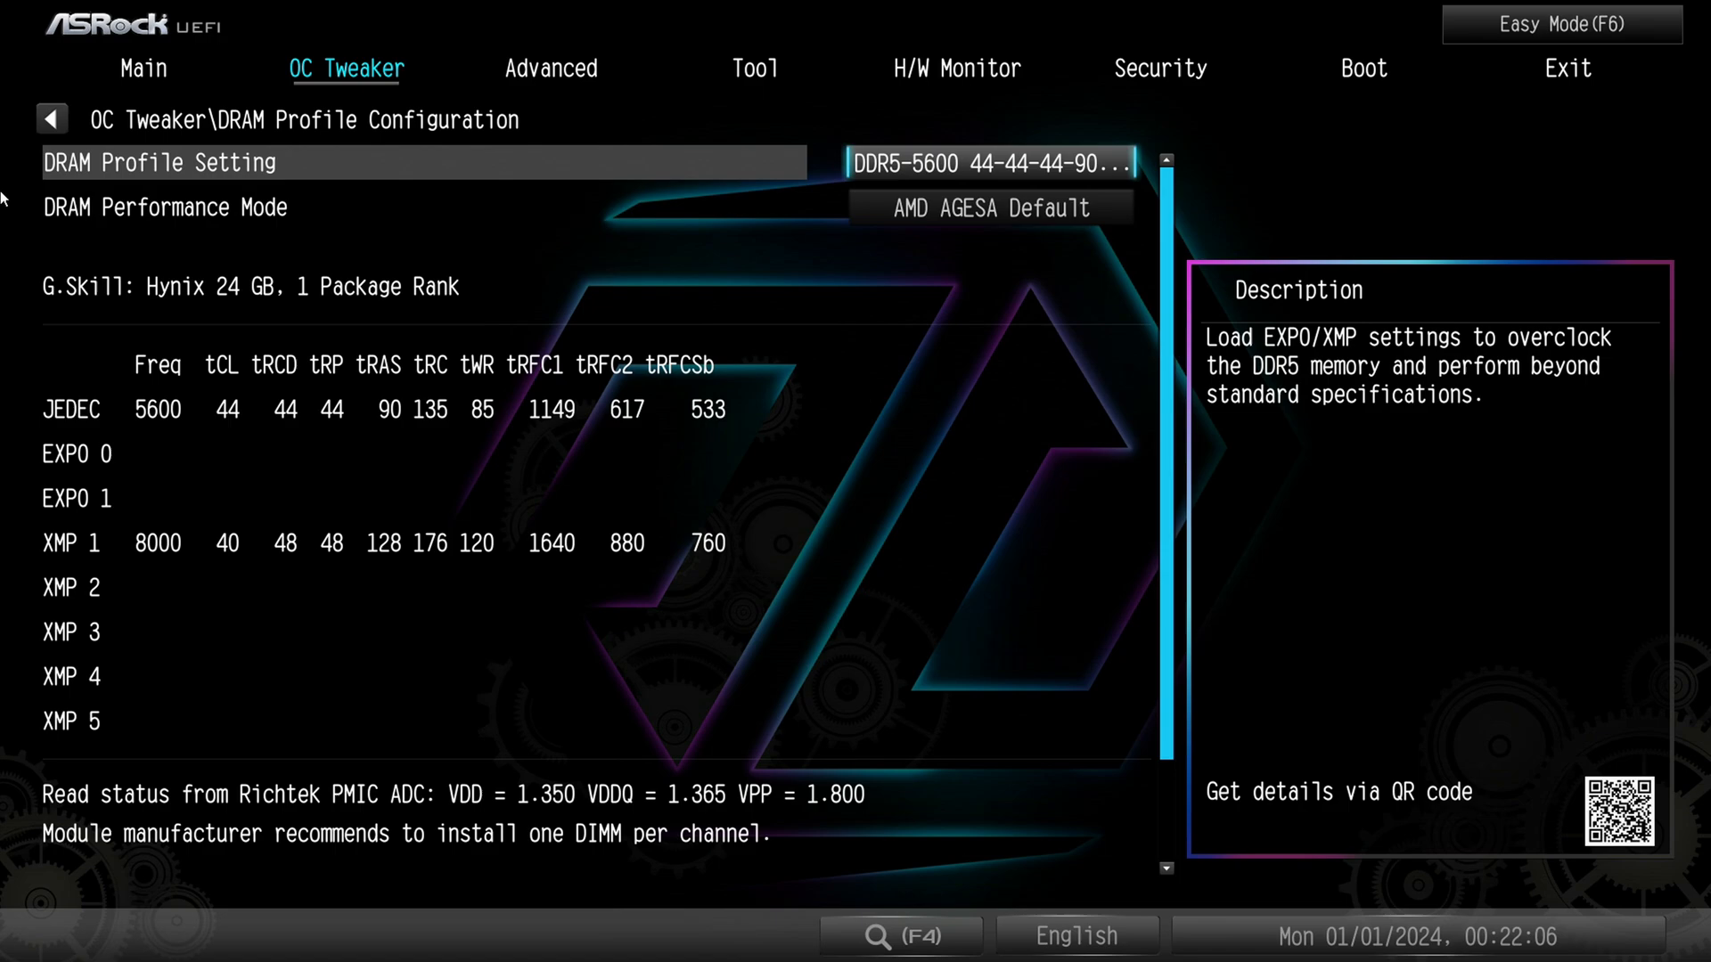
{"action": "left_click", "coordinate": [51, 118]}
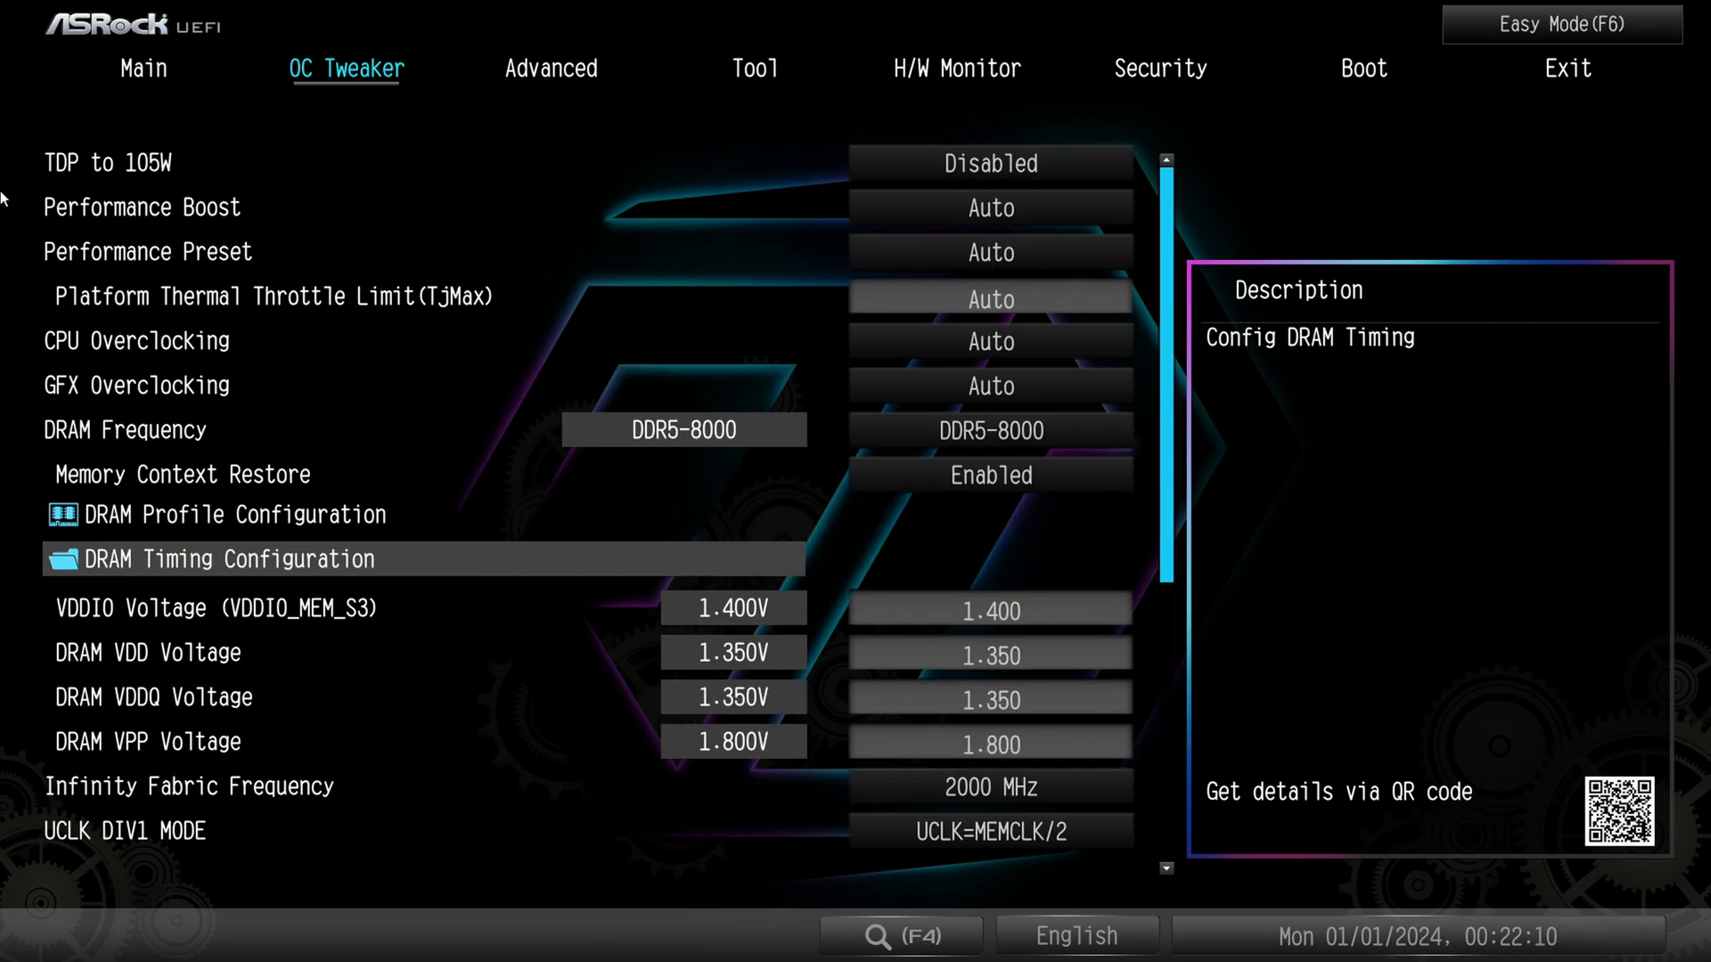
Open DRAM Timing Configuration and scroll through the timings from CAS latency to Trdwr
{"action": "left_click", "coordinate": [228, 559]}
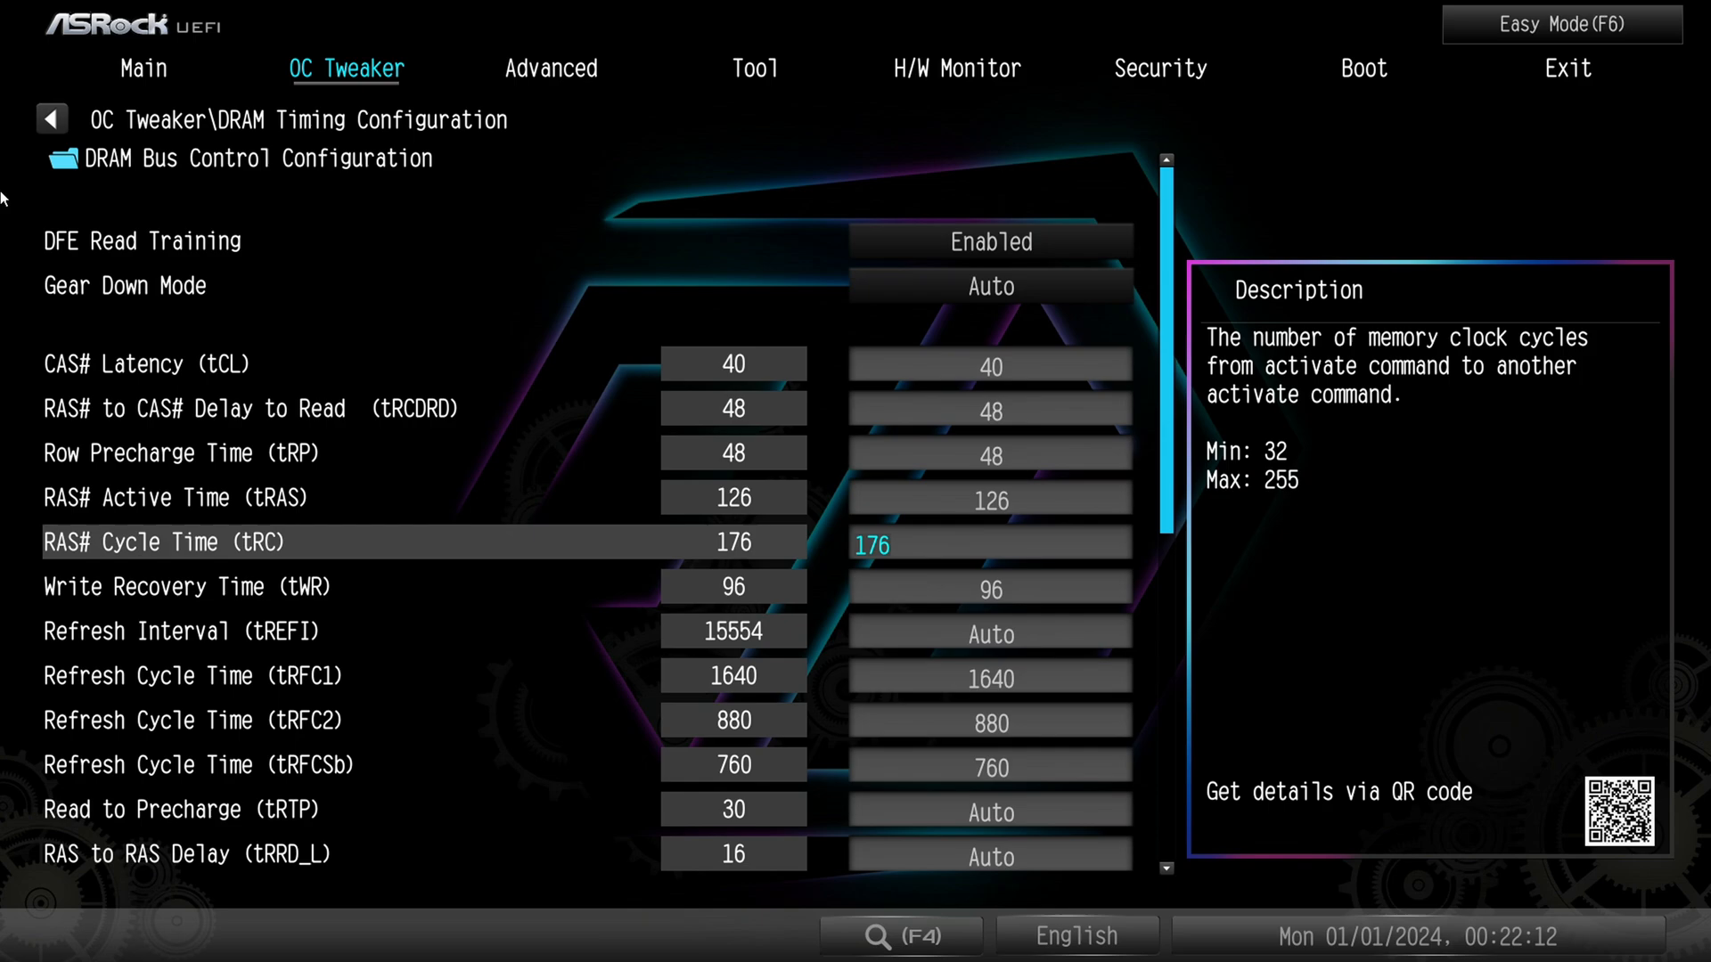
{"action": "key", "text": "Down"}
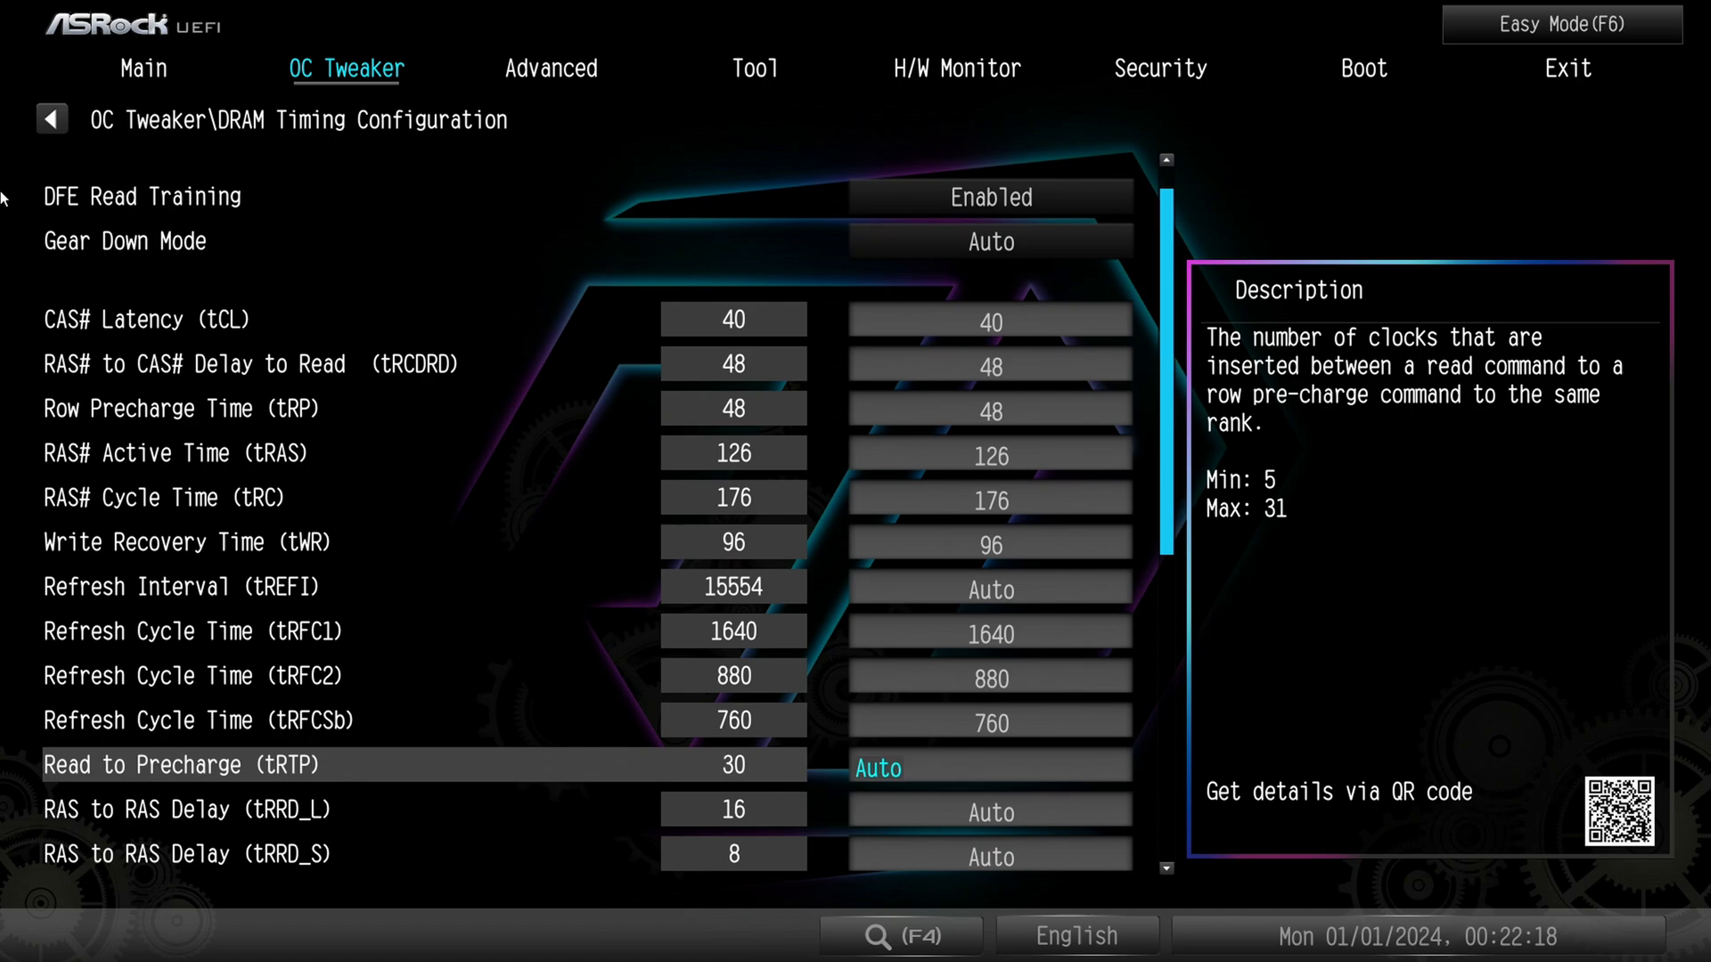
{"action": "key", "text": "Down"}
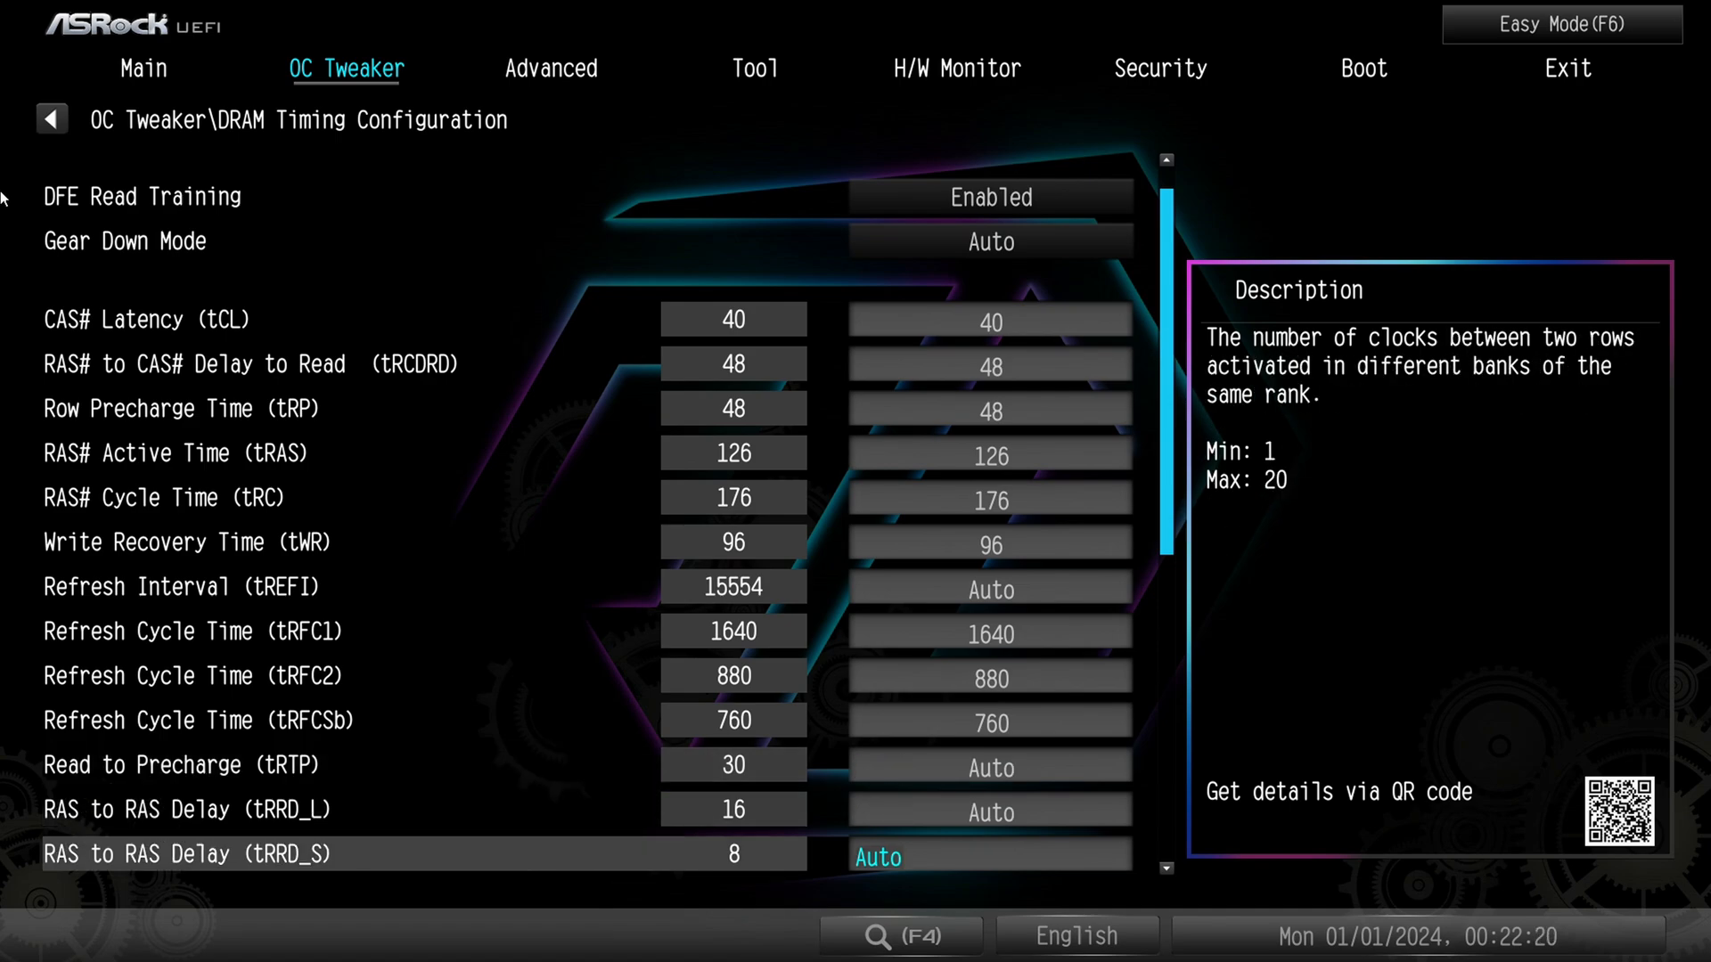
{"action": "scroll", "scroll_direction": "down", "scroll_amount": 3}
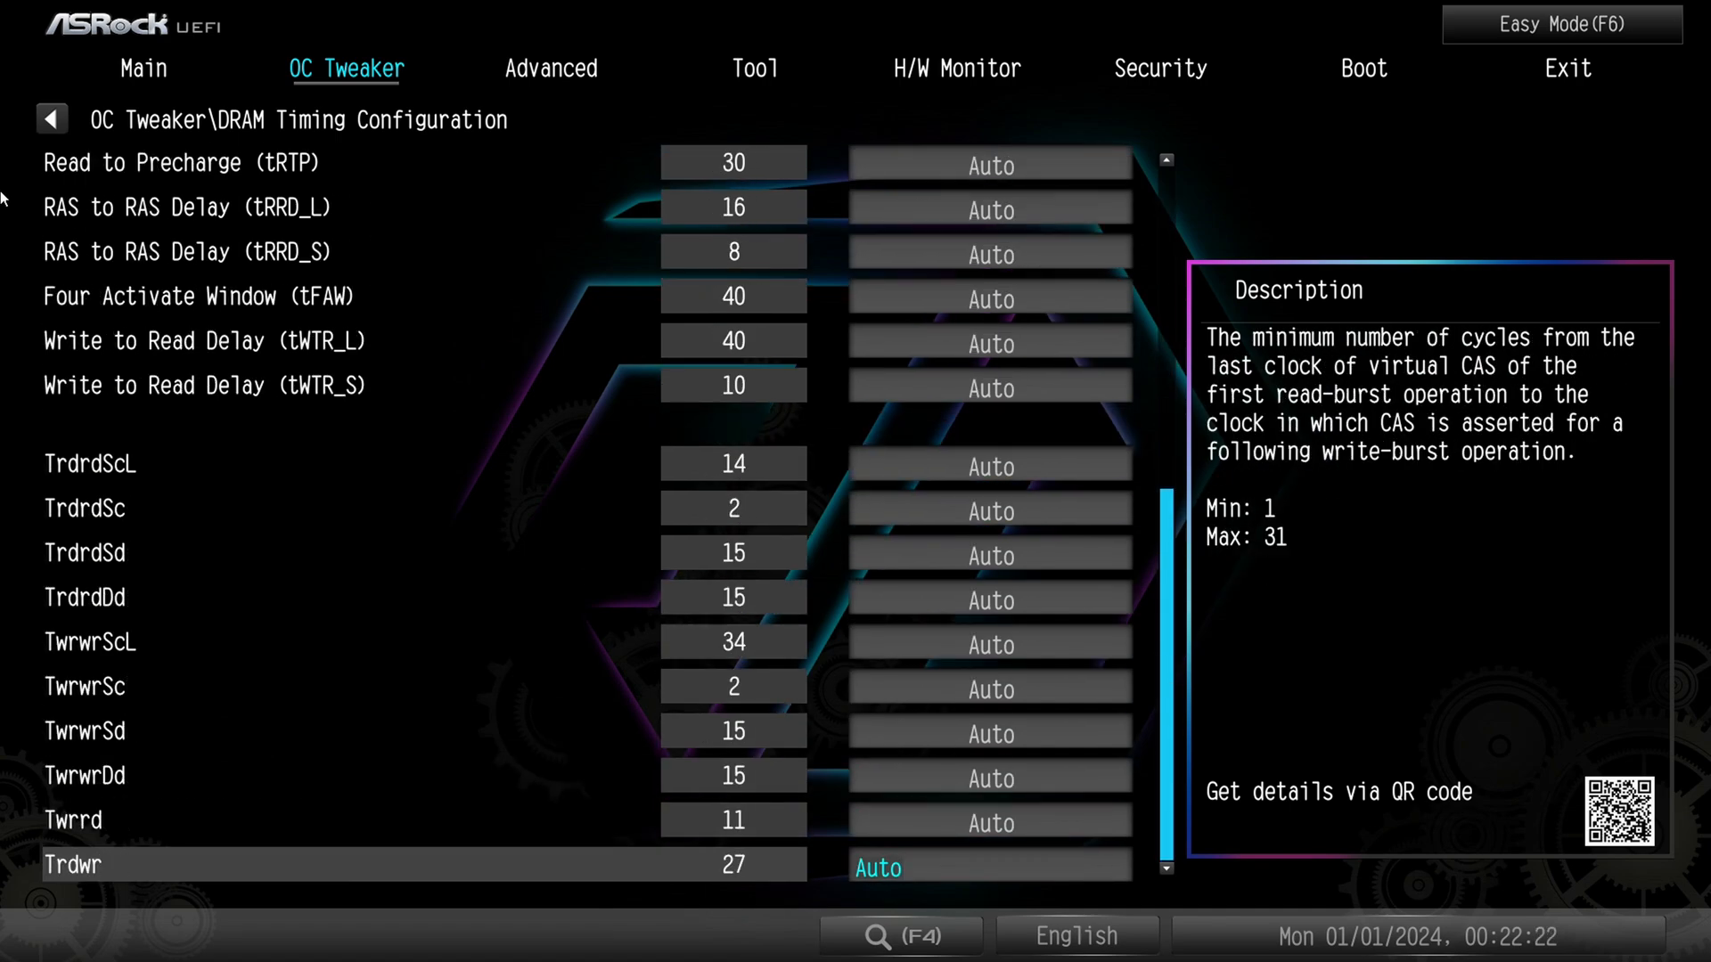
{"action": "scroll", "scroll_direction": "up", "scroll_amount": 3}
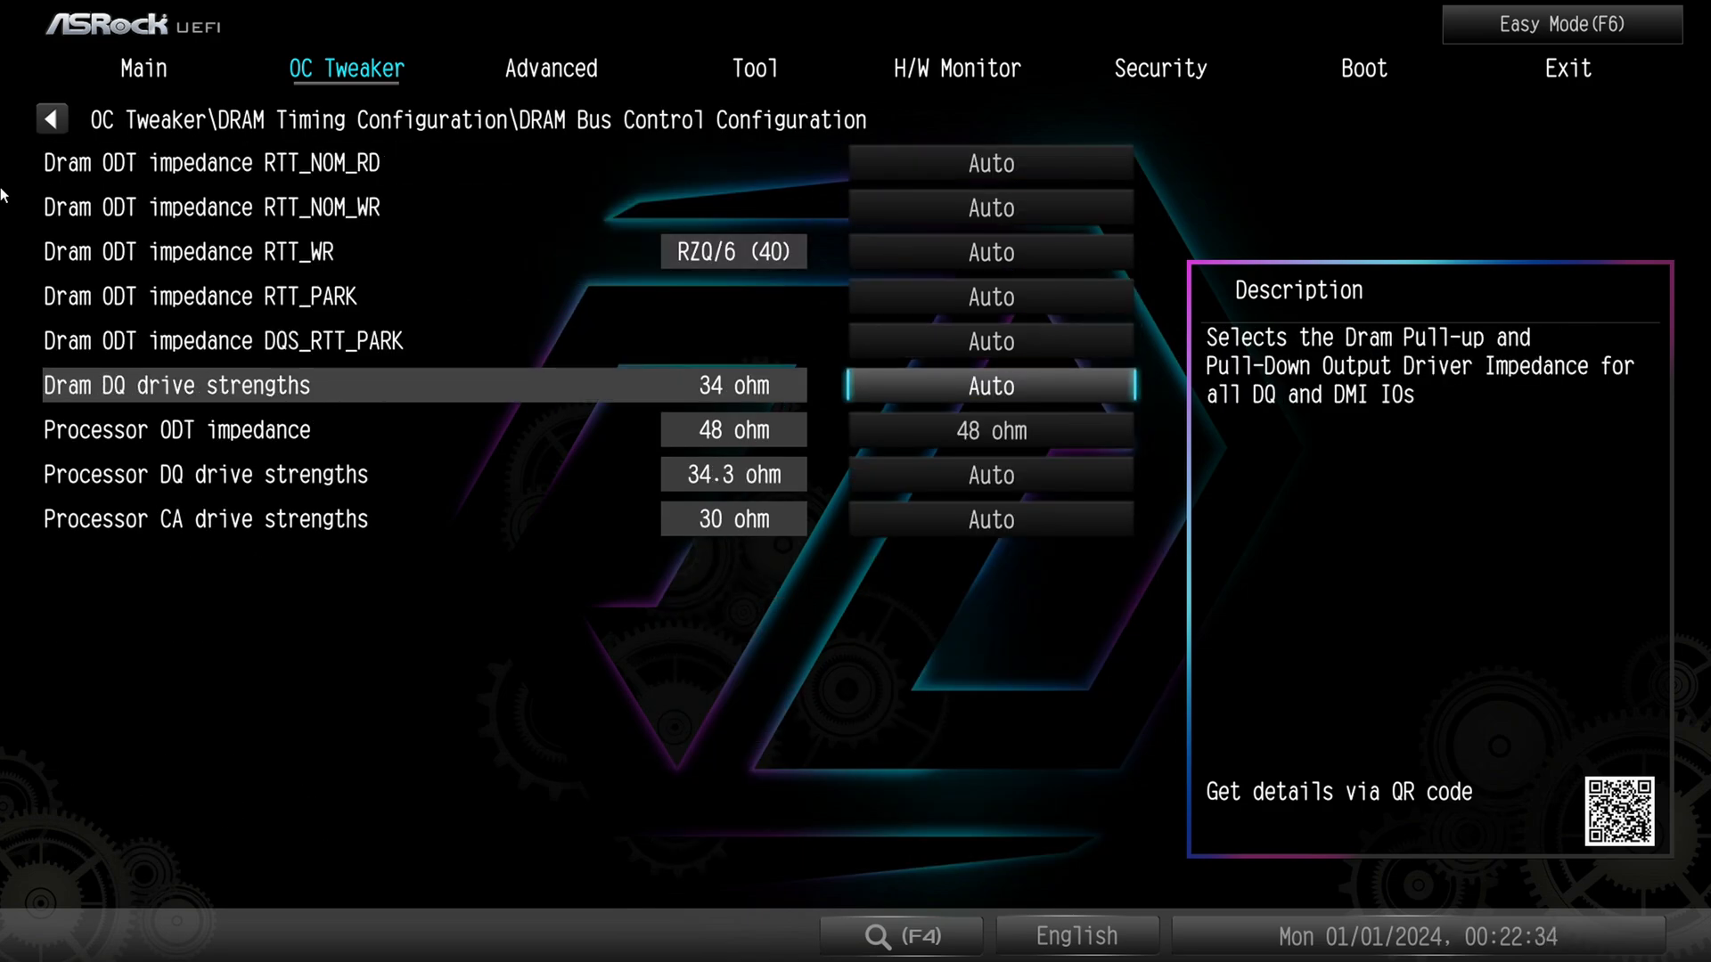
Step through RTT_PARK, DQS_RTT_PARK and processor ODT impedance, then back out to OC Tweaker
{"action": "key", "text": "Up"}
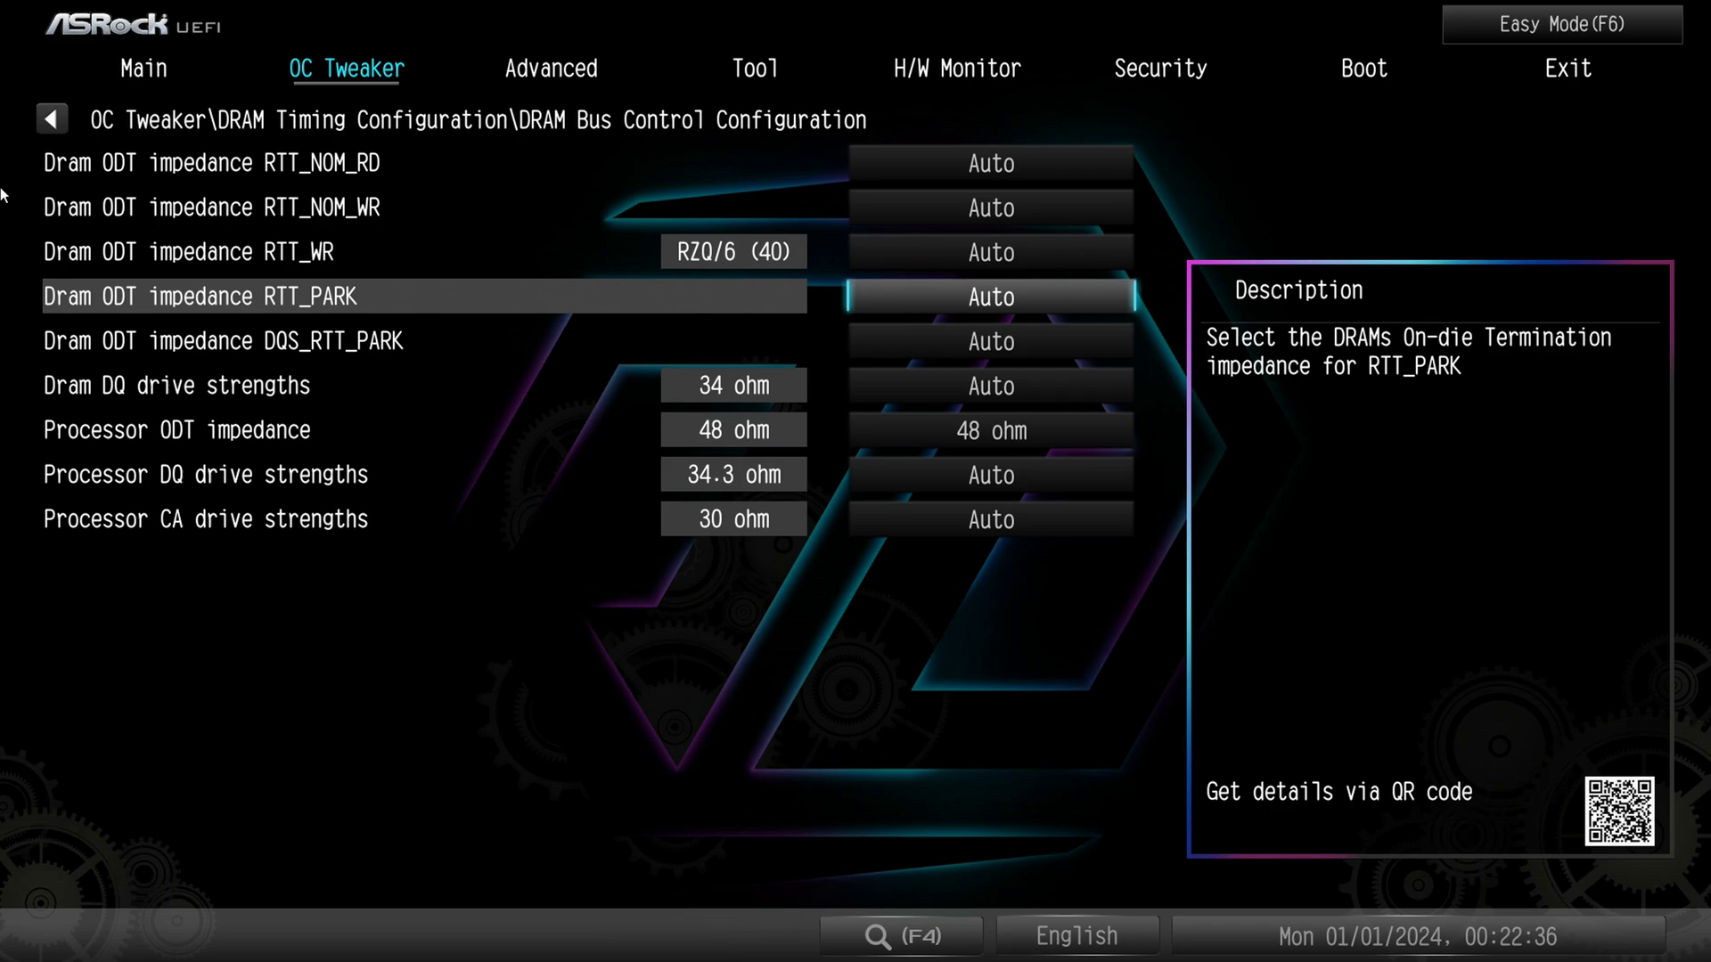
{"action": "key", "text": "Down"}
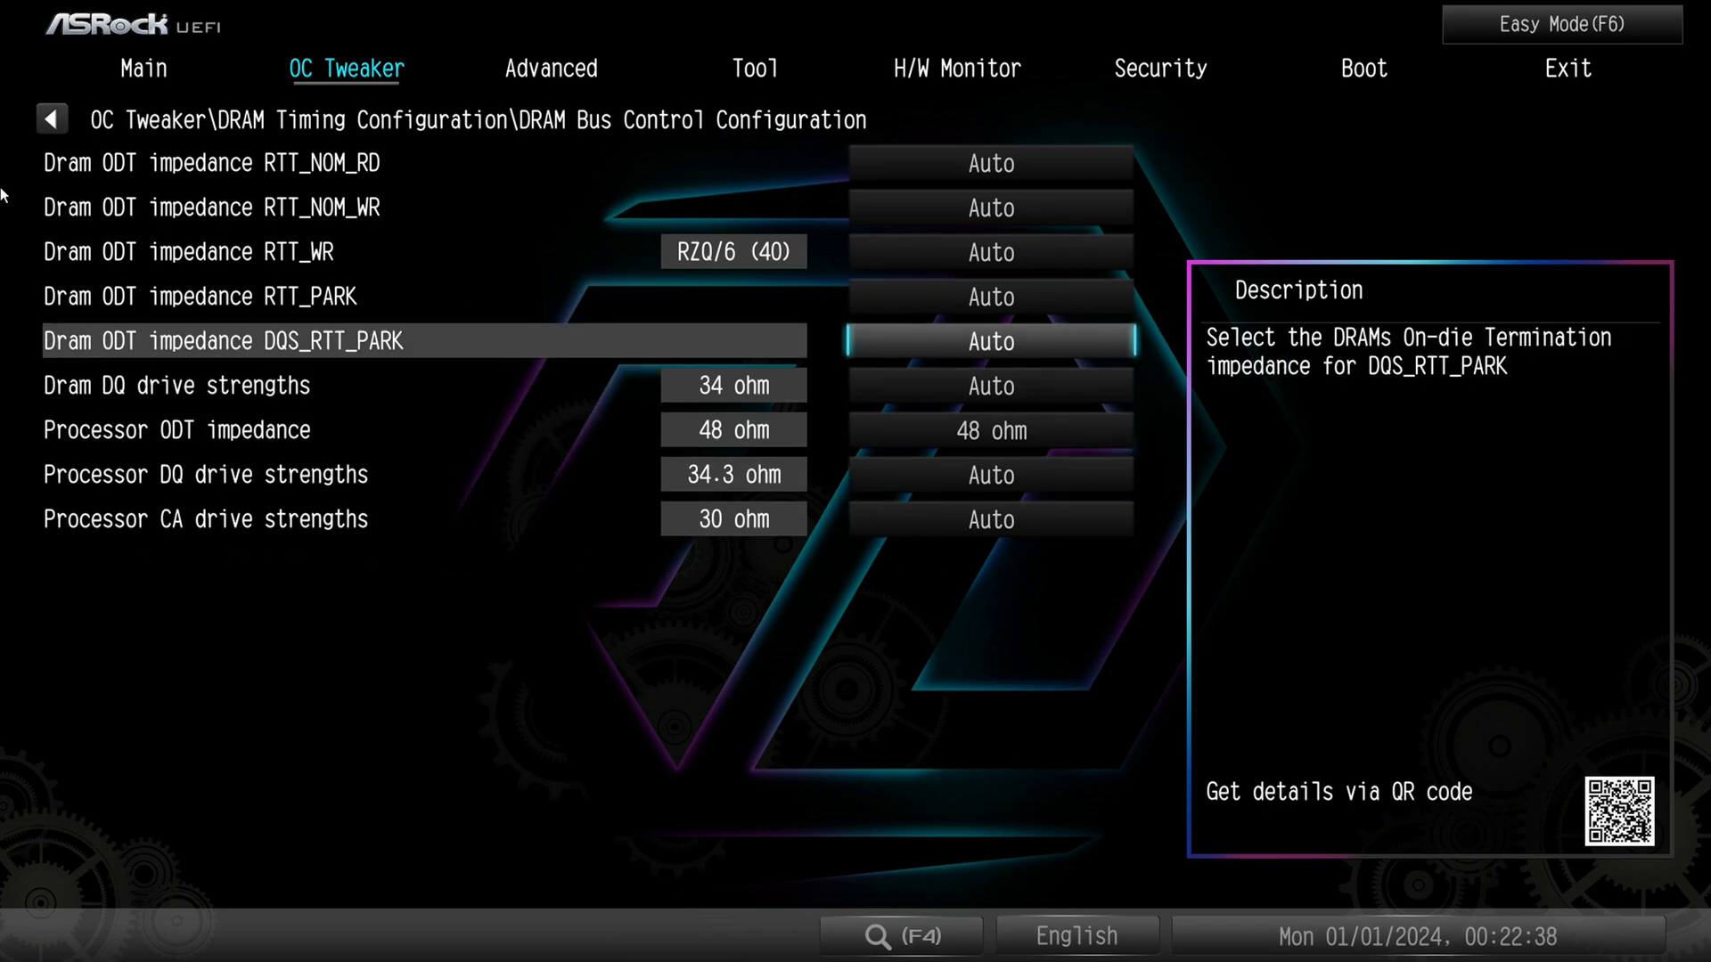
{"action": "key", "text": "Down"}
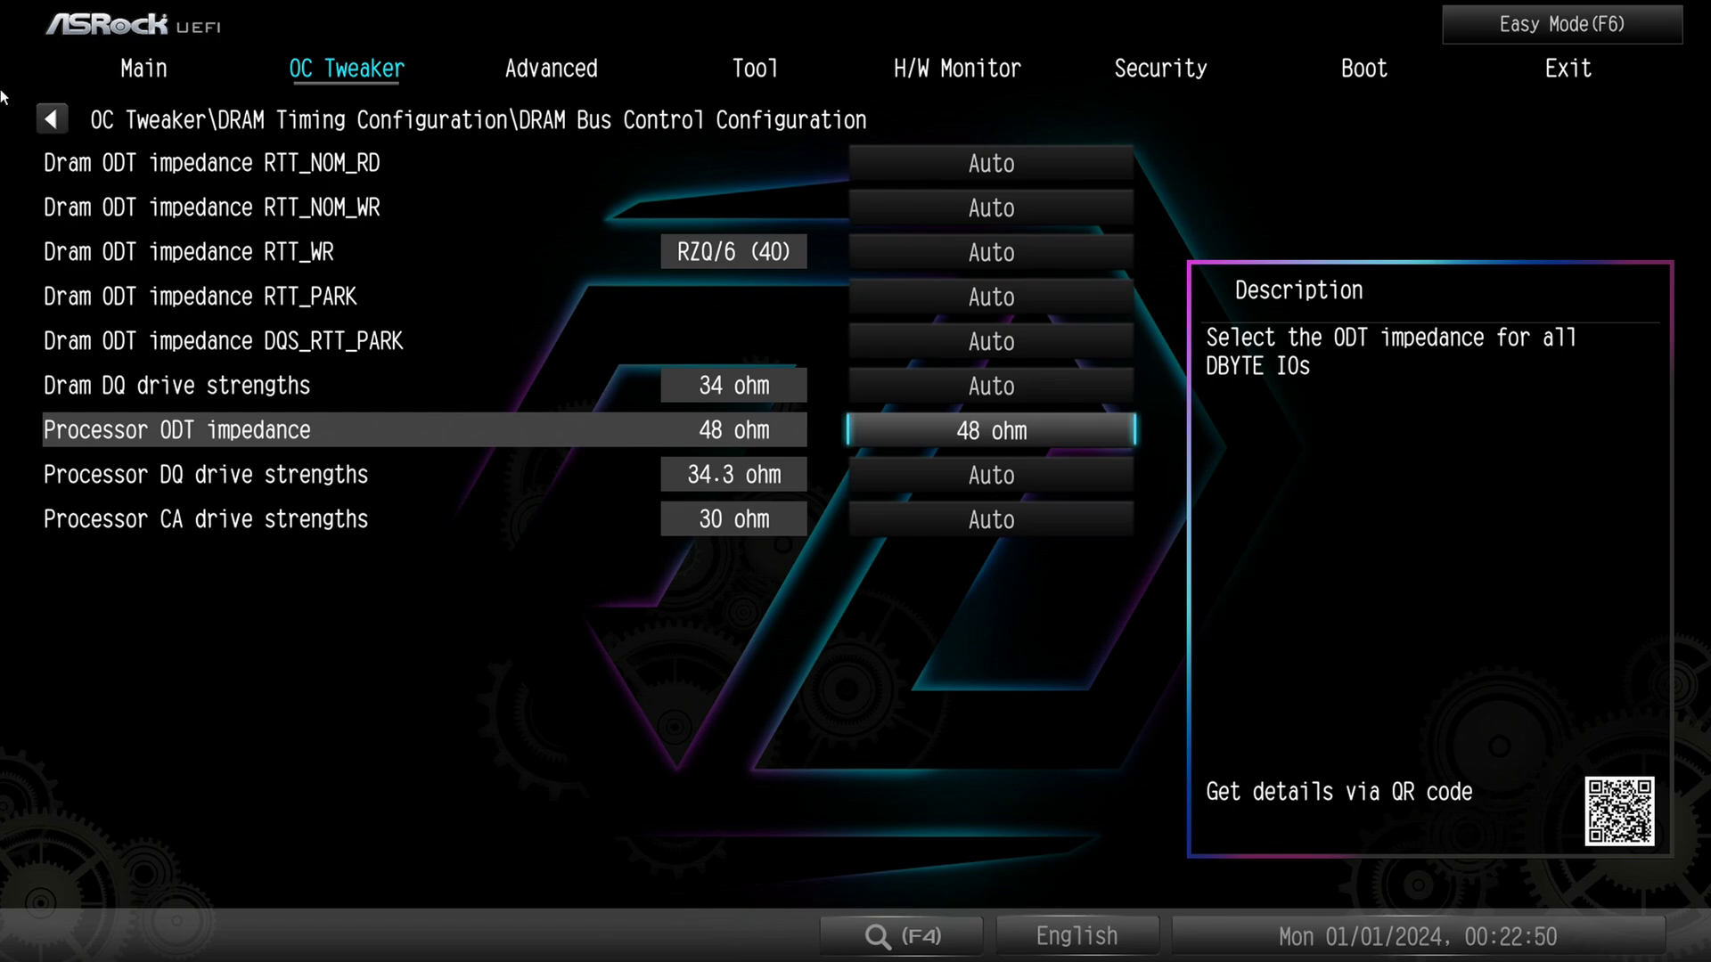
{"action": "key", "text": "Up"}
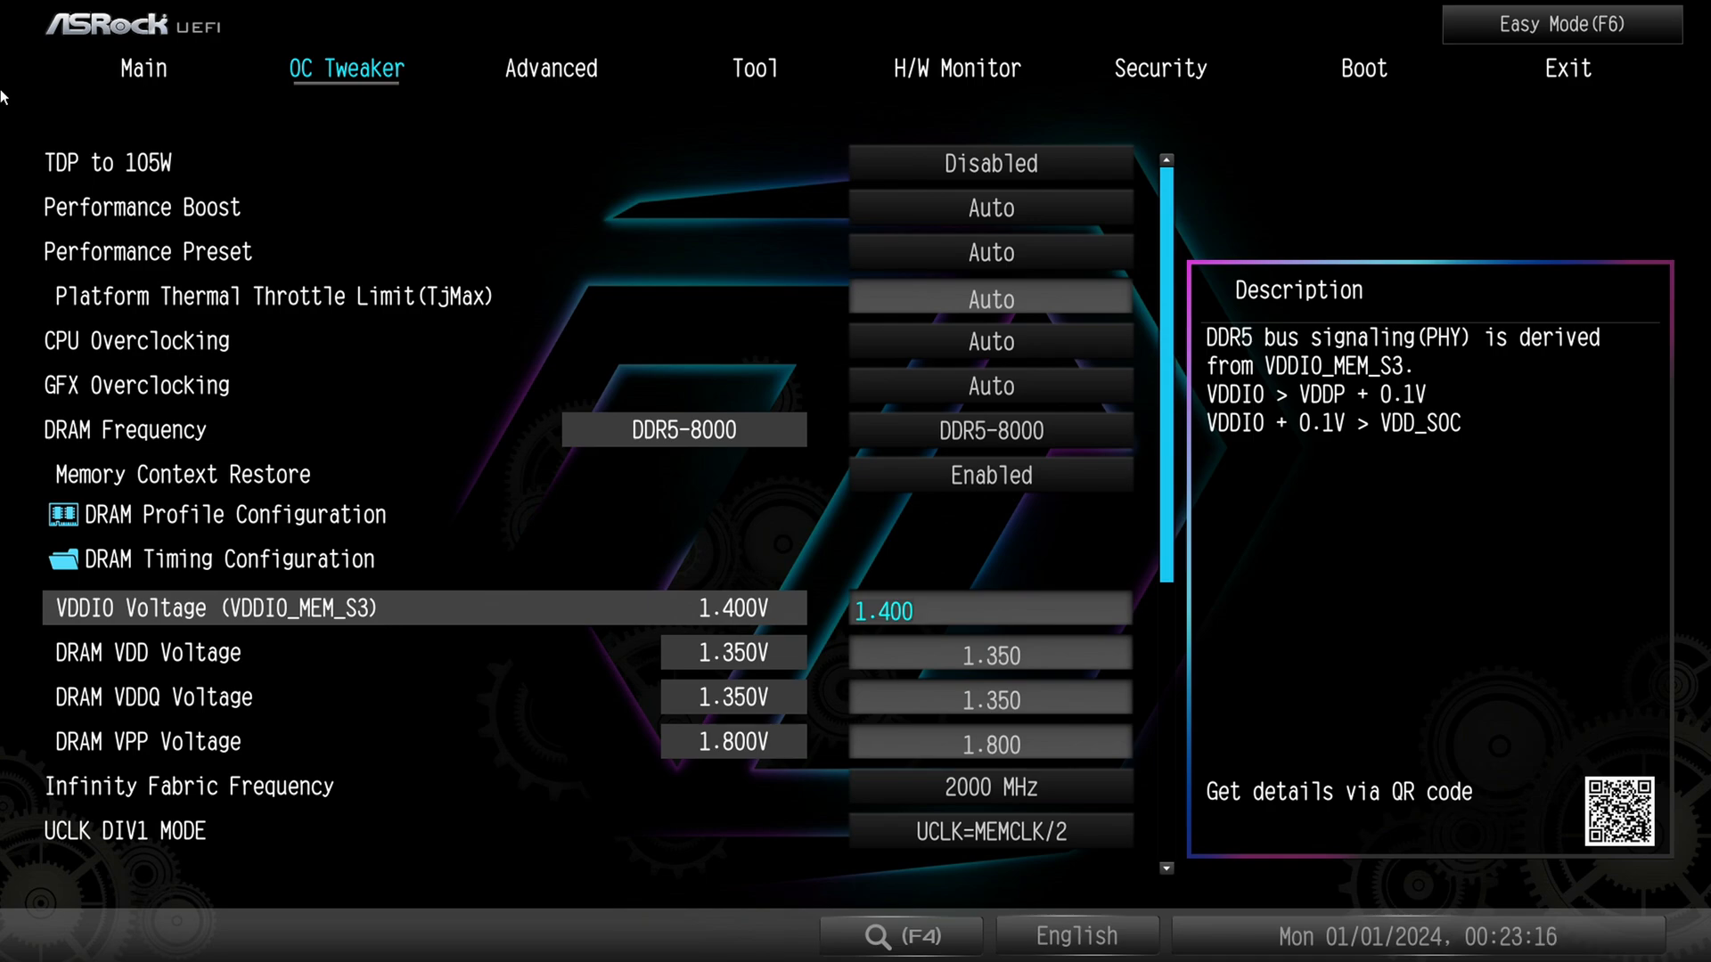
{"action": "key", "text": "Down"}
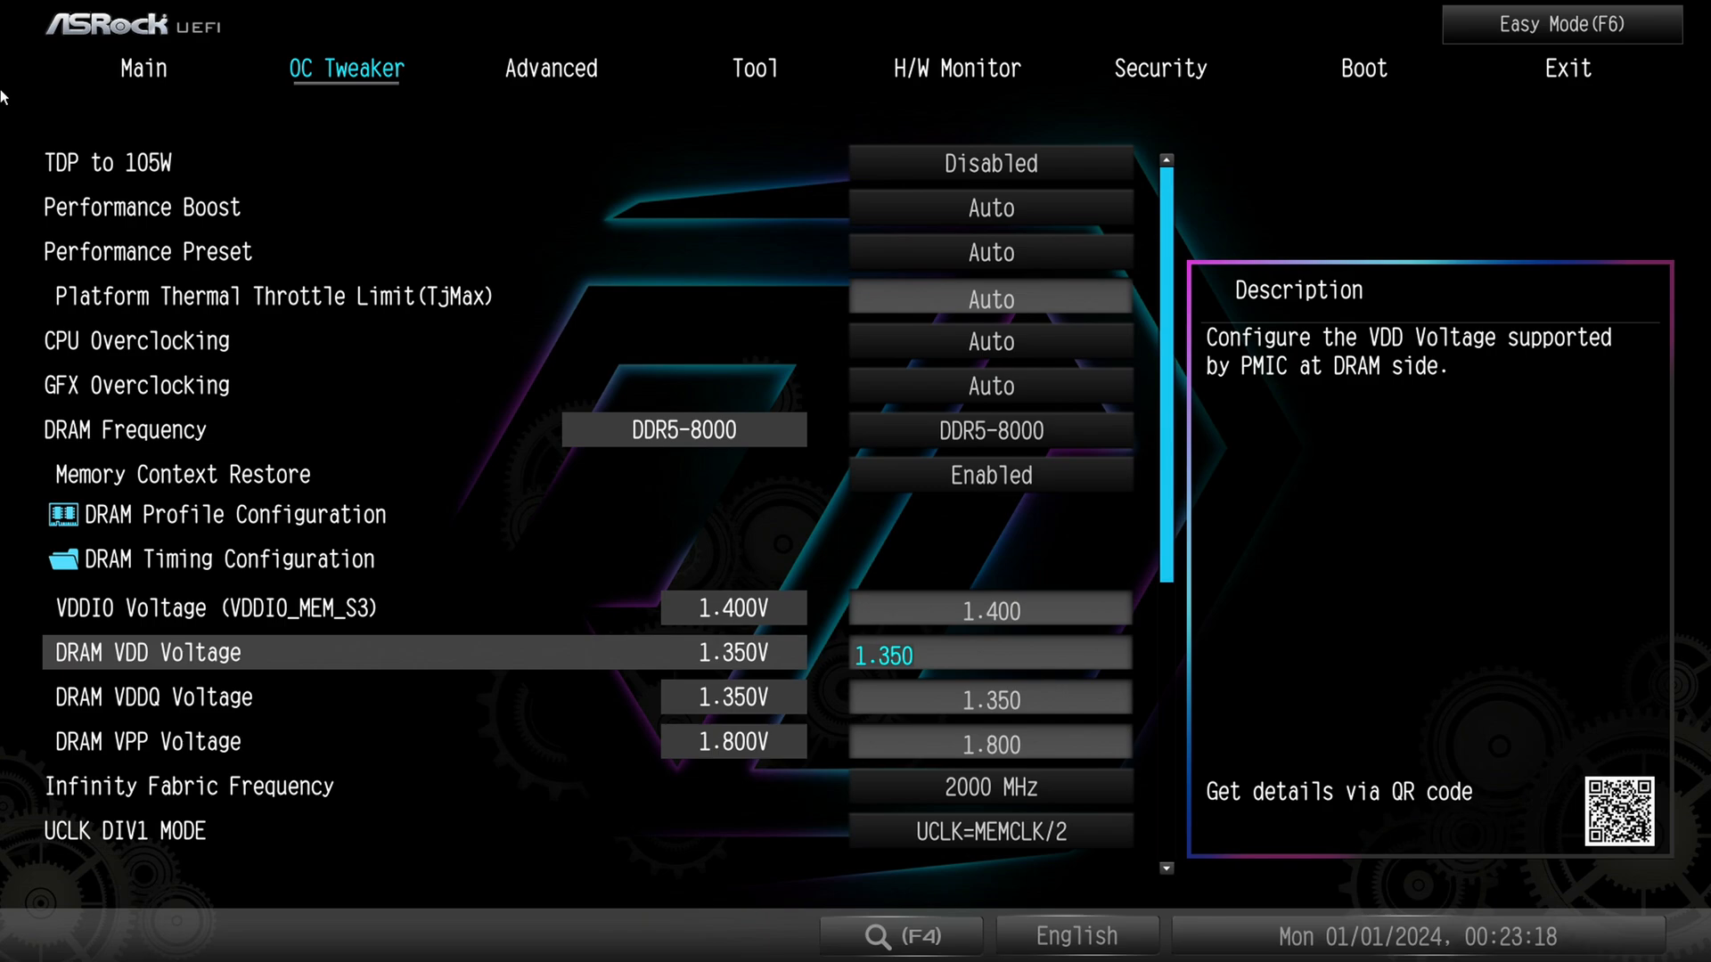
{"action": "key", "text": "up"}
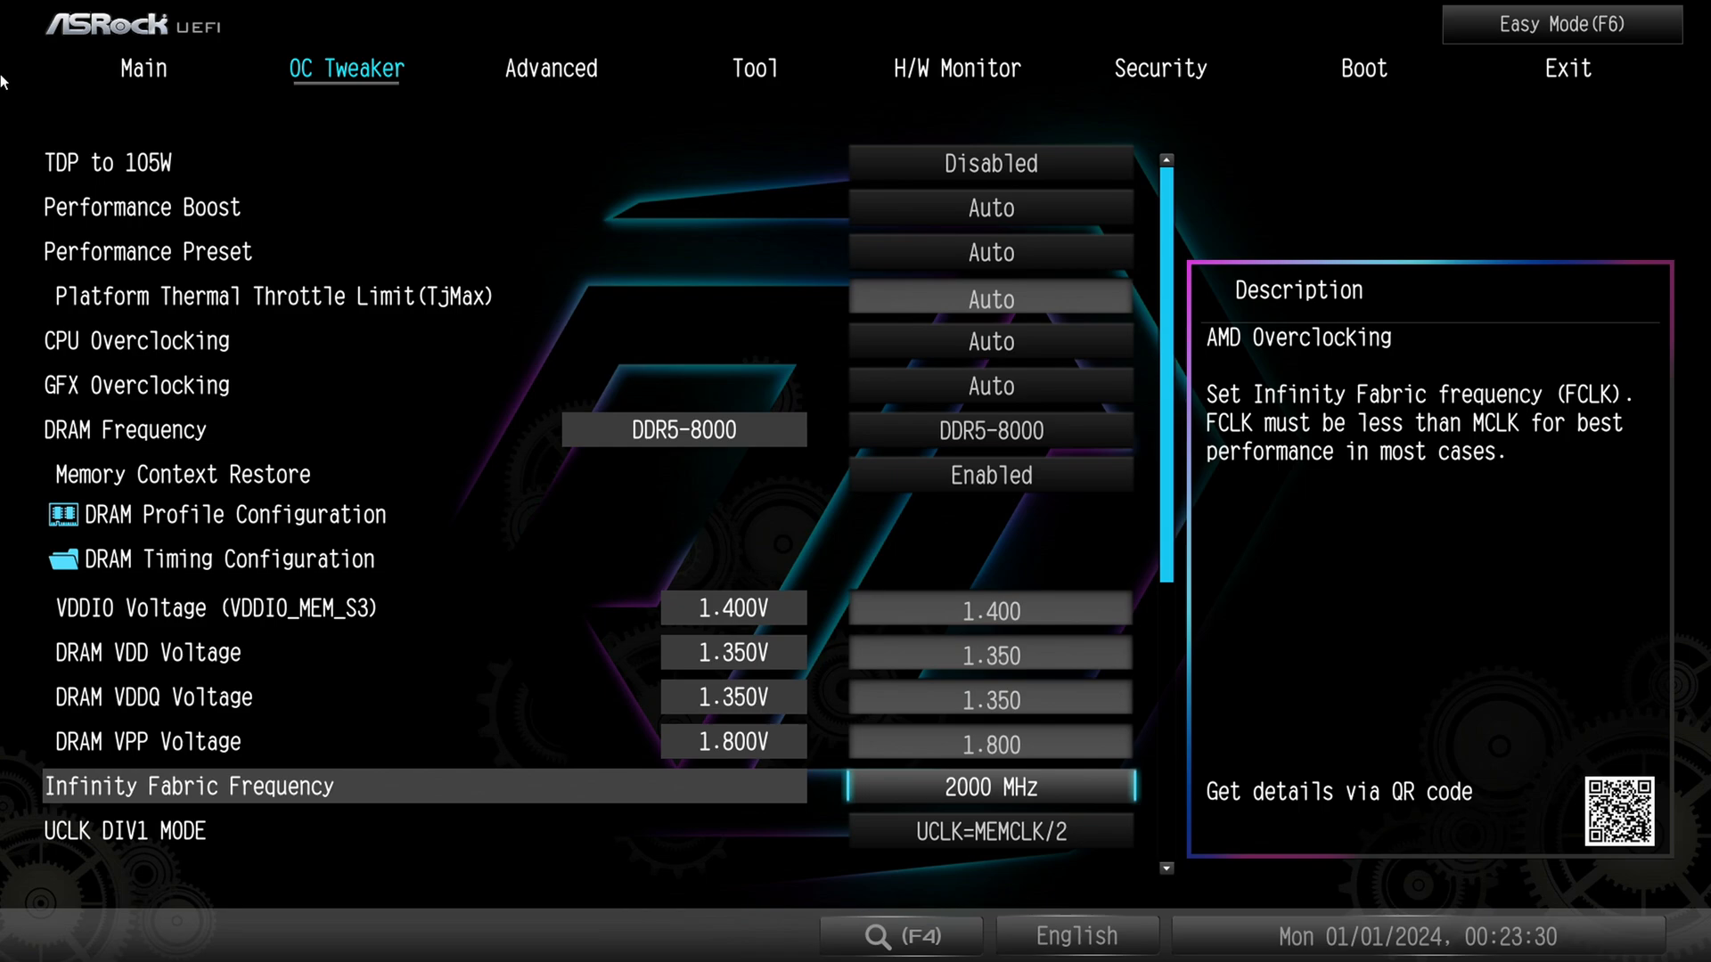
{"action": "left_click", "coordinate": [990, 787]}
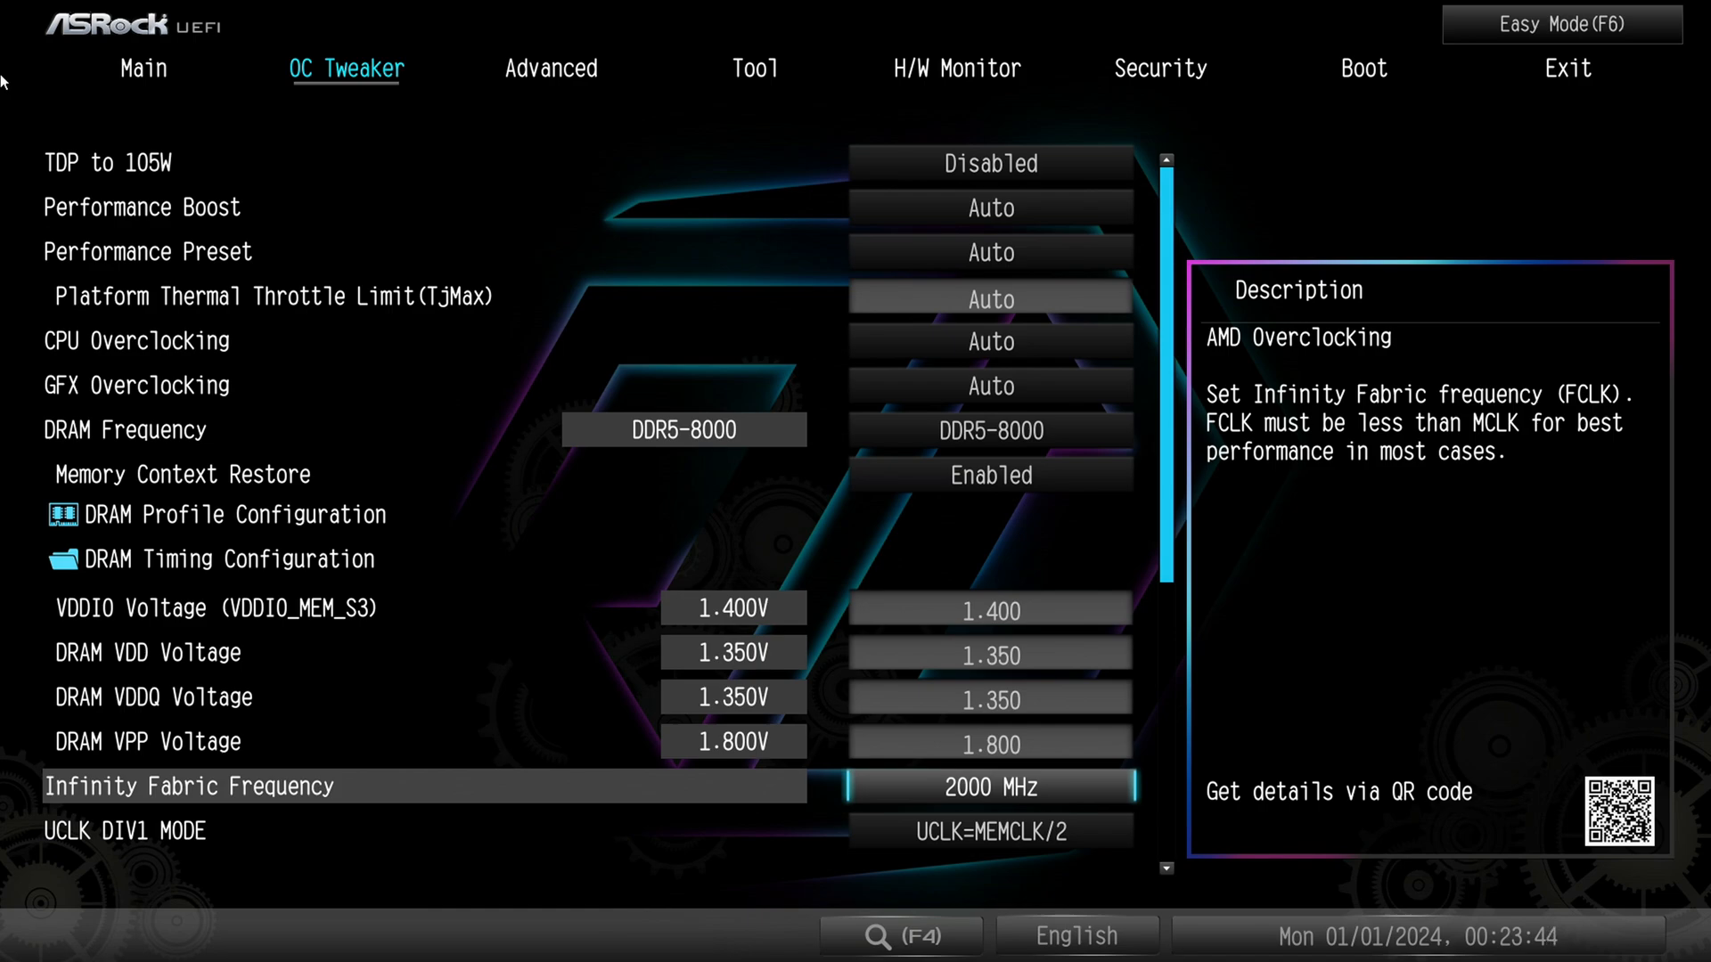
Move to VDD_SOC and close the UCLK DIV1 MODE list, keeping UCLK=MEMCLK/2
{"action": "key", "text": "Down"}
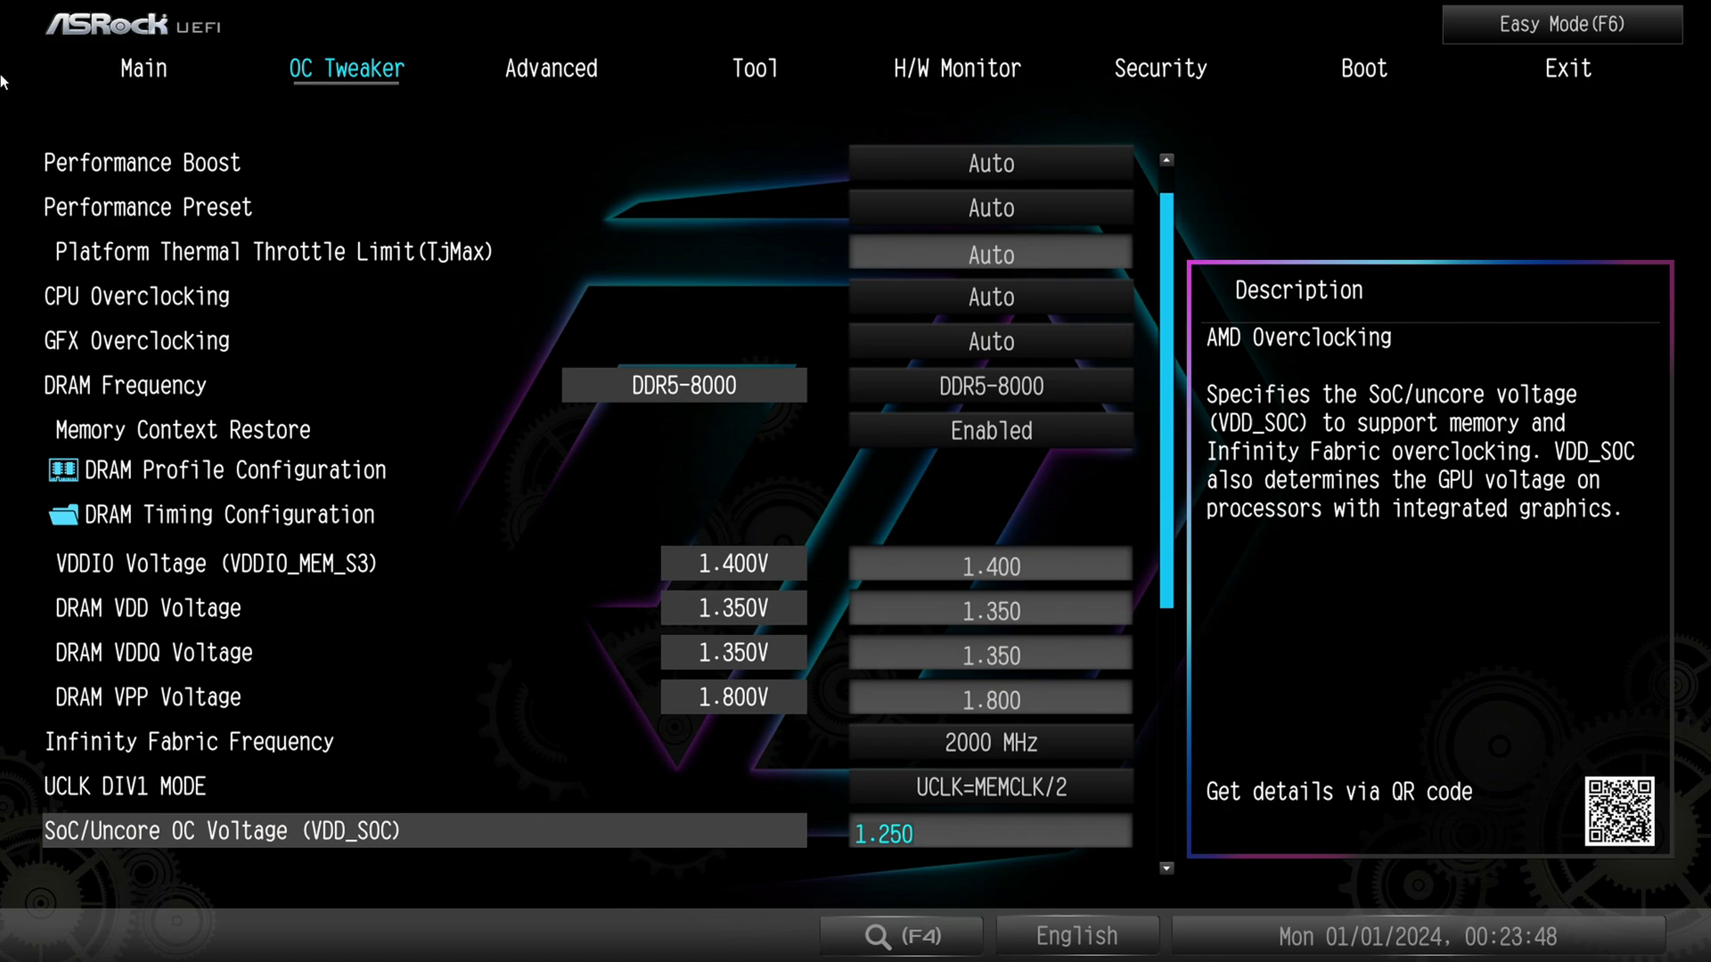
{"action": "left_click", "coordinate": [988, 786]}
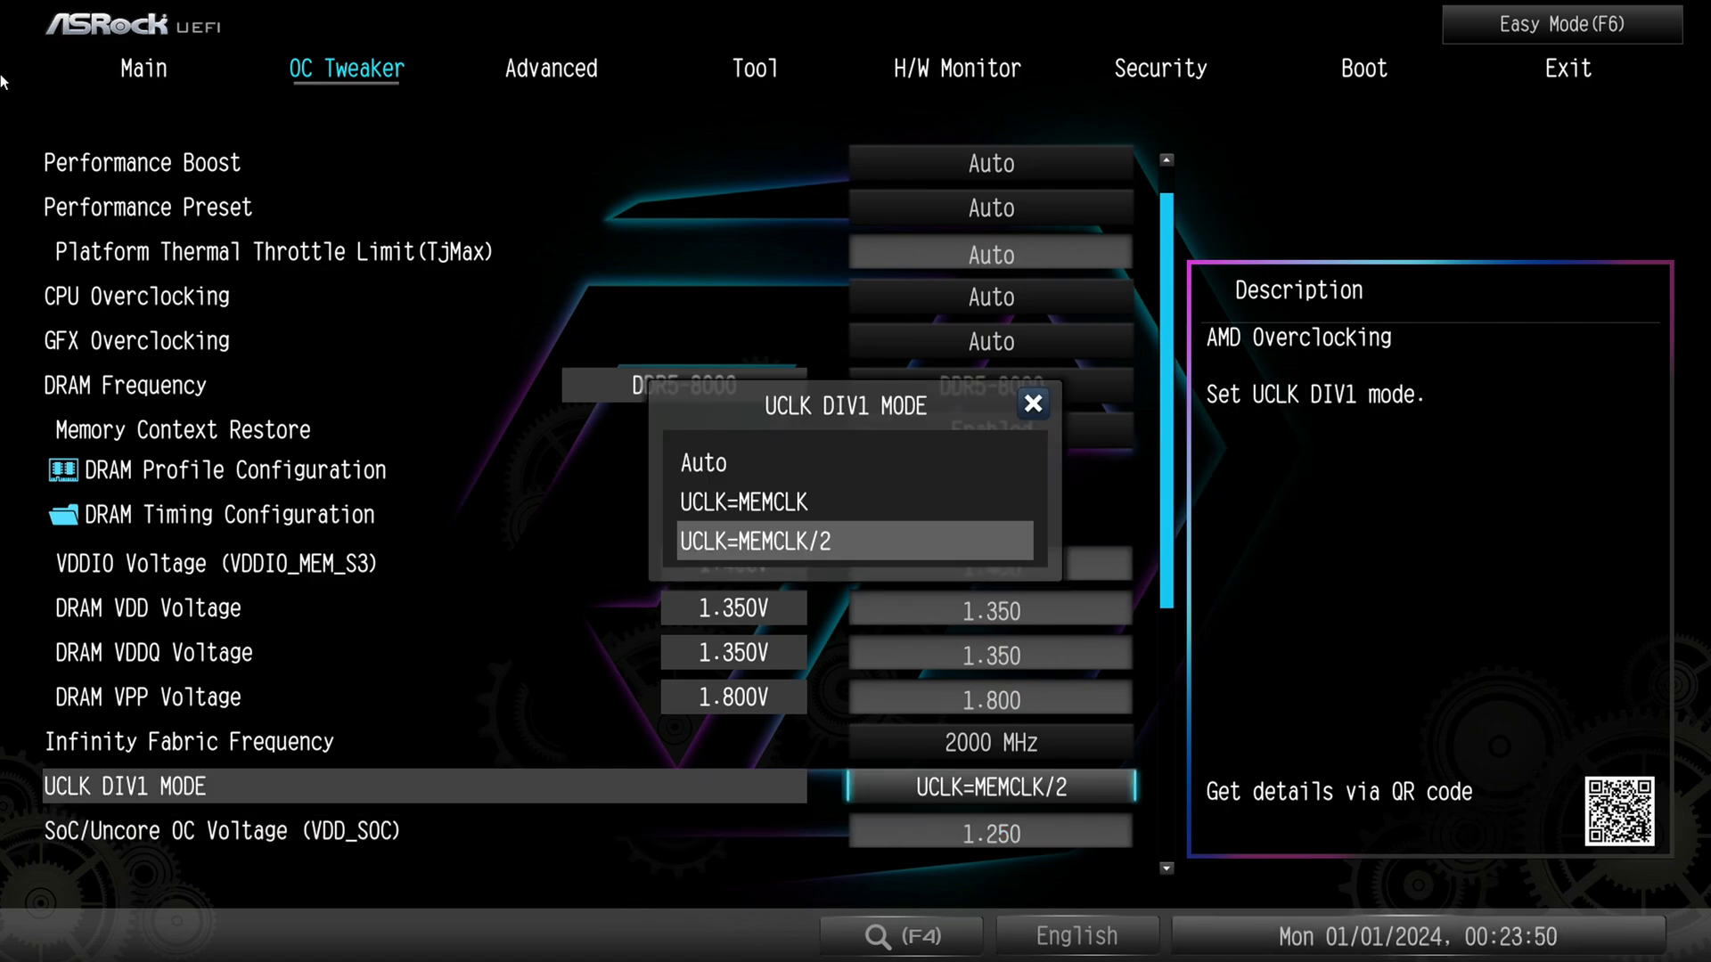
{"action": "left_click", "coordinate": [854, 541]}
{"action": "type", "text": "1.200"}
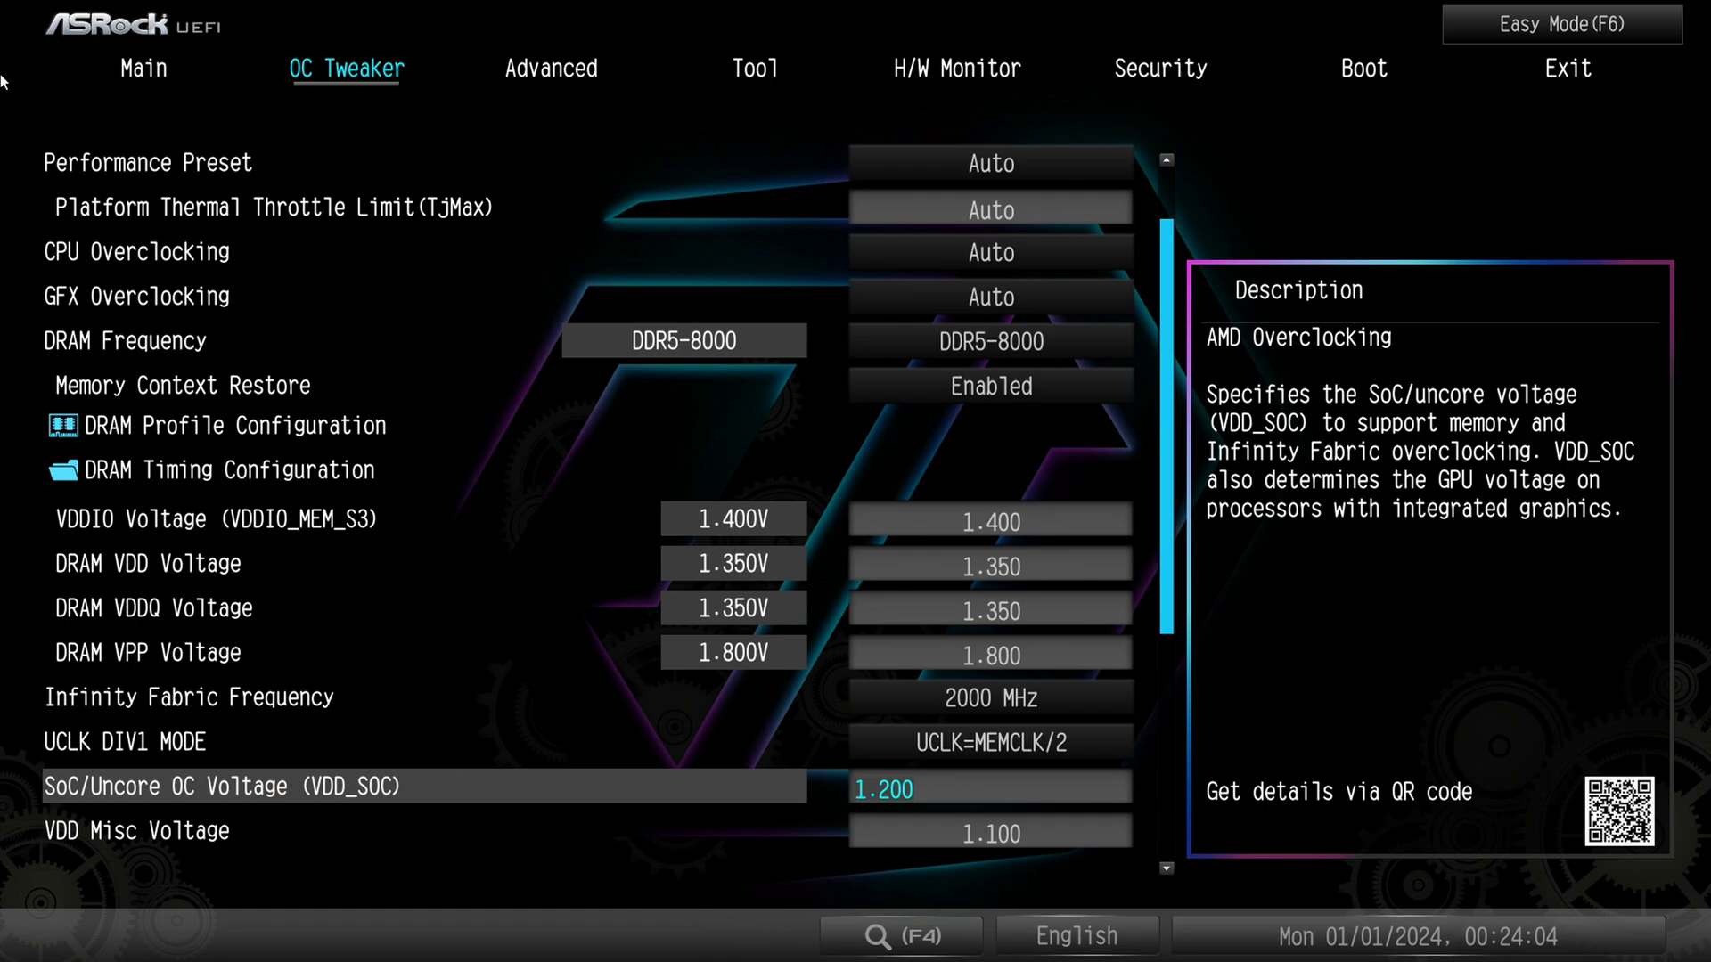
{"action": "scroll", "scroll_direction": "down", "scroll_amount": 3}
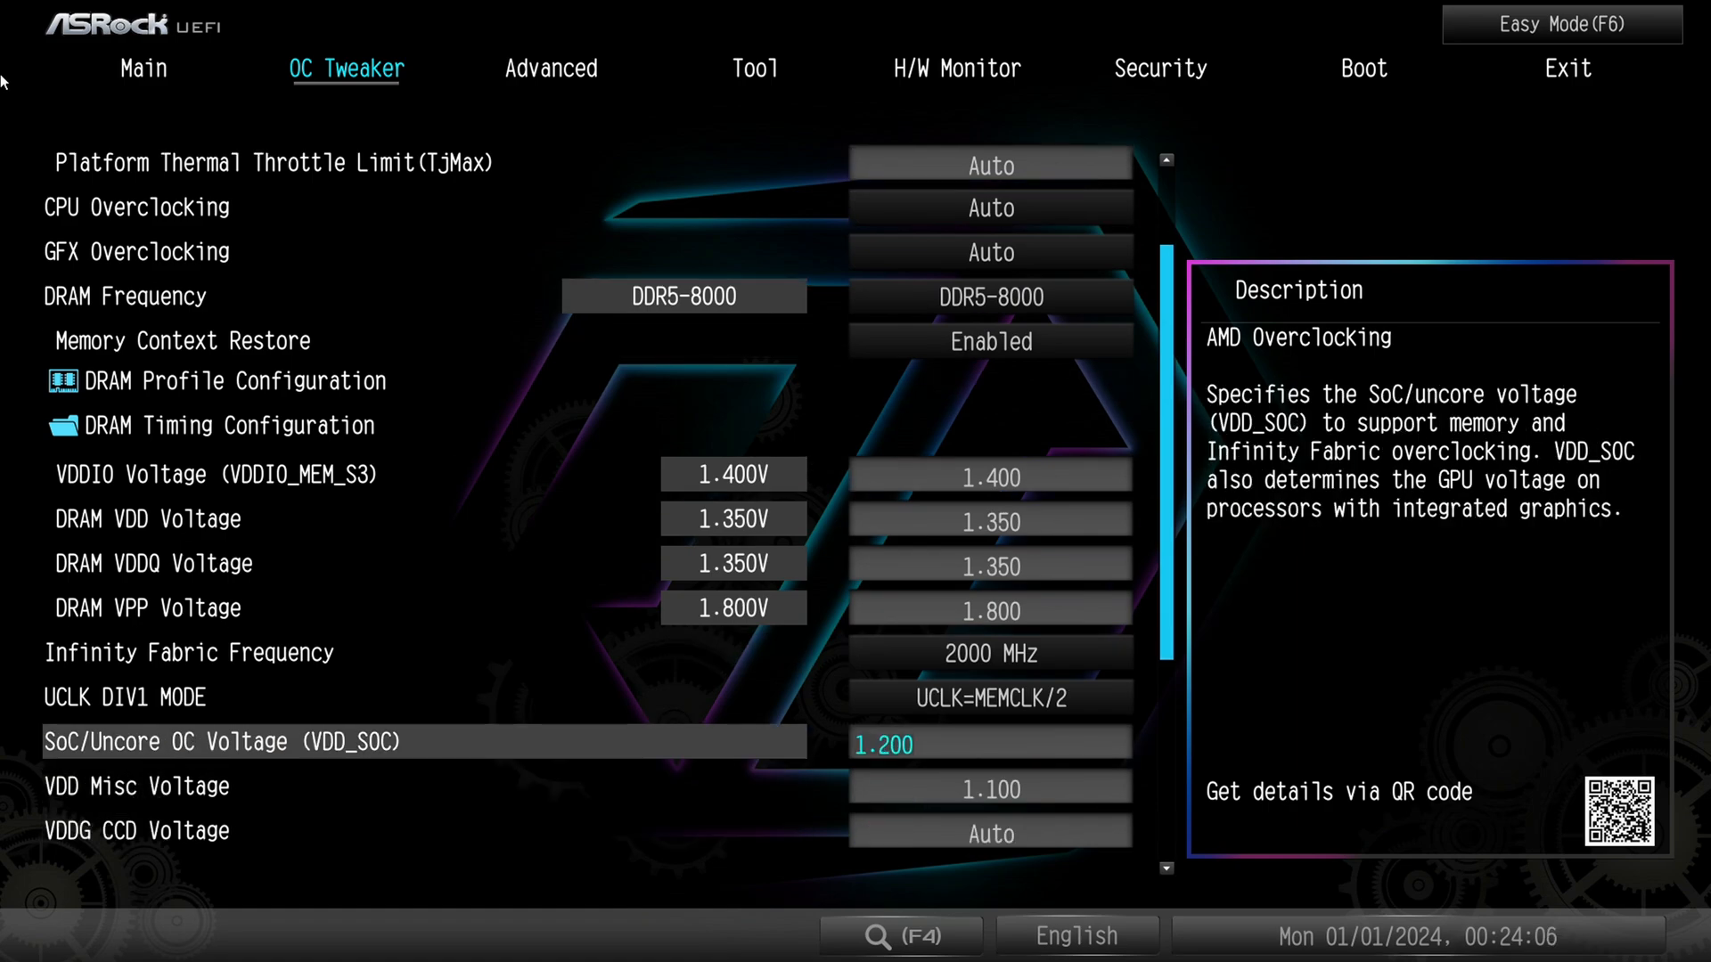
{"action": "key", "text": "Down"}
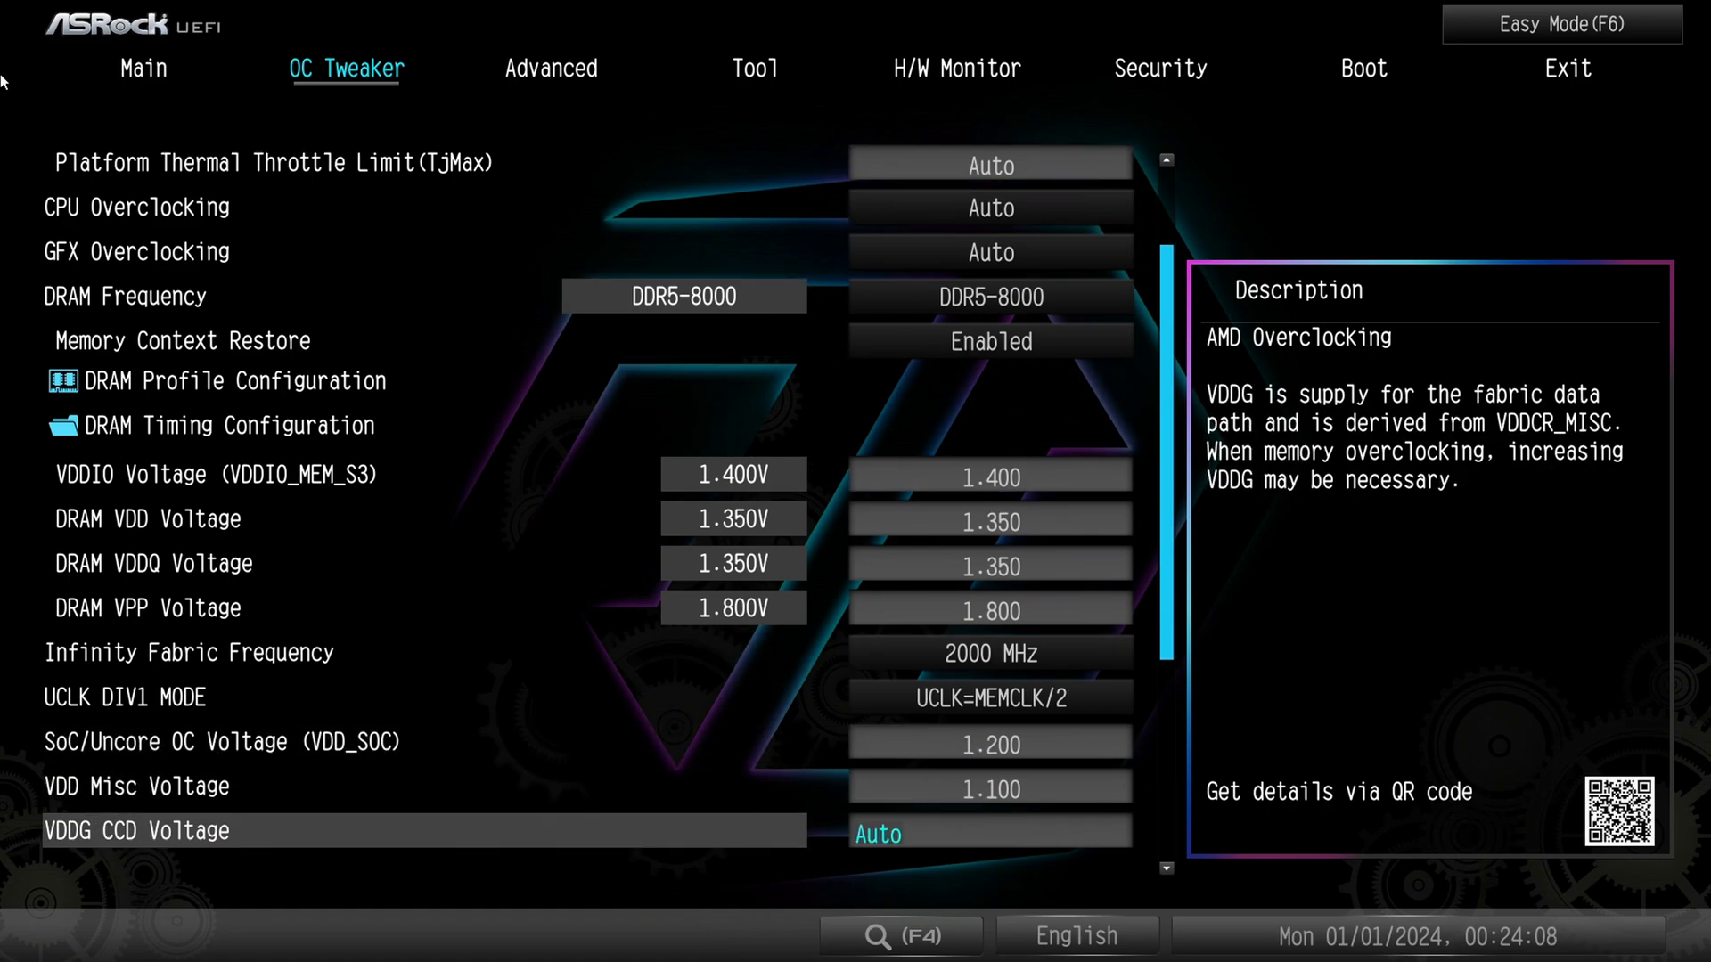
{"action": "scroll", "scroll_direction": "down", "scroll_amount": 3}
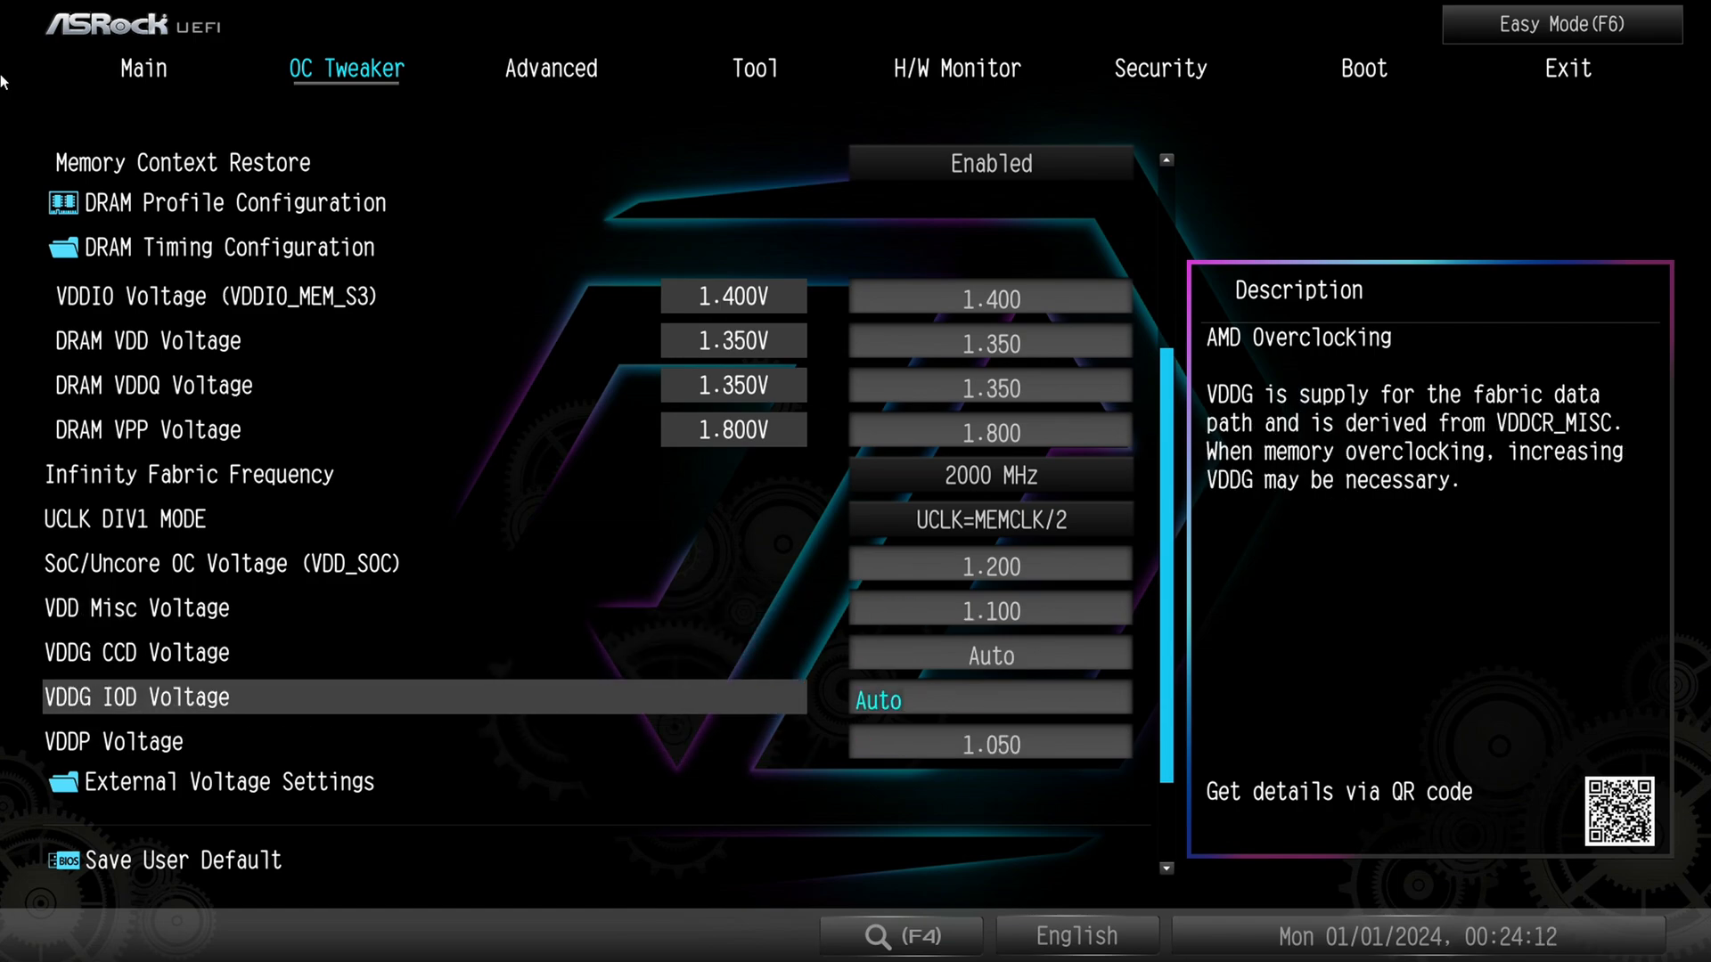
{"action": "key", "text": "up"}
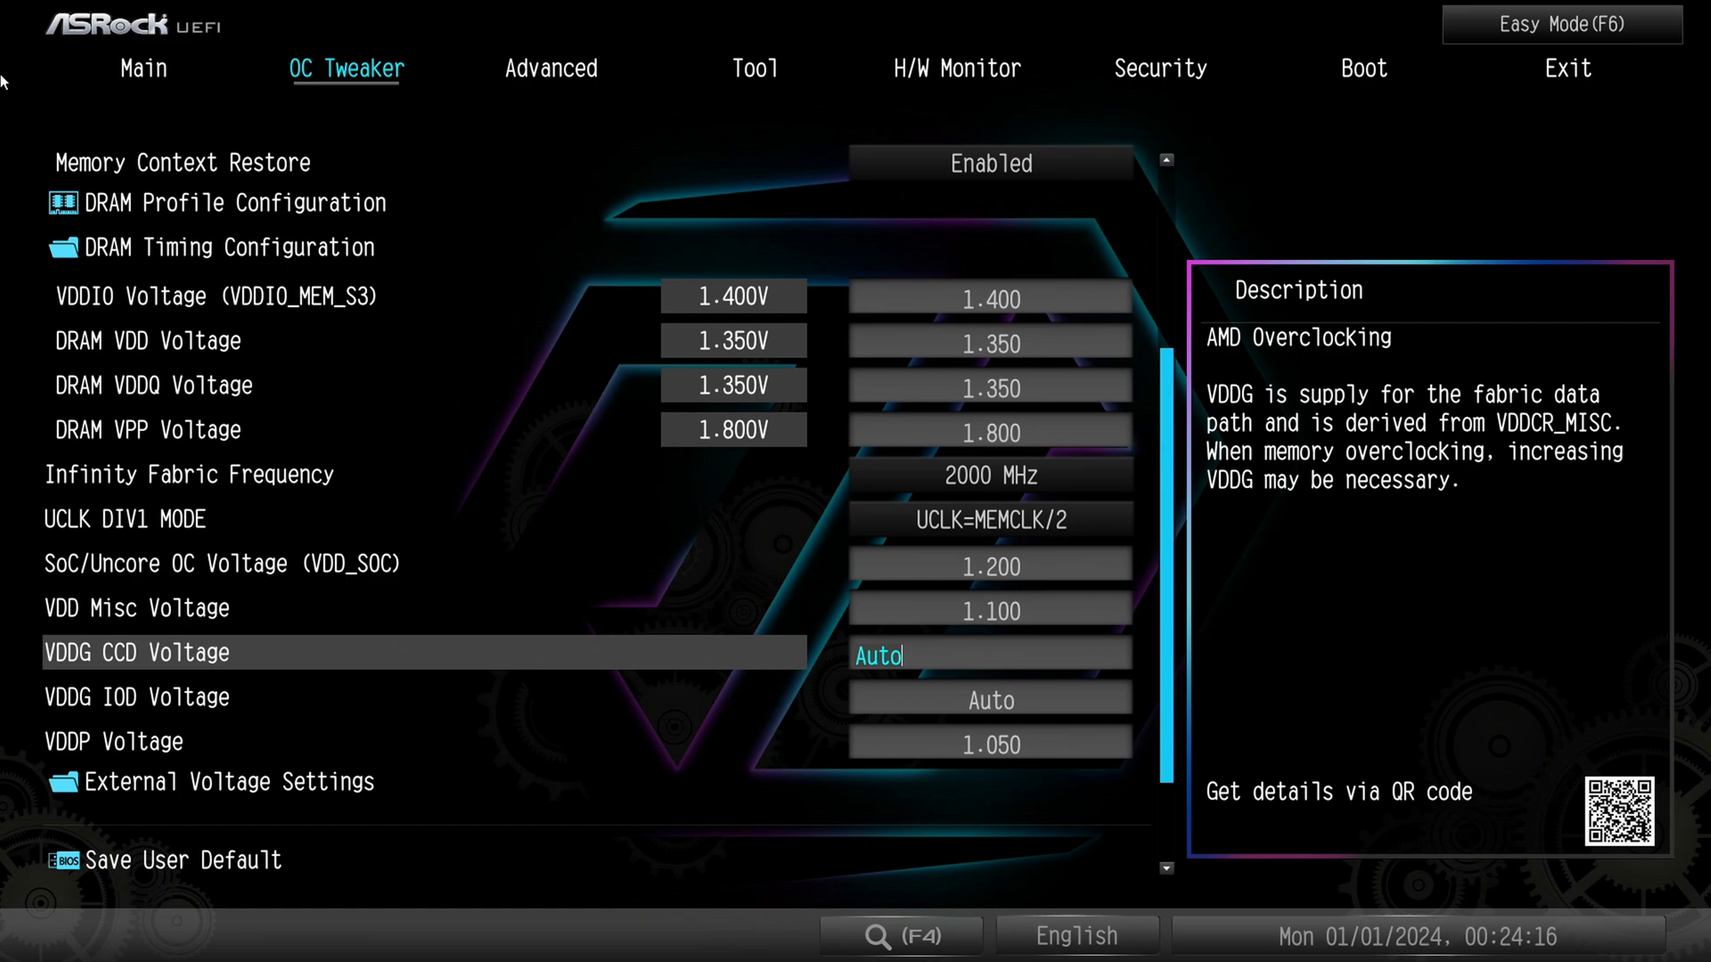
{"action": "key", "text": "Down"}
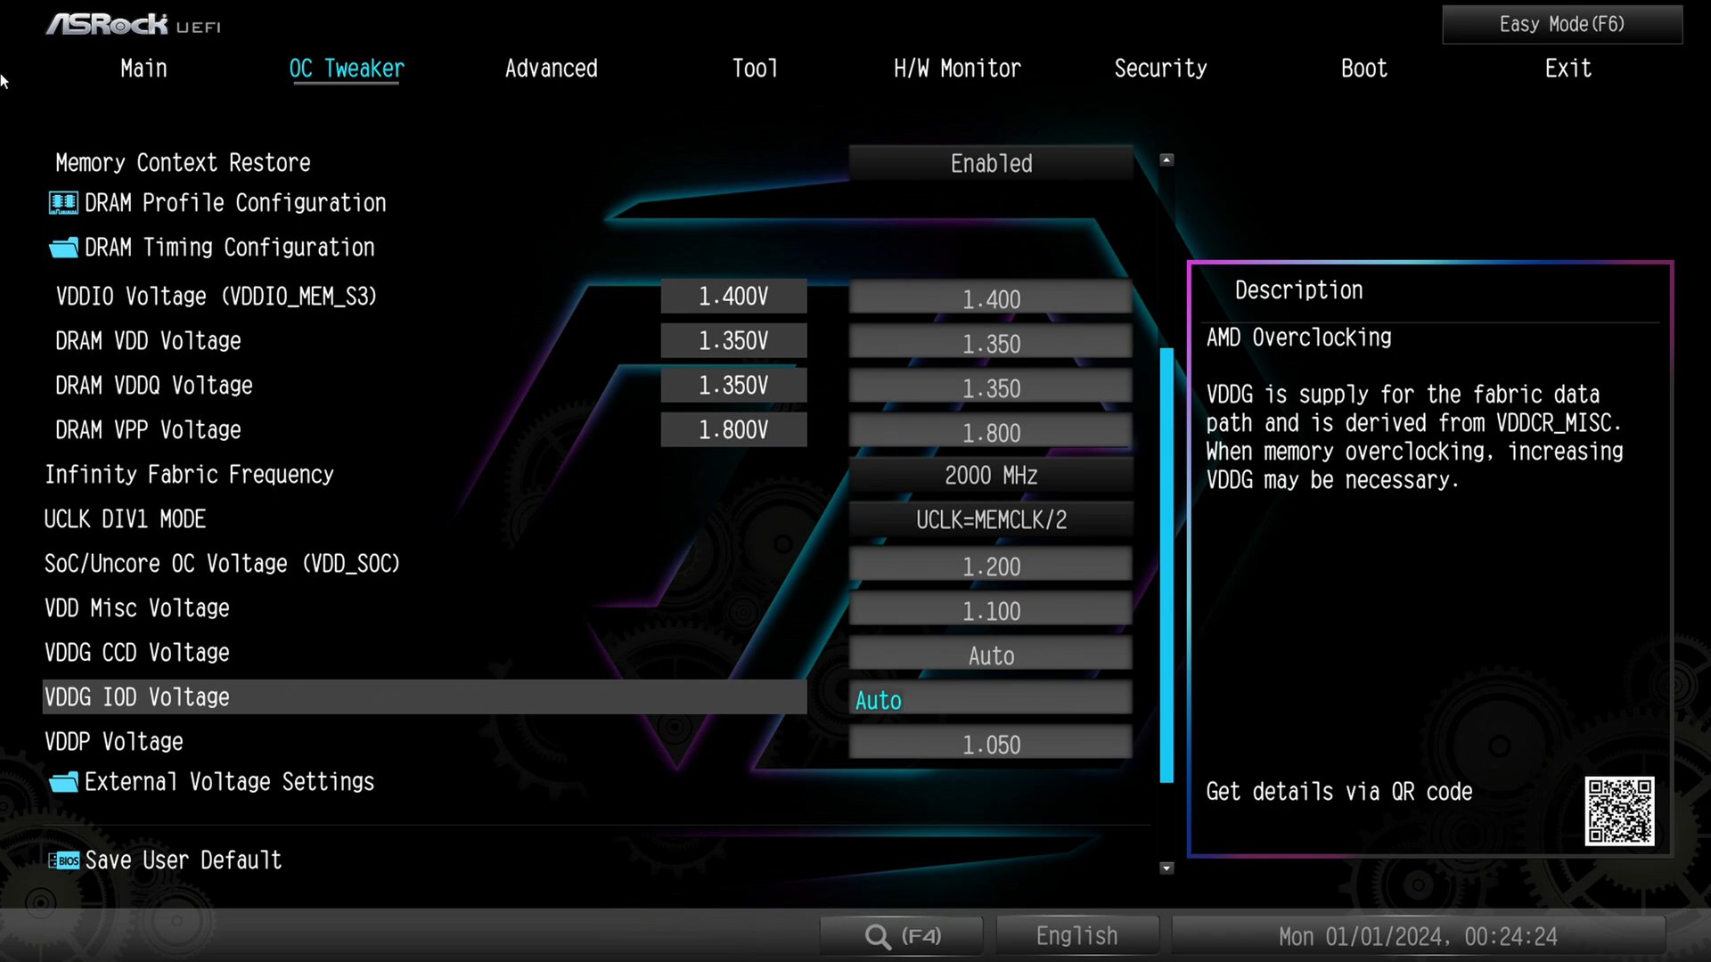
{"action": "key", "text": "Up"}
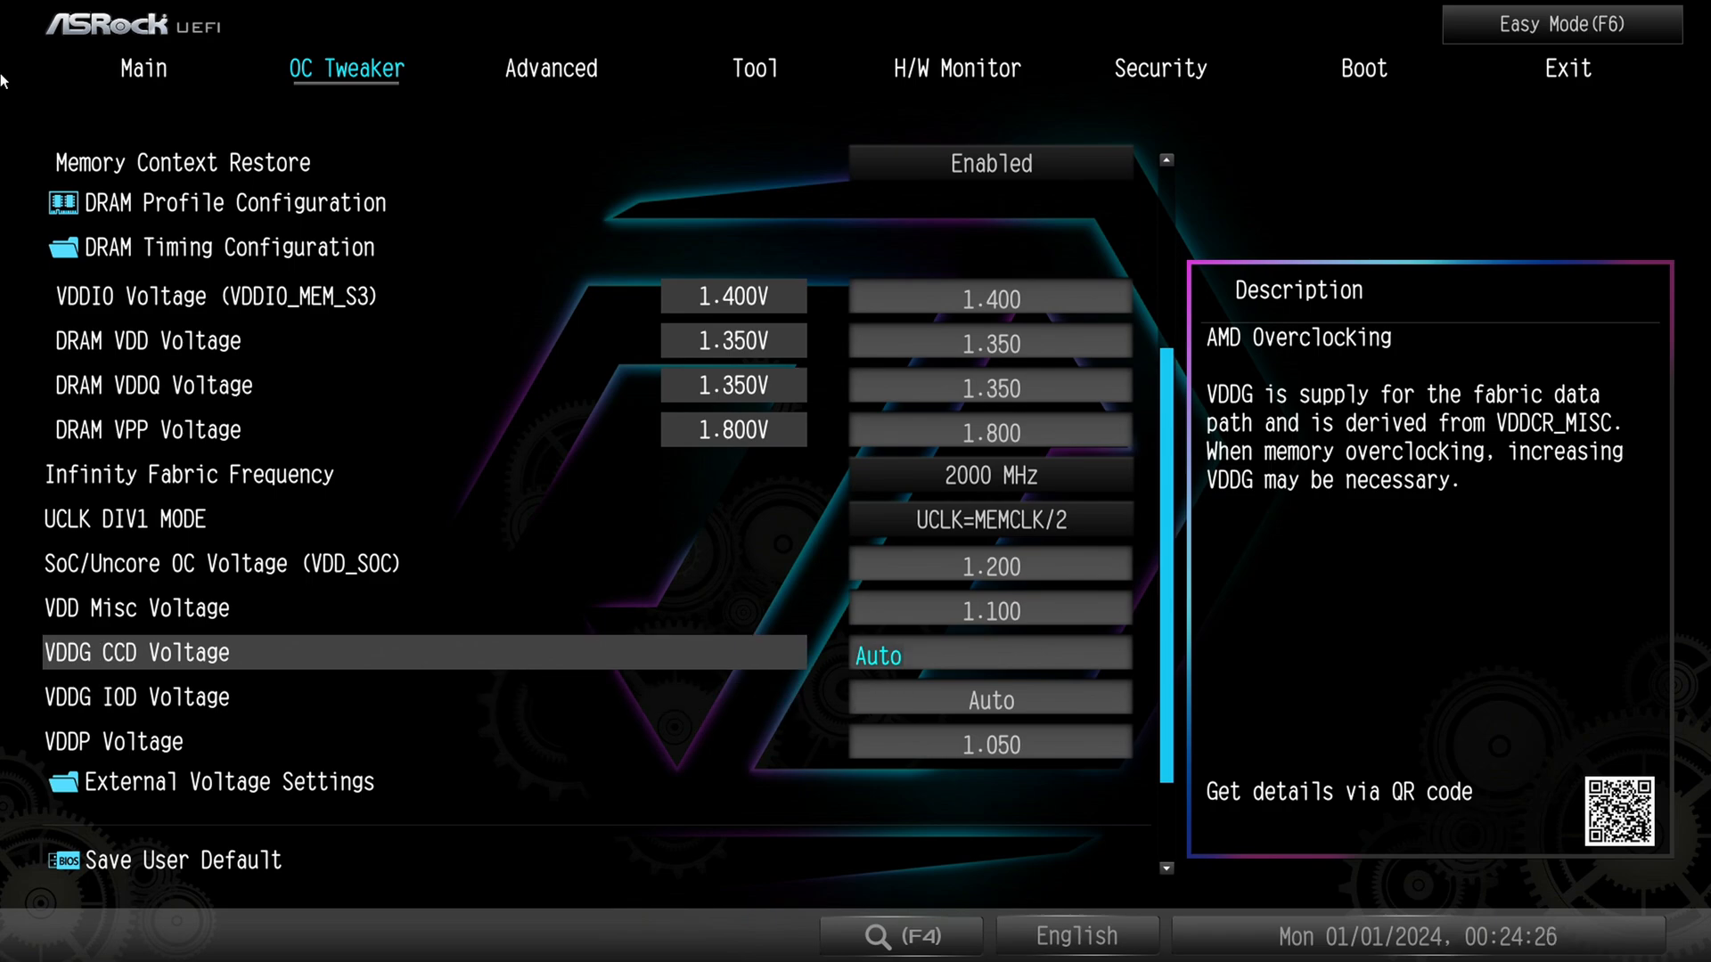
{"action": "key", "text": "down"}
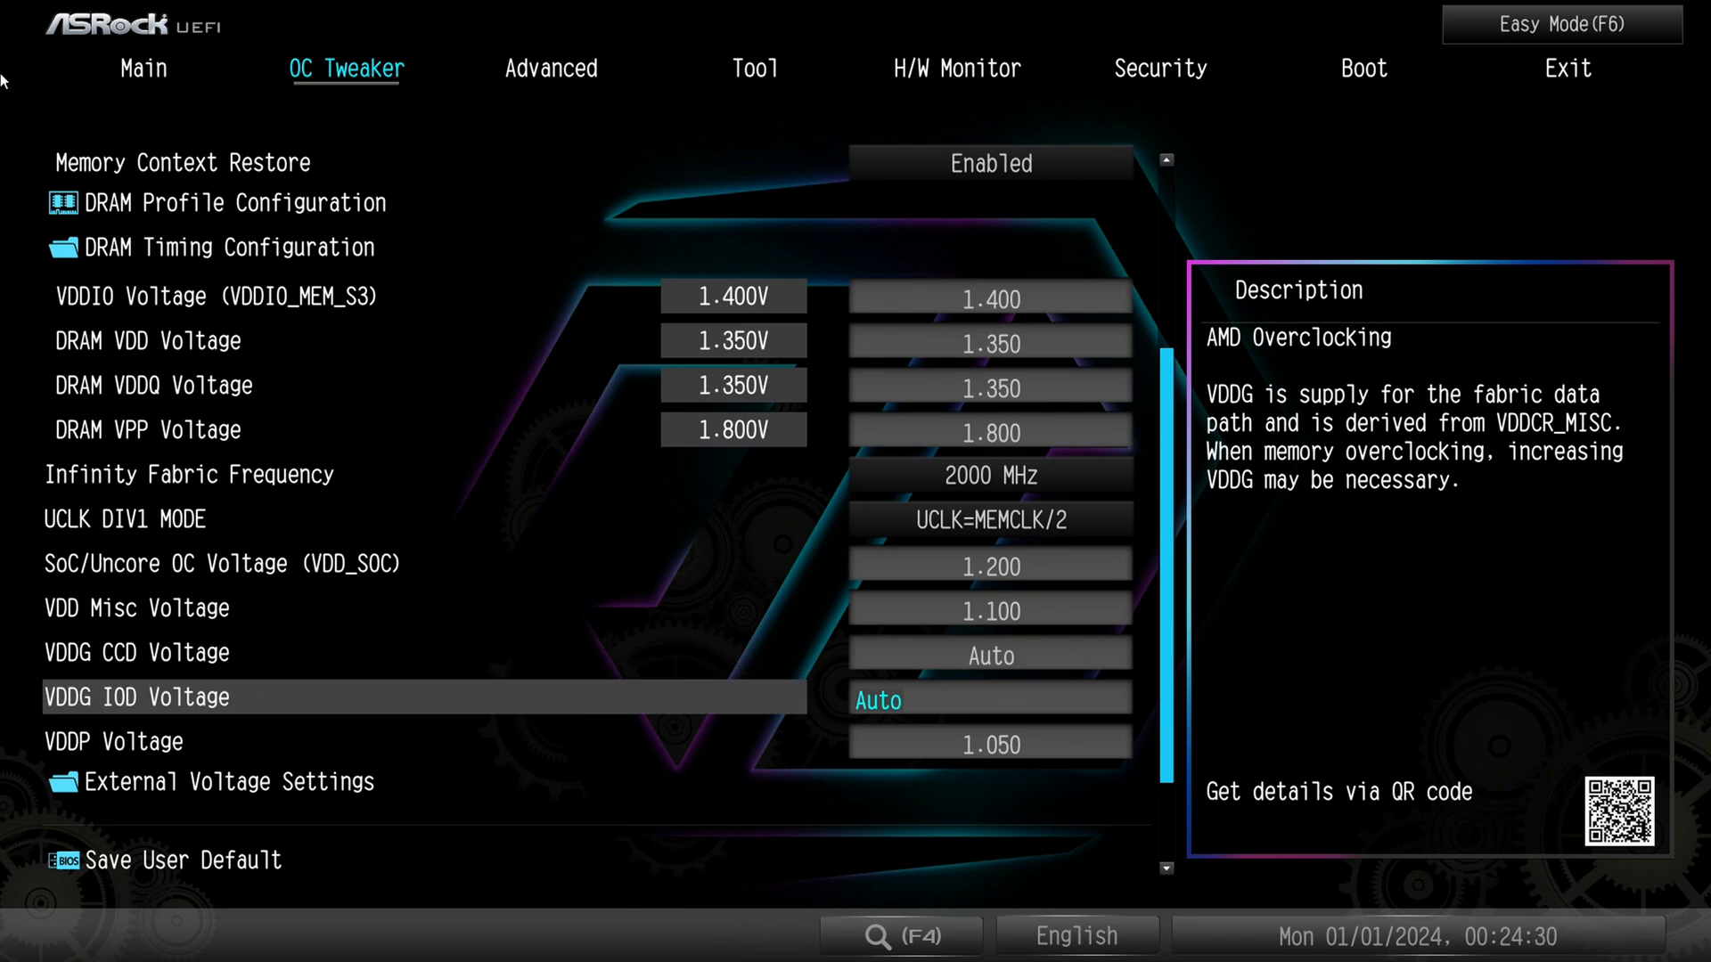
{"action": "key", "text": "up"}
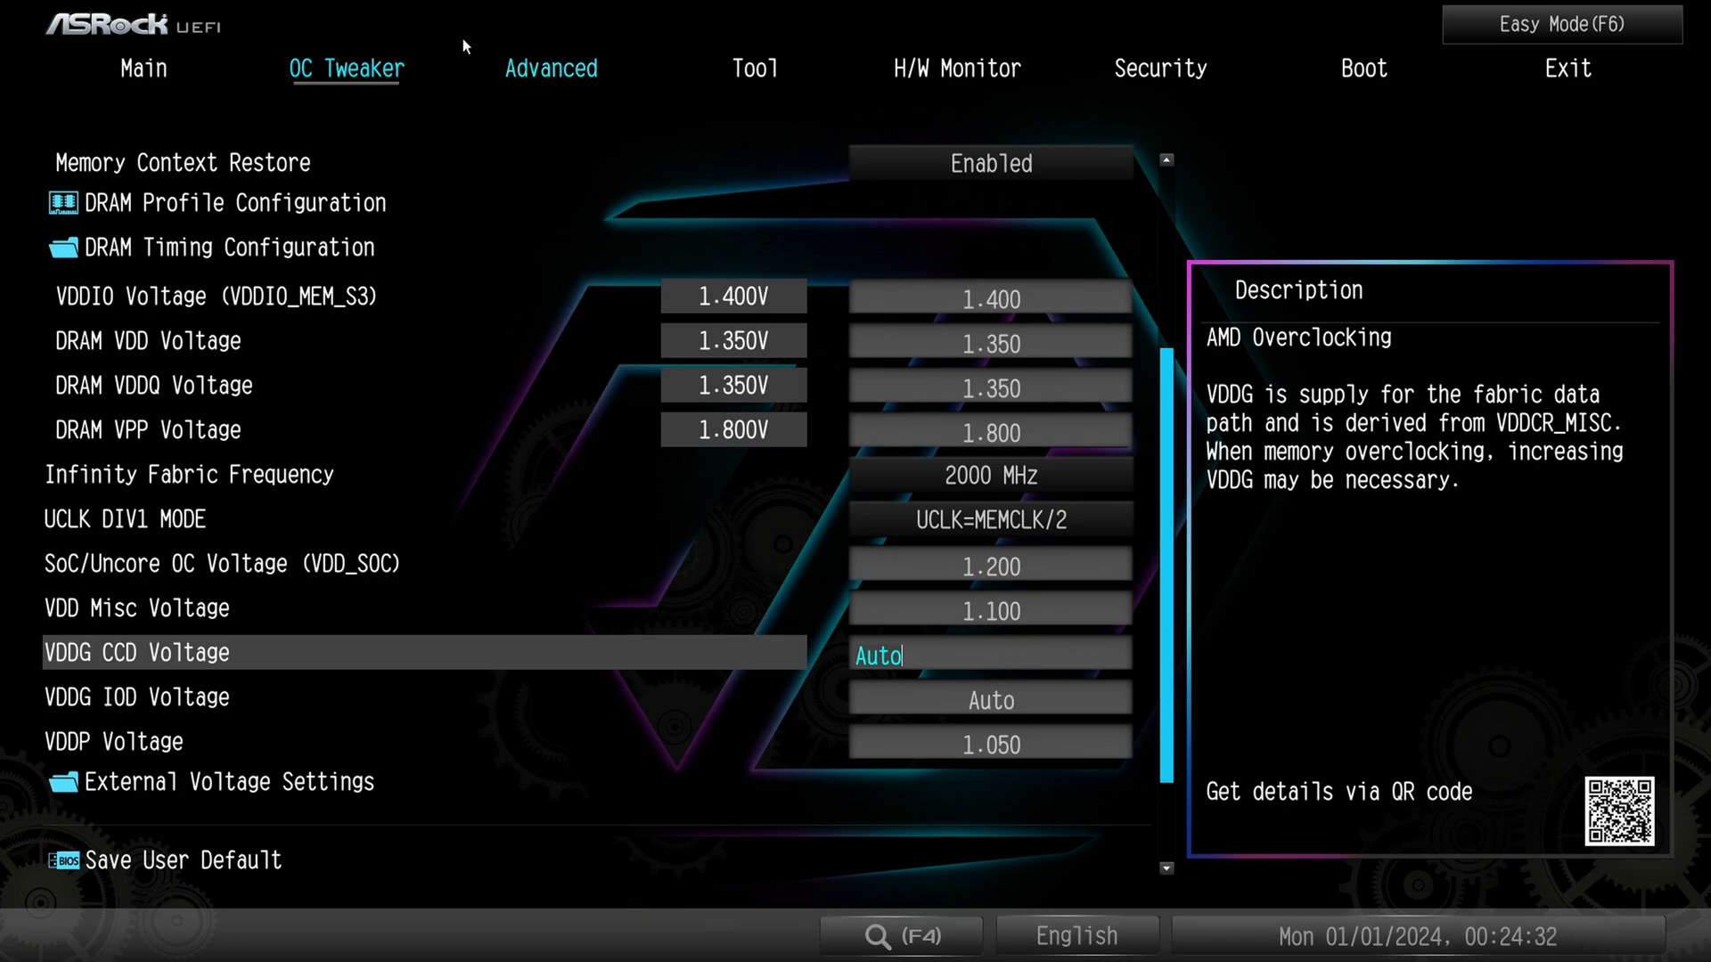
{"action": "mouse_move", "coordinate": [1292, 558]}
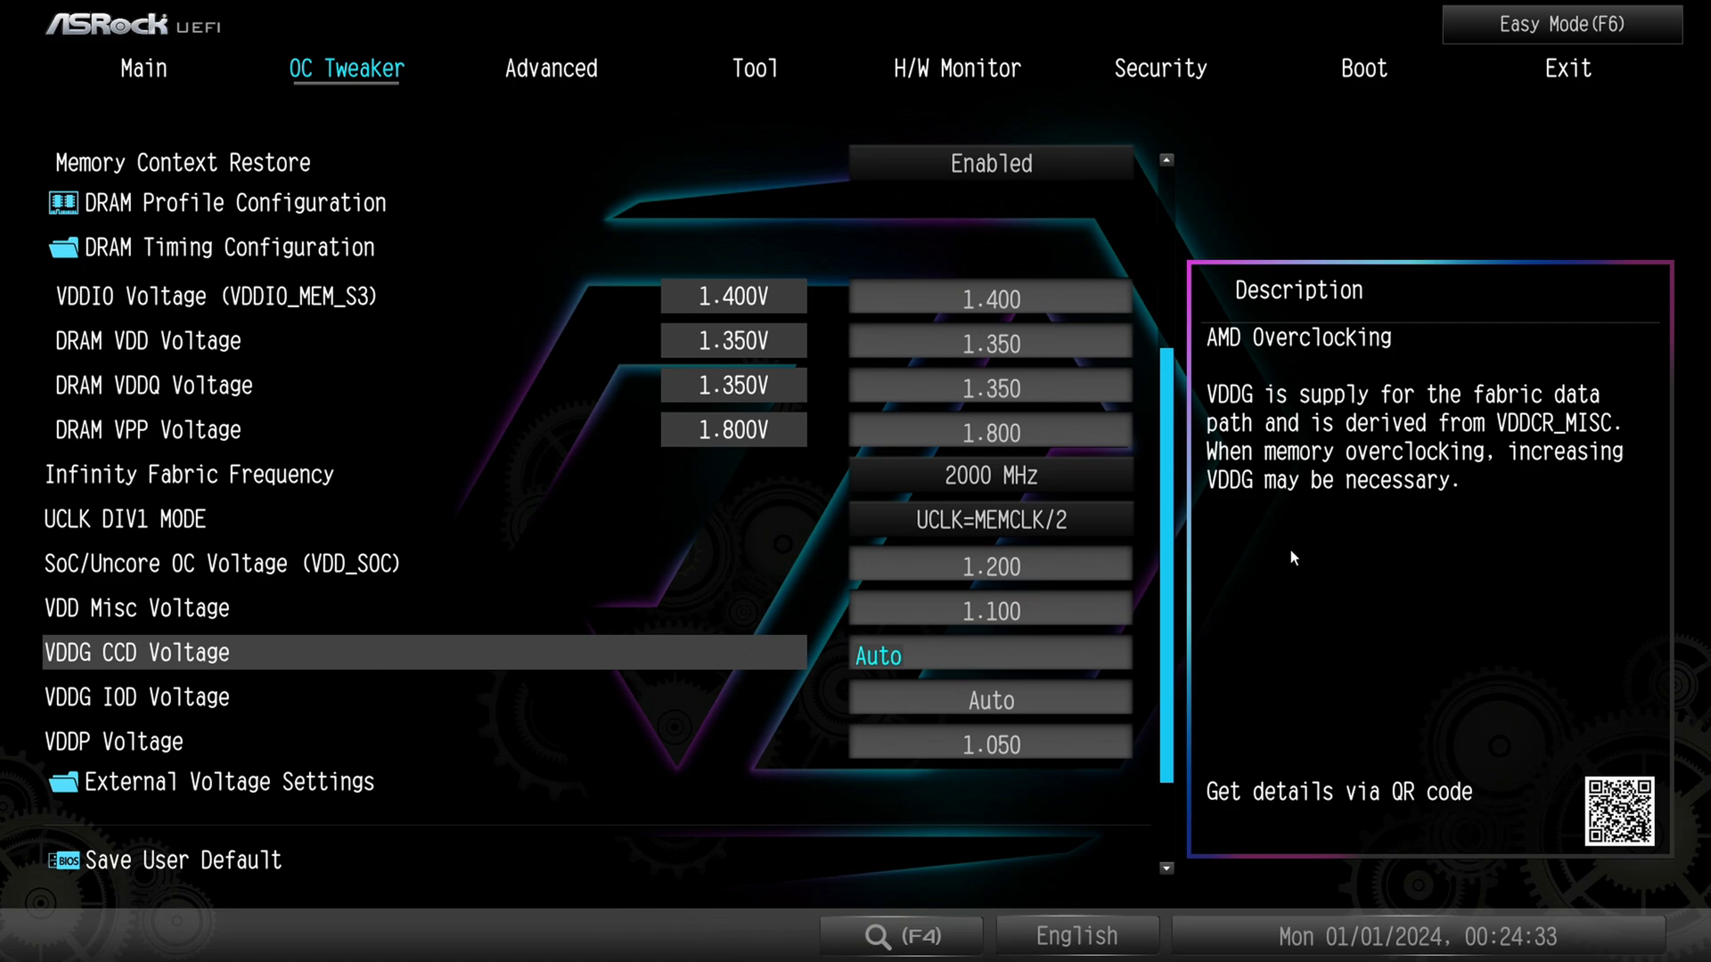
{"action": "mouse_move", "coordinate": [1104, 330]}
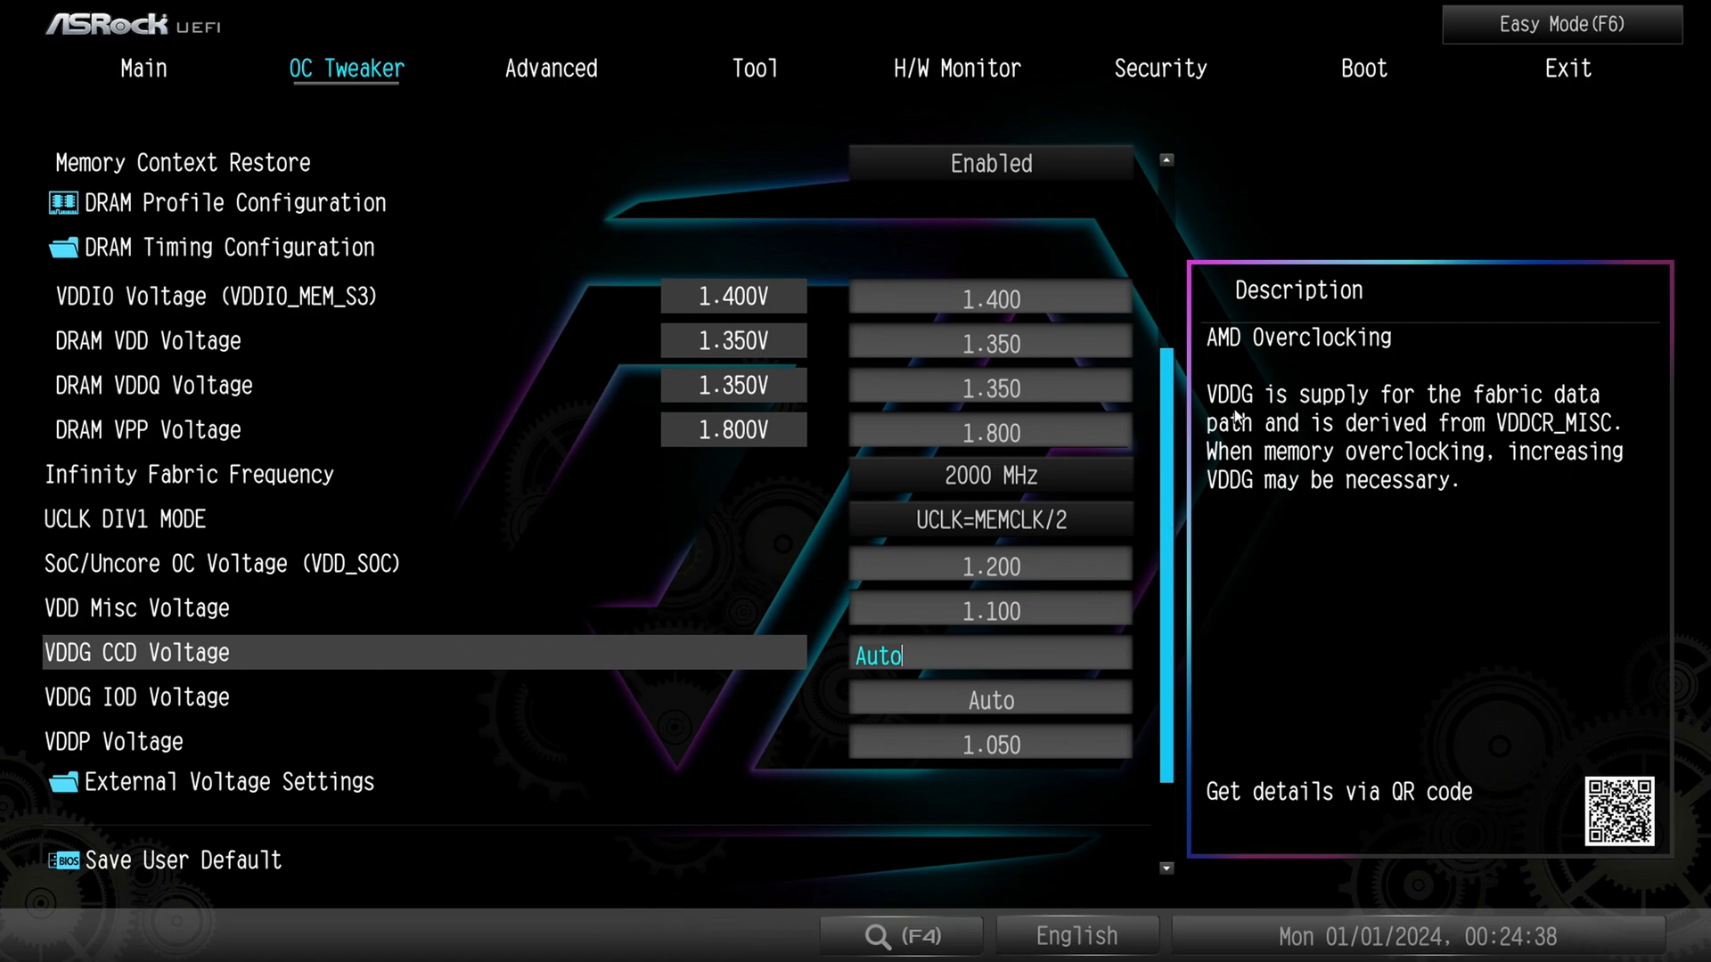
{"action": "mouse_move", "coordinate": [1386, 592]}
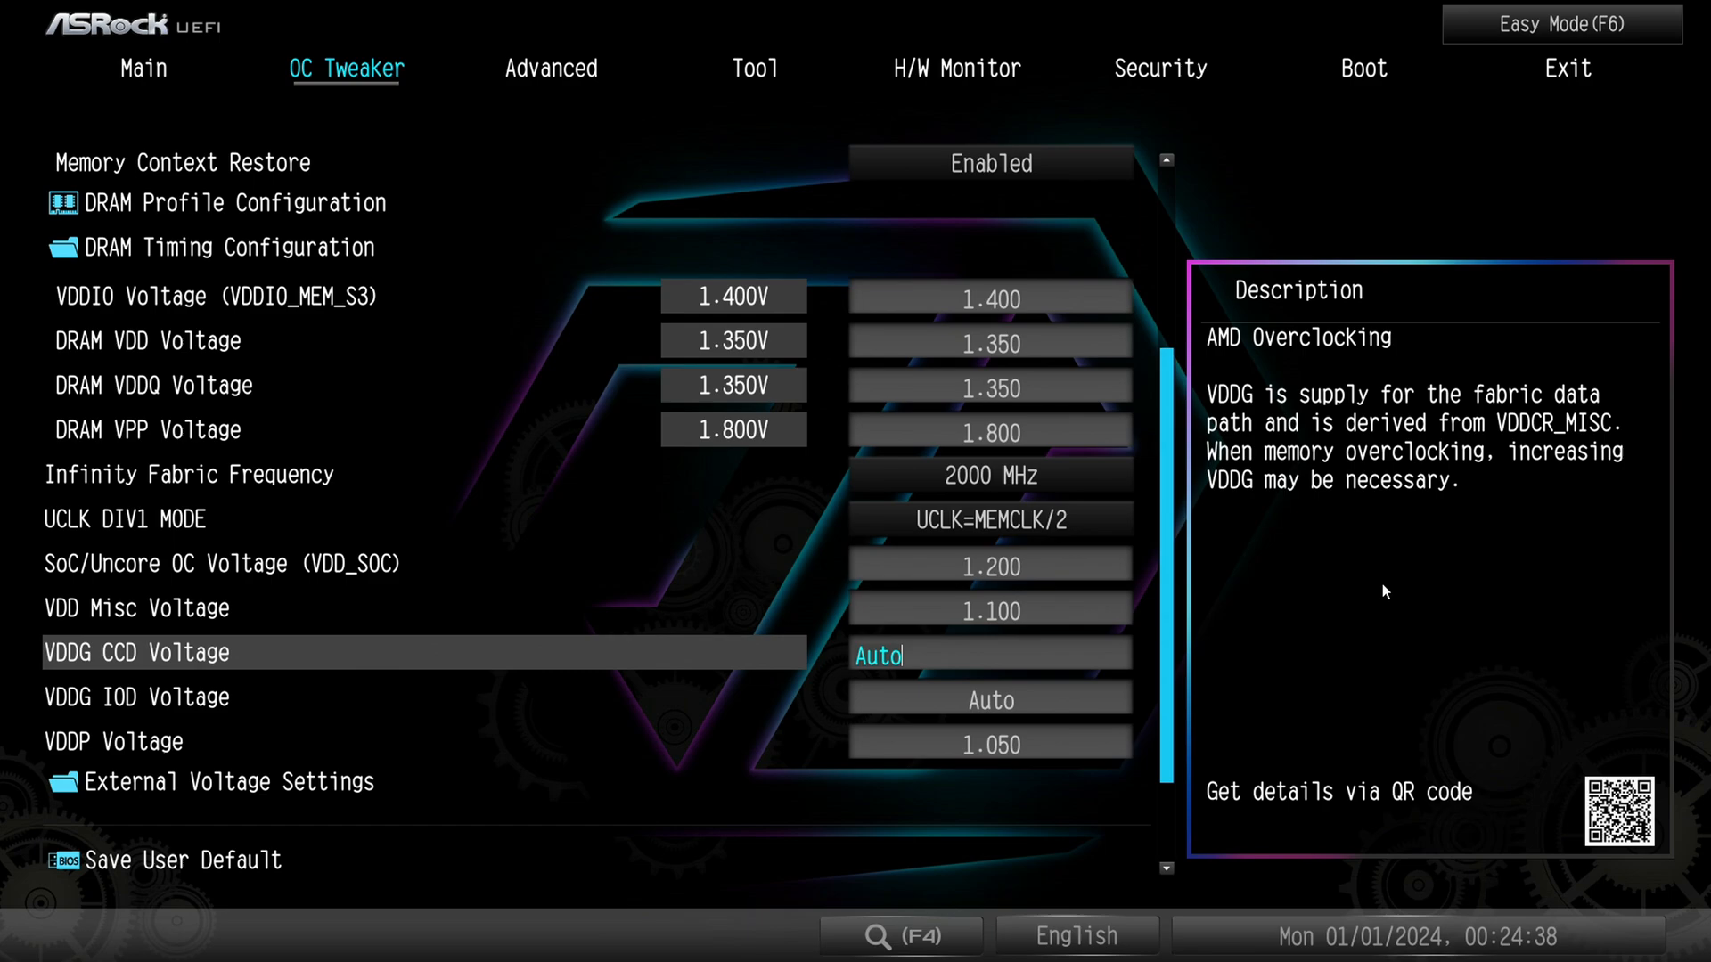
{"action": "mouse_move", "coordinate": [1552, 576]}
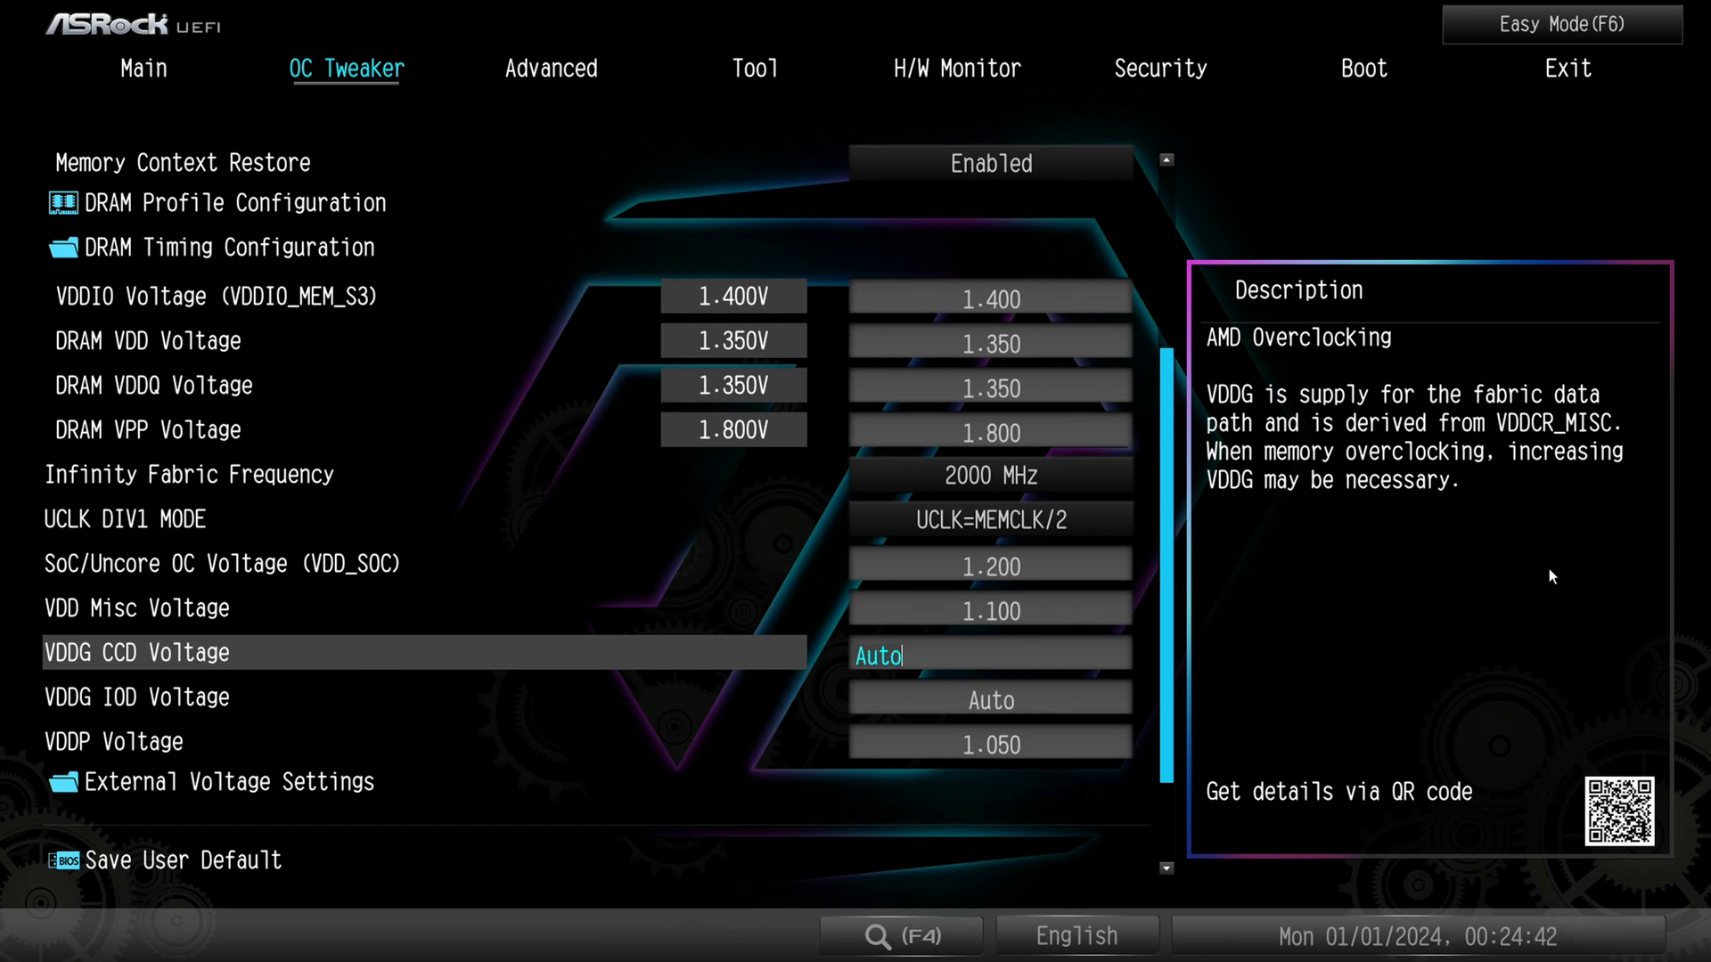
{"action": "mouse_move", "coordinate": [332, 390]}
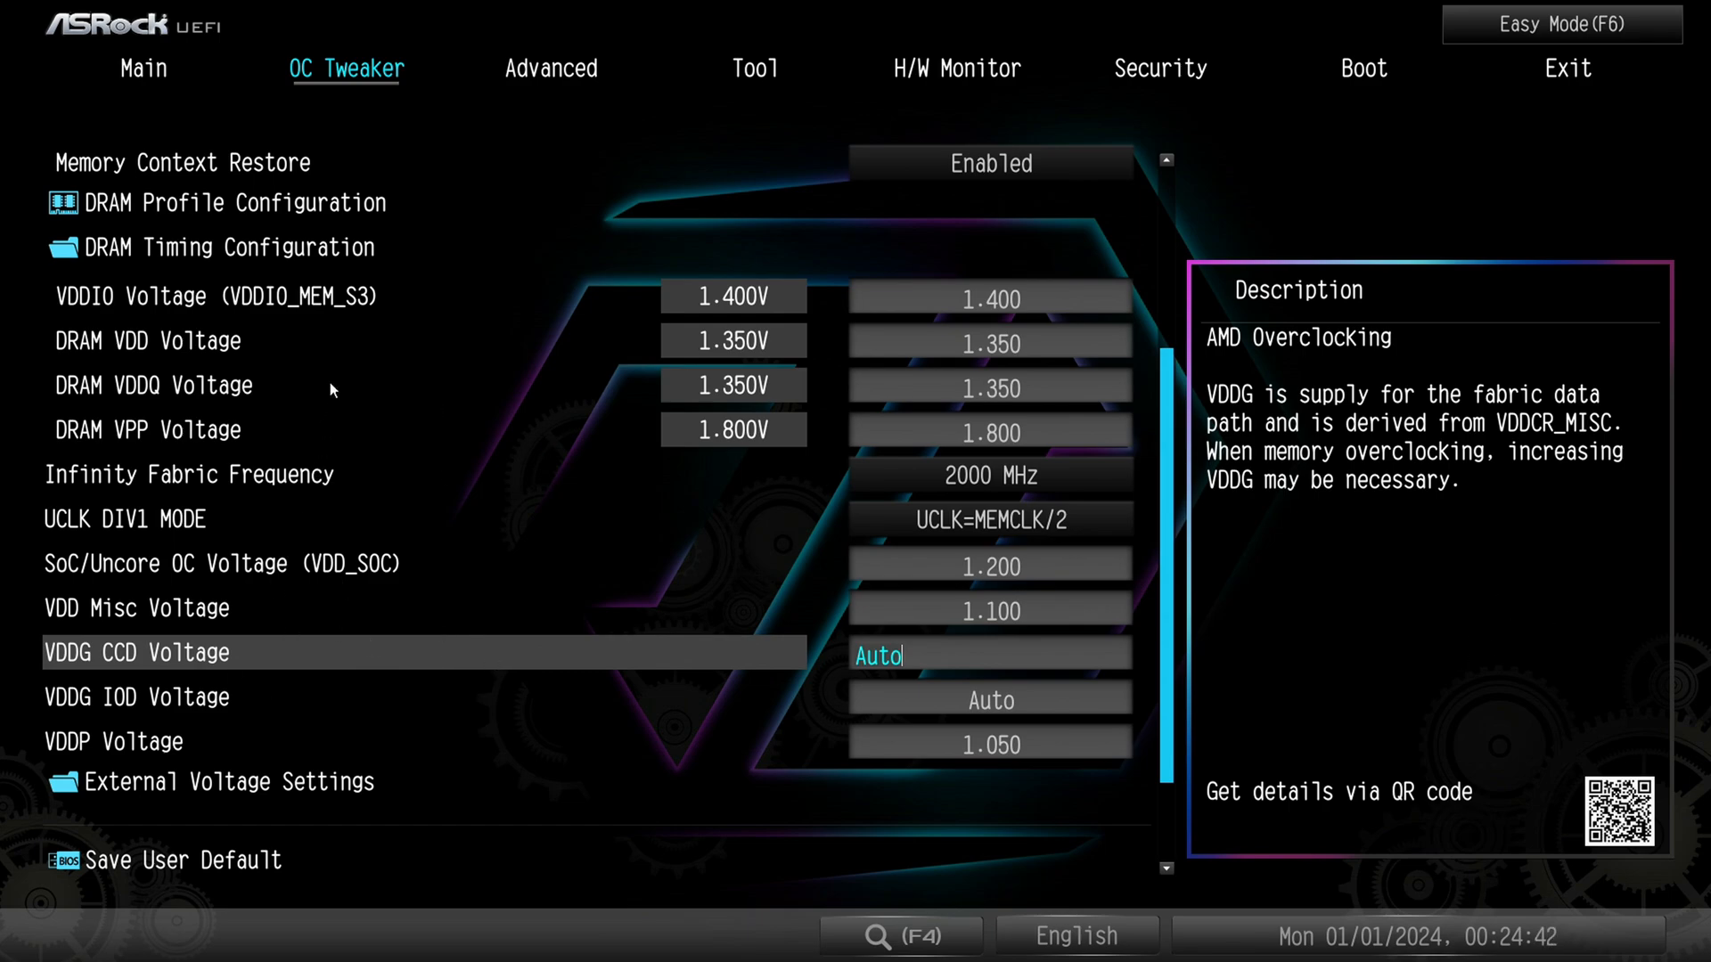
{"action": "mouse_move", "coordinate": [228, 573]}
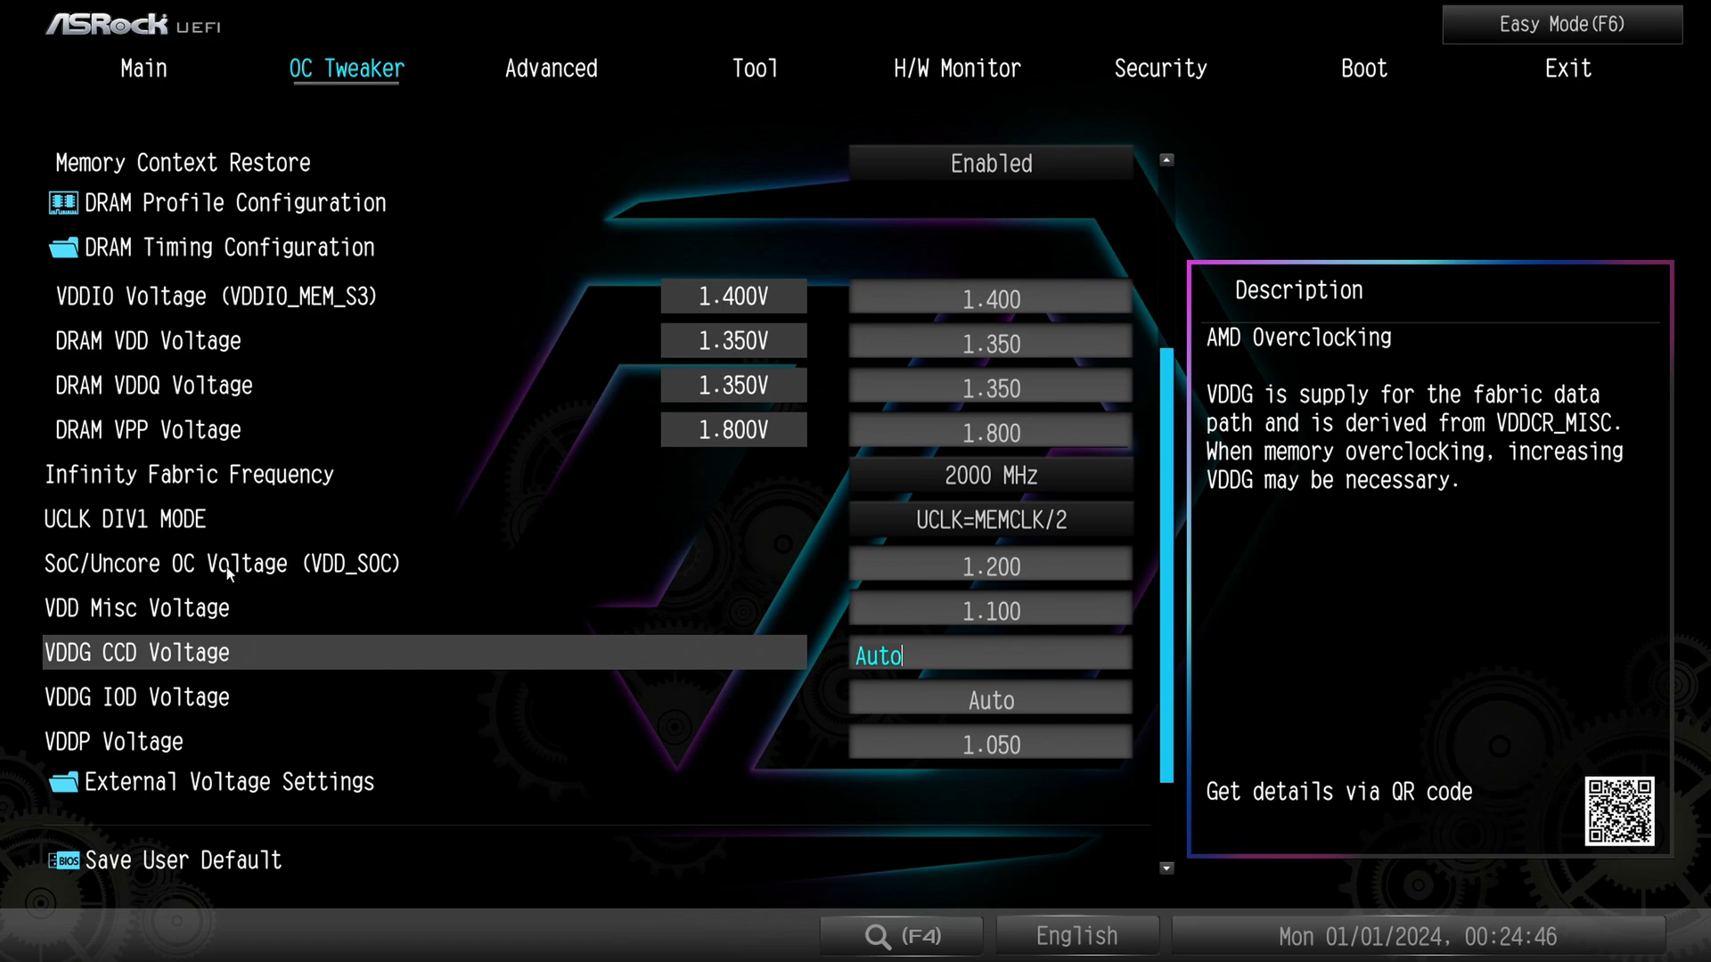
{"action": "mouse_move", "coordinate": [1380, 400]}
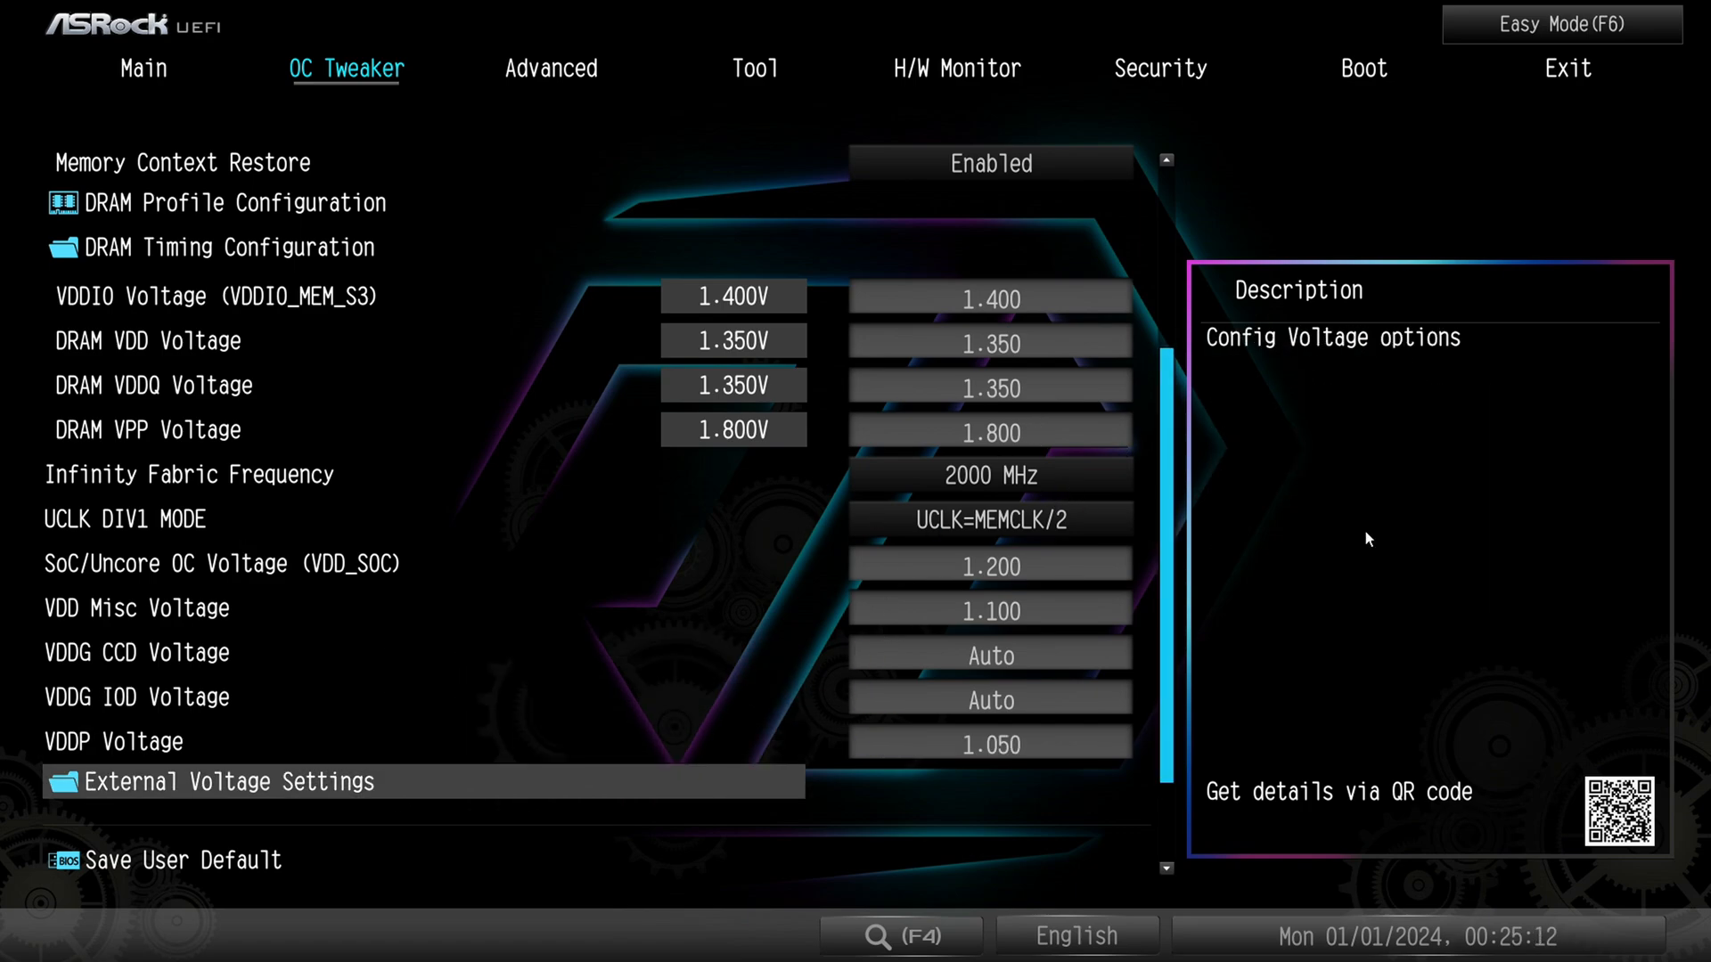
Open External Voltage Settings and bring up the VDDCR_CPU Load-Line Calibration choices
{"action": "left_click", "coordinate": [225, 781]}
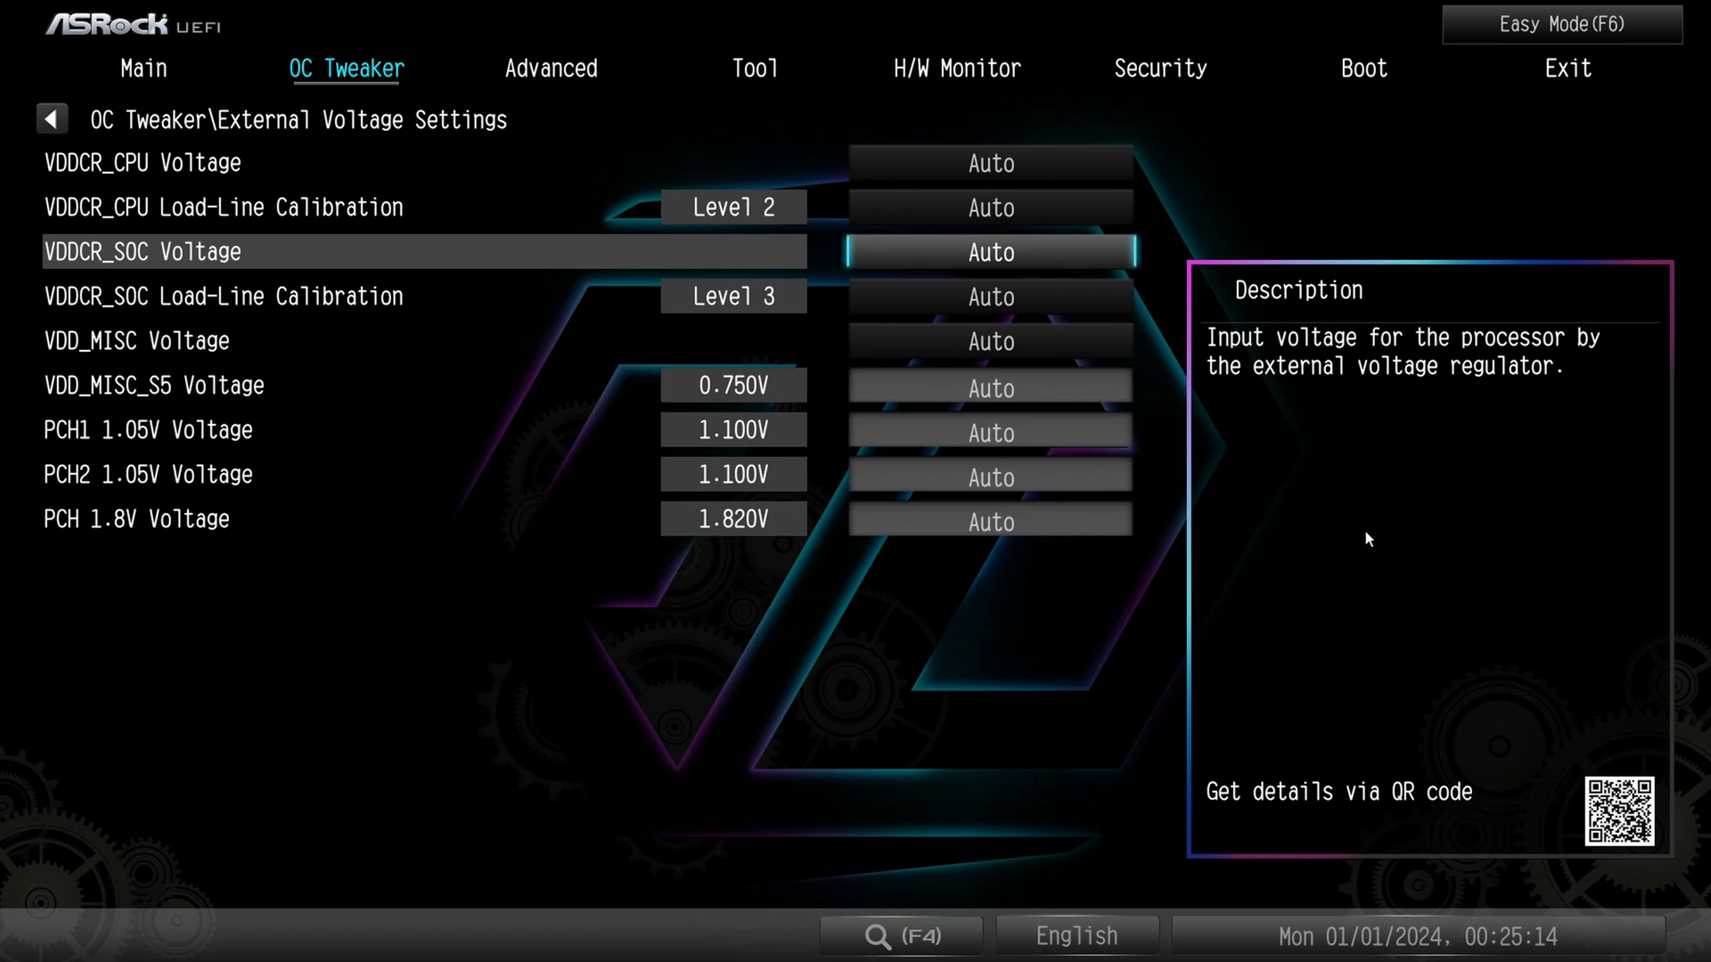
{"action": "key", "text": "Down"}
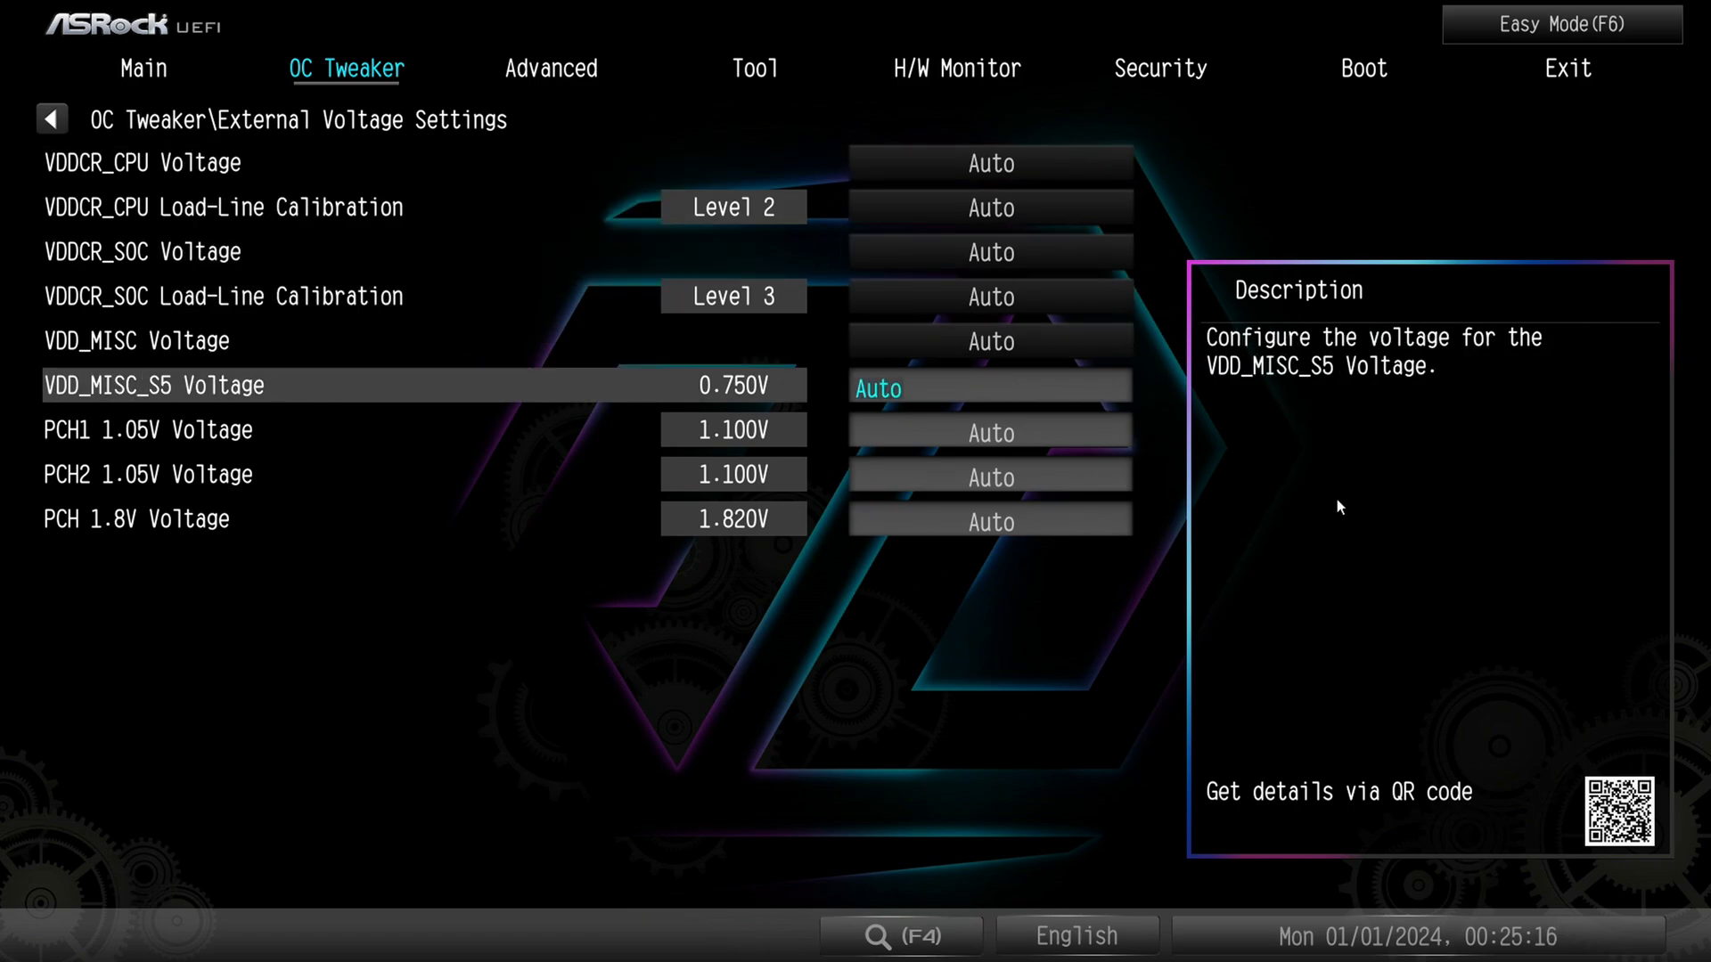
{"action": "key", "text": "up"}
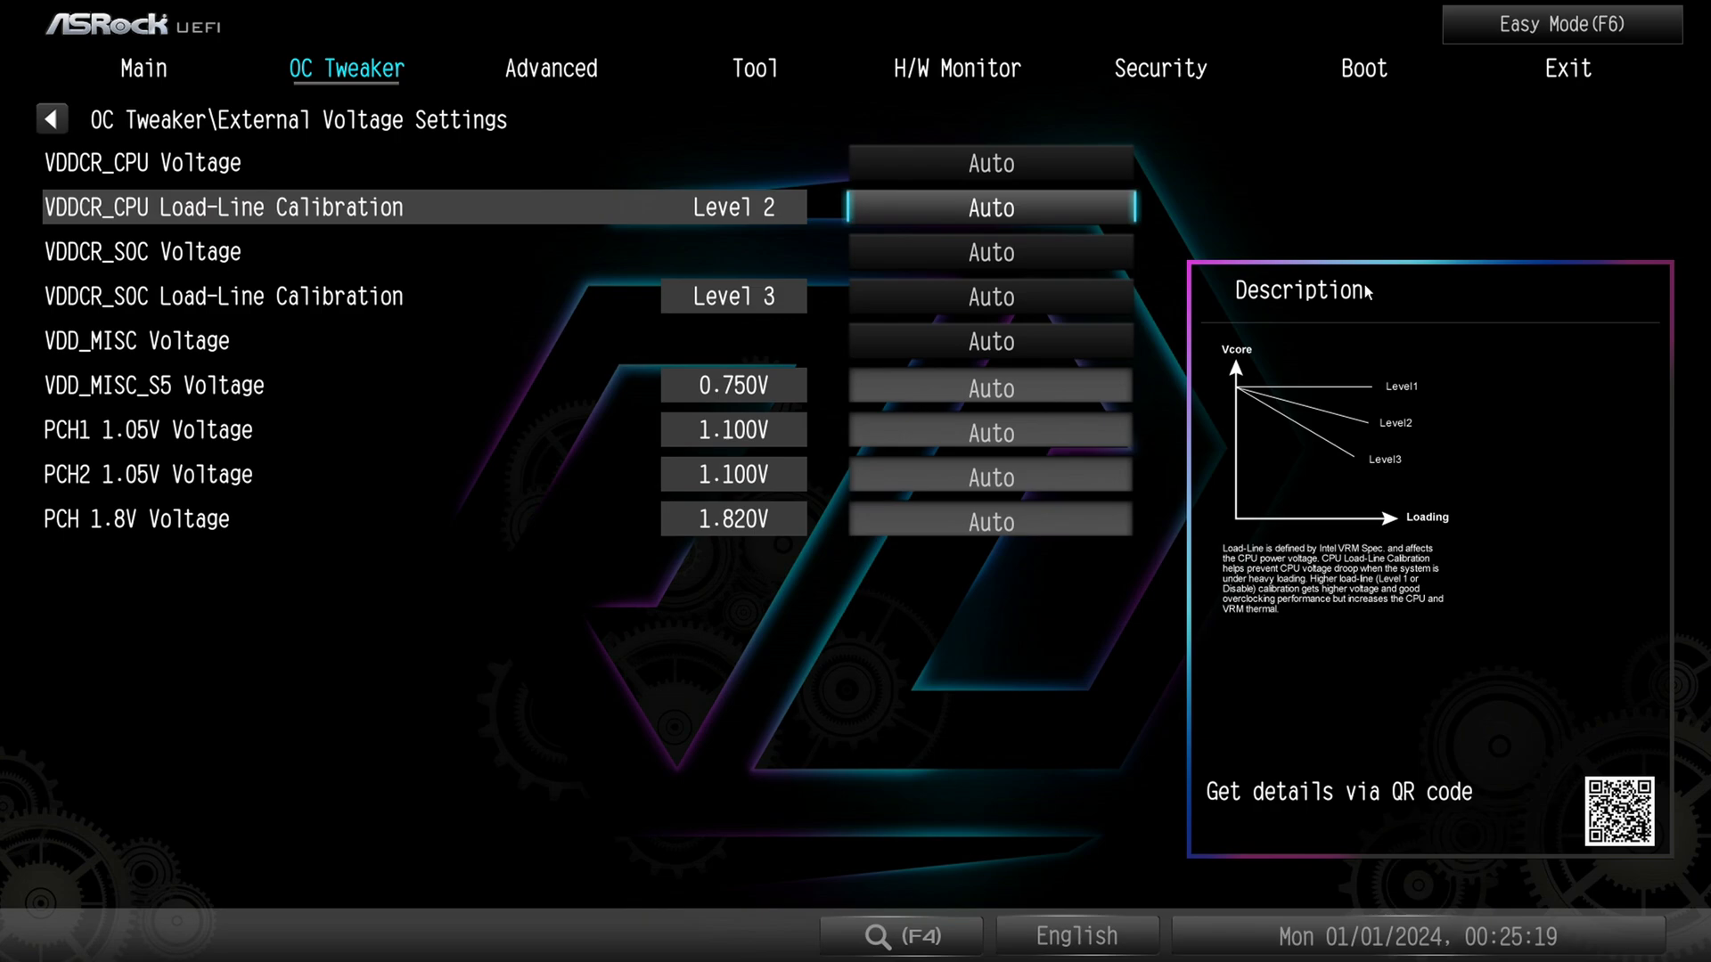
{"action": "mouse_move", "coordinate": [1239, 419]}
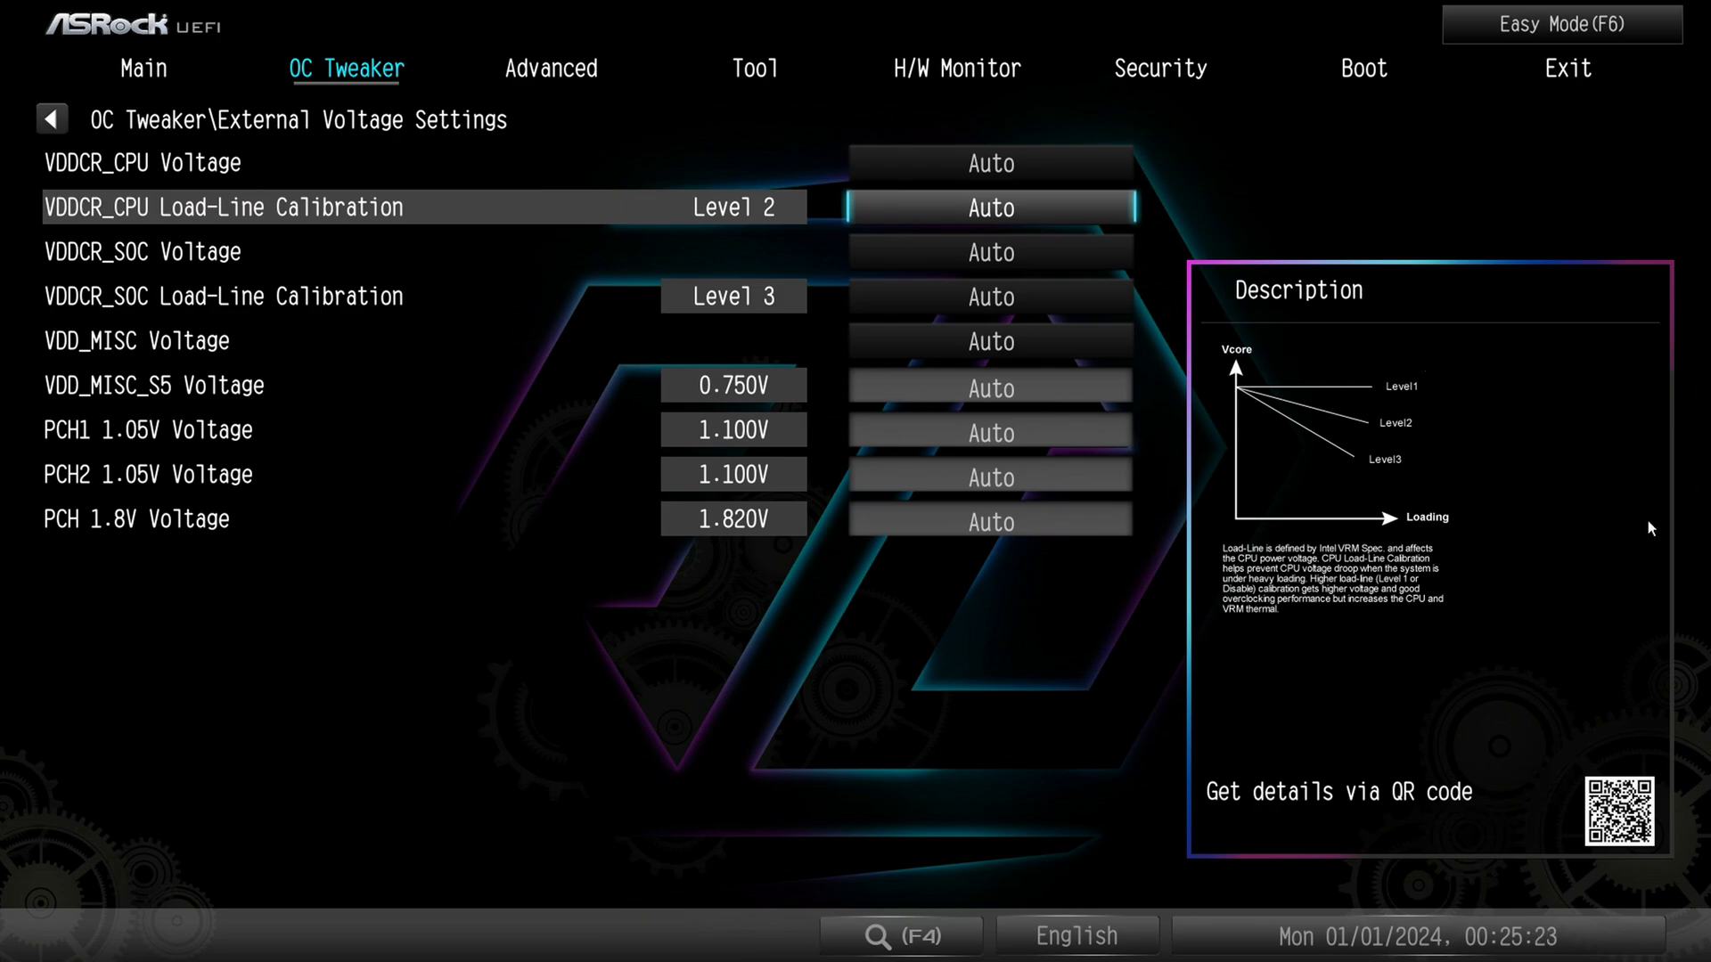
{"action": "mouse_move", "coordinate": [1415, 457]}
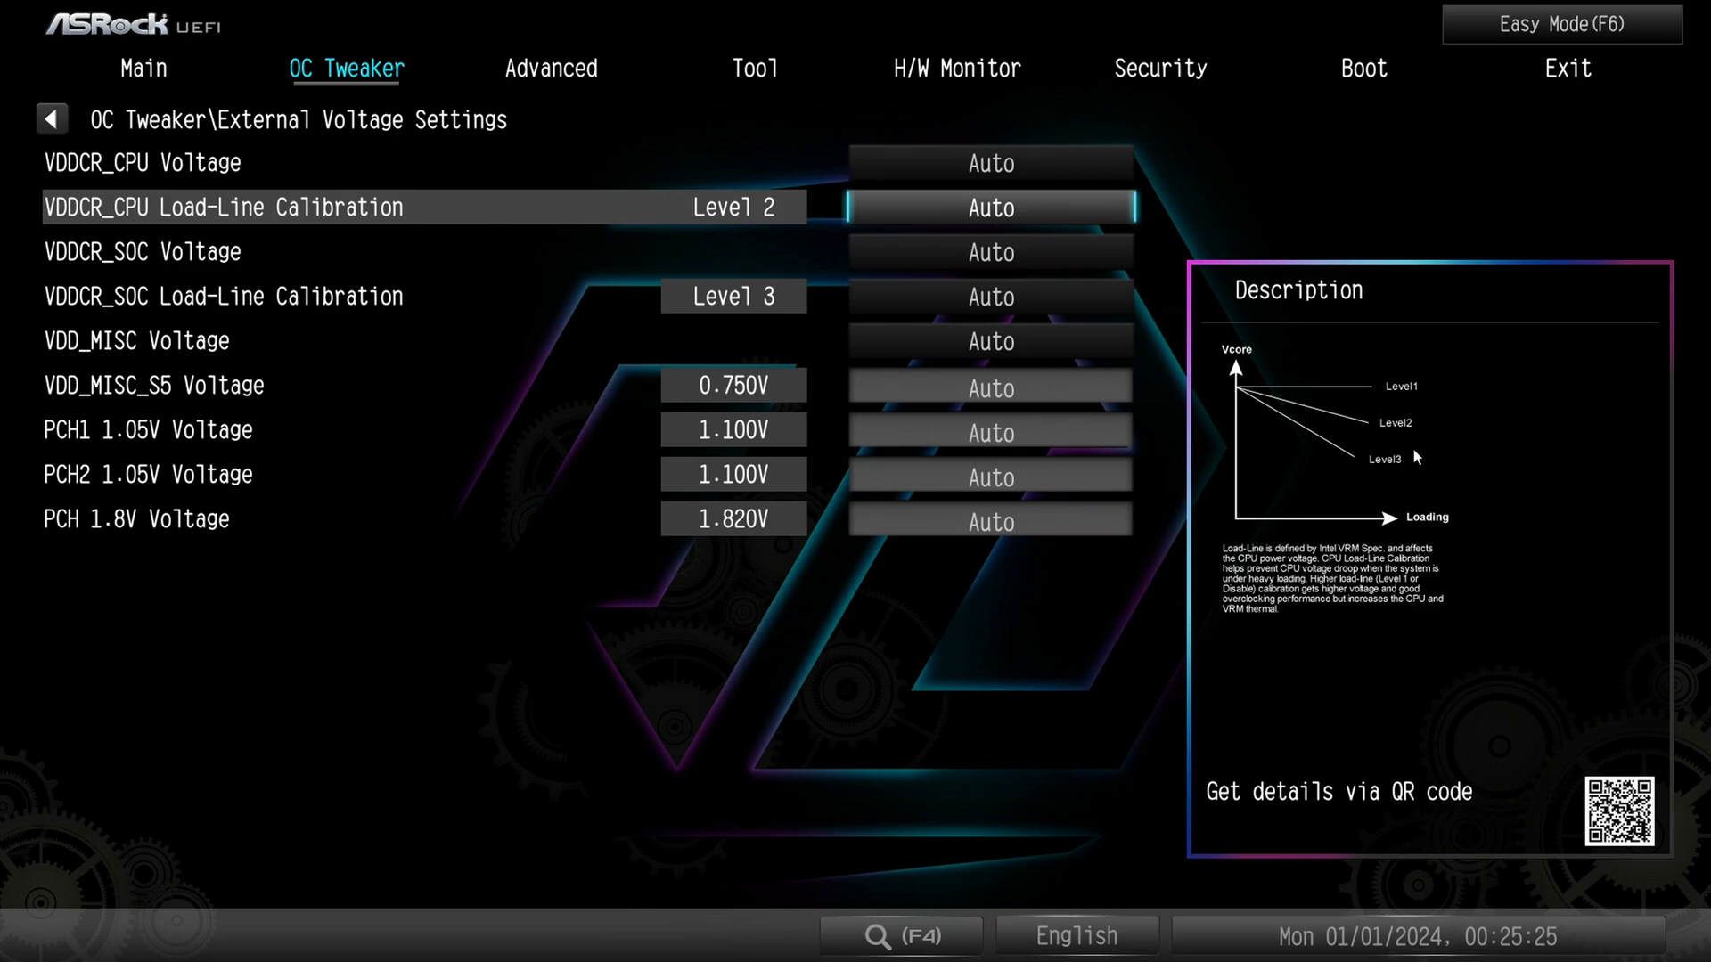
{"action": "mouse_move", "coordinate": [1404, 448]}
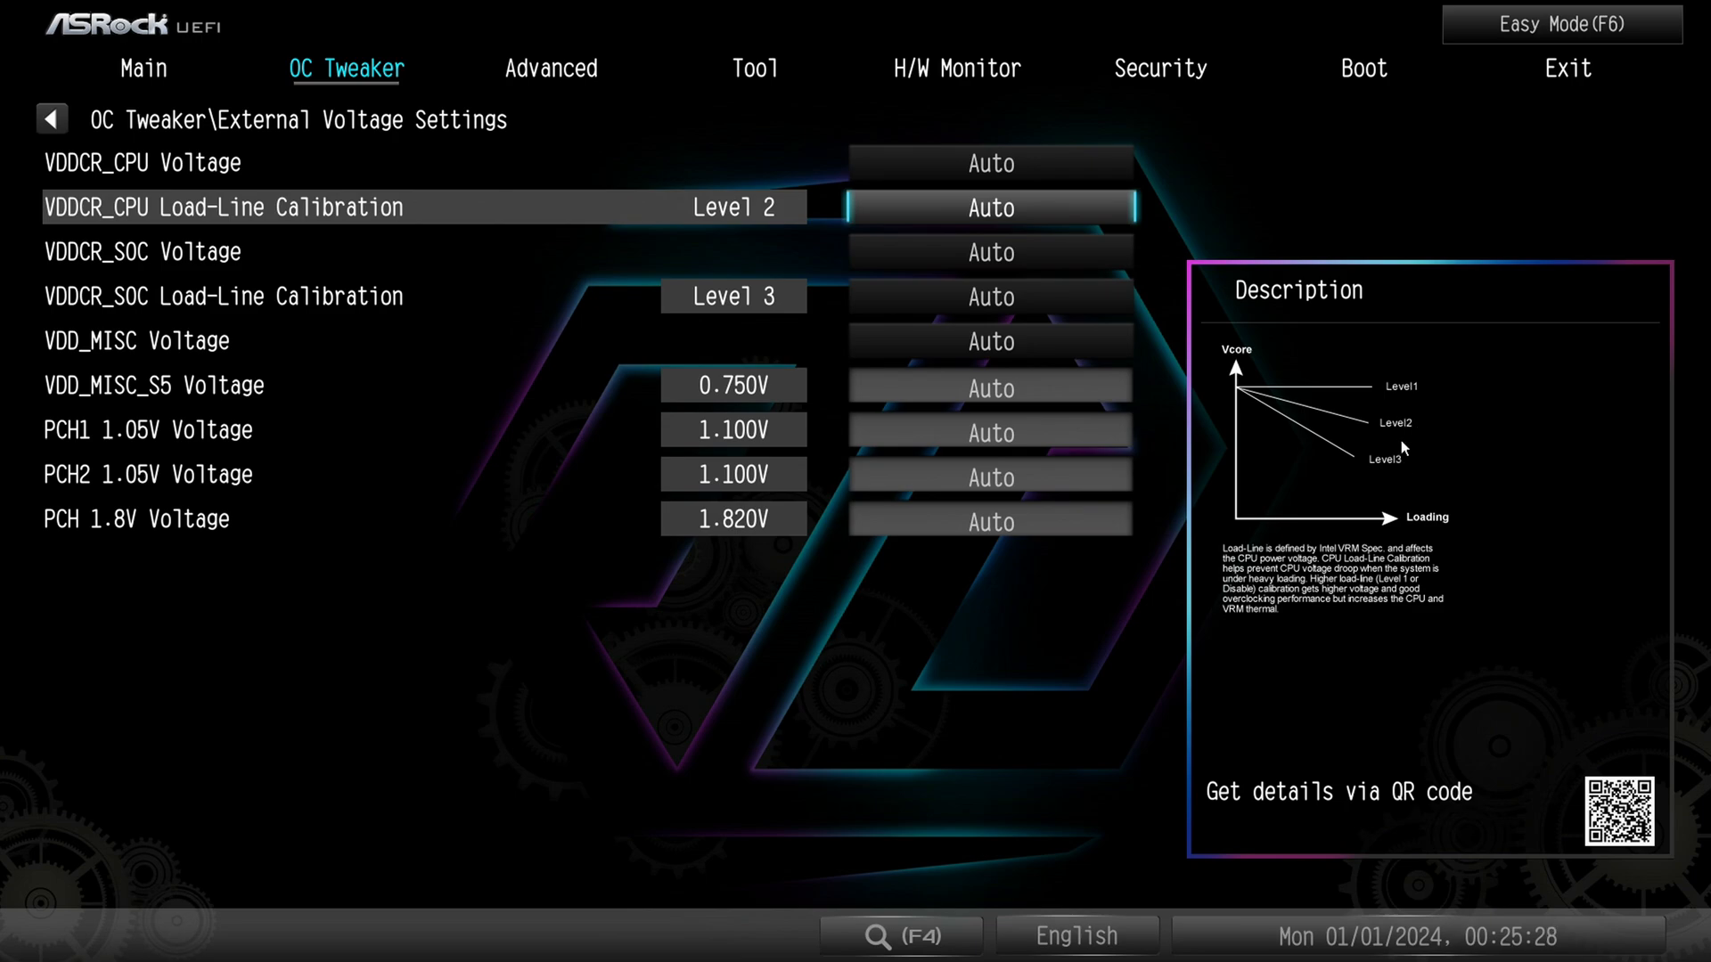
{"action": "mouse_move", "coordinate": [1365, 460]}
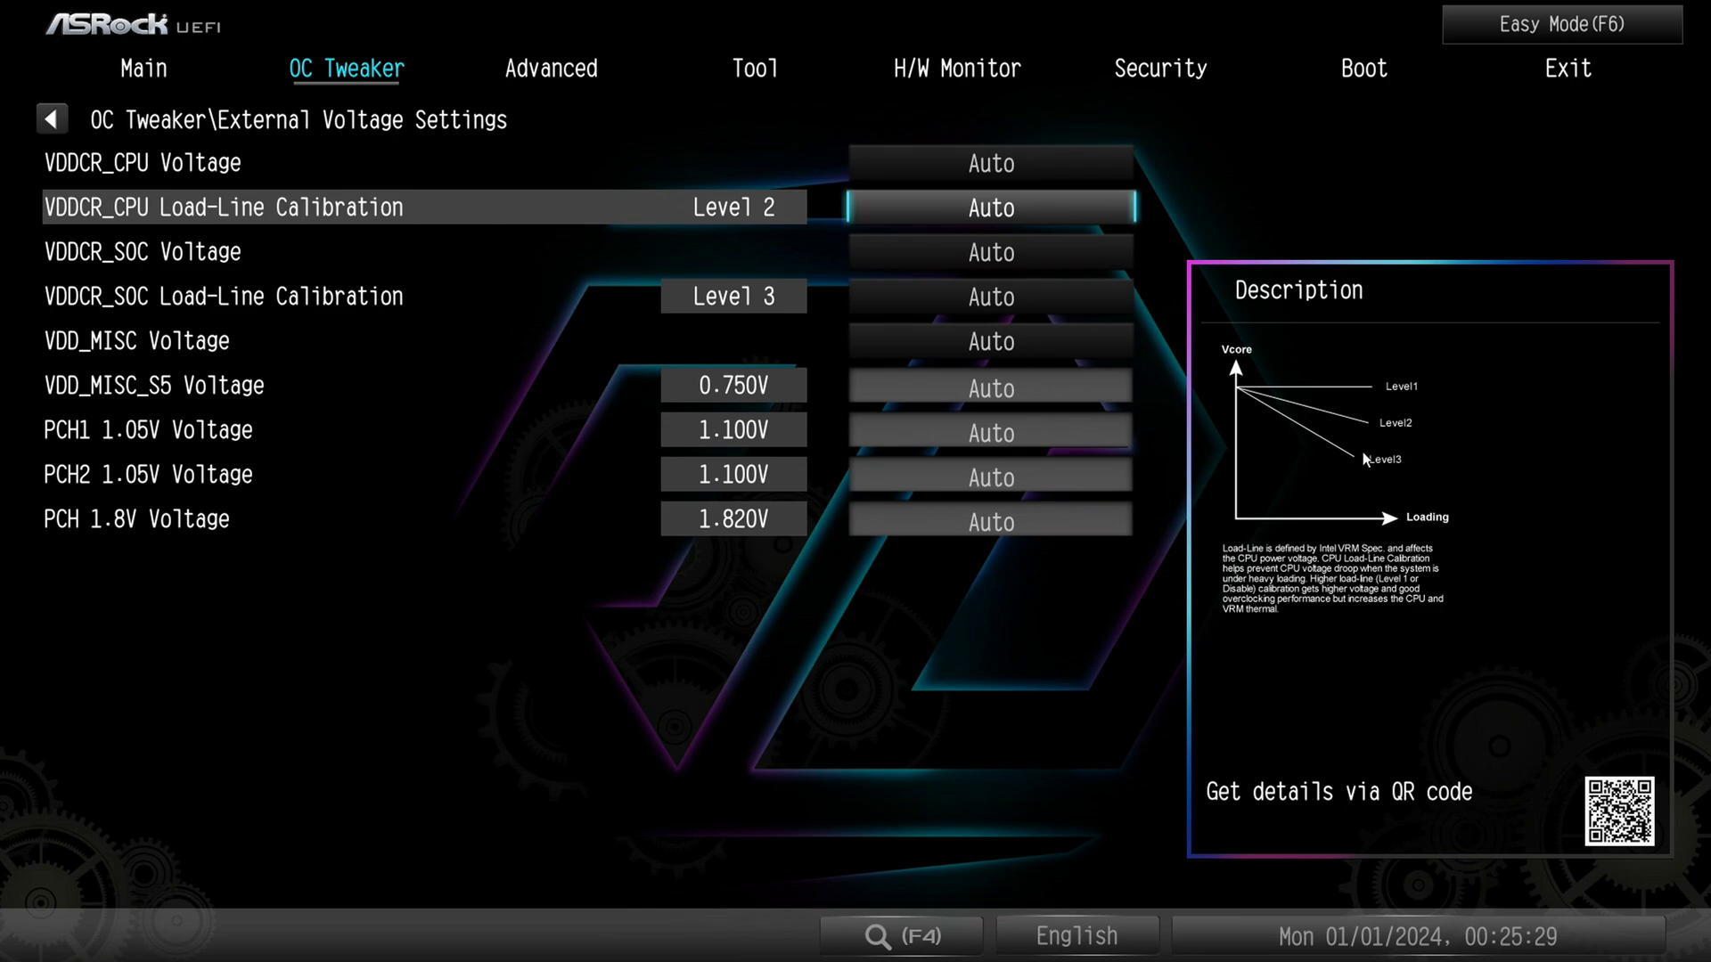
{"action": "mouse_move", "coordinate": [1408, 409]}
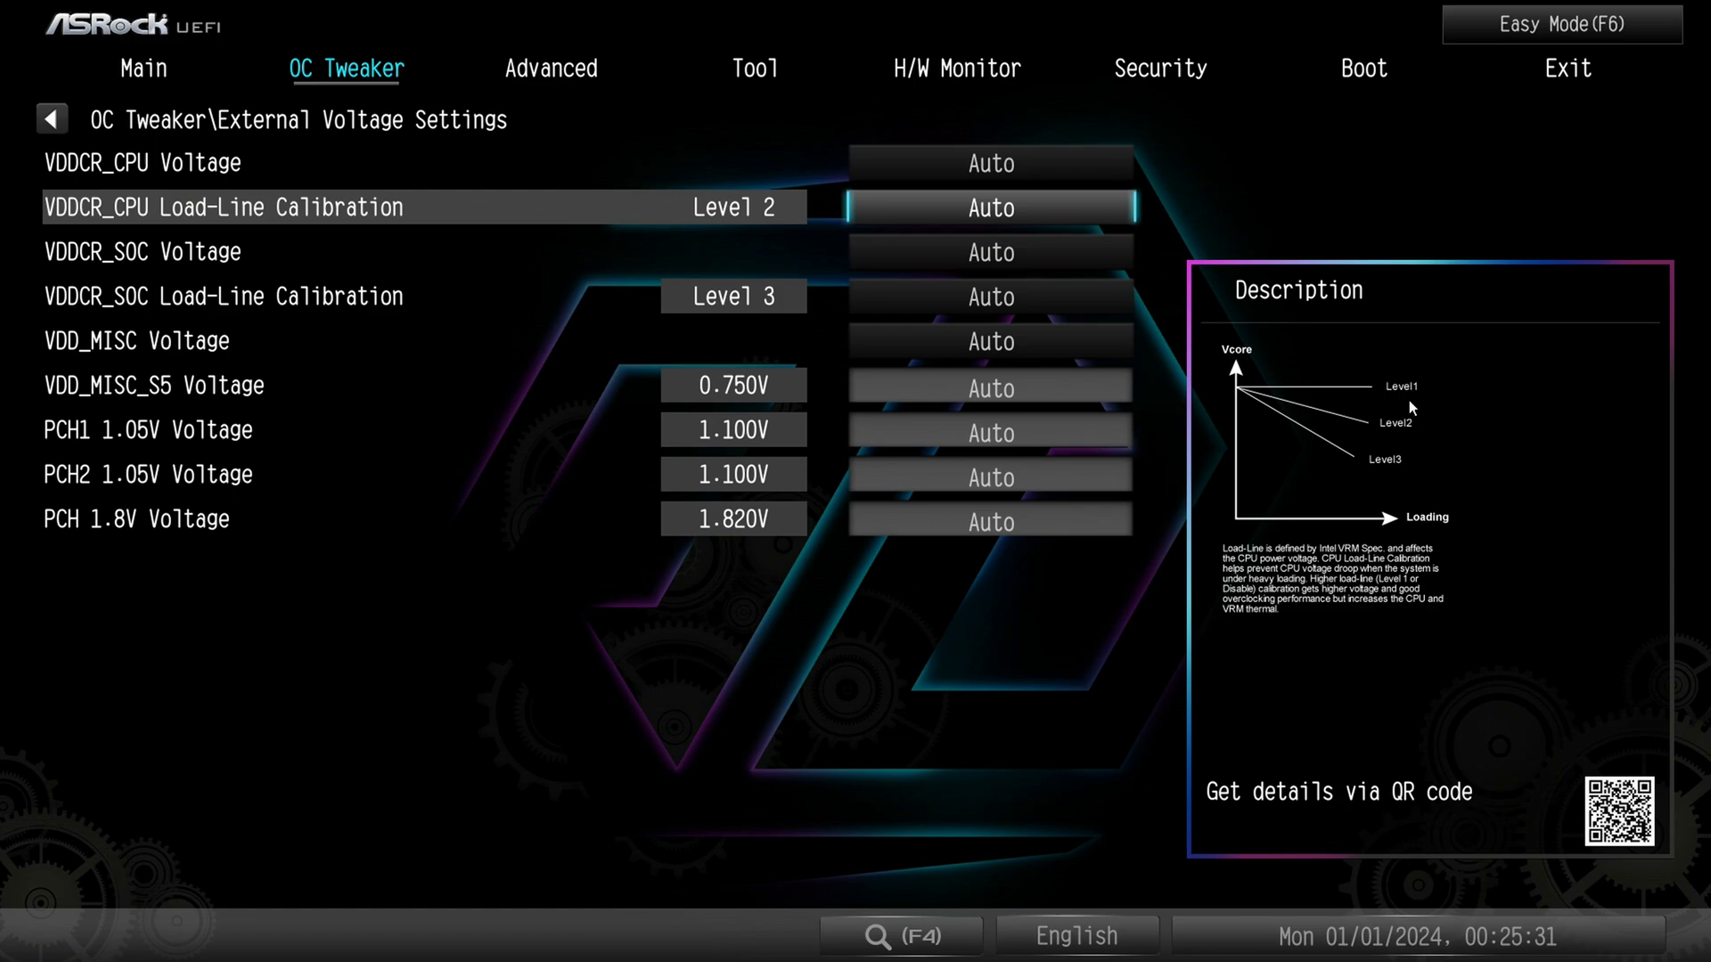
{"action": "mouse_move", "coordinate": [1377, 396]}
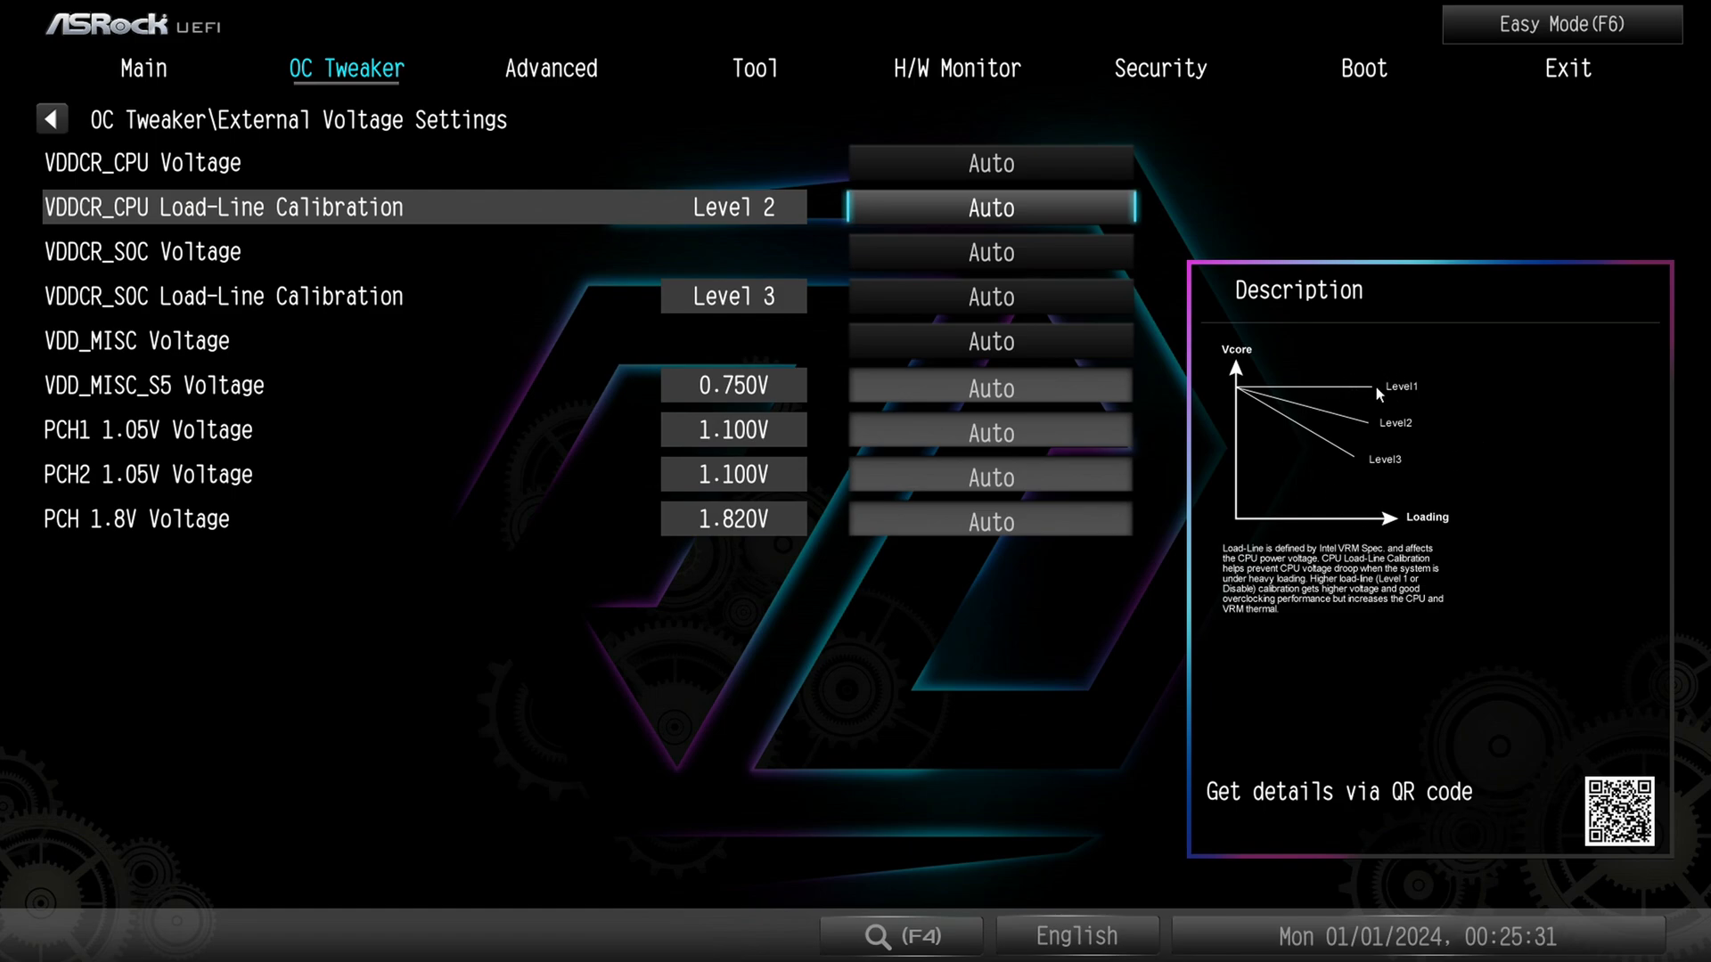
{"action": "mouse_move", "coordinate": [1416, 431]}
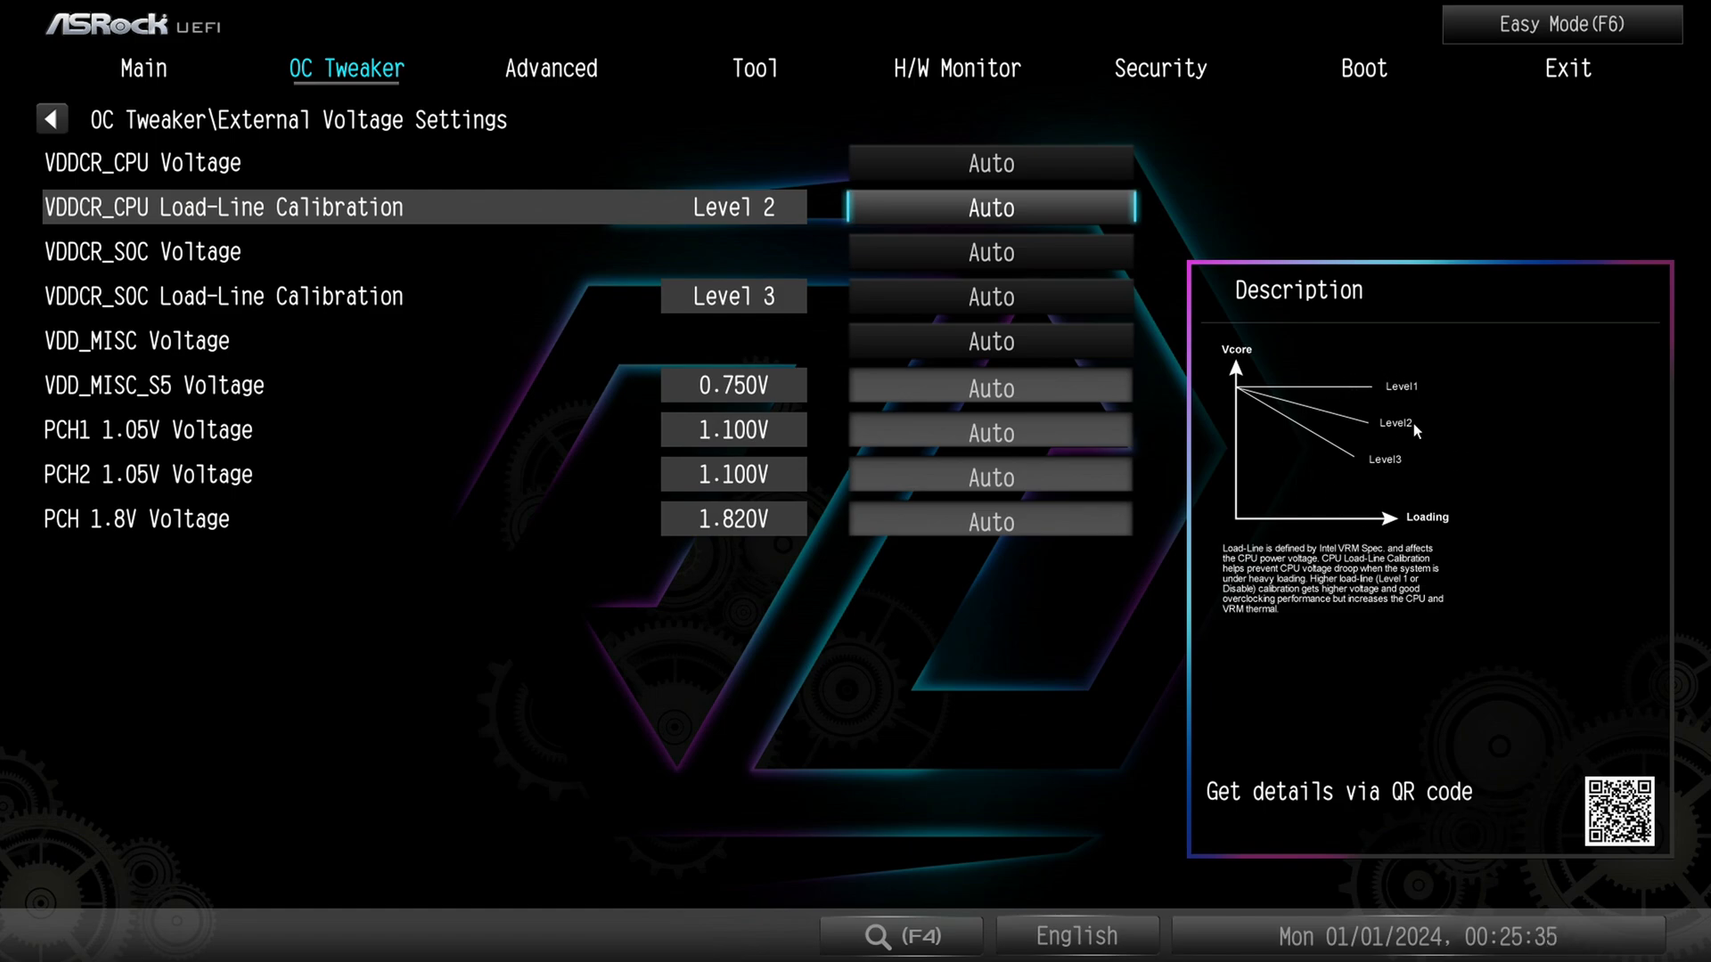
{"action": "left_click", "coordinate": [988, 207]}
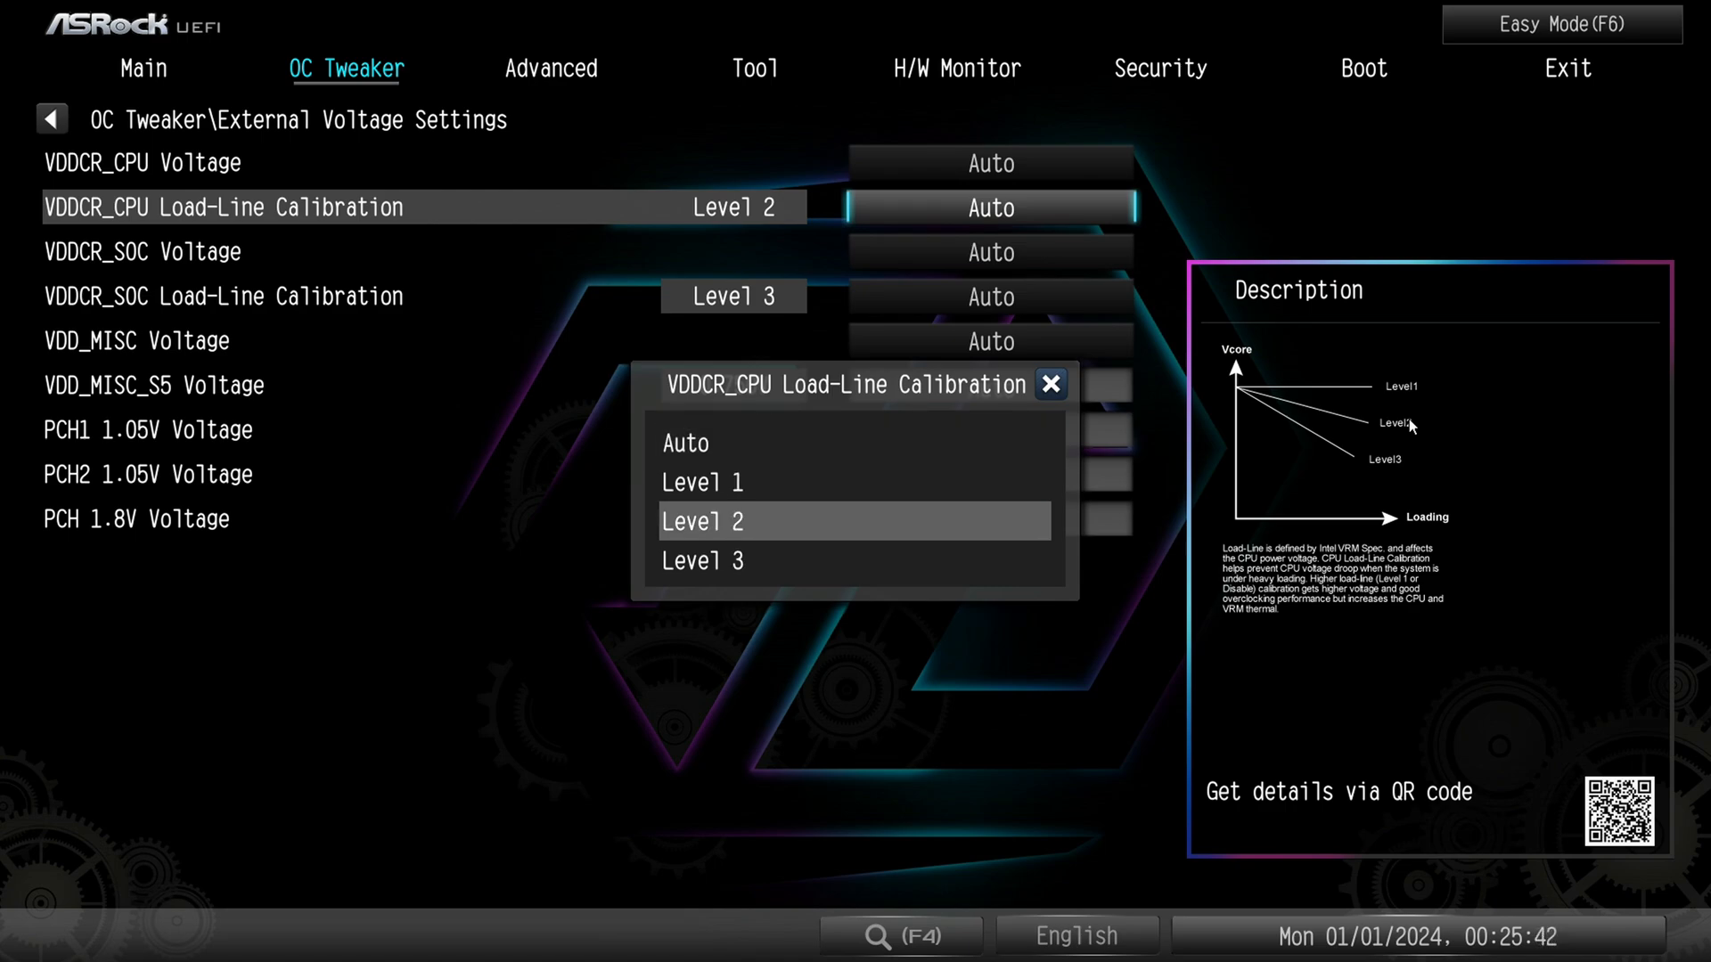
{"action": "mouse_move", "coordinate": [1391, 363]}
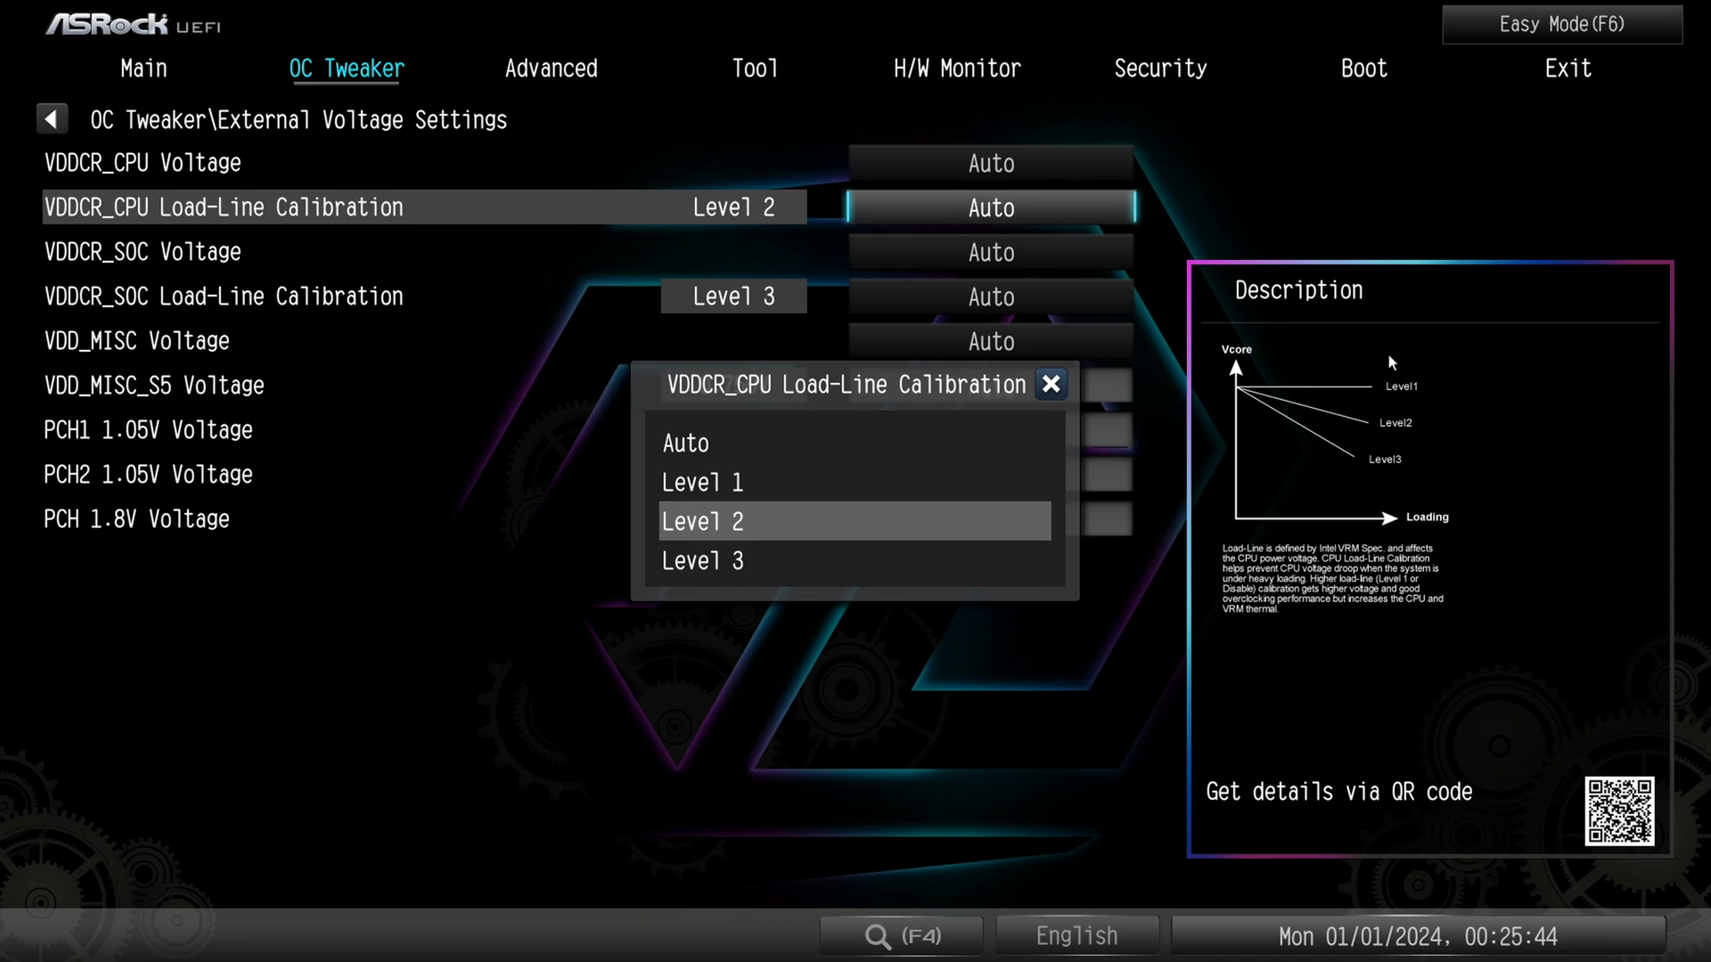
{"action": "mouse_move", "coordinate": [1273, 404]}
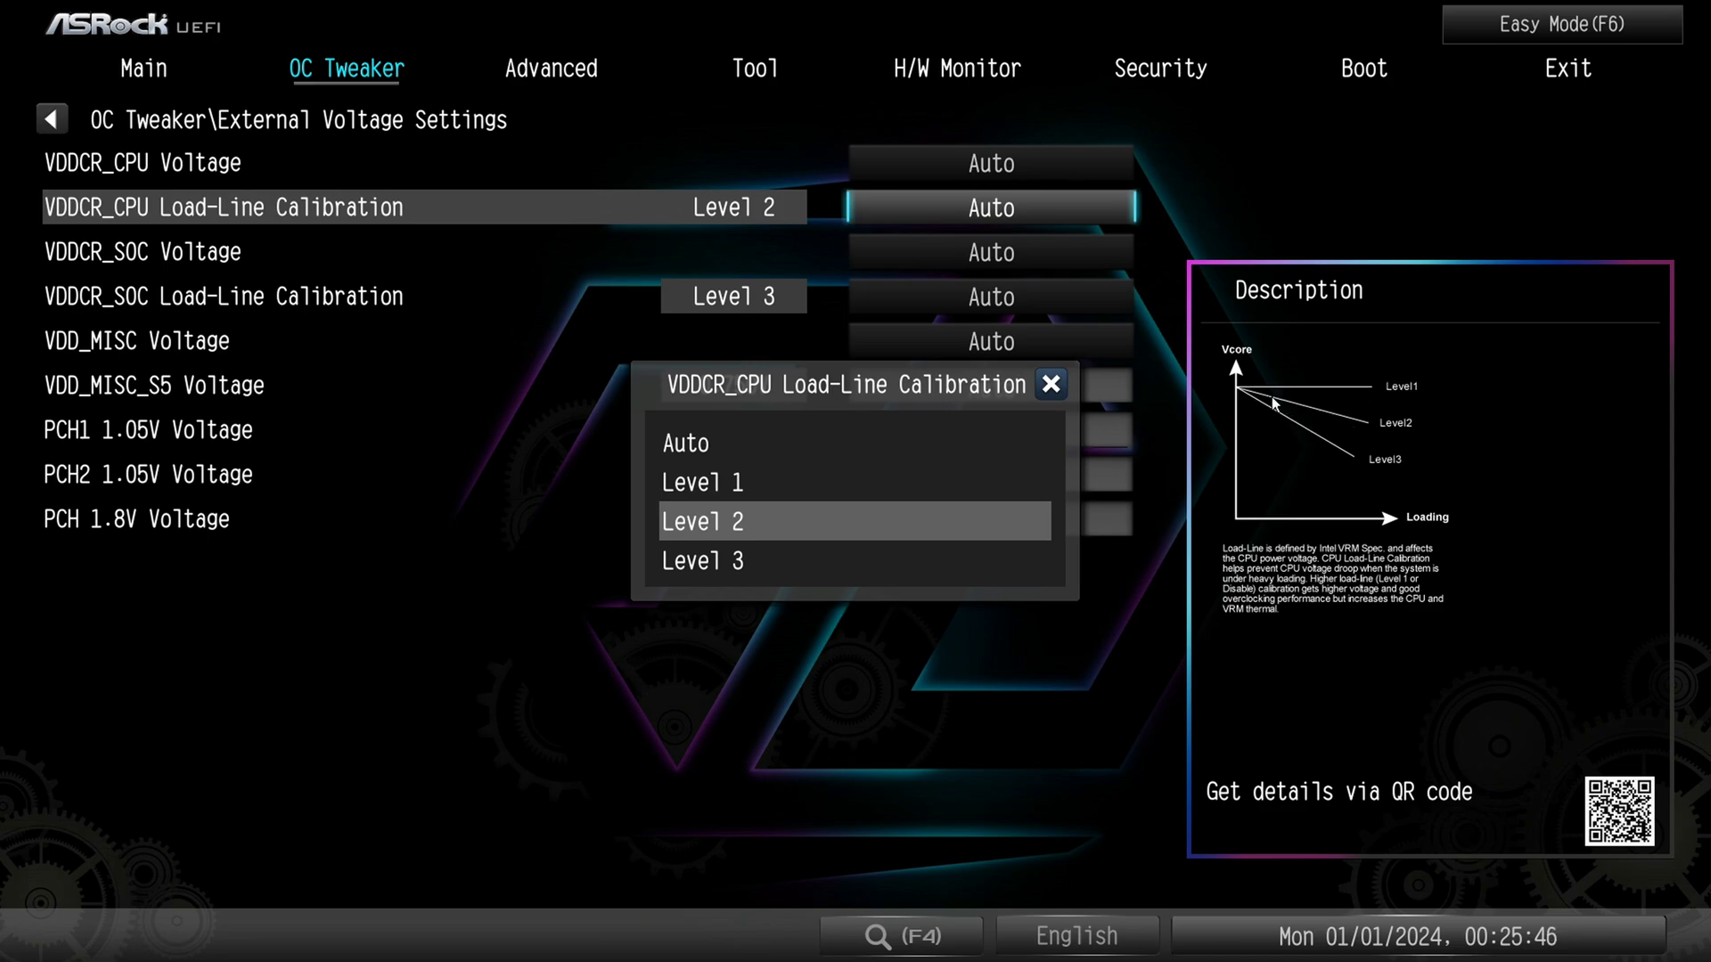
{"action": "mouse_move", "coordinate": [1457, 471]}
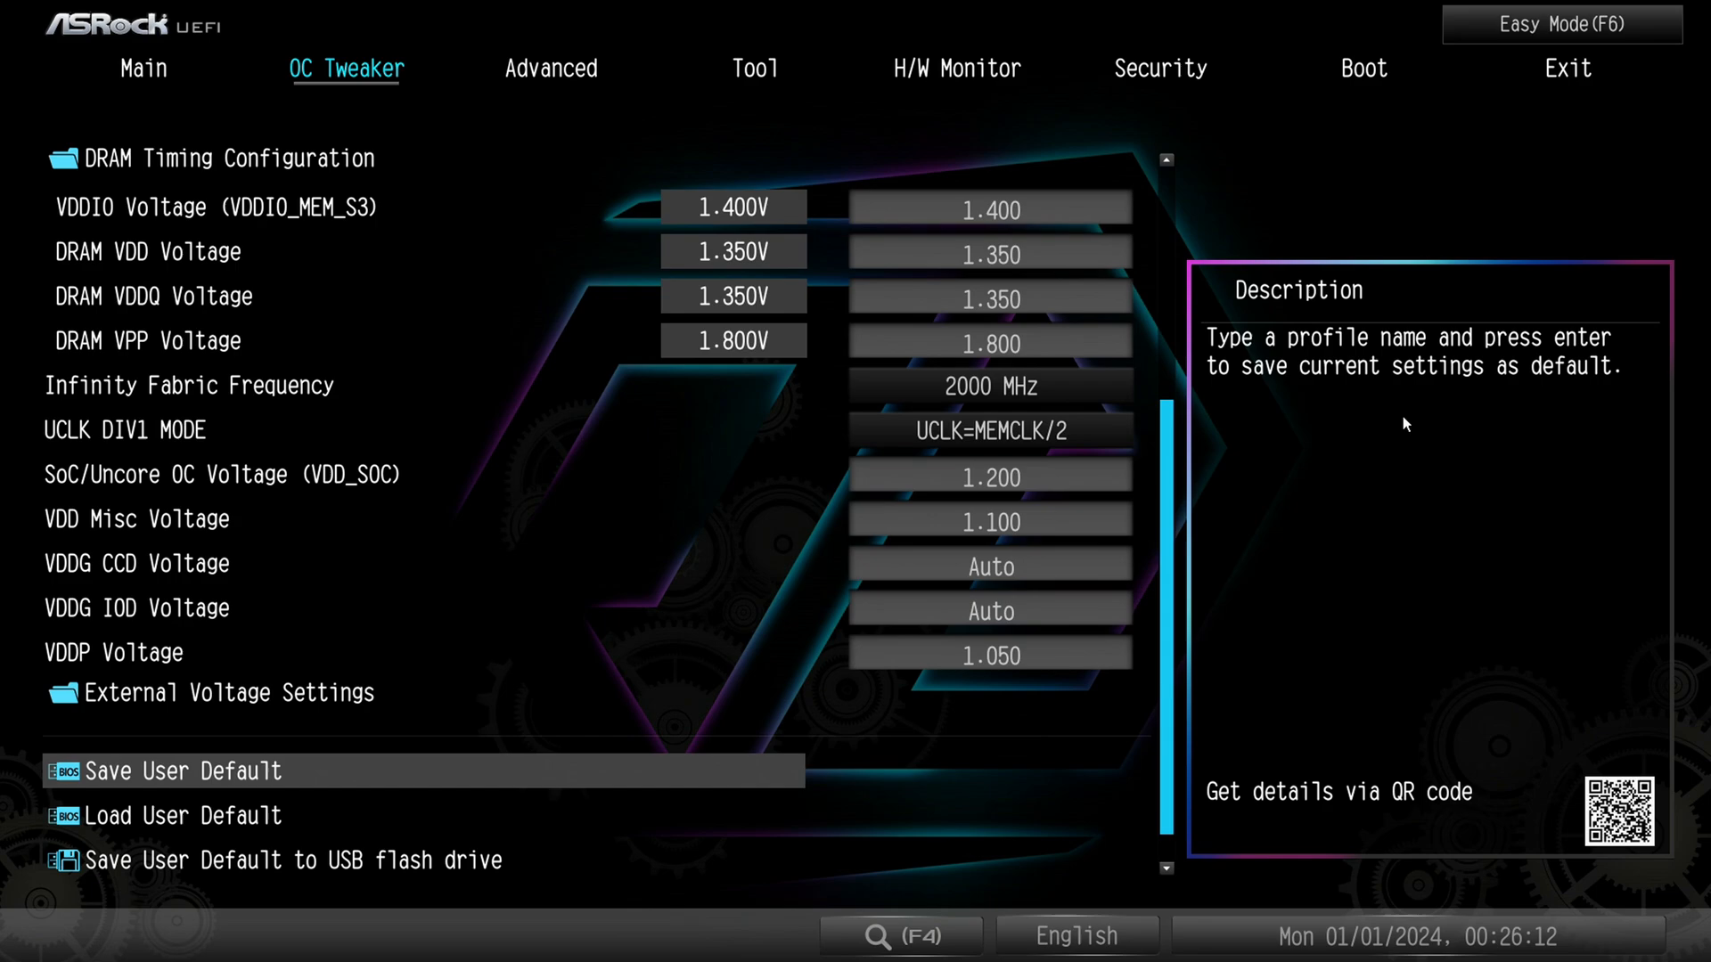
Go to Advanced CPU Configuration, showing fTPM, PSS Support, NX Mode, SMT and AVX512
{"action": "scroll", "scroll_direction": "up", "scroll_amount": 3}
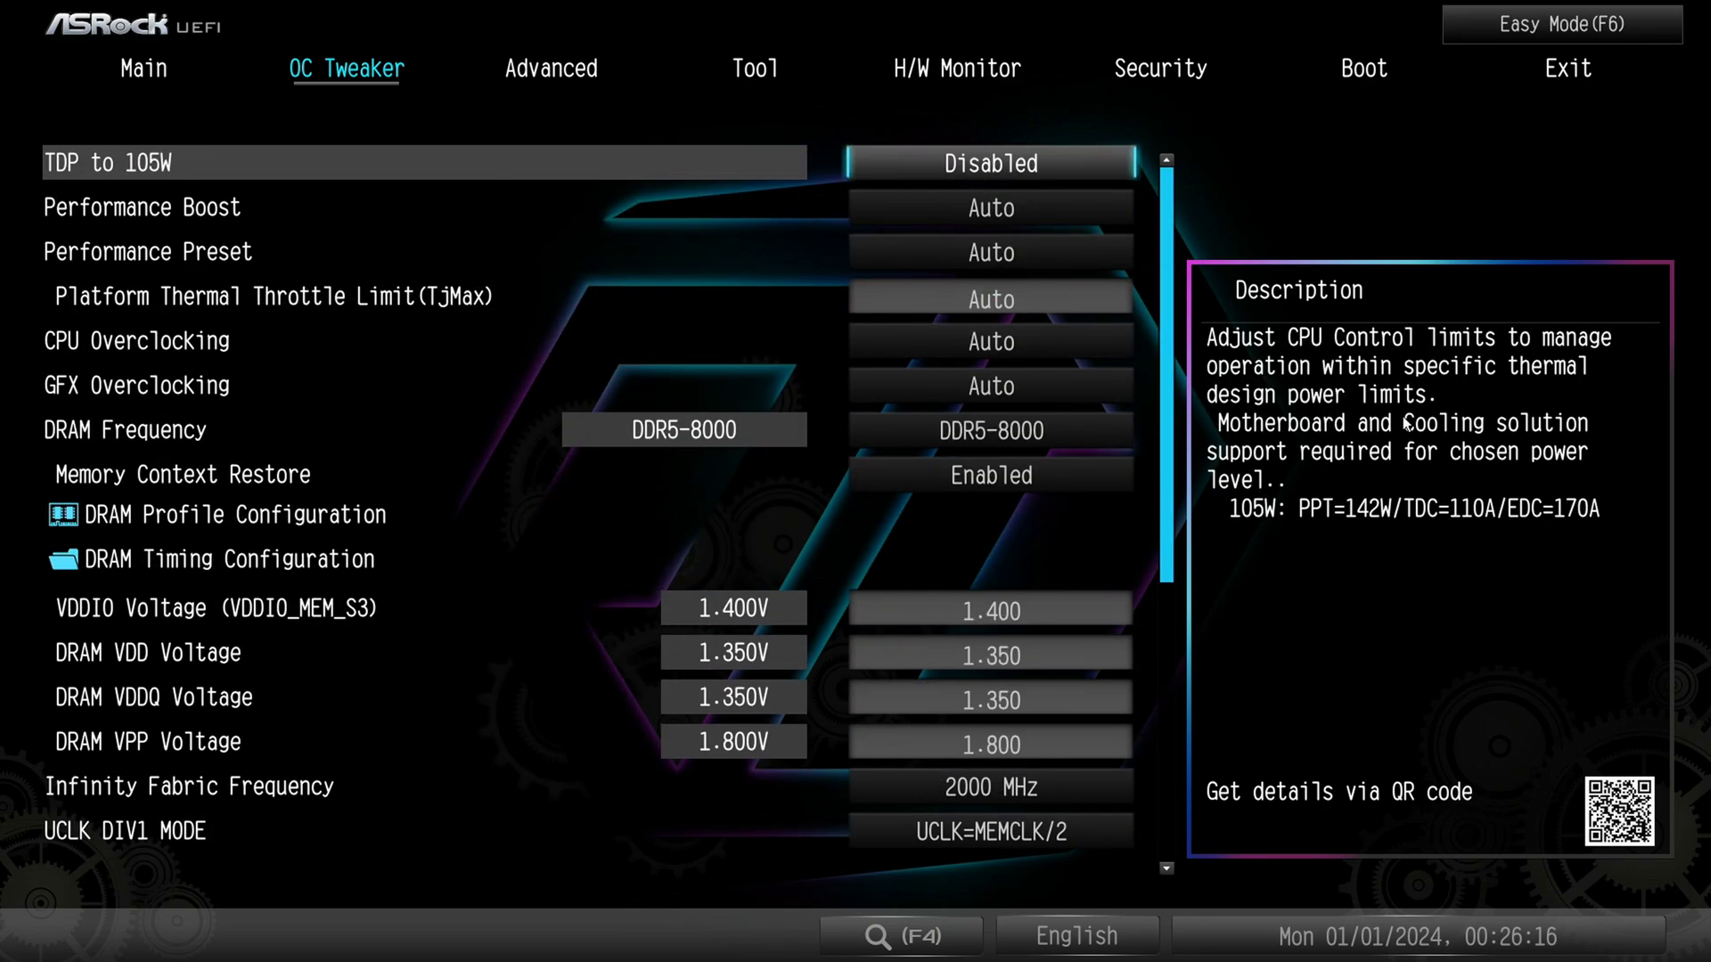
{"action": "left_click", "coordinate": [551, 69]}
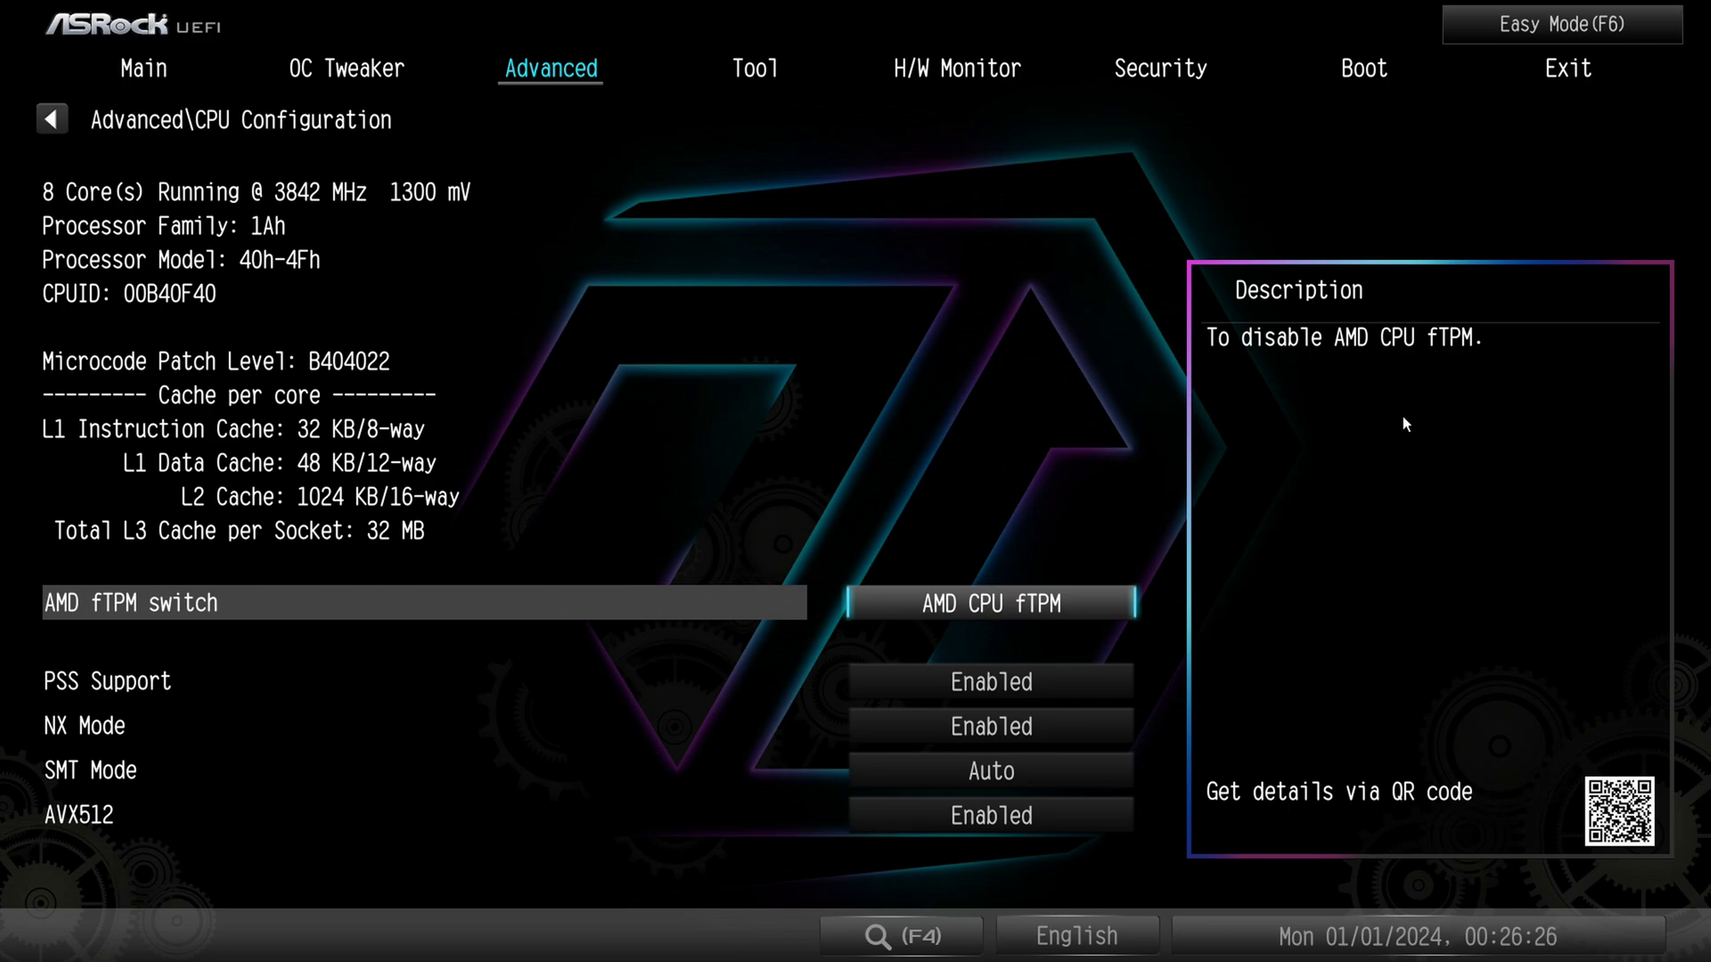
Read the AVX512 and SMT Mode descriptions, then open PCI Configuration with Above 4G Decoding and Re-Size BAR
{"action": "left_click", "coordinate": [988, 603]}
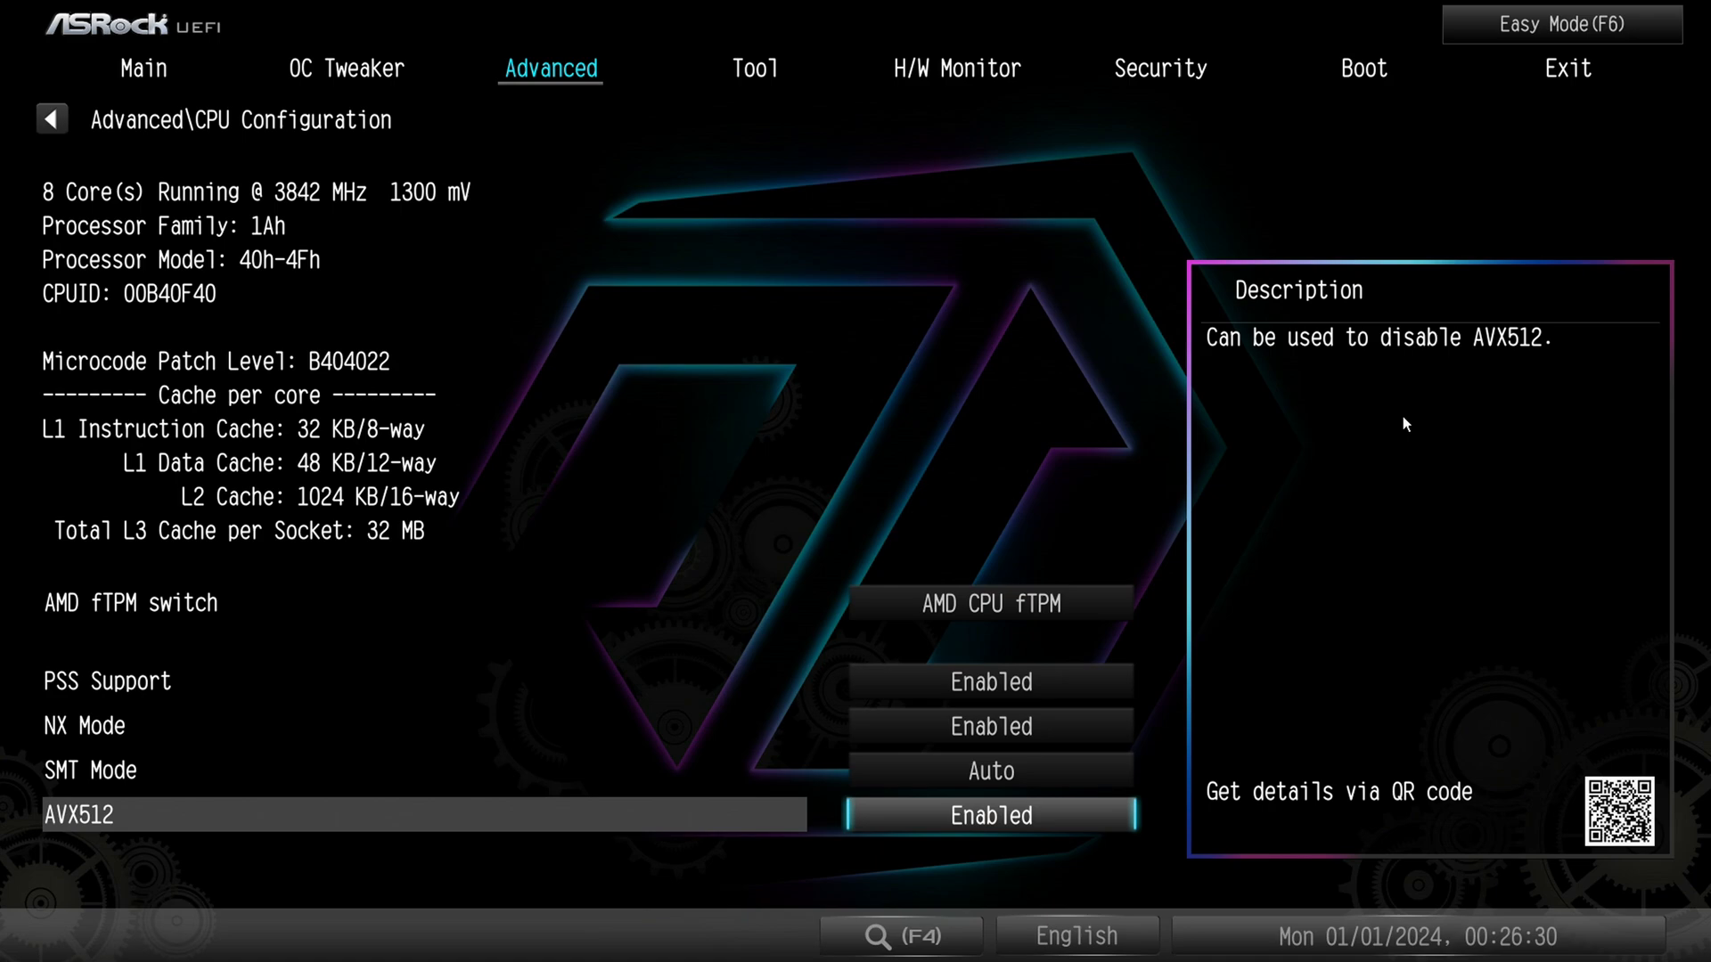
{"action": "left_click", "coordinate": [988, 769]}
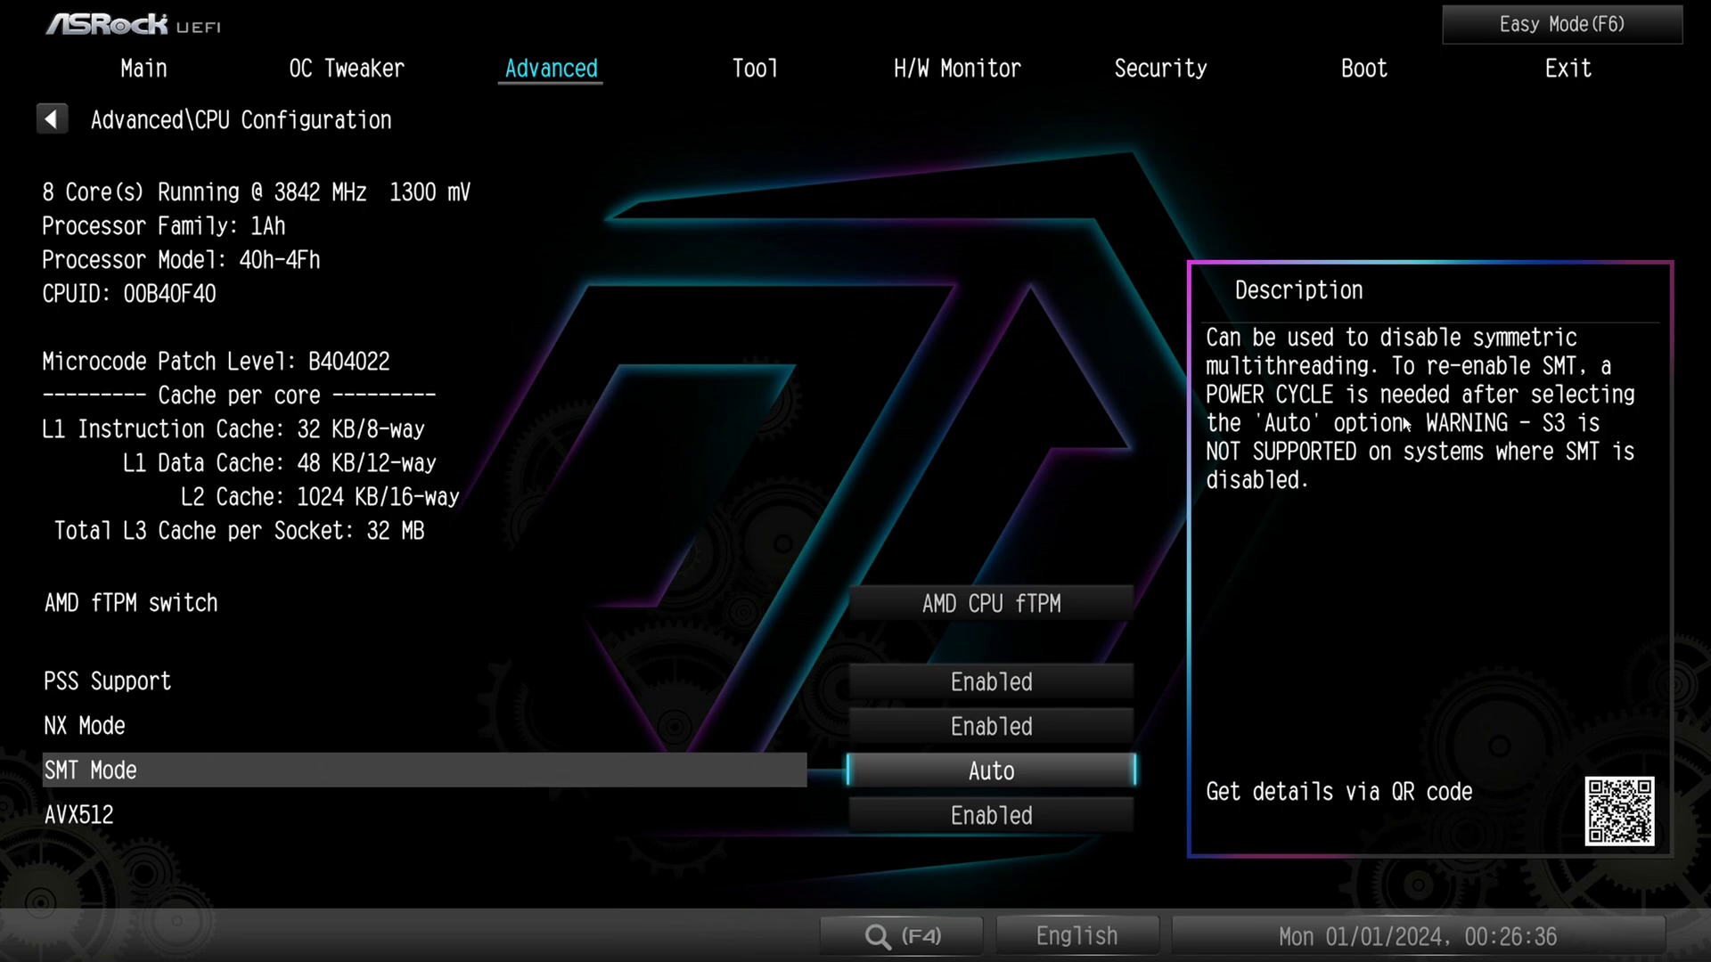
{"action": "key", "text": "Down"}
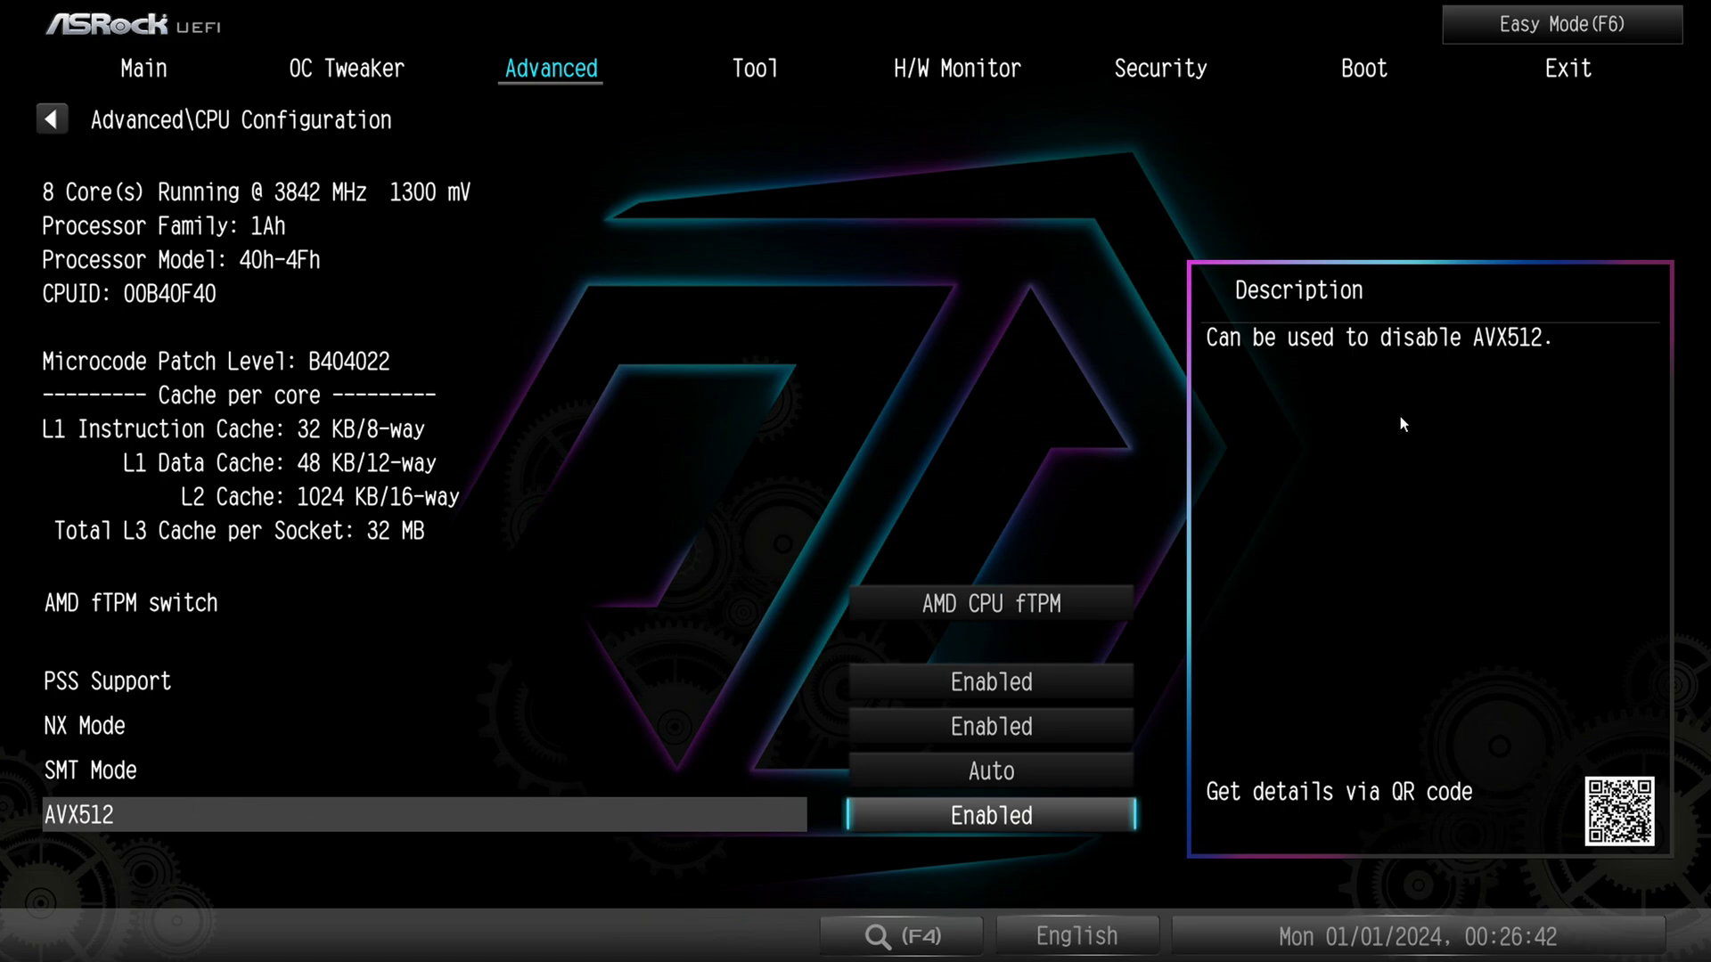
{"action": "left_click", "coordinate": [988, 815]}
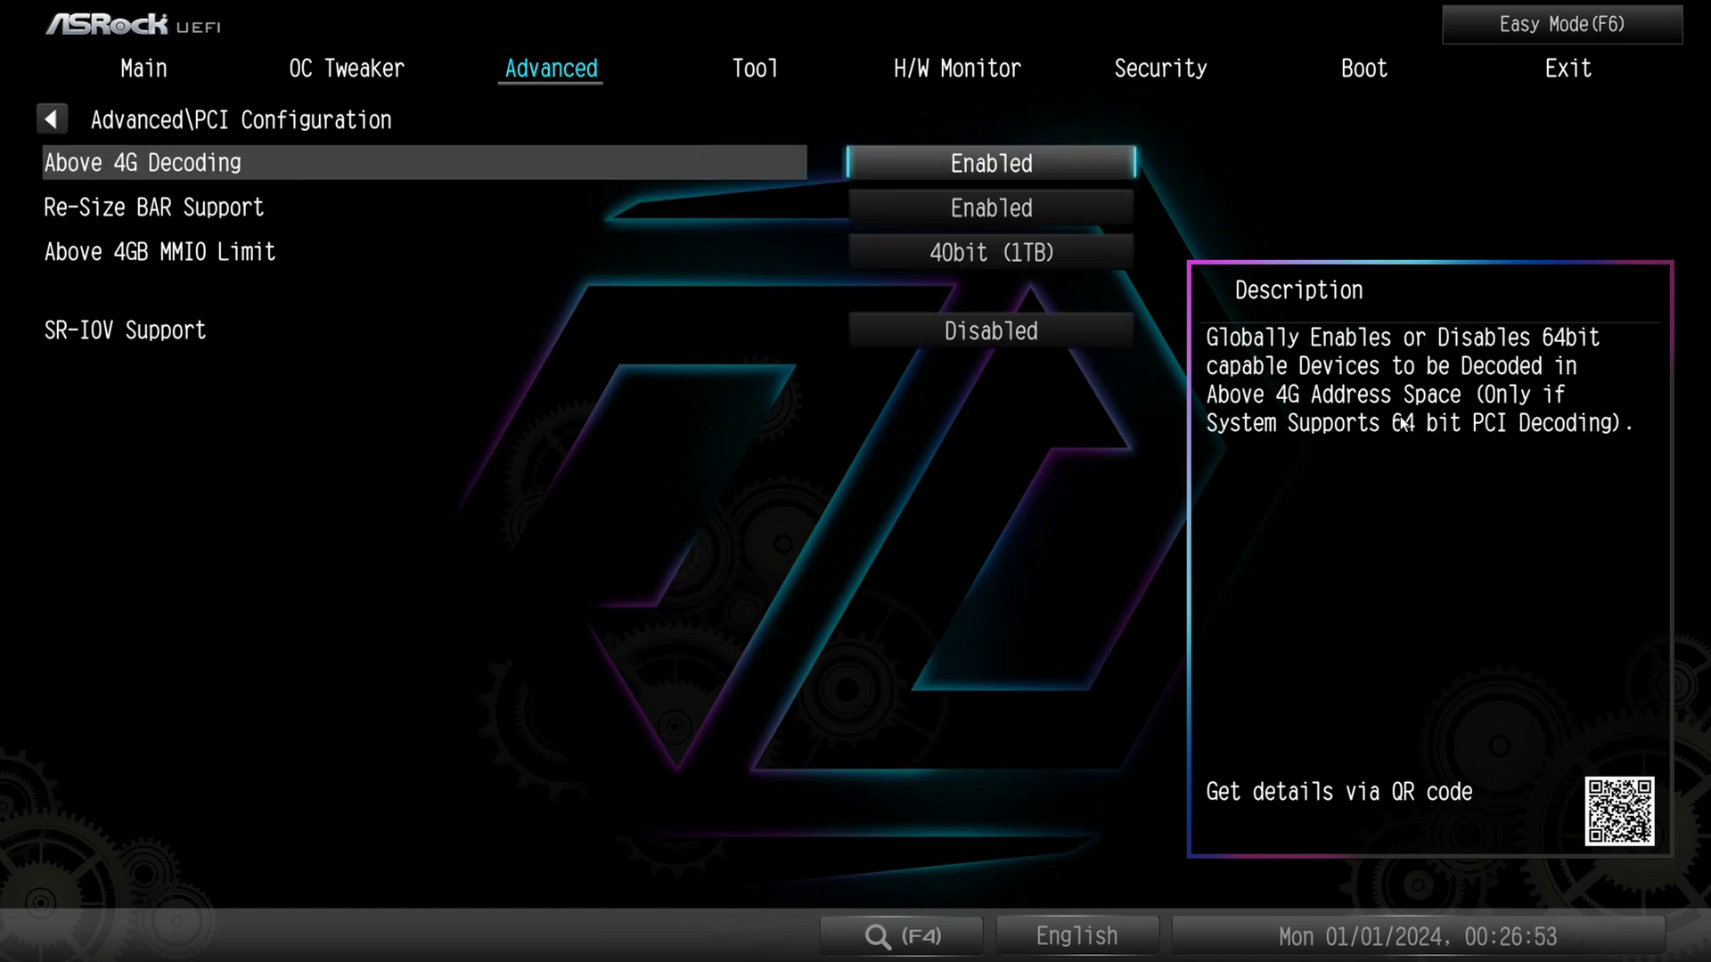
Browse Onboard Devices Configuration: LAN, BT, HD Audio, debug port LED and PCIe redriver peak settings
{"action": "key", "text": "Down"}
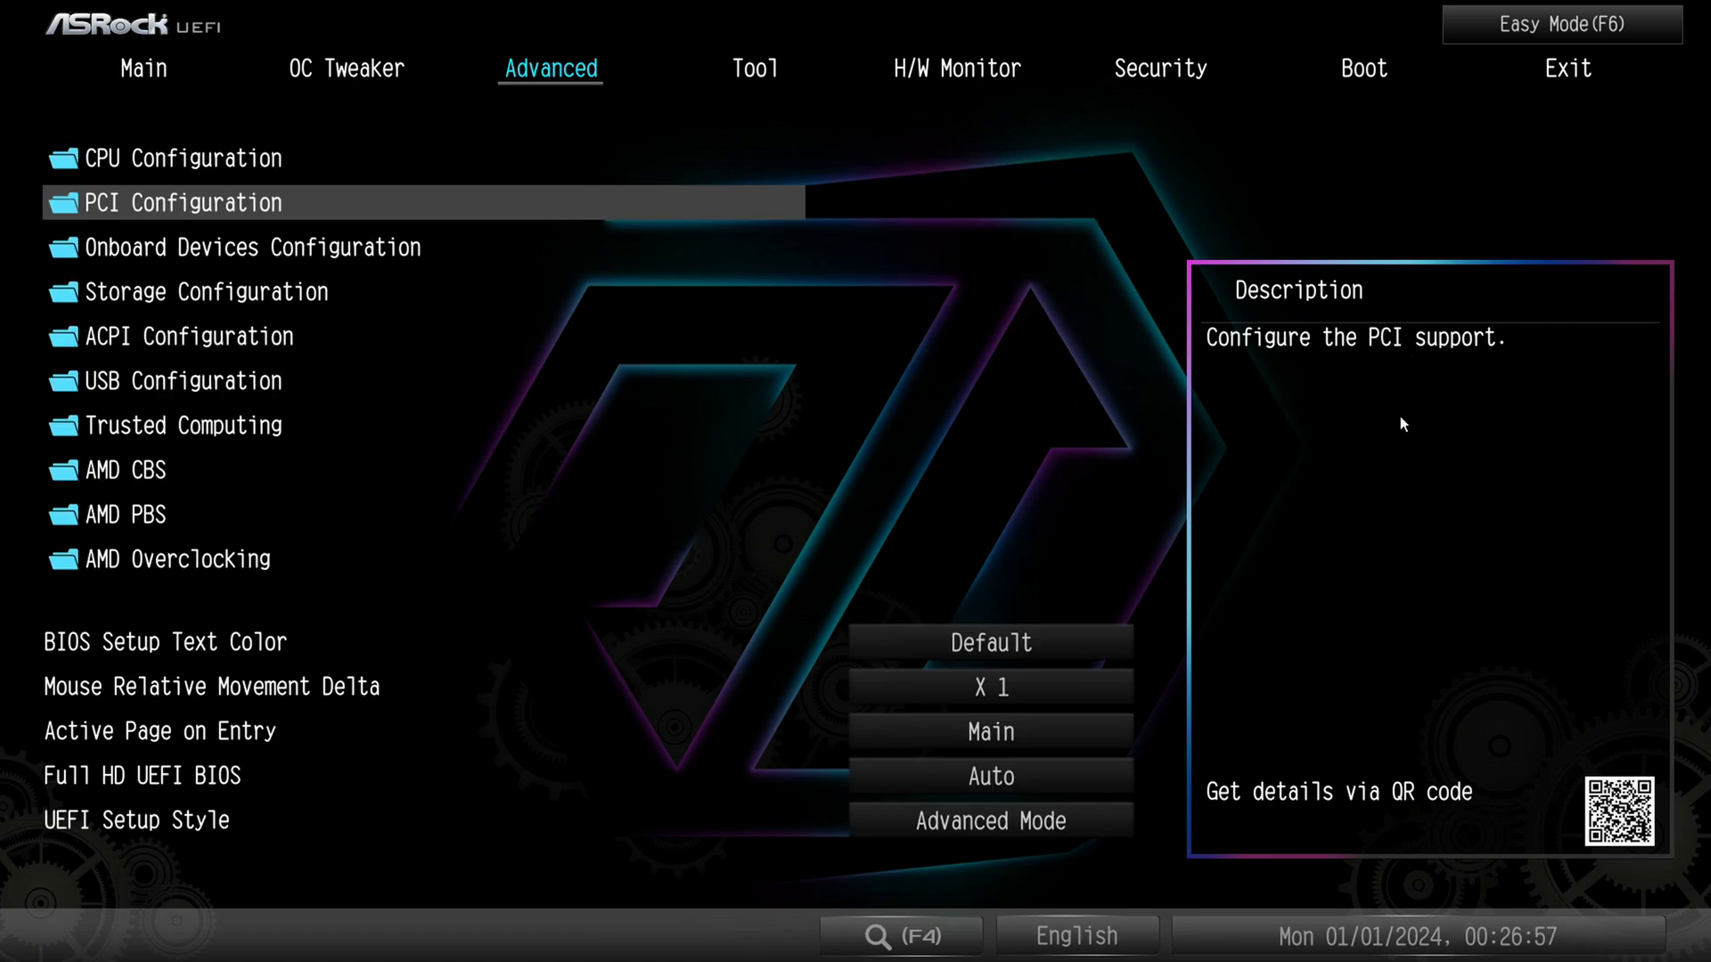
{"action": "left_click", "coordinate": [183, 202]}
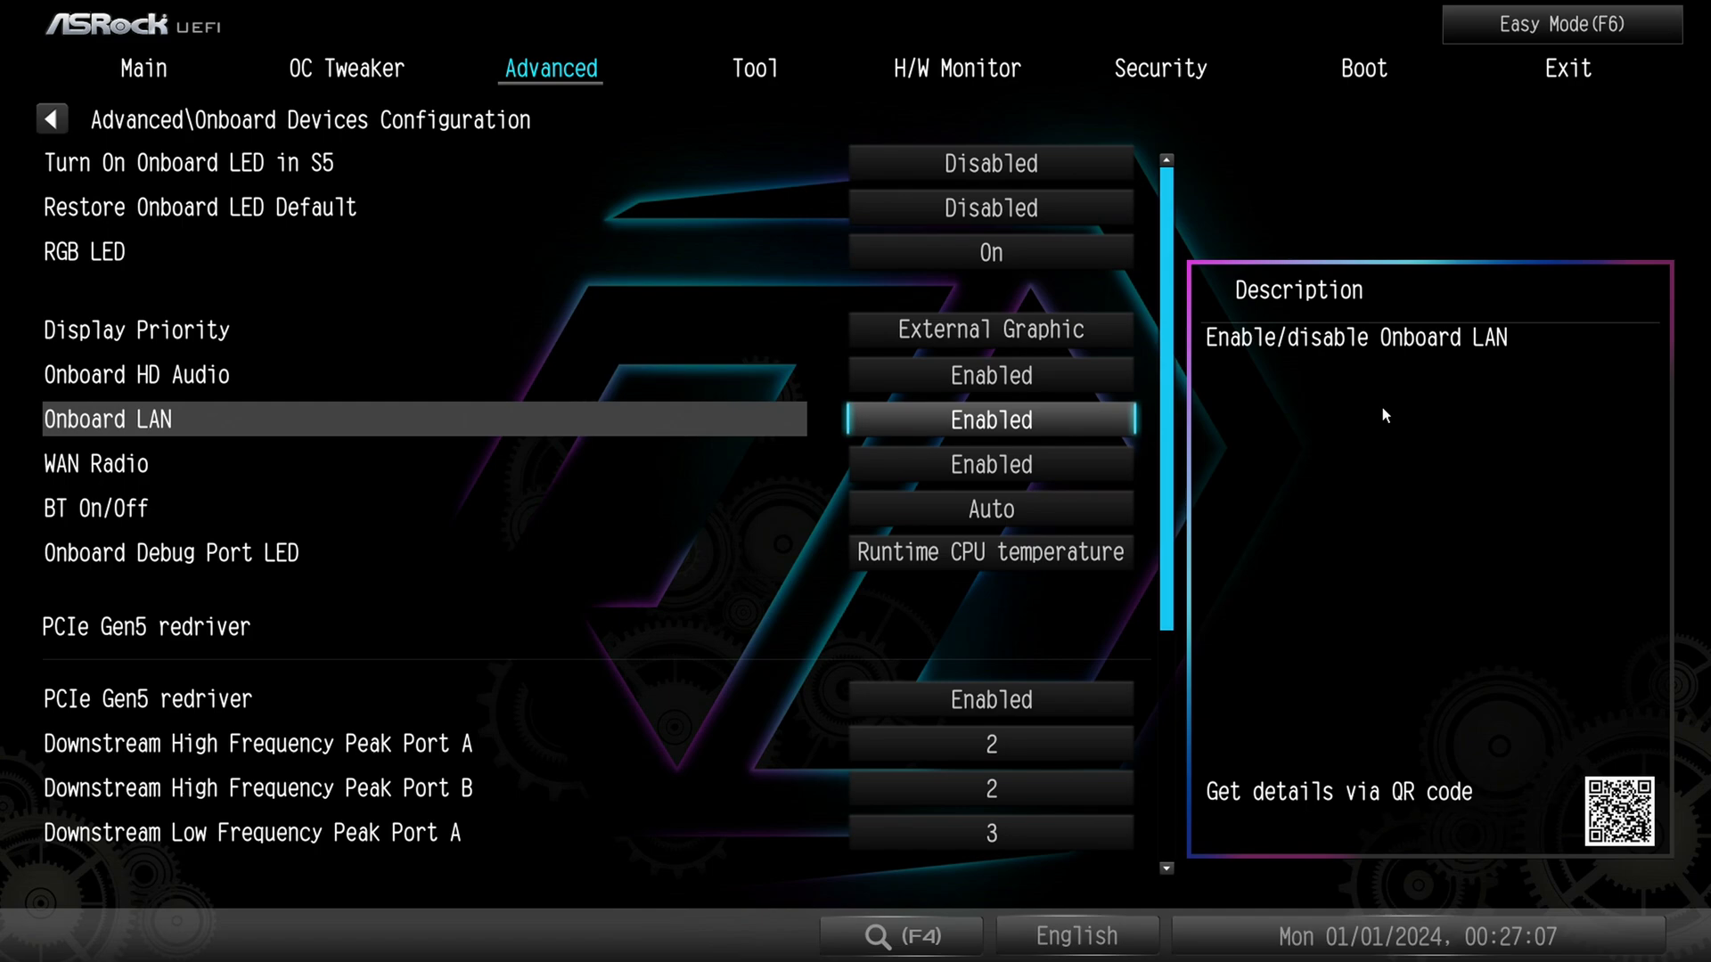
{"action": "key", "text": "Down"}
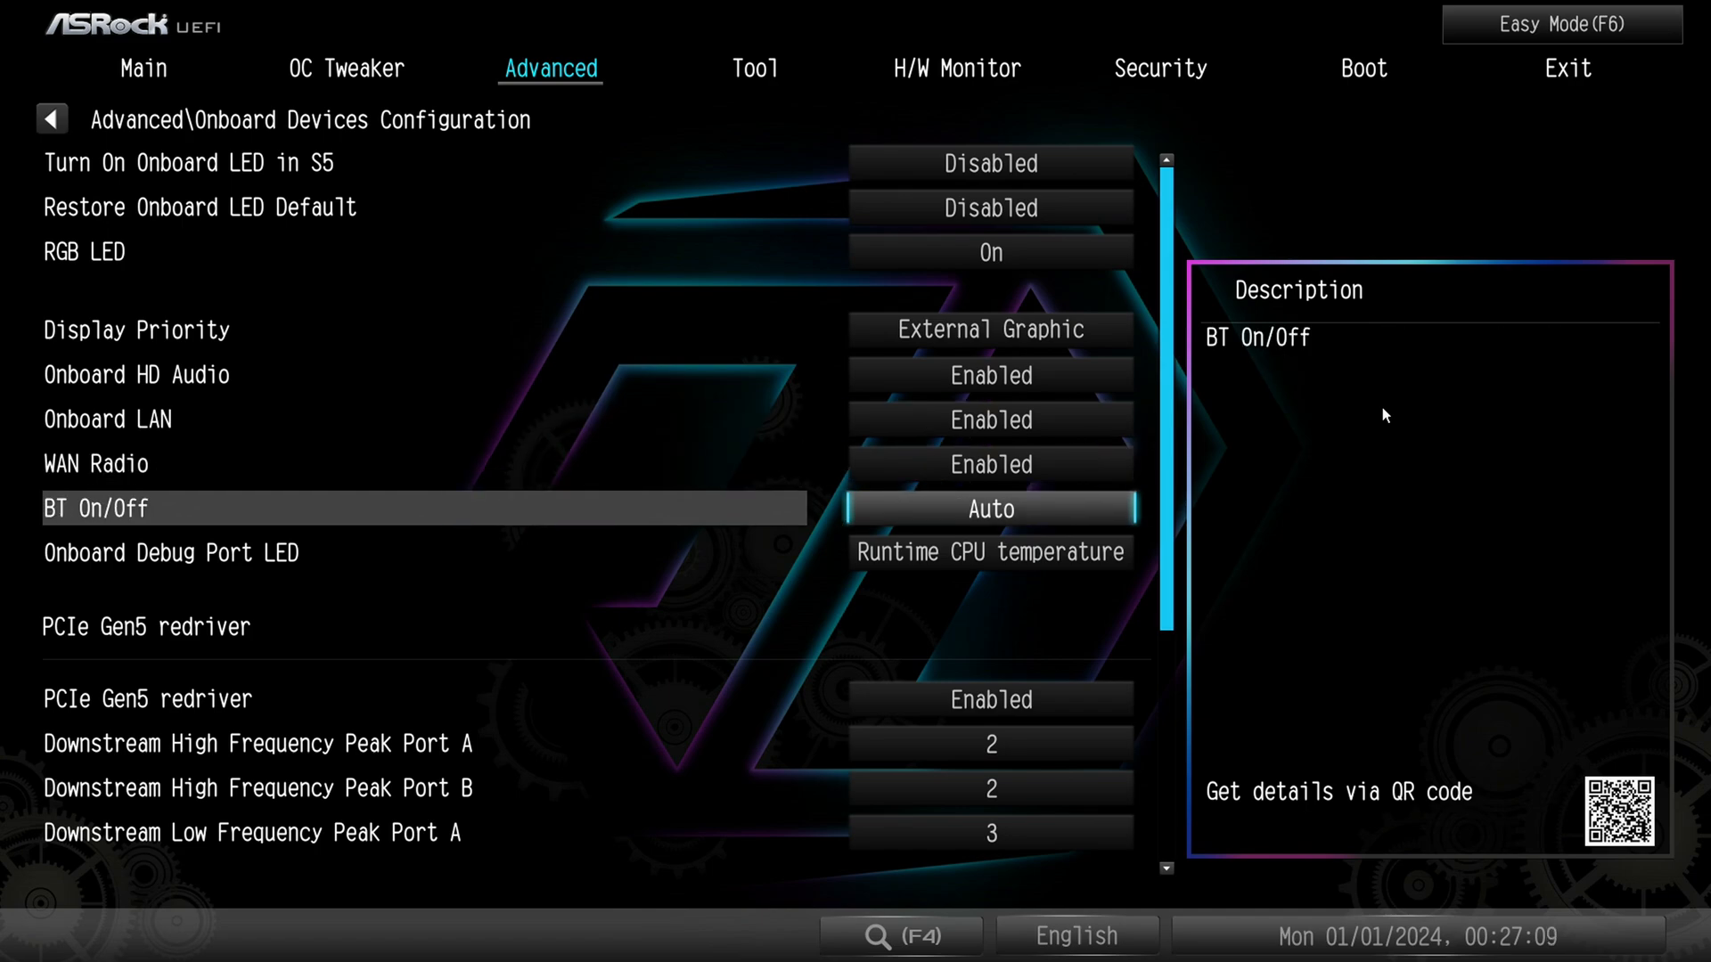
{"action": "key", "text": "up"}
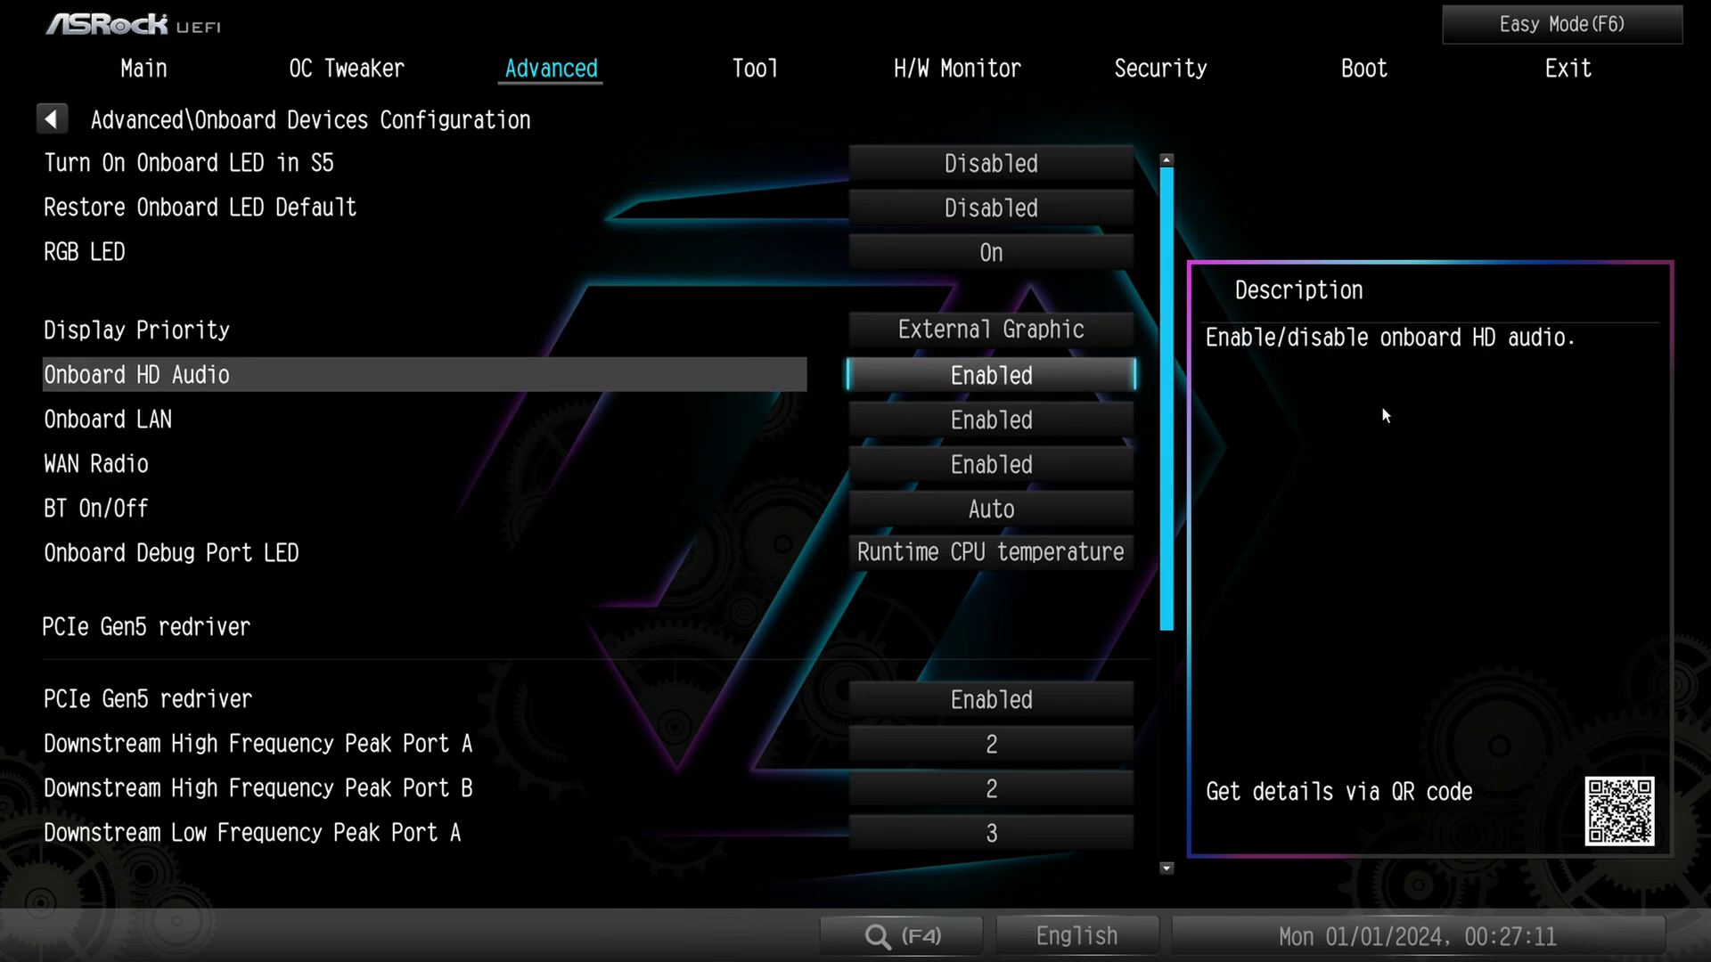
{"action": "left_click", "coordinate": [988, 330]}
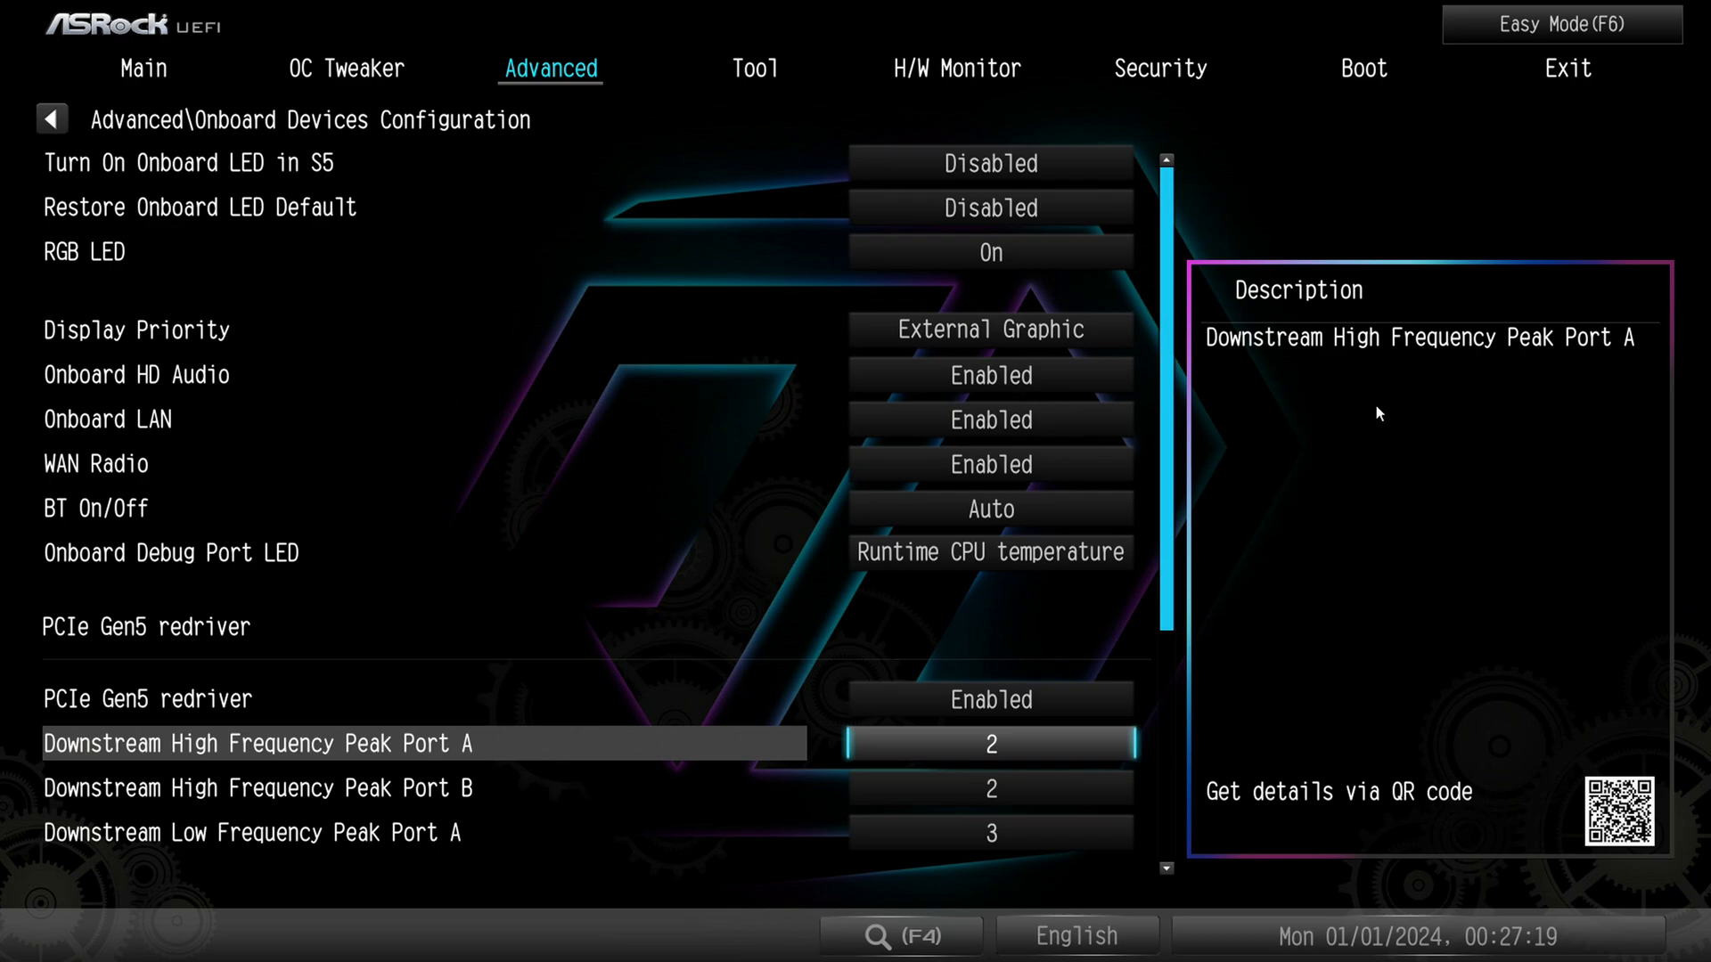
{"action": "key", "text": "up"}
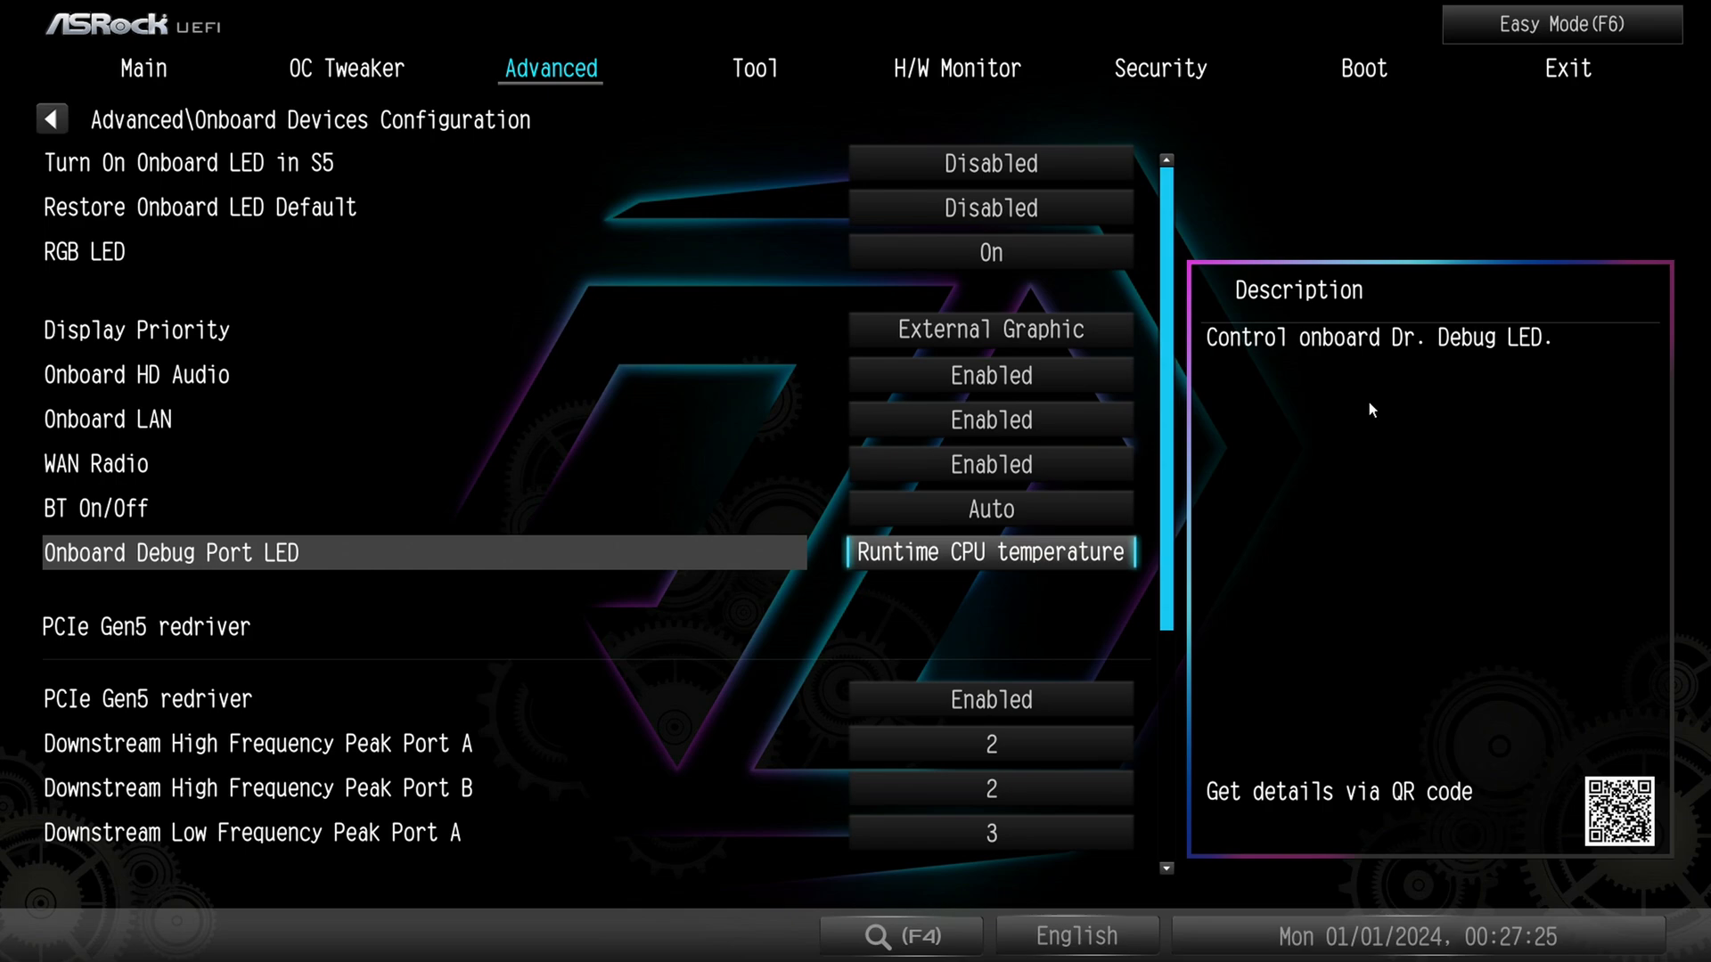
{"action": "key", "text": "Down"}
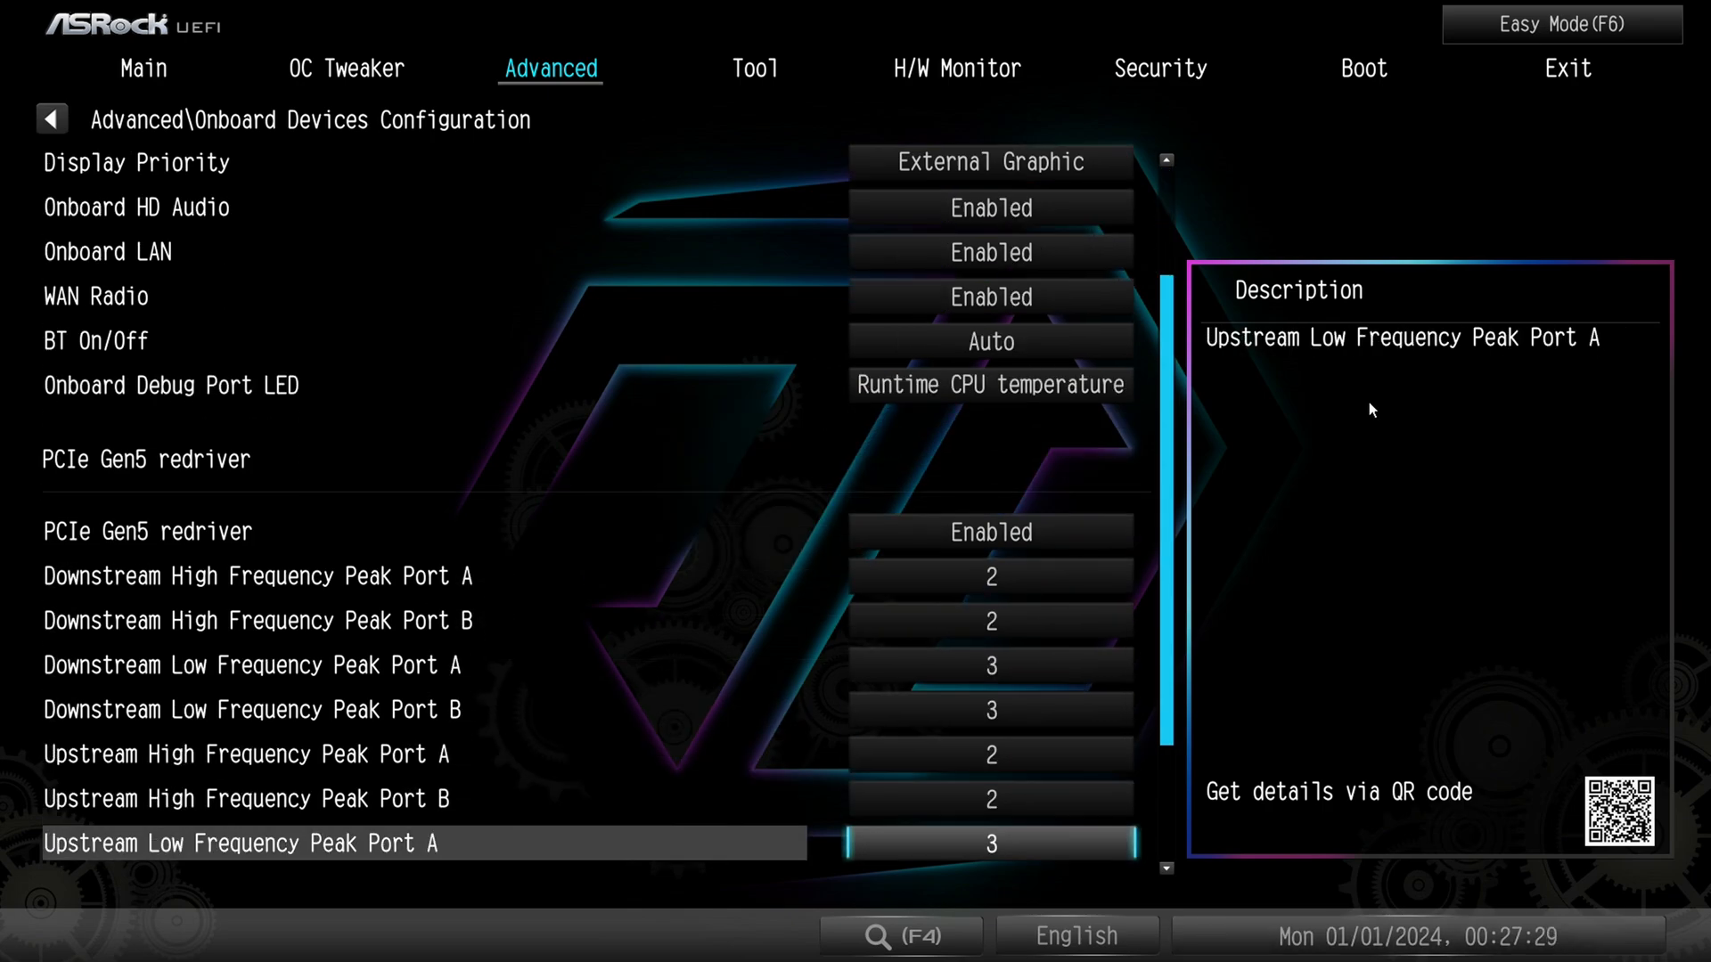
{"action": "scroll", "scroll_direction": "down", "scroll_amount": 3}
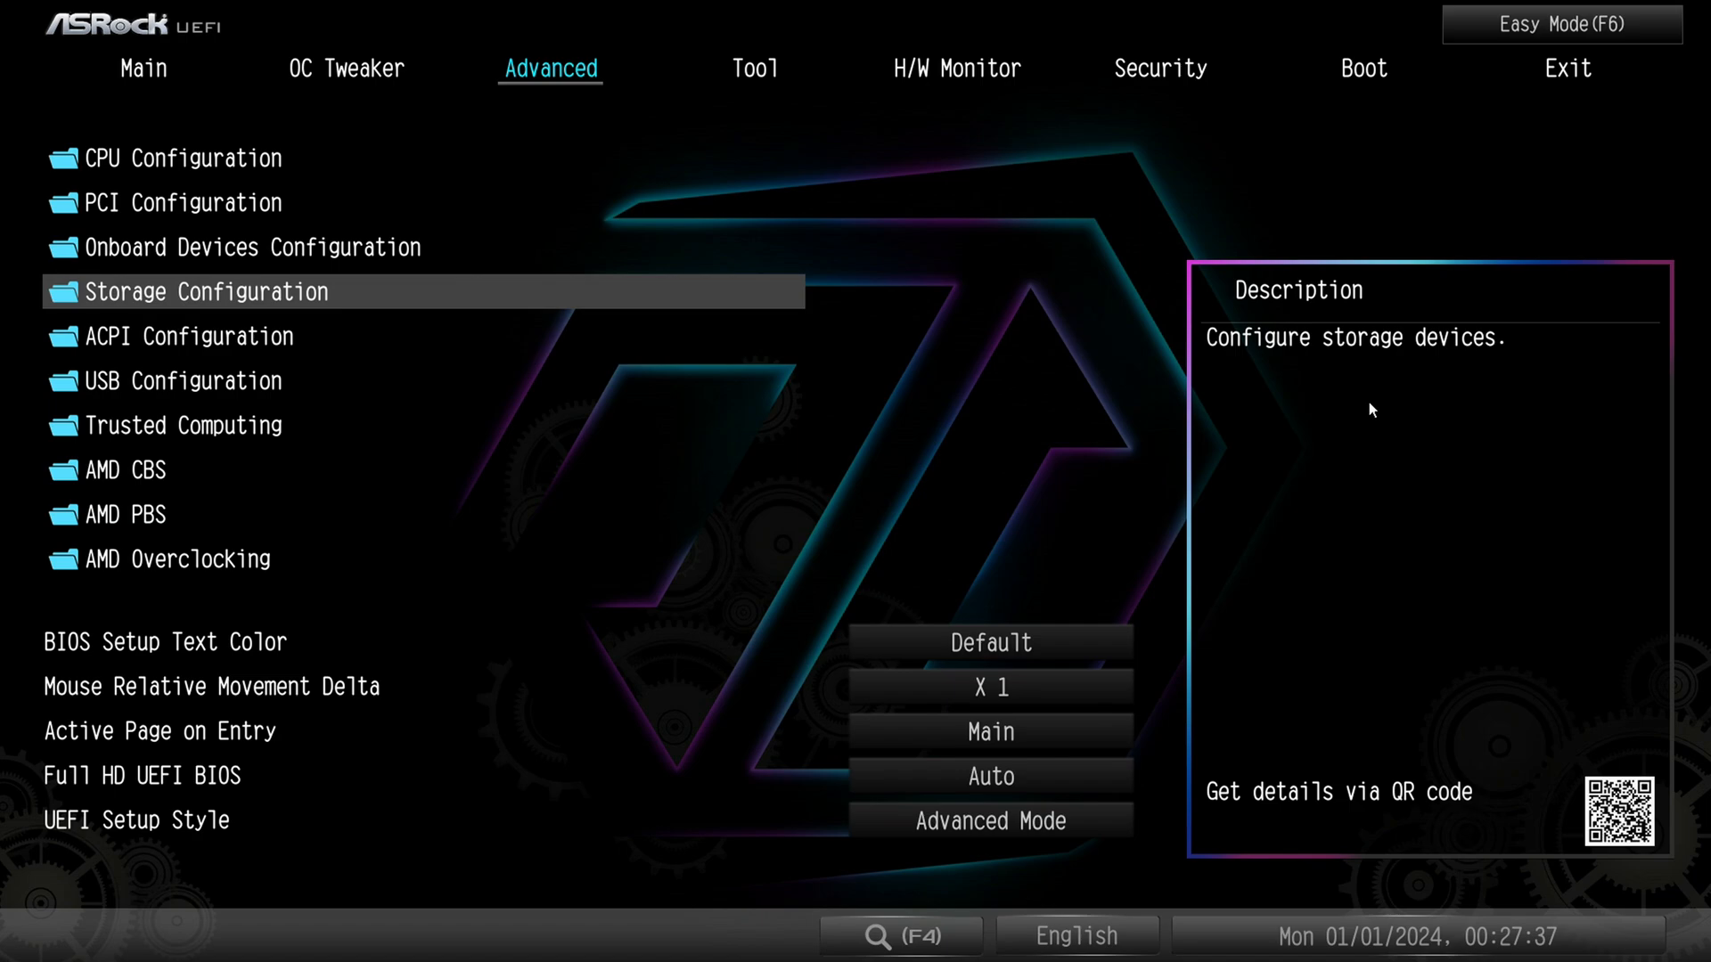
{"action": "left_click", "coordinate": [208, 291]}
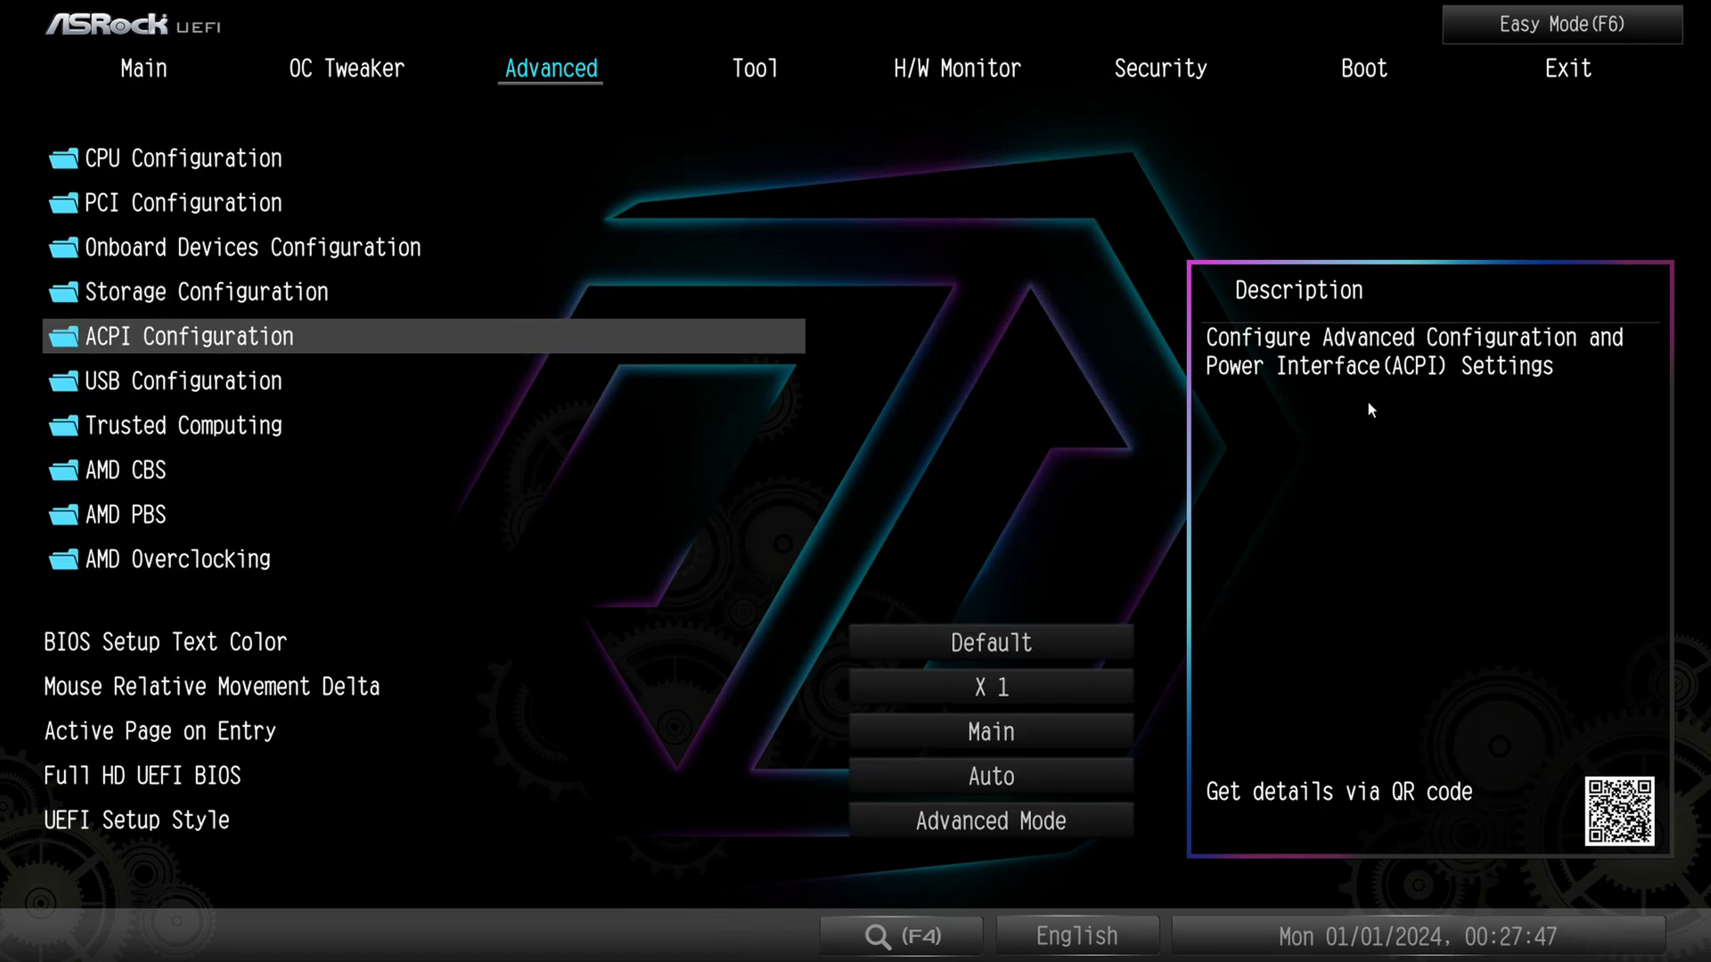
{"action": "left_click", "coordinate": [190, 336]}
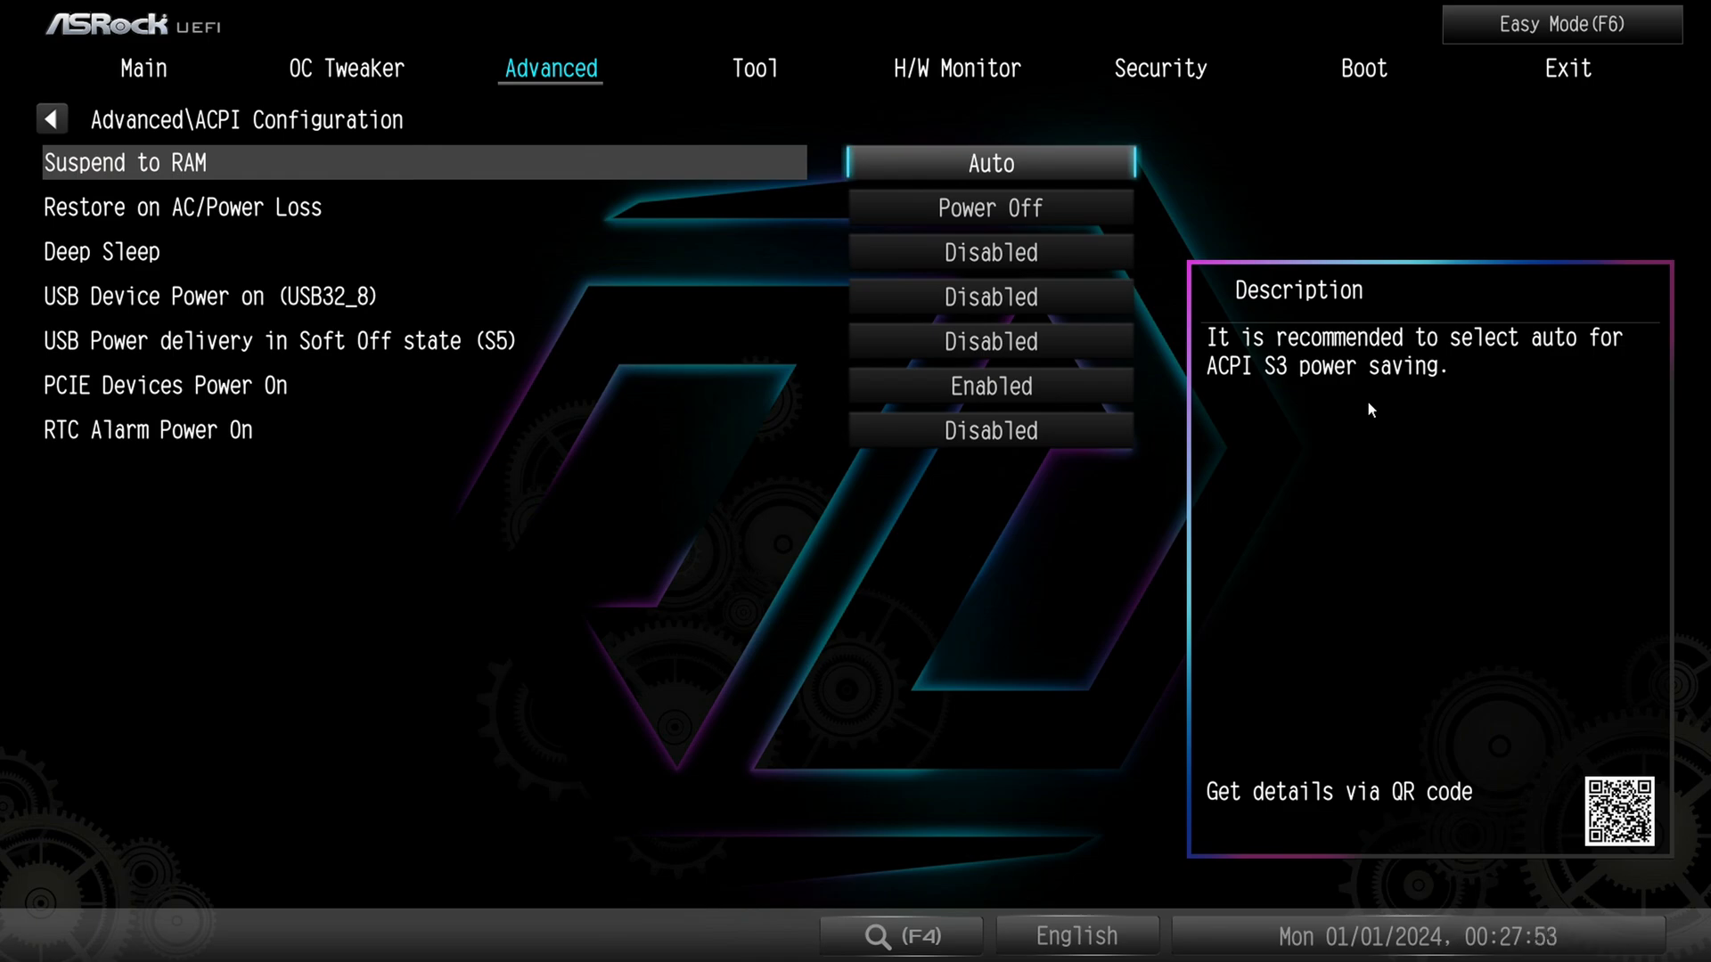
{"action": "key", "text": "down"}
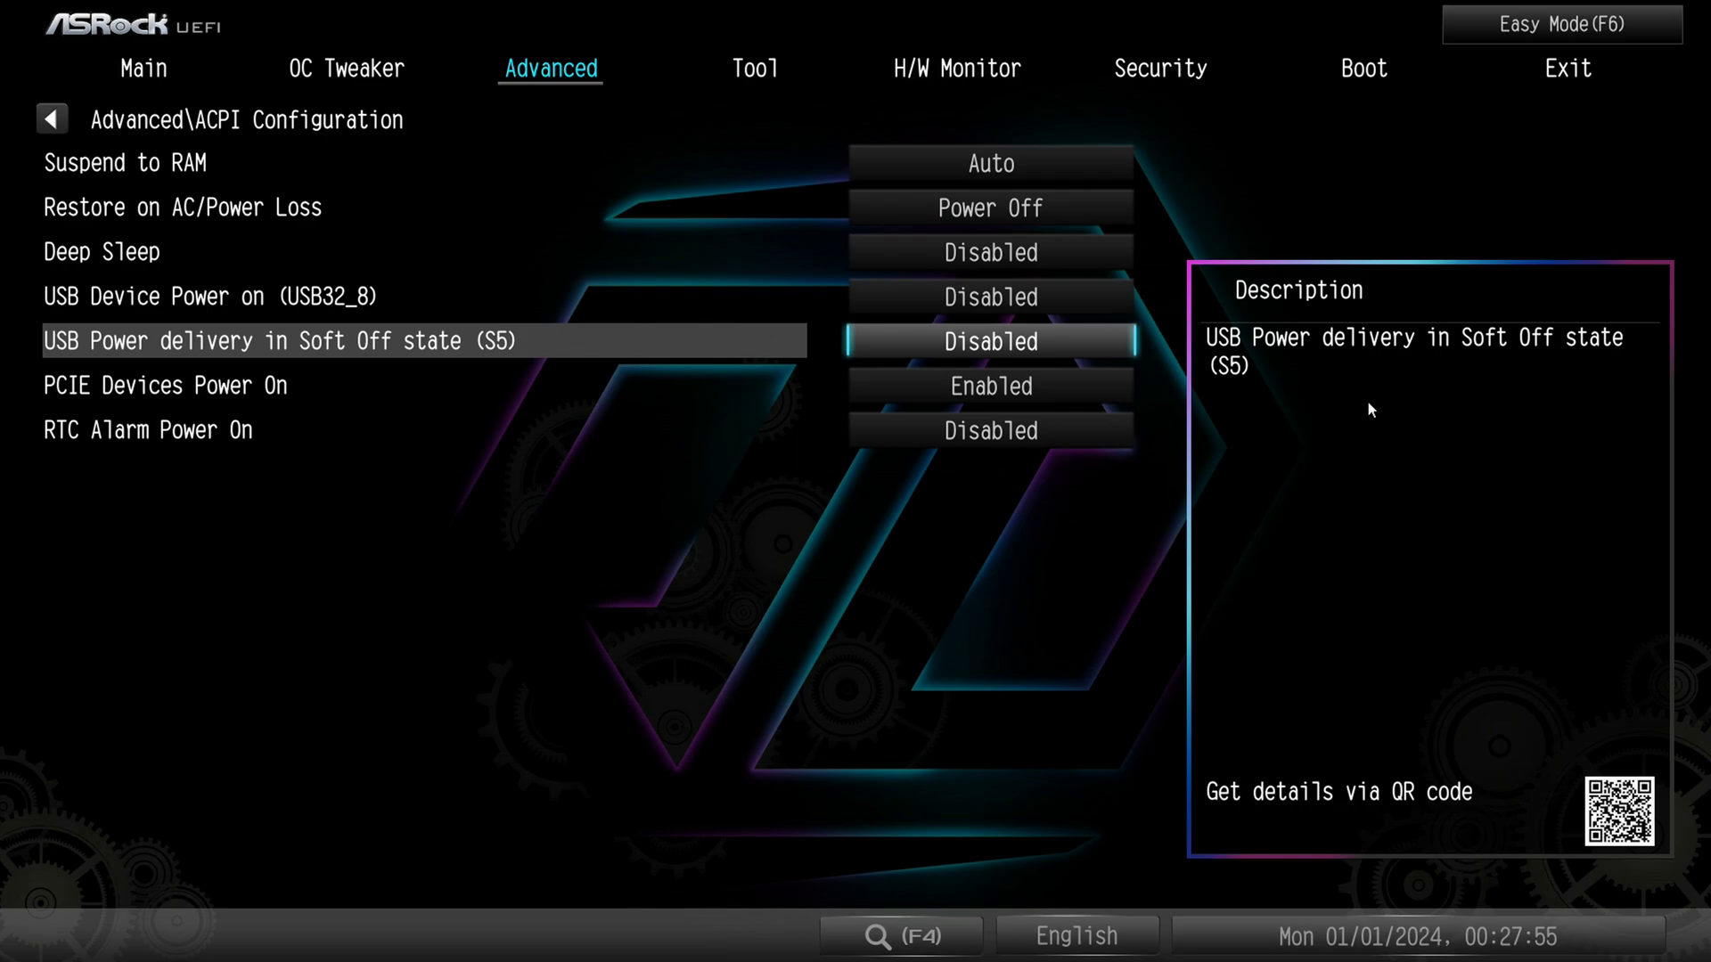
{"action": "key", "text": "up"}
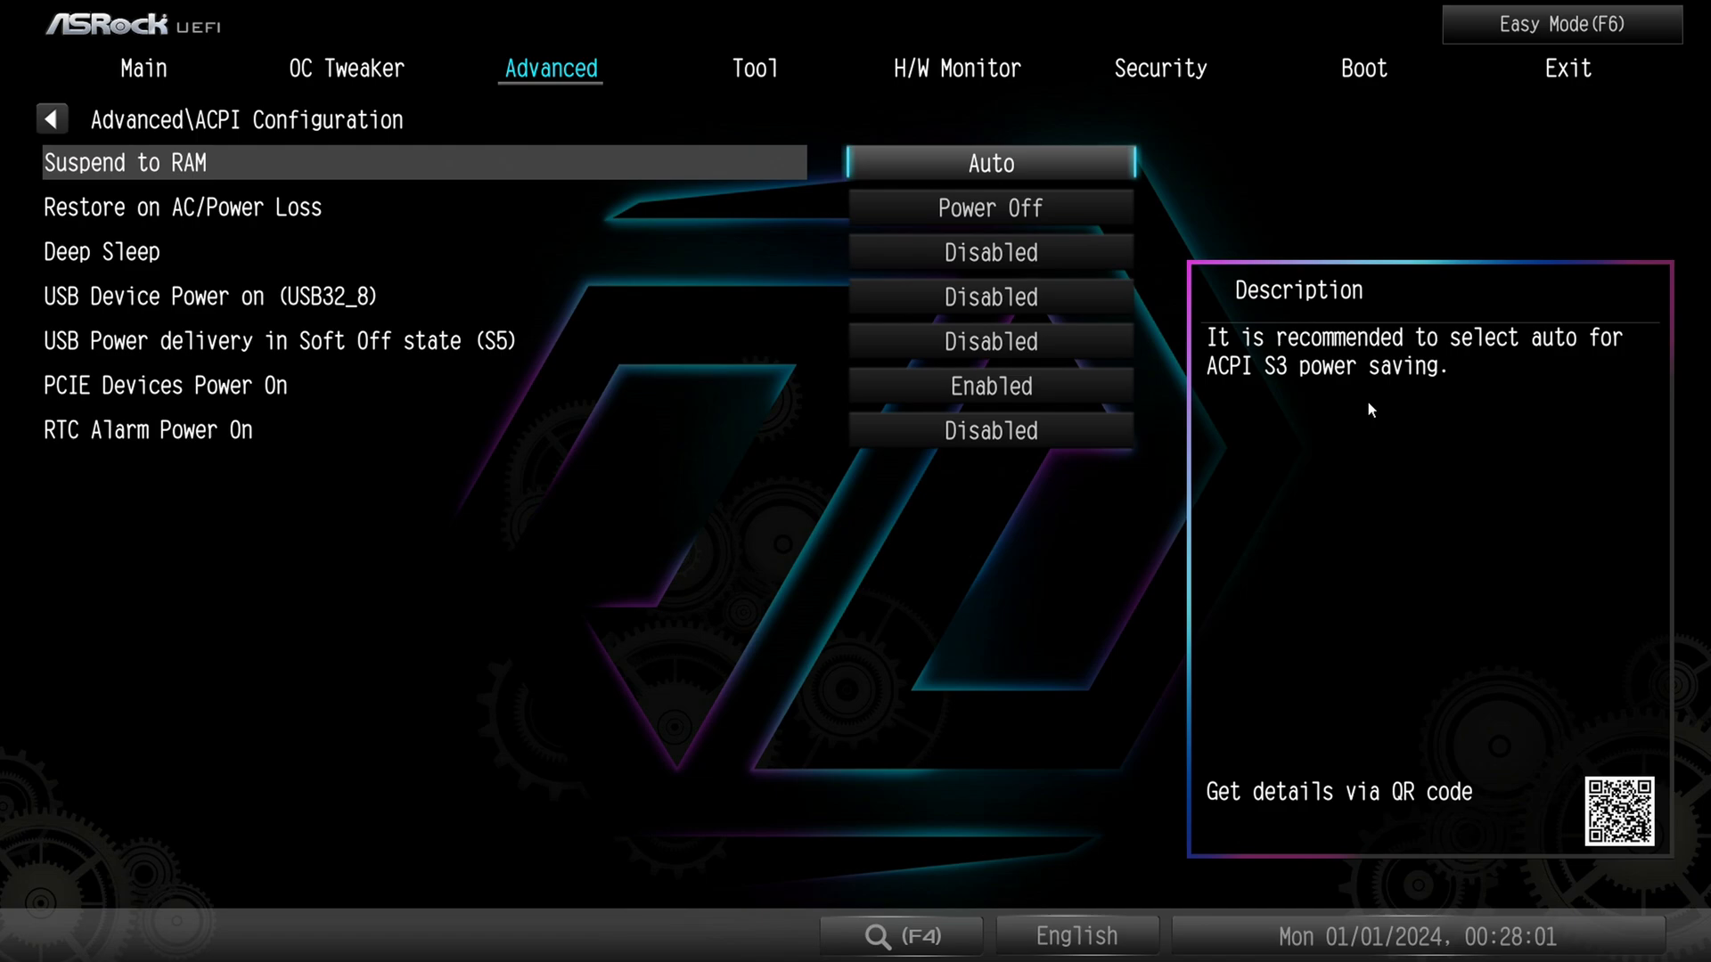
{"action": "key", "text": "down"}
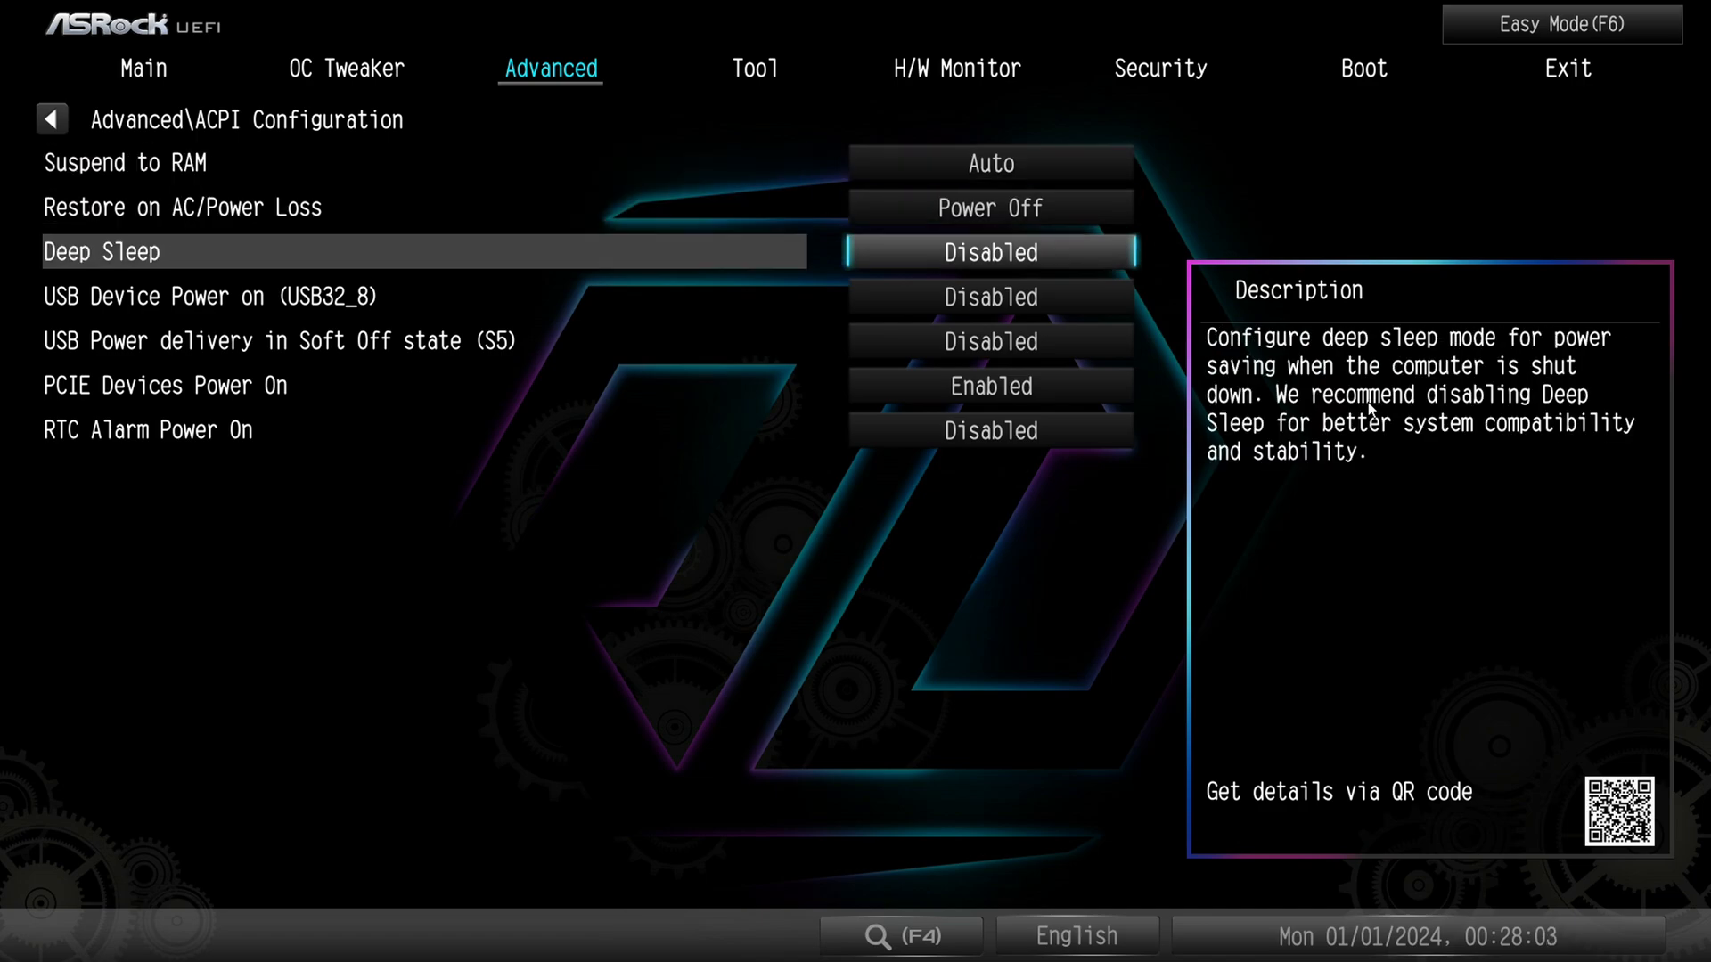
{"action": "key", "text": "down"}
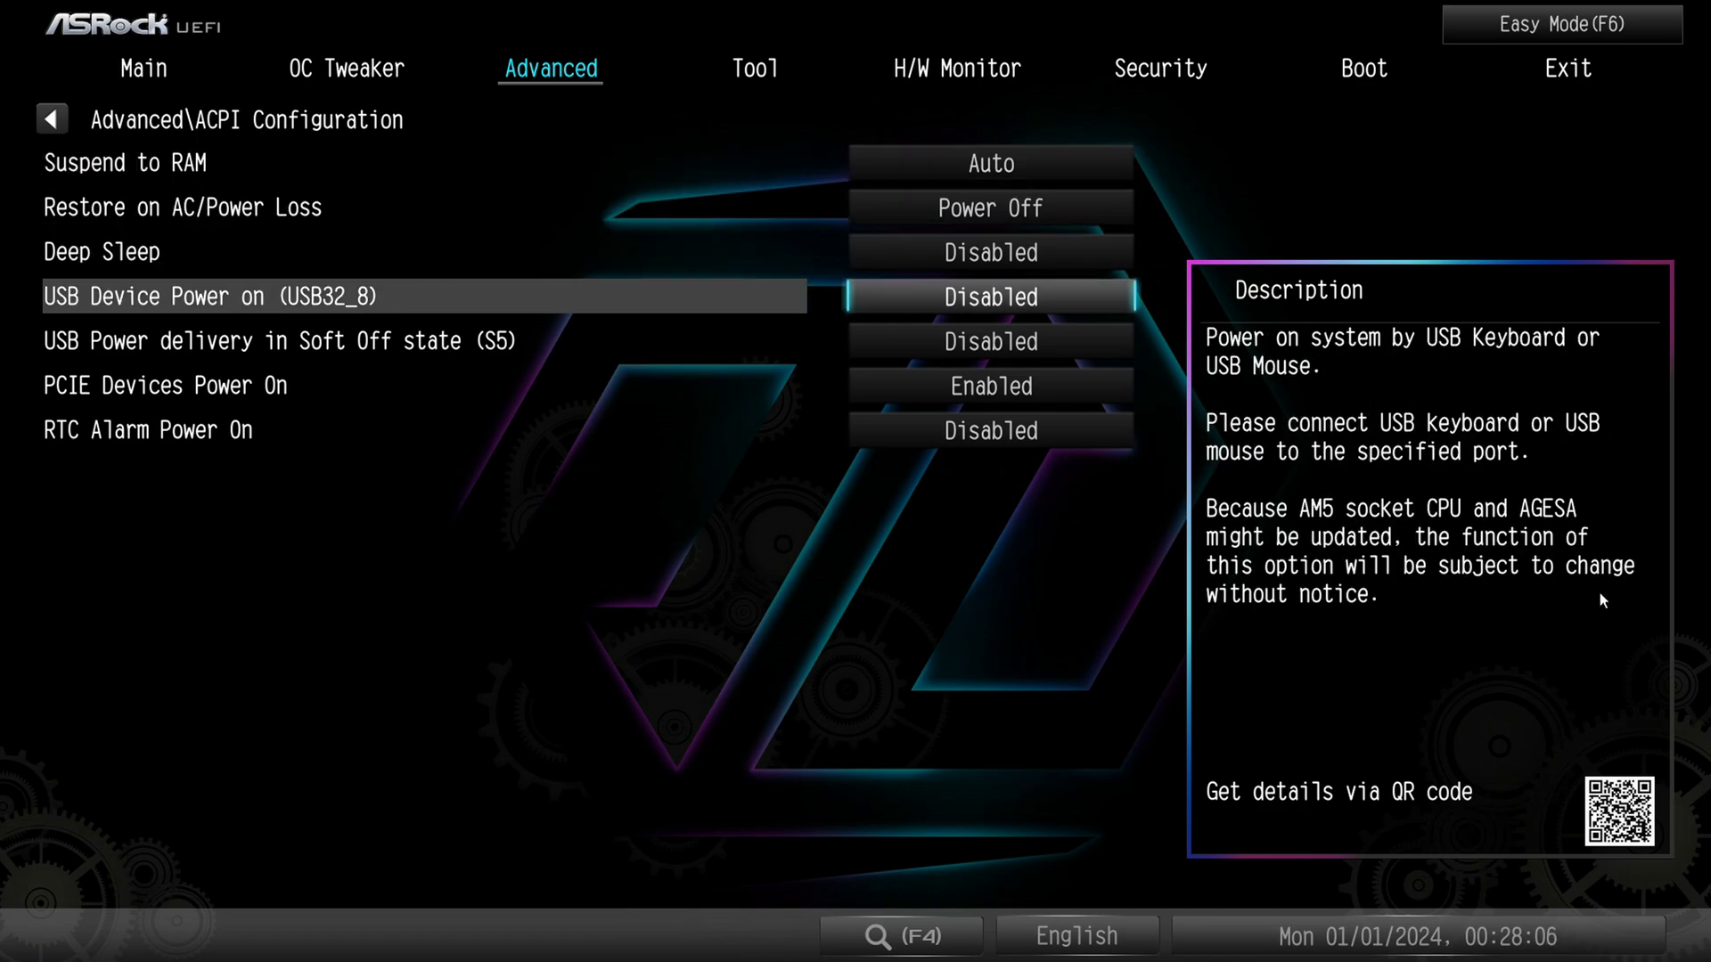
{"action": "mouse_move", "coordinate": [1661, 238]}
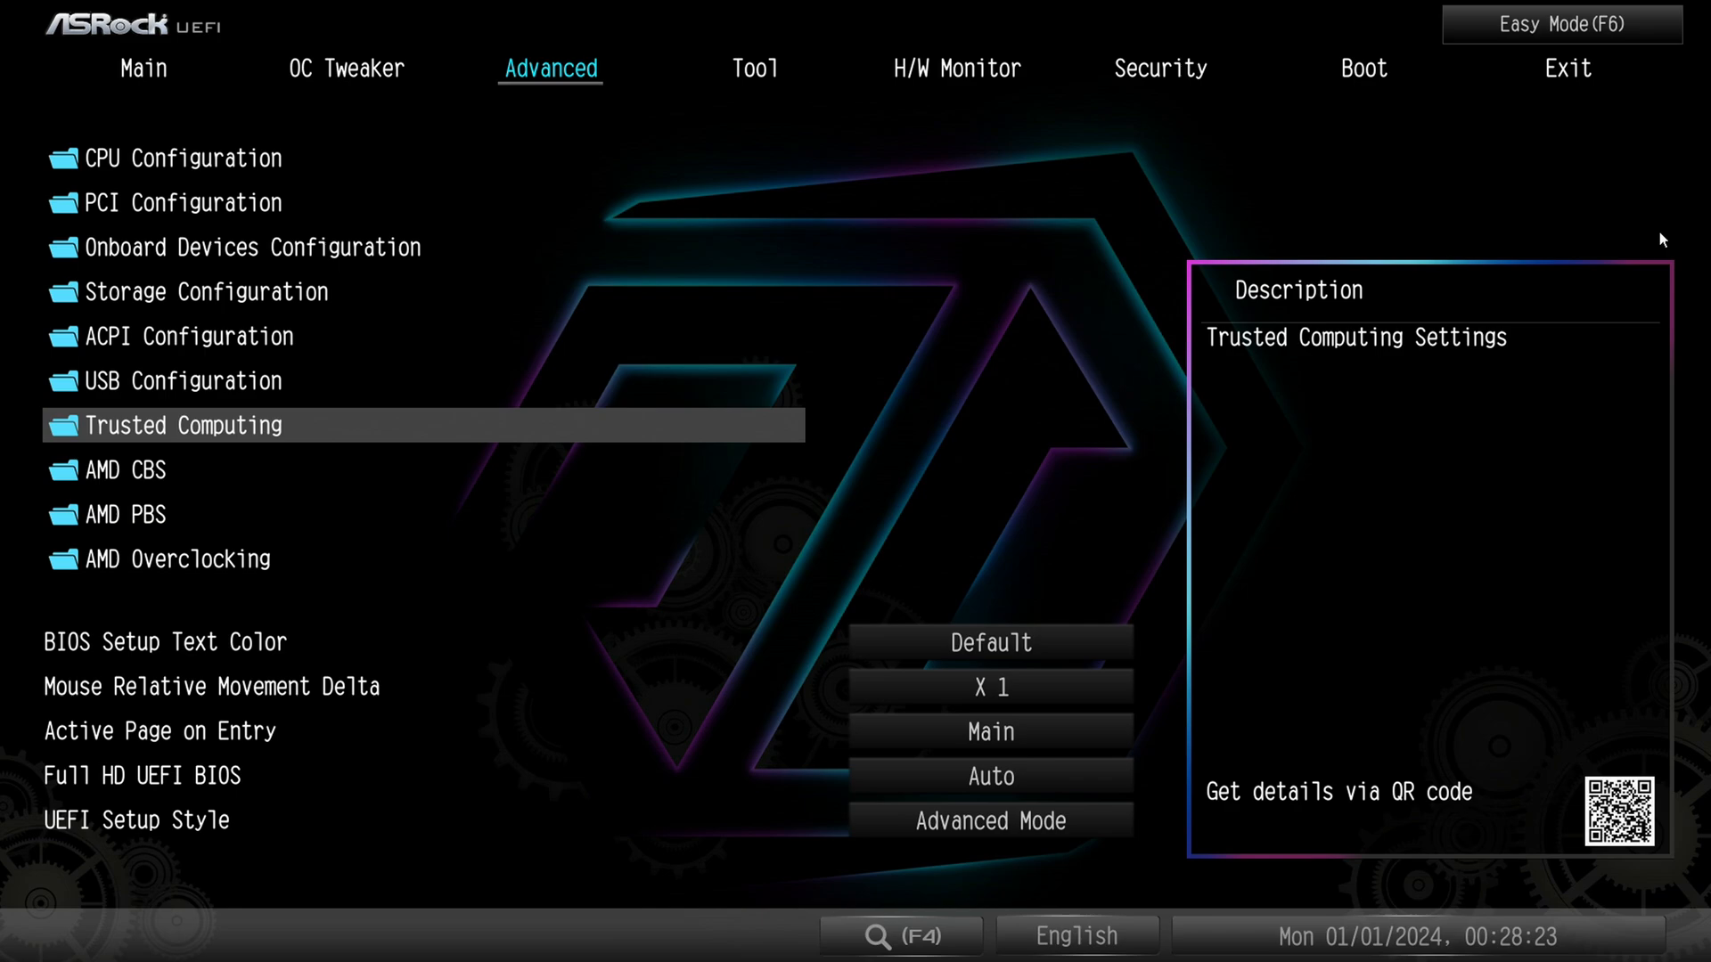
{"action": "left_click", "coordinate": [181, 424]}
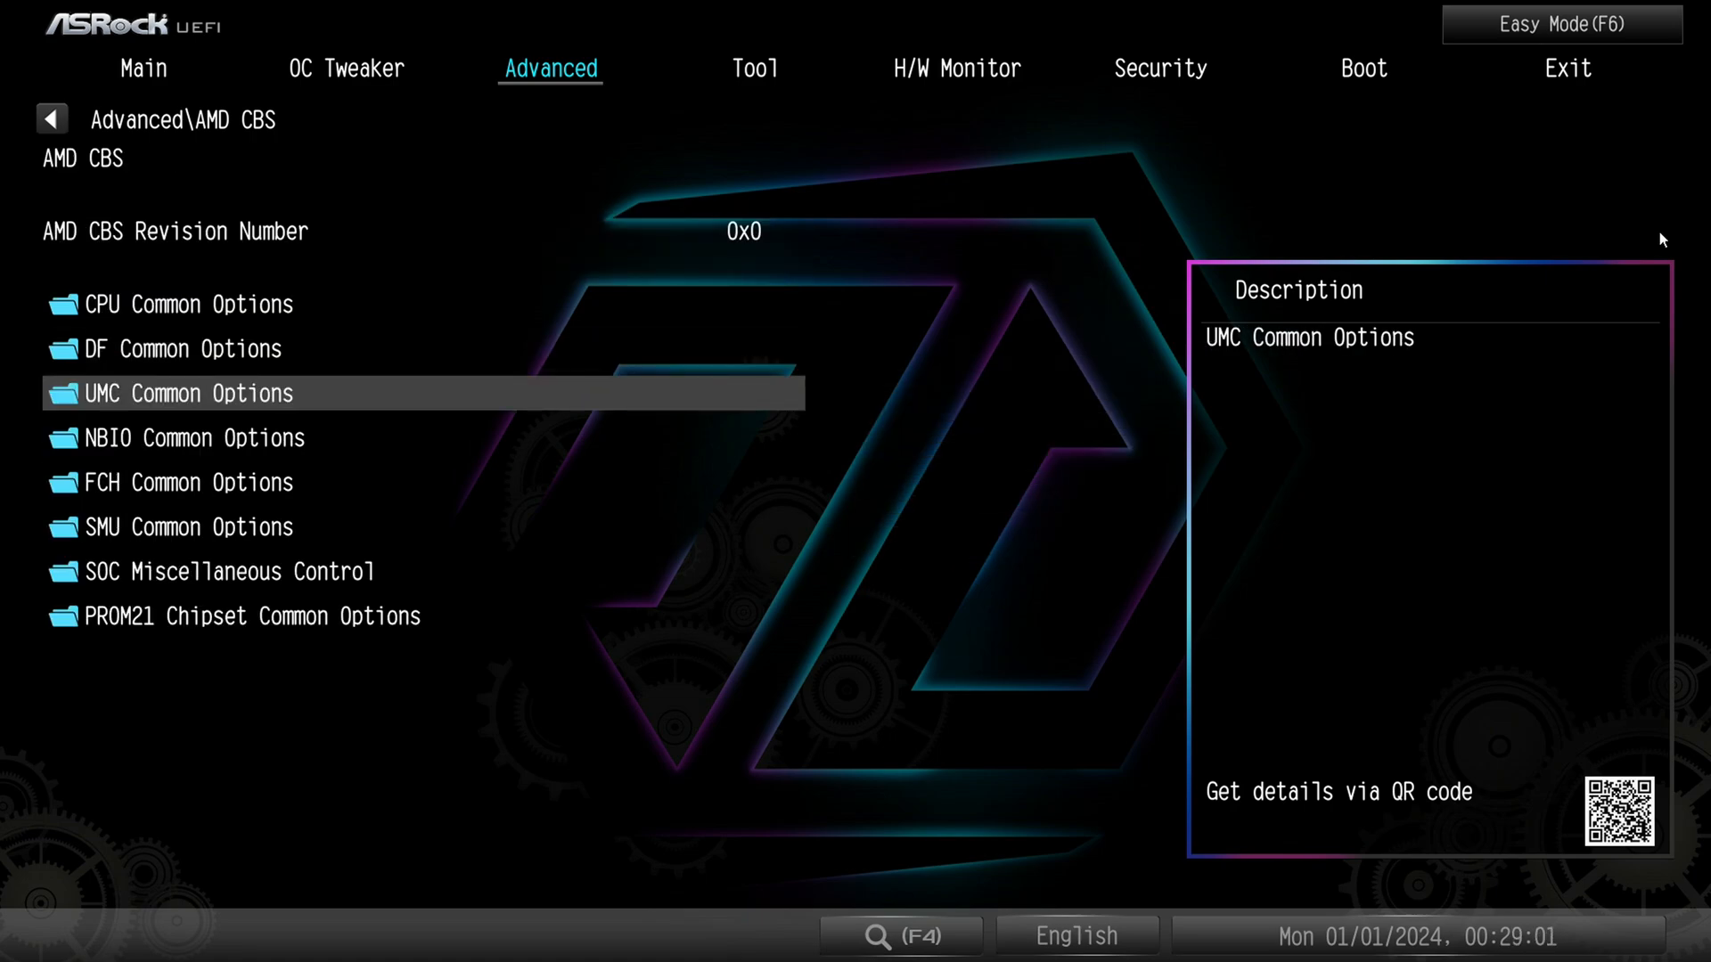
Enter AMD PBS, check DF and NBIO Common Options, and move between the top menu tabs
{"action": "left_click", "coordinate": [188, 393]}
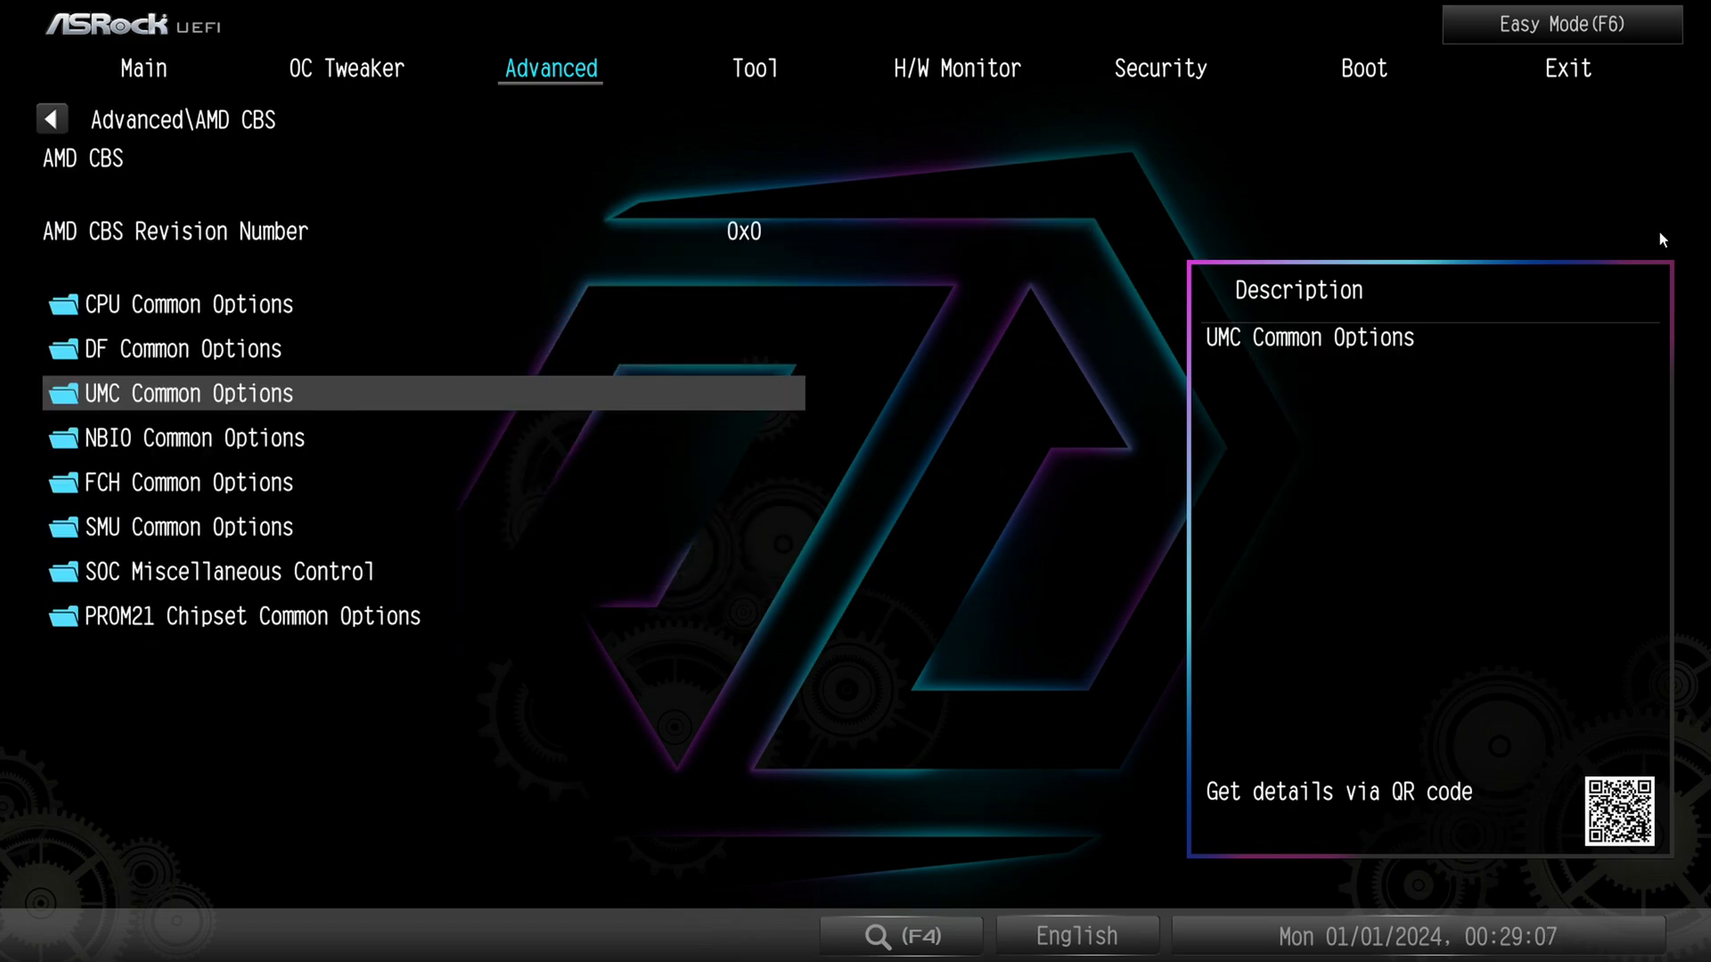
{"action": "key", "text": "Up"}
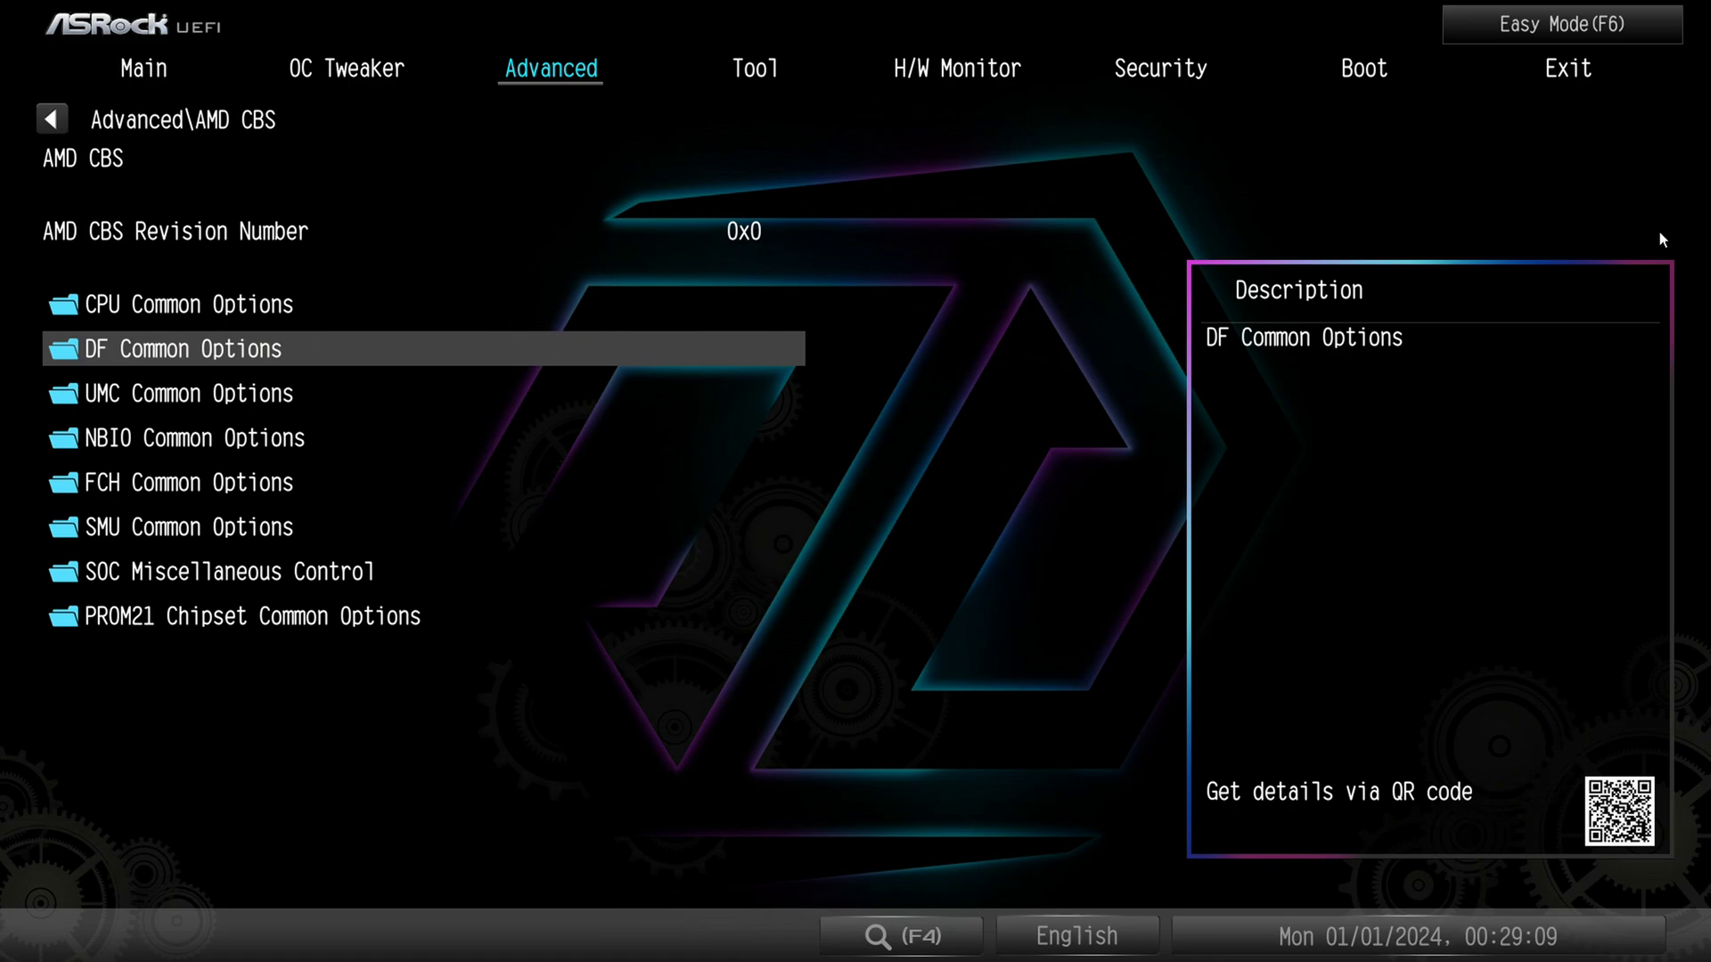
{"action": "key", "text": "Down"}
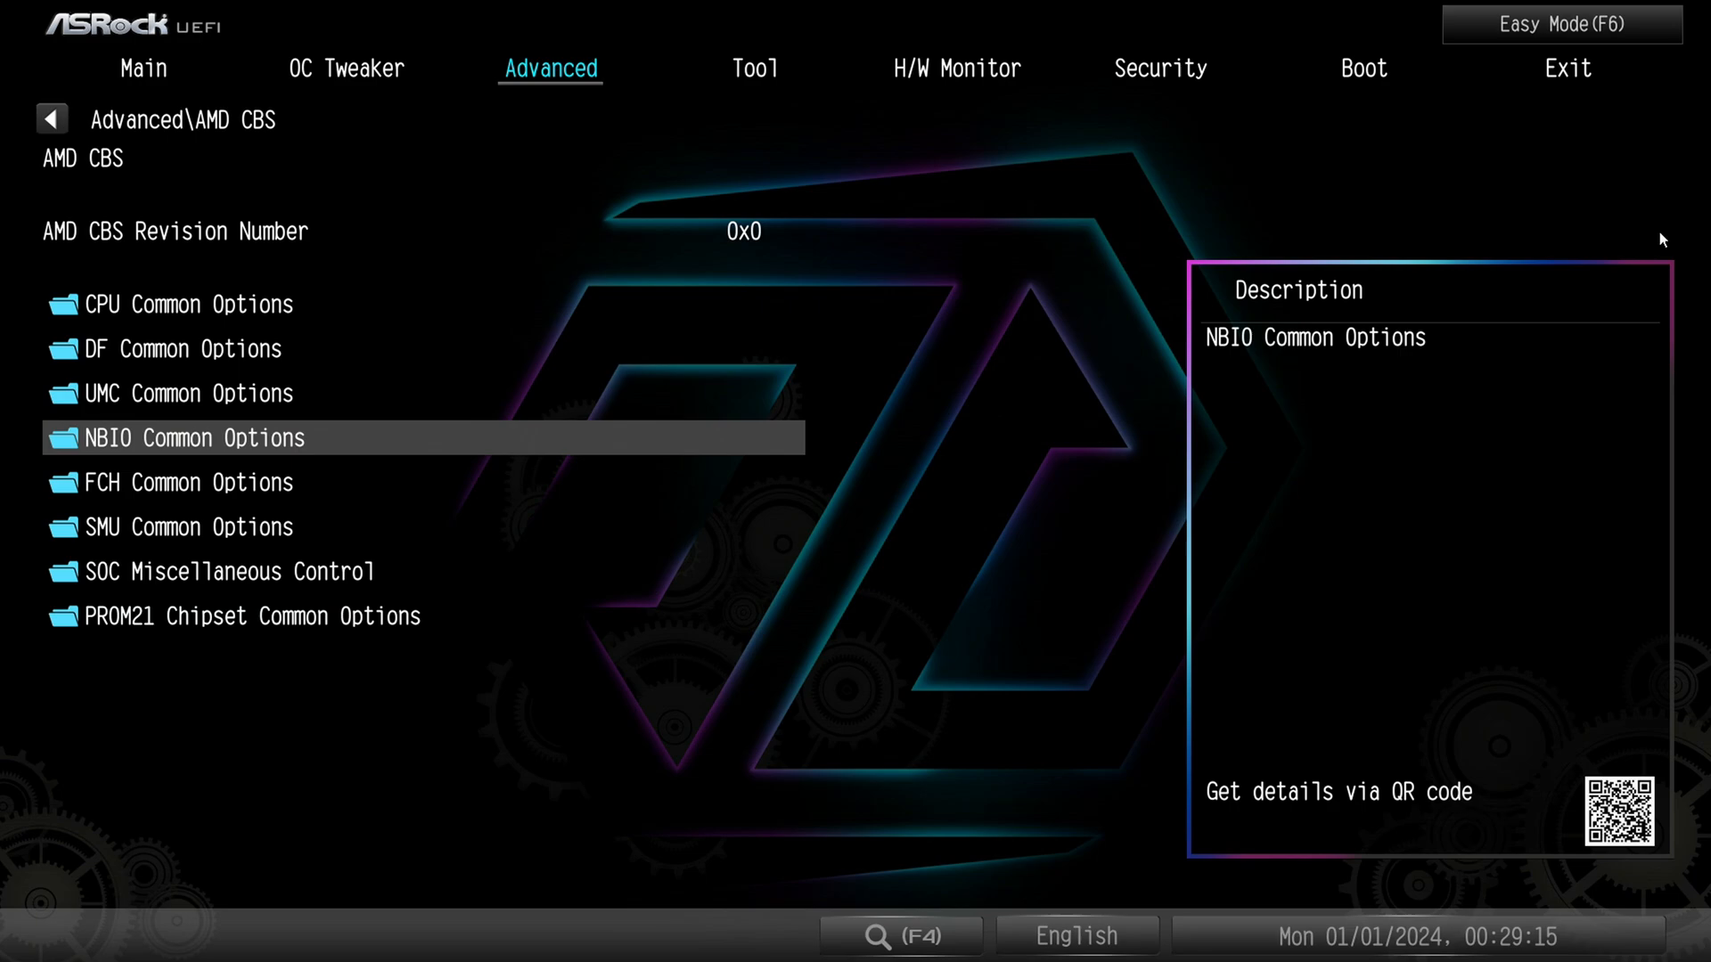
{"action": "left_click", "coordinate": [346, 67]}
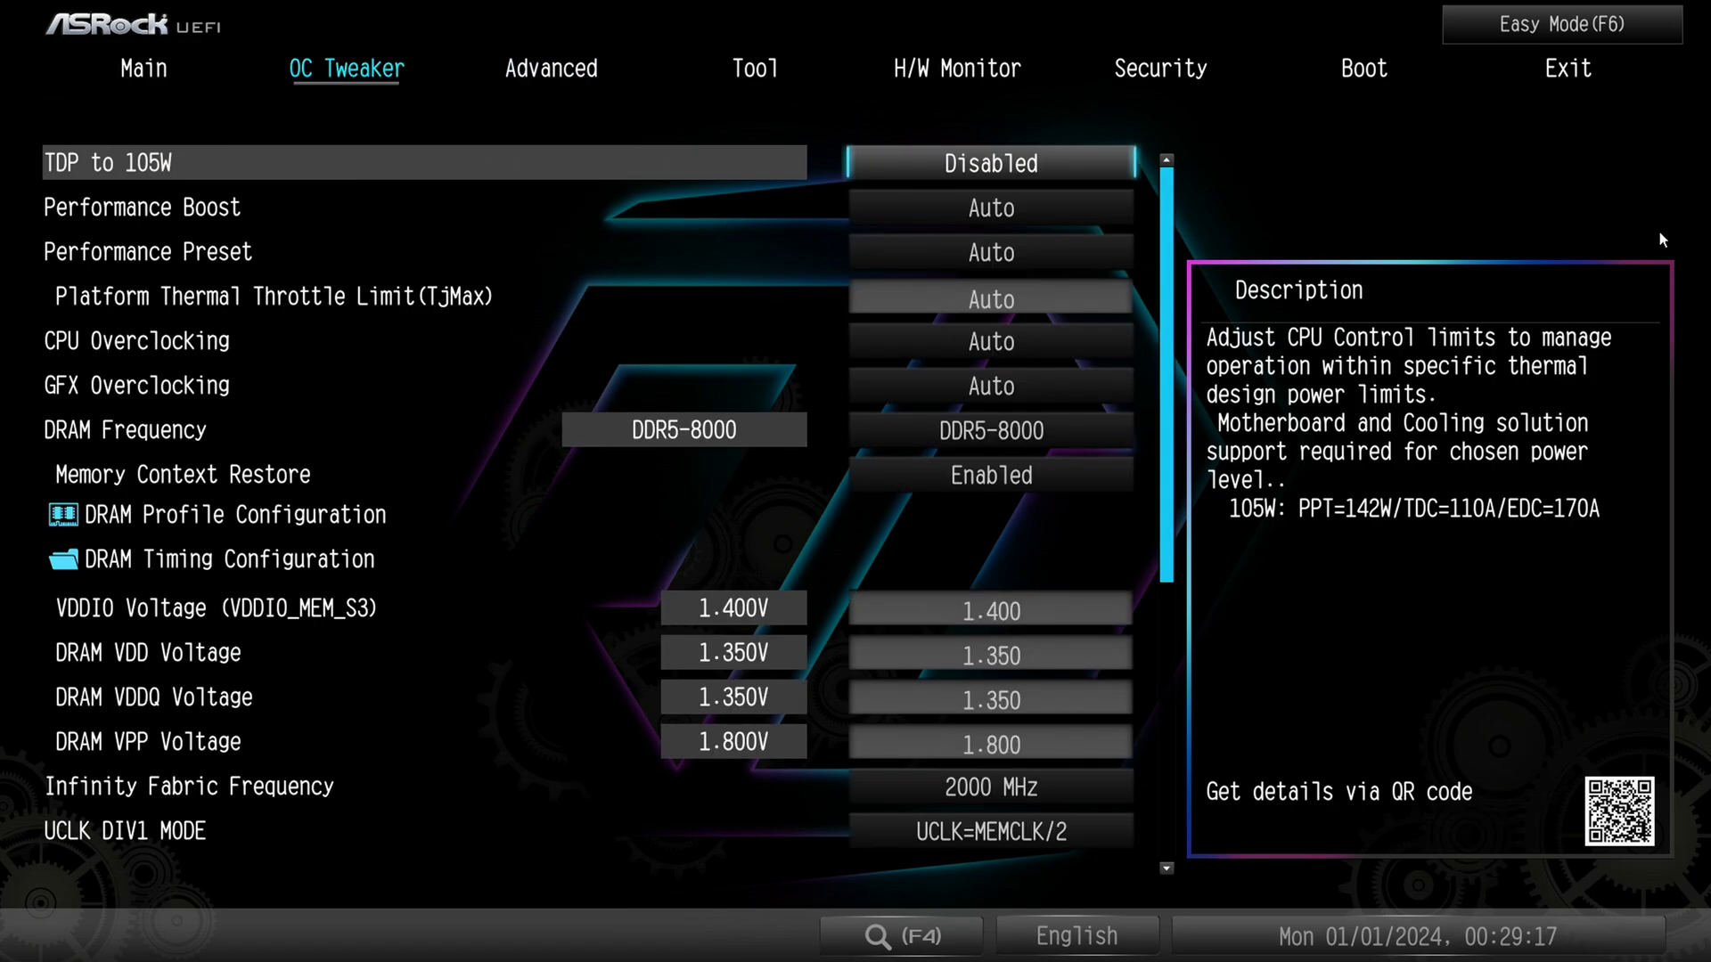
{"action": "left_click", "coordinate": [551, 69]}
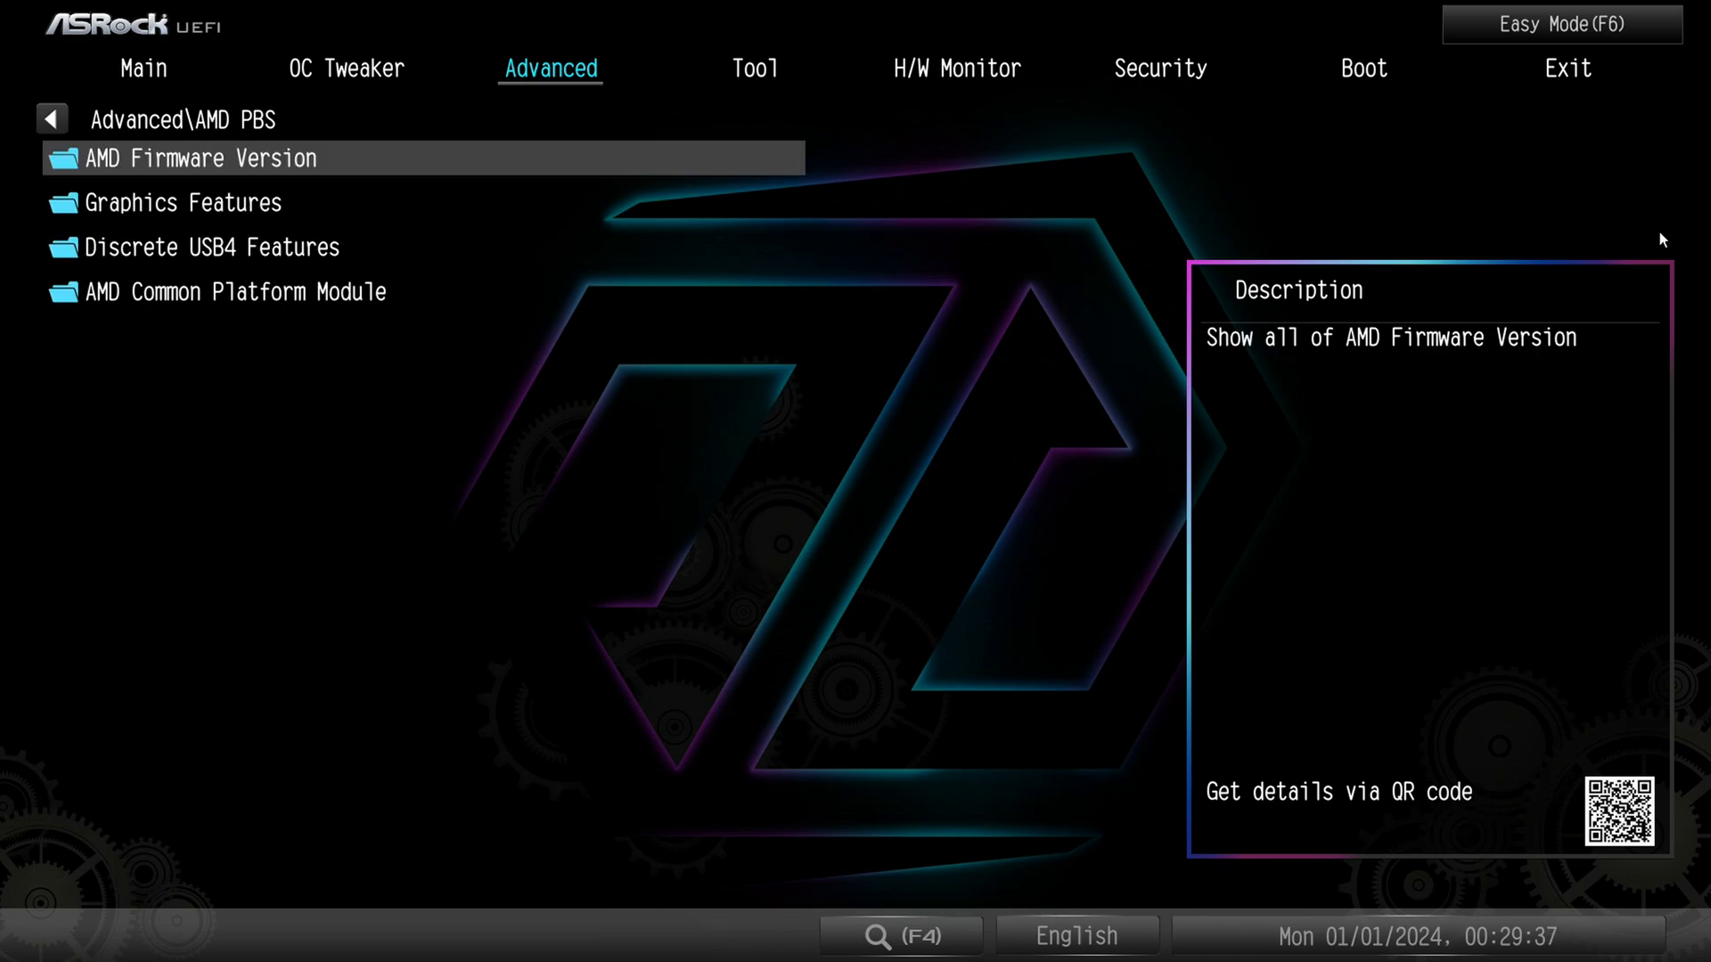
{"action": "left_click", "coordinate": [184, 203]}
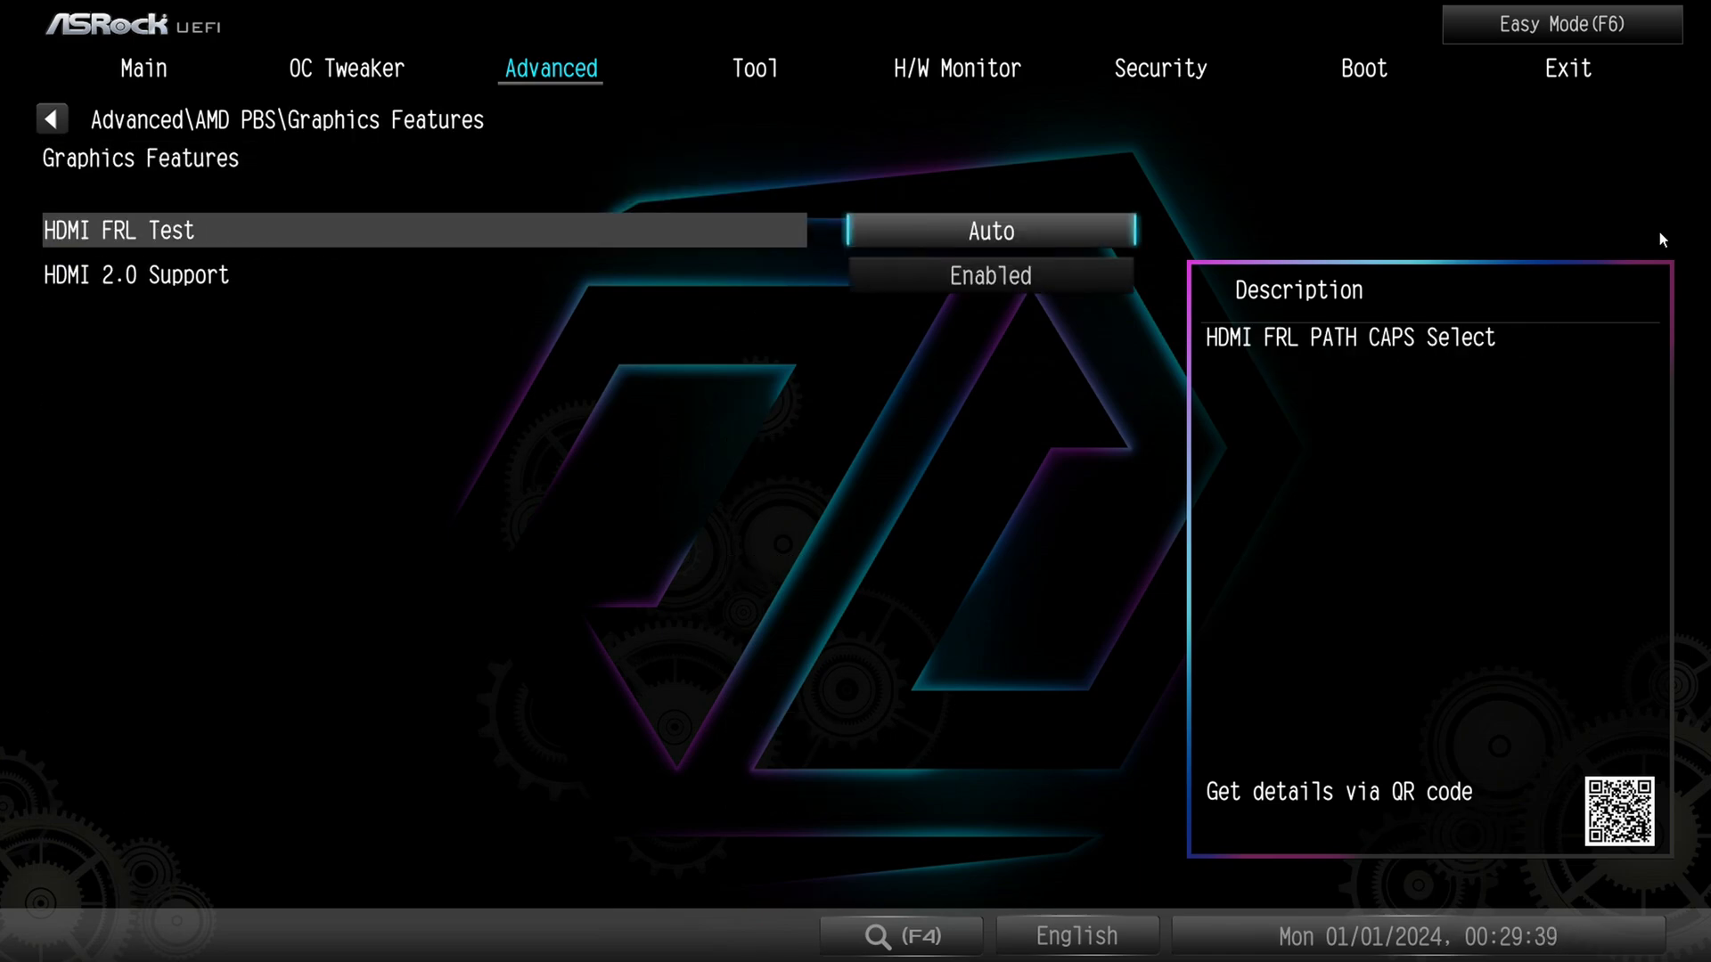
{"action": "key", "text": "Down"}
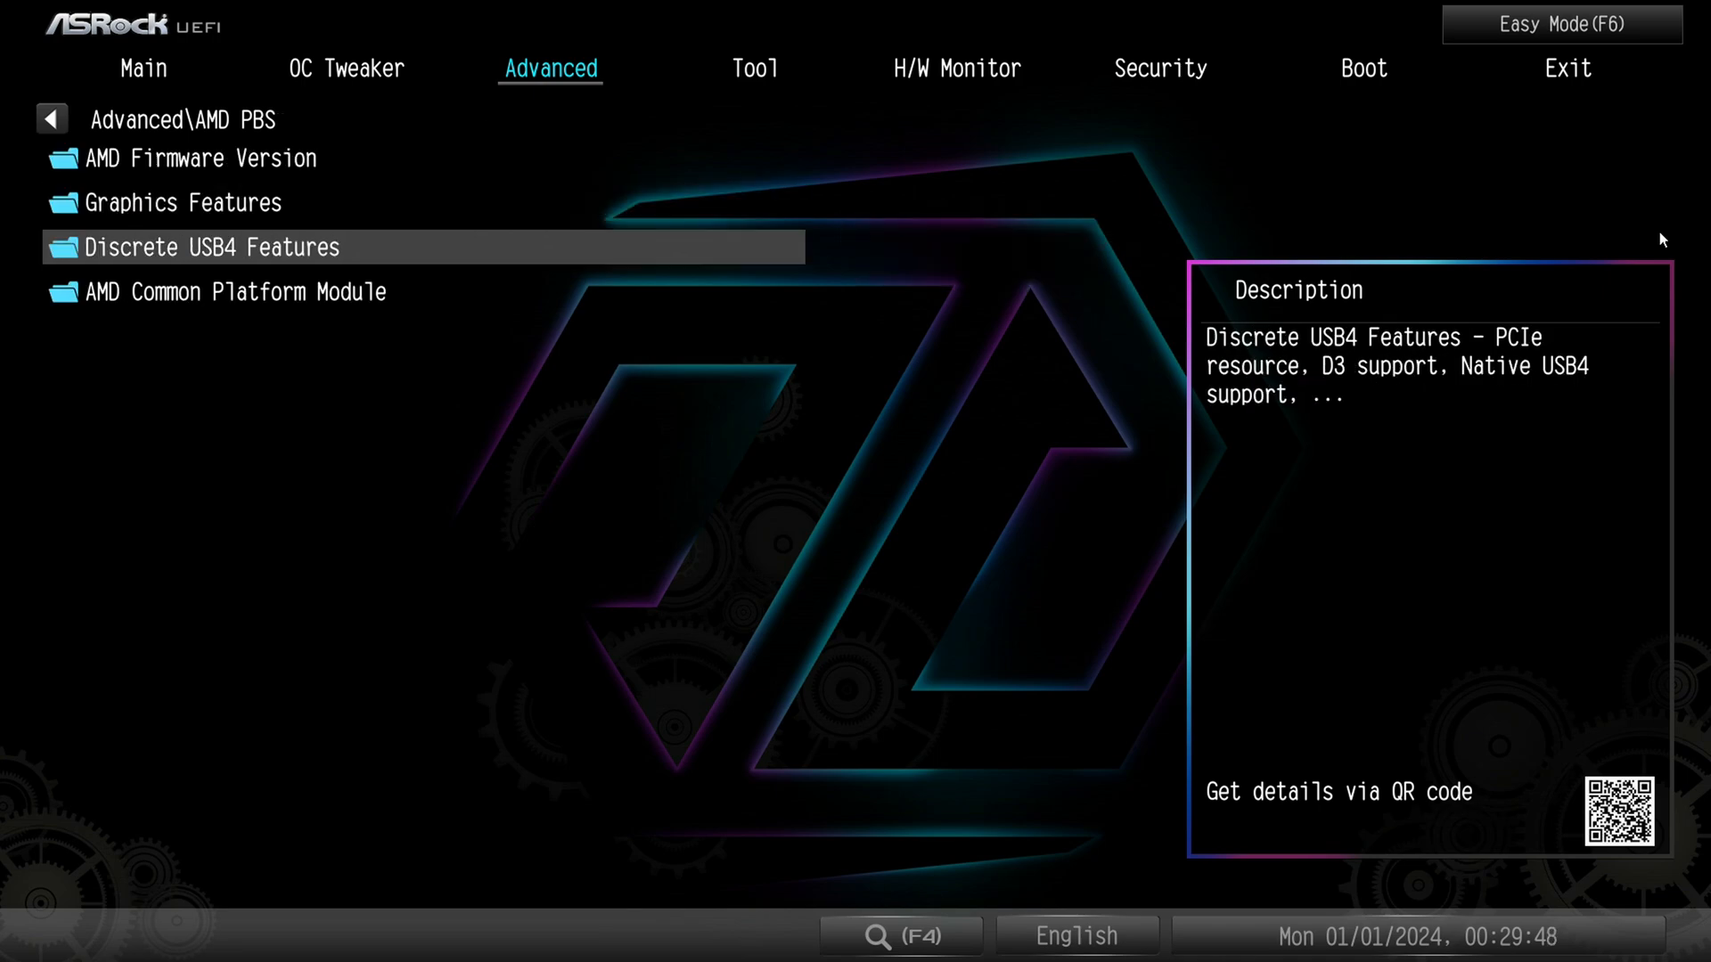
{"action": "left_click", "coordinate": [213, 248]}
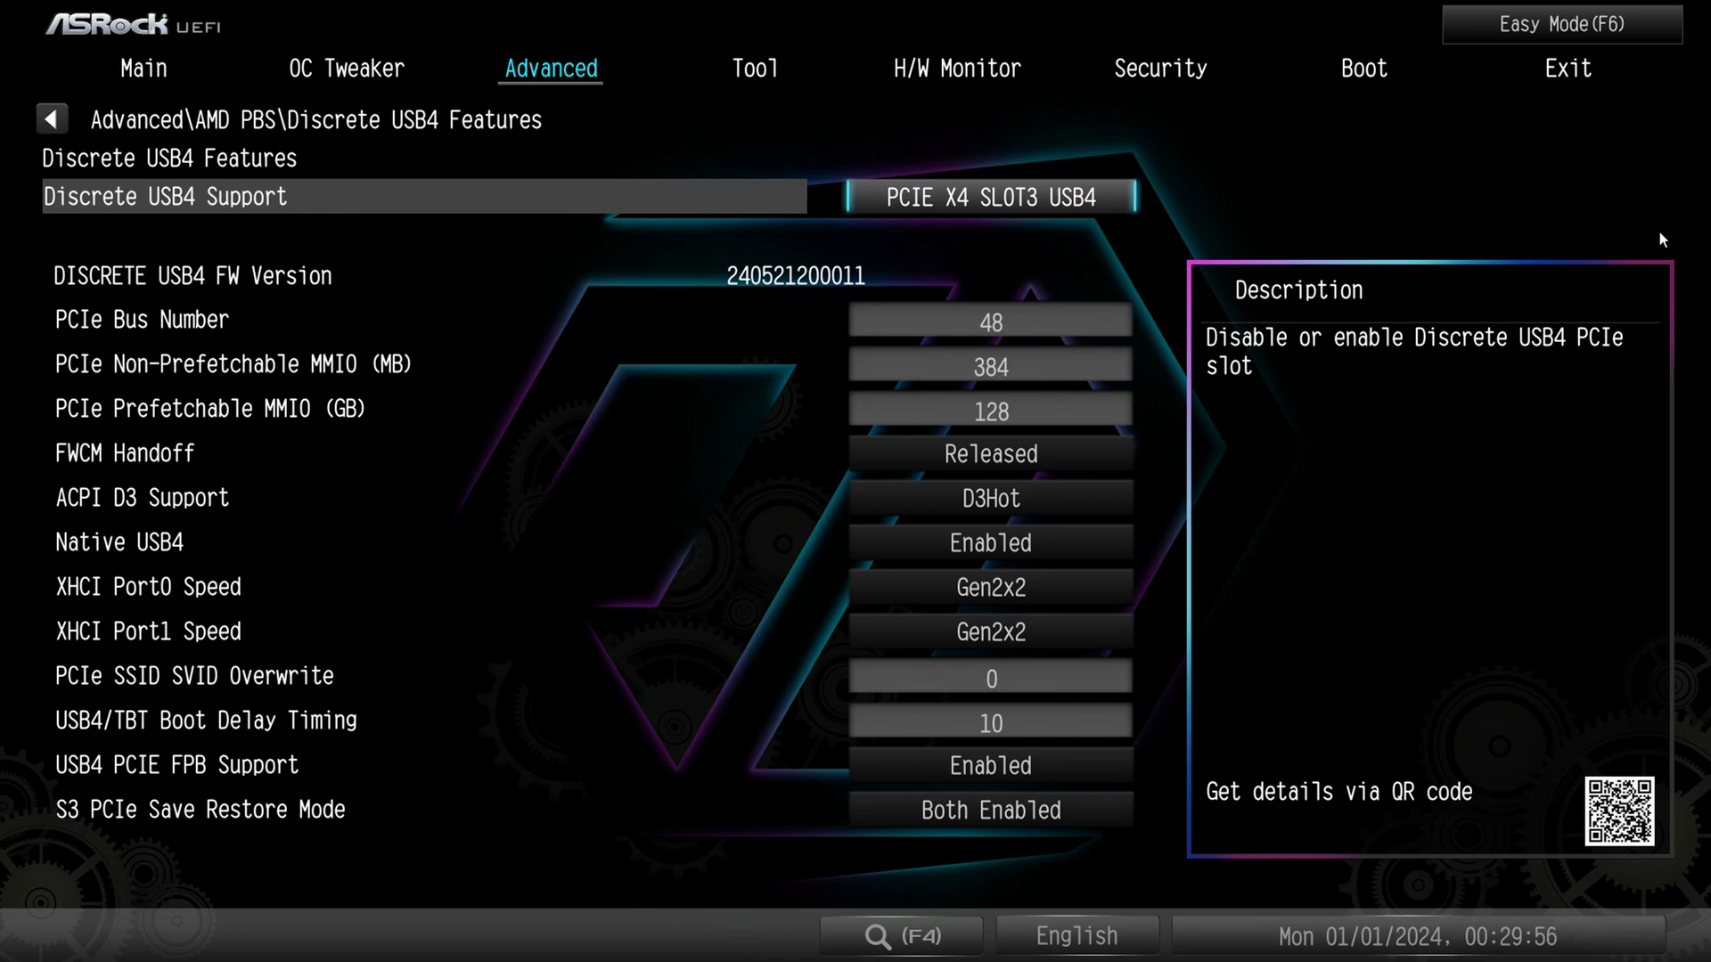
{"action": "left_click", "coordinate": [988, 196]}
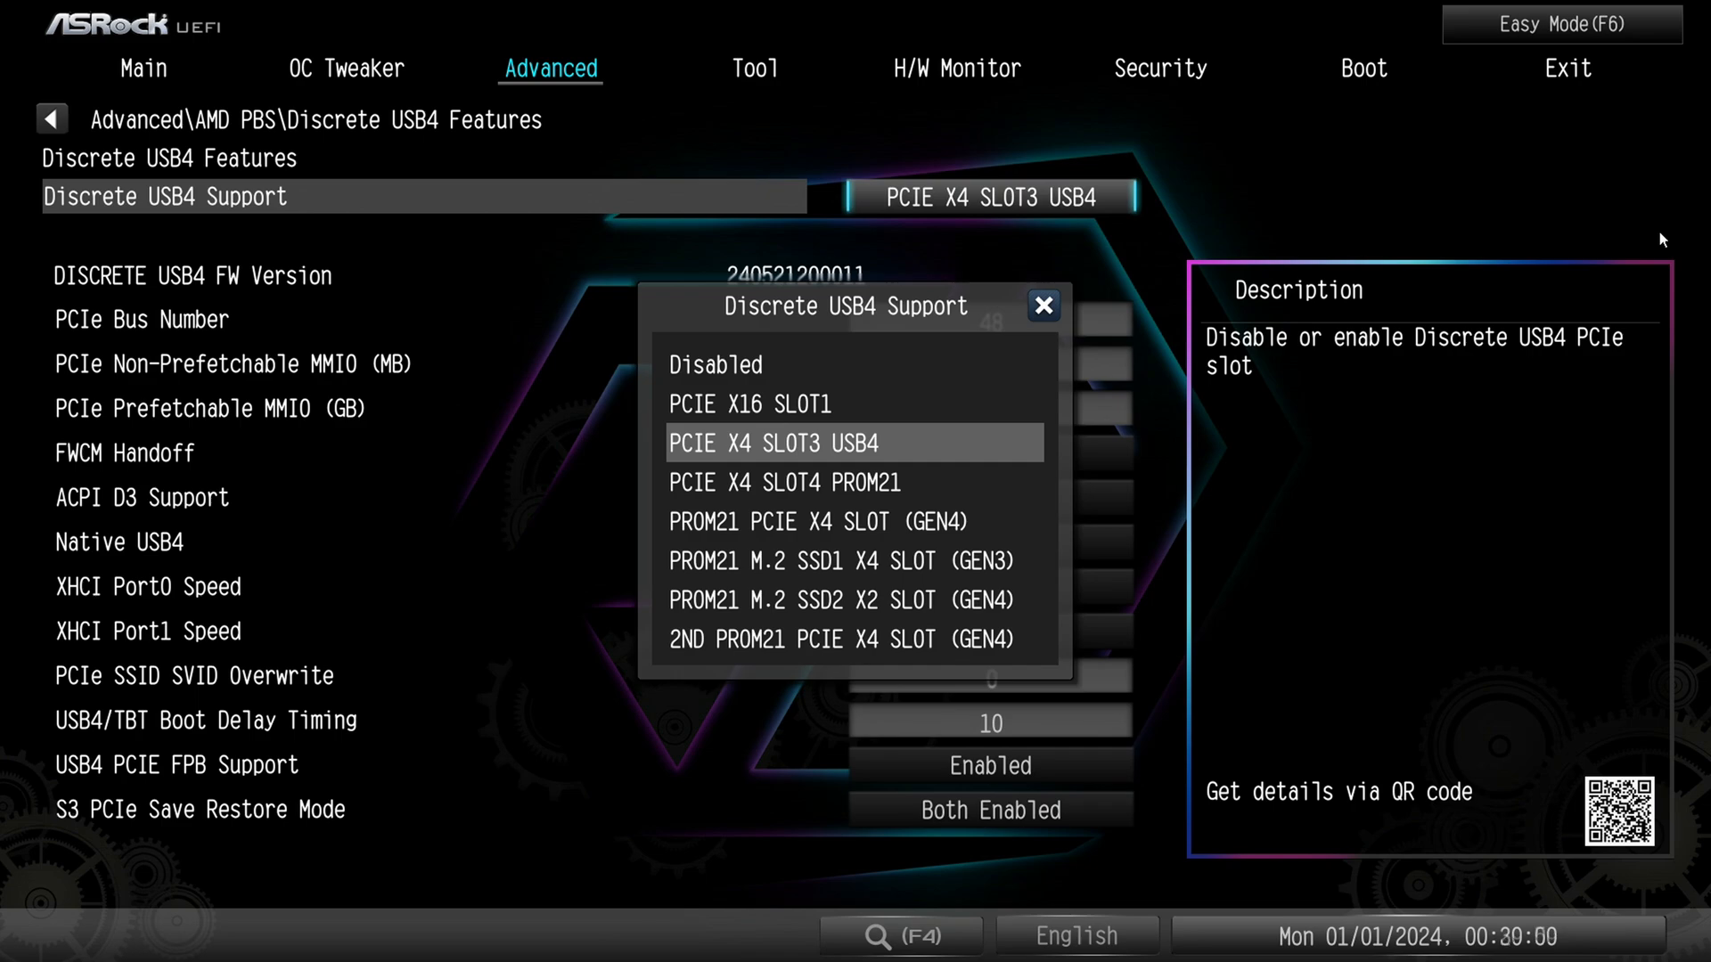
{"action": "left_click", "coordinate": [855, 443]}
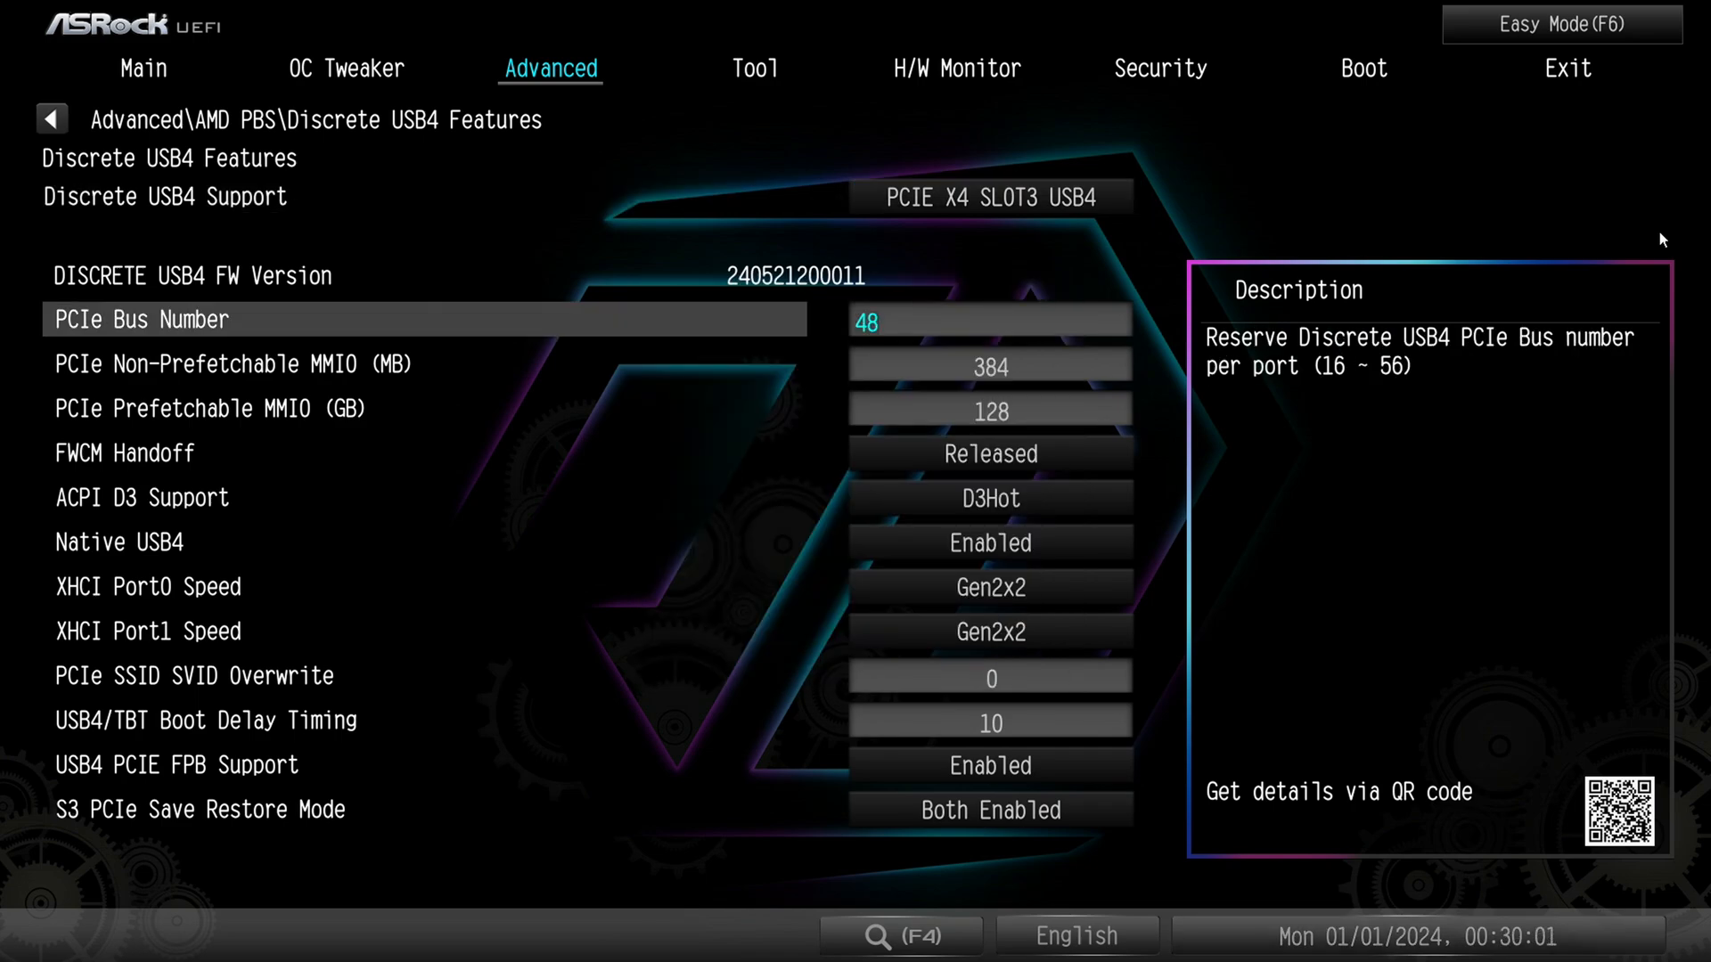
{"action": "key", "text": "up"}
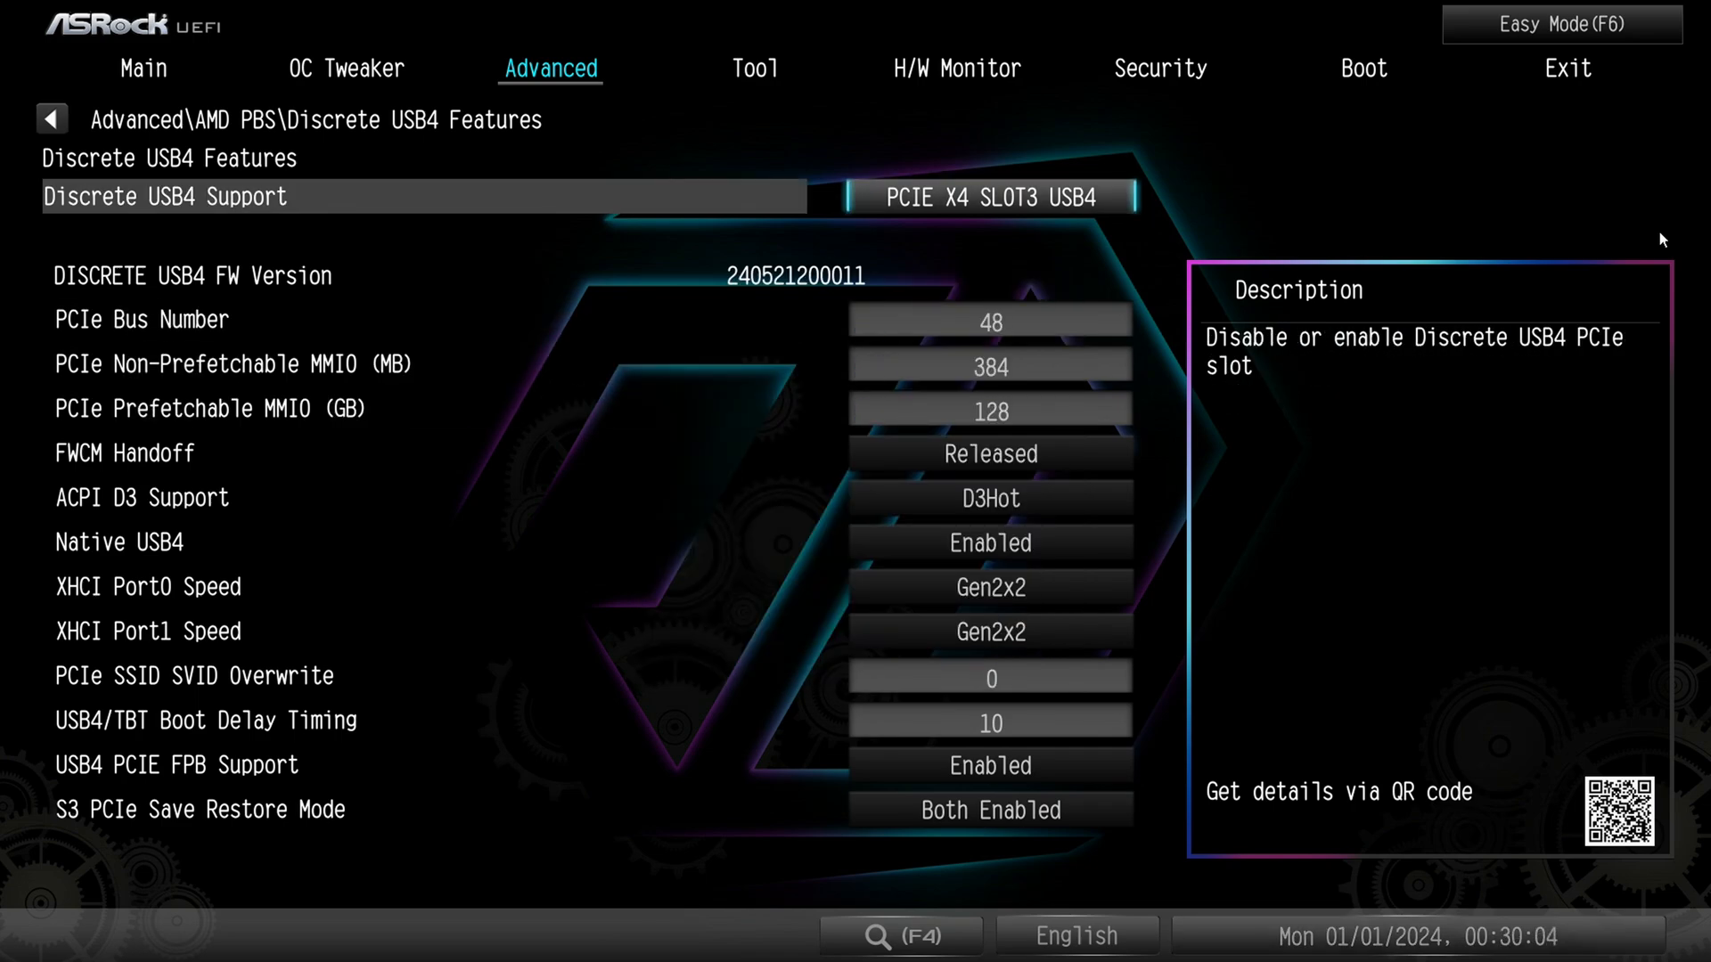
{"action": "left_click", "coordinate": [52, 118]}
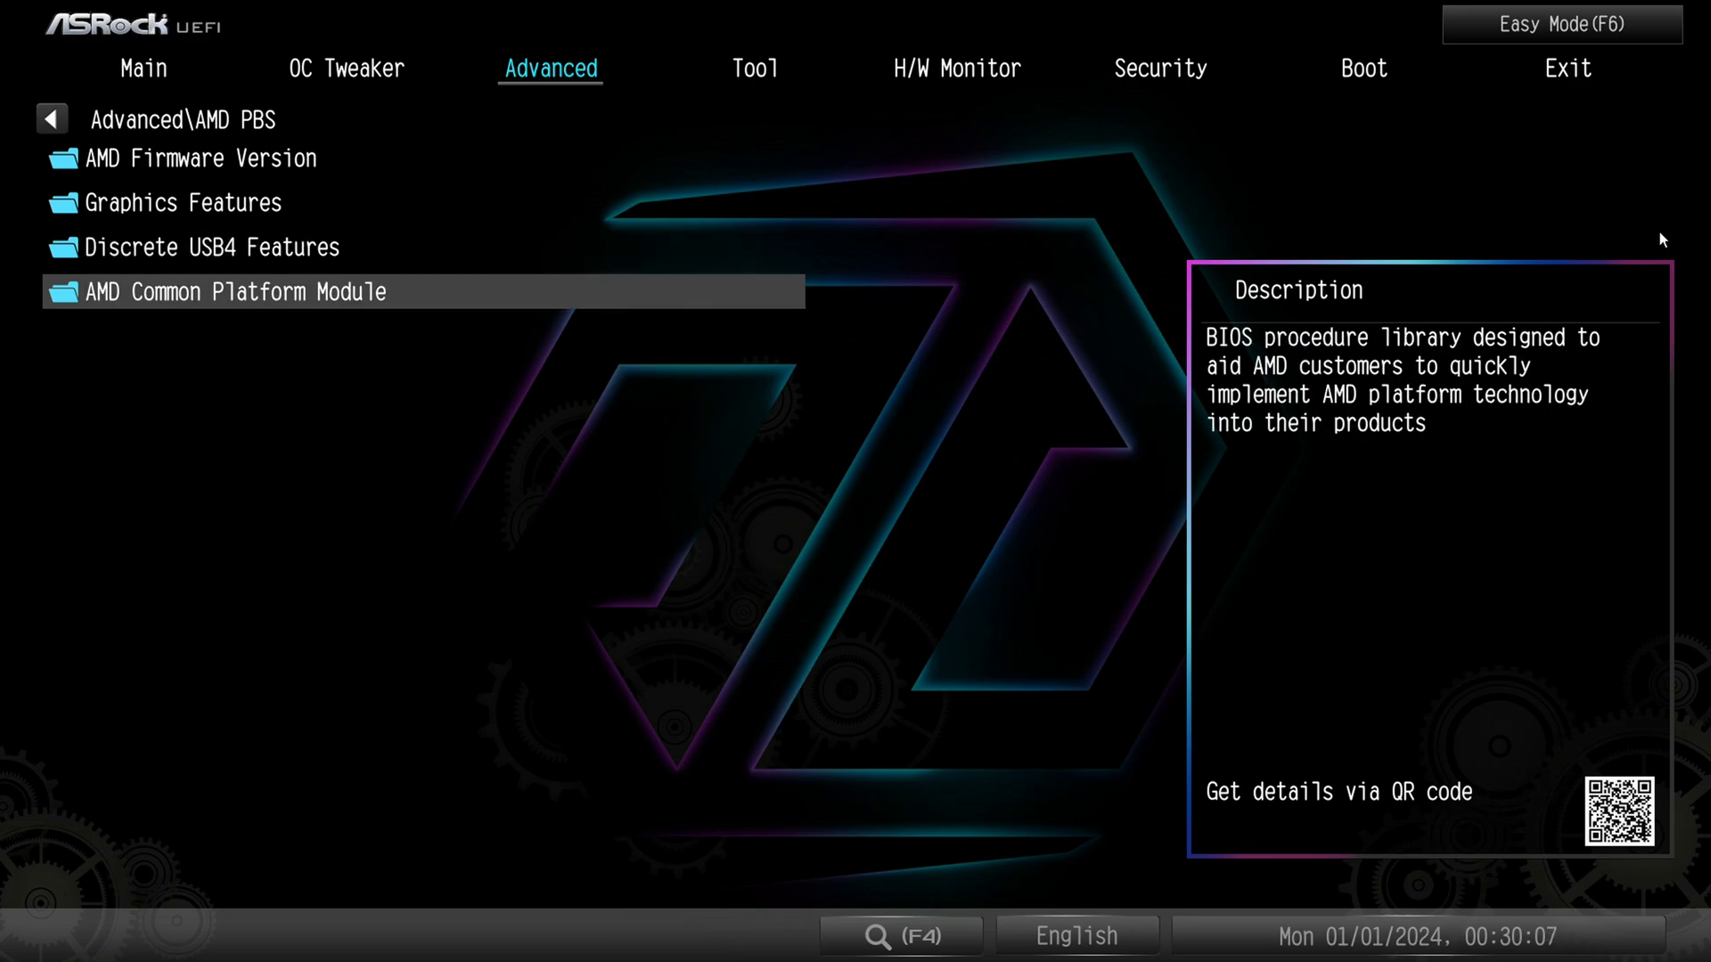
Open AMD Common Platform Module and review PCIe x16 and Chipset Link Speed settings
{"action": "left_click", "coordinate": [233, 291]}
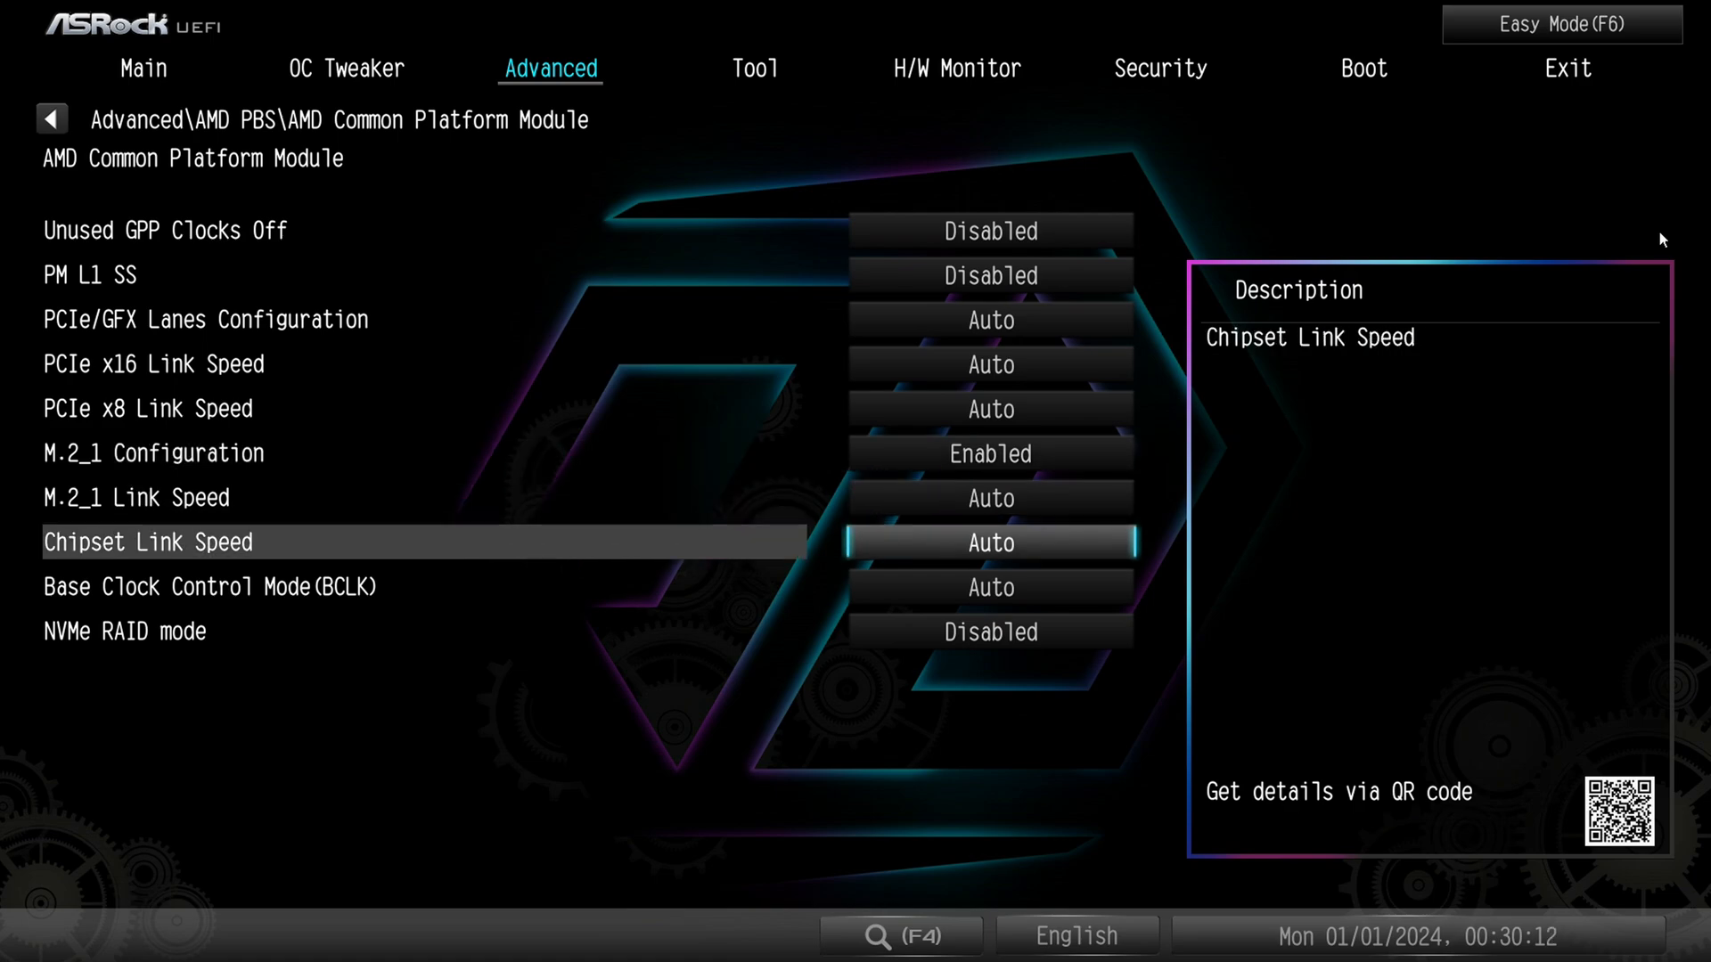
{"action": "key", "text": "up"}
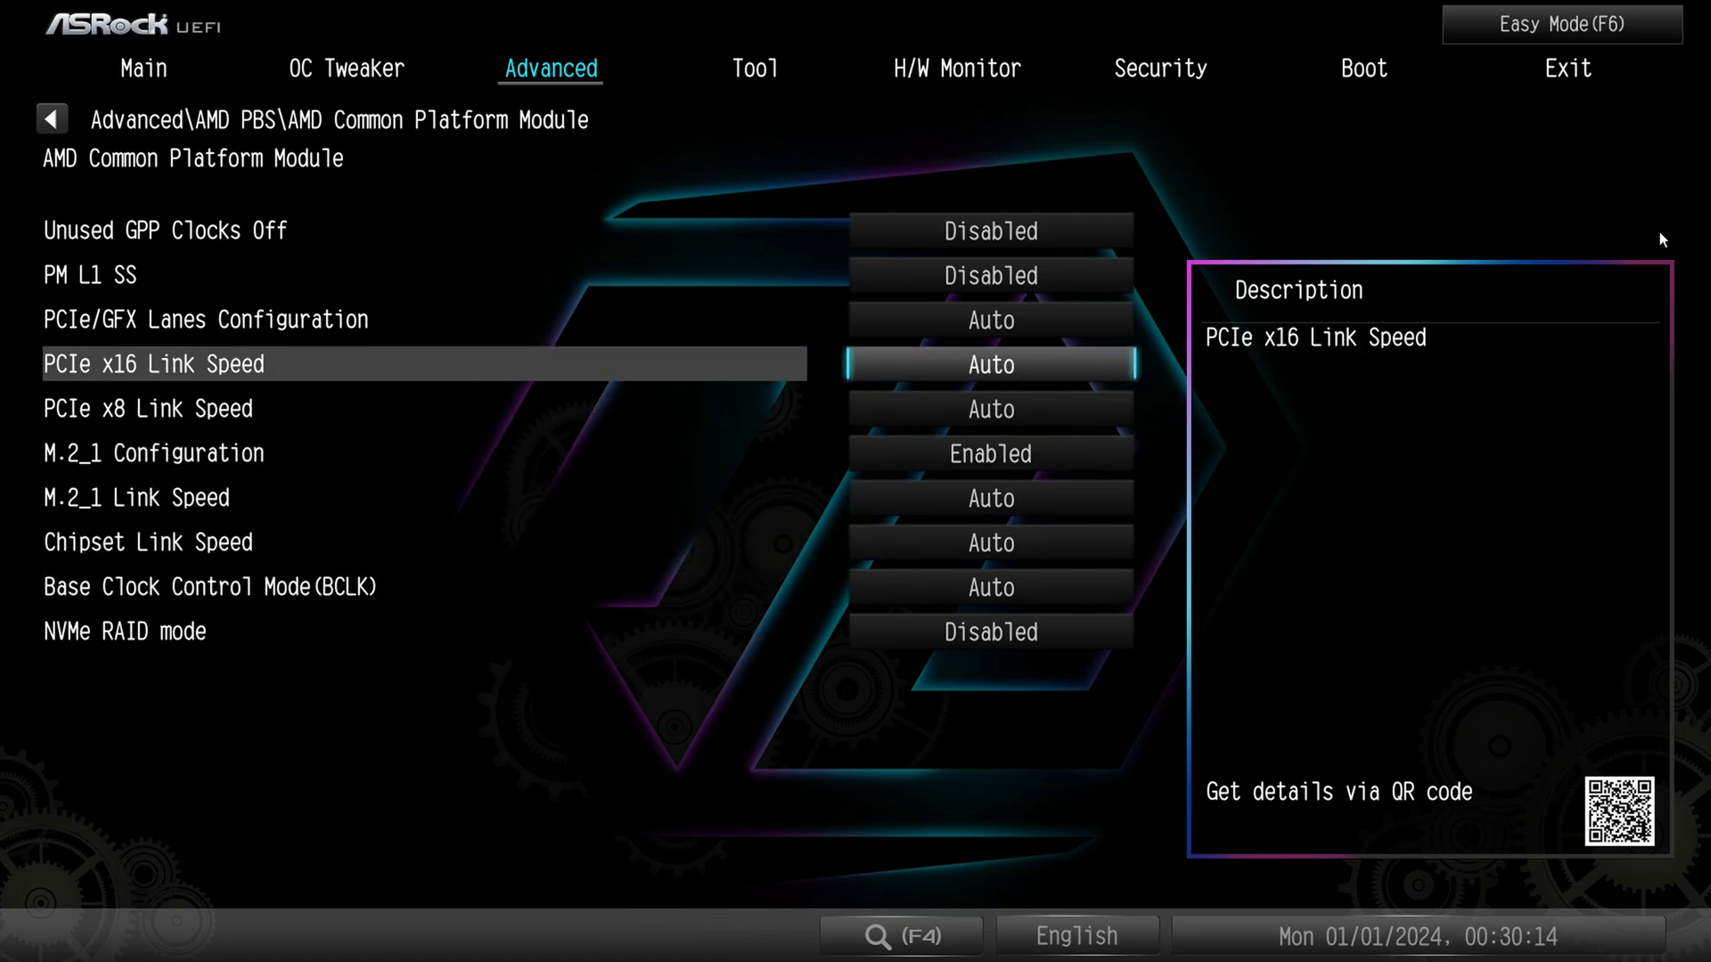
{"action": "key", "text": "down"}
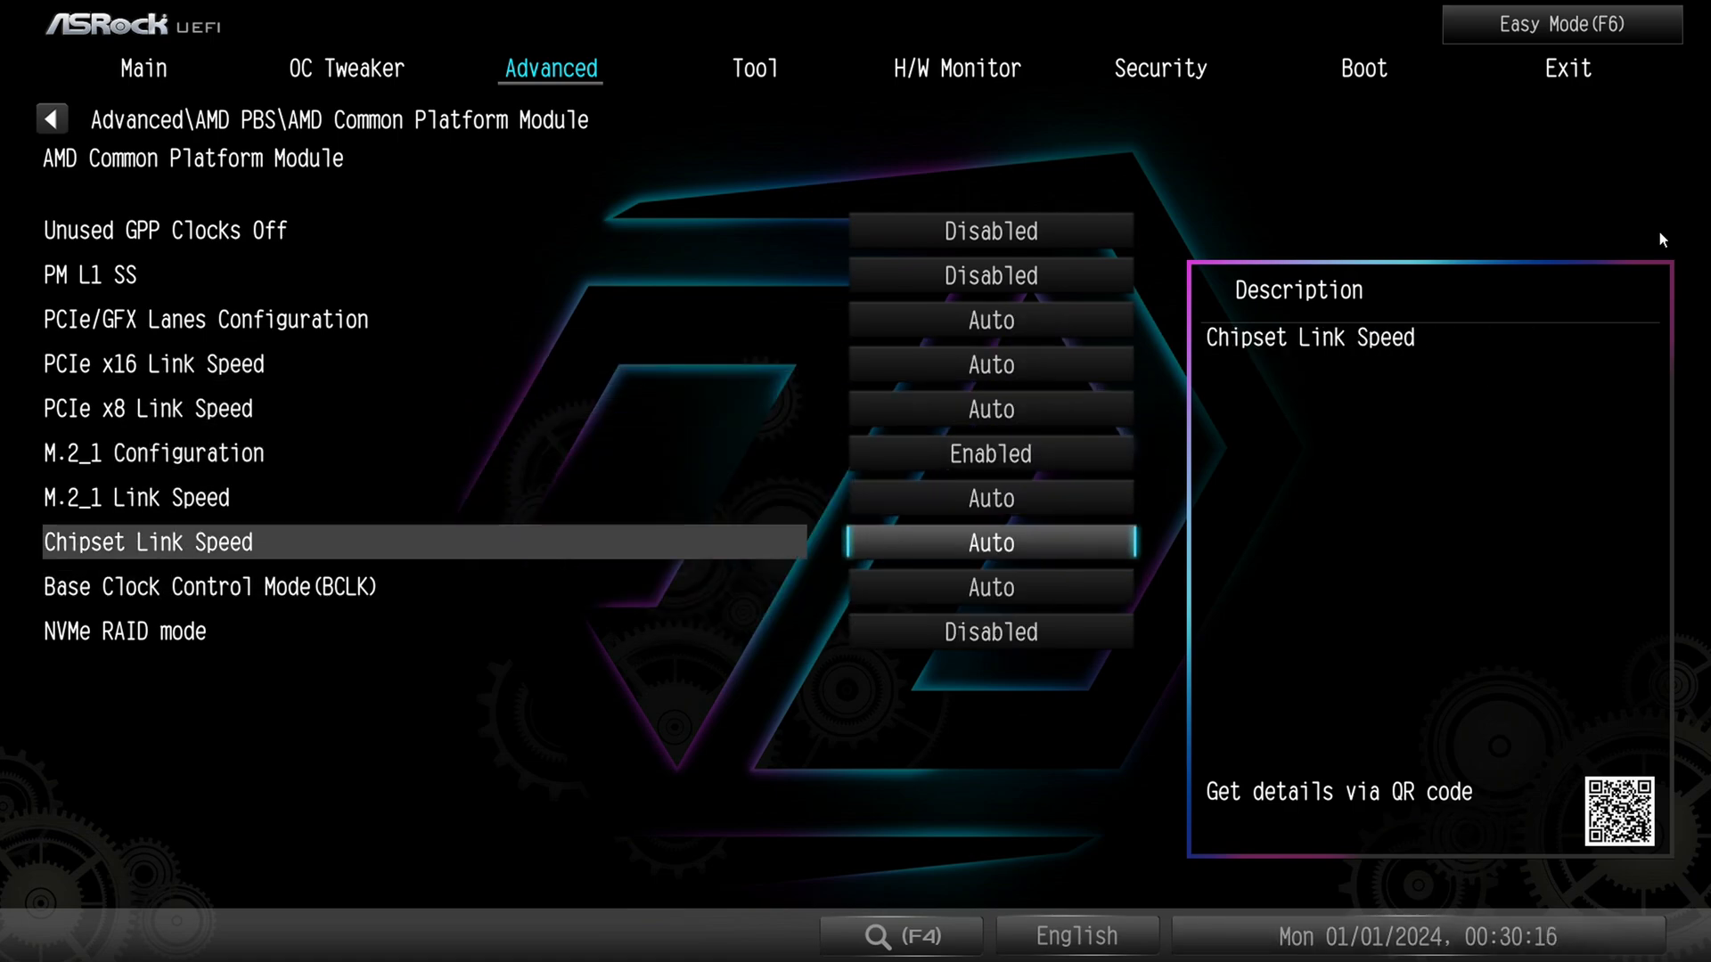
{"action": "key", "text": "Down"}
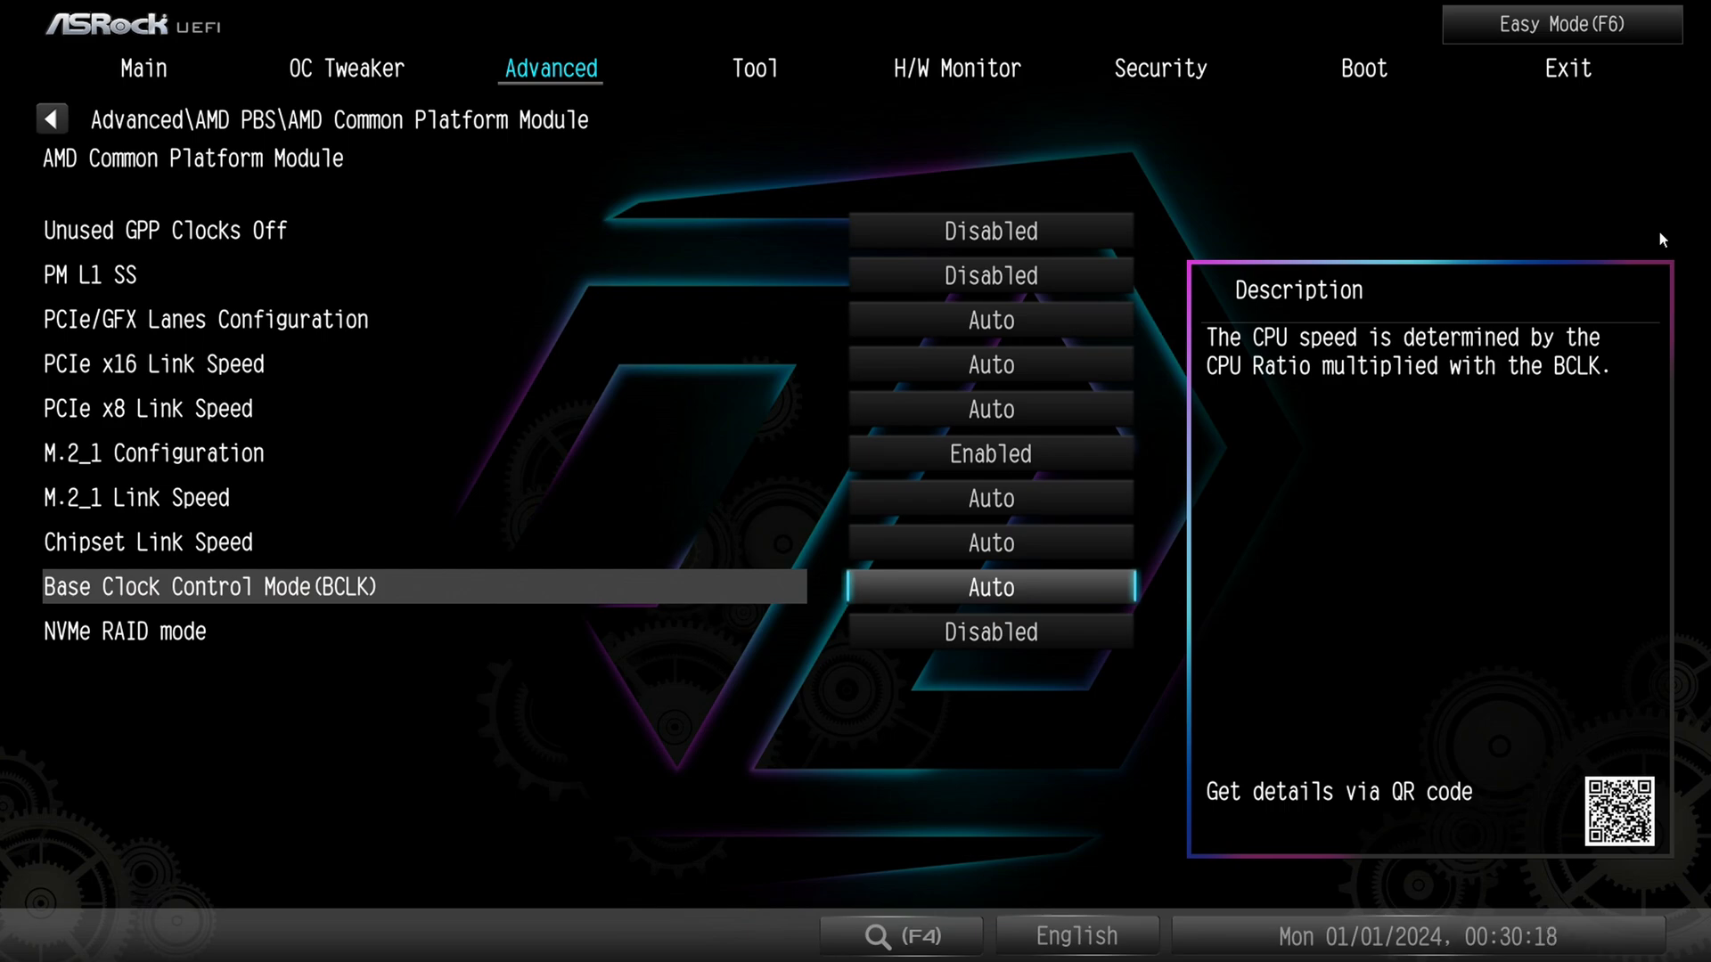
Set Base Clock Control Mode to CPU Clock Overclocking, PCIE = 100, and reopen its choices
{"action": "left_click", "coordinate": [988, 587]}
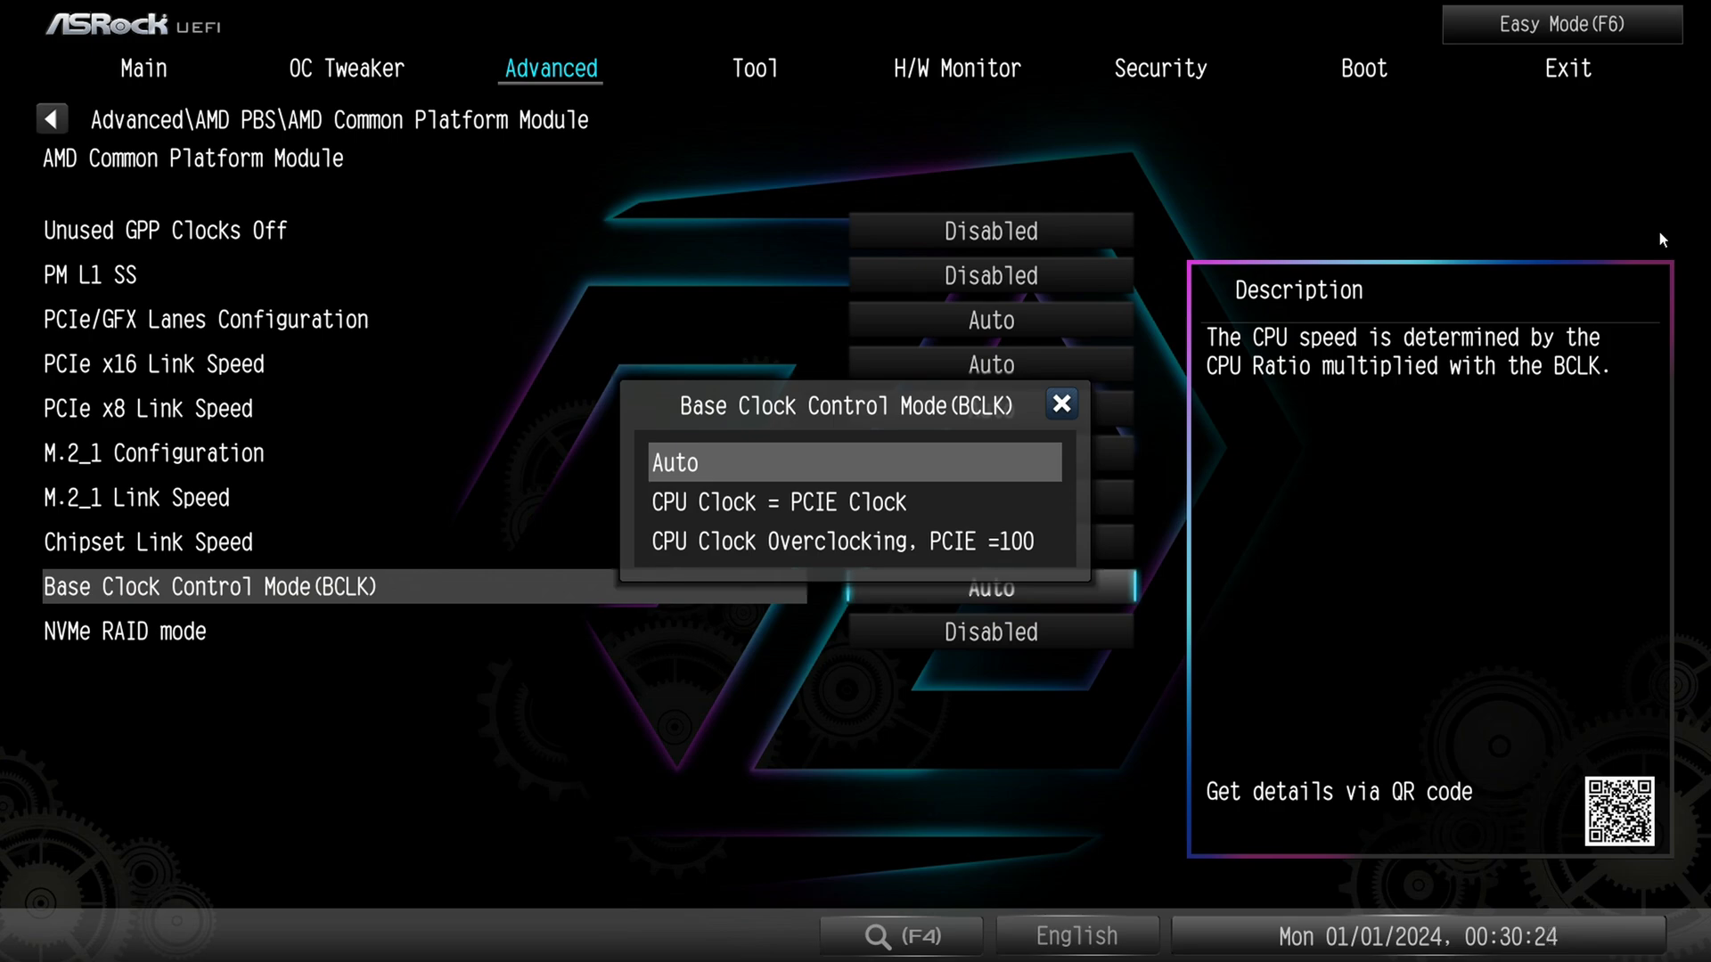
{"action": "mouse_move", "coordinate": [1628, 238]}
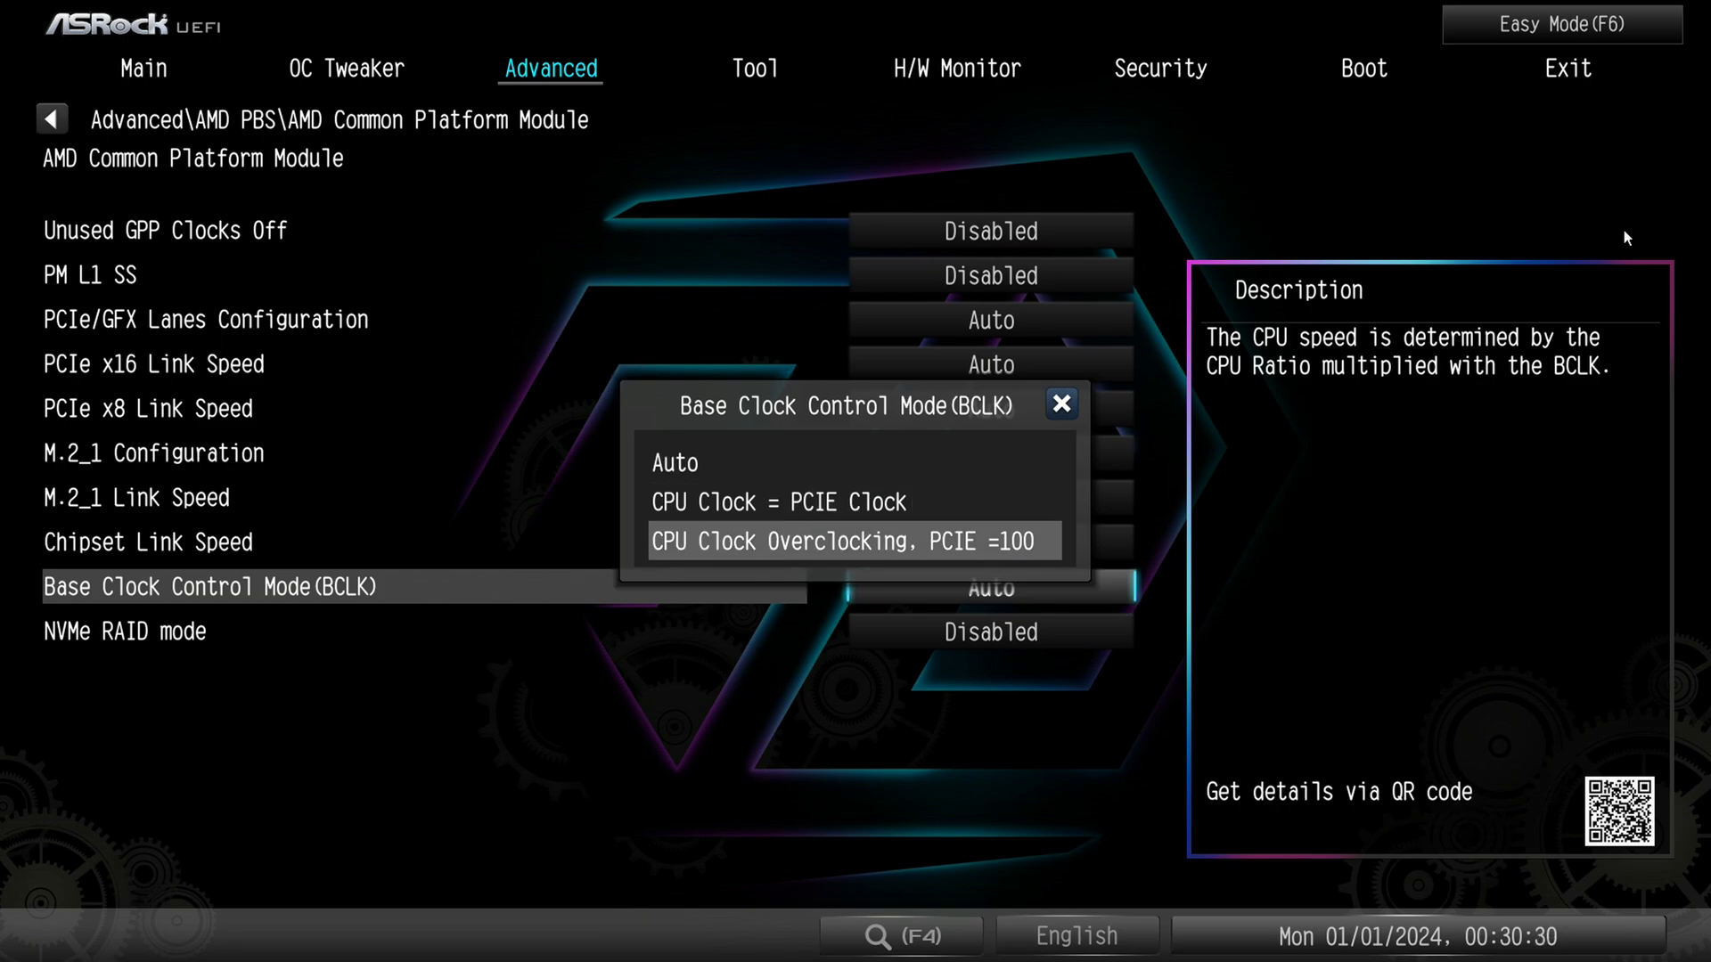
{"action": "left_click", "coordinate": [849, 541]}
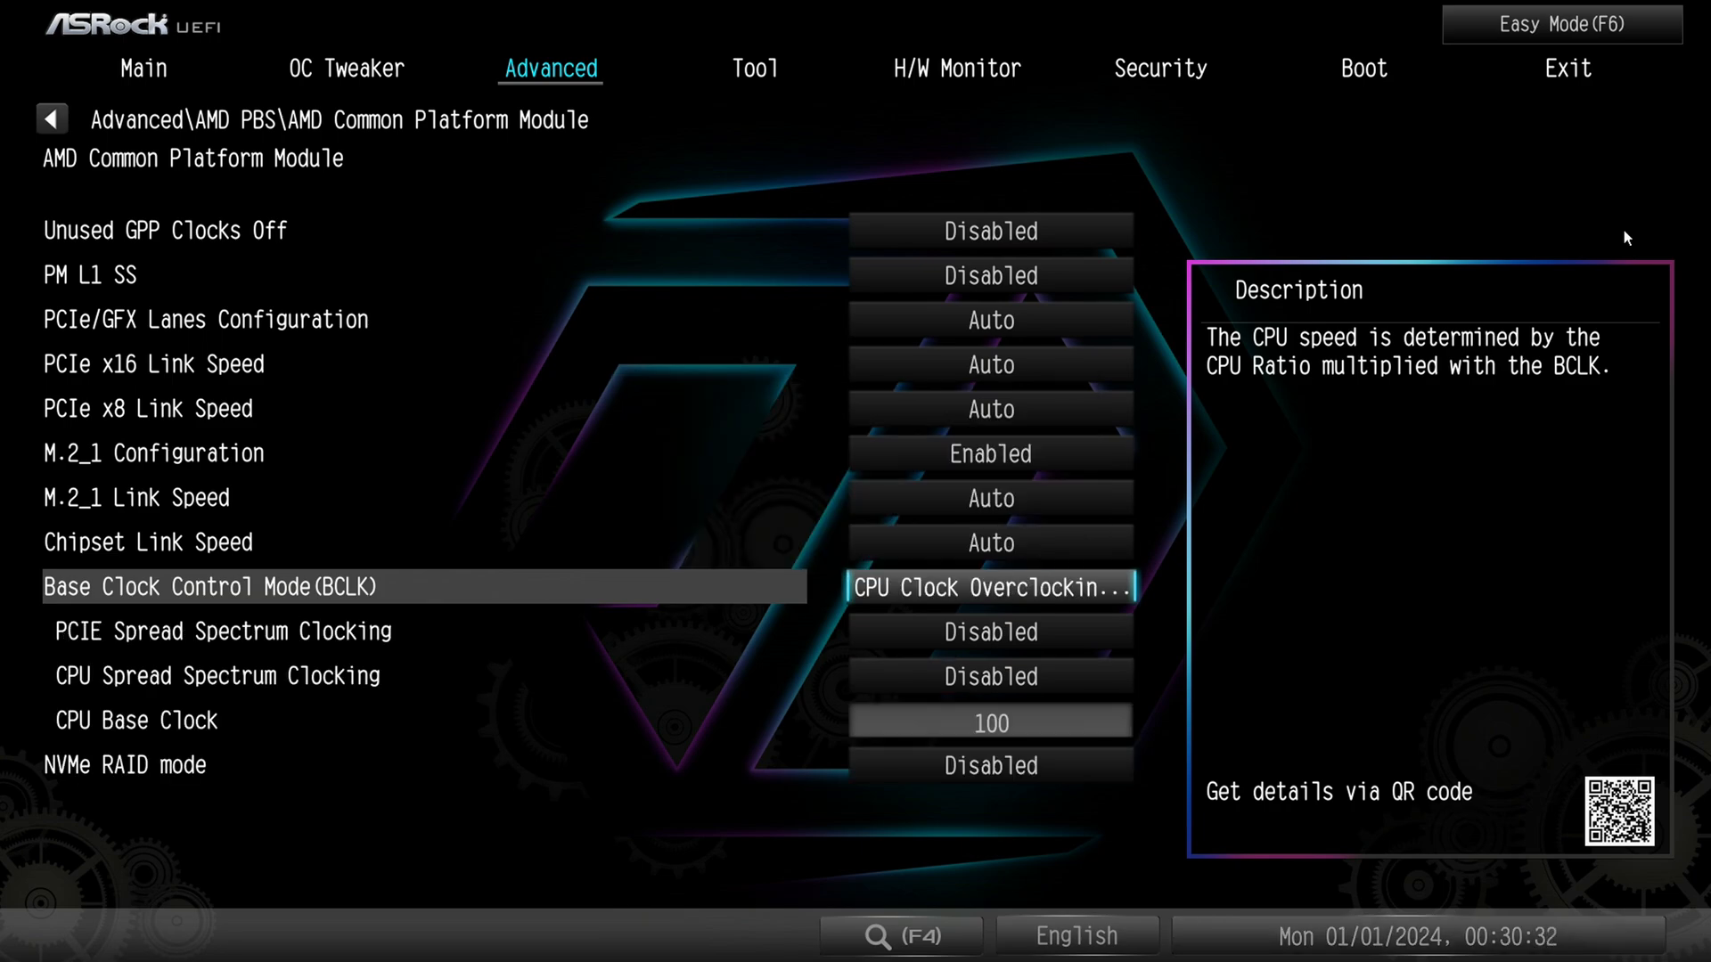
{"action": "left_click", "coordinate": [990, 587]}
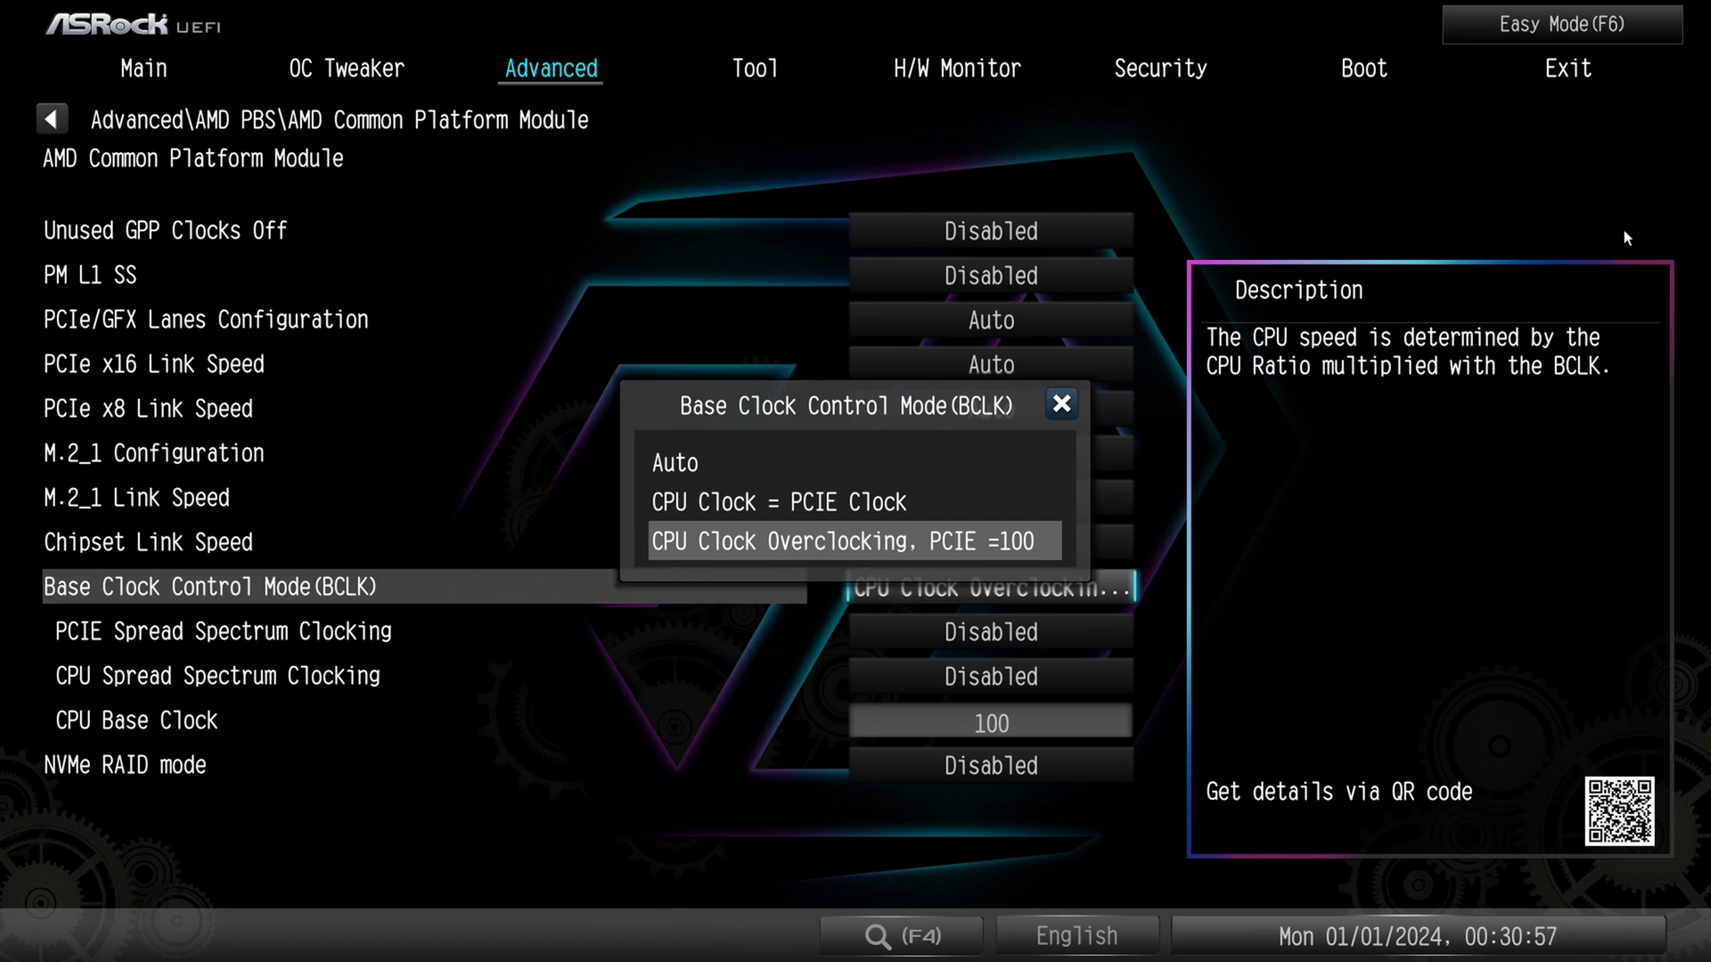
{"action": "left_click", "coordinate": [849, 541]}
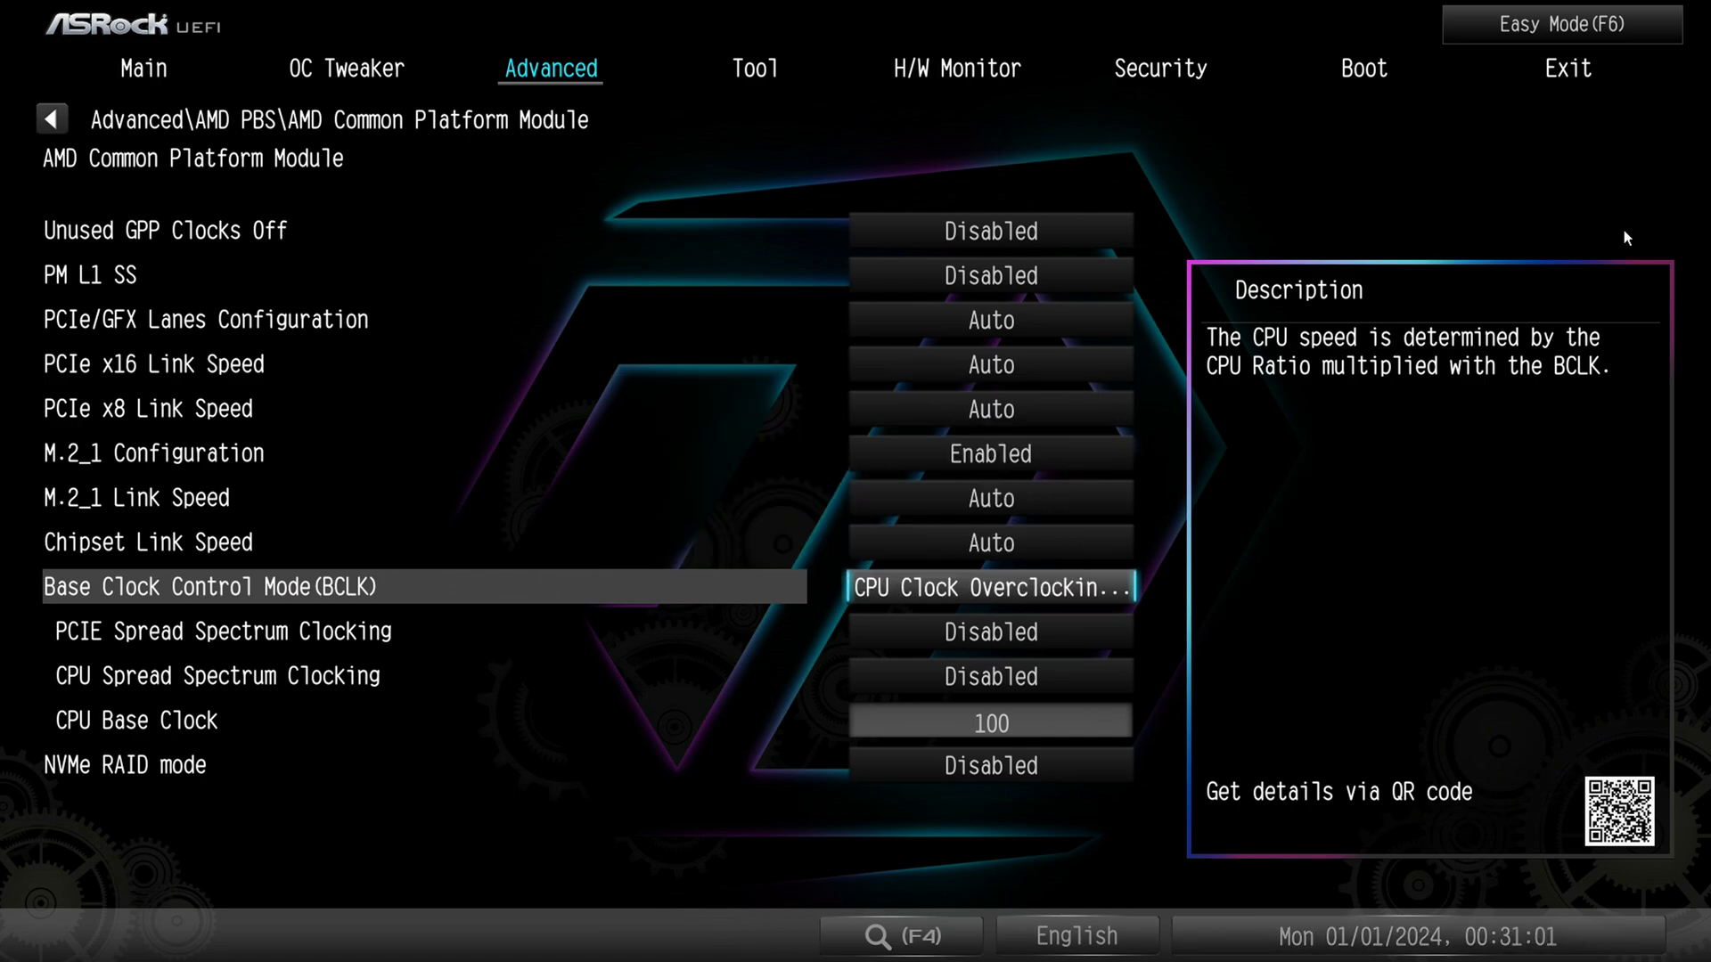
{"action": "key", "text": "down"}
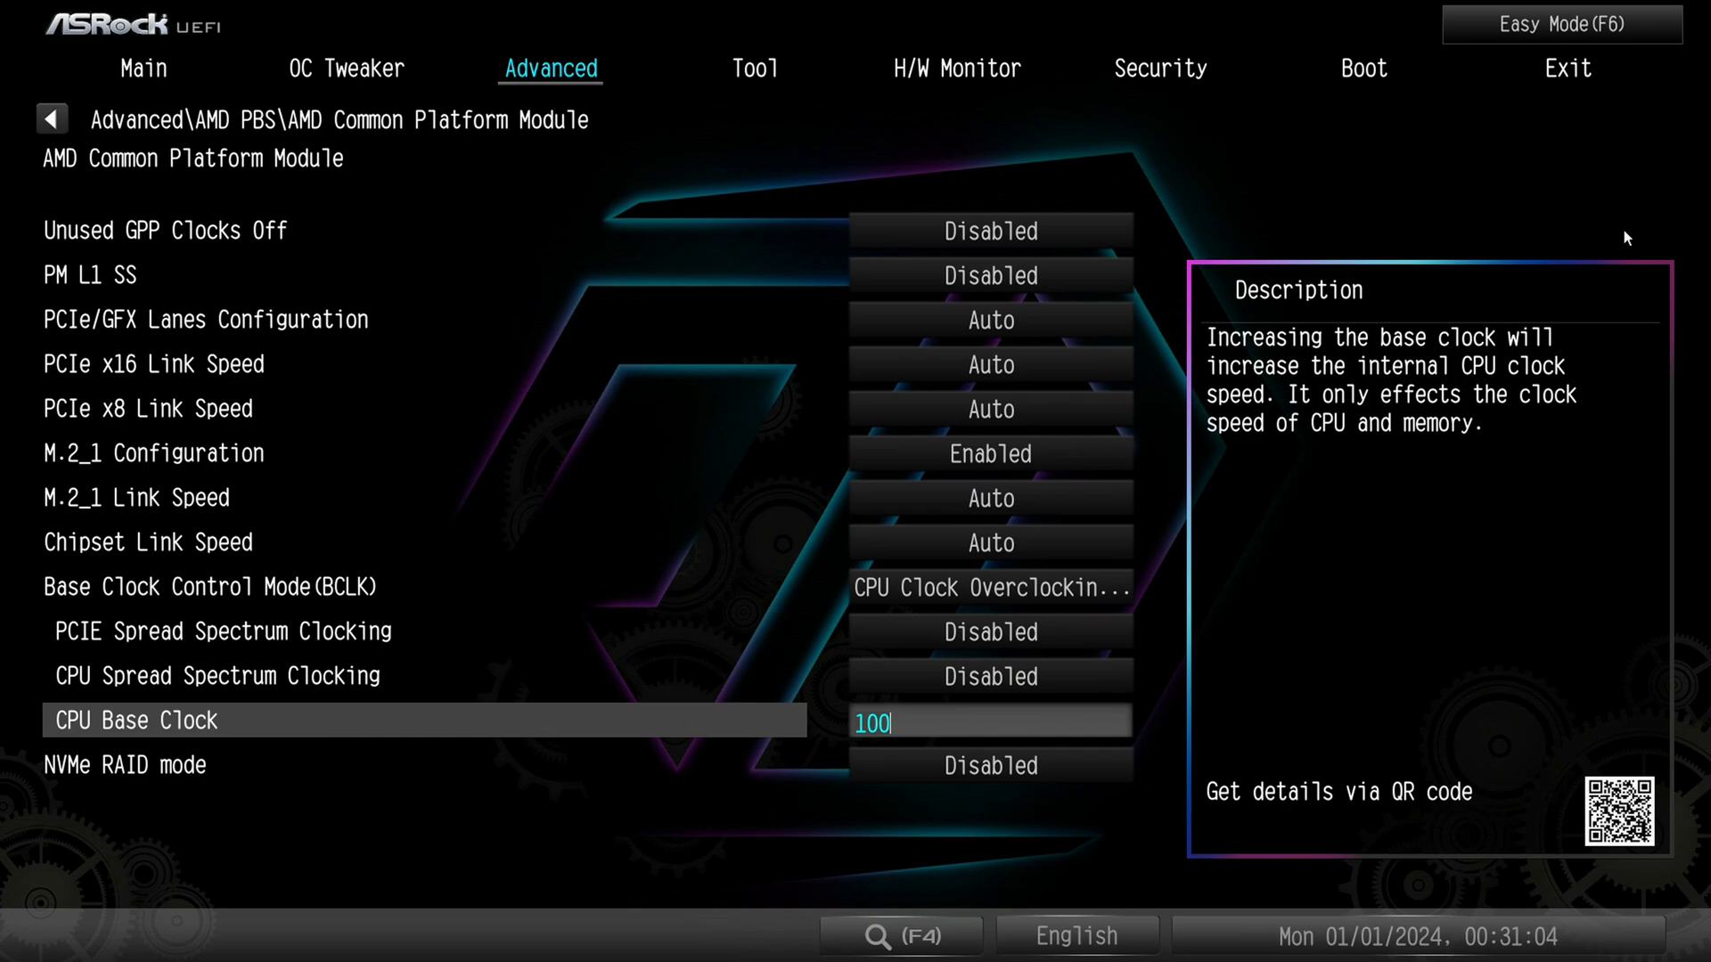
{"action": "left_click", "coordinate": [988, 588]}
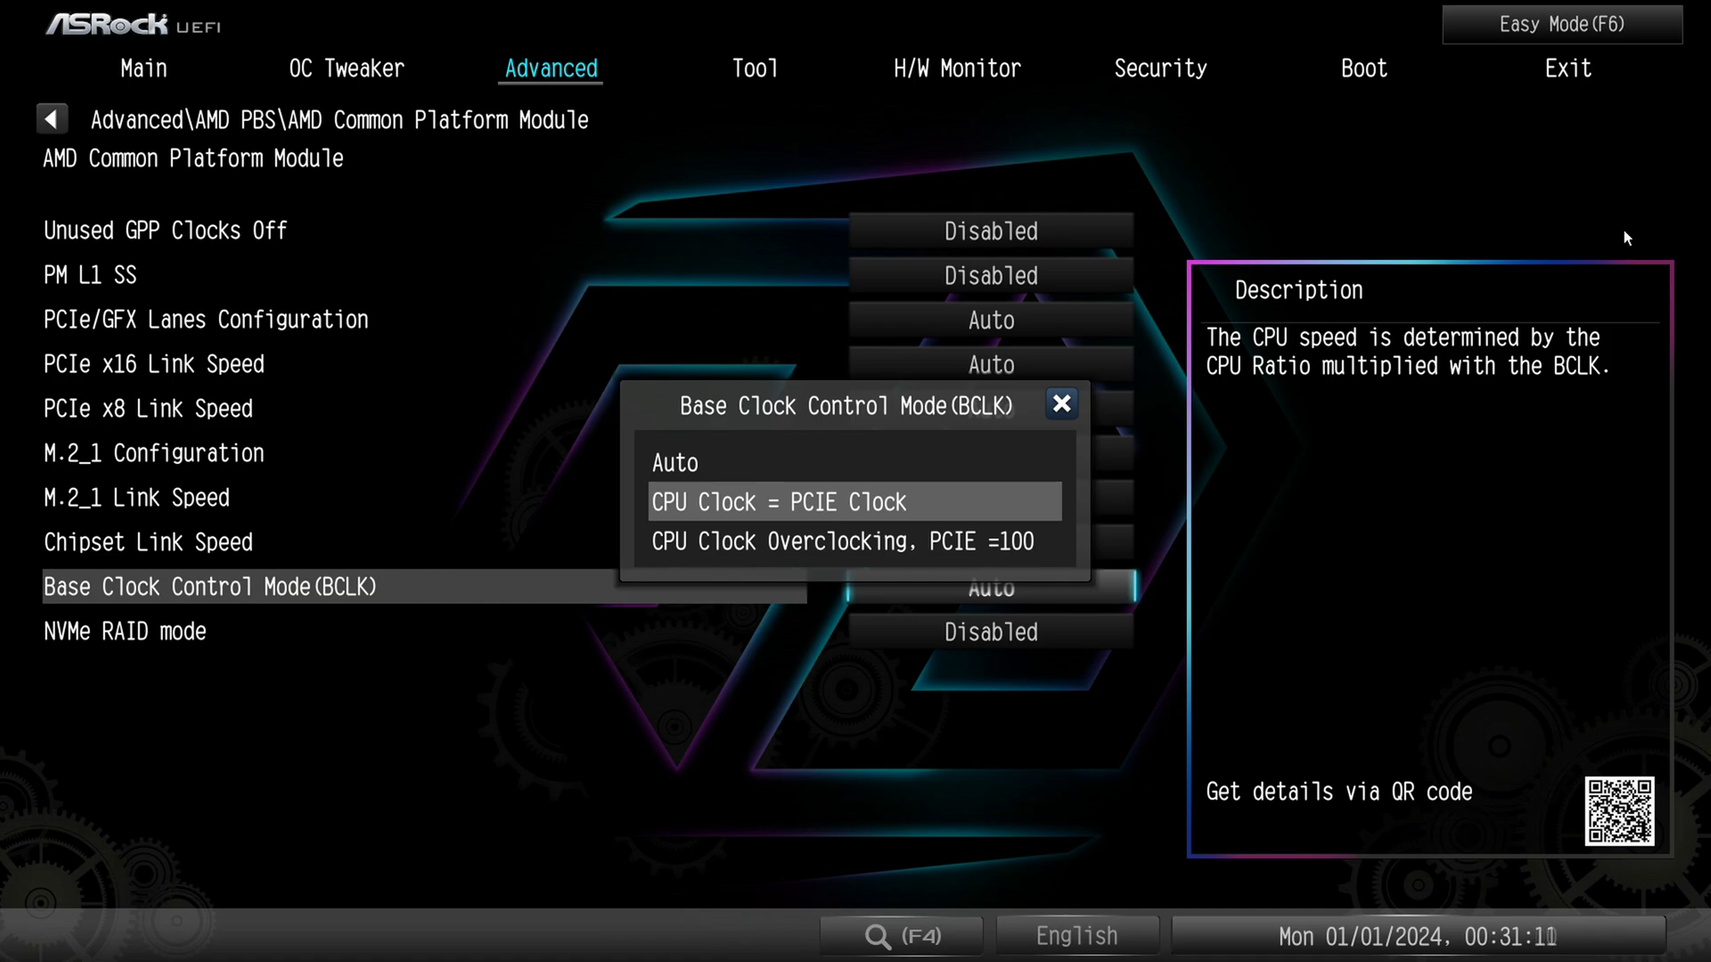
Choose CPU Clock = PCIE Clock and check PCIE Spread Spectrum and the shared 100 Base Clock
{"action": "left_click", "coordinate": [852, 502]}
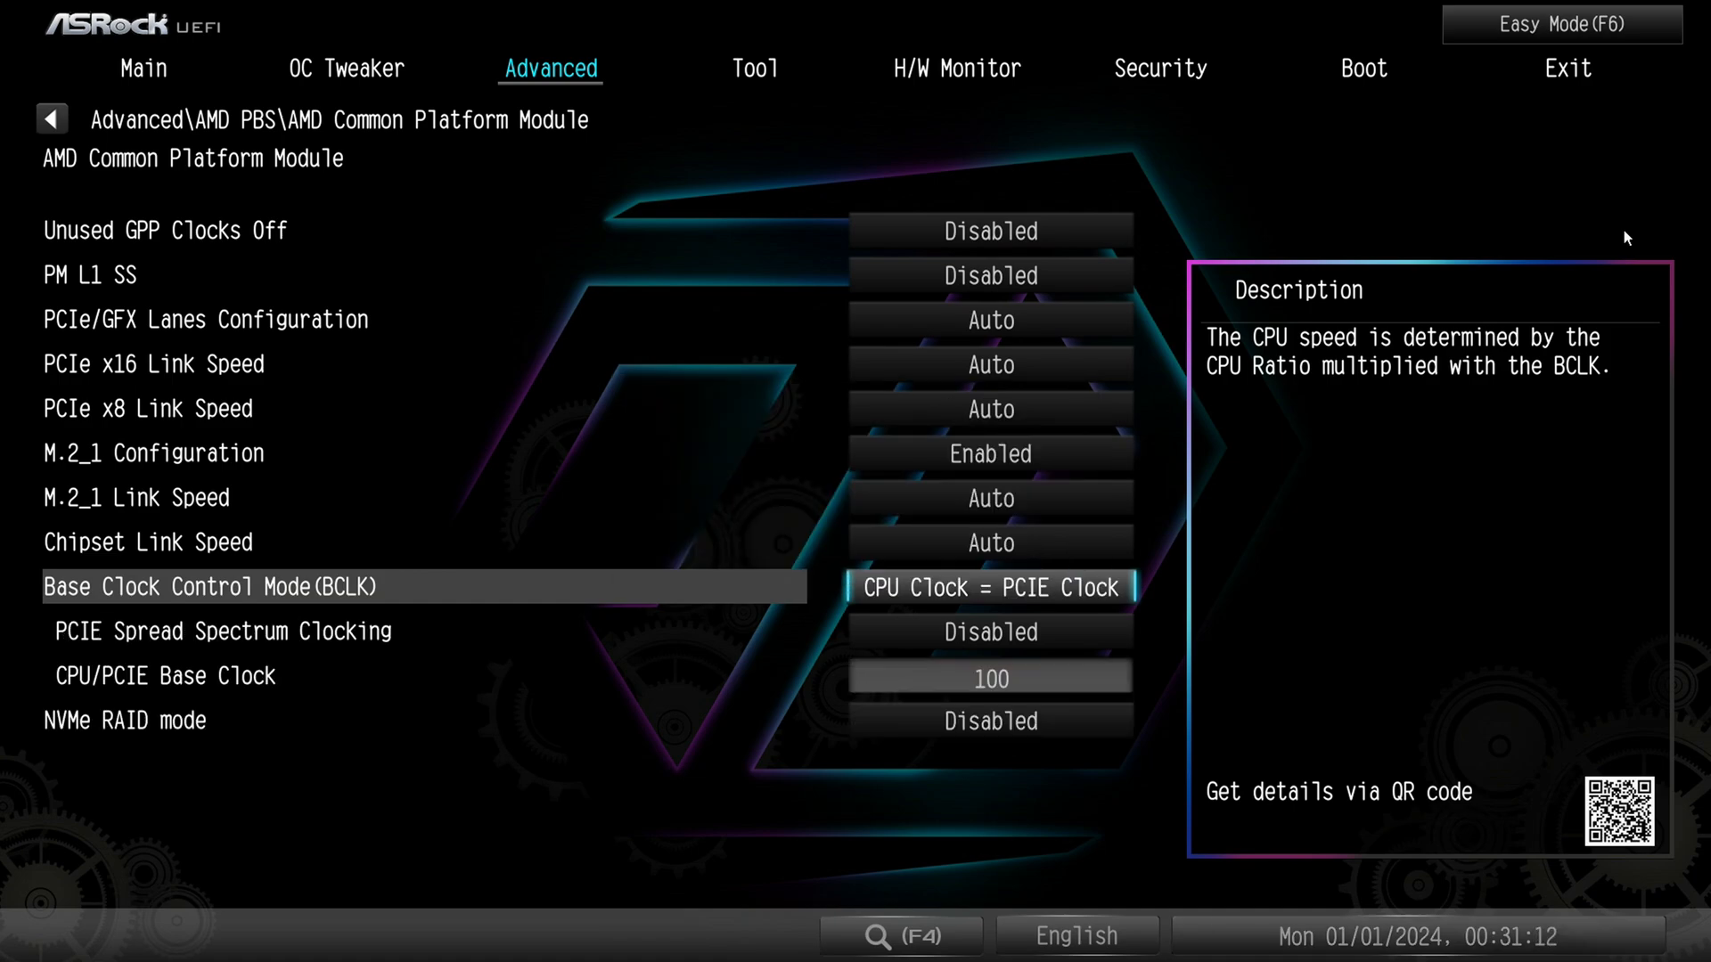
{"action": "key", "text": "Down"}
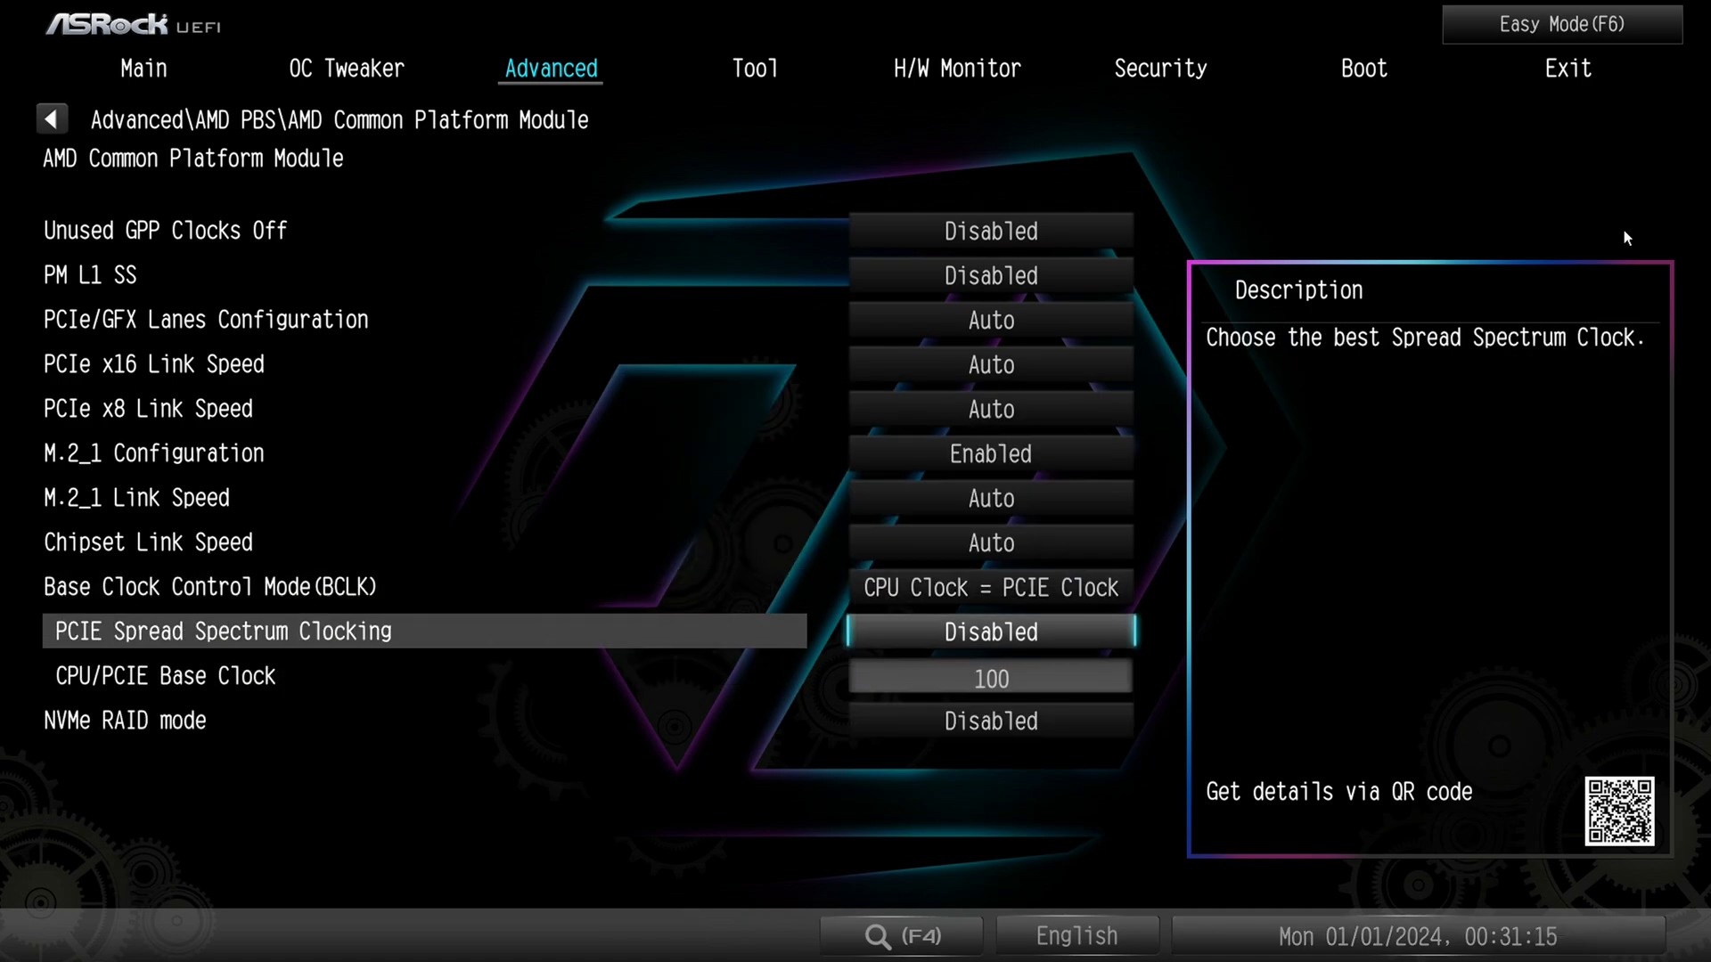
{"action": "key", "text": "Down"}
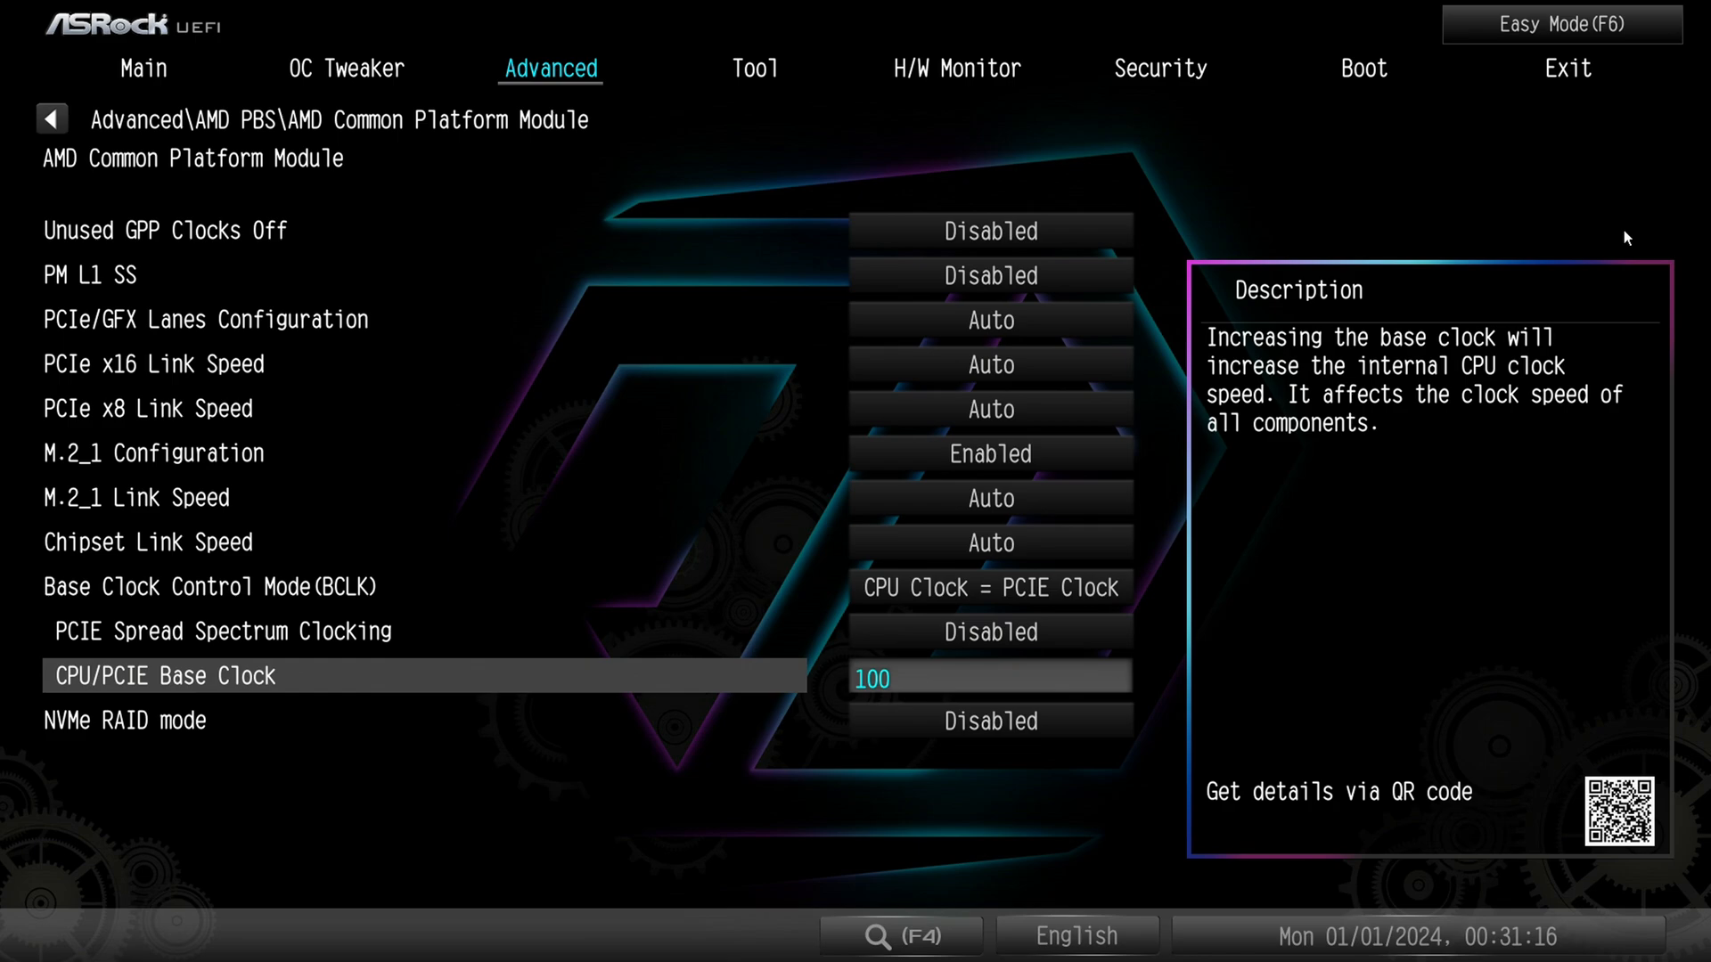
{"action": "left_click", "coordinate": [987, 587]}
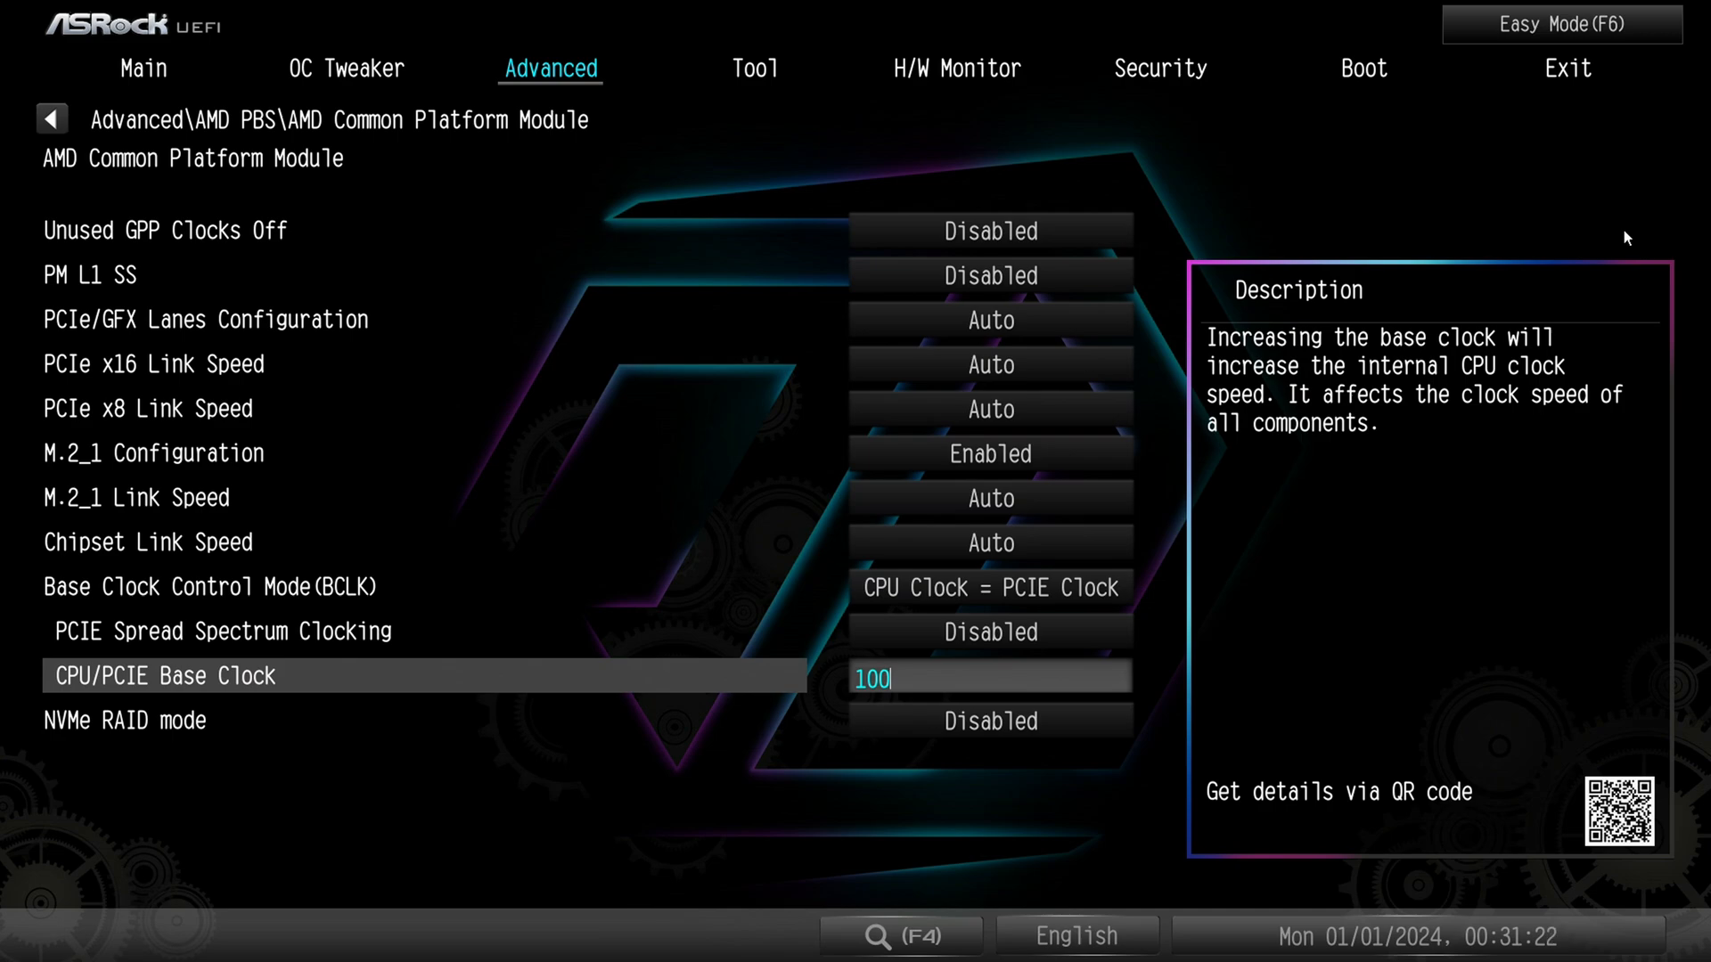
{"action": "key", "text": "up"}
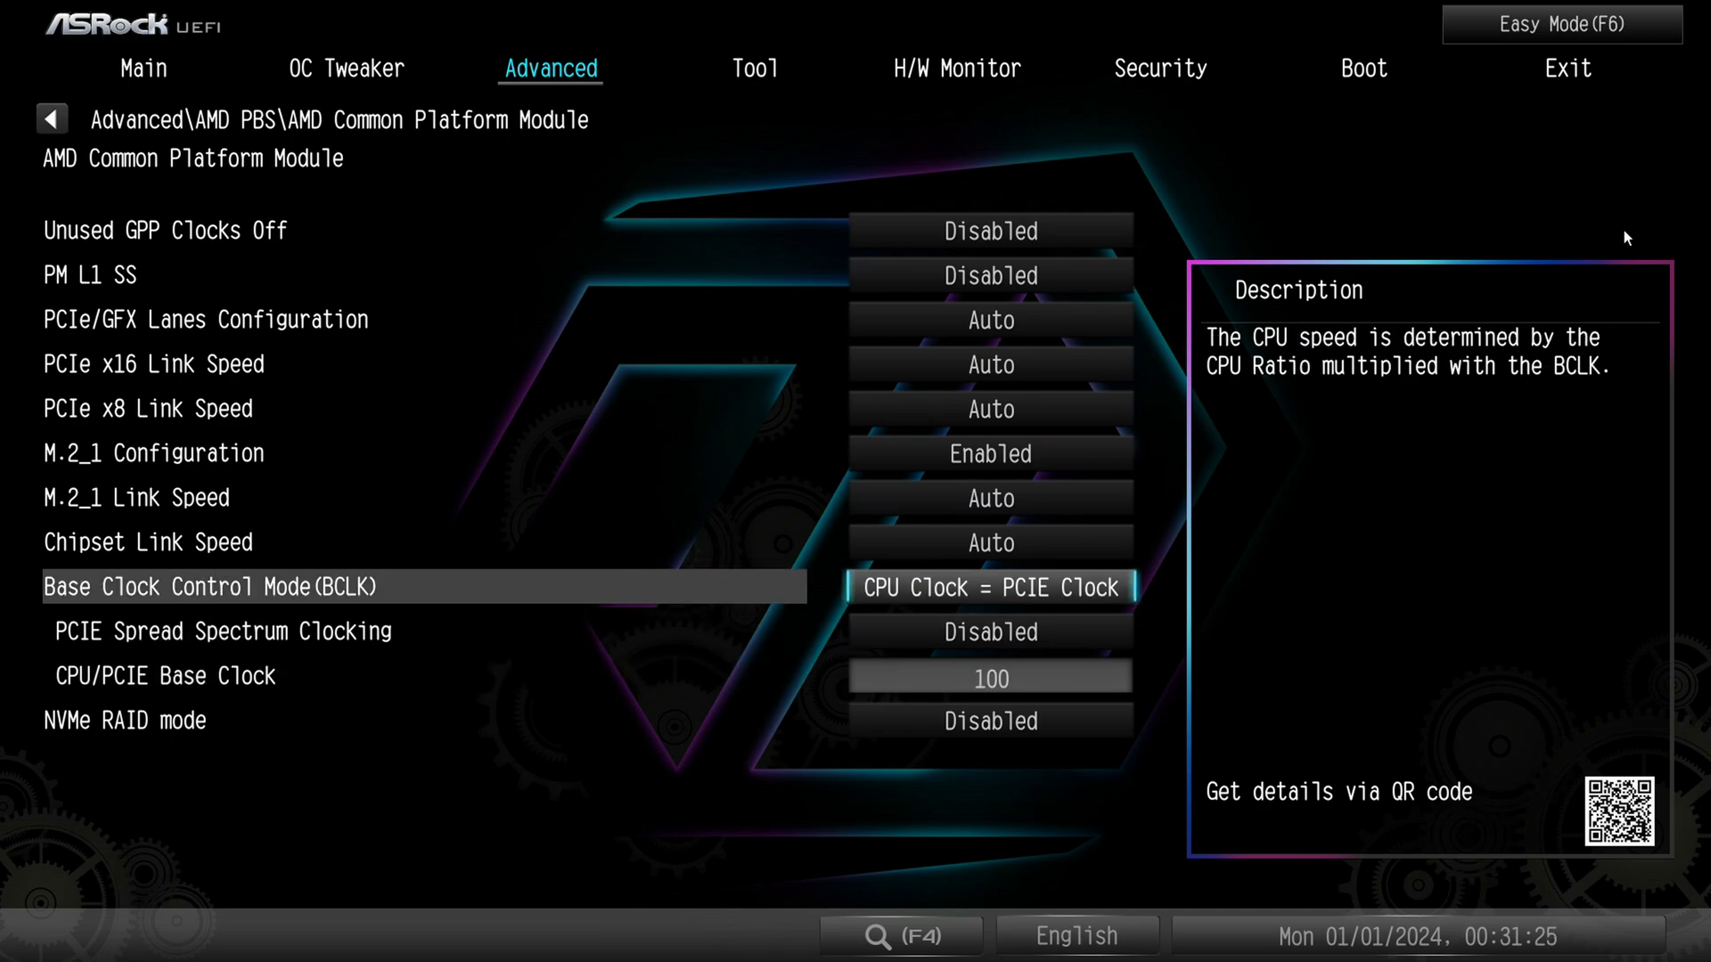
Switch Base Clock Control Mode back to CPU Clock Overclocking
{"action": "left_click", "coordinate": [988, 587]}
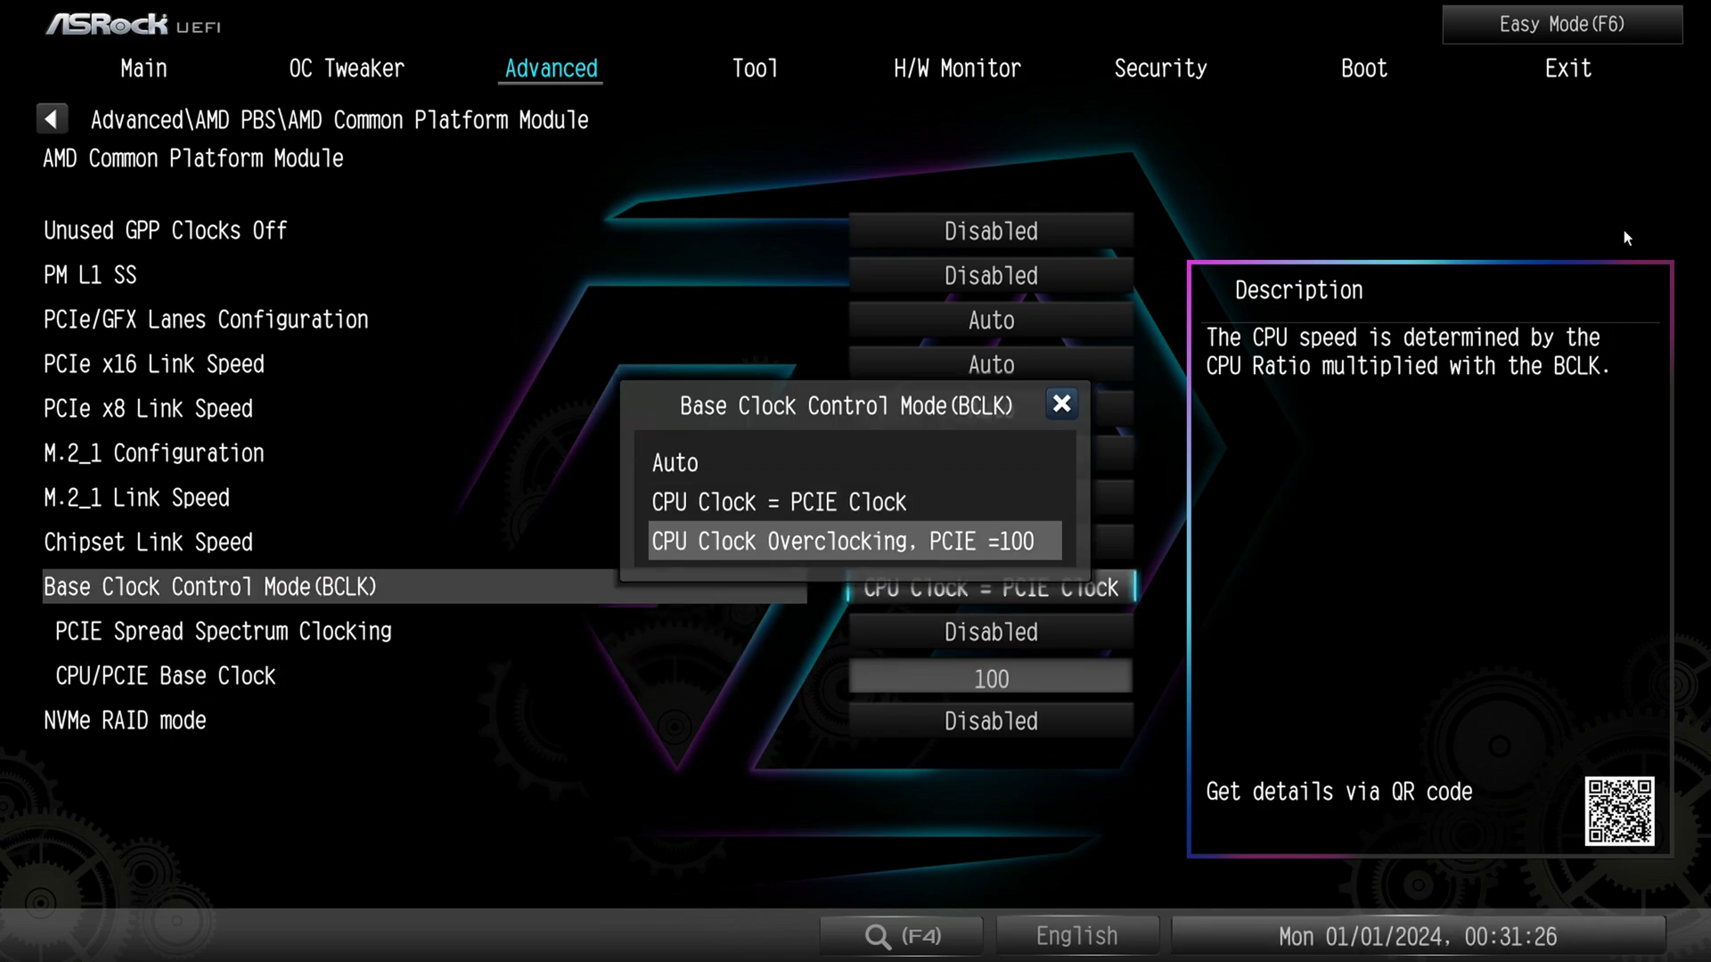
{"action": "left_click", "coordinate": [850, 540]}
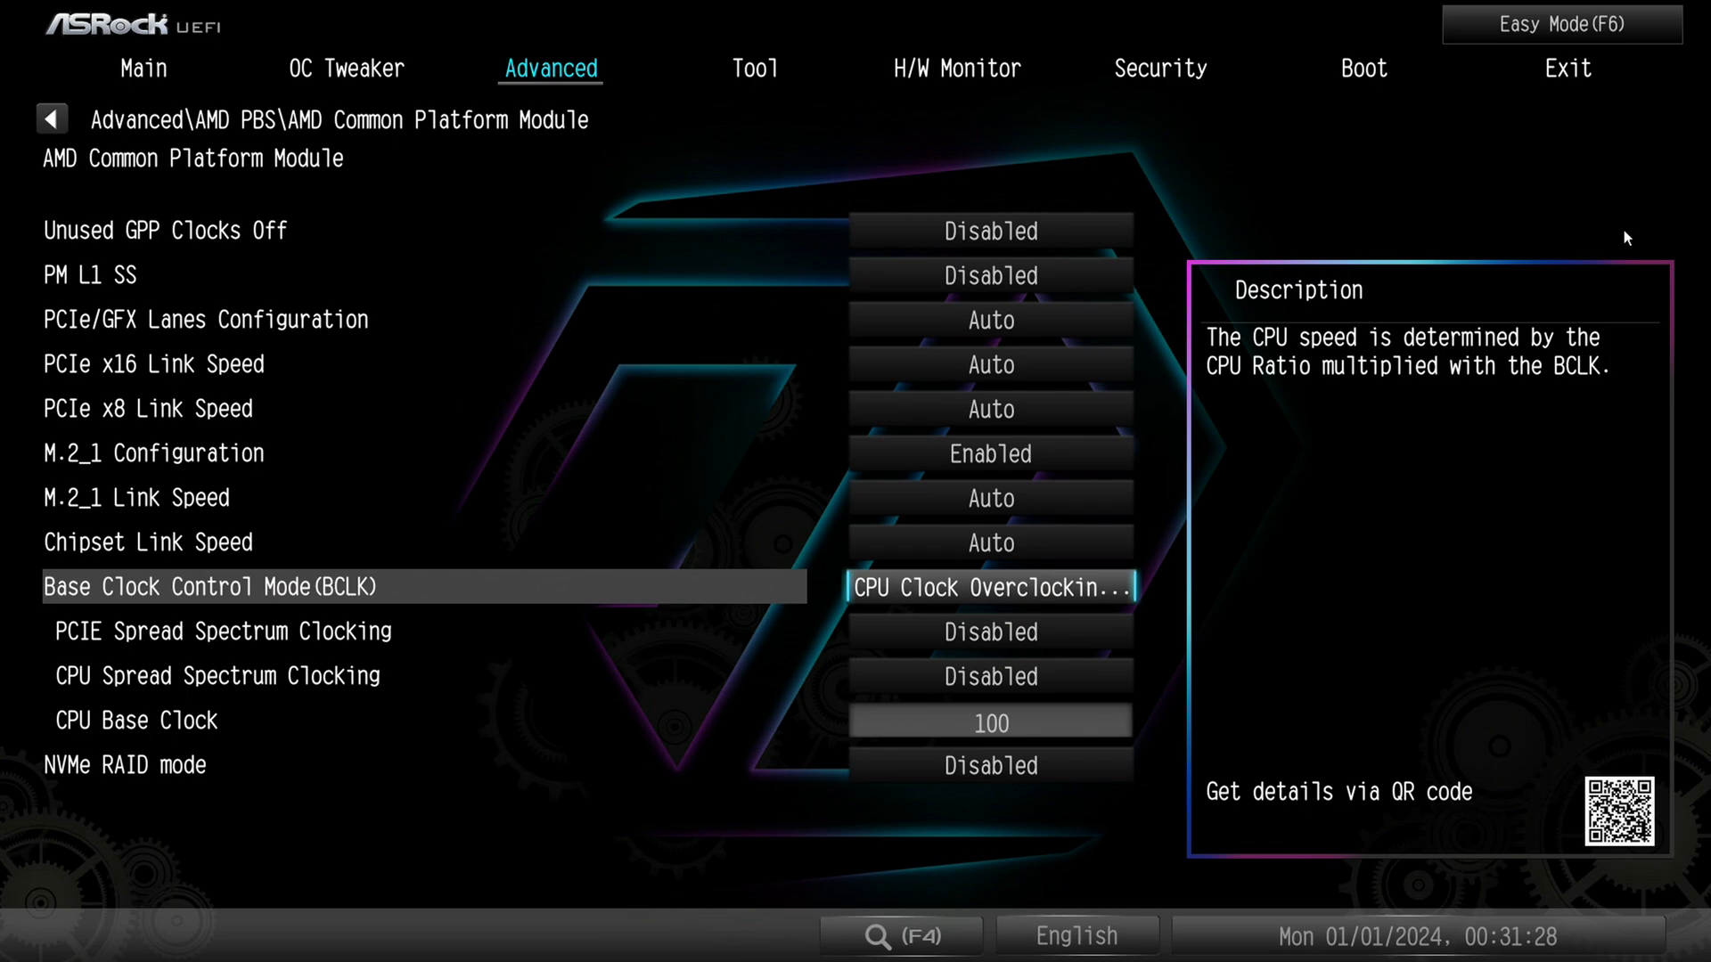
{"action": "key", "text": "Down"}
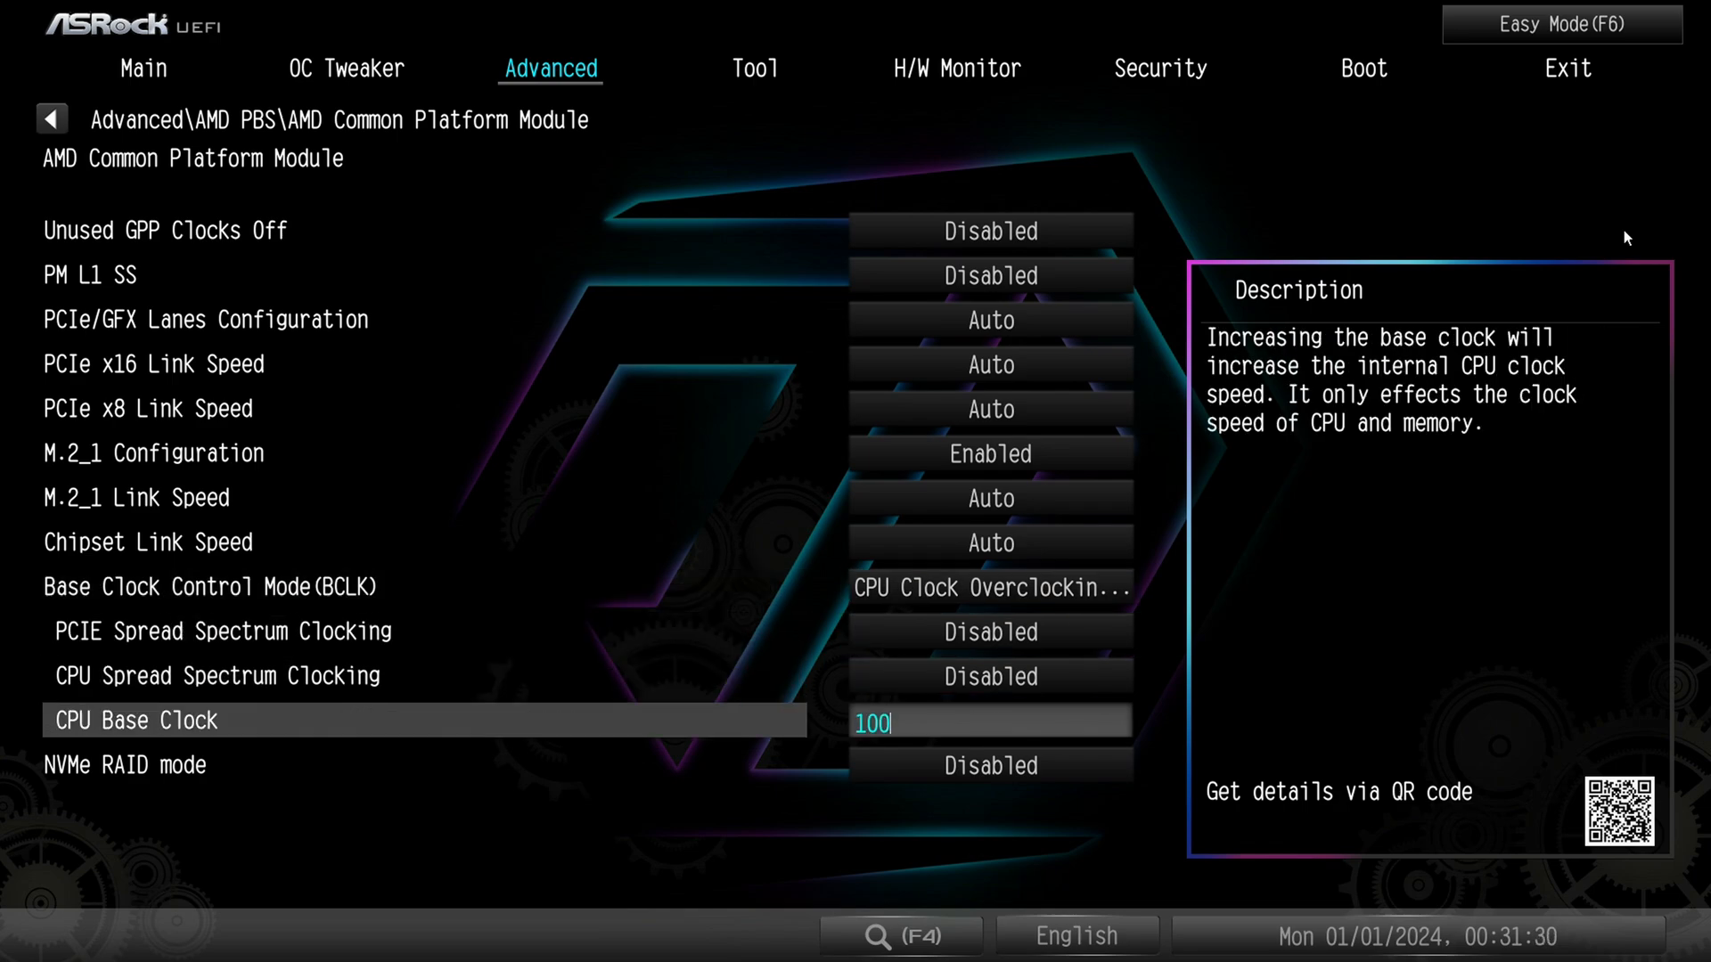
Edit the CPU Base Clock value to 100 and return to AMD PBS
{"action": "key", "text": "Backspace"}
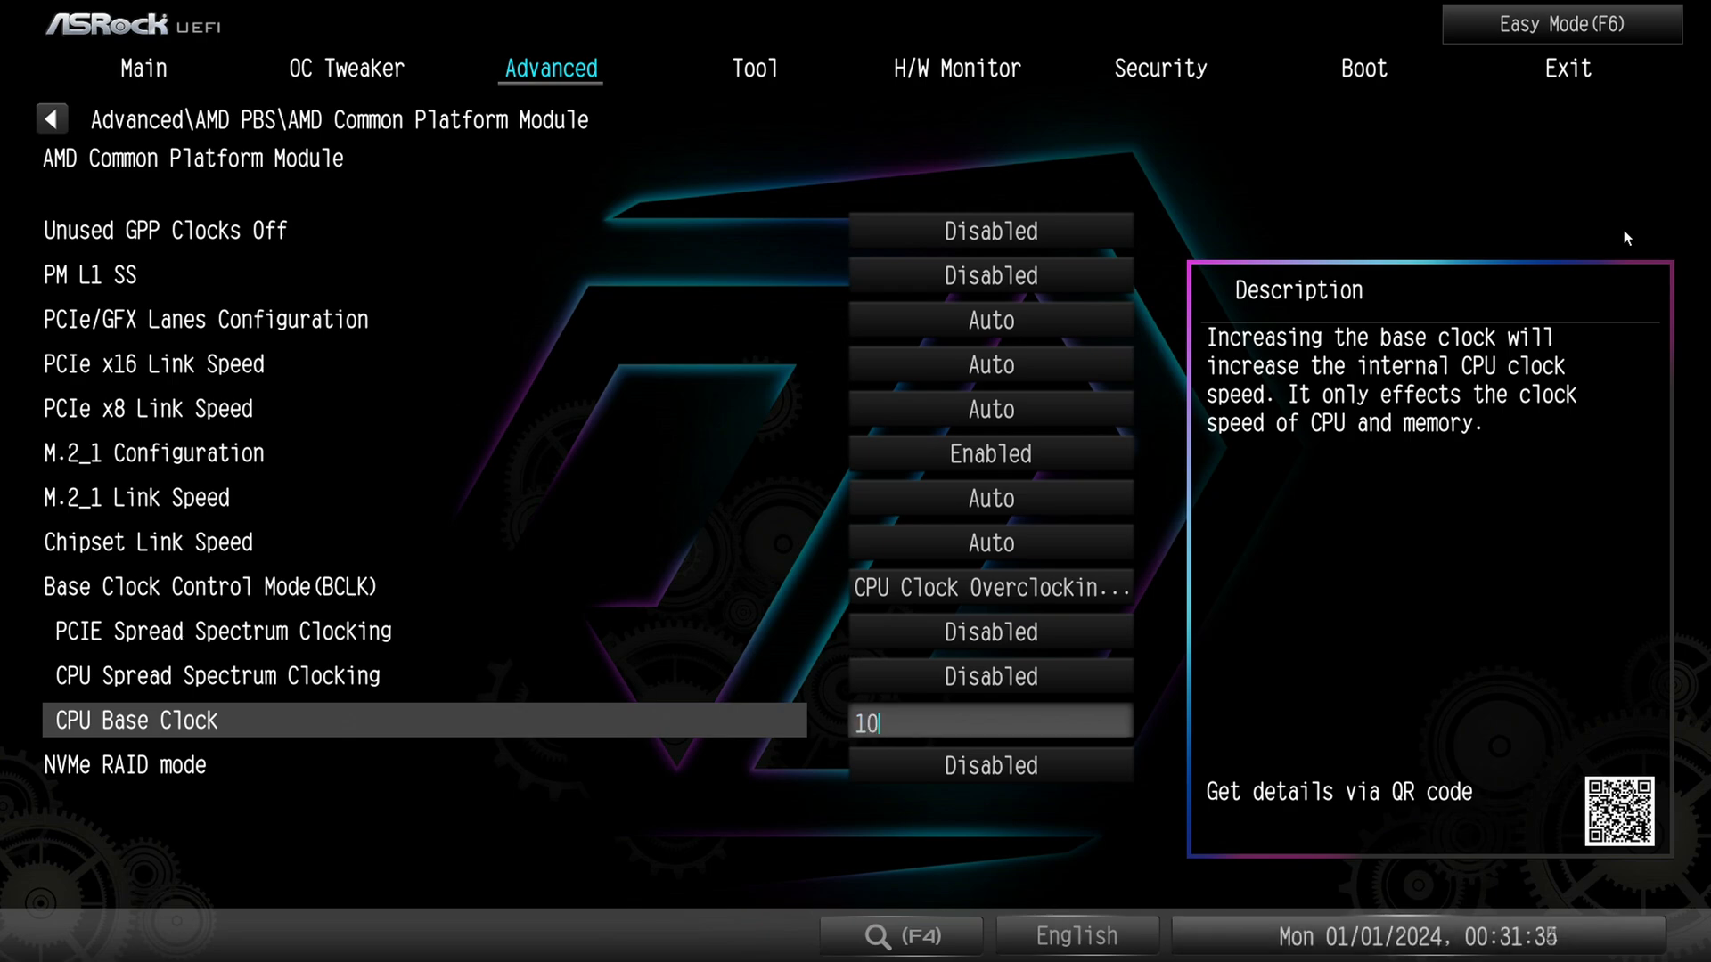
{"action": "type", "text": "1"}
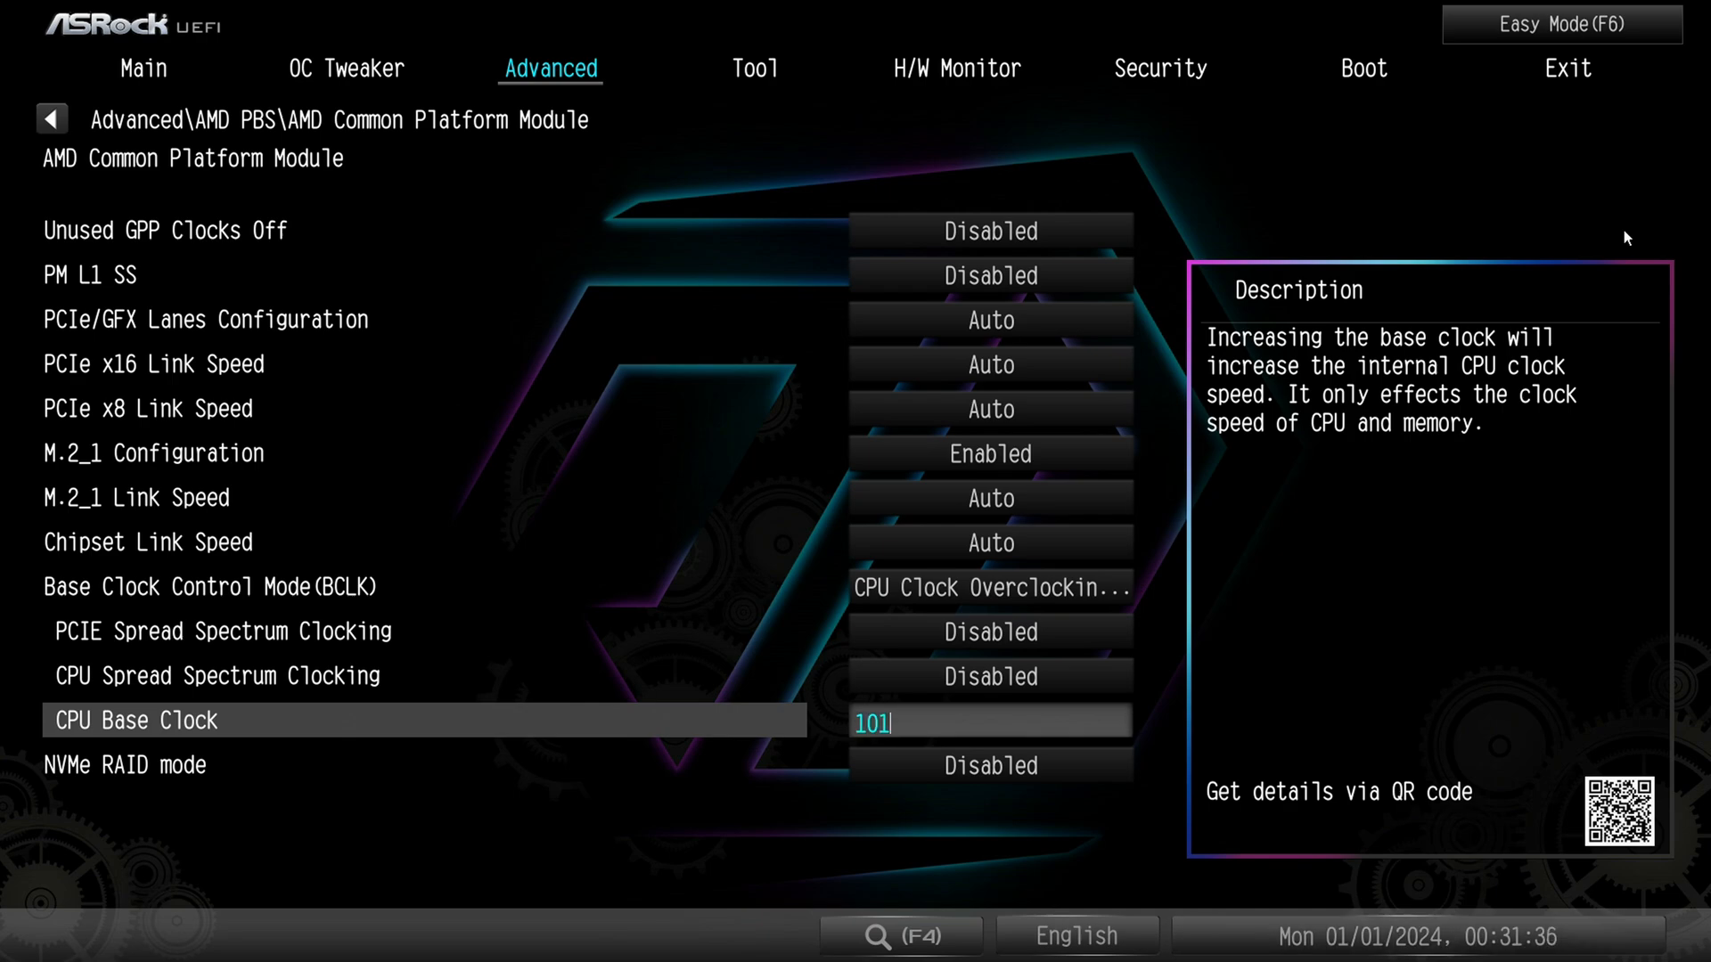
{"action": "key", "text": "Backspace"}
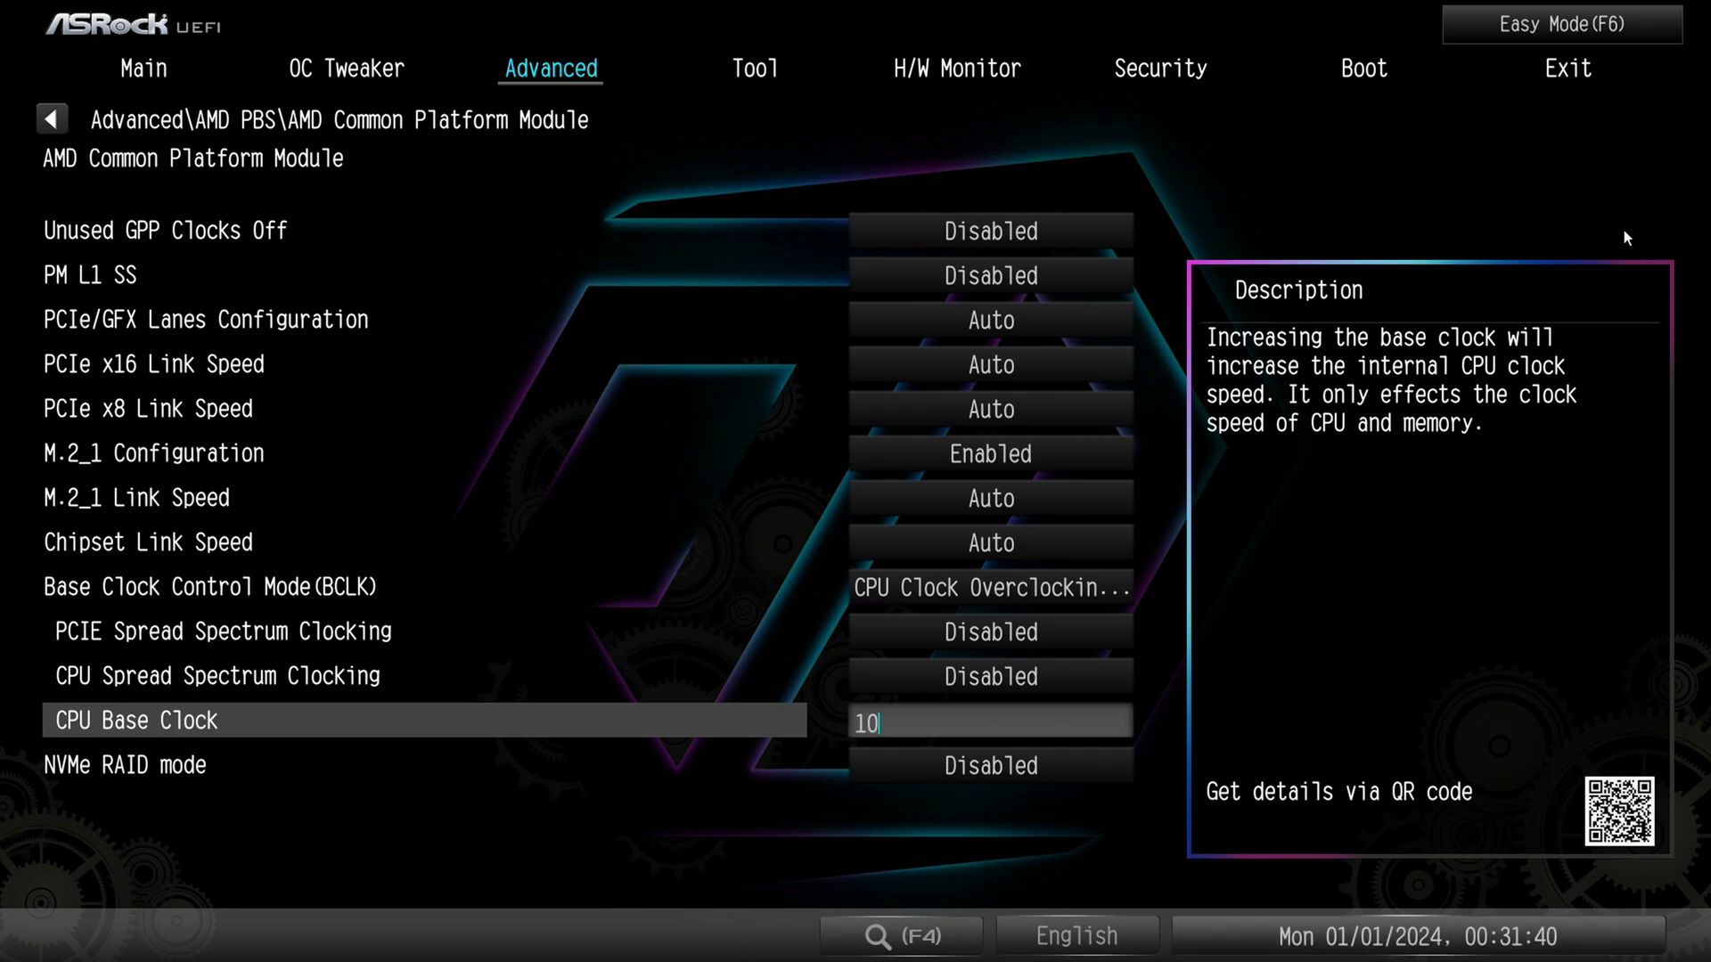
{"action": "type", "text": "2"}
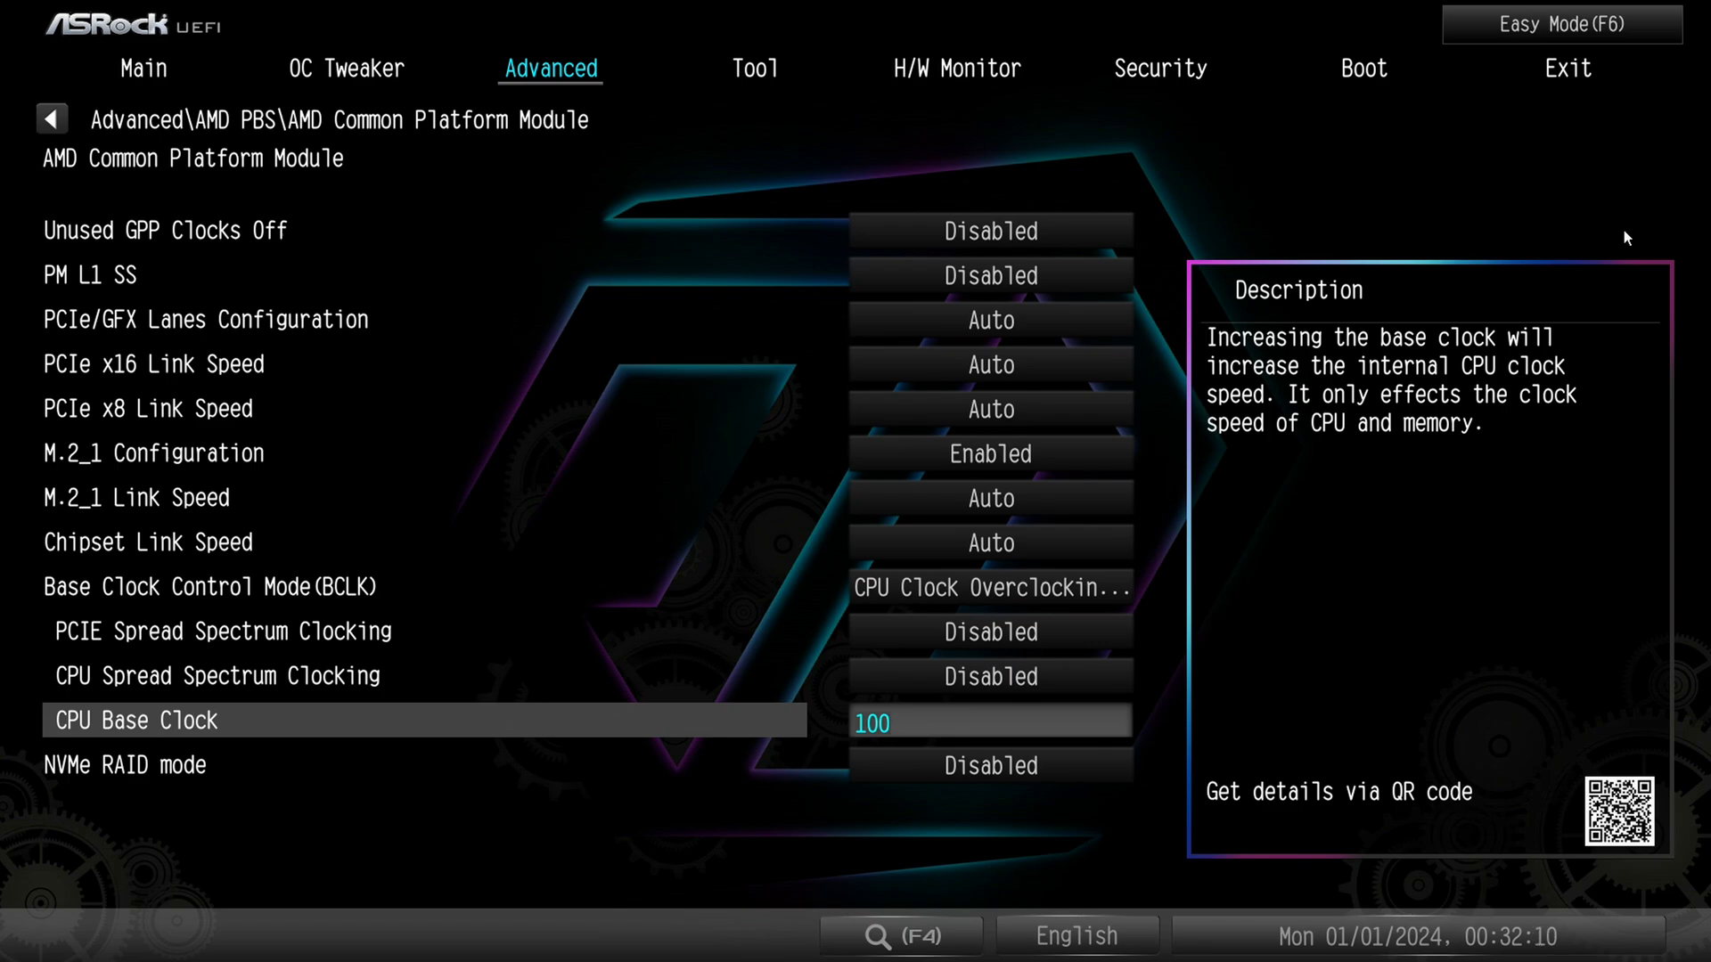
{"action": "key", "text": "Down"}
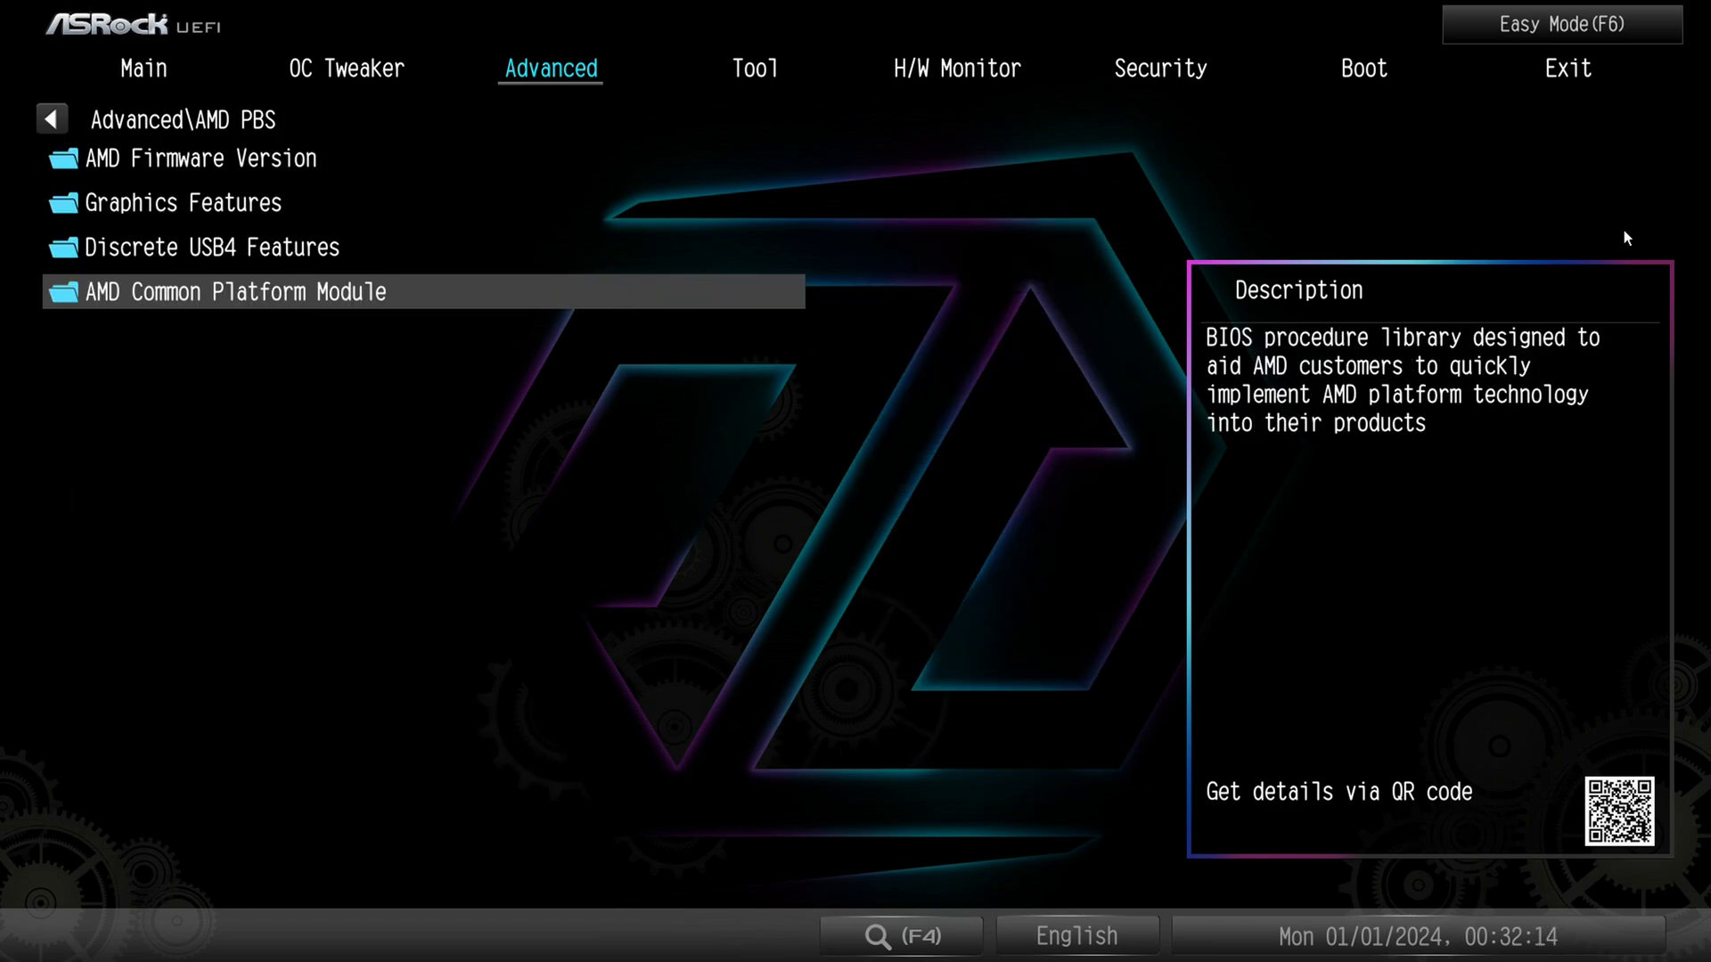
In AMD Overclocking, set Precision Boost Overdrive to Advanced and view Curve Optimizer
{"action": "left_click", "coordinate": [51, 121]}
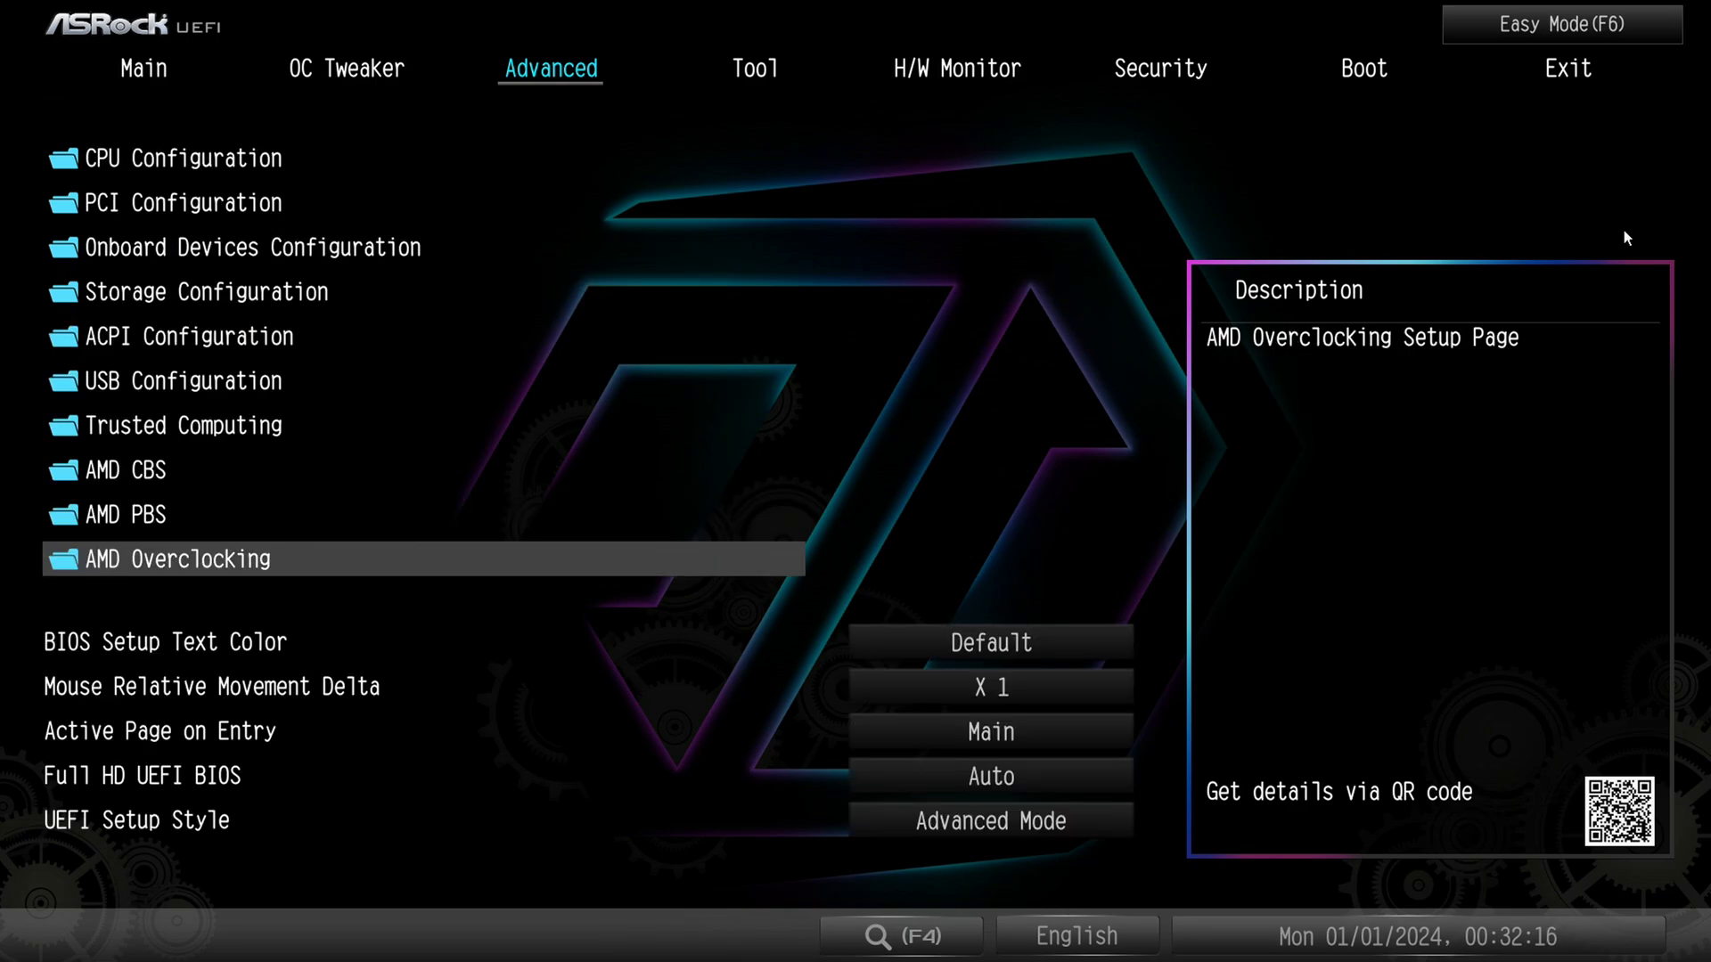
{"action": "left_click", "coordinate": [184, 559]}
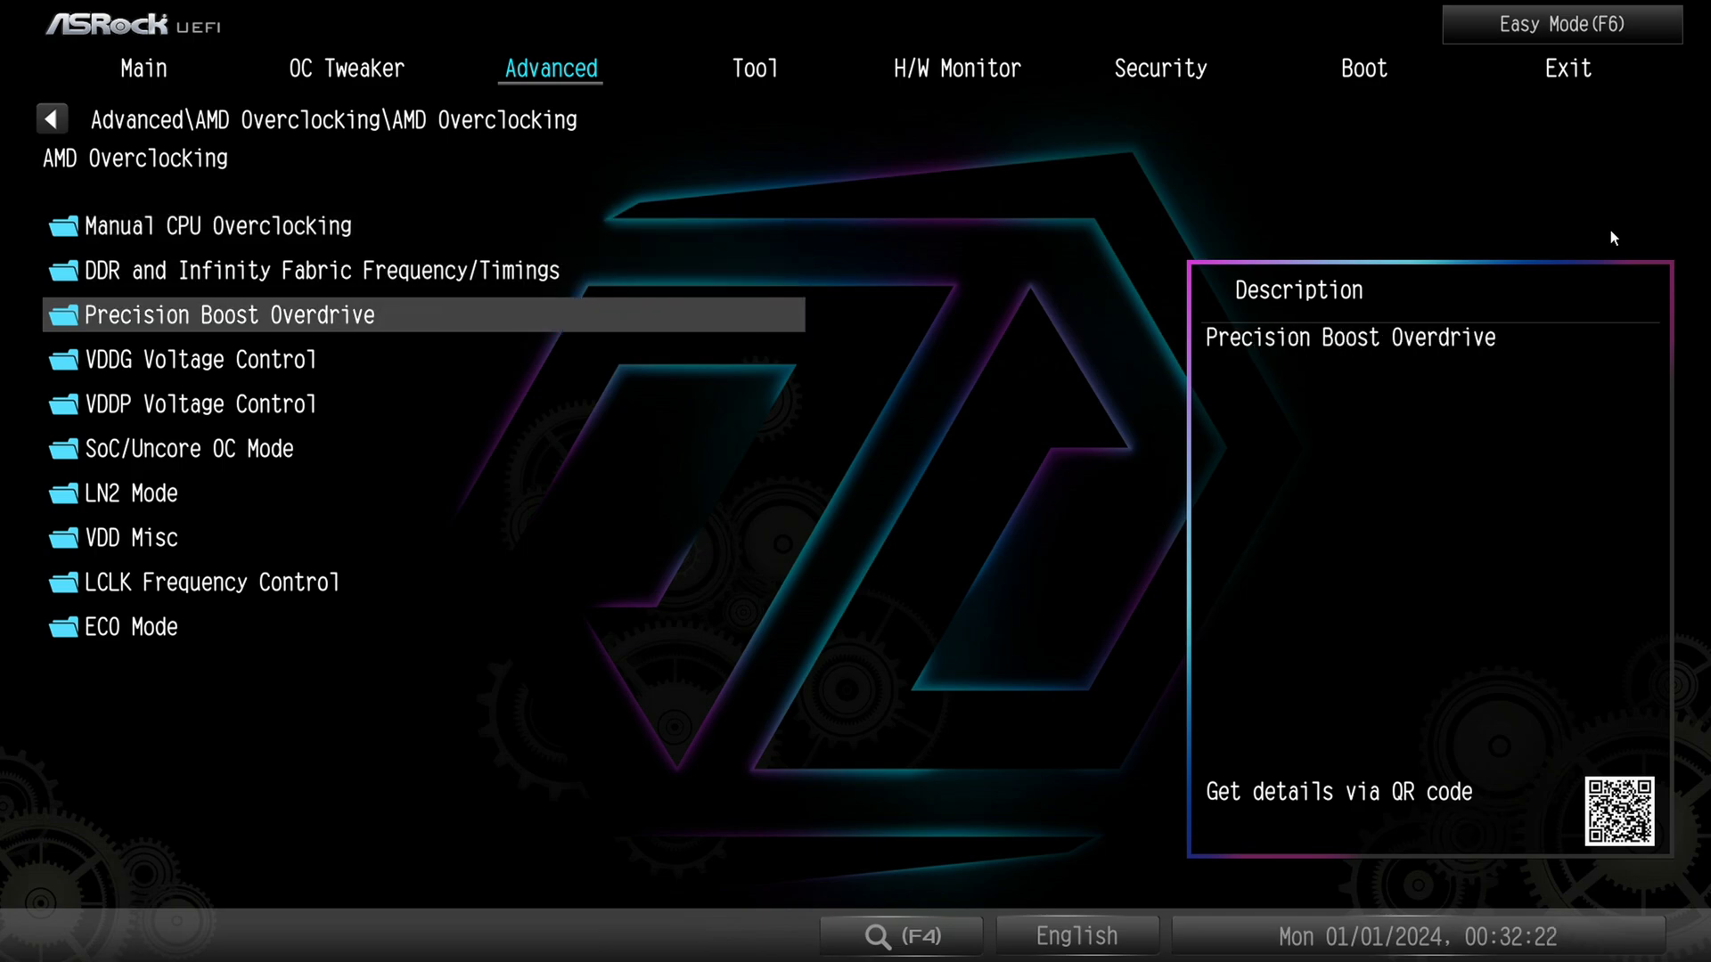
{"action": "left_click", "coordinate": [228, 315]}
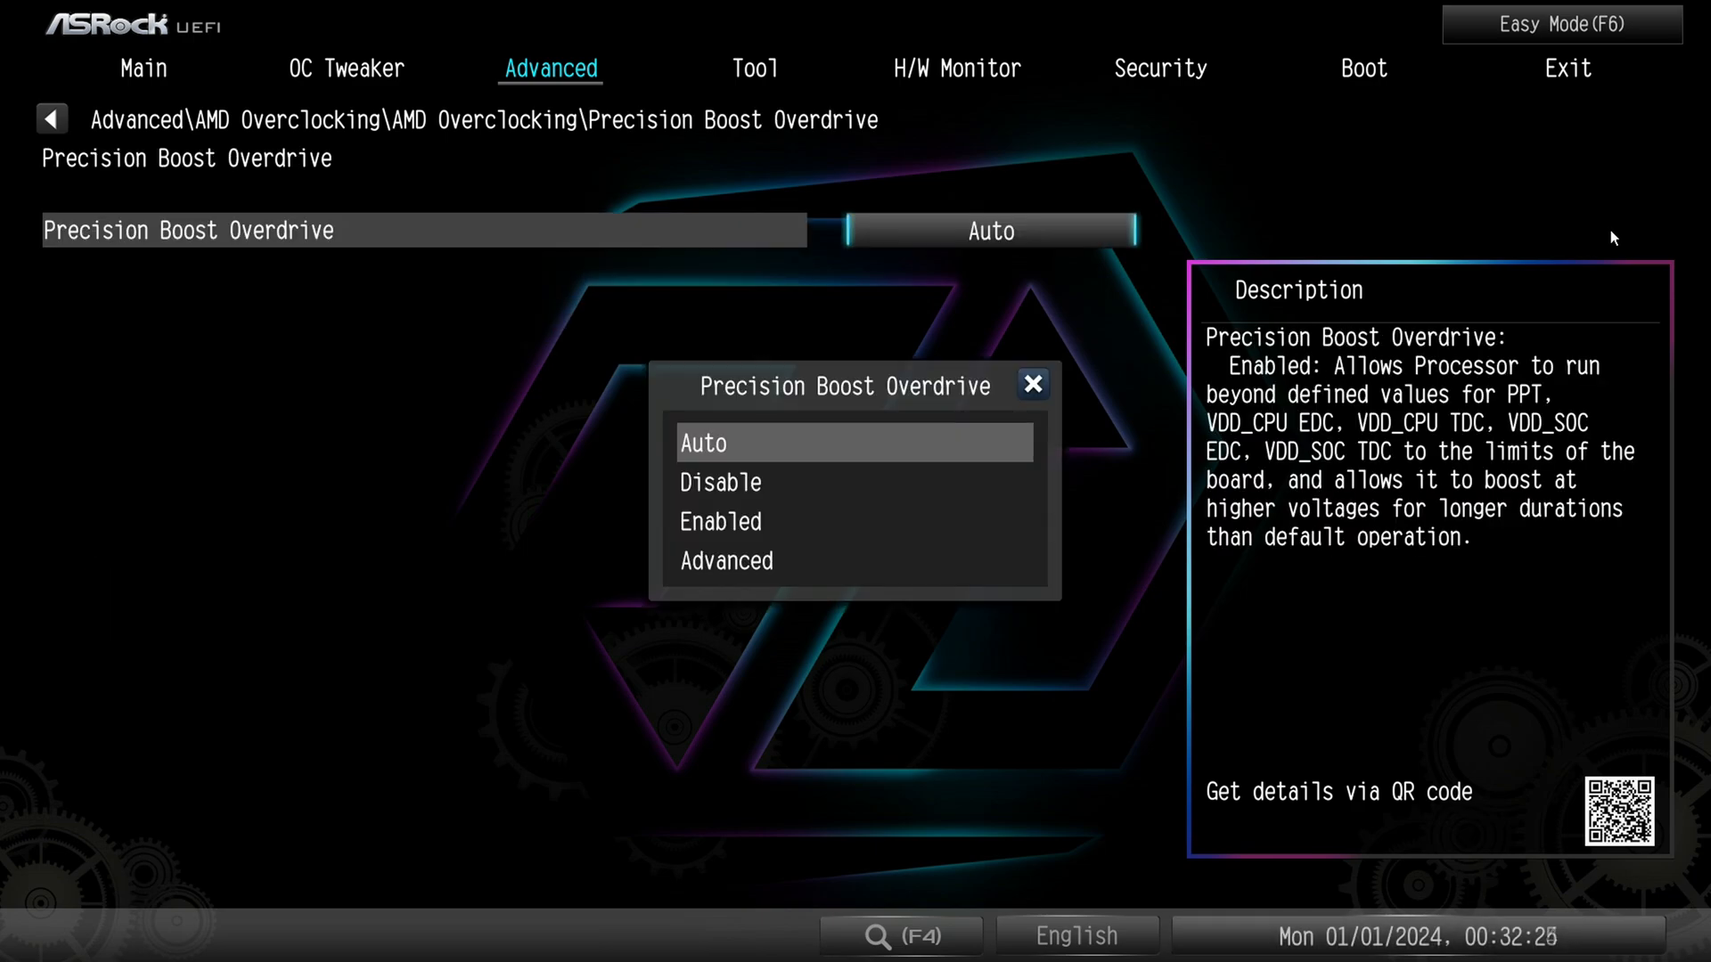
{"action": "left_click", "coordinate": [726, 560]}
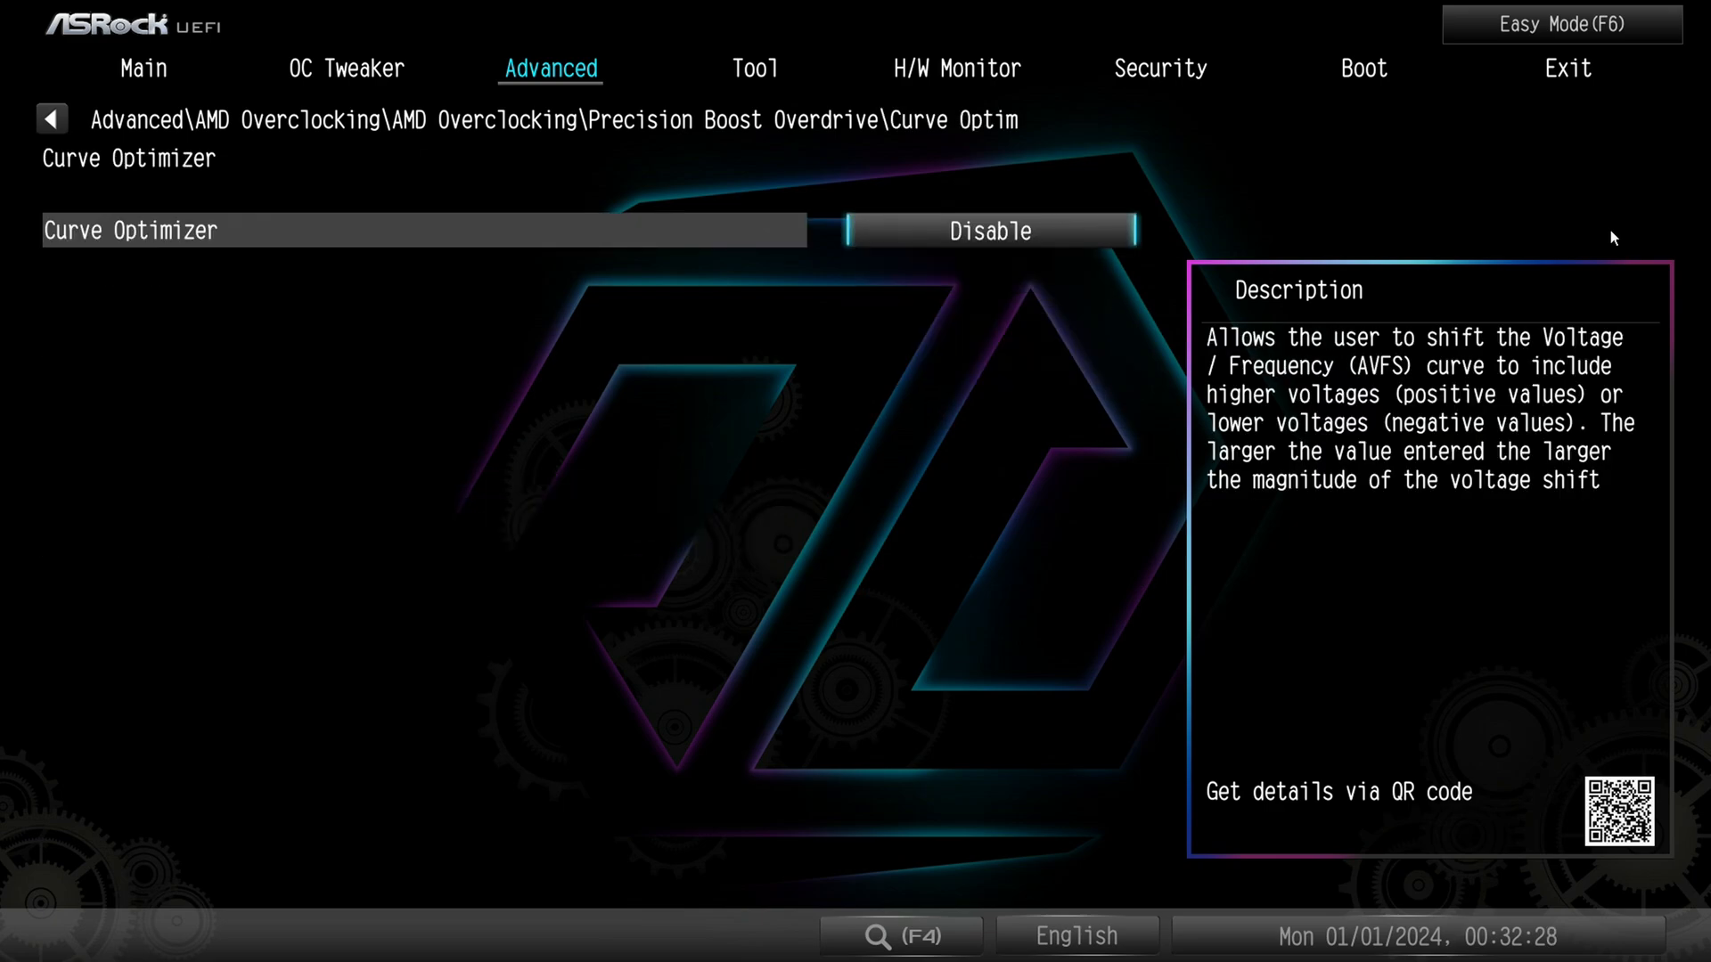
{"action": "left_click", "coordinate": [50, 118]}
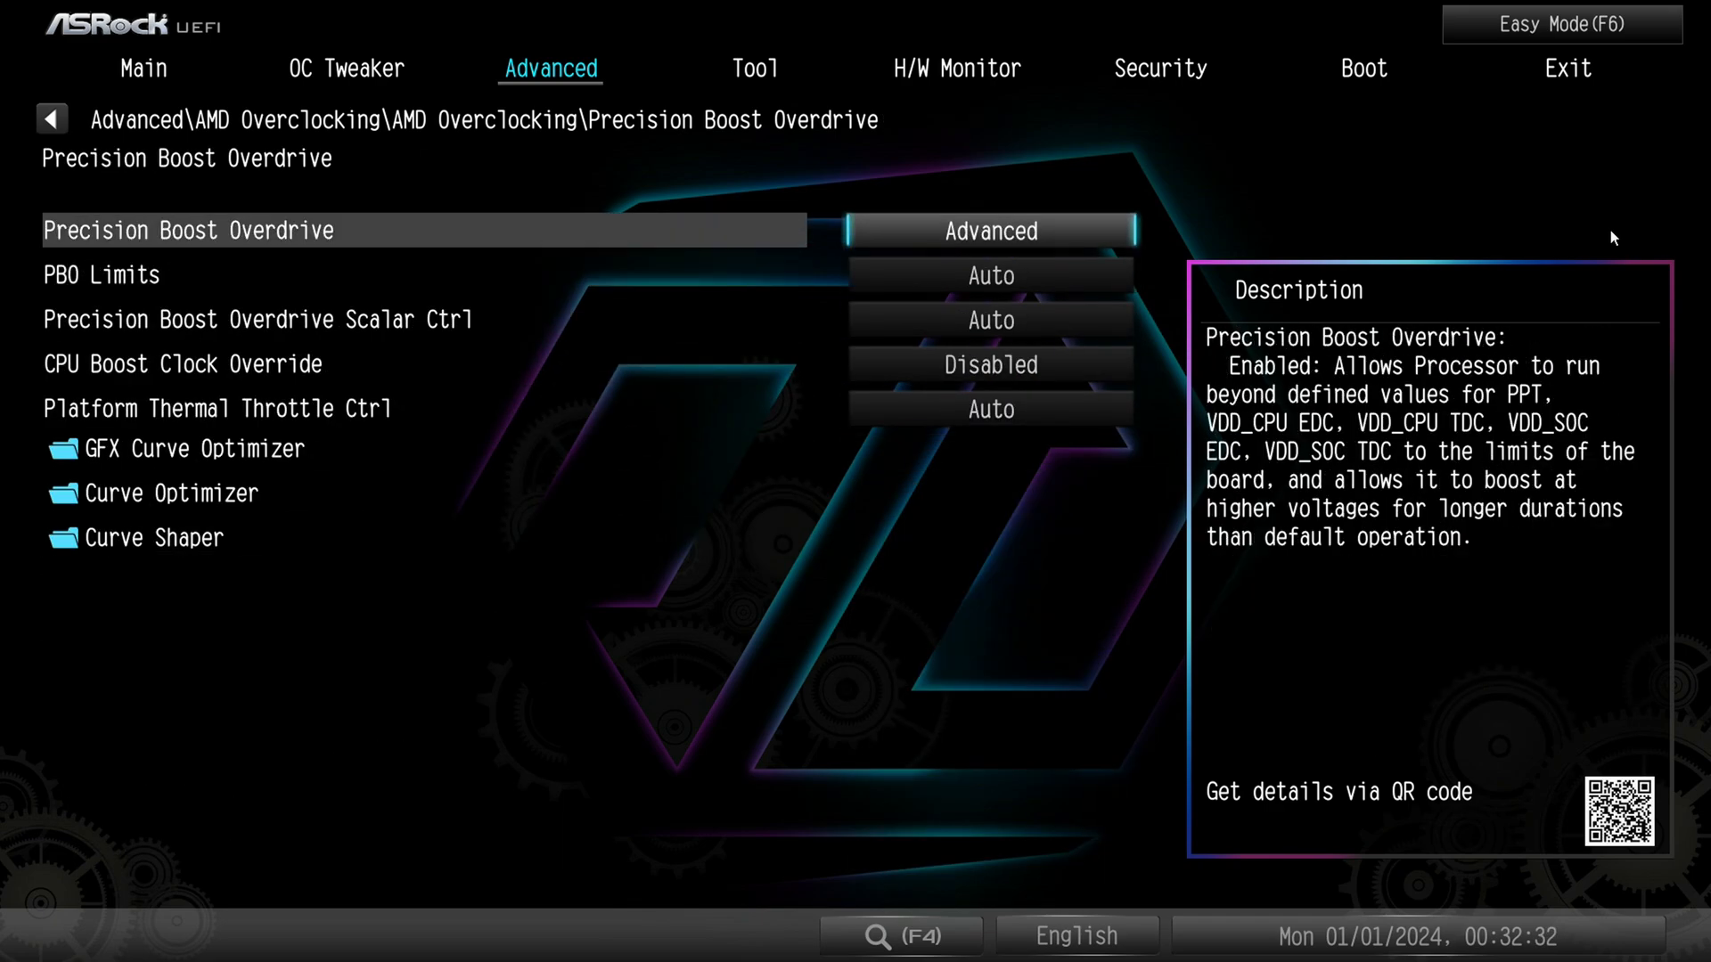
{"action": "left_click", "coordinate": [49, 119]}
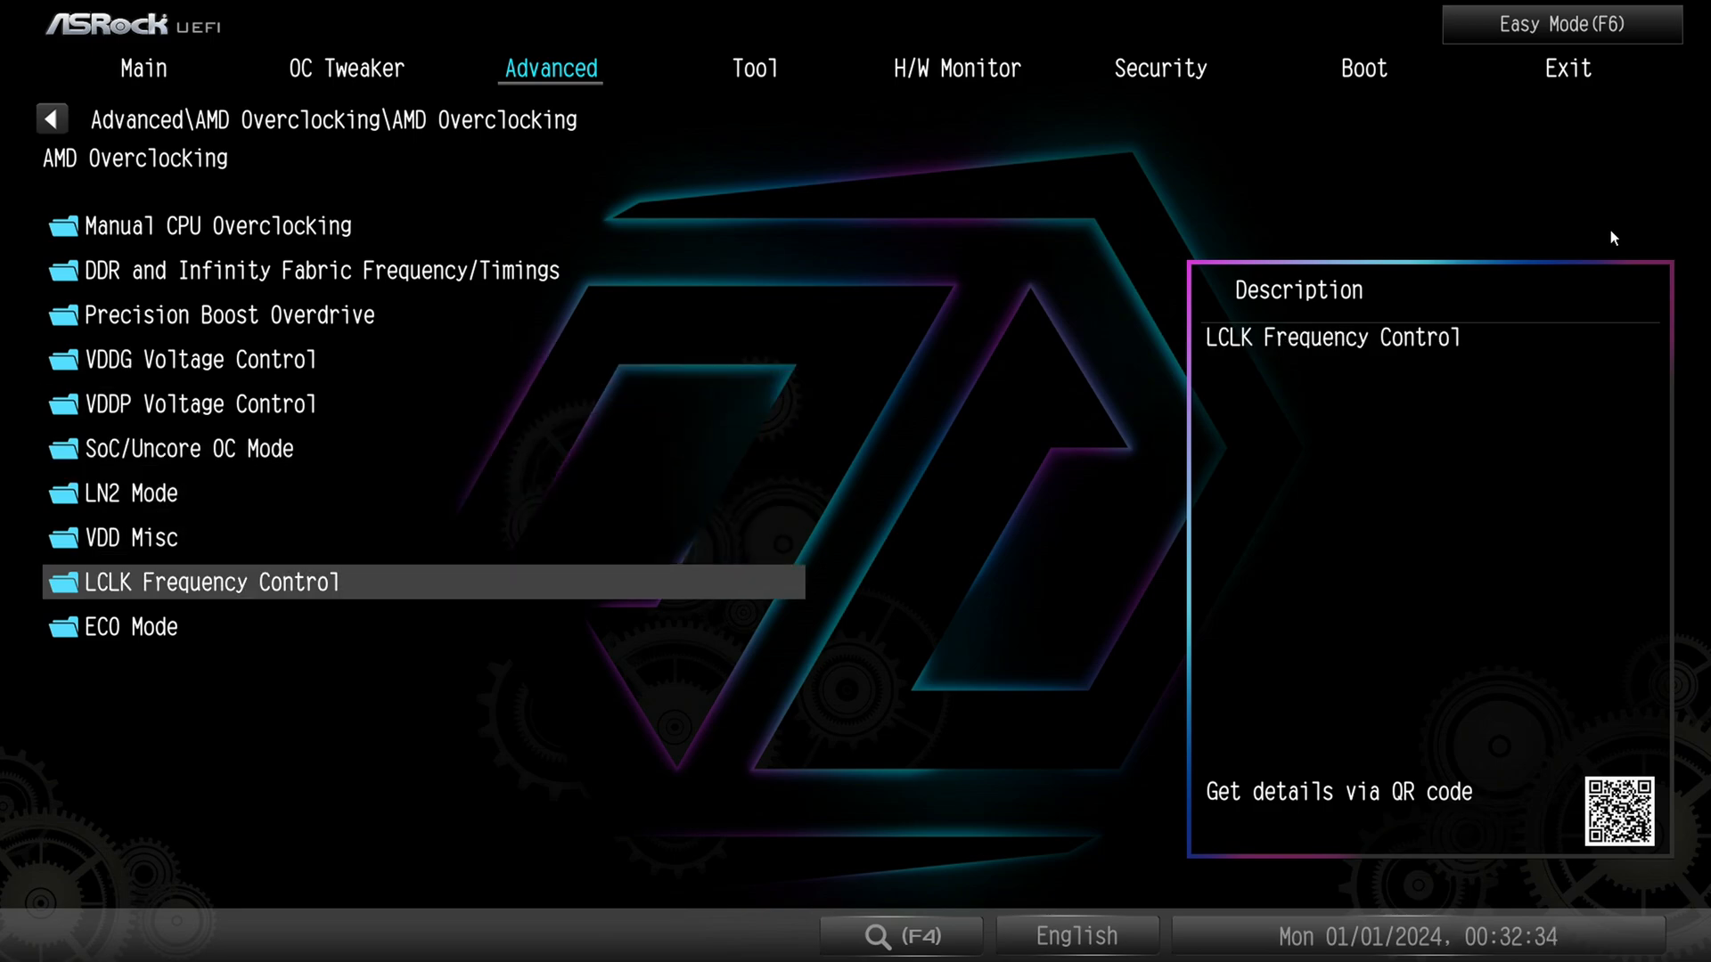
Browse DDR and Infinity Fabric Frequency/Timings and ECO Mode pages, then return to Advanced
{"action": "key", "text": "up"}
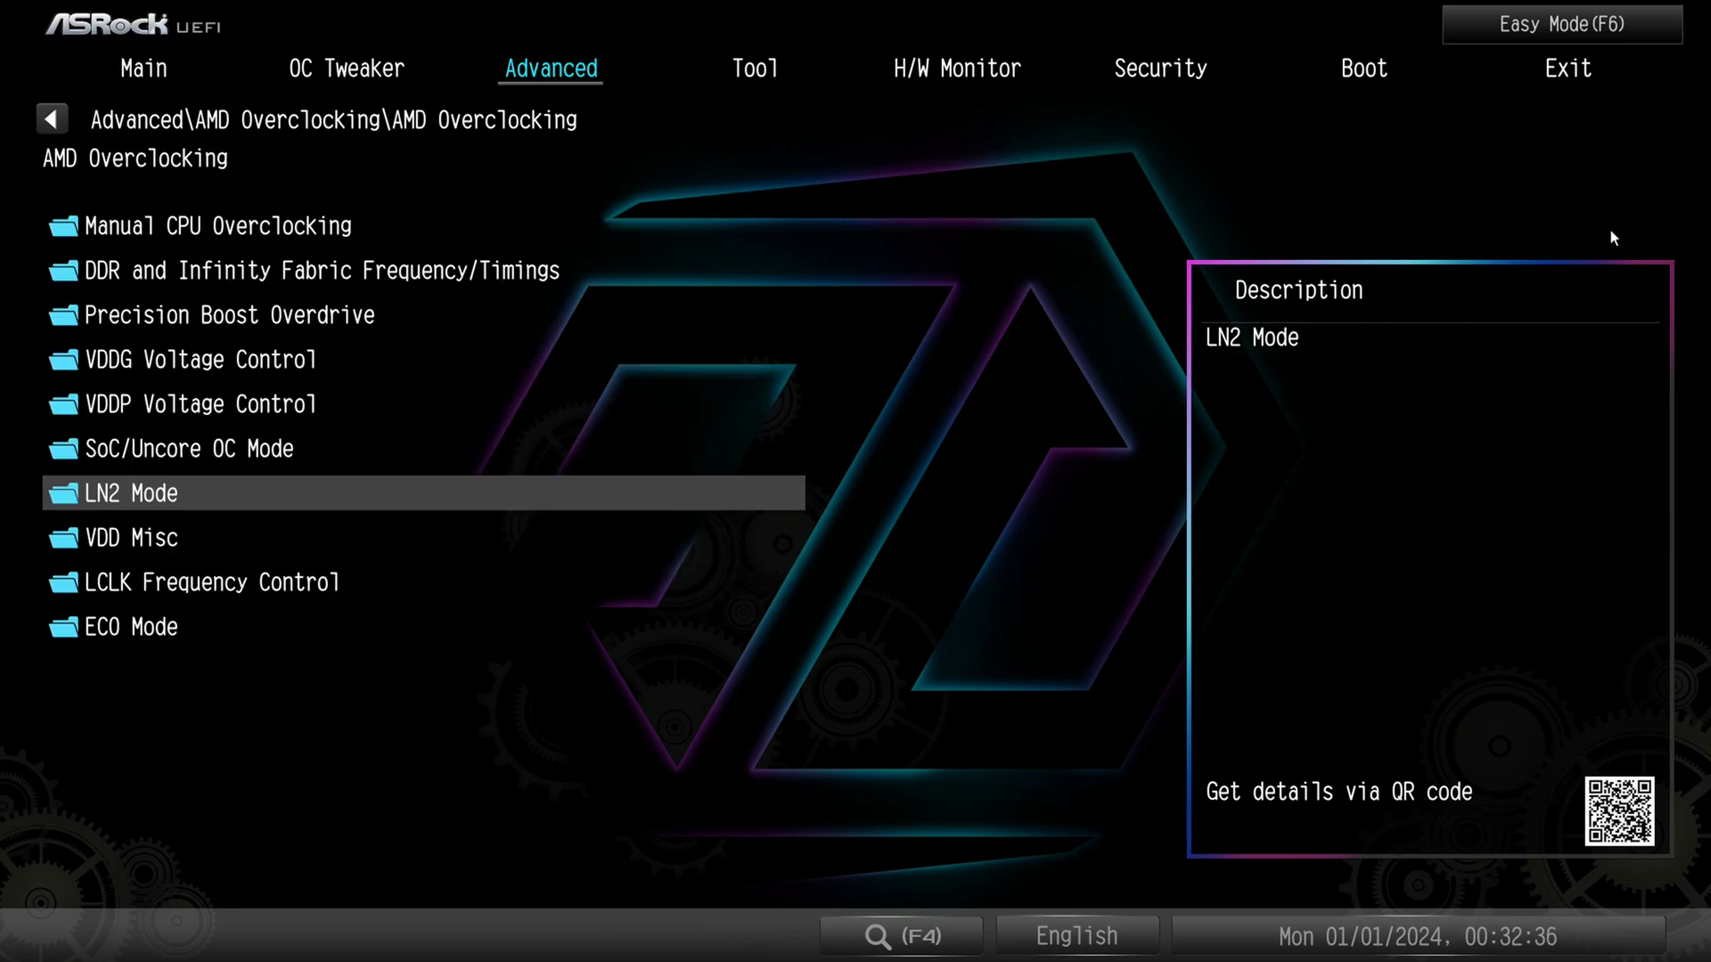
{"action": "key", "text": "up"}
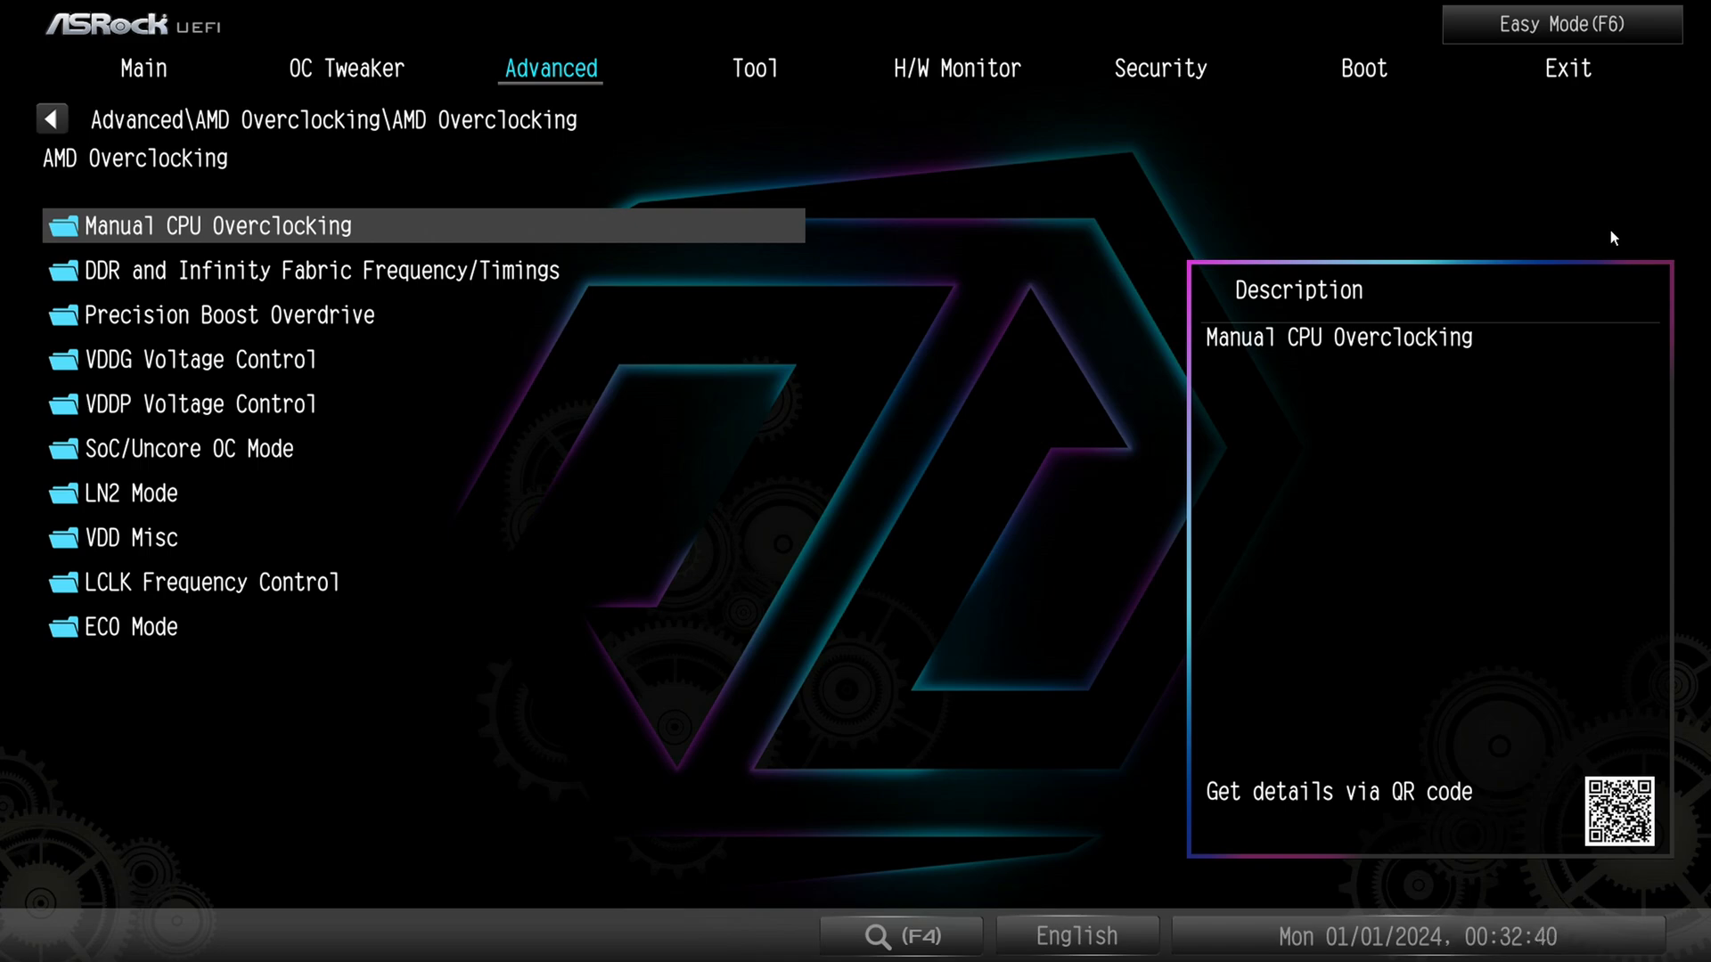
{"action": "left_click", "coordinate": [219, 225]}
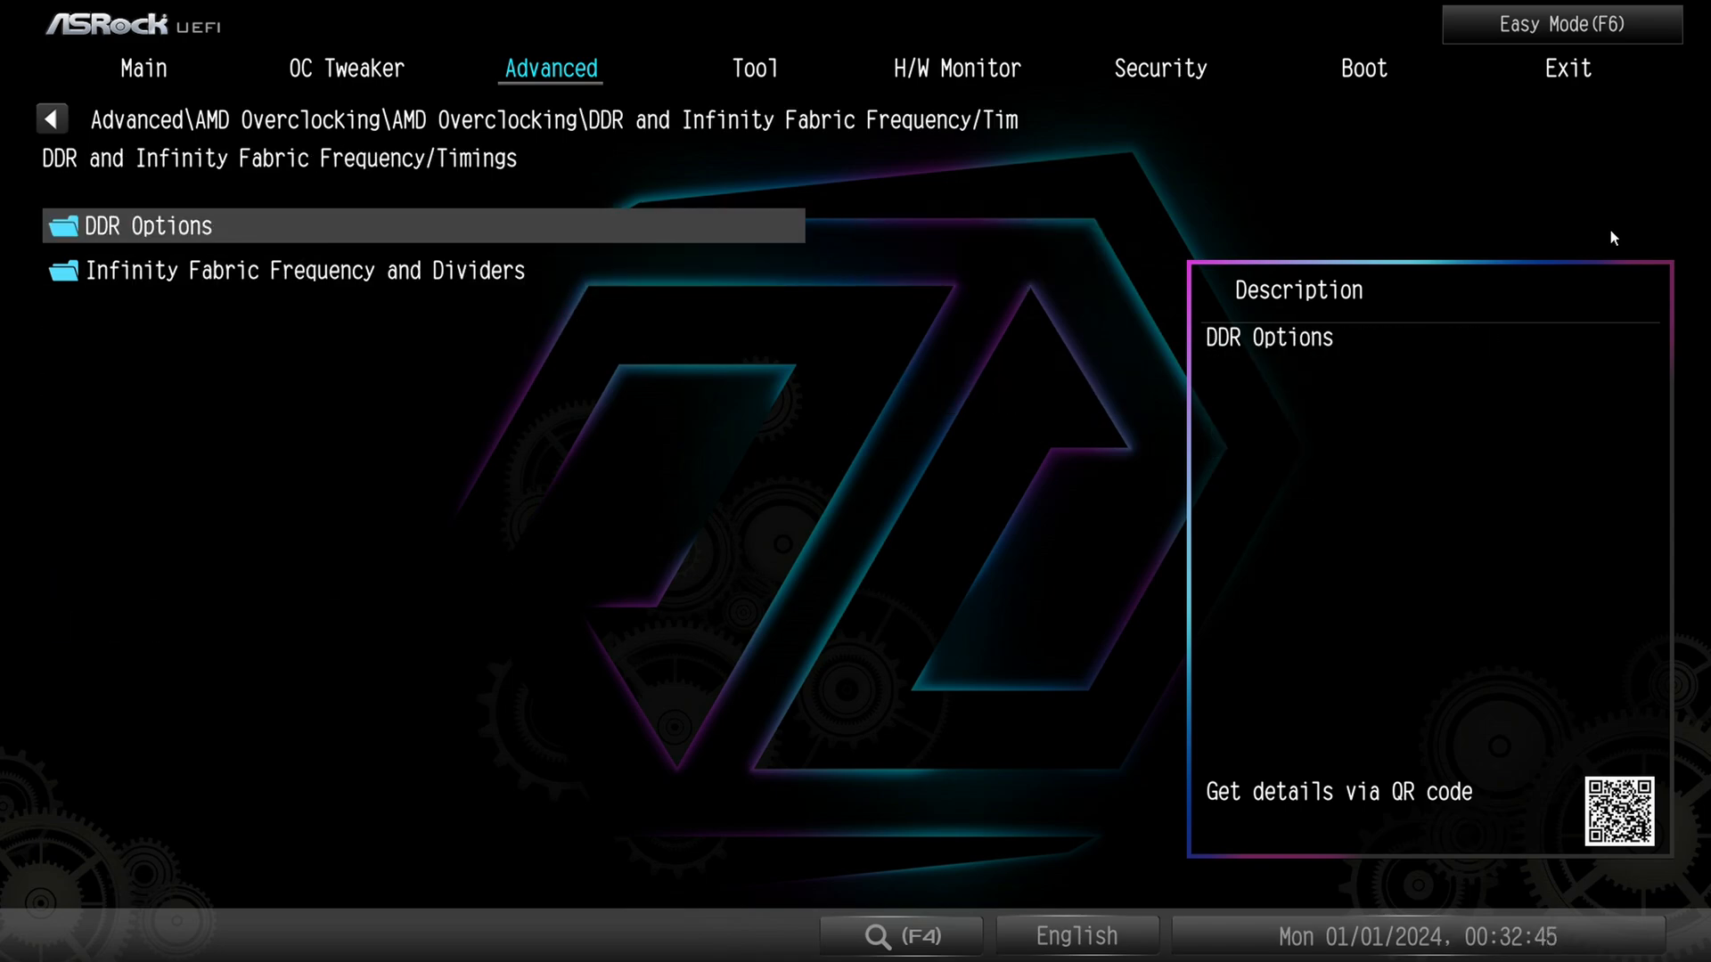
{"action": "left_click", "coordinate": [307, 269]}
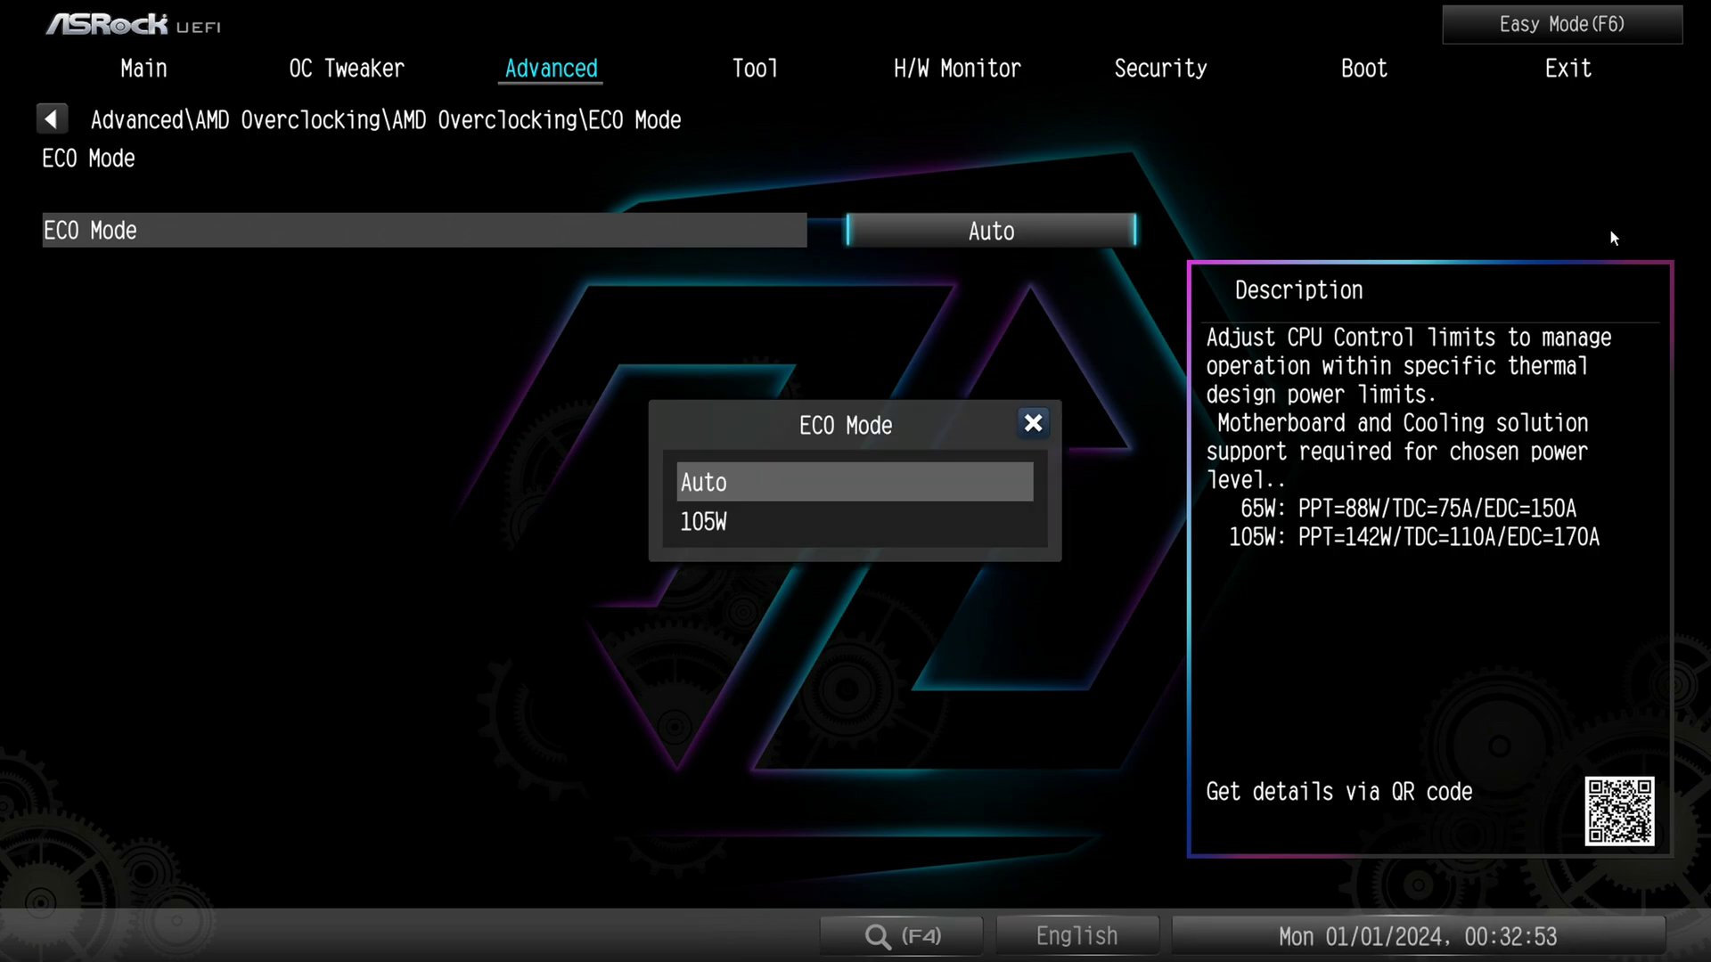
{"action": "left_click", "coordinate": [1032, 424]}
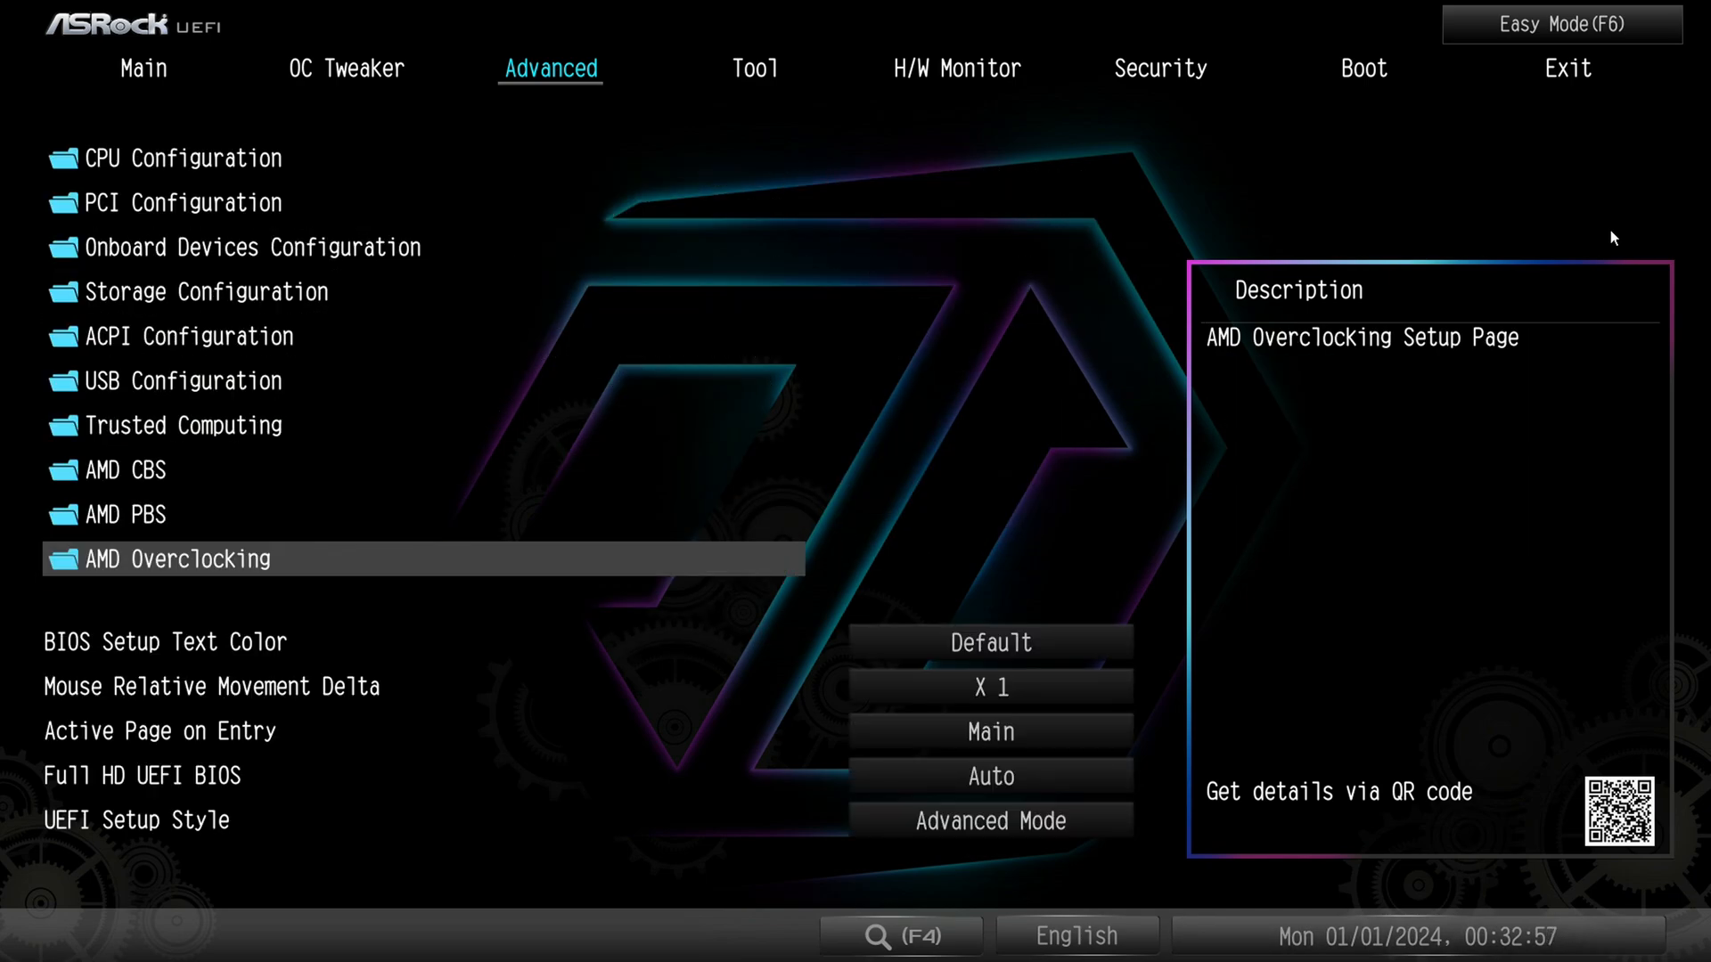
Move to BIOS Setup Text Color, then open the Tool page with Instant Flash and erase tools
{"action": "key", "text": "Down"}
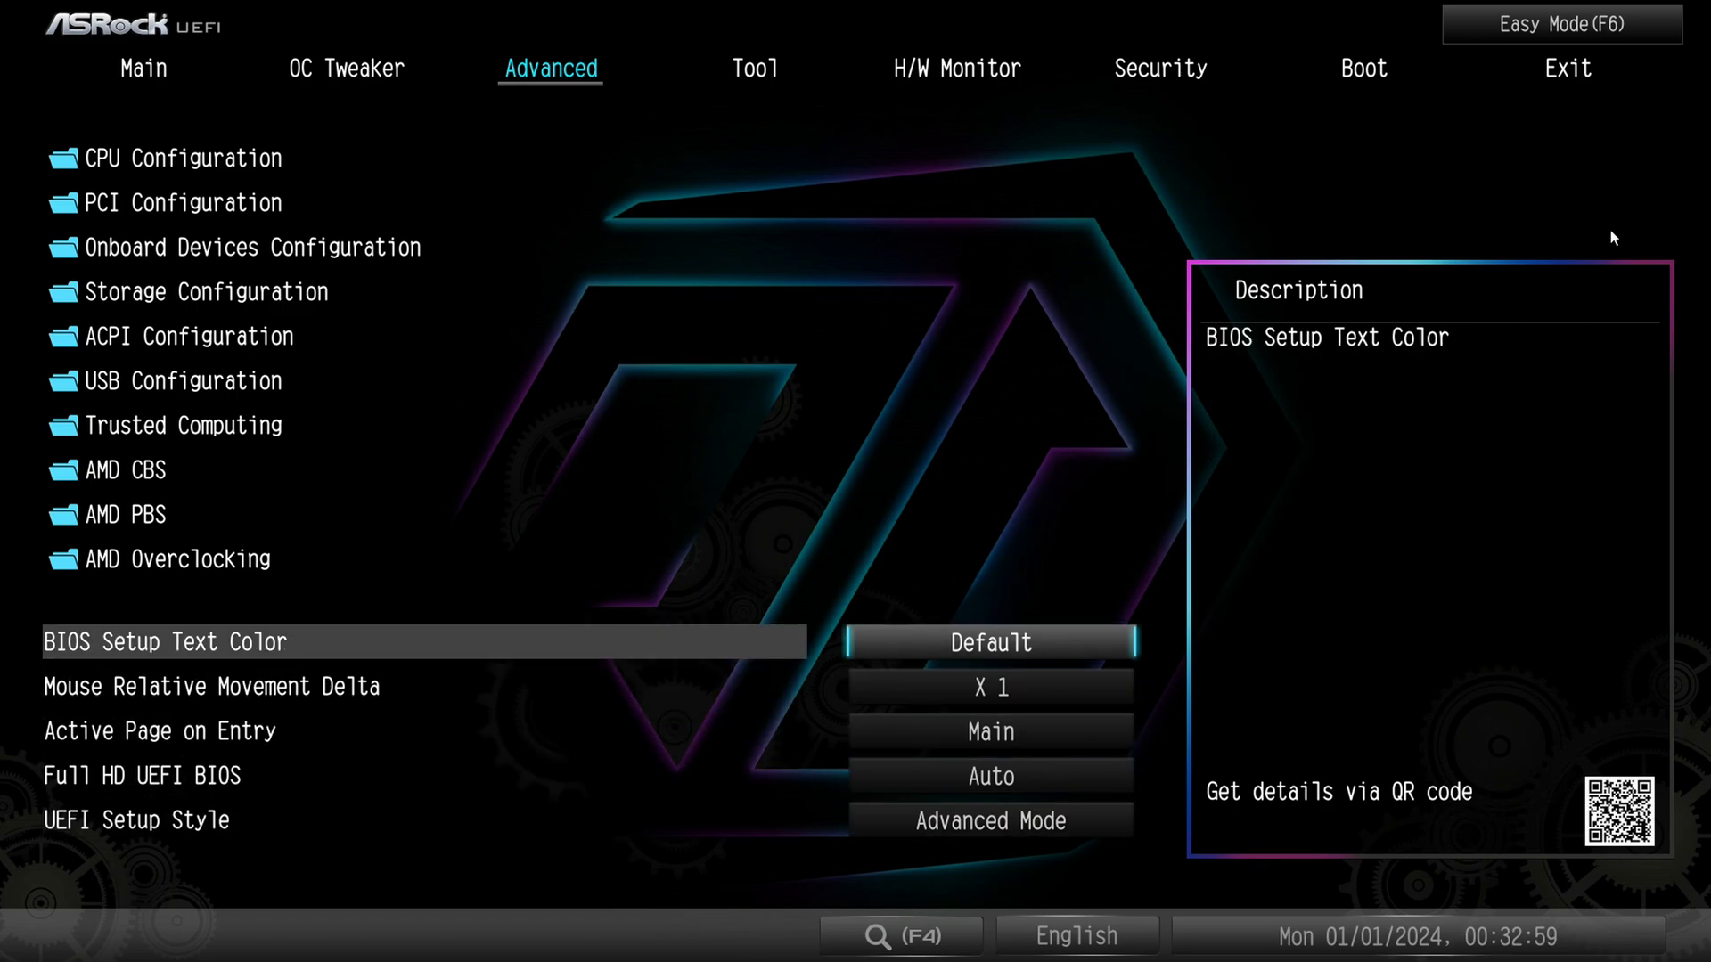
{"action": "left_click", "coordinate": [181, 157]}
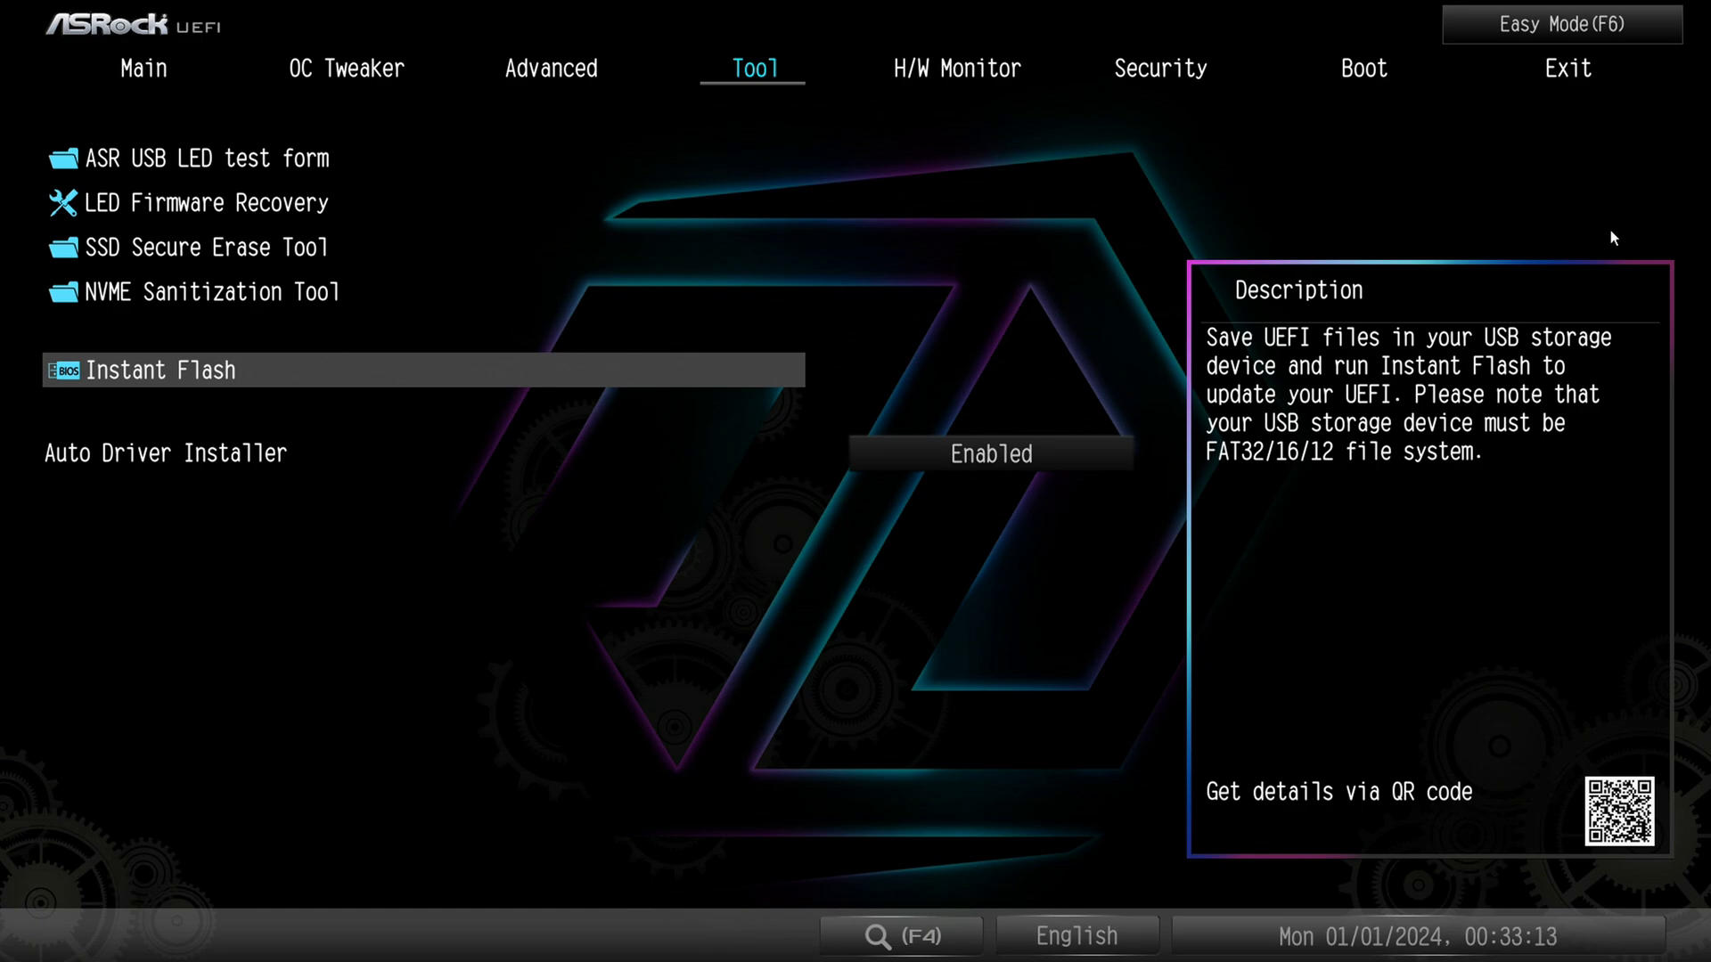
Select Auto Driver Installer, then view H/W Monitor readings: CPU 58.5 °C, Vcore 1.352 V
{"action": "key", "text": "up"}
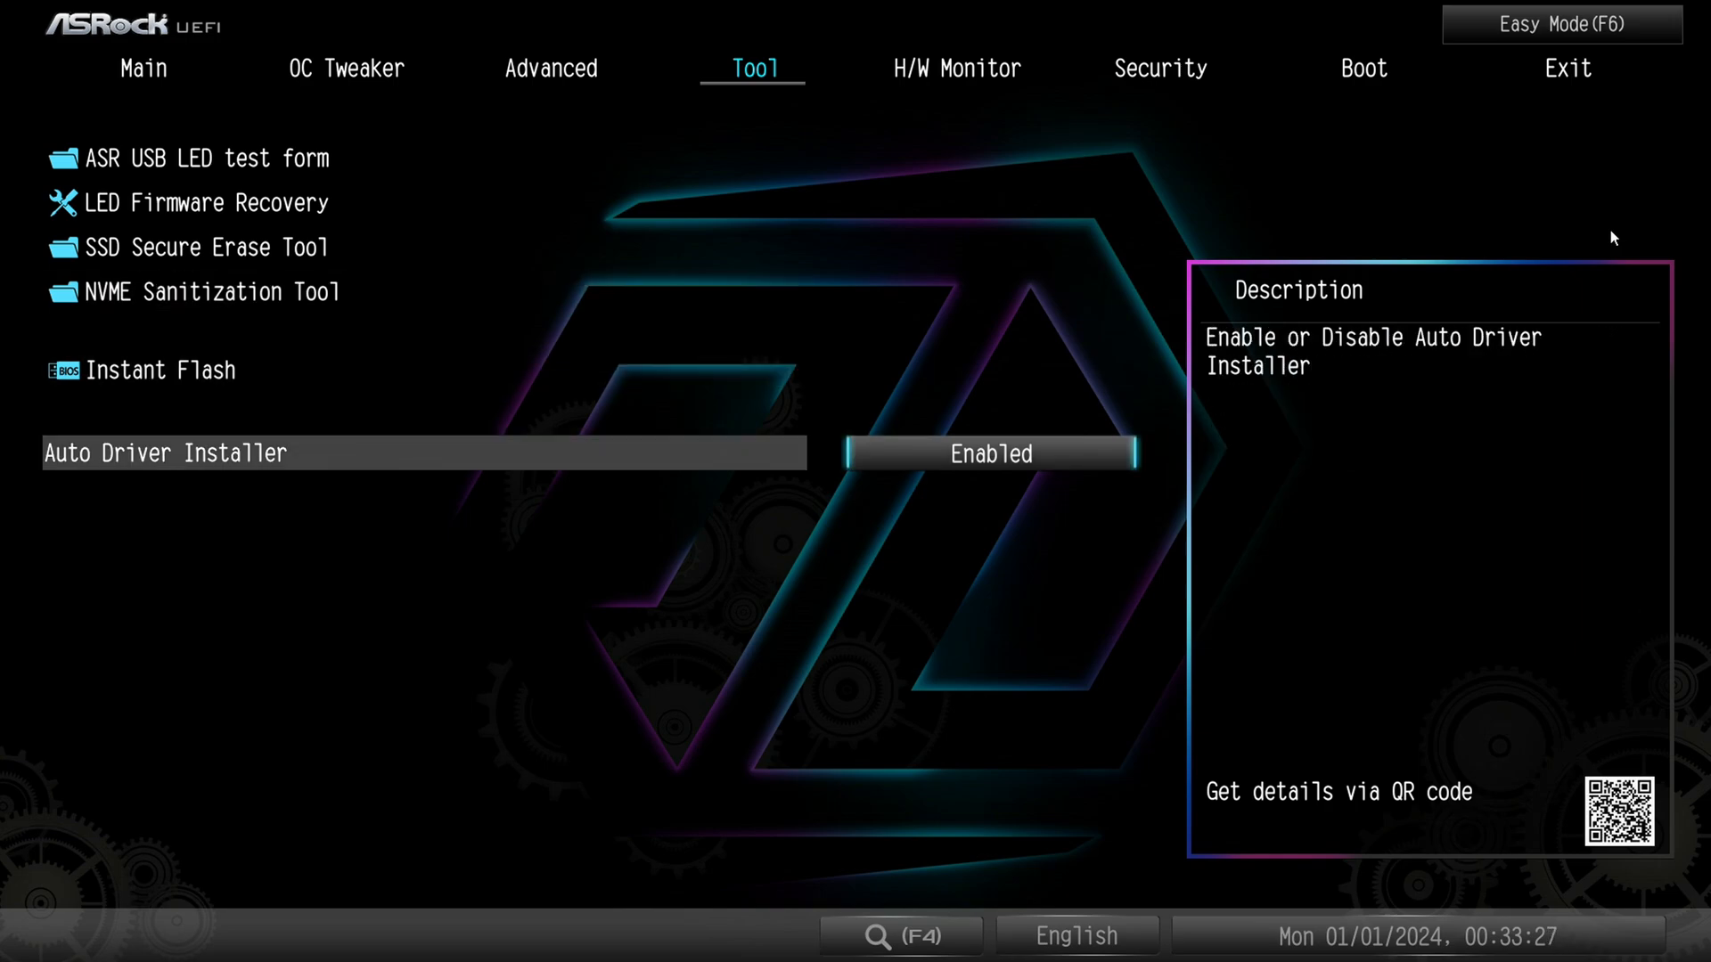
{"action": "left_click", "coordinate": [990, 452]}
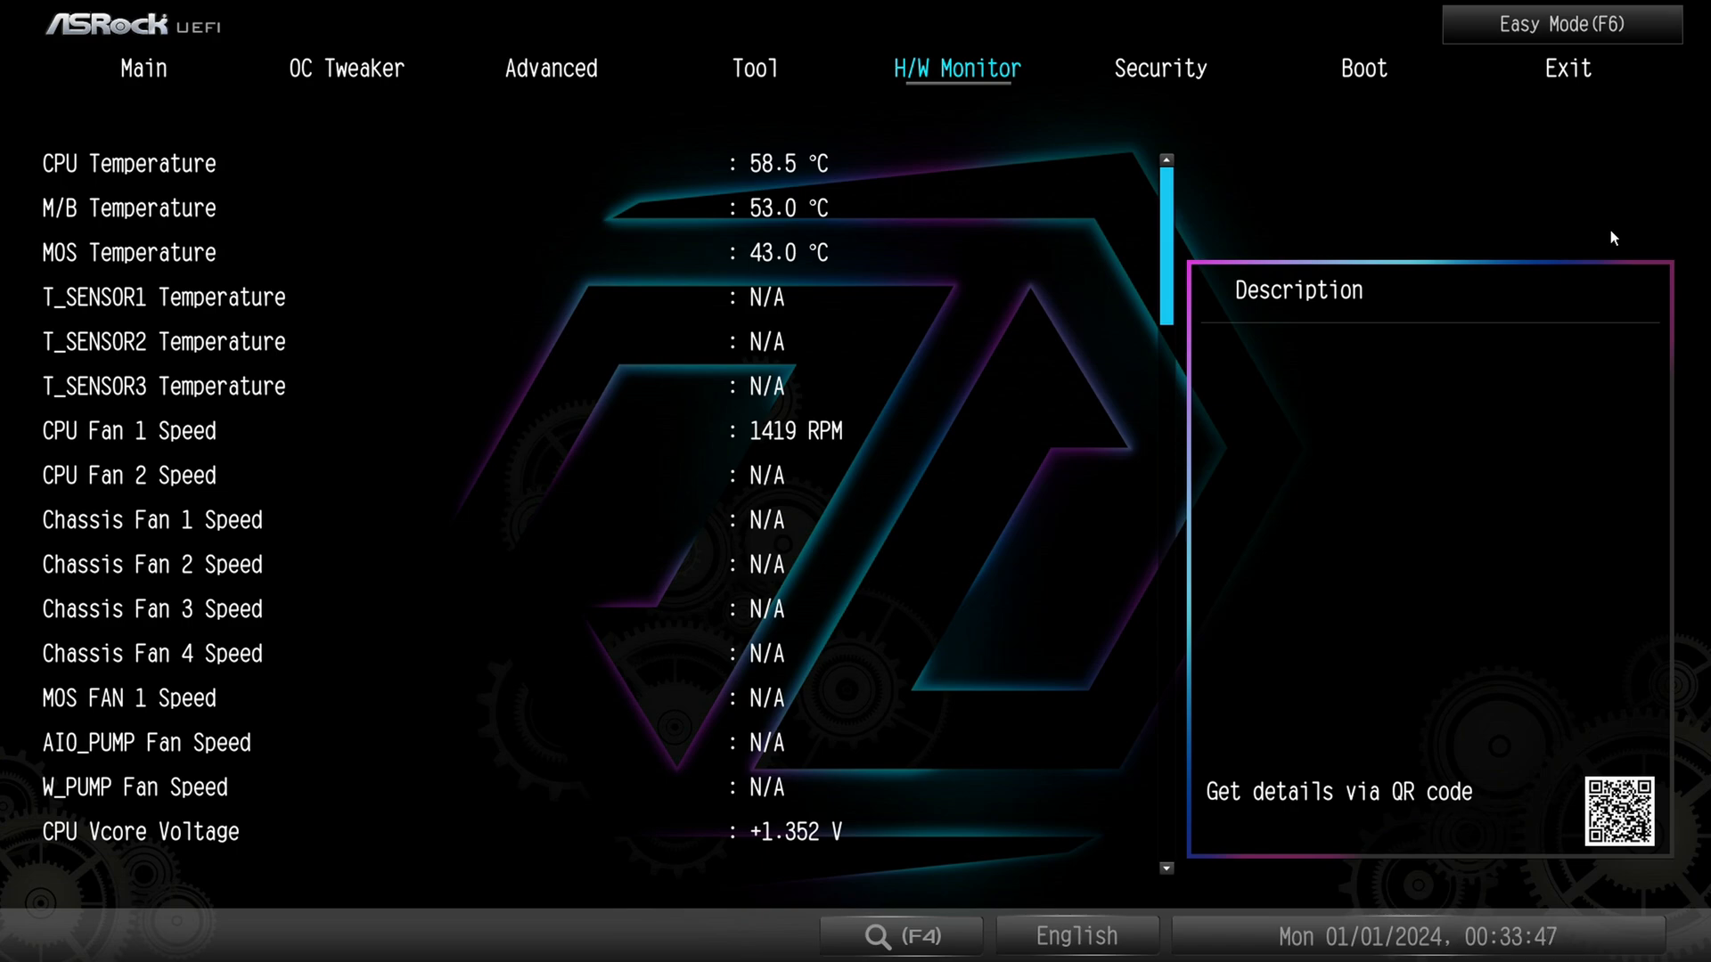
Review Supervisor and User Password settings under Security, then open the Boot page
{"action": "left_click", "coordinate": [1160, 68]}
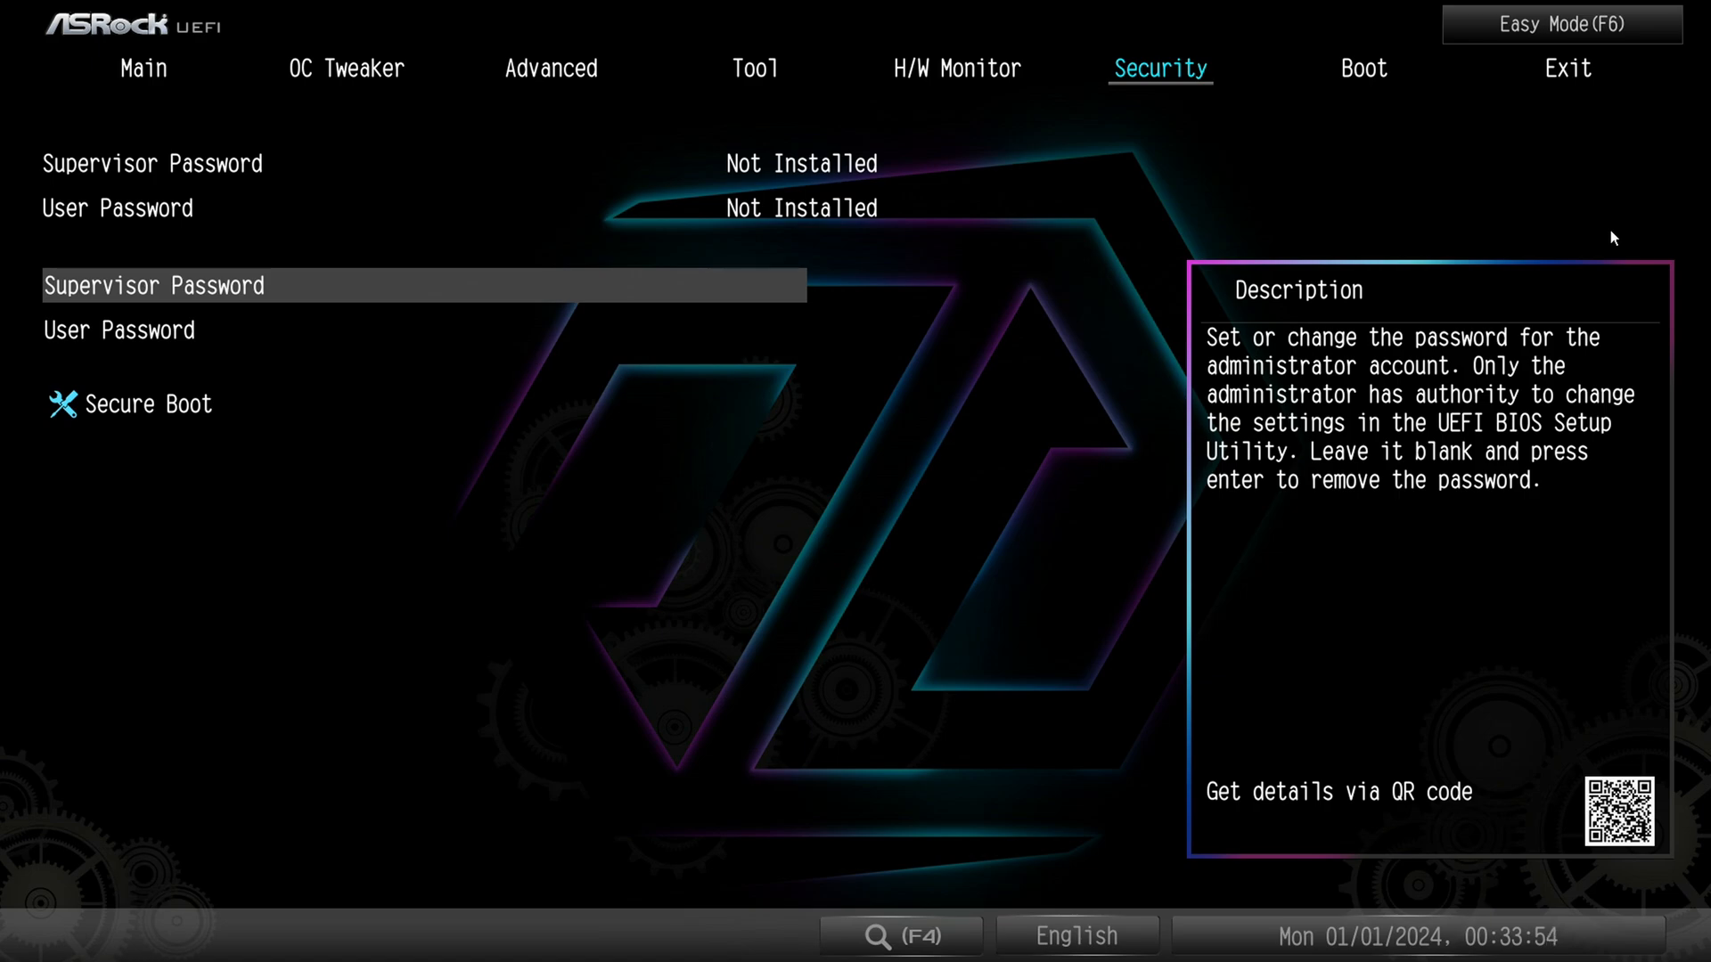
{"action": "key", "text": "down"}
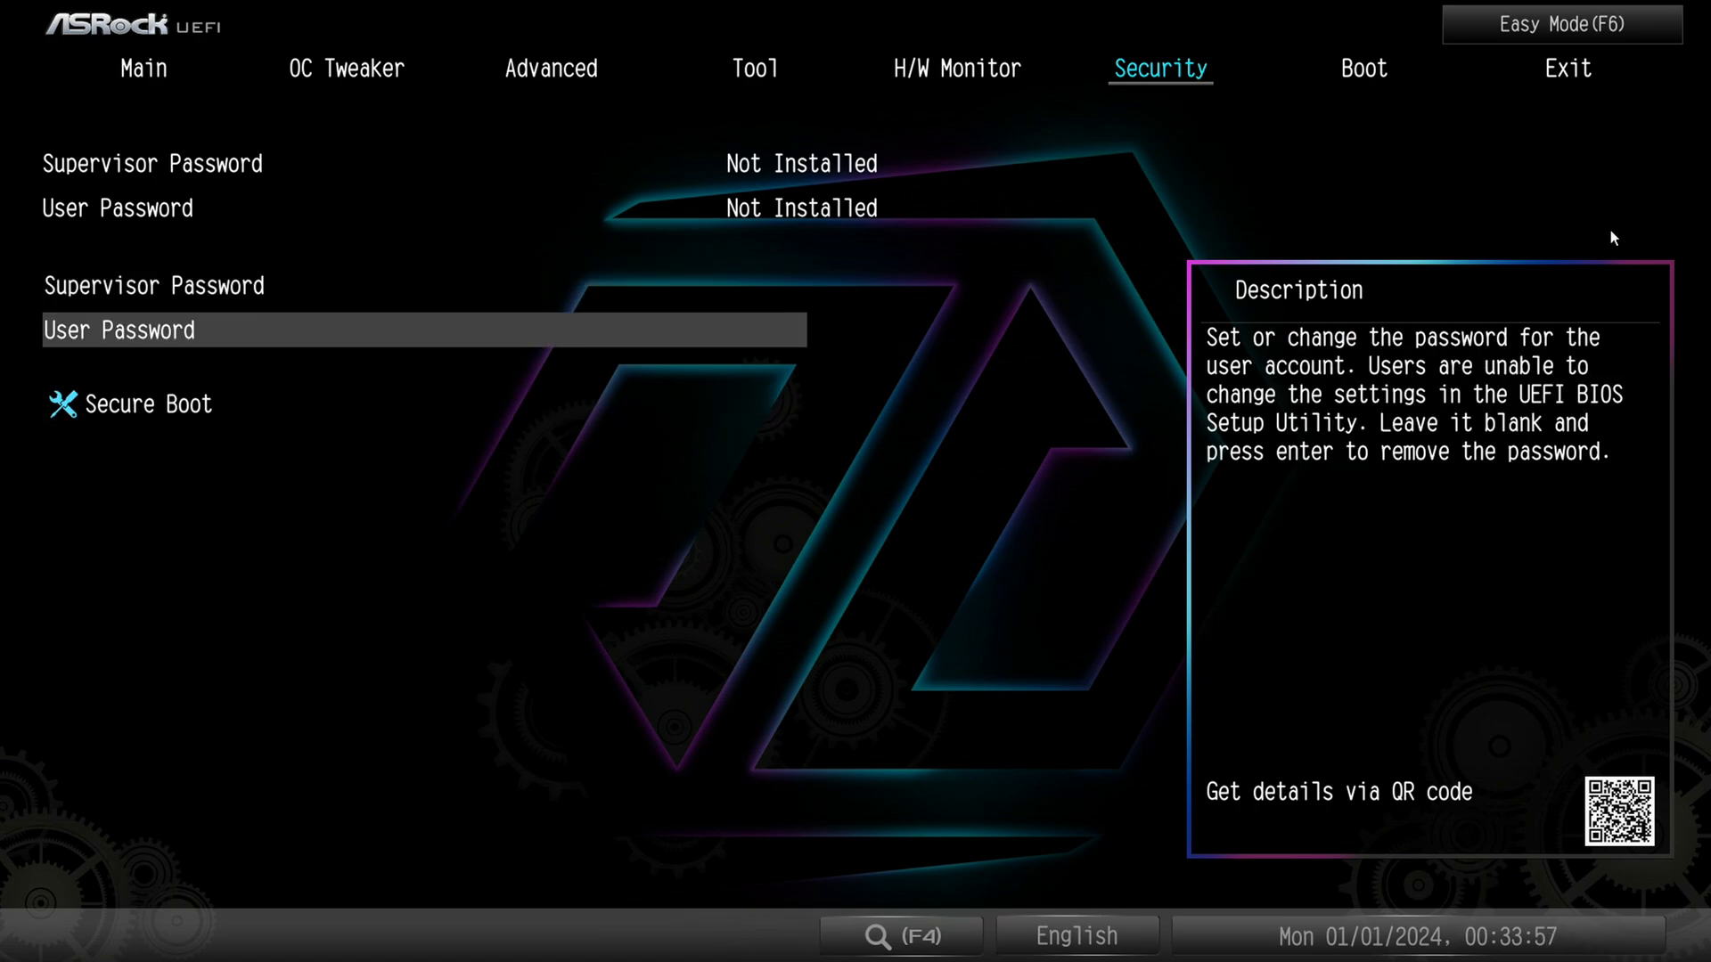
{"action": "left_click", "coordinate": [1363, 68]}
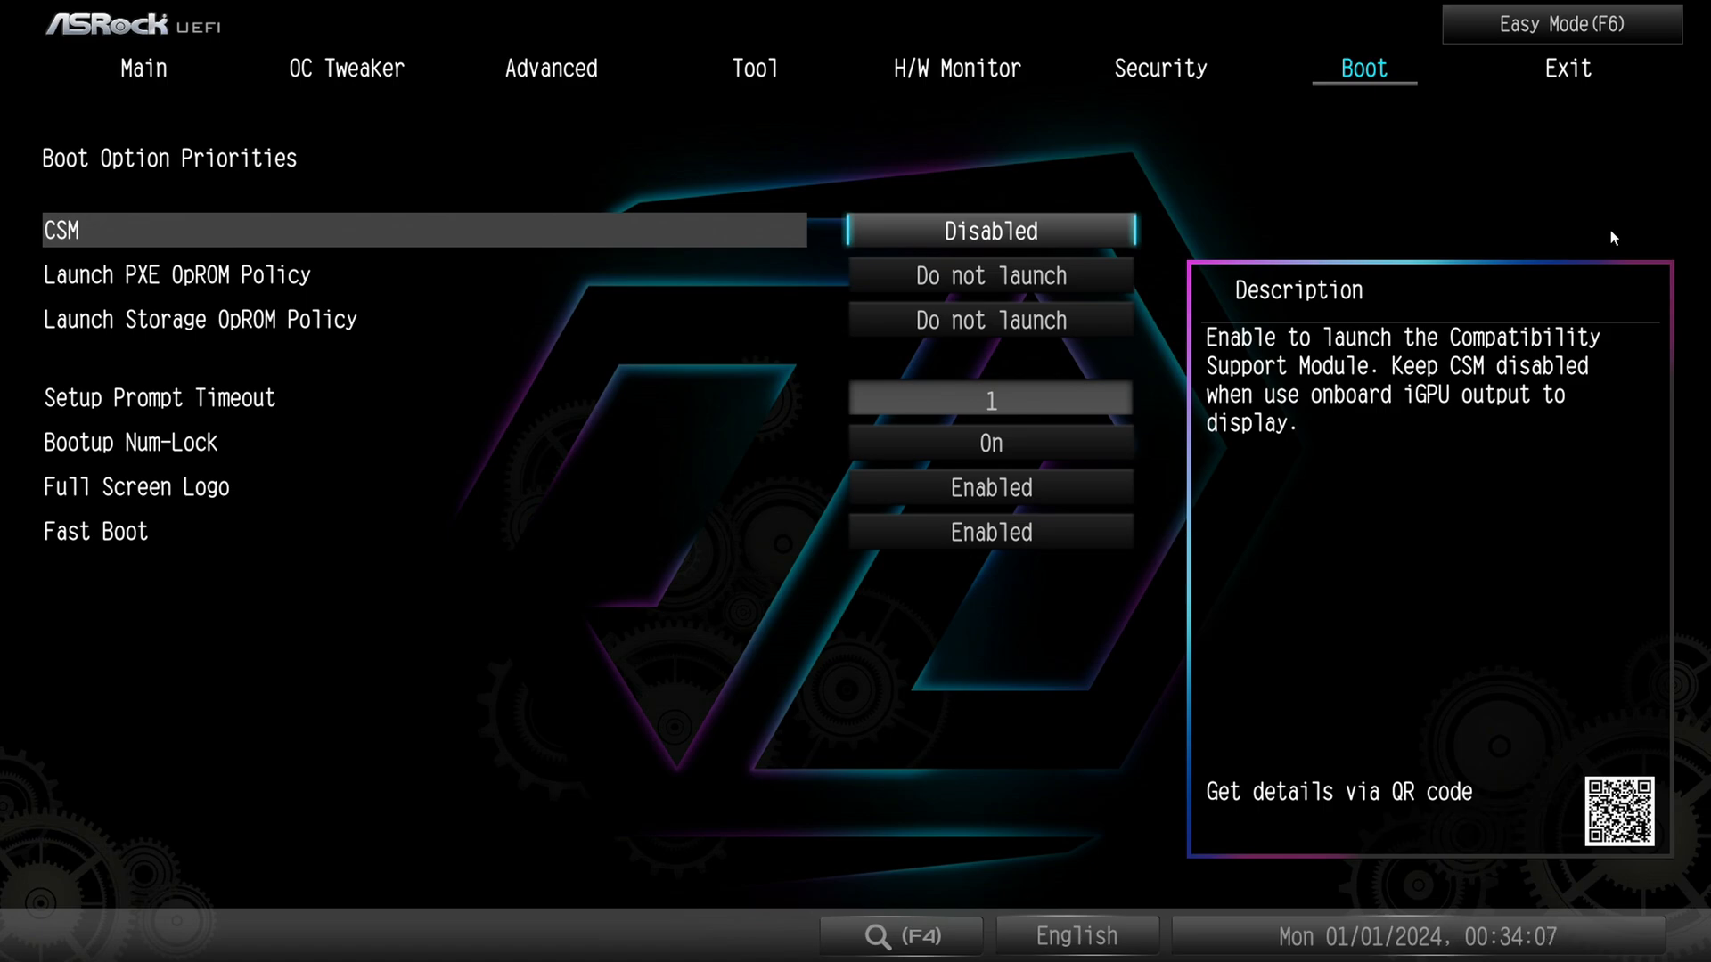
Open the Exit tab and move between Discard Changes and Load UEFI BIOS Defaults
{"action": "left_click", "coordinate": [1567, 69]}
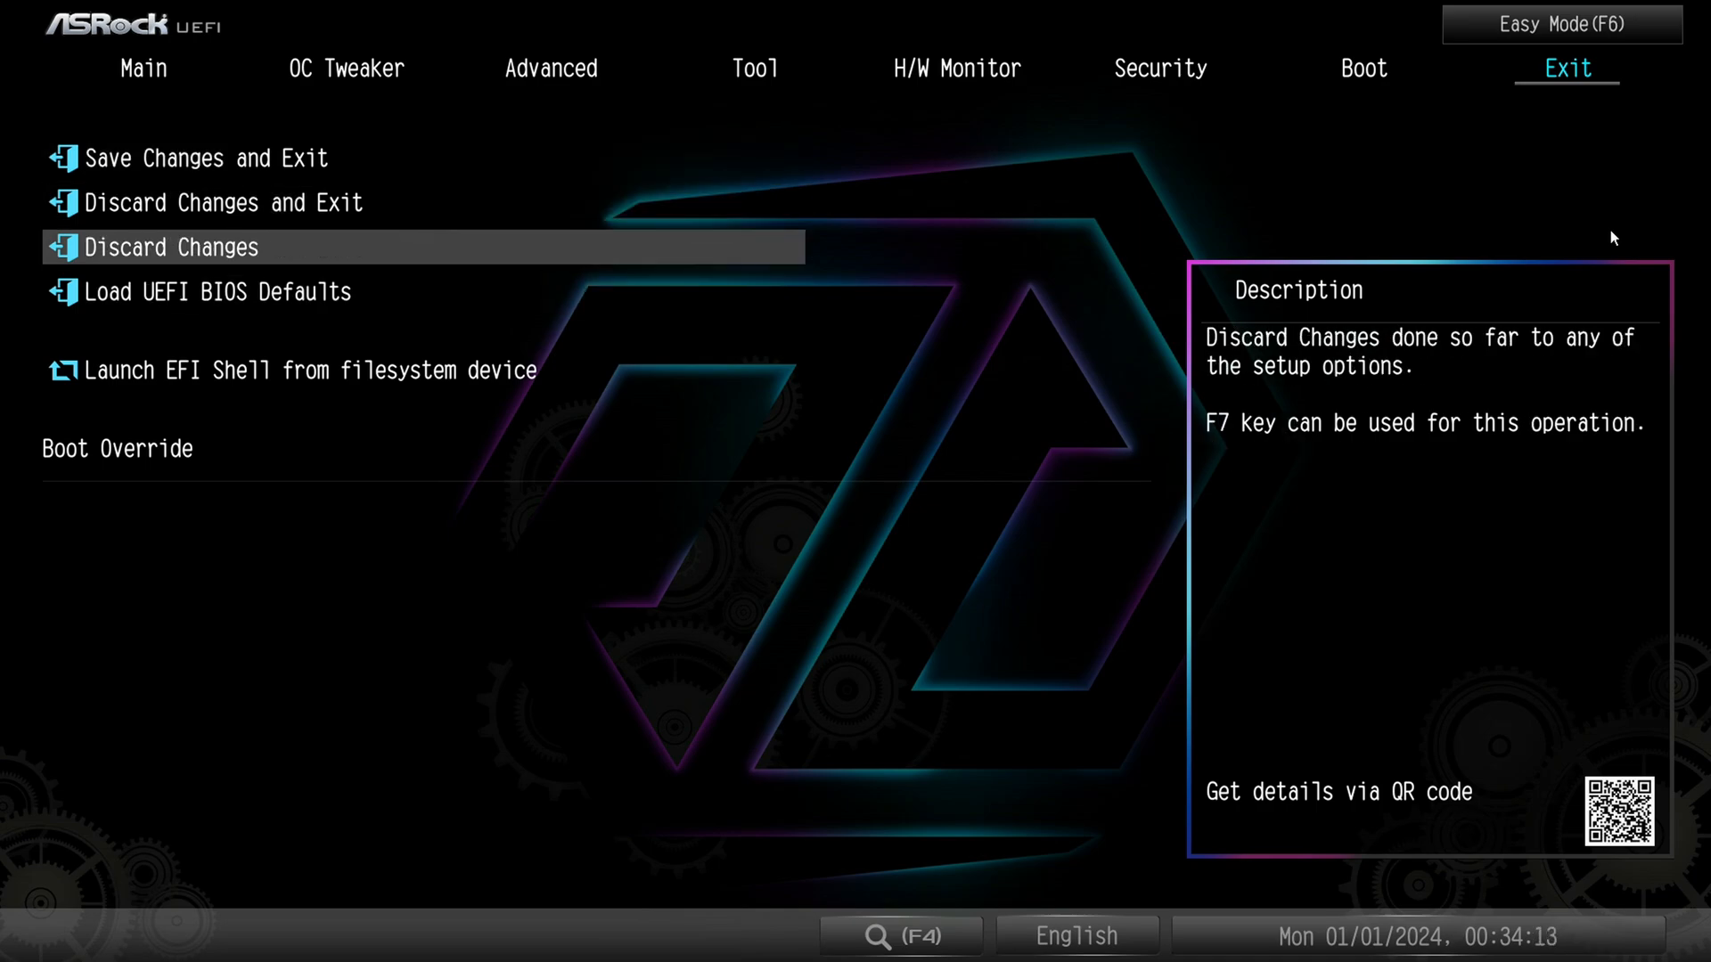
{"action": "key", "text": "Down"}
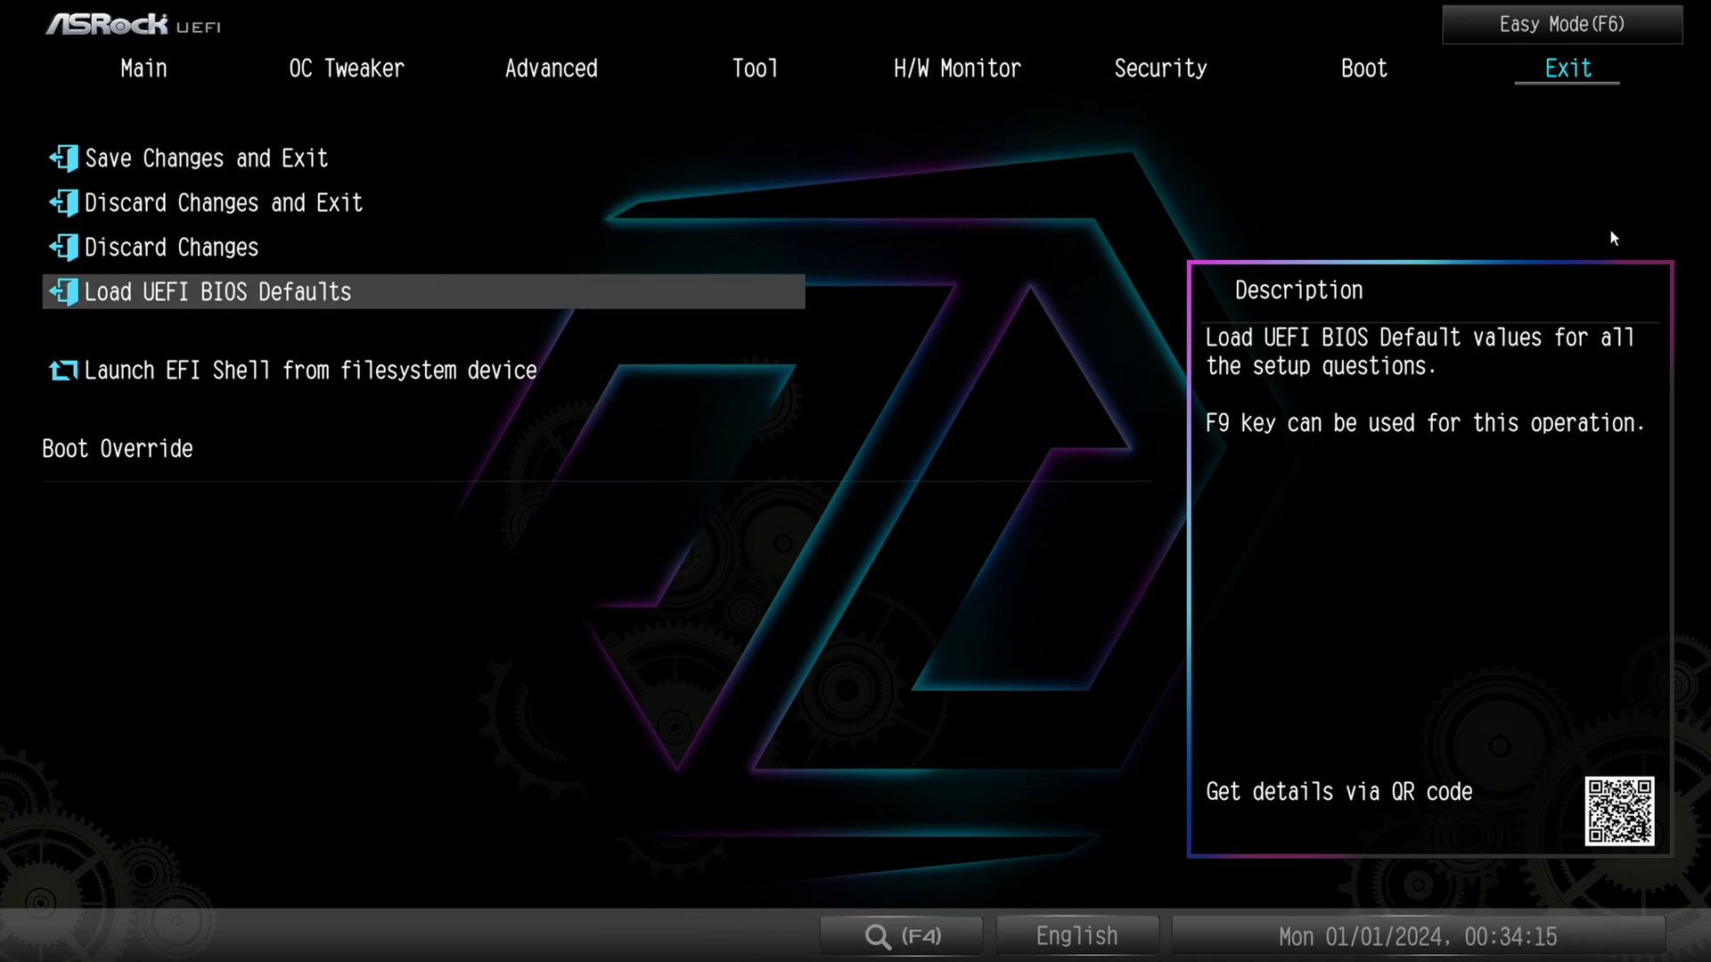
{"action": "key", "text": "up"}
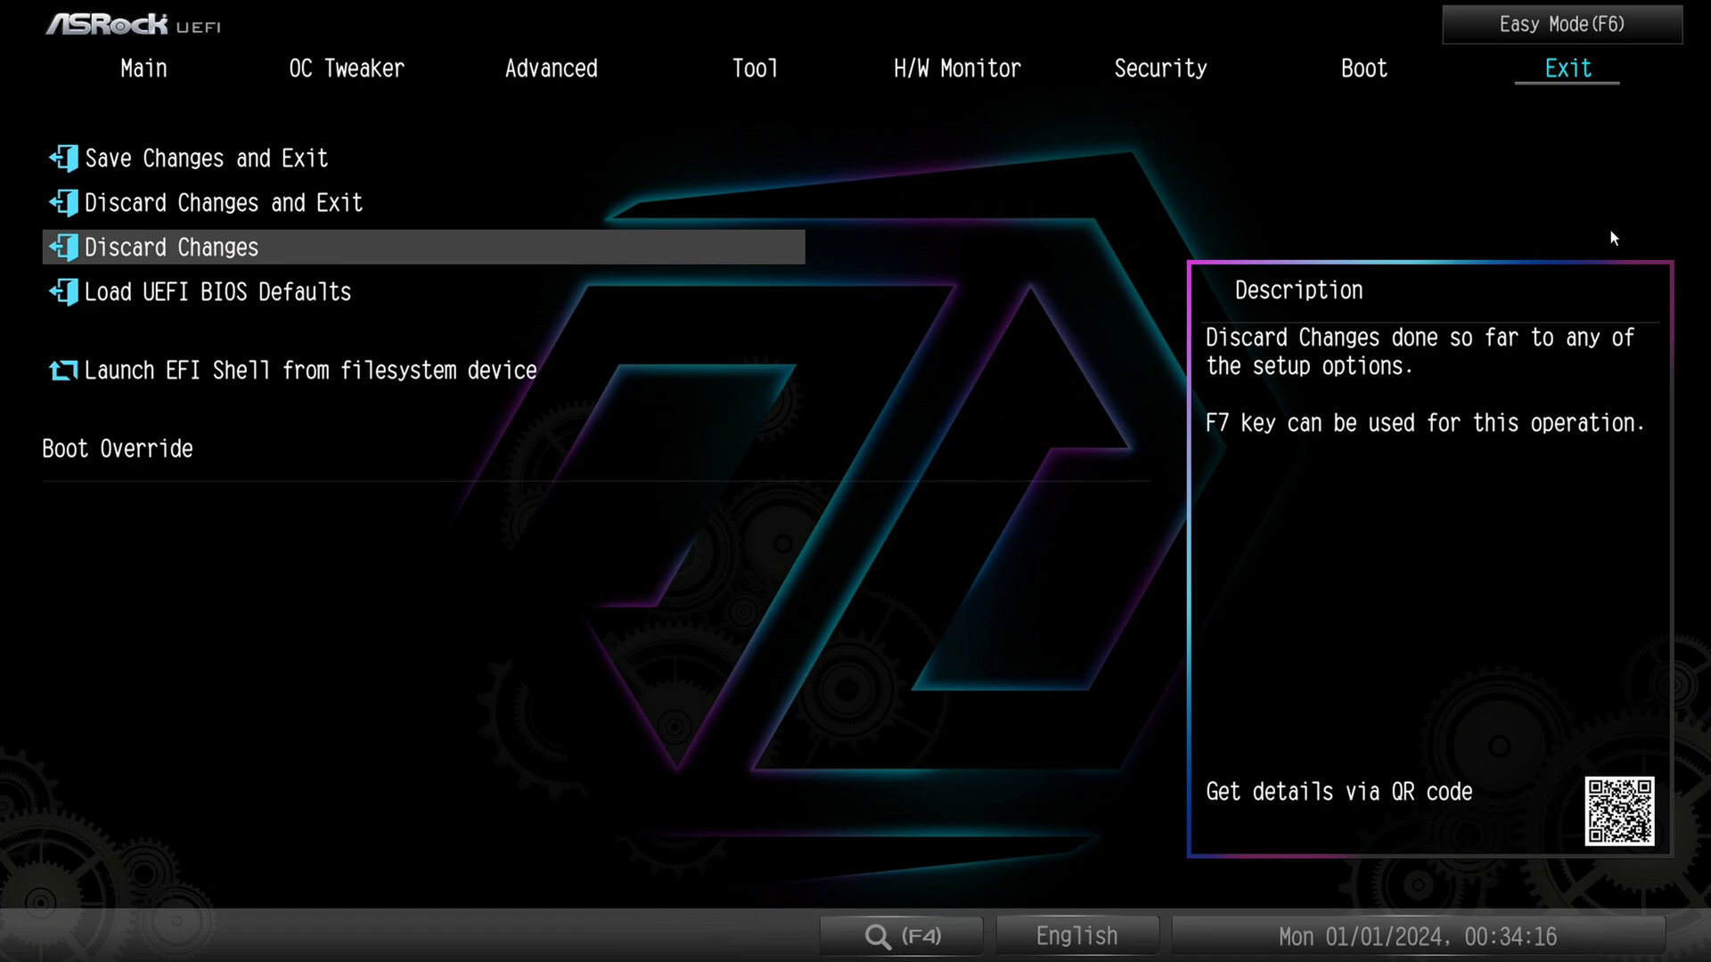